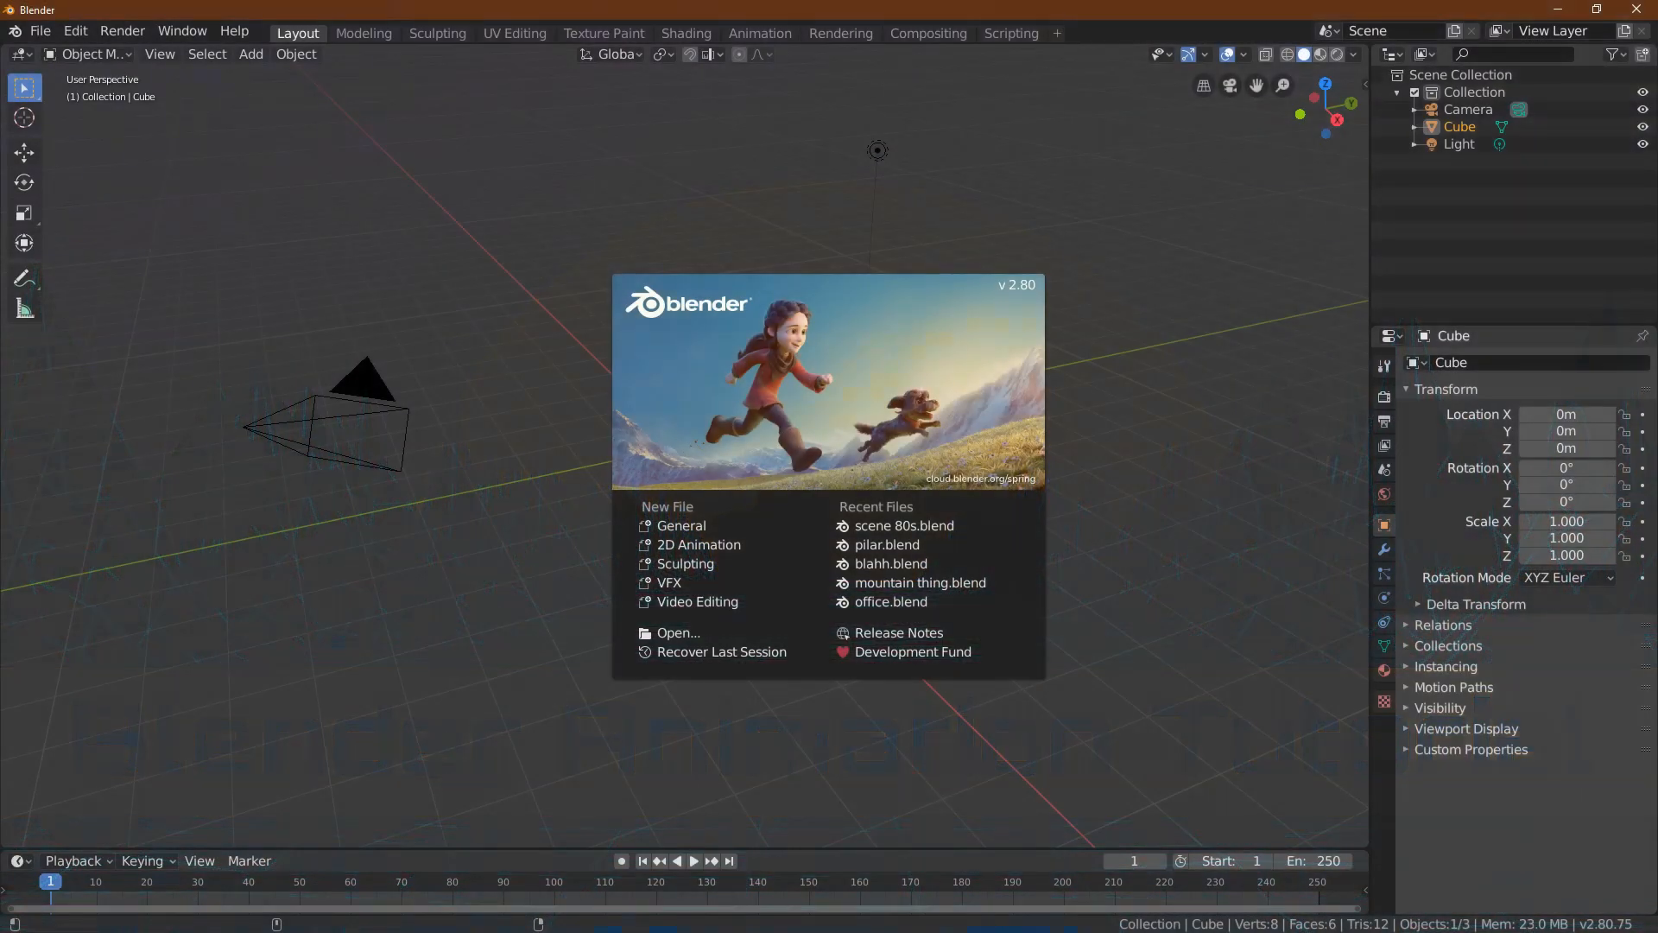
mouse_move(762, 14)
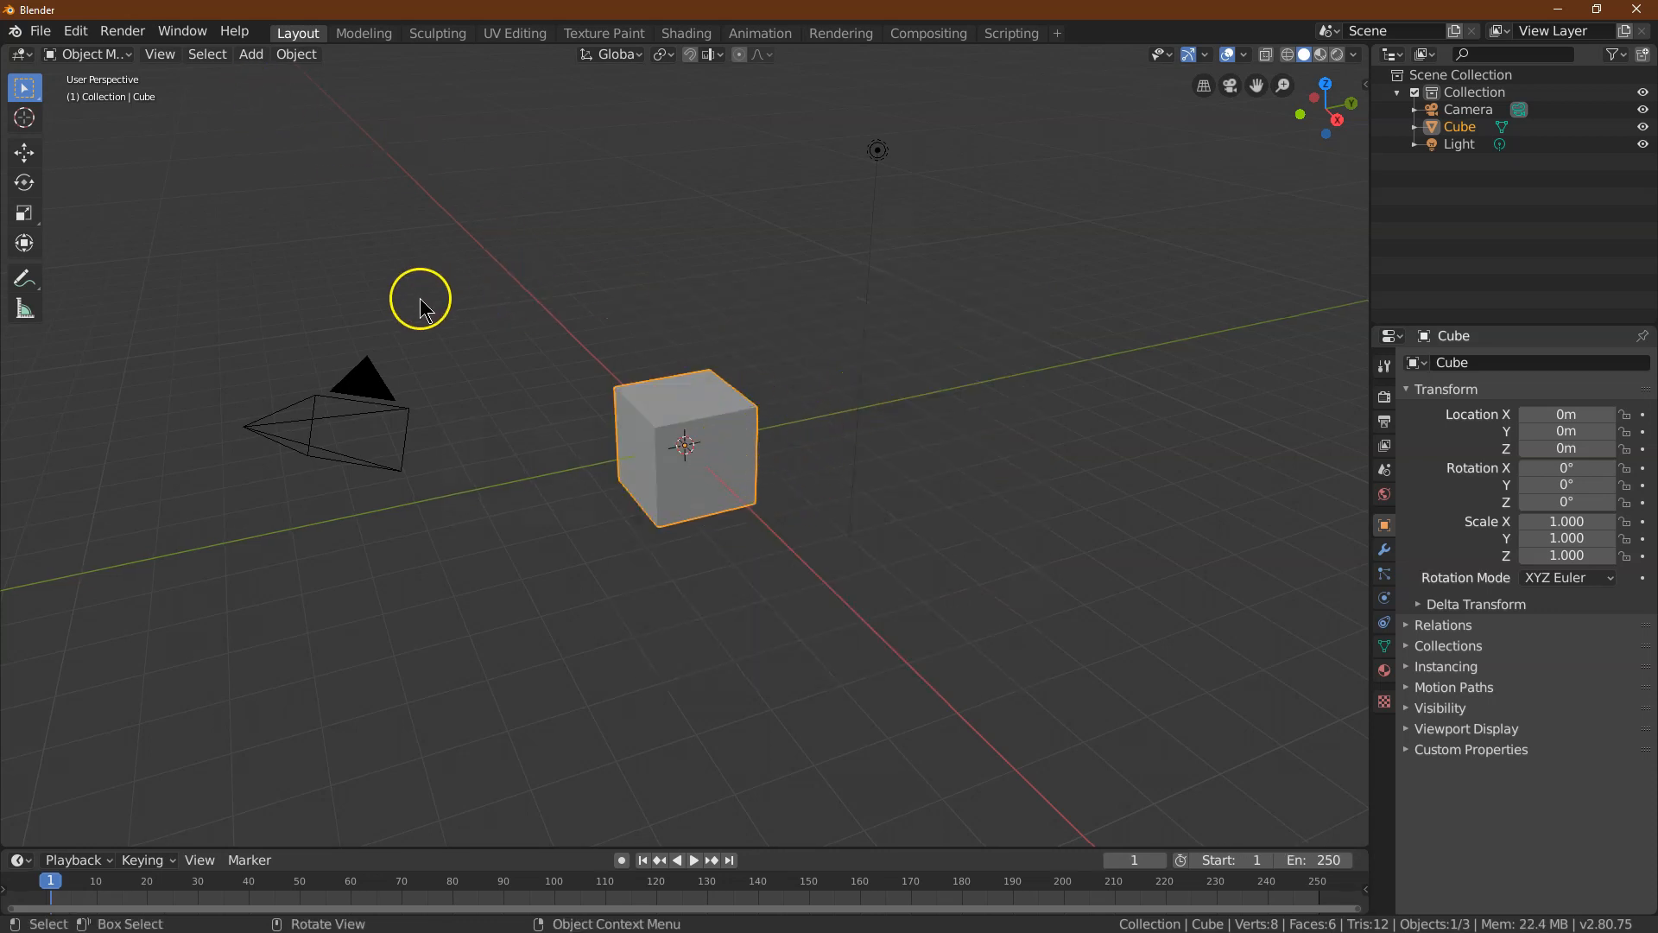
Delete the default cube and light from the scene
left_click(207, 54)
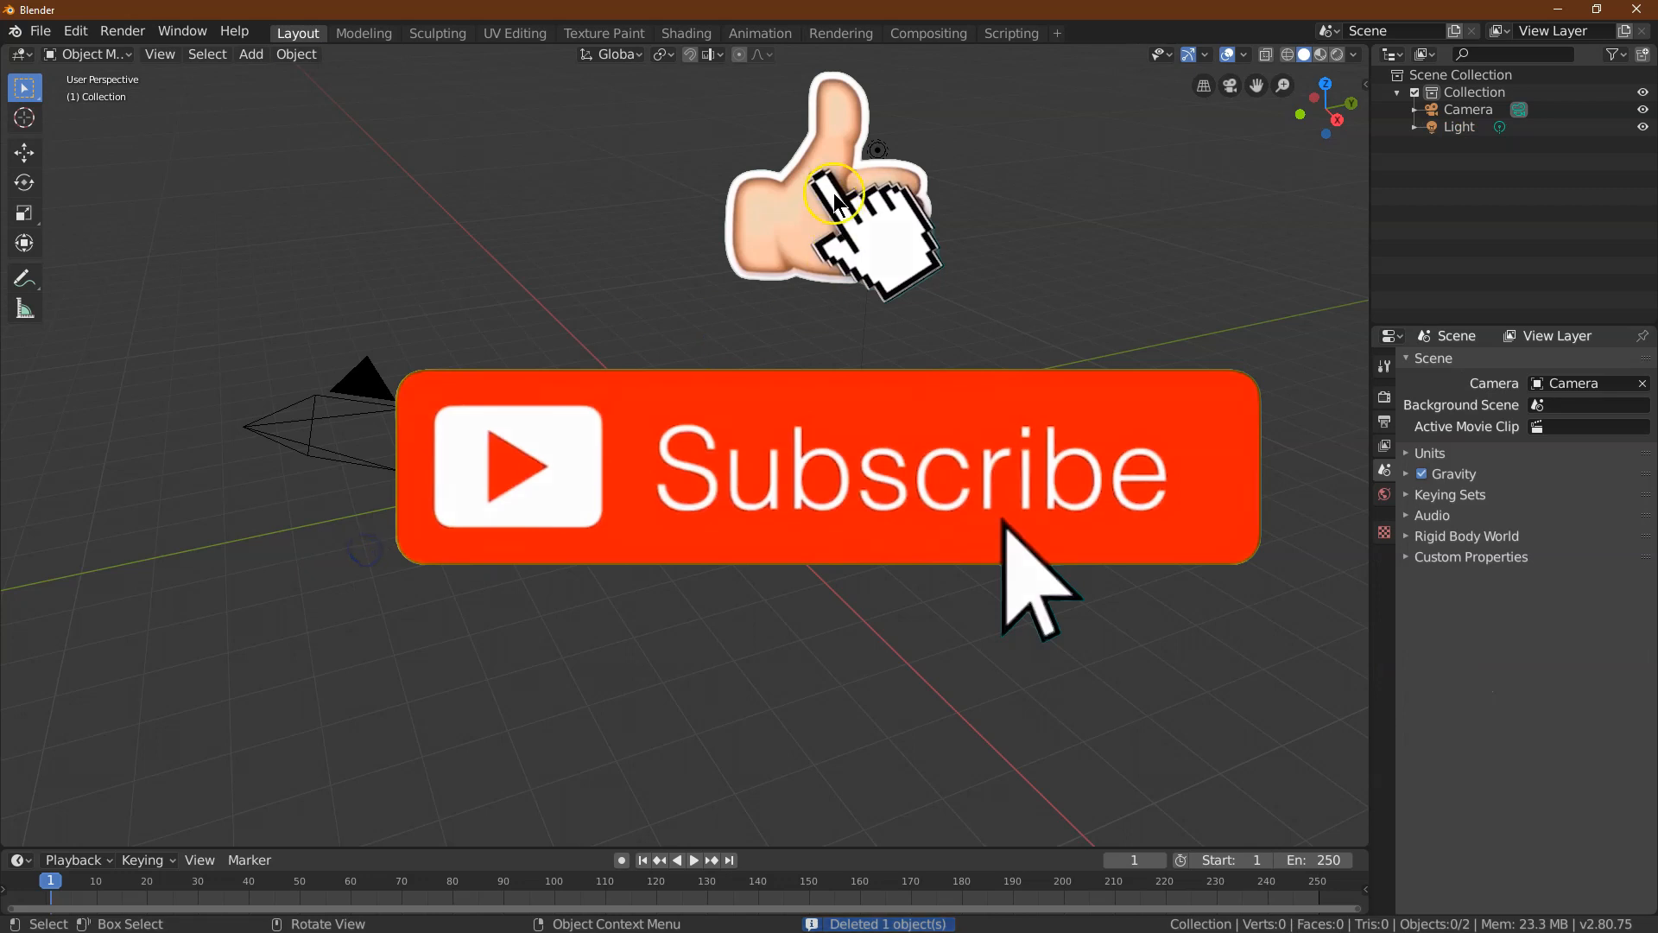
left_click(295, 53)
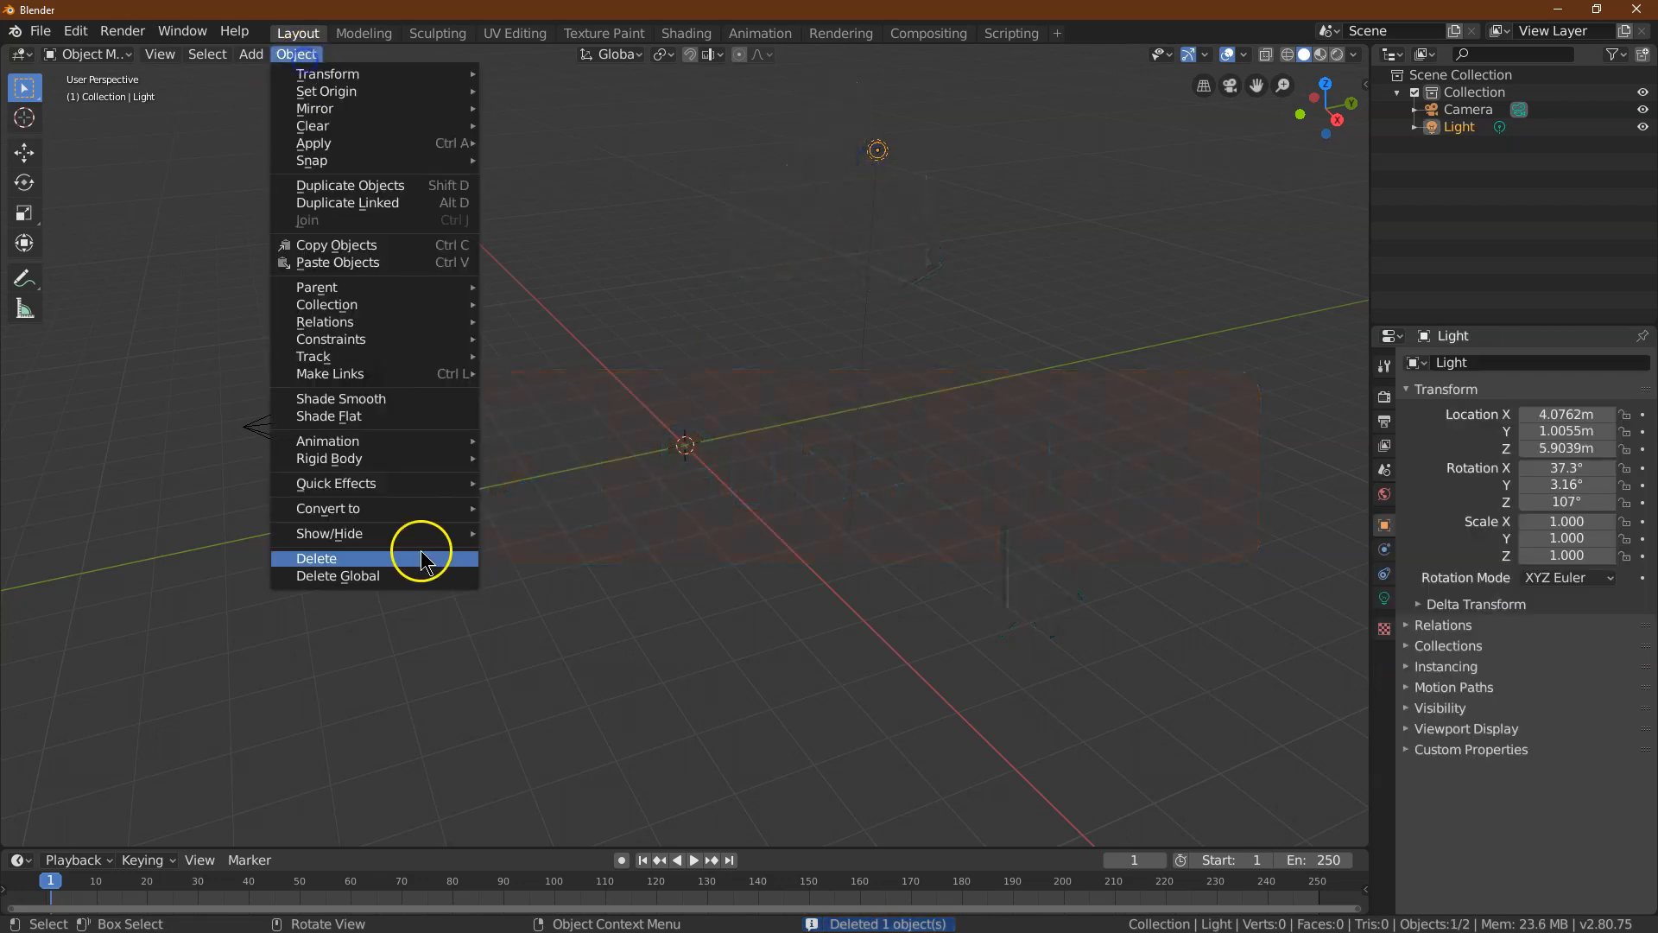
left_click(314, 558)
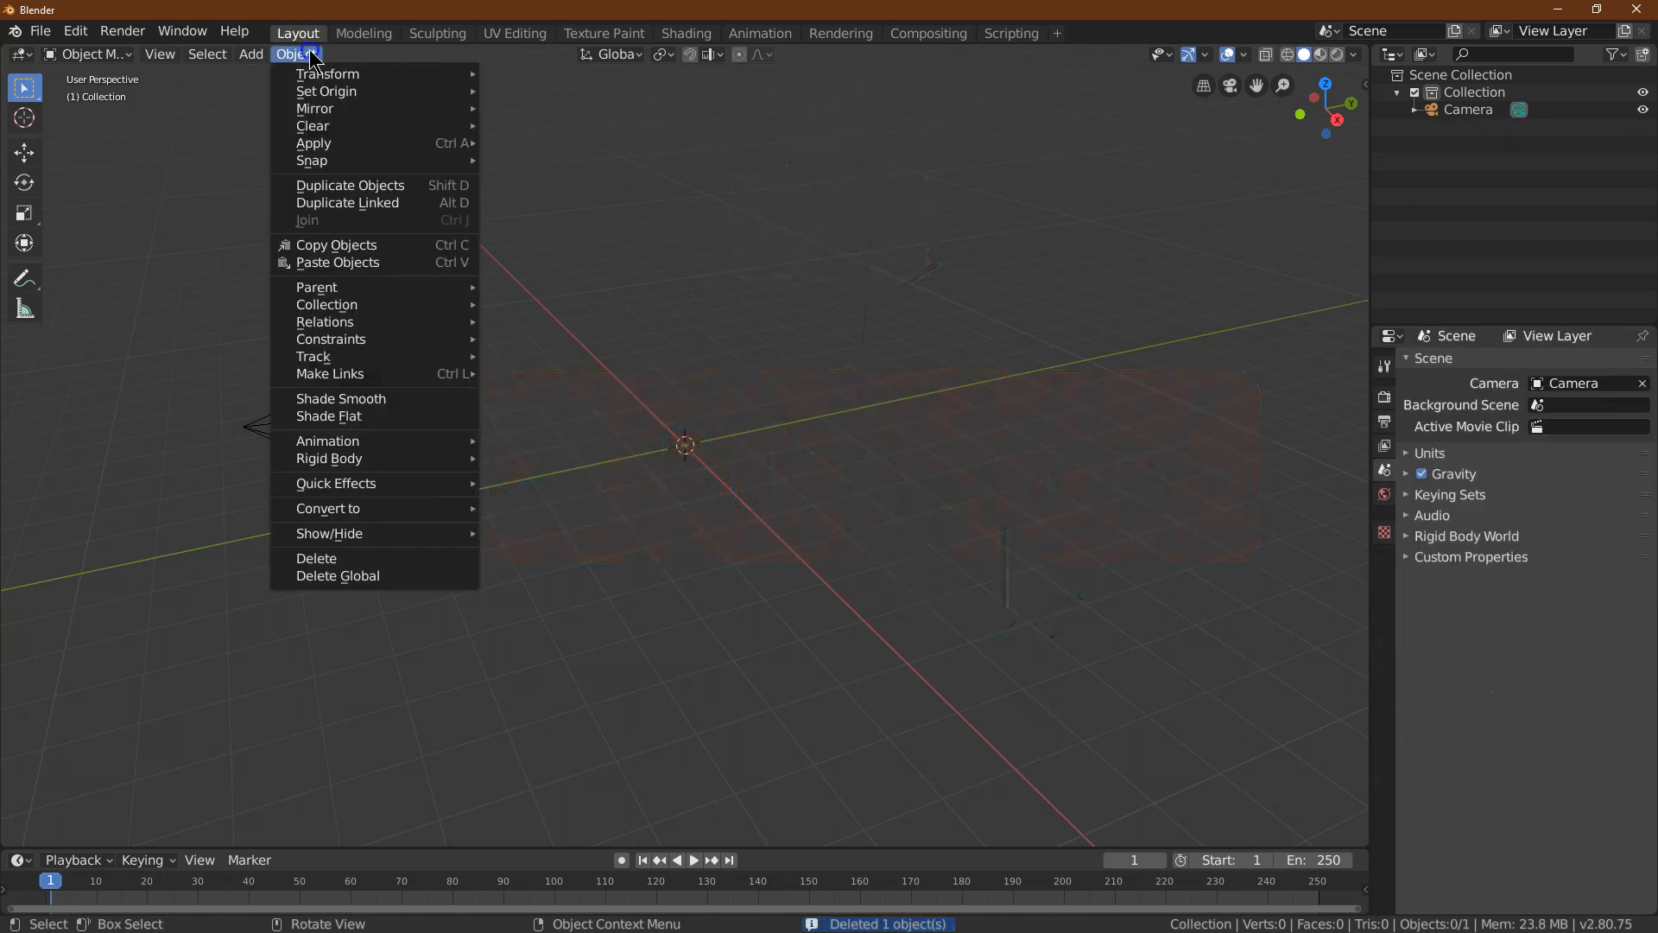
Add a plane and scale it to 8 on X and Y as the scene floor
left_click(250, 54)
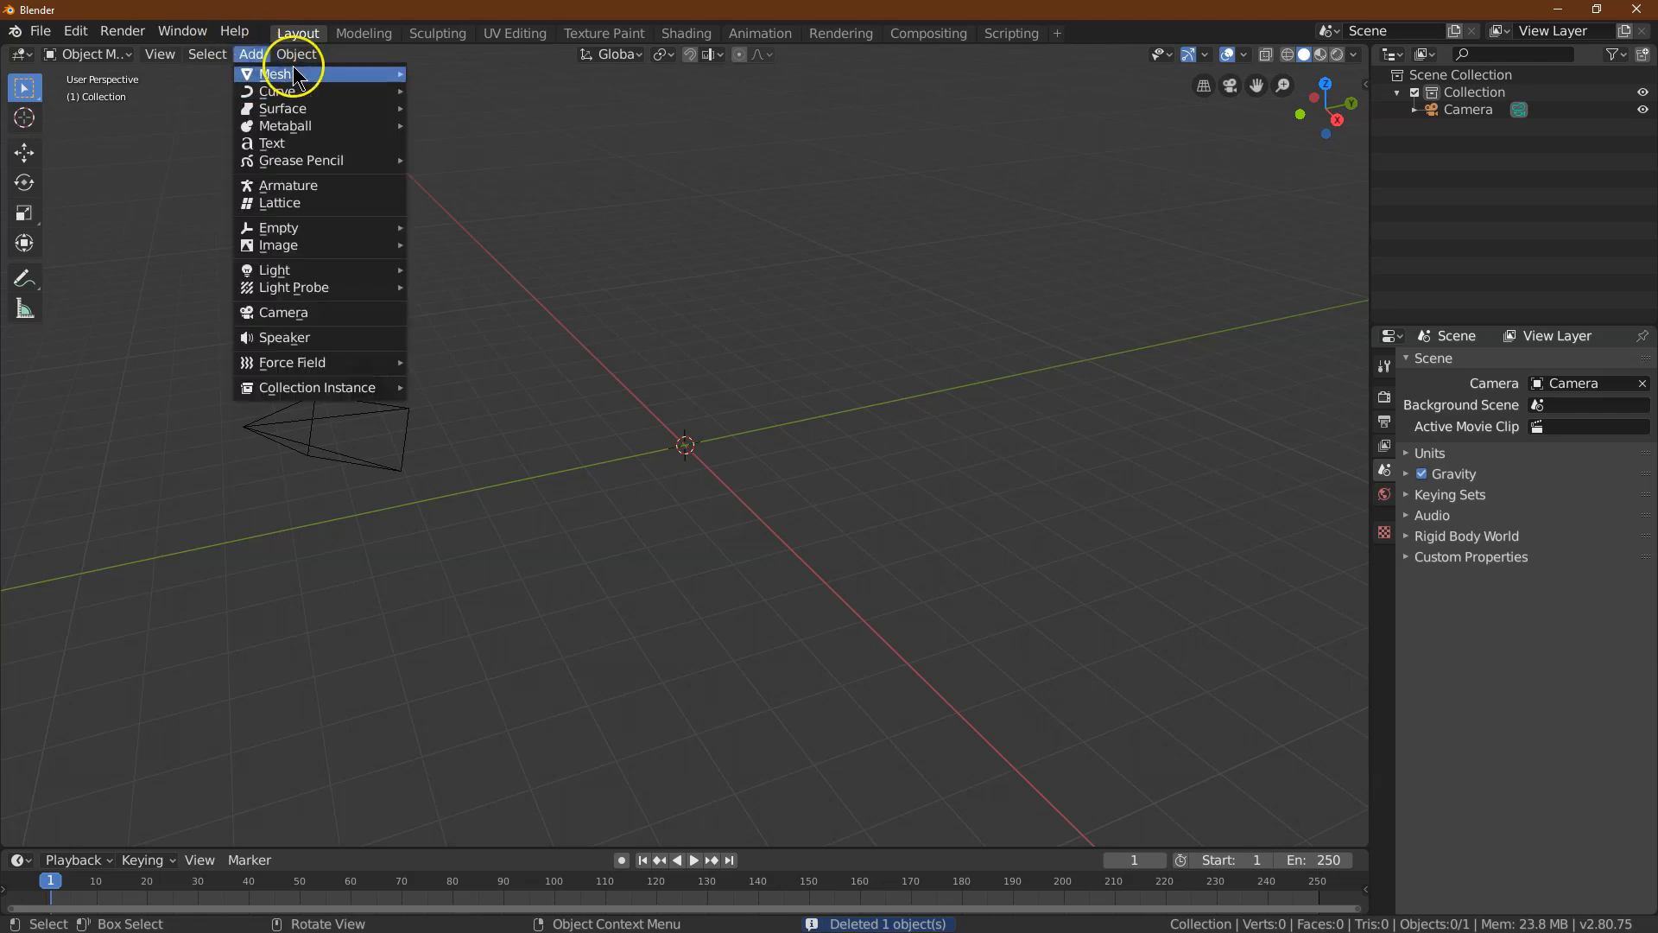
left_click(276, 72)
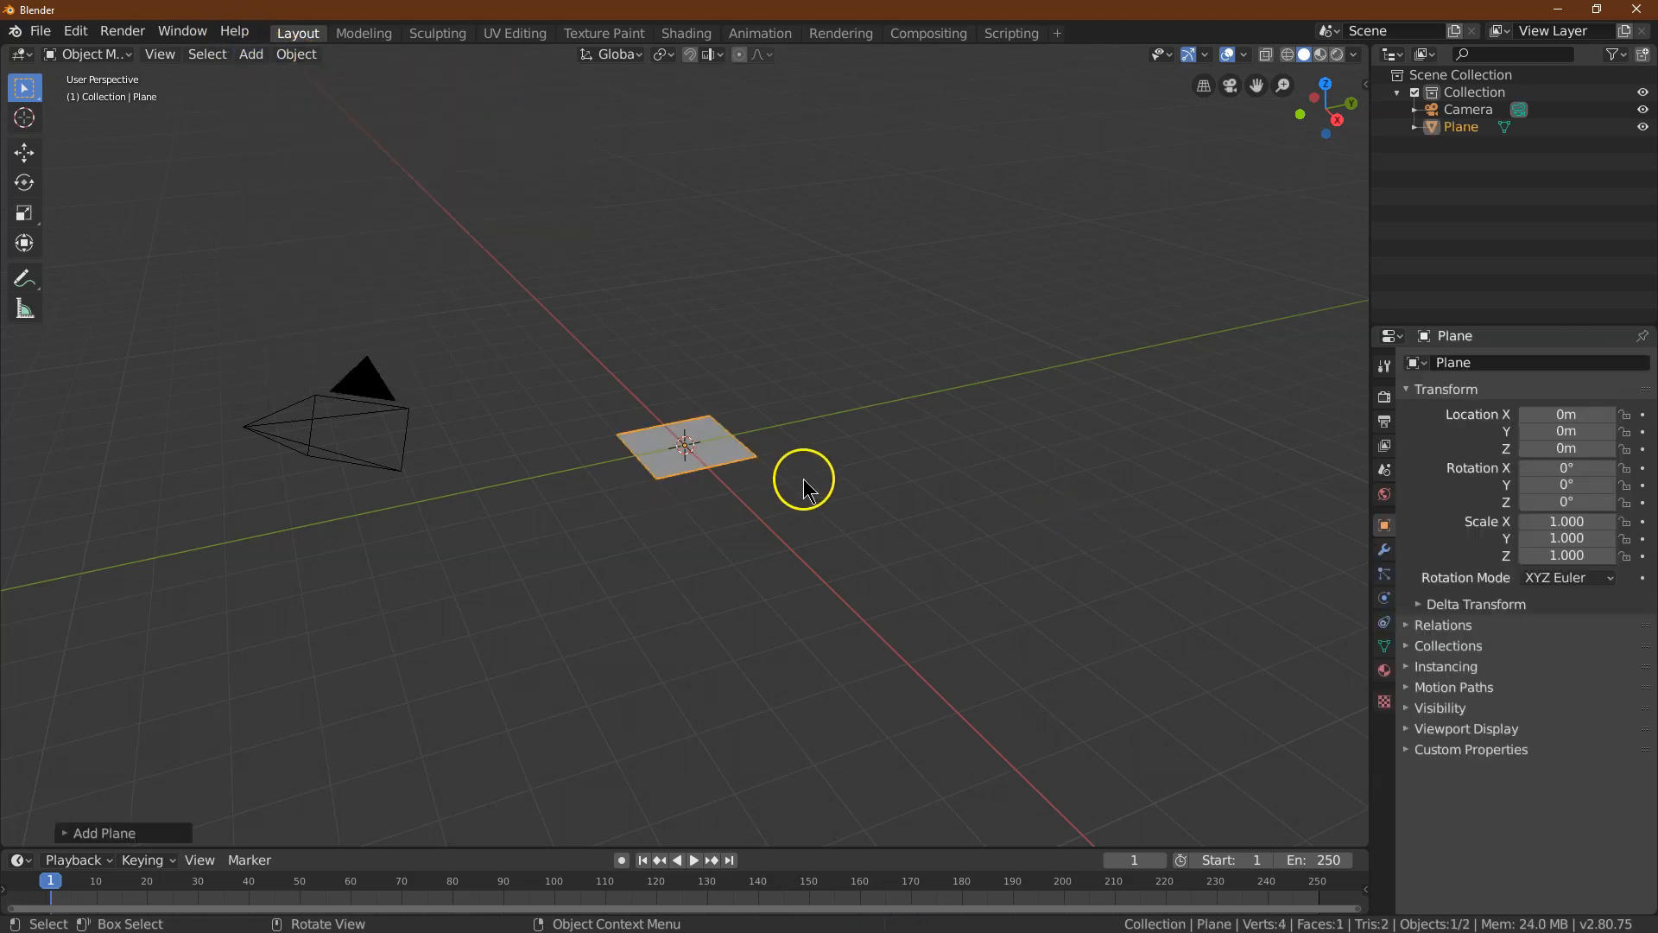
type("8")
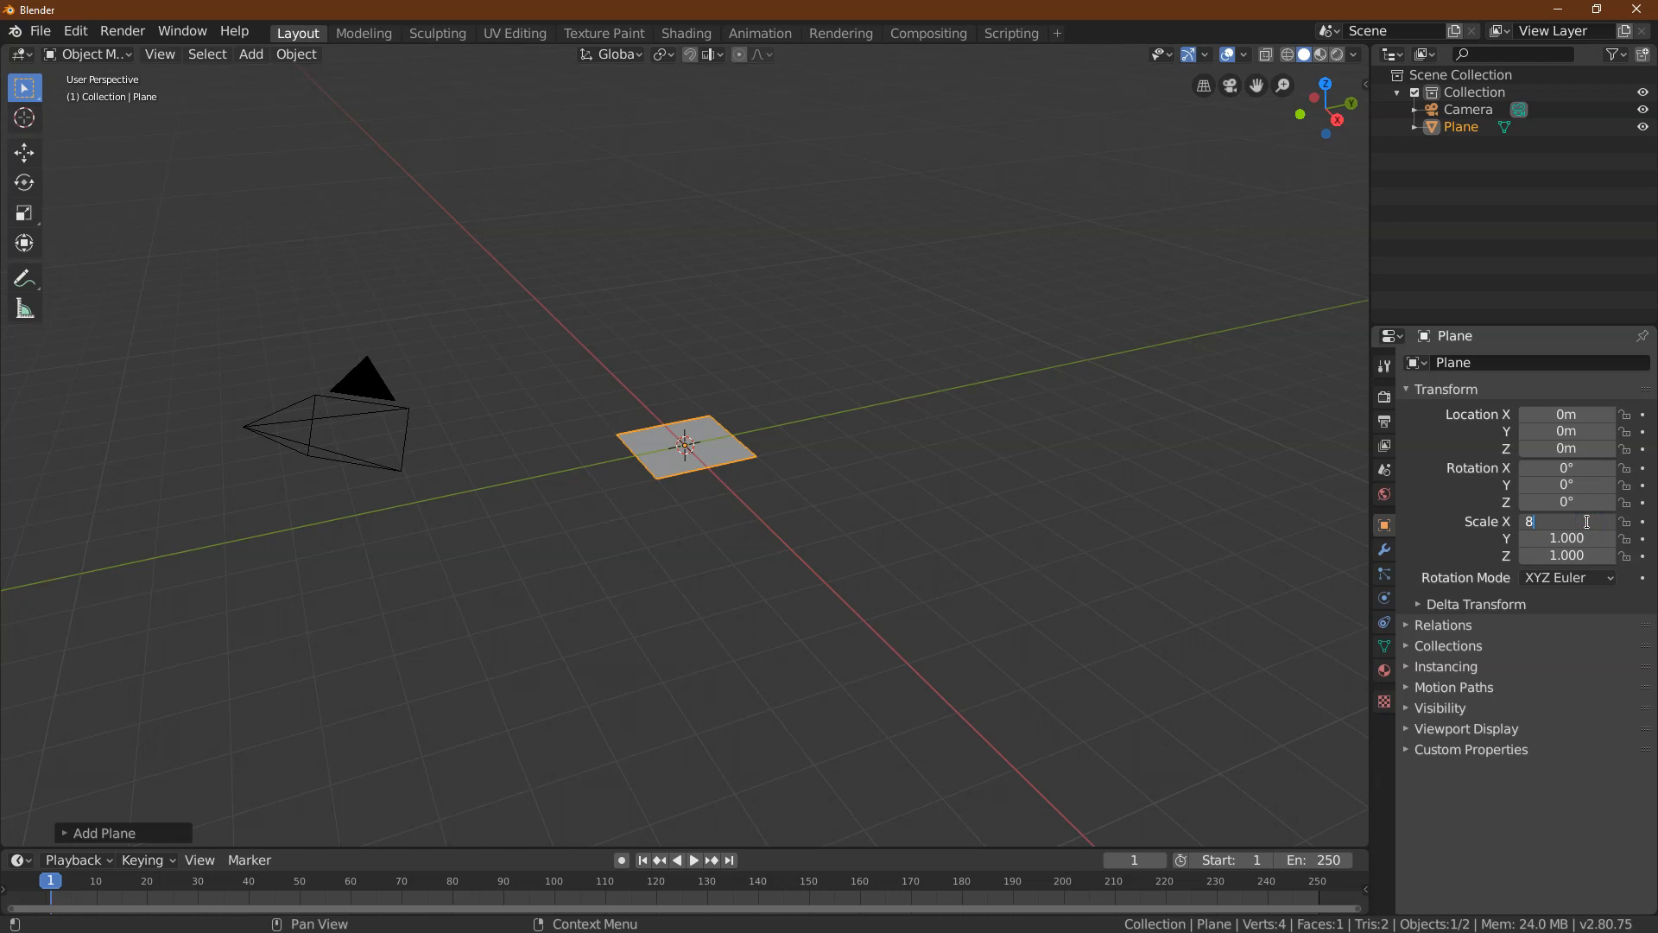
key("Tab")
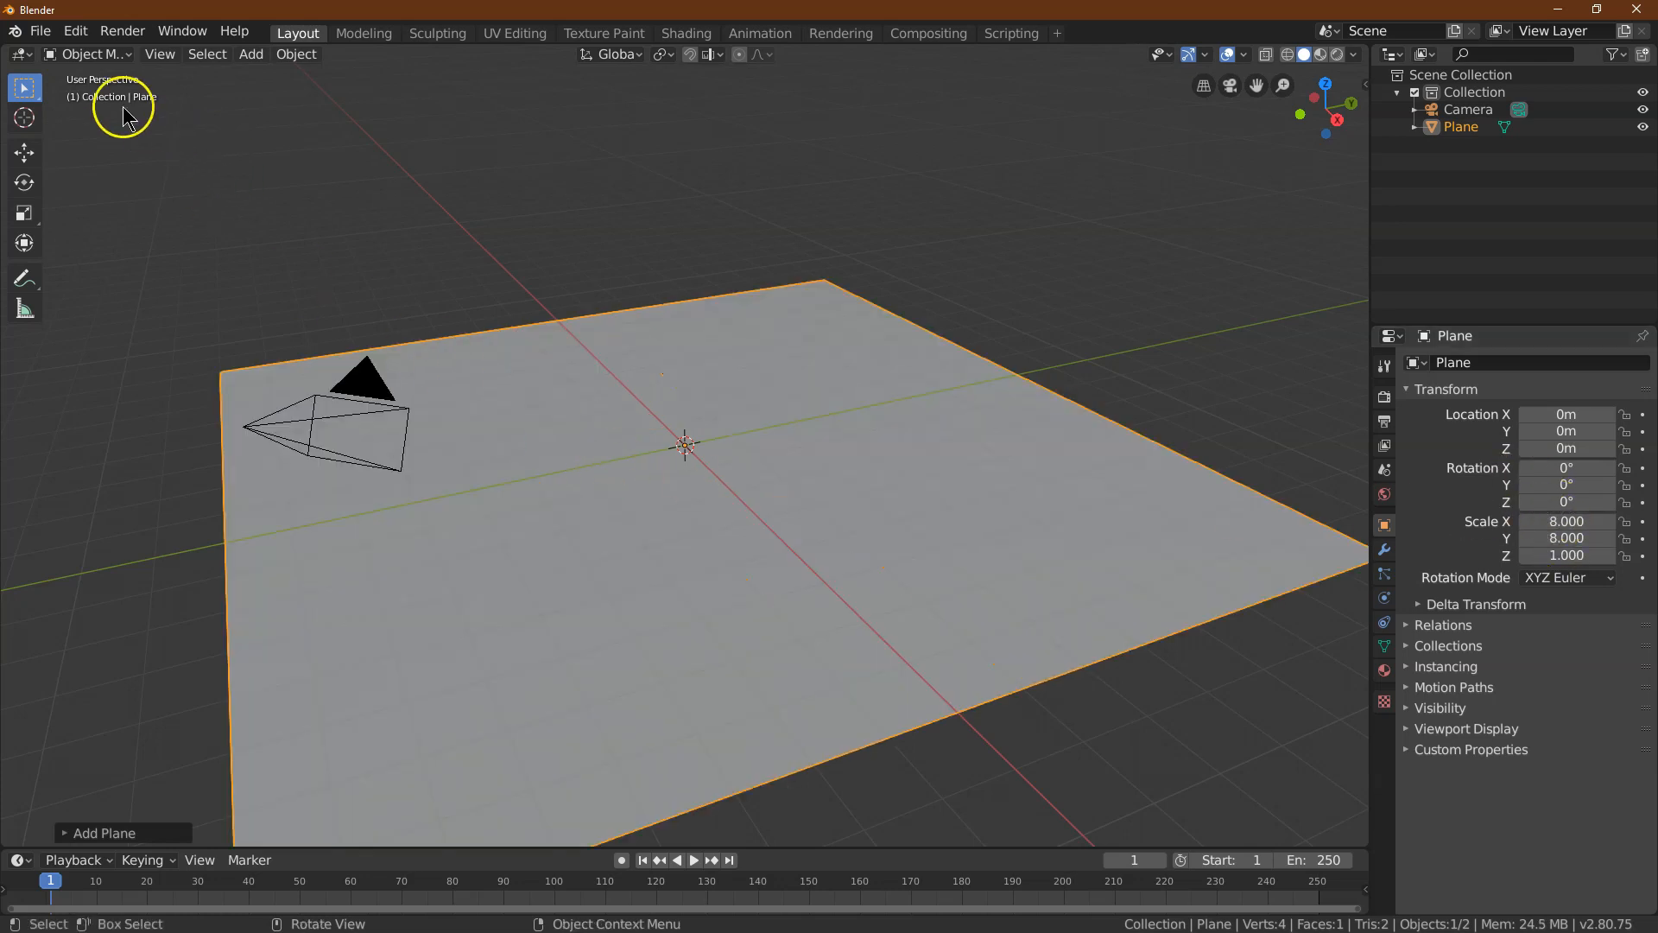
key("Tab")
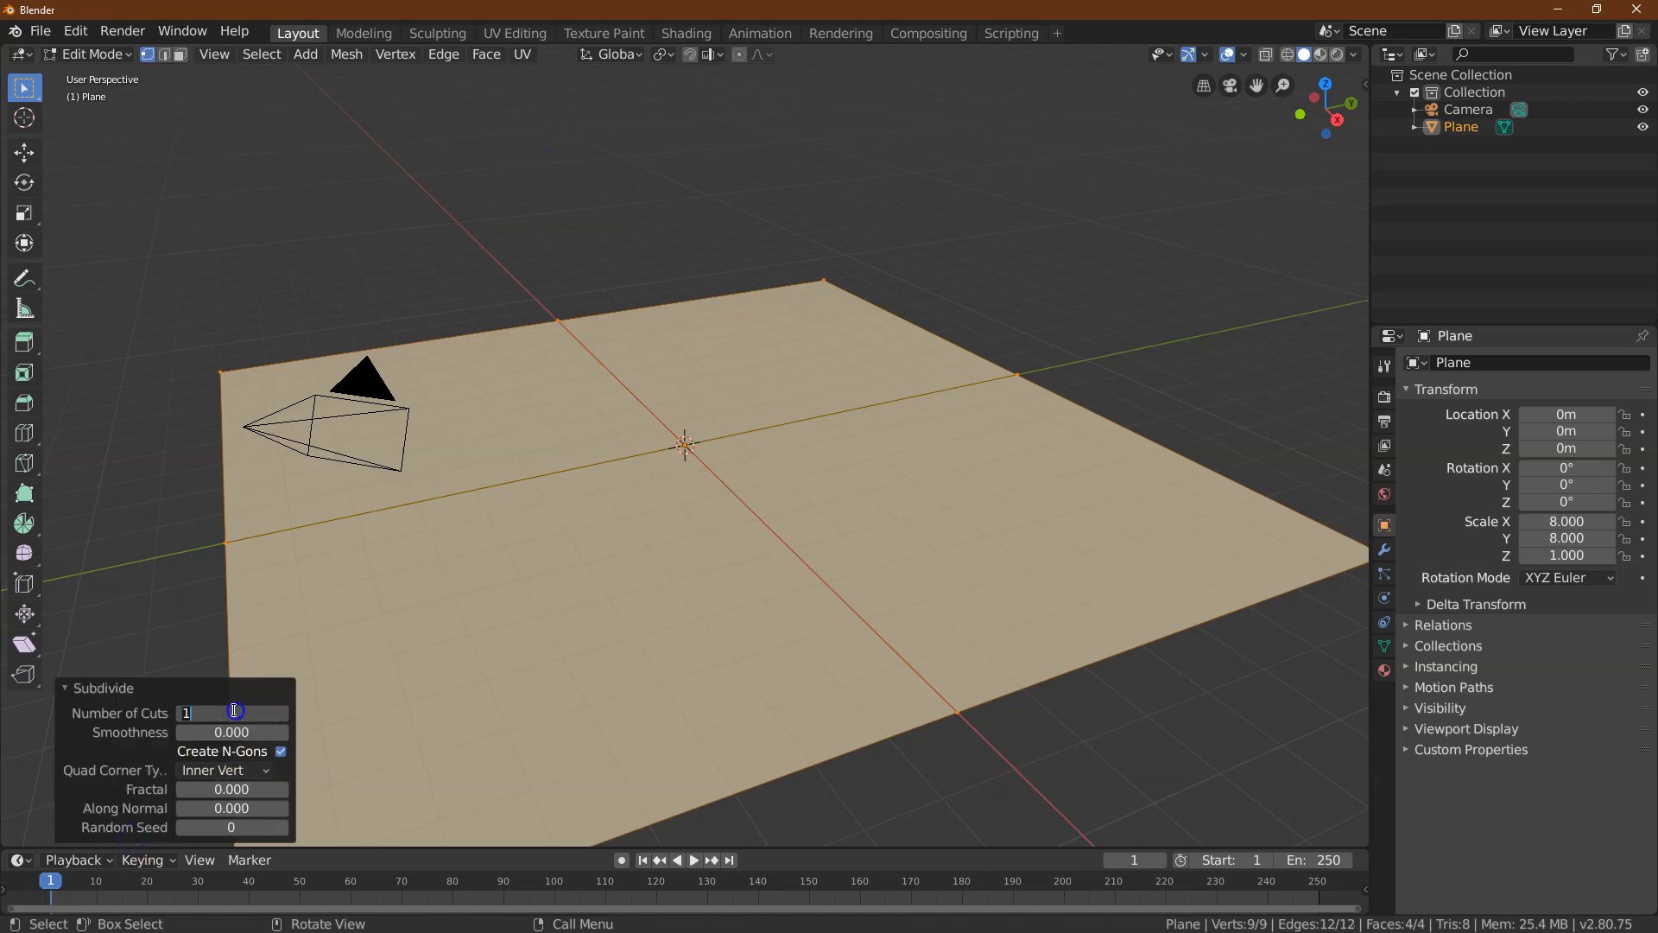
Subdivide the plane with 30 cuts into a dense vertex grid
type("30")
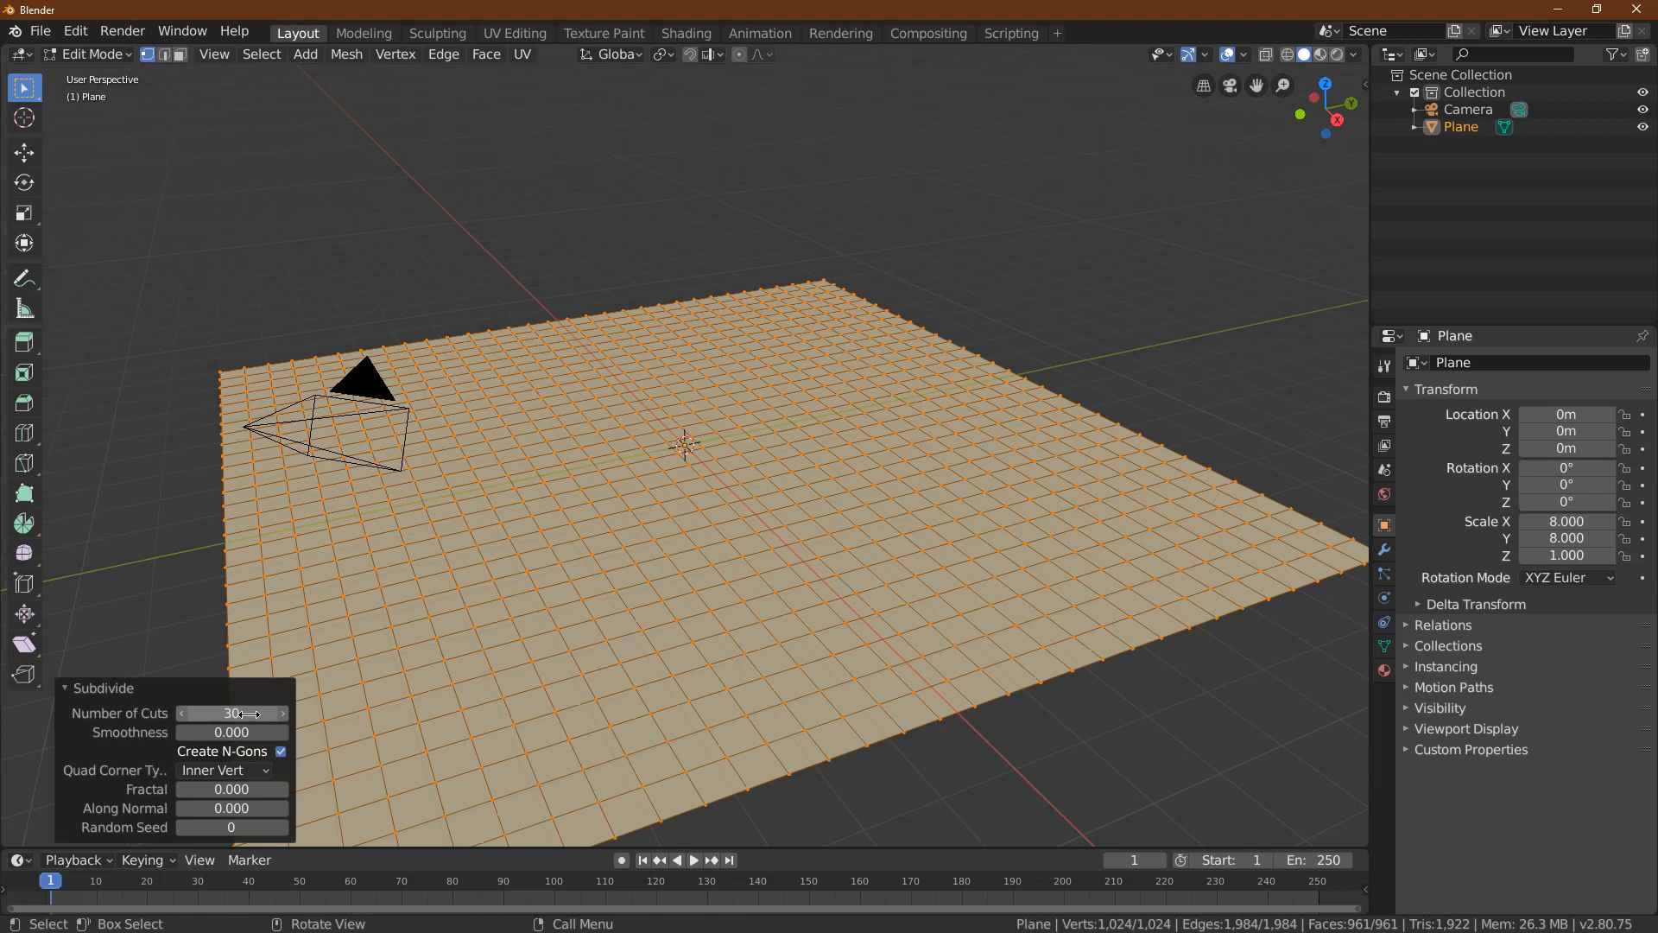
mouse_move(272, 693)
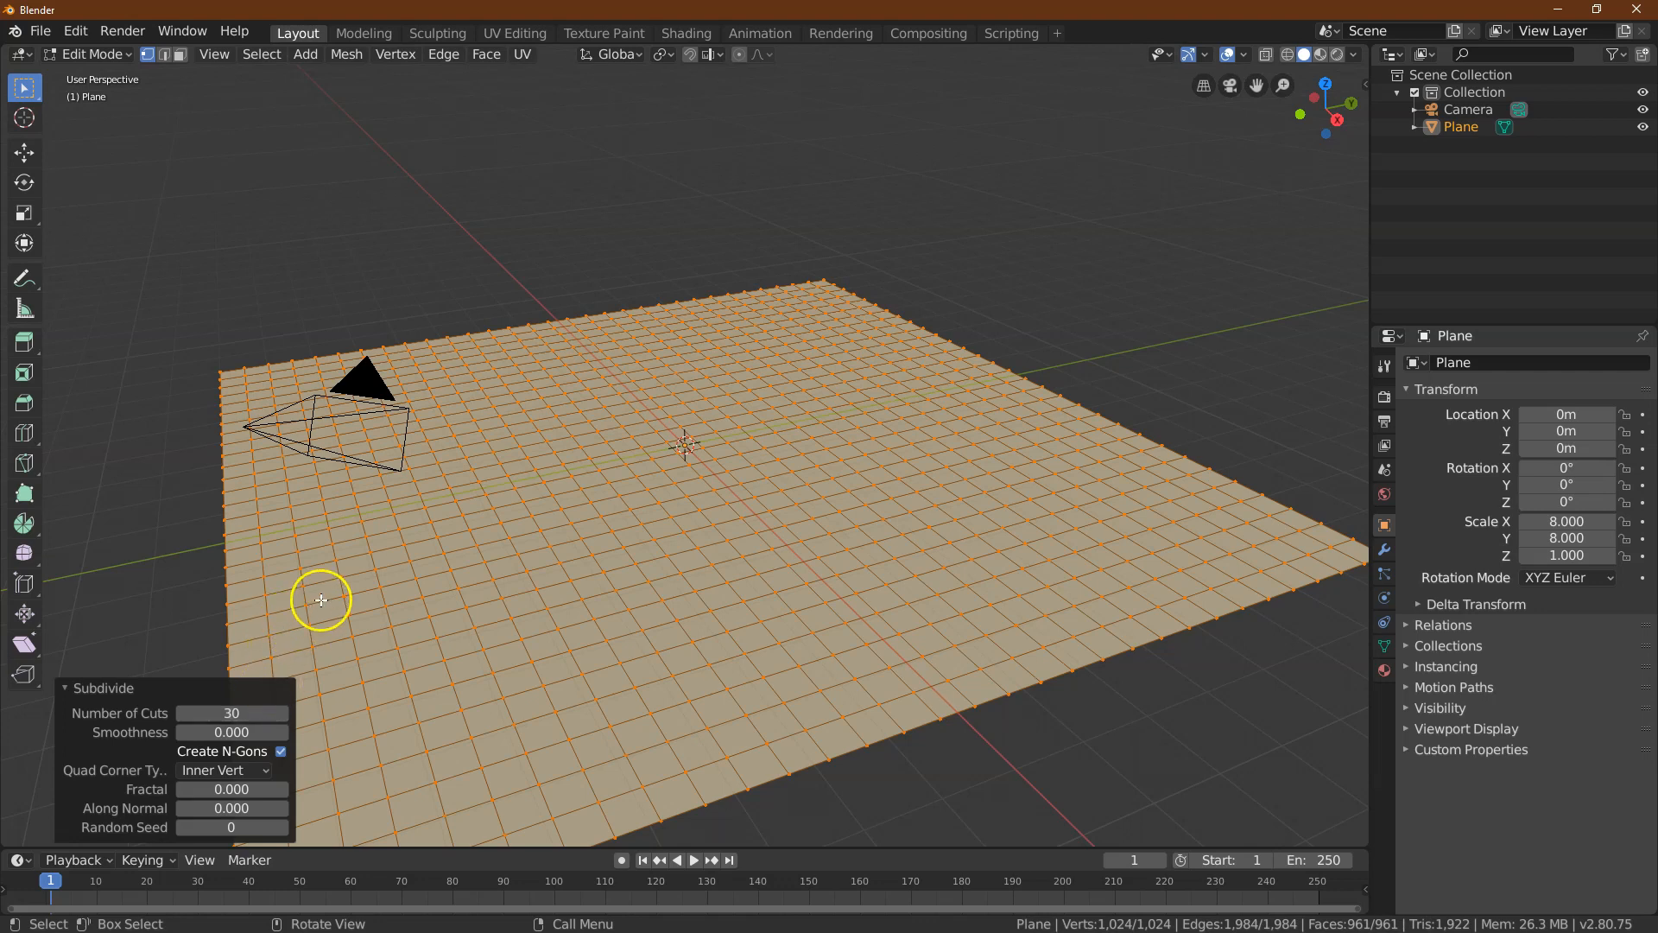
mouse_move(411, 220)
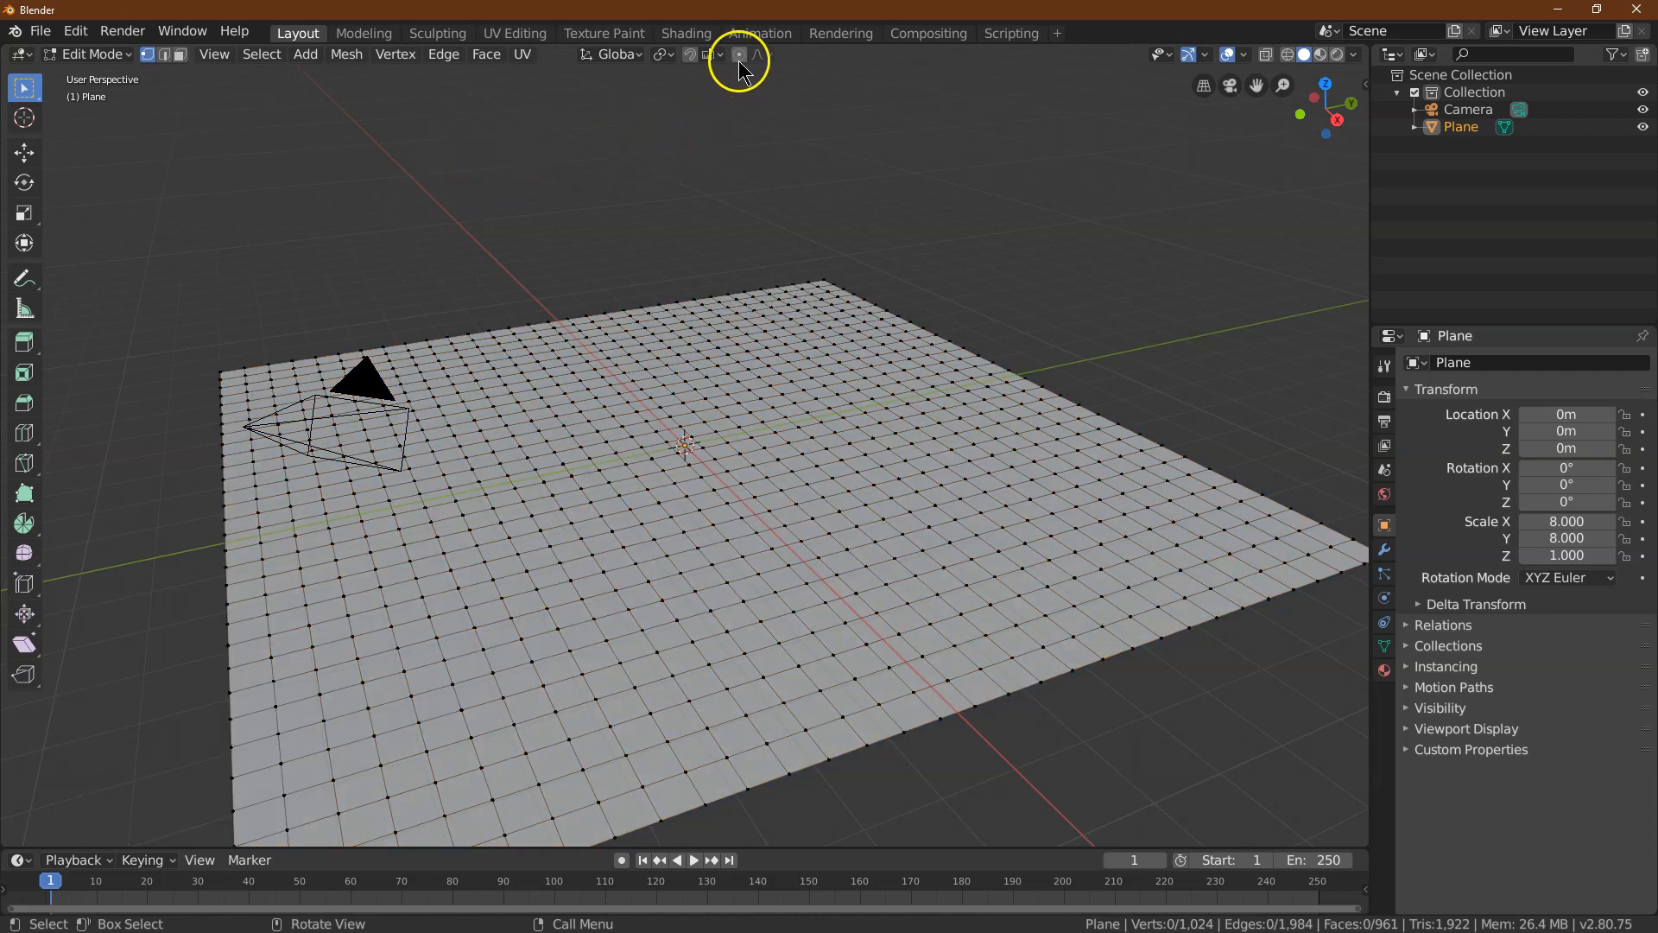
Enable proportional editing with the Random falloff
left_click(738, 54)
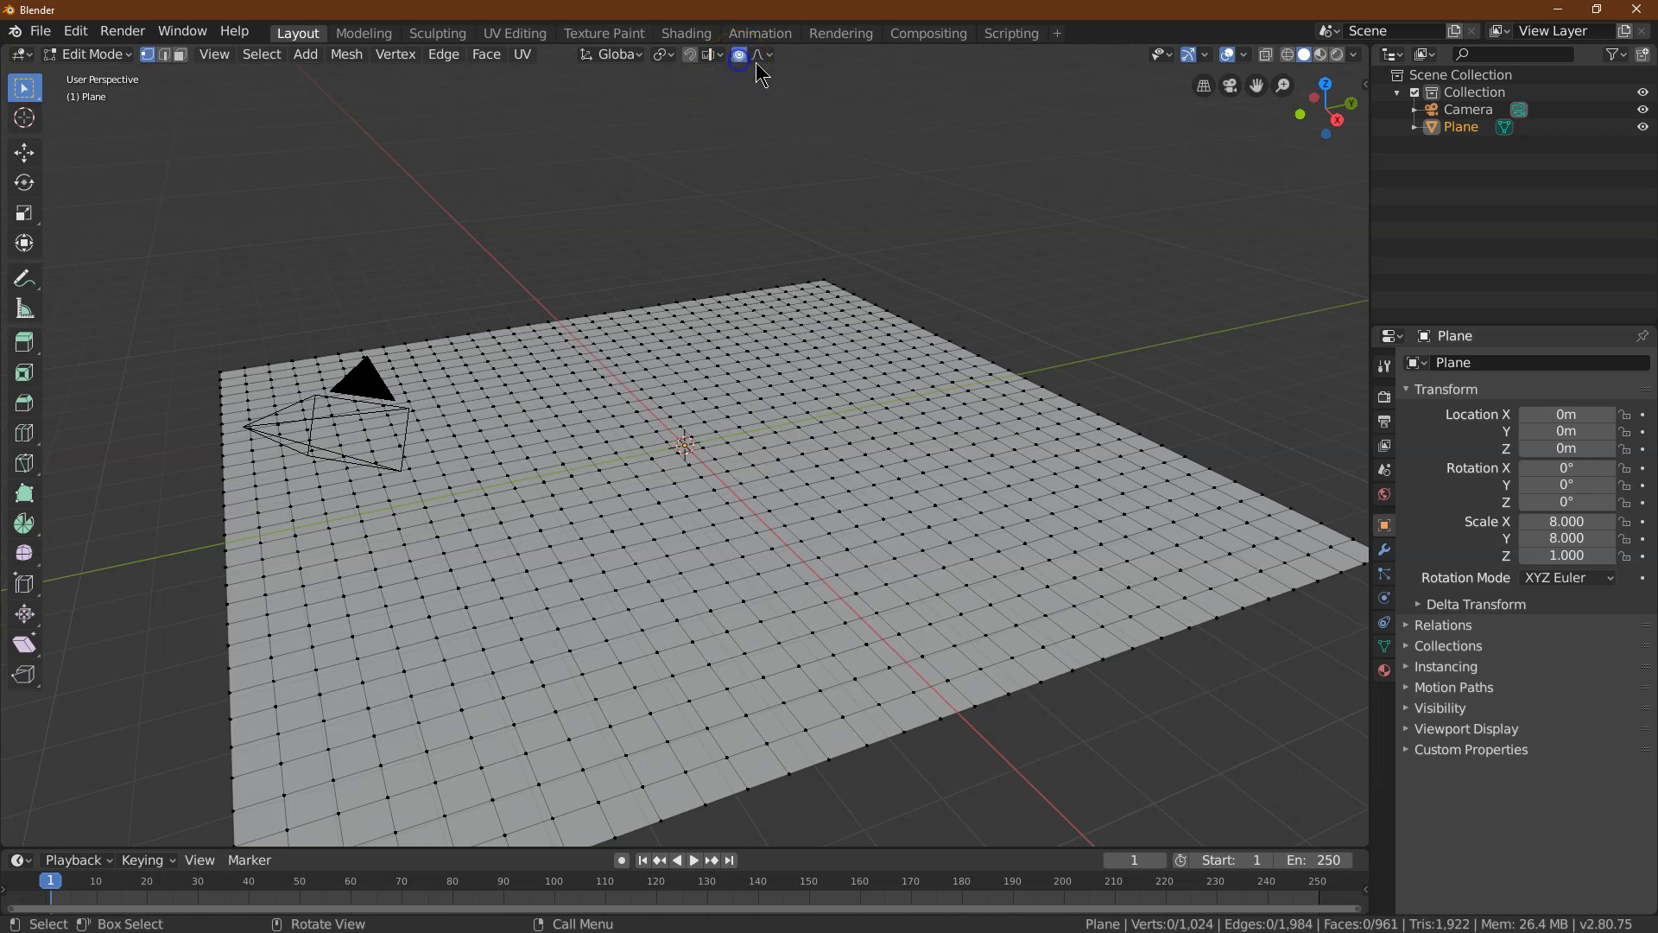
left_click(755, 54)
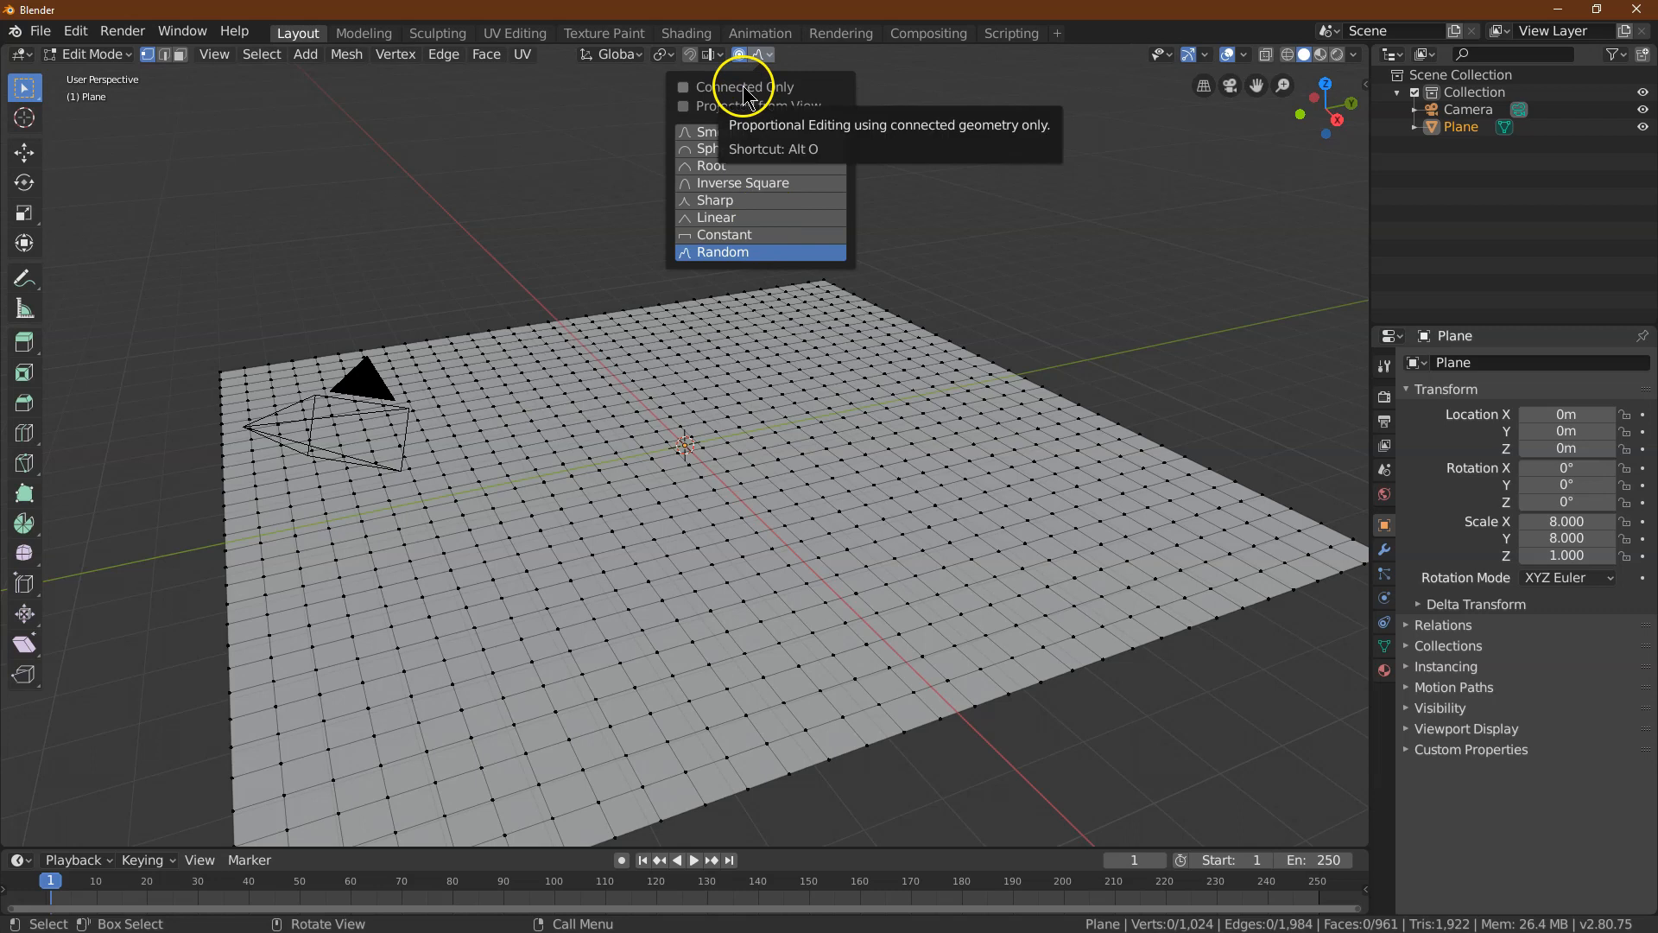
left_click(758, 54)
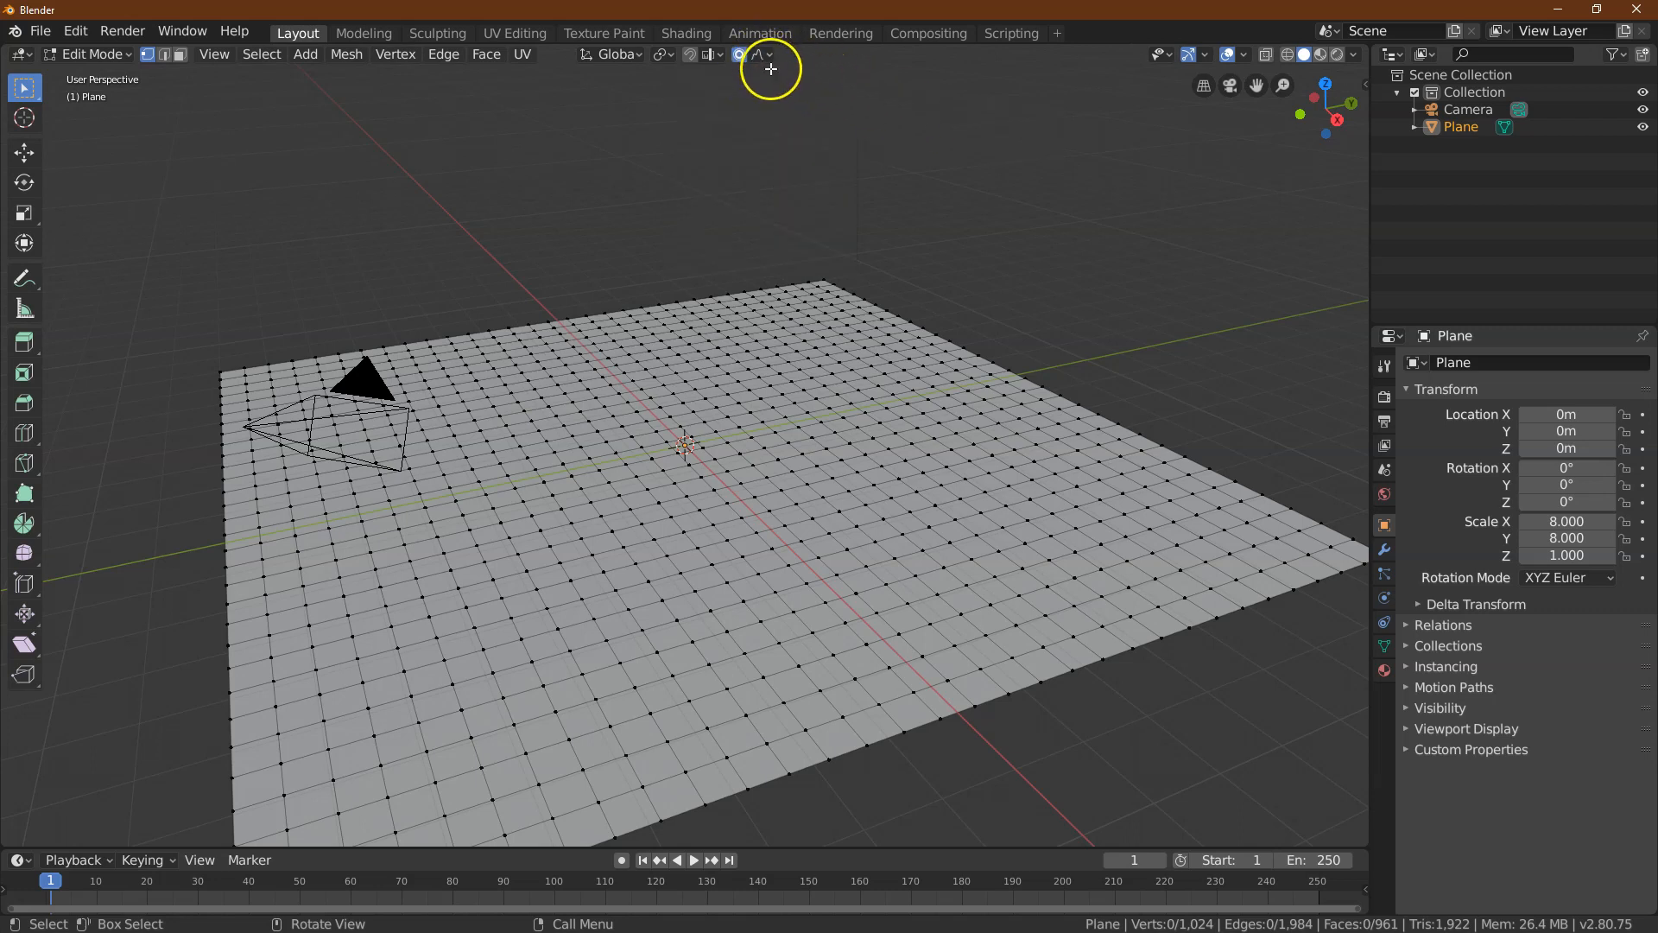
left_click(763, 54)
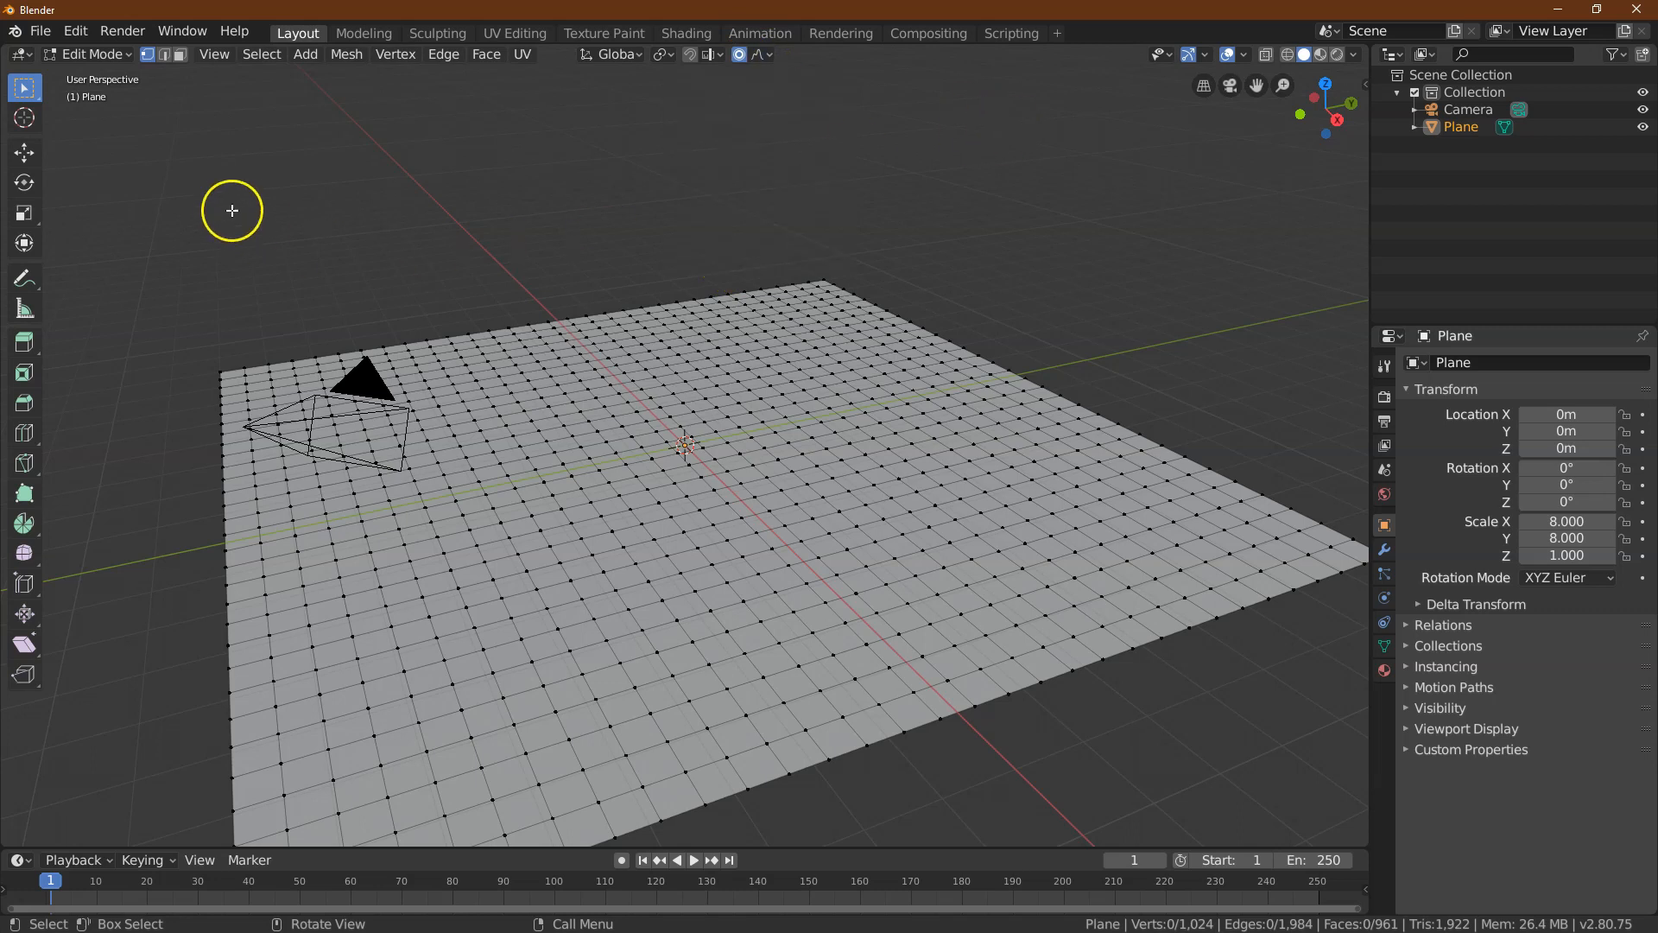
mouse_move(1337, 116)
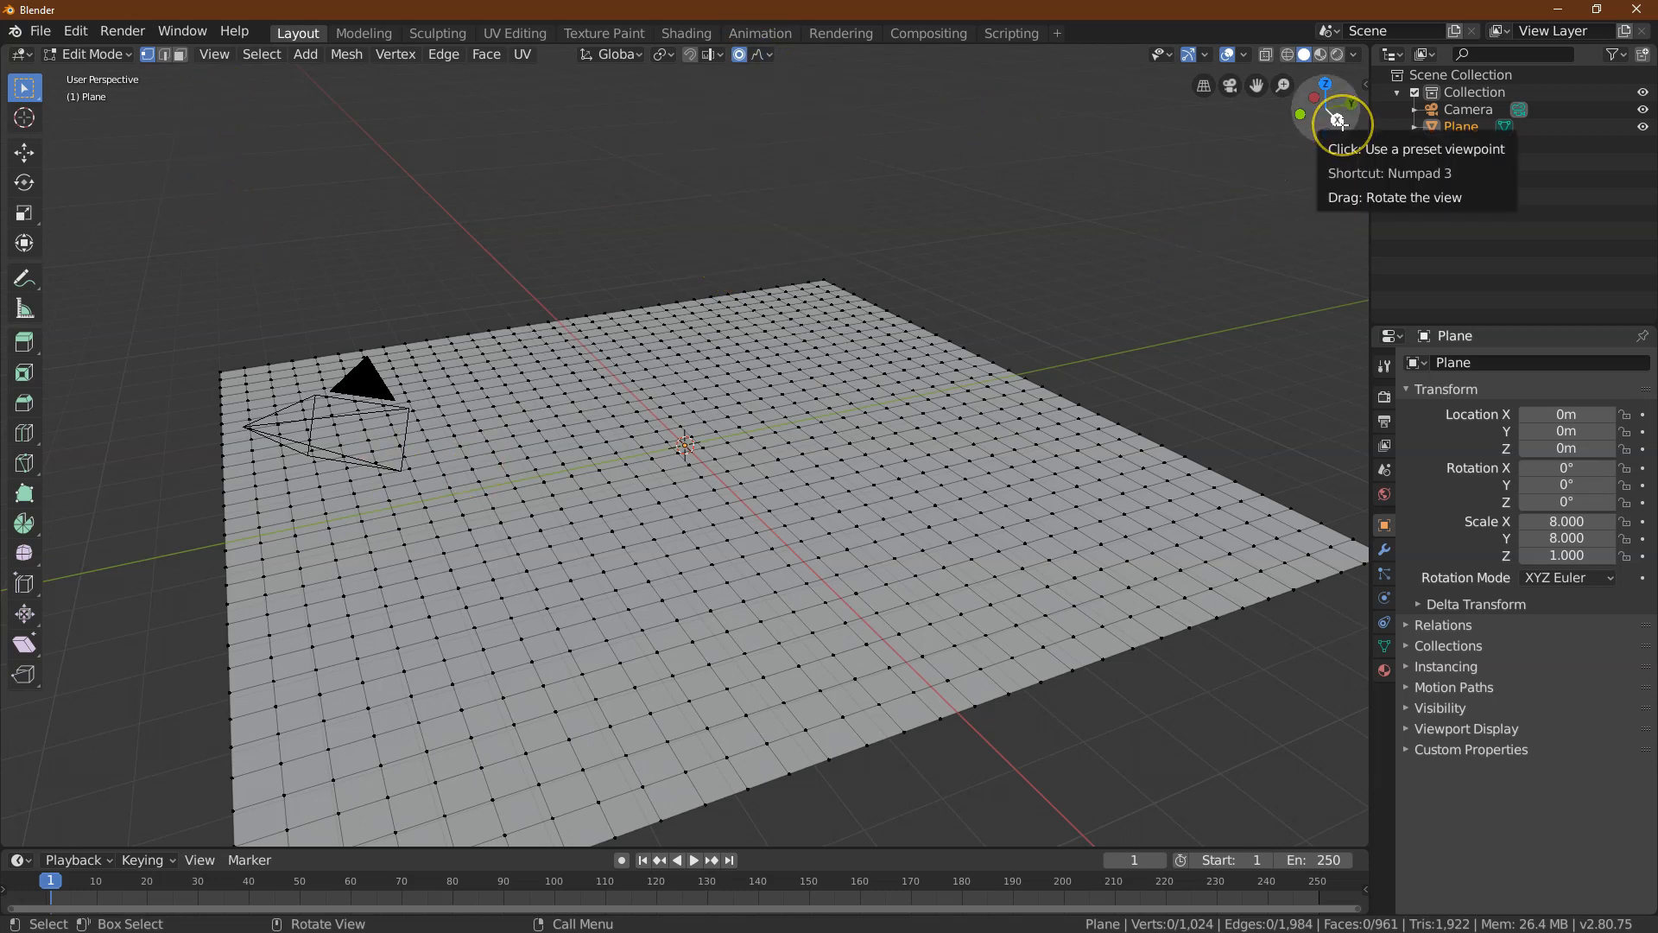
From front view, select scattered vertices along the plane's left and right edges
left_click(1339, 117)
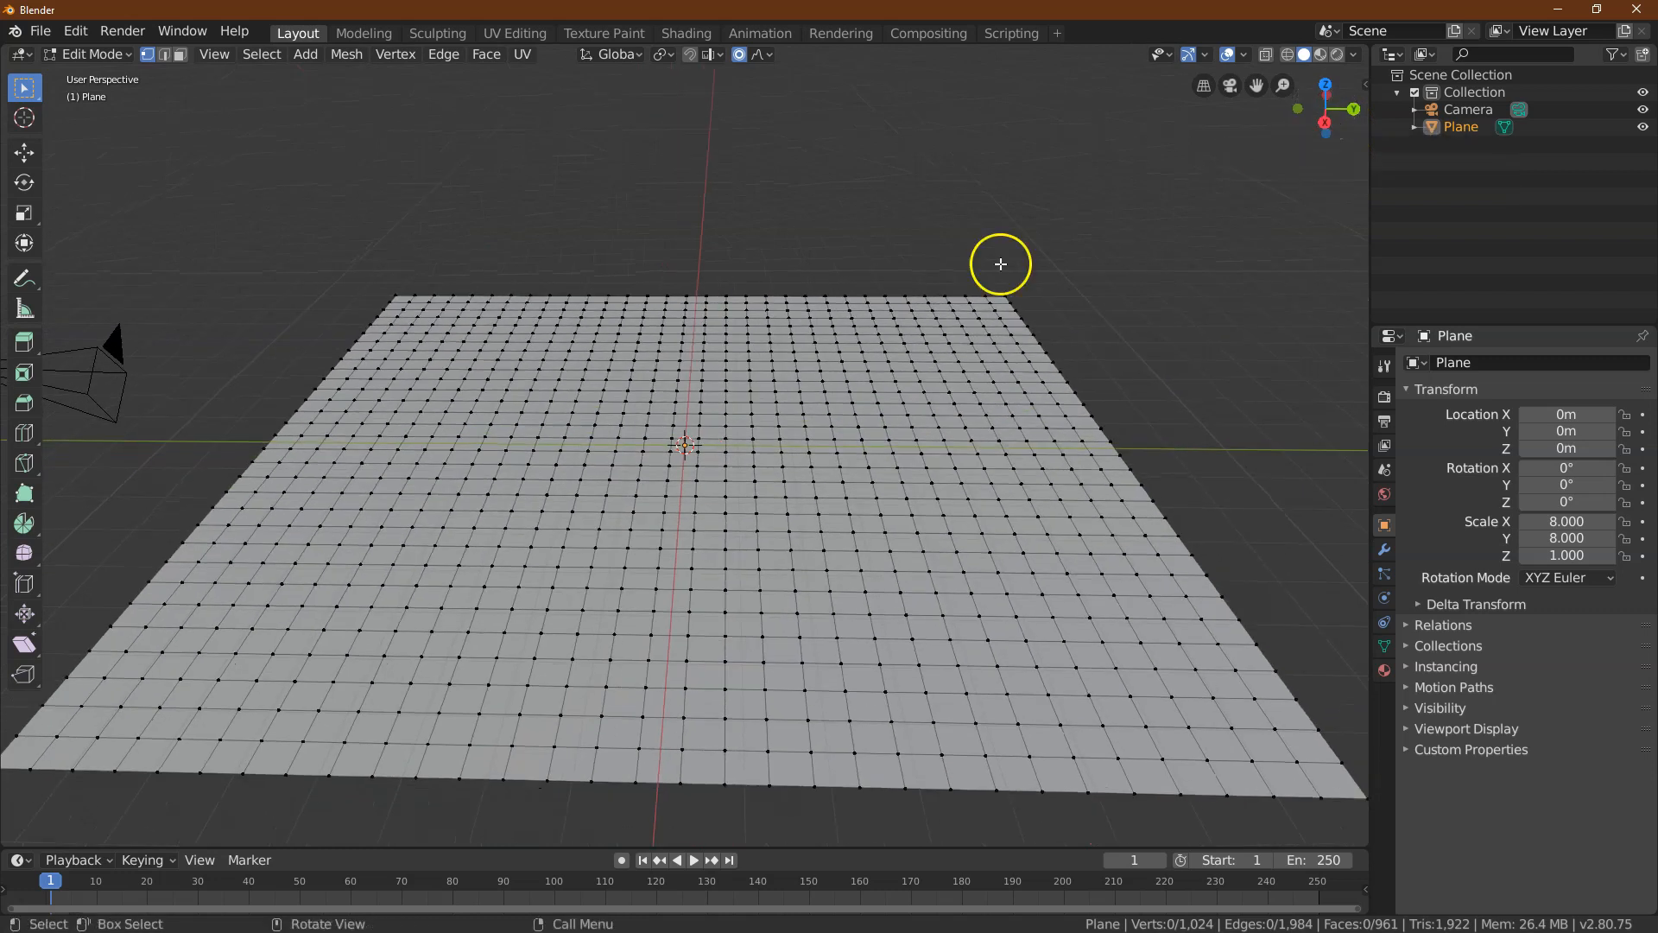
mouse_move(126, 706)
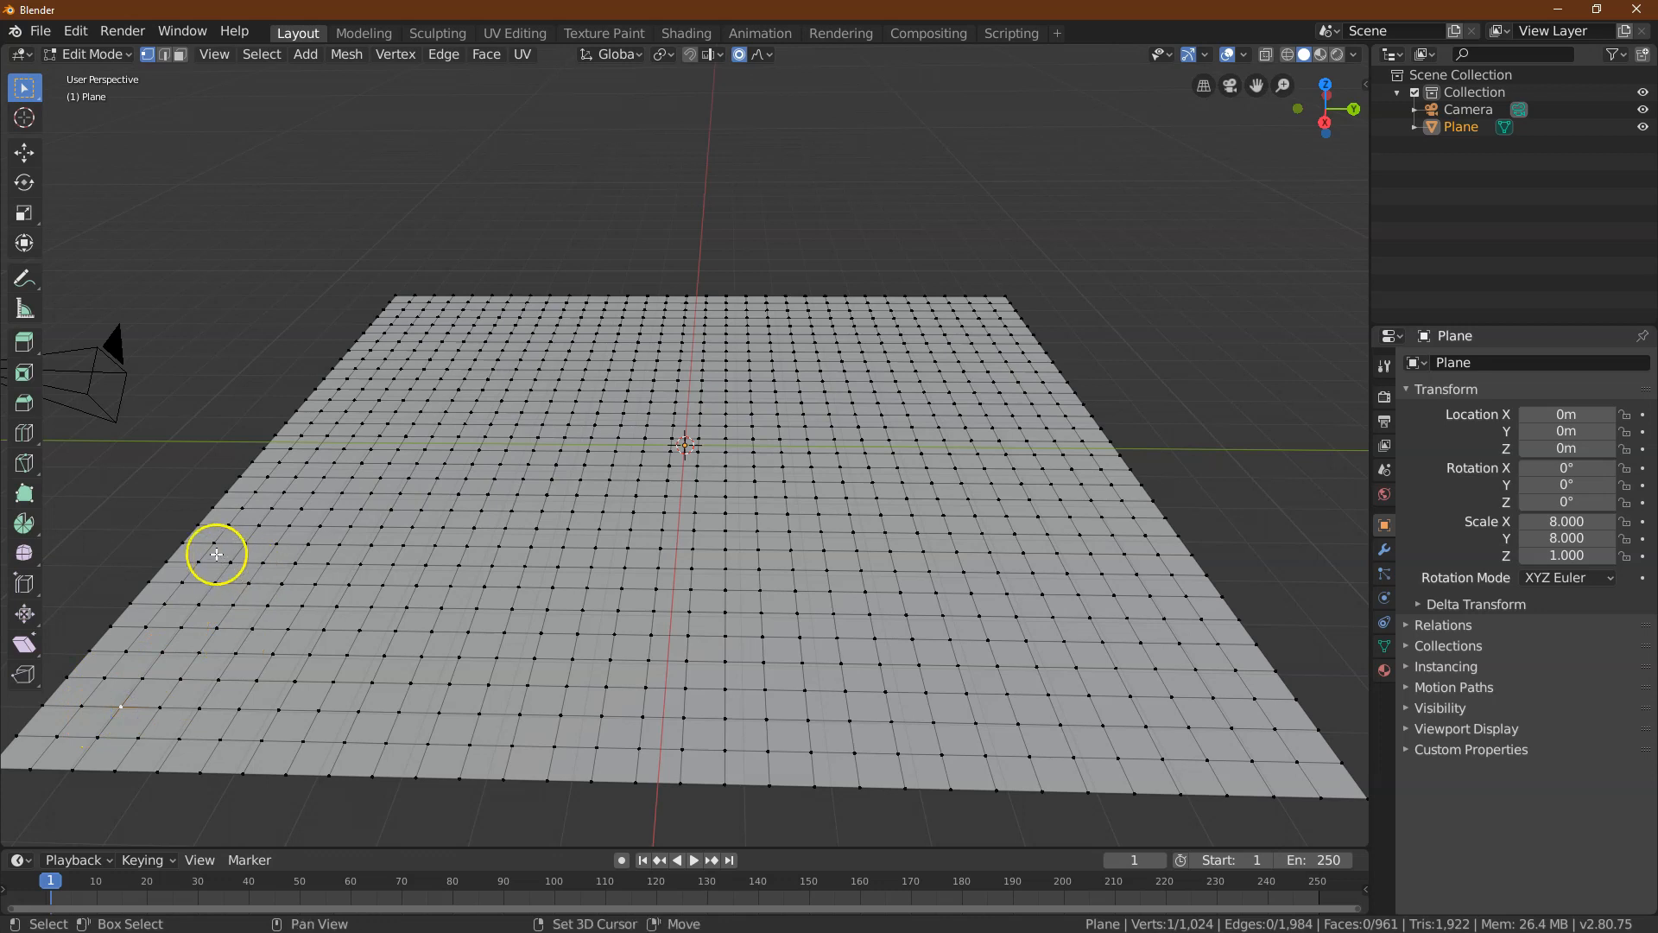
left_click(247, 515)
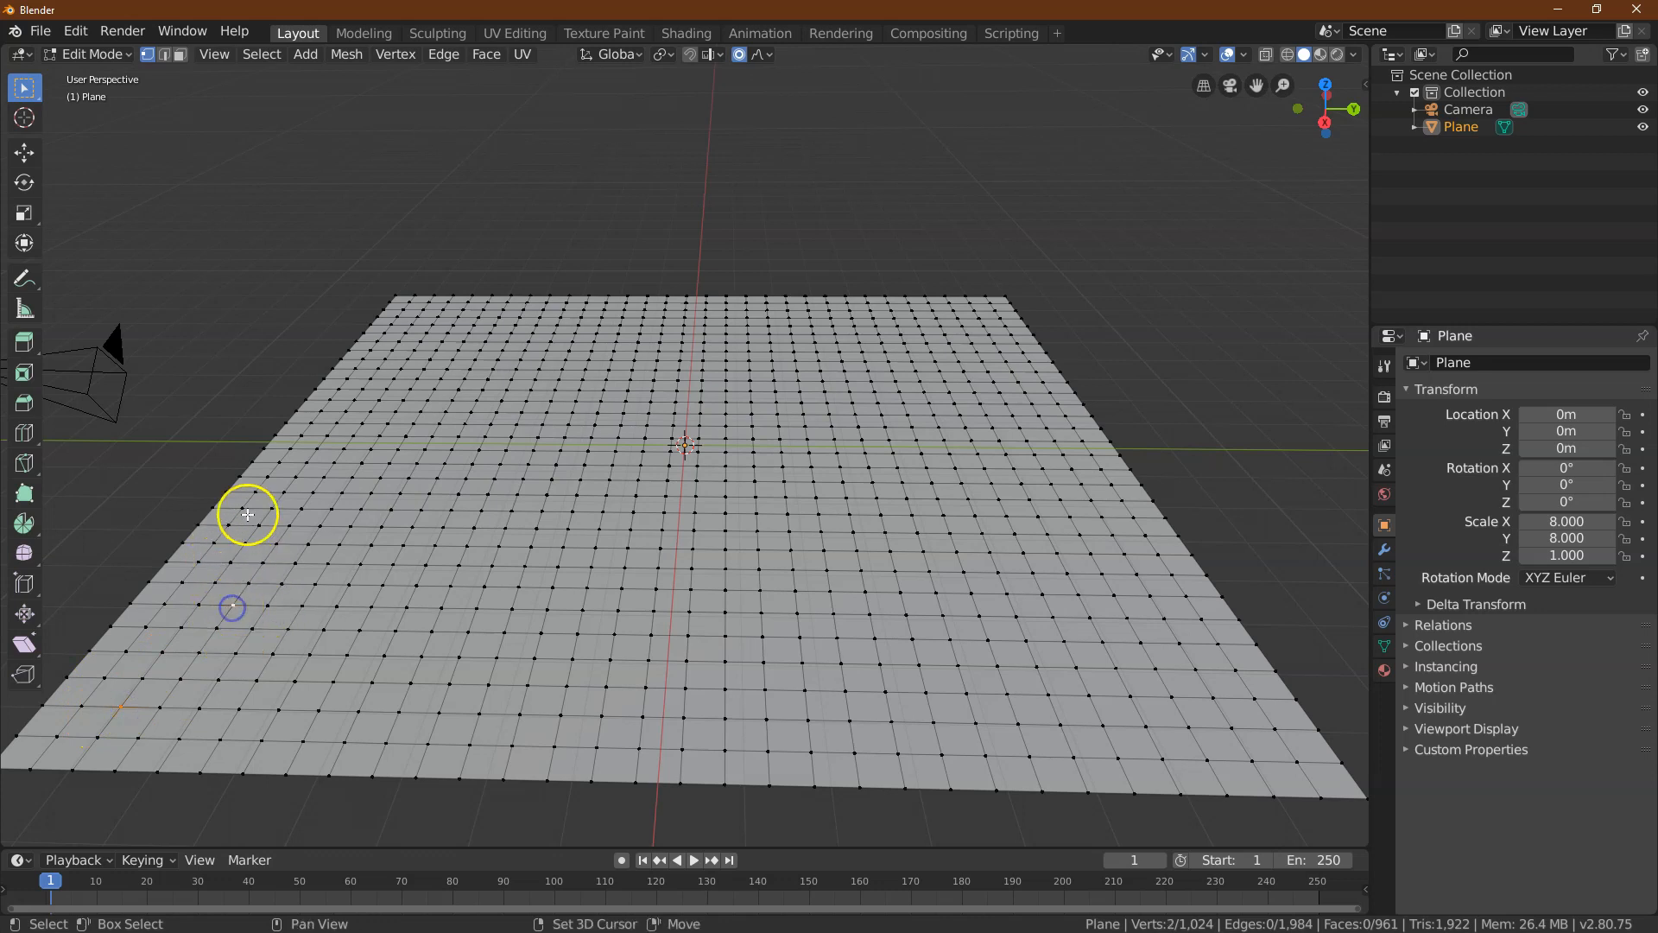
left_click(397, 373)
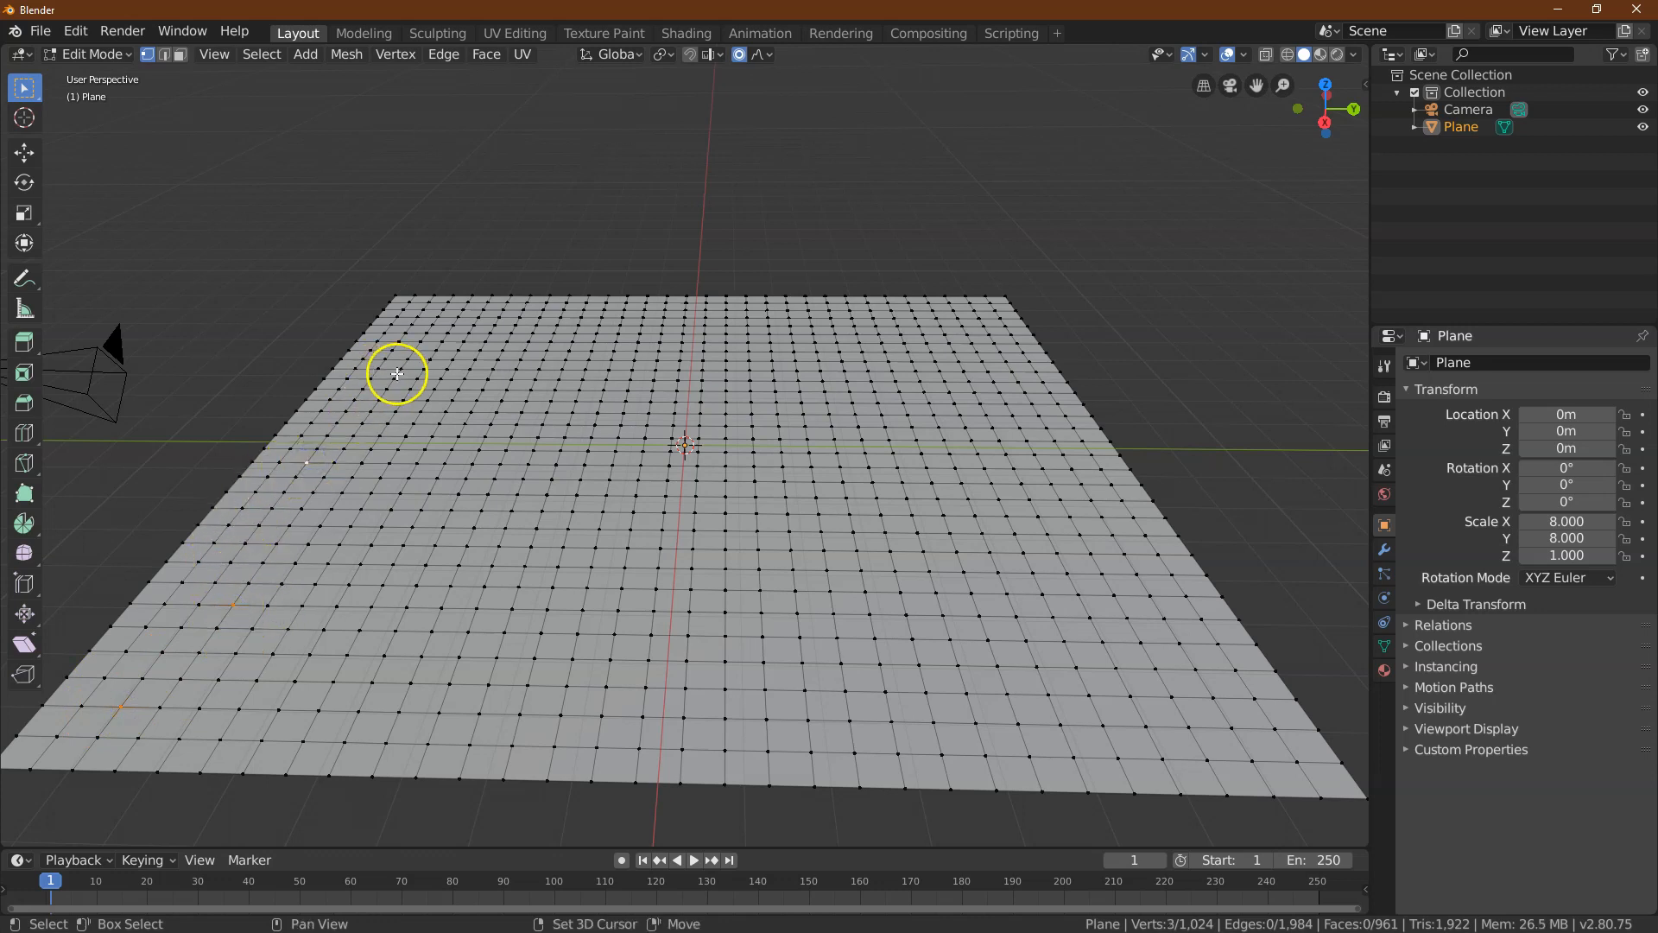
left_click(399, 309)
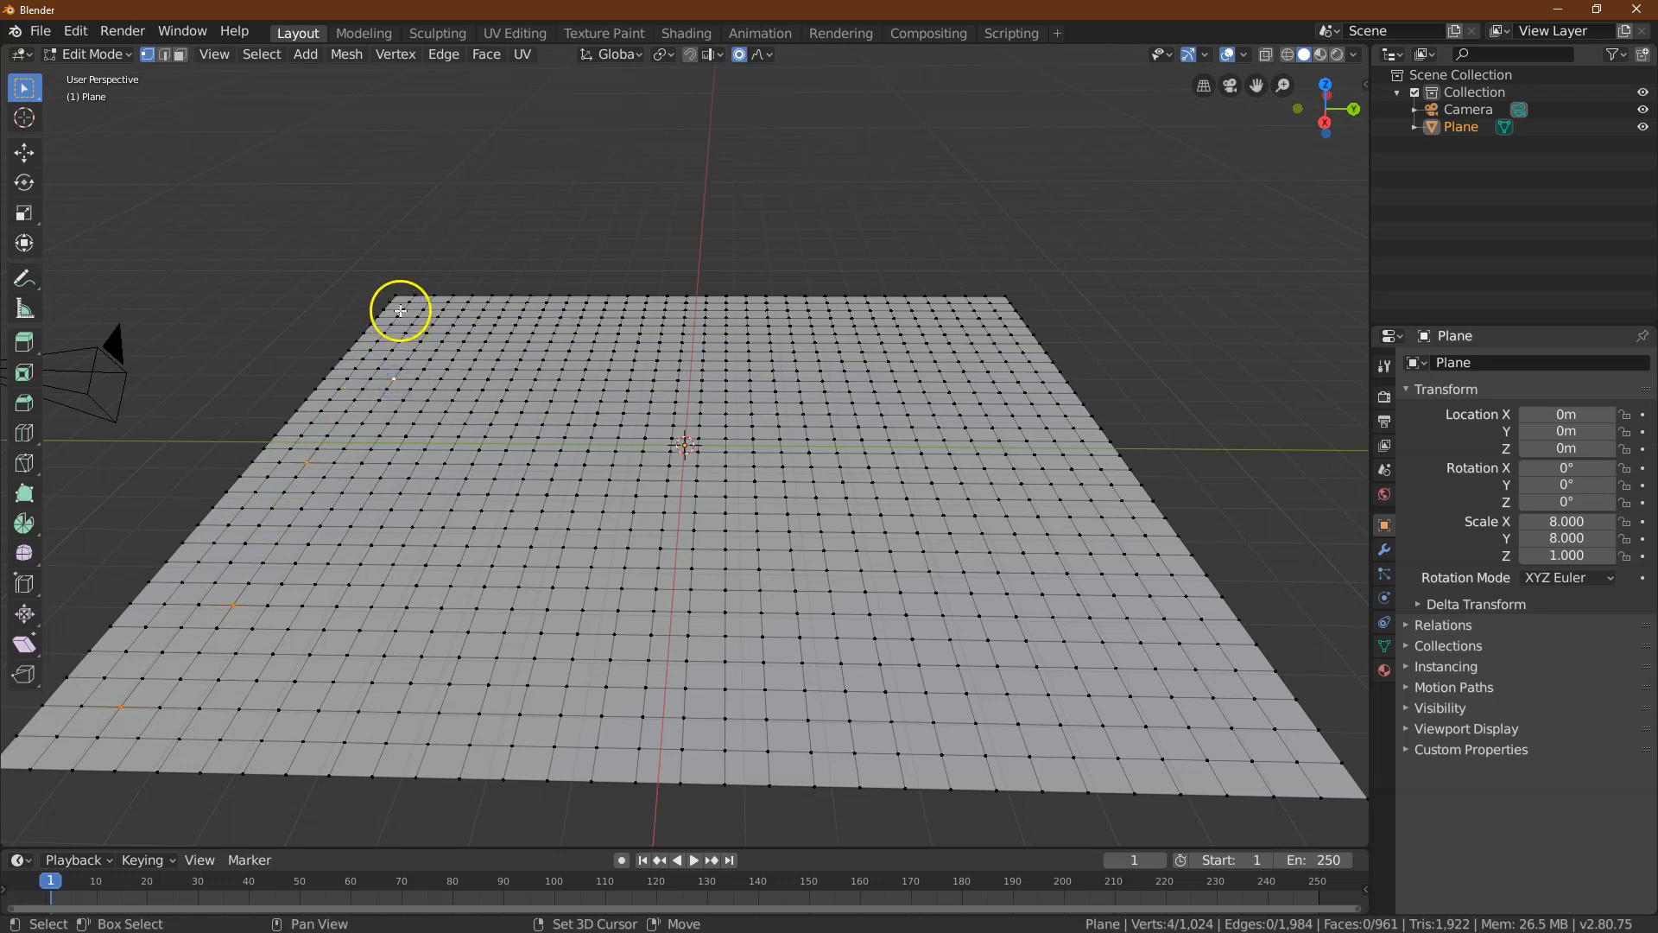
left_click(978, 317)
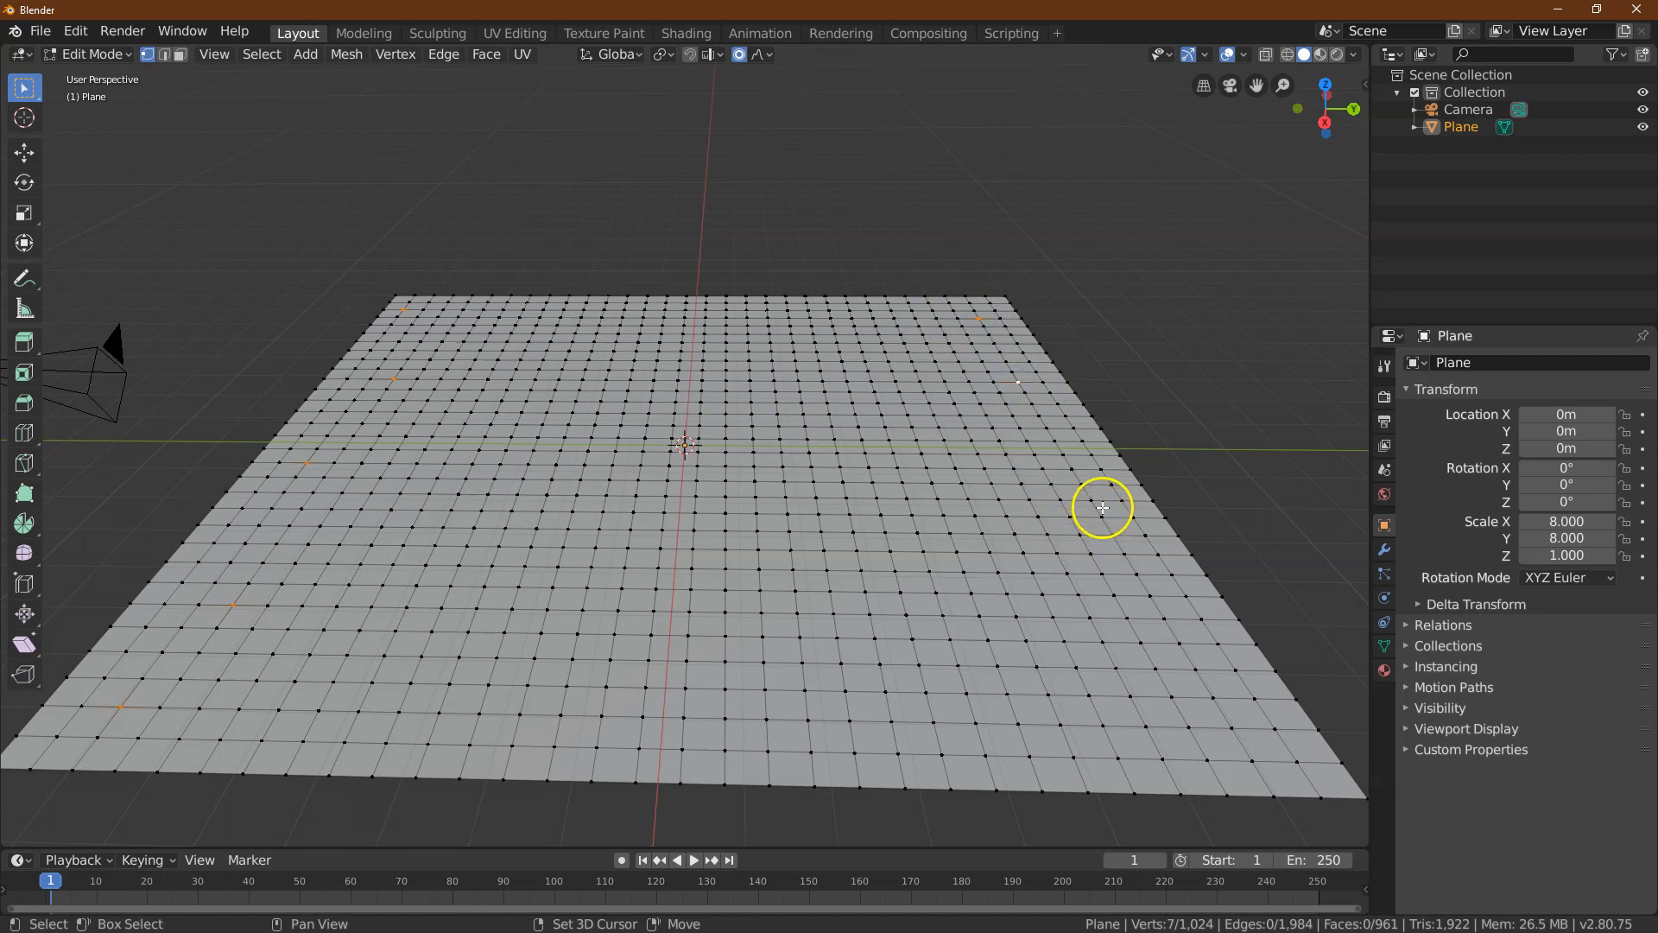
left_click(1158, 638)
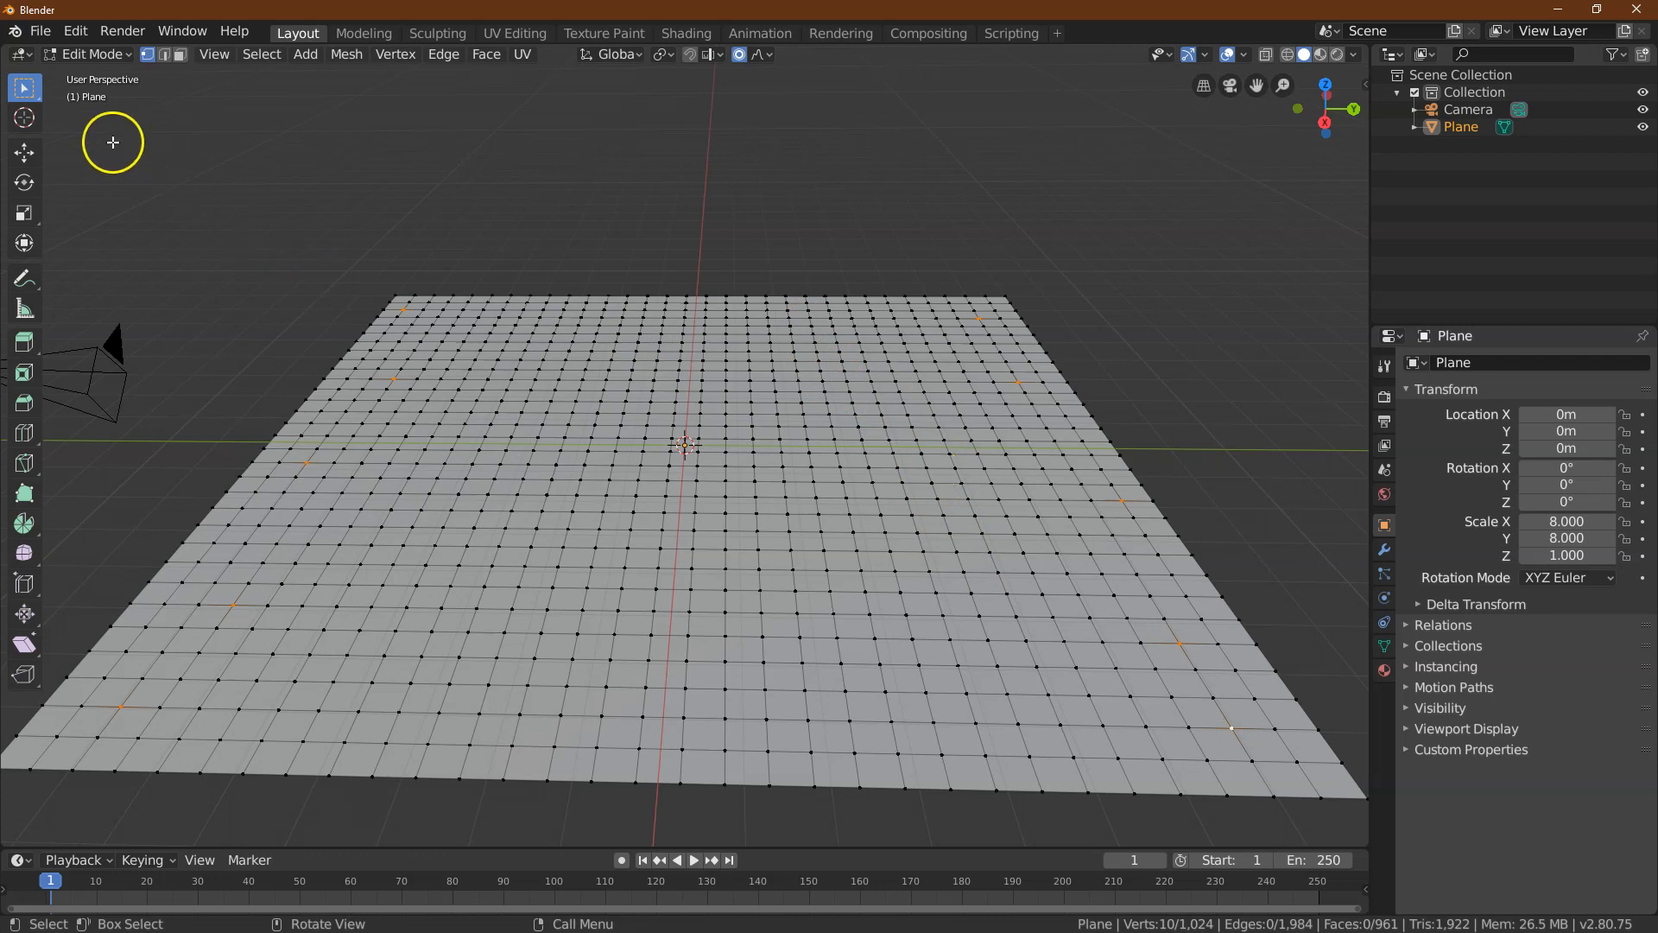
Move the selected vertices up 3.5 m on Z with proportional size 2.6, forming jagged peaks
left_click(22, 152)
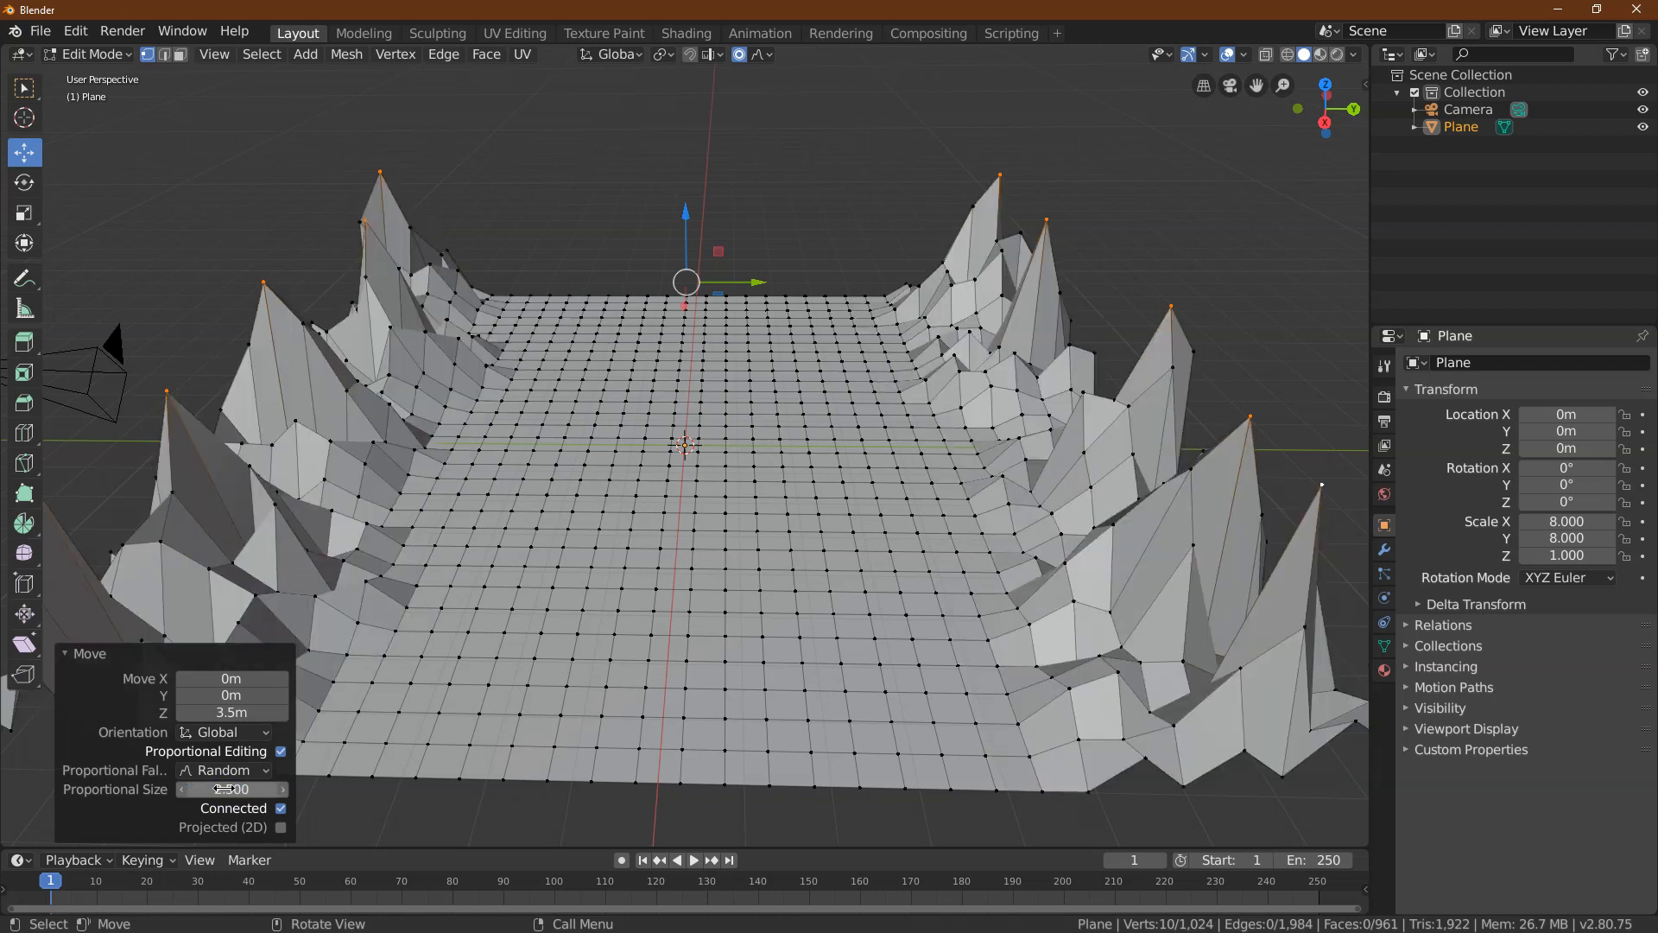
left_click(230, 789)
type("2.600")
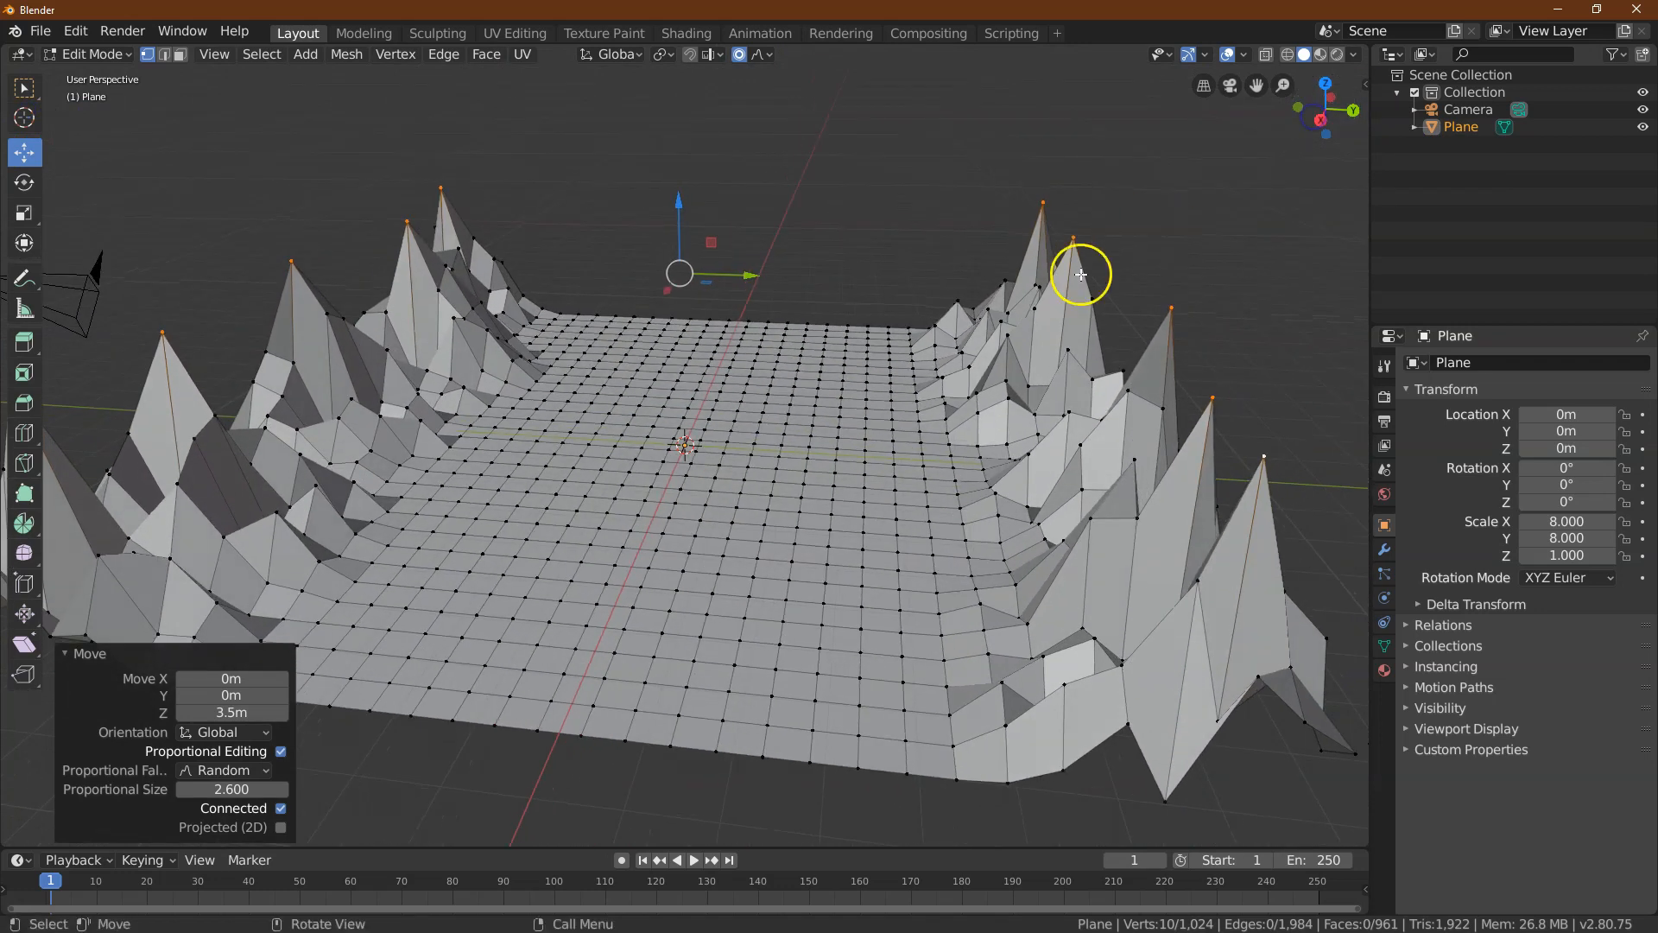
mouse_move(582, 185)
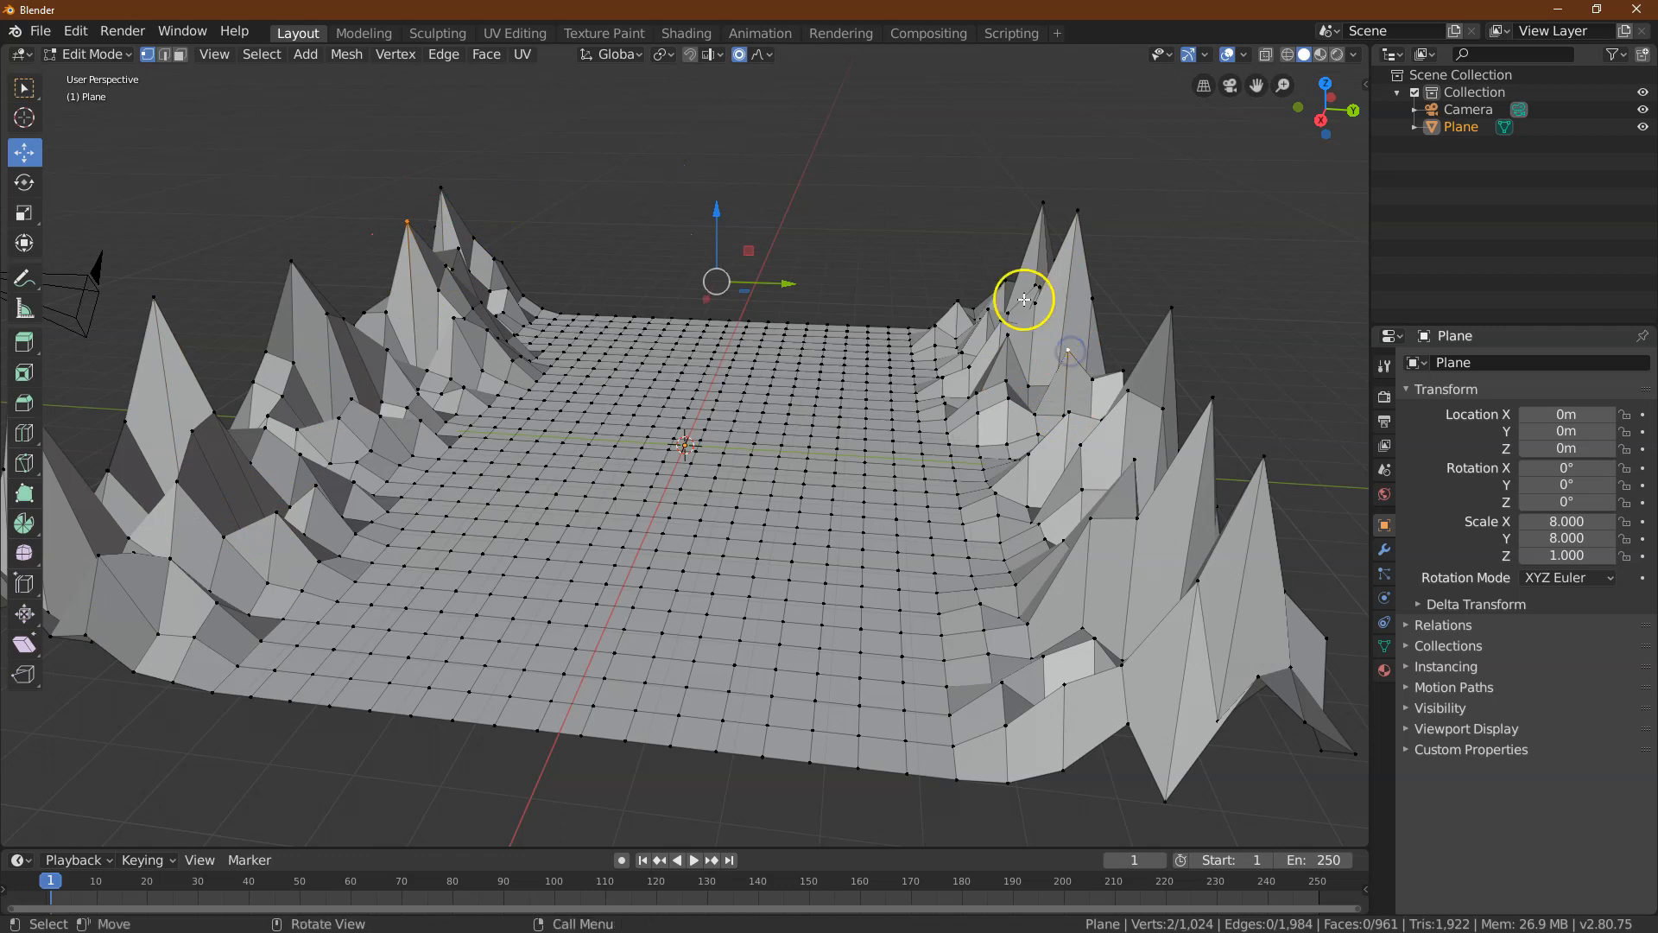
mouse_move(720, 219)
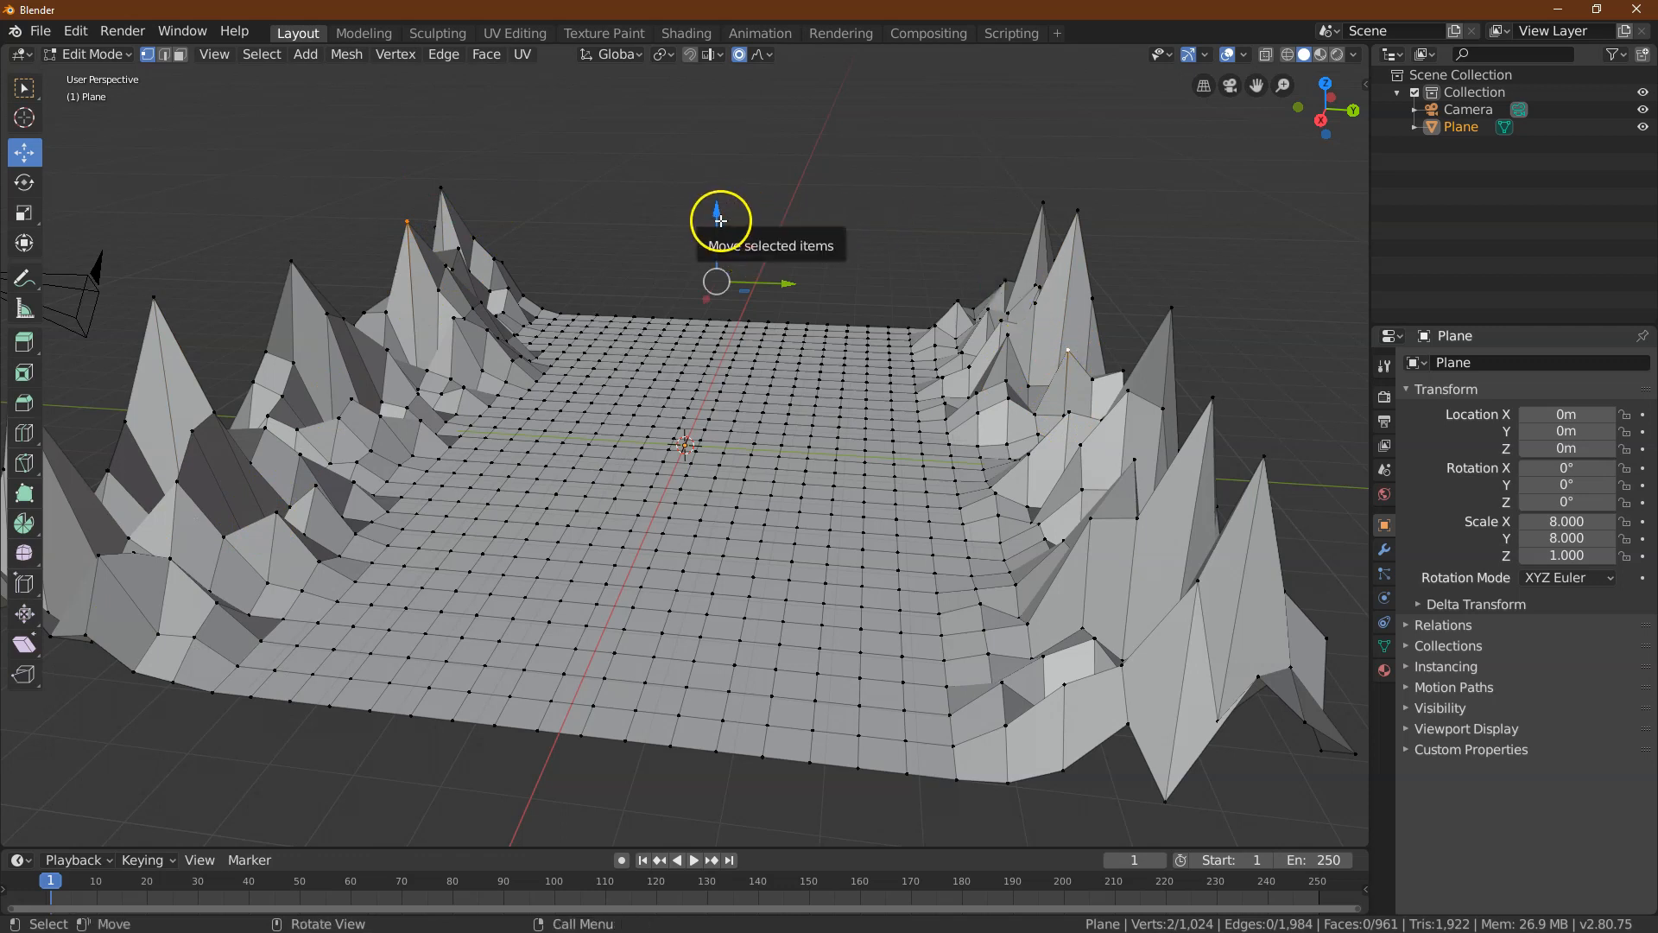
Raise more edge vertices into random peaks, keeping the centre strip flat
left_click_drag(717, 219, 717, 298)
type("-")
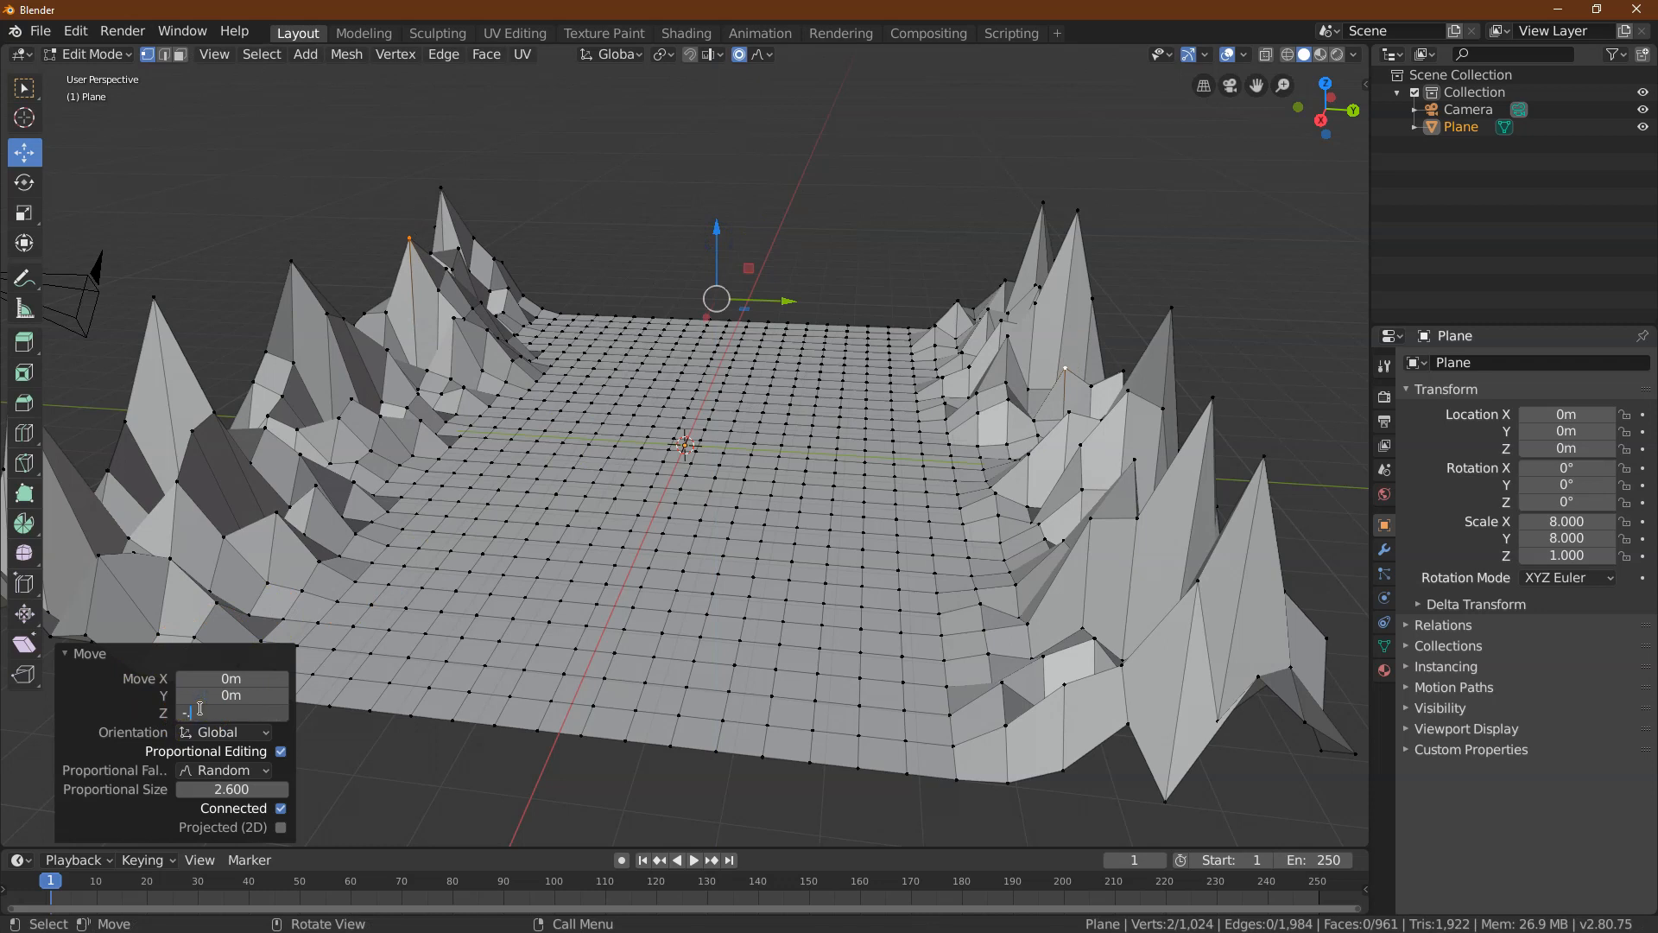
left_click_drag(1273, 497, 1273, 498)
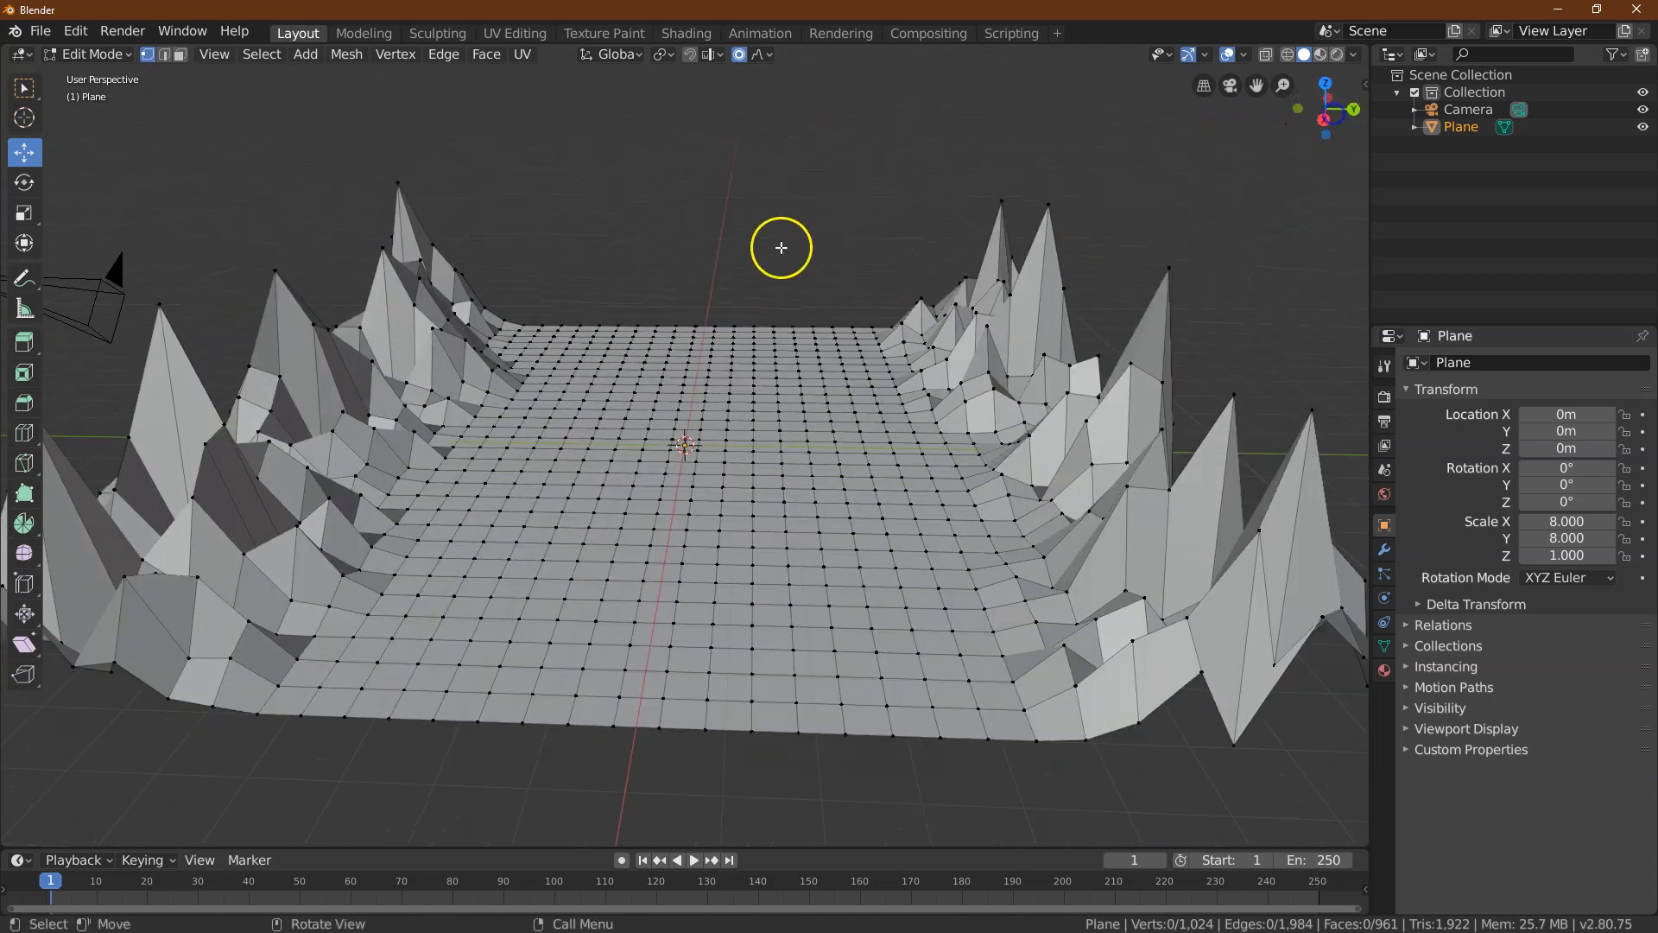
In Object Mode, apply the plane's scale and shift it -8 m along X
key("Tab")
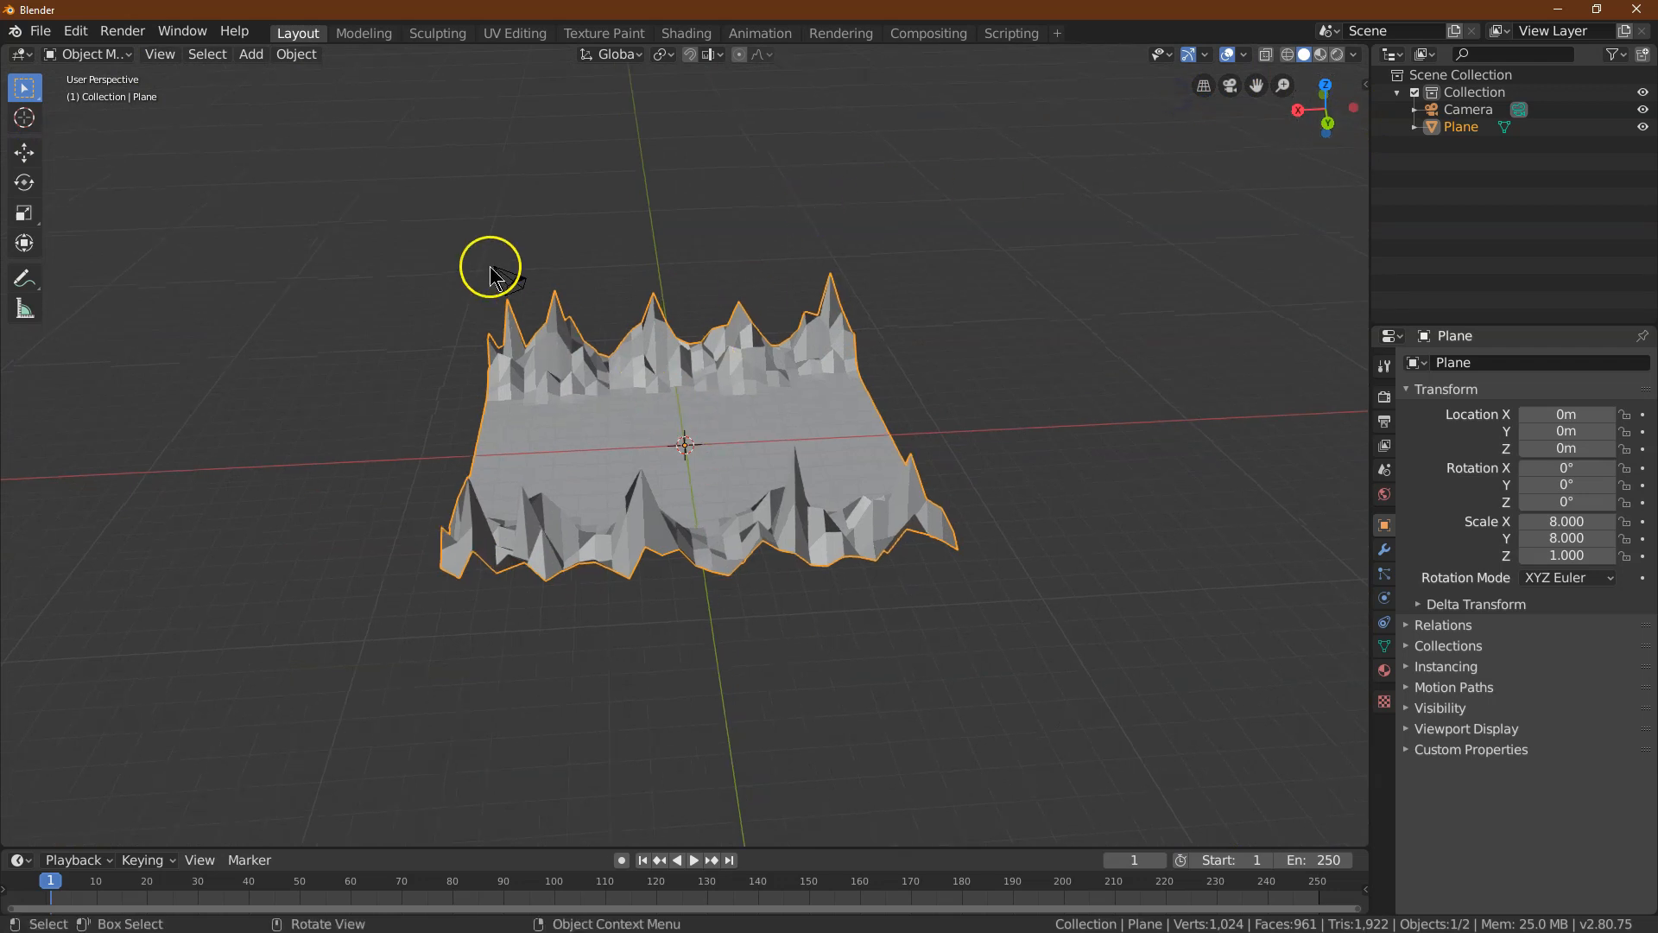
left_click(297, 54)
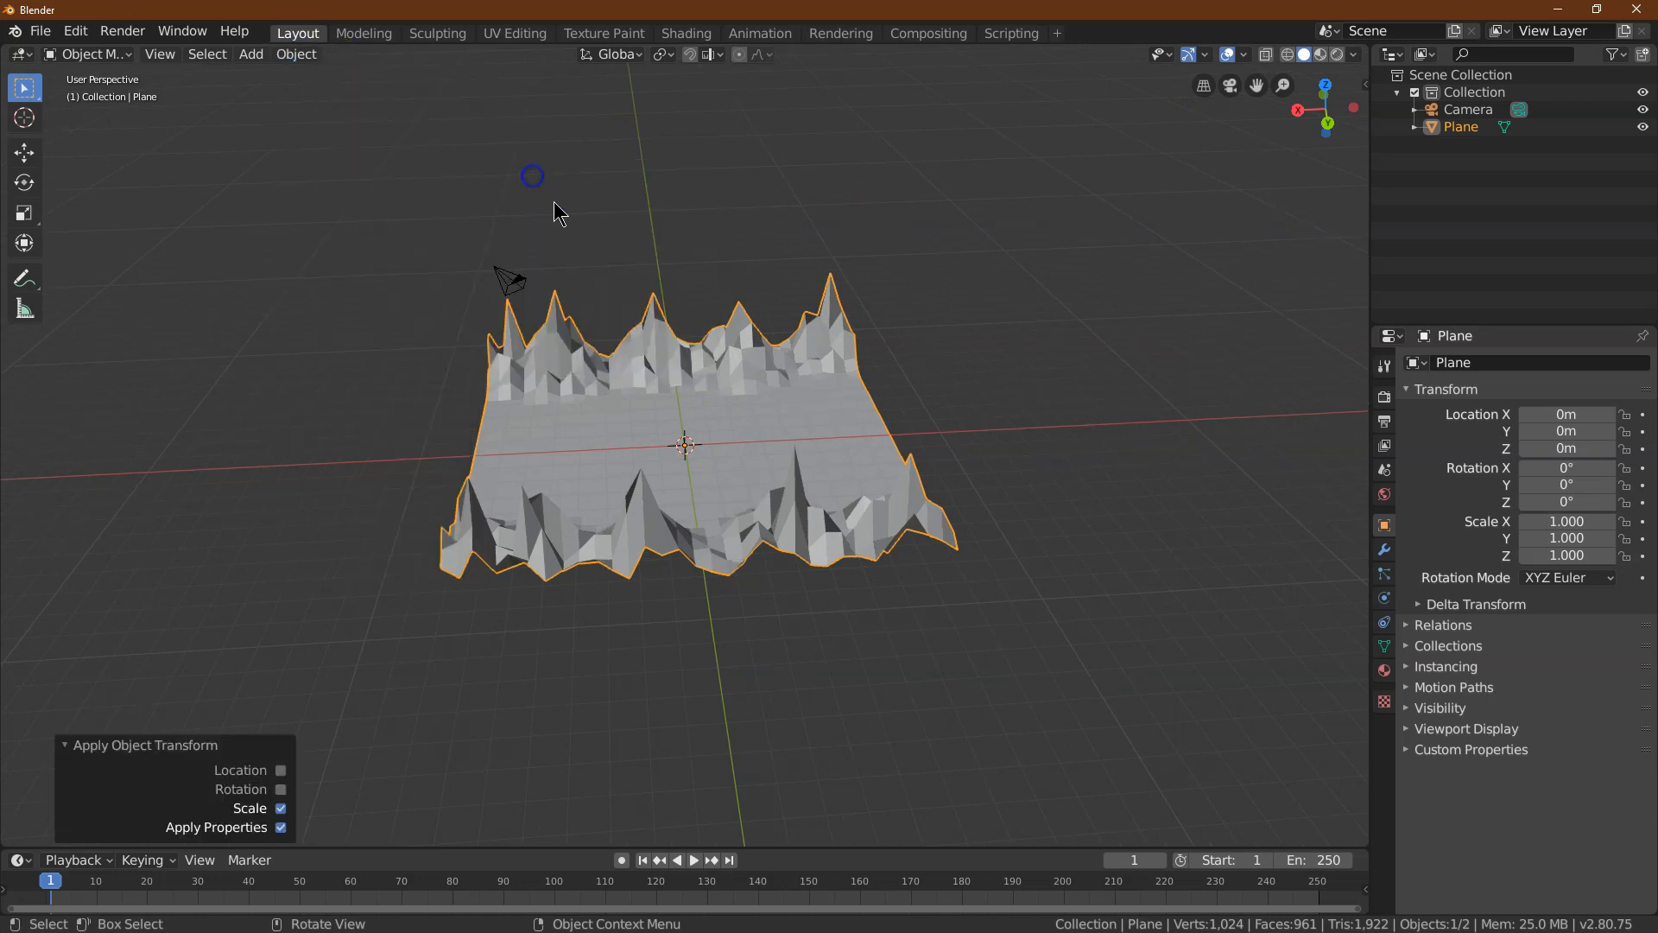
left_click(24, 152)
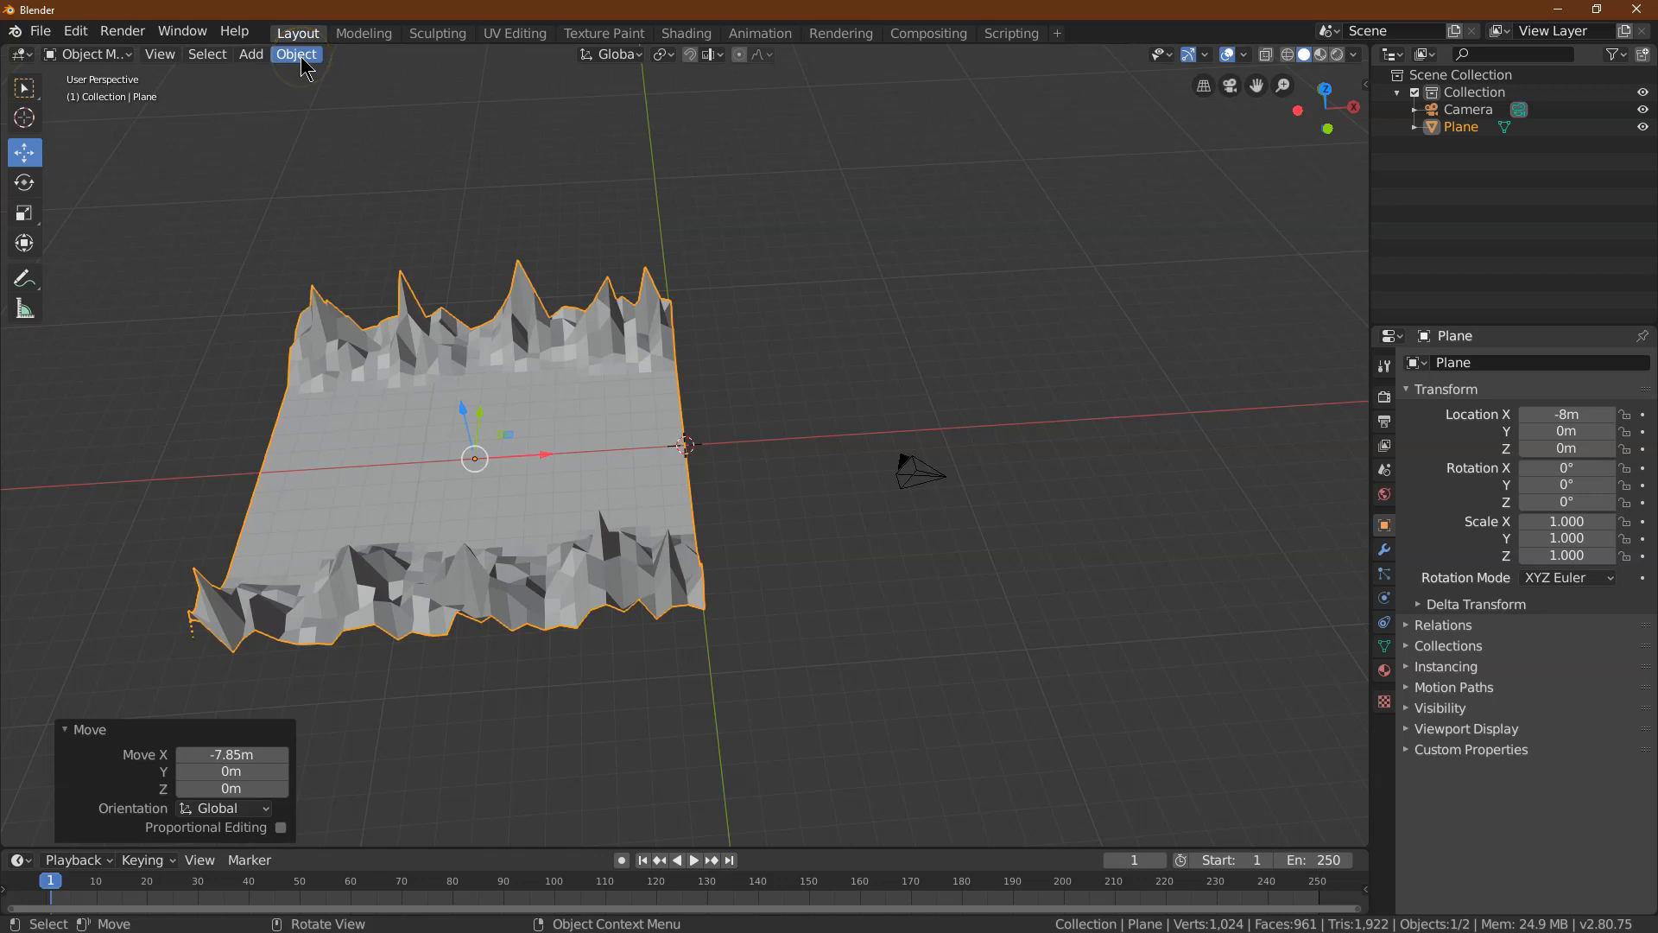
Set the plane's origin to the 3D cursor so its location reads 0 m
left_click(295, 54)
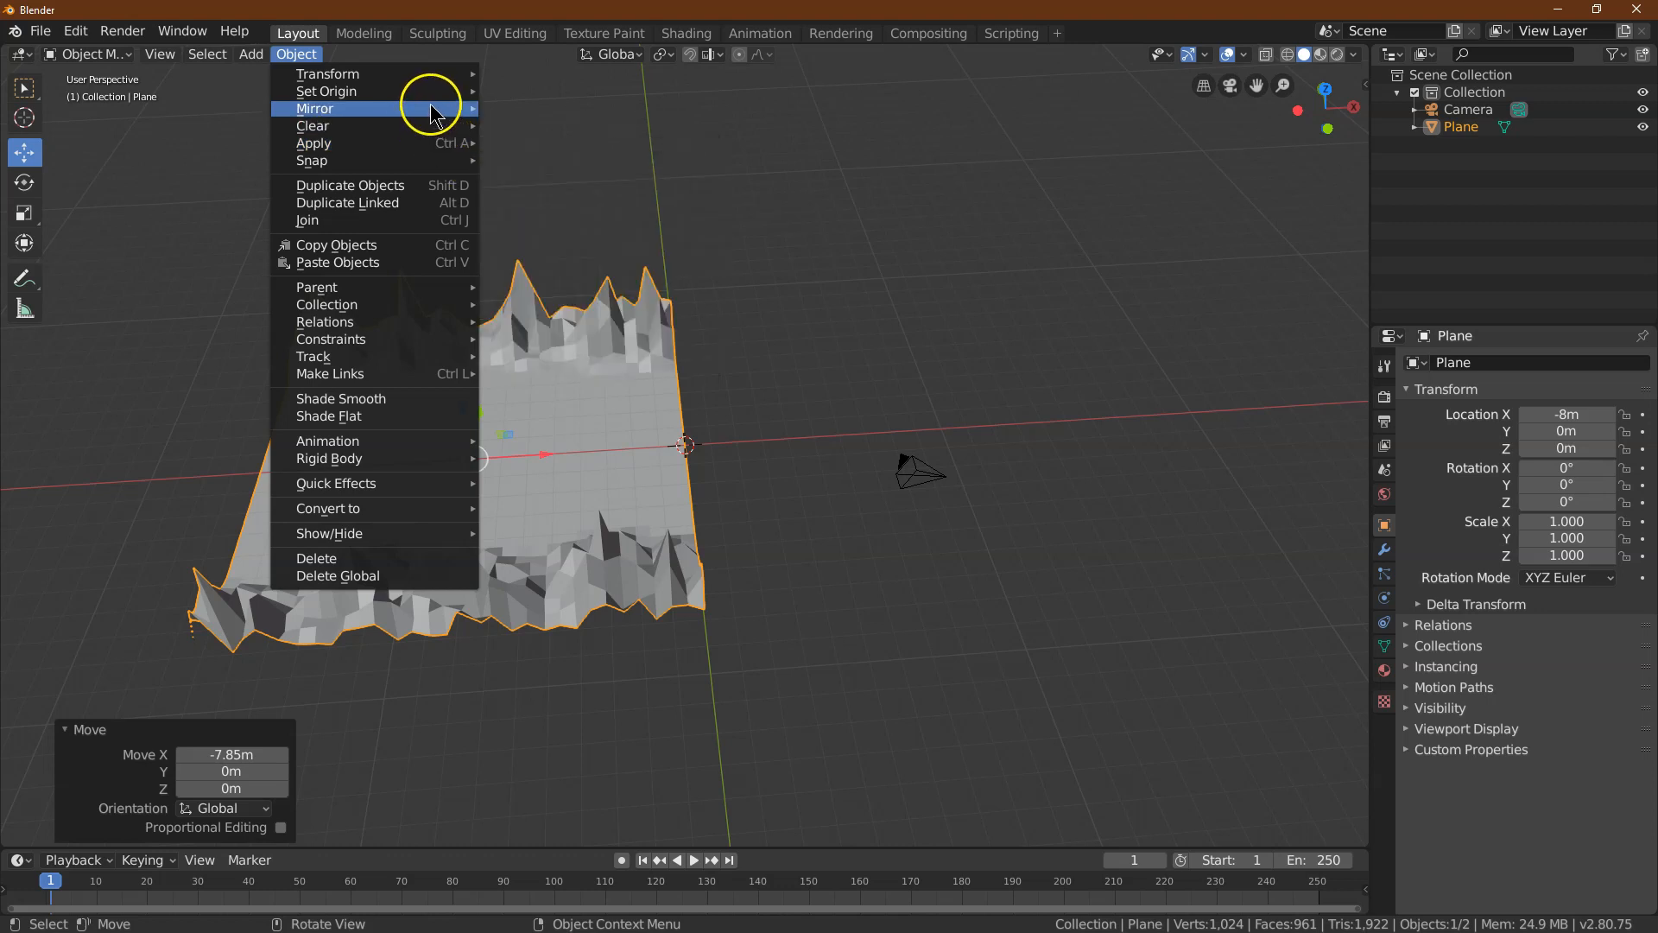
mouse_move(349, 91)
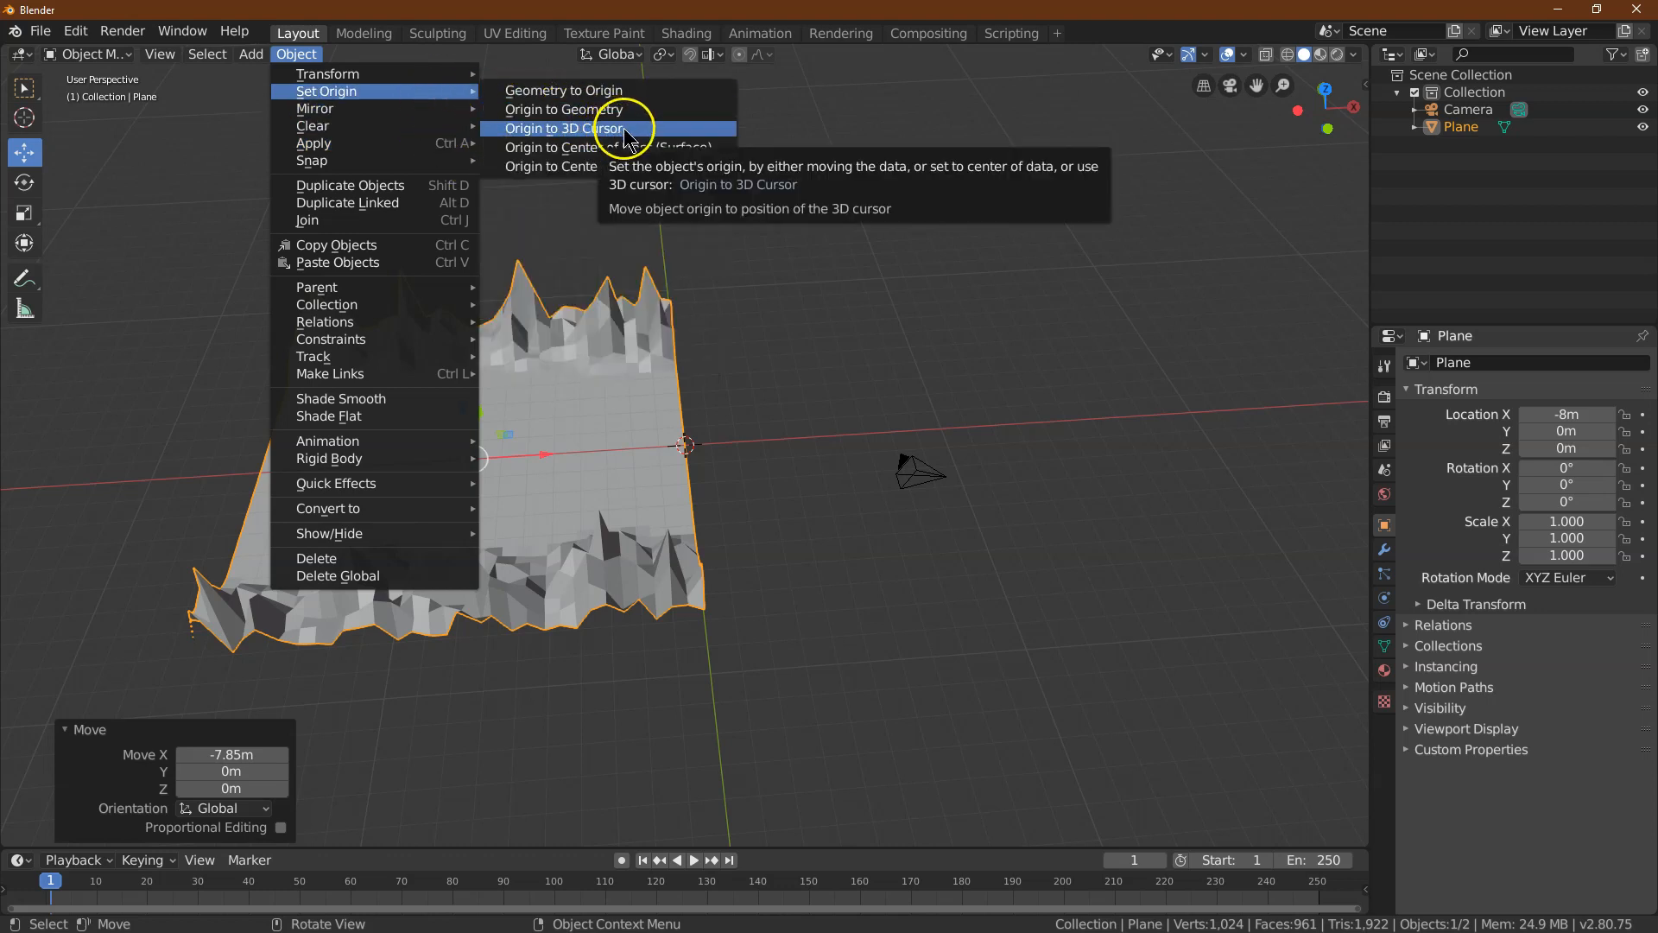
left_click(561, 128)
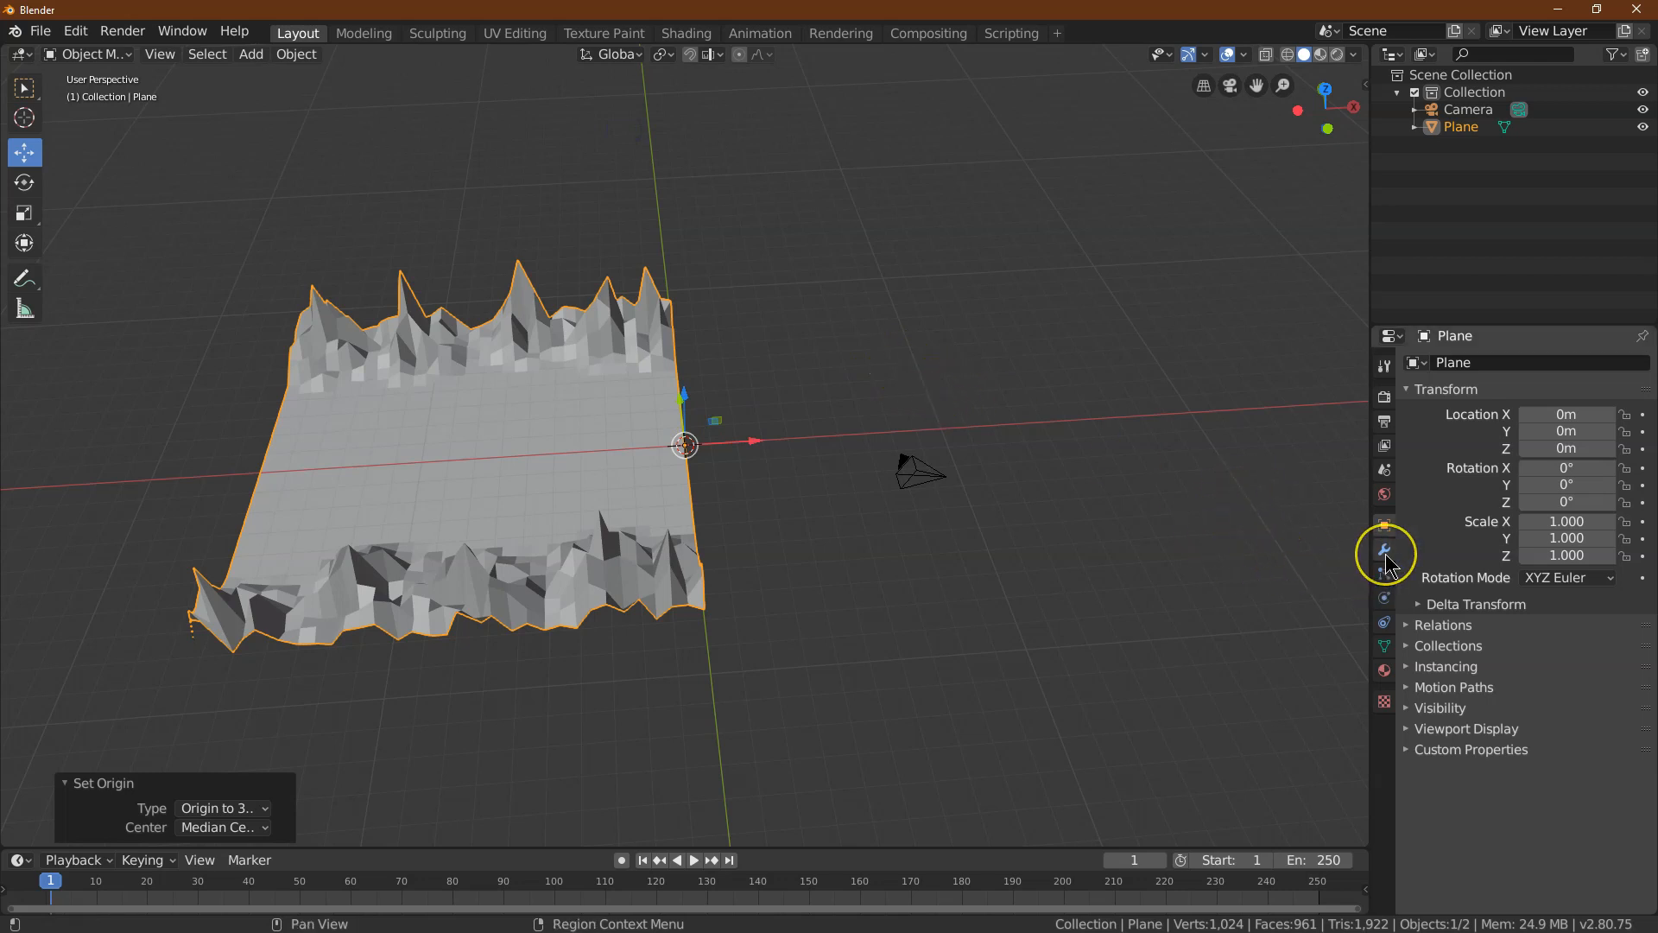
Add a Mirror modifier on X to double the landscape into a peak-lined road
left_click(1384, 549)
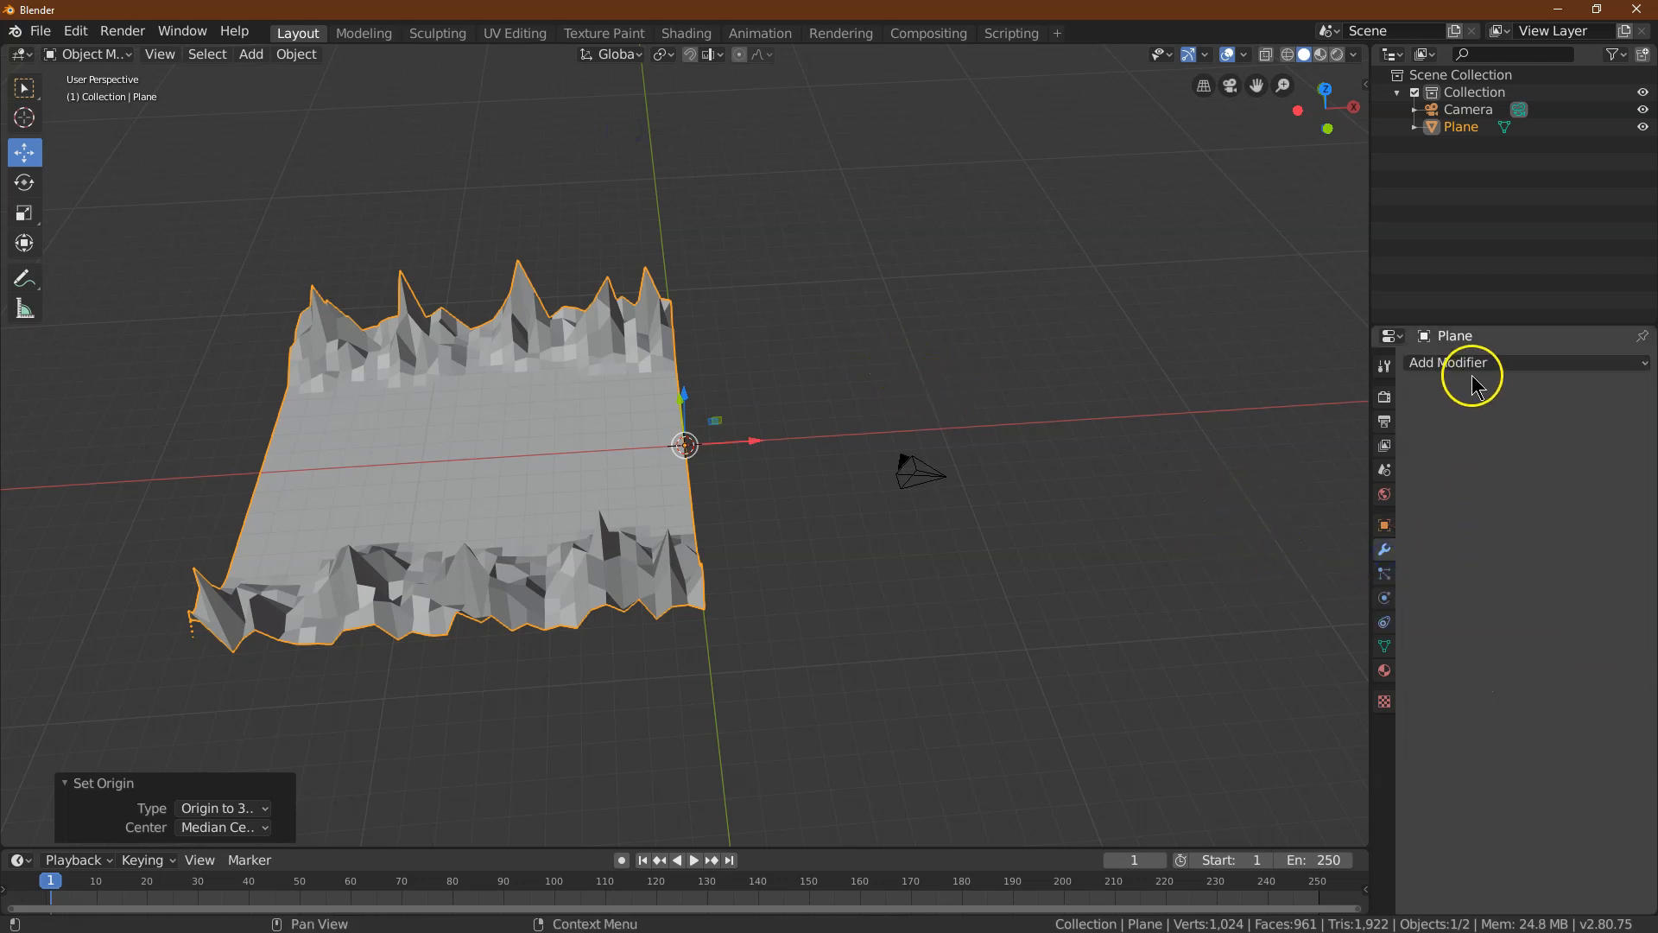
left_click(1470, 361)
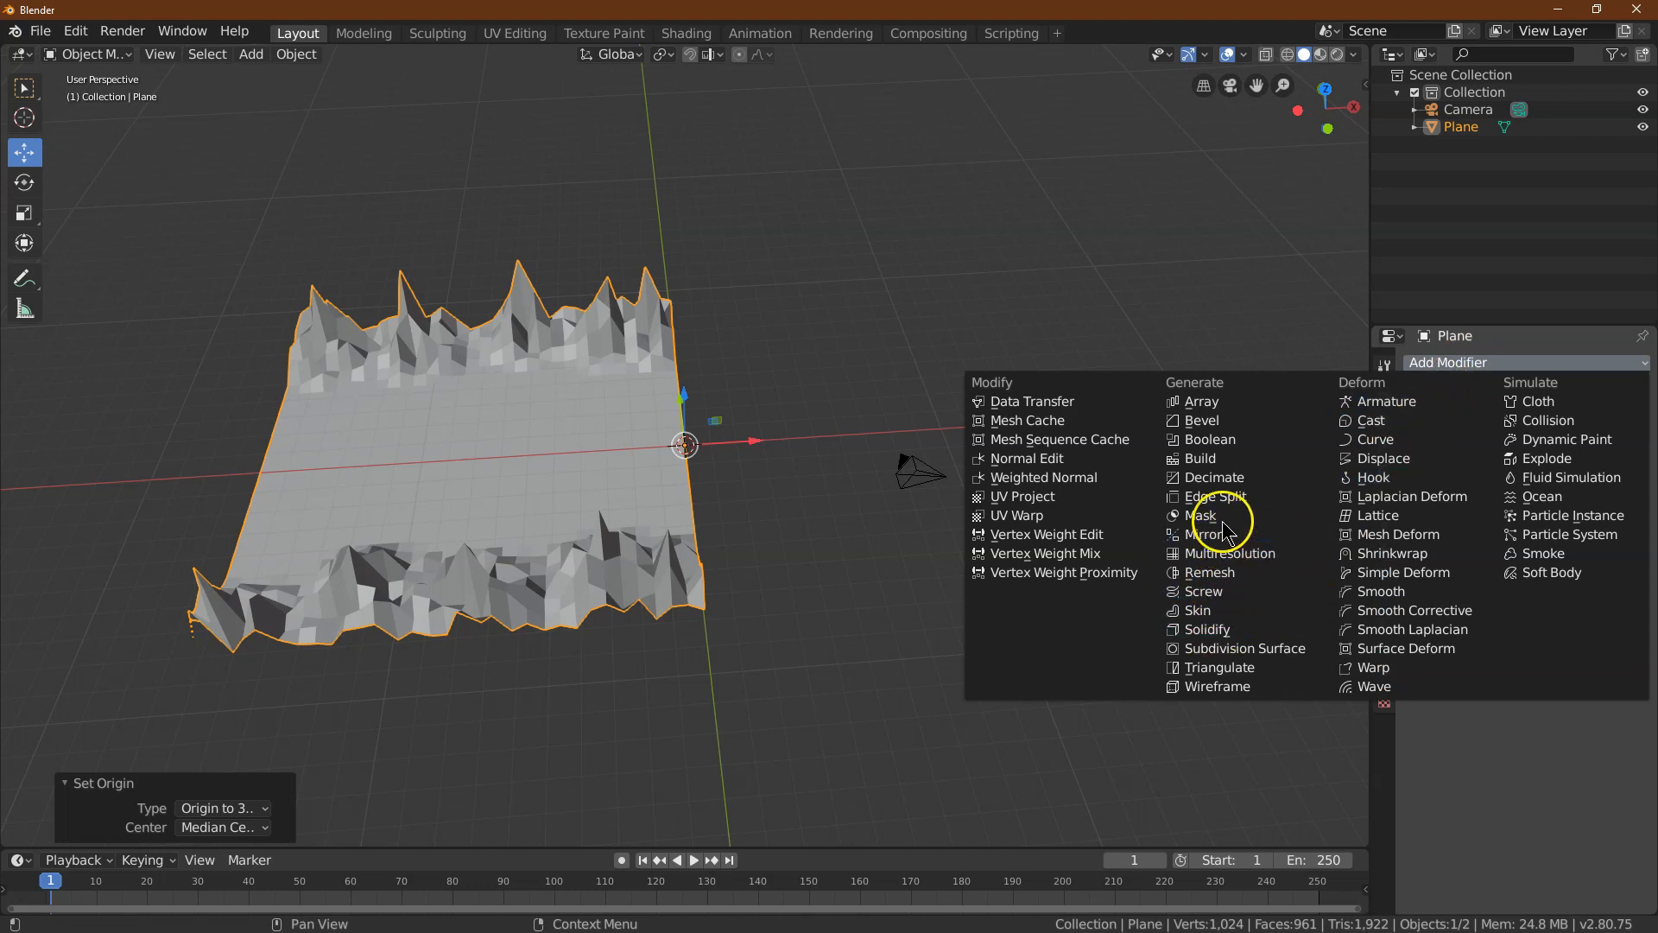
left_click(1205, 534)
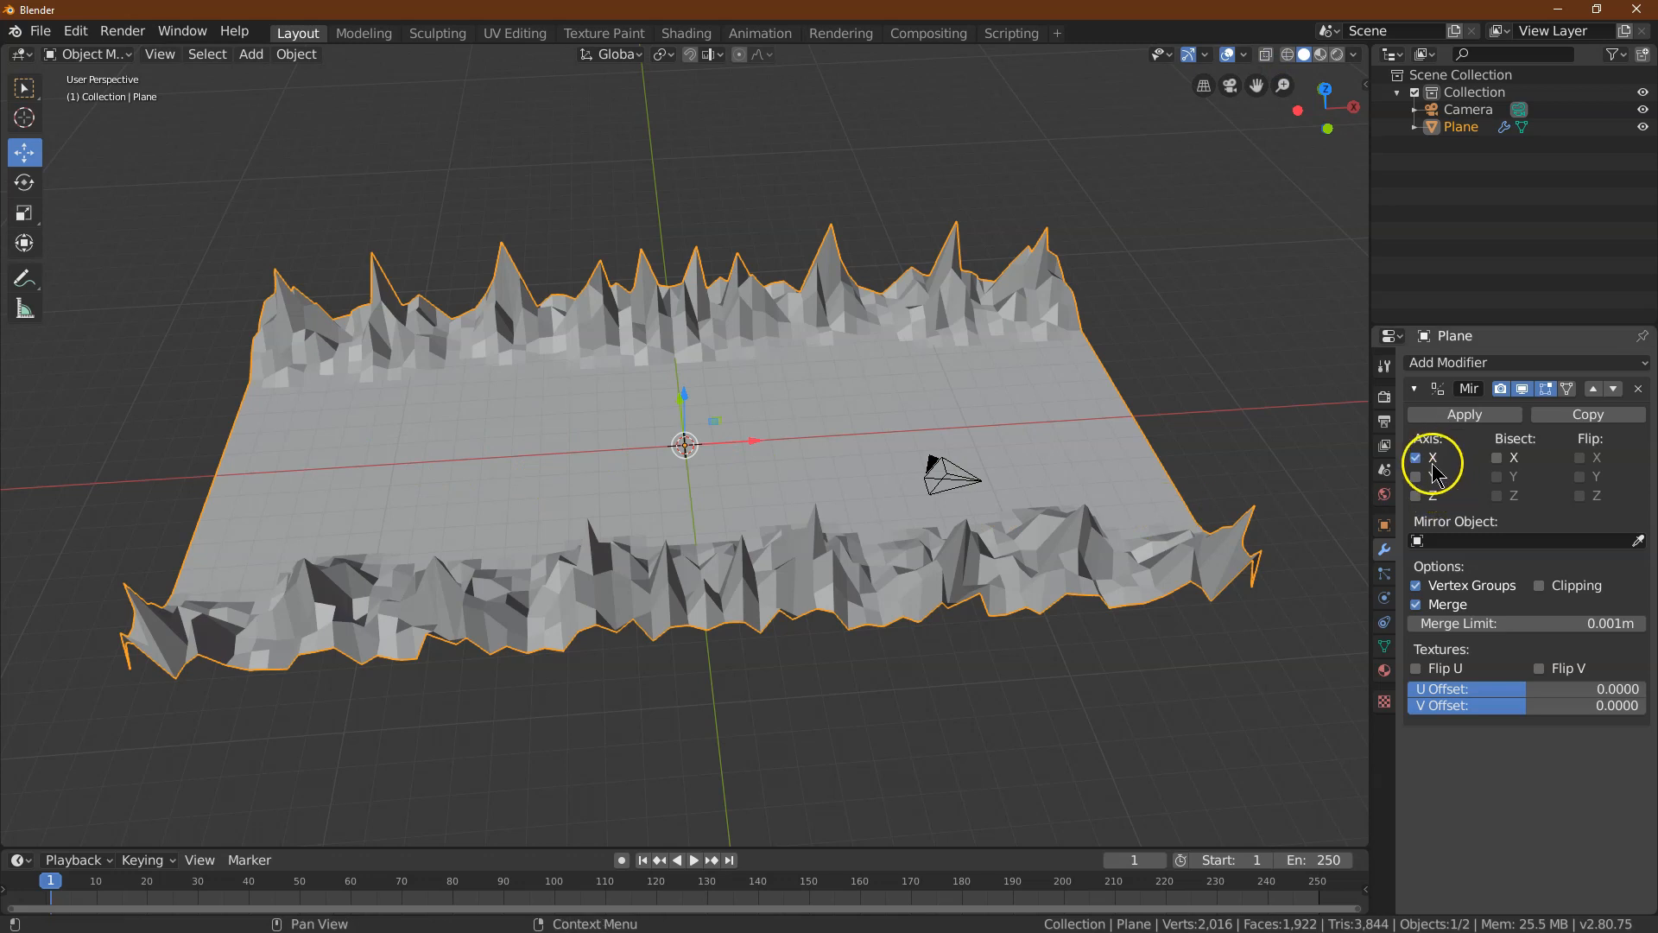
left_click(1415, 389)
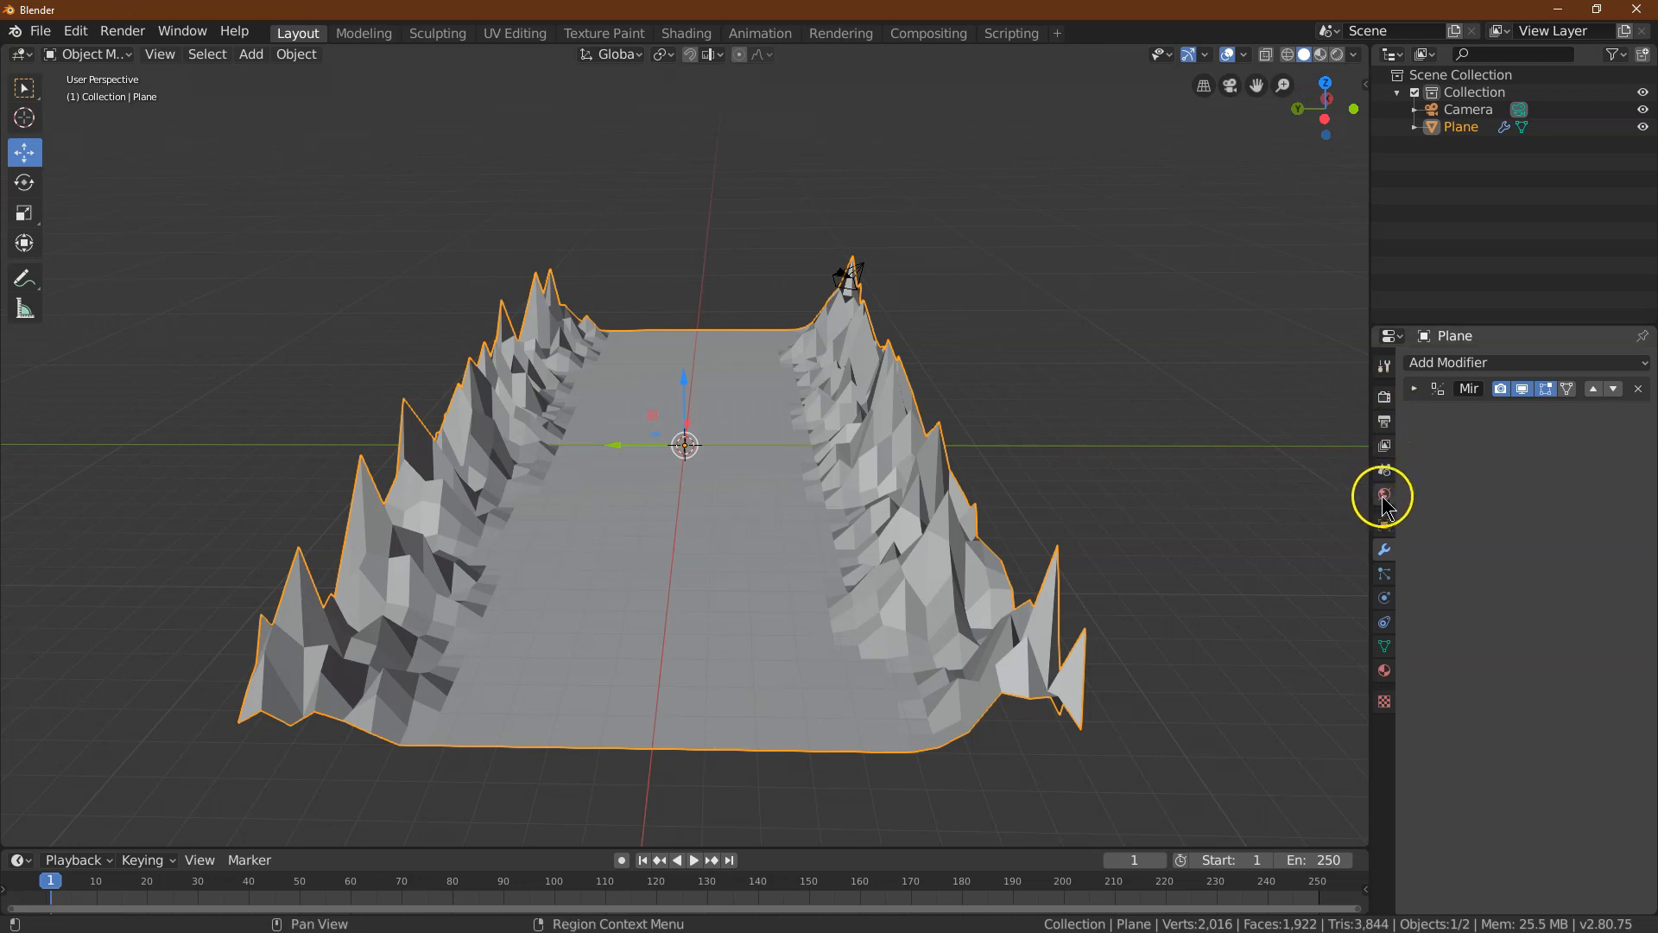
Place the camera at -16, 0, 1 m with rotation 93°, 0°, 270° facing along the road
left_click(1383, 494)
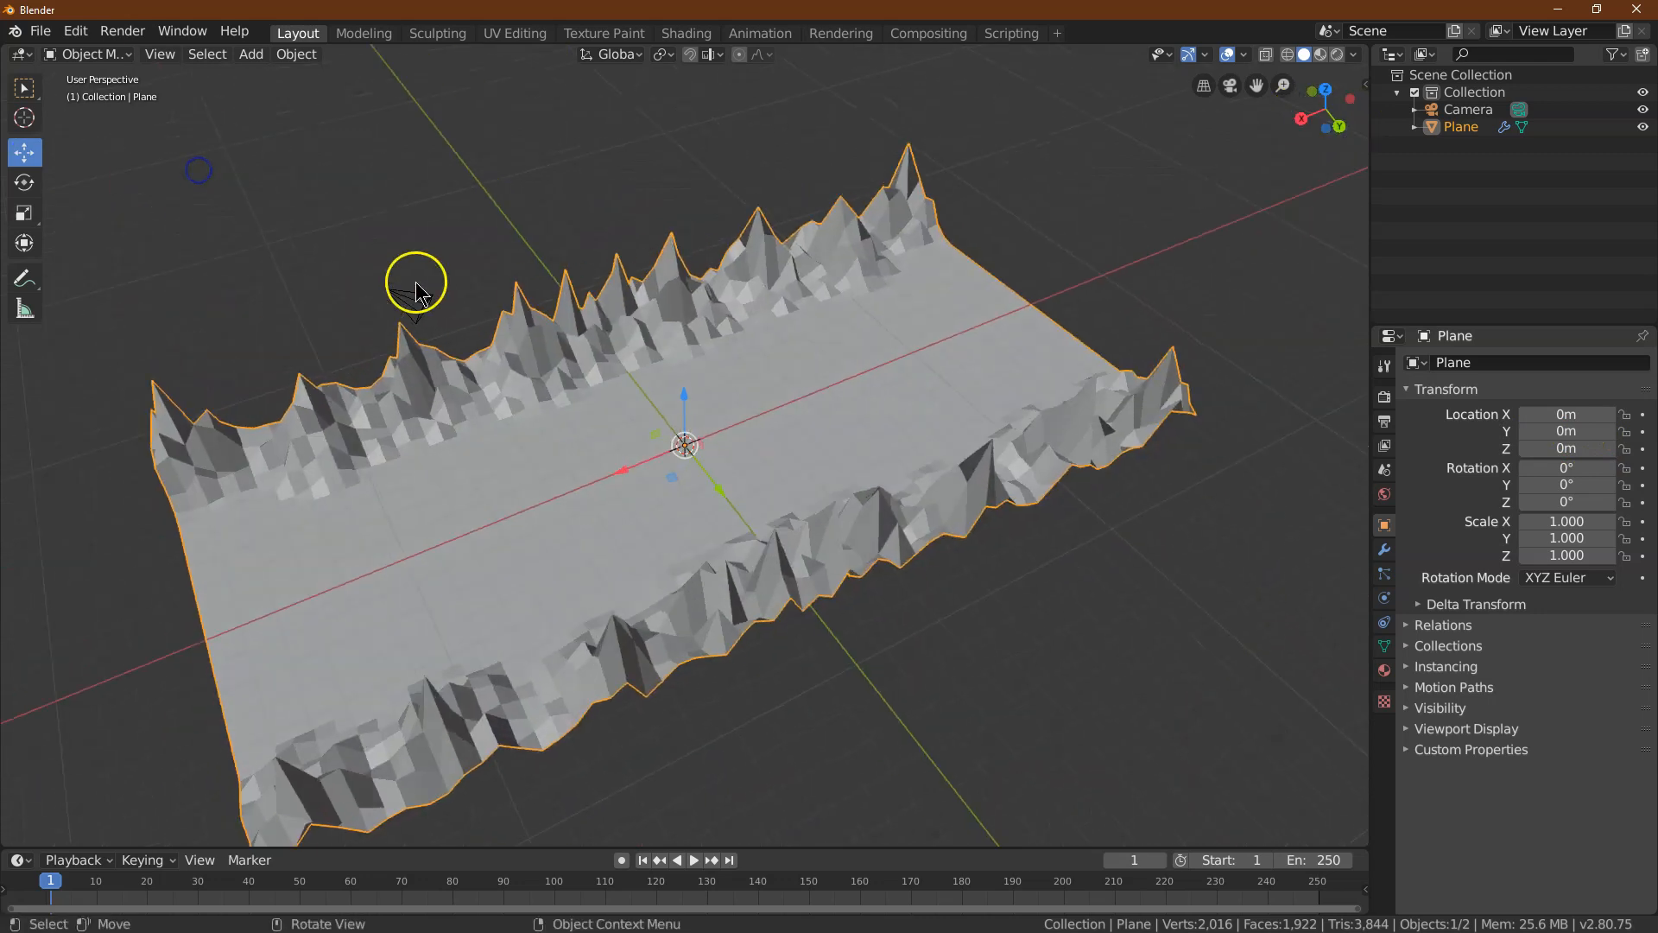
left_click(385, 290)
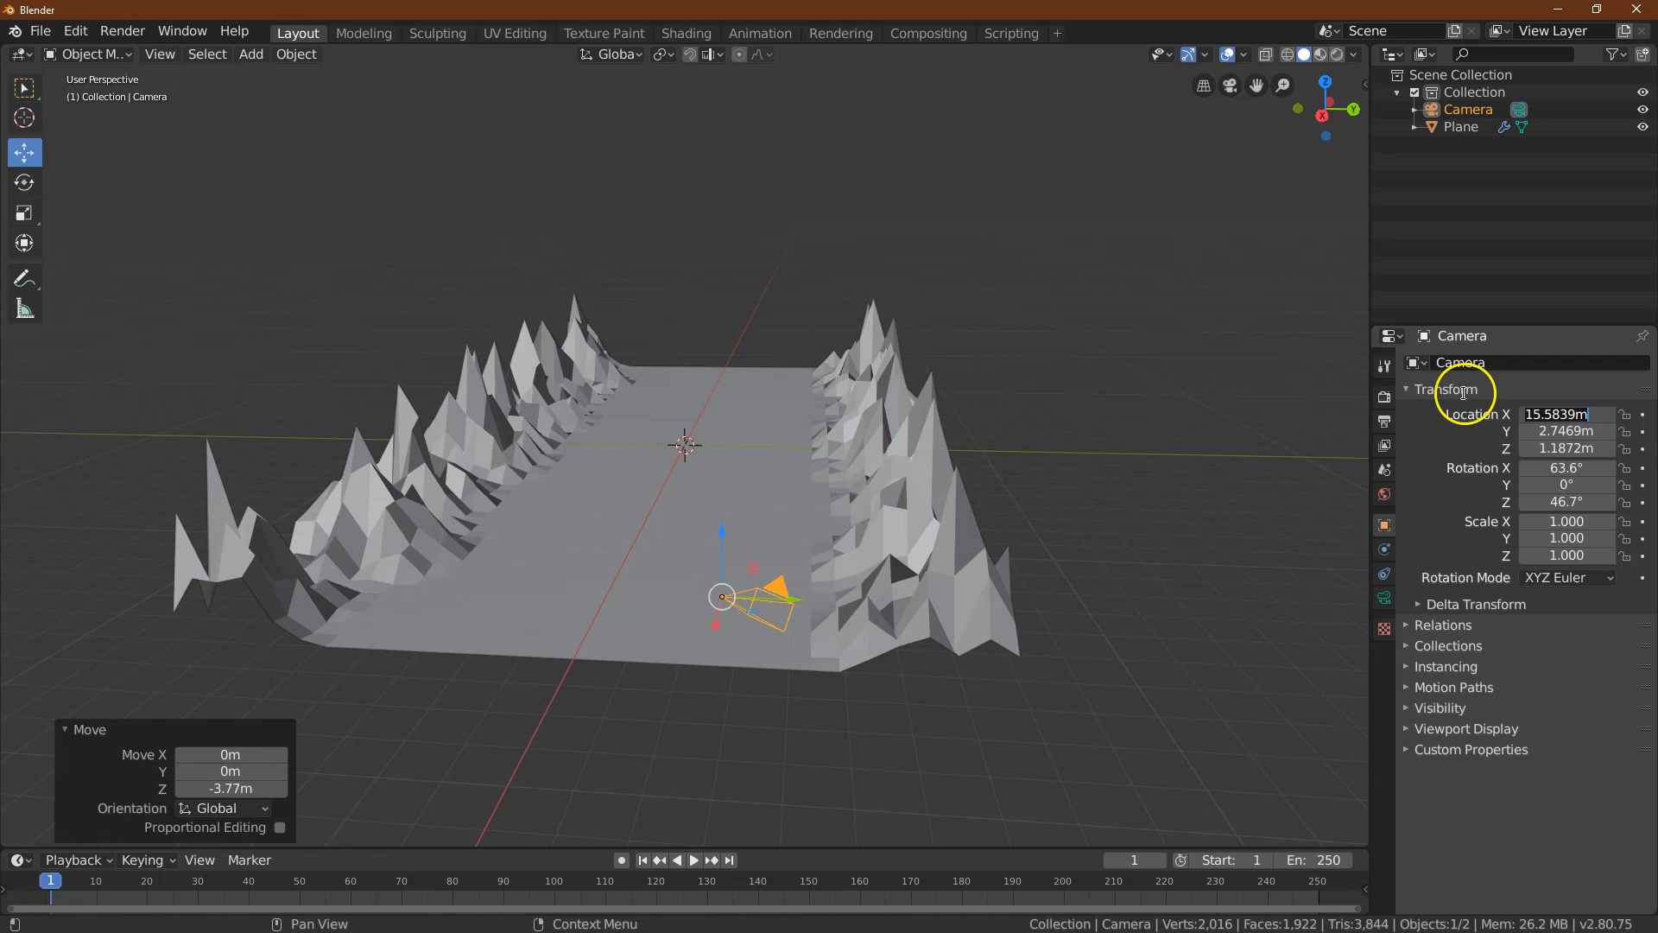
left_click(1555, 413)
type("-16m")
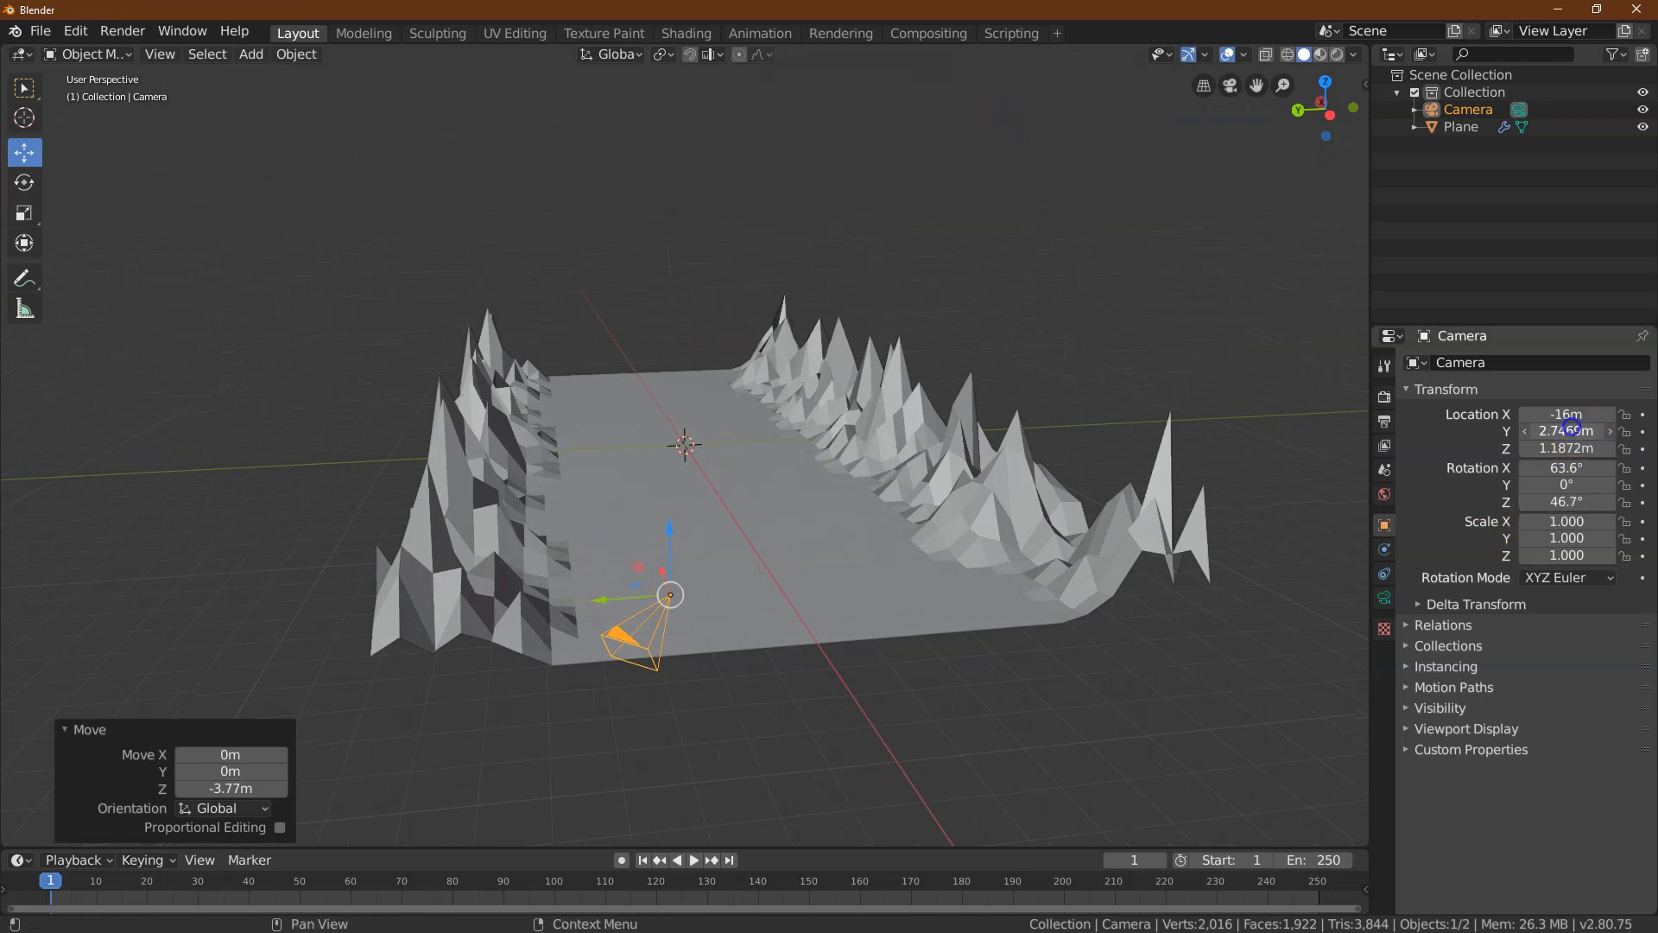
left_click_drag(1569, 431, 1569, 430)
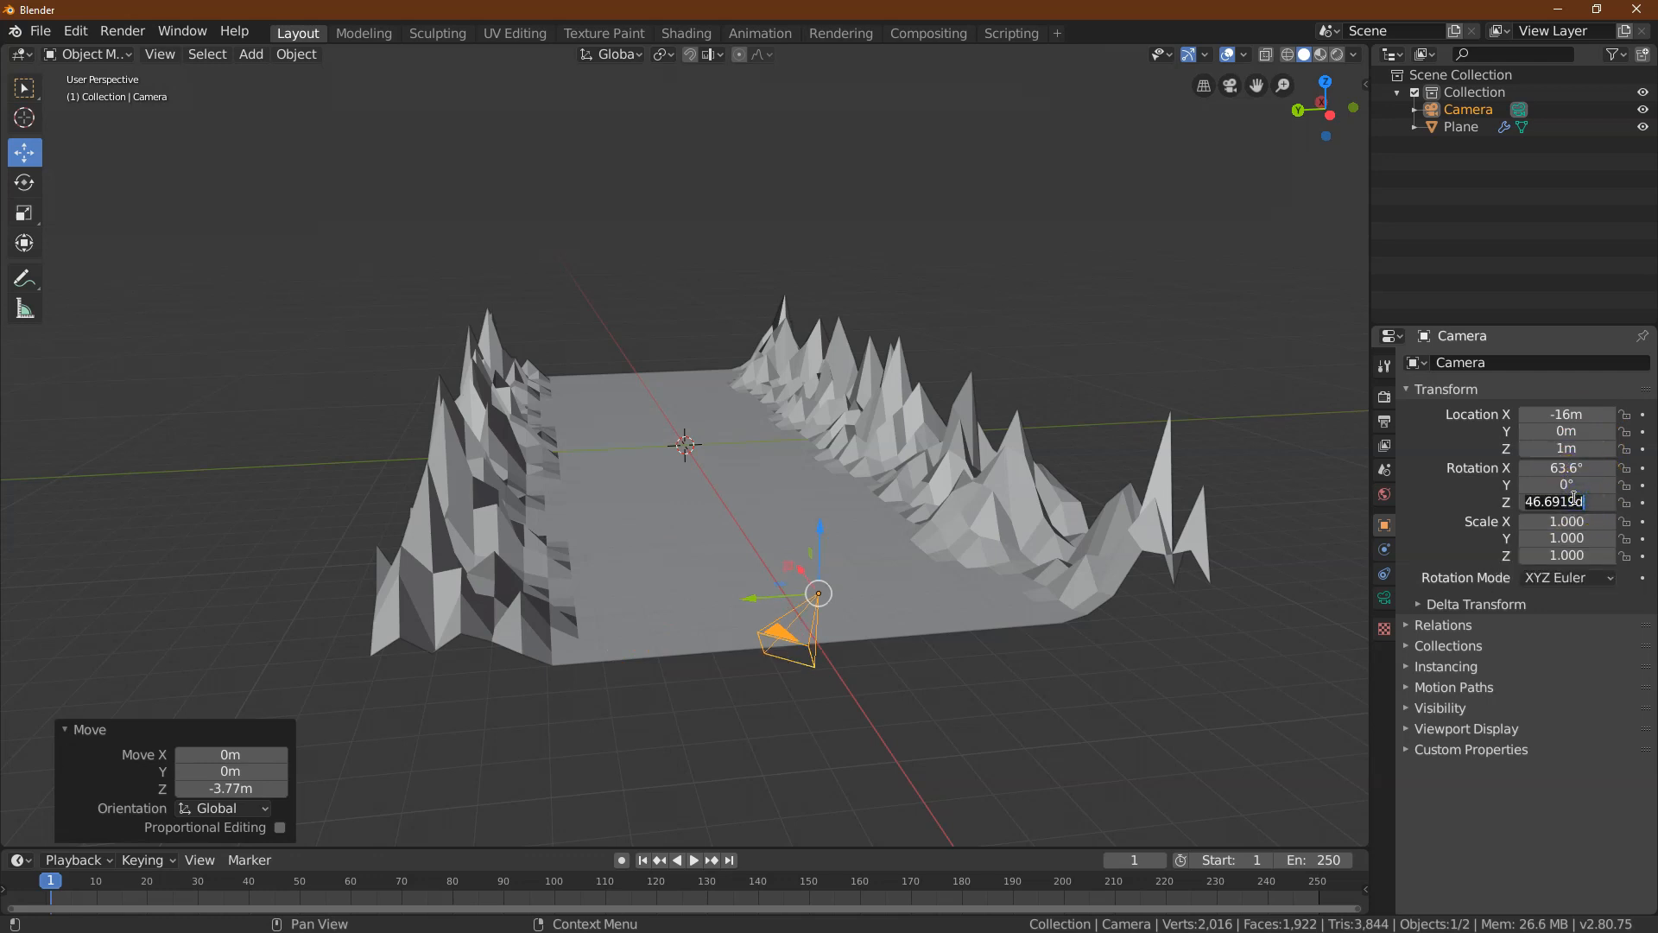
type("90")
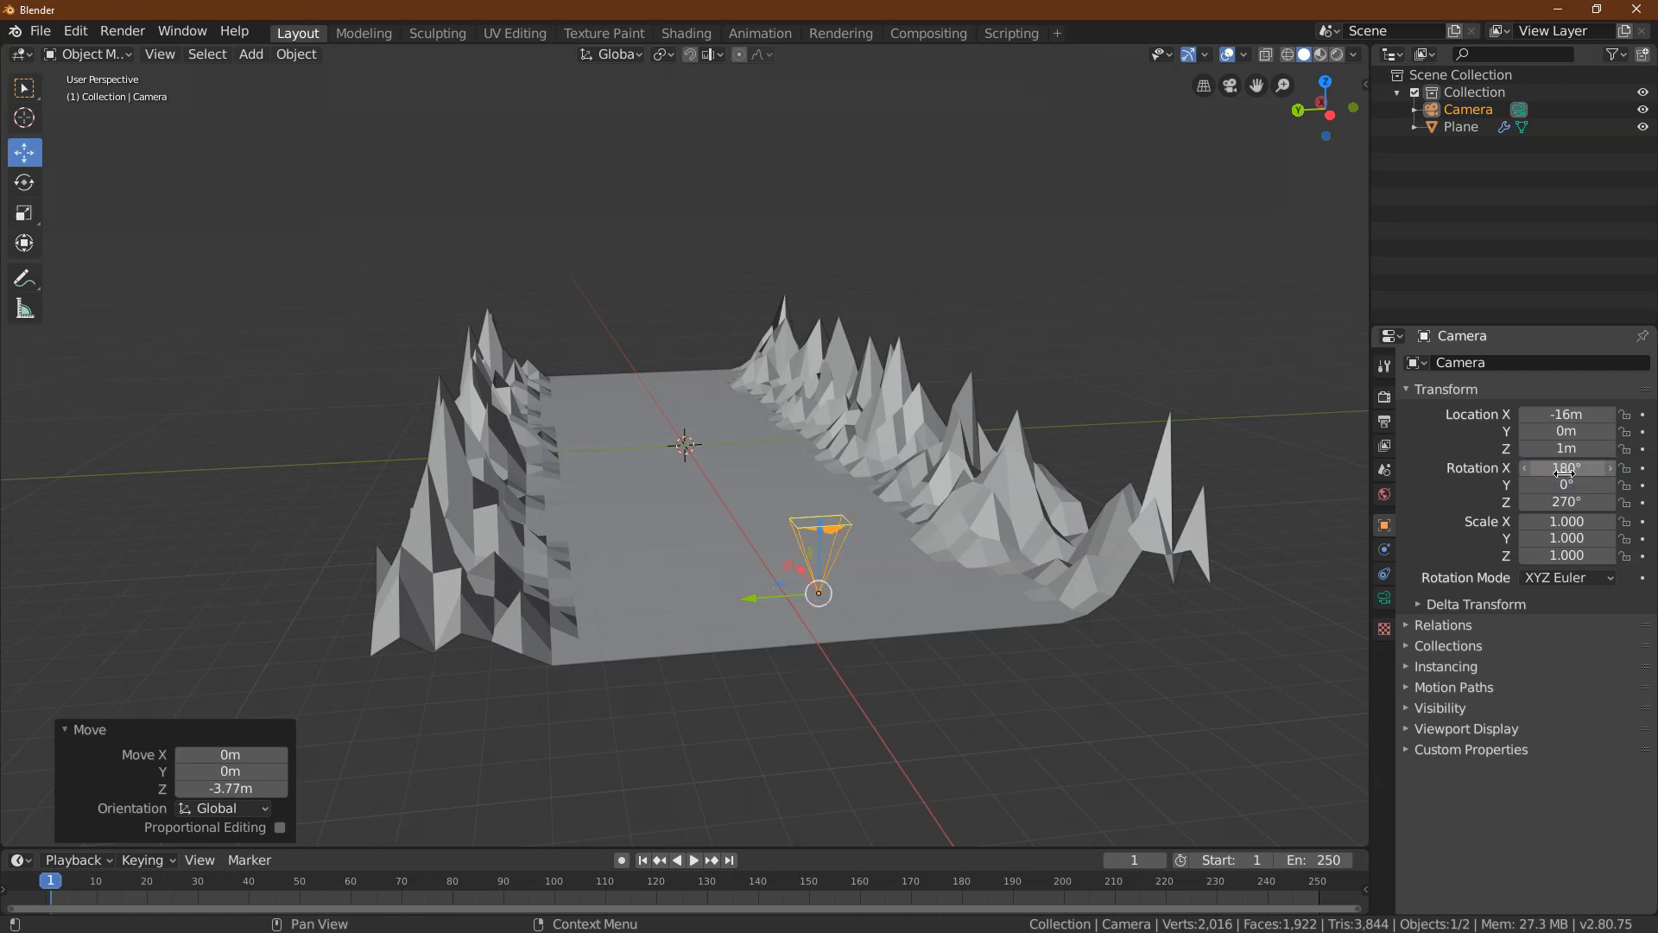
type("93°")
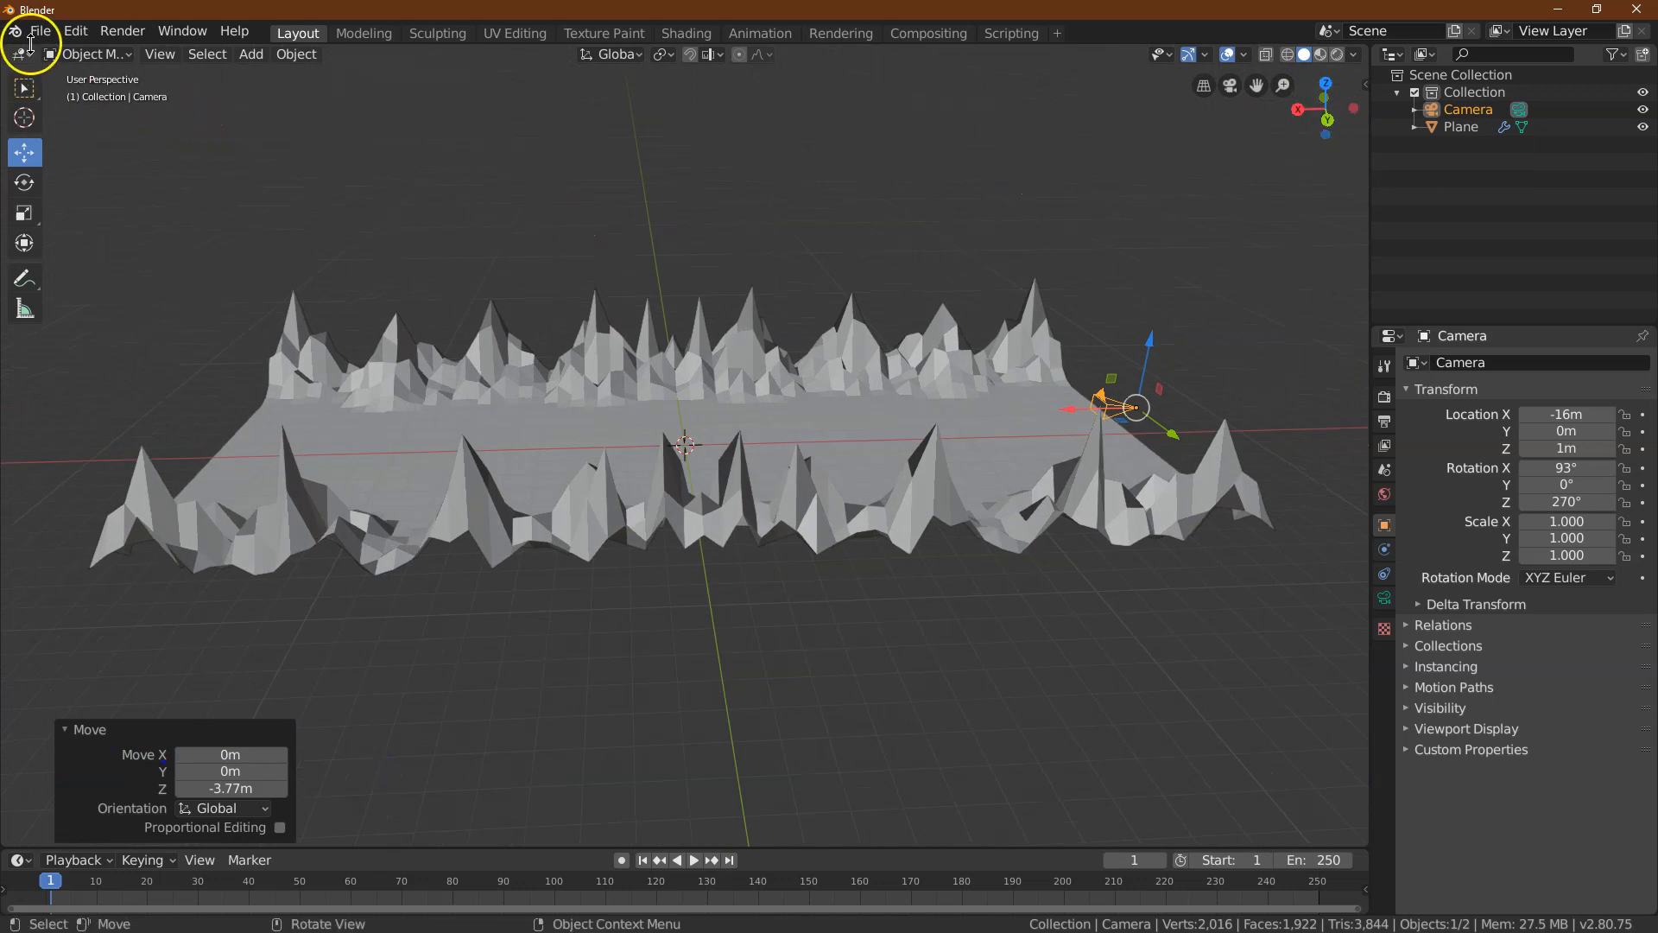
Set Default Interpolation to Linear in the Animation preferences and close the Preferences window
left_click(75, 31)
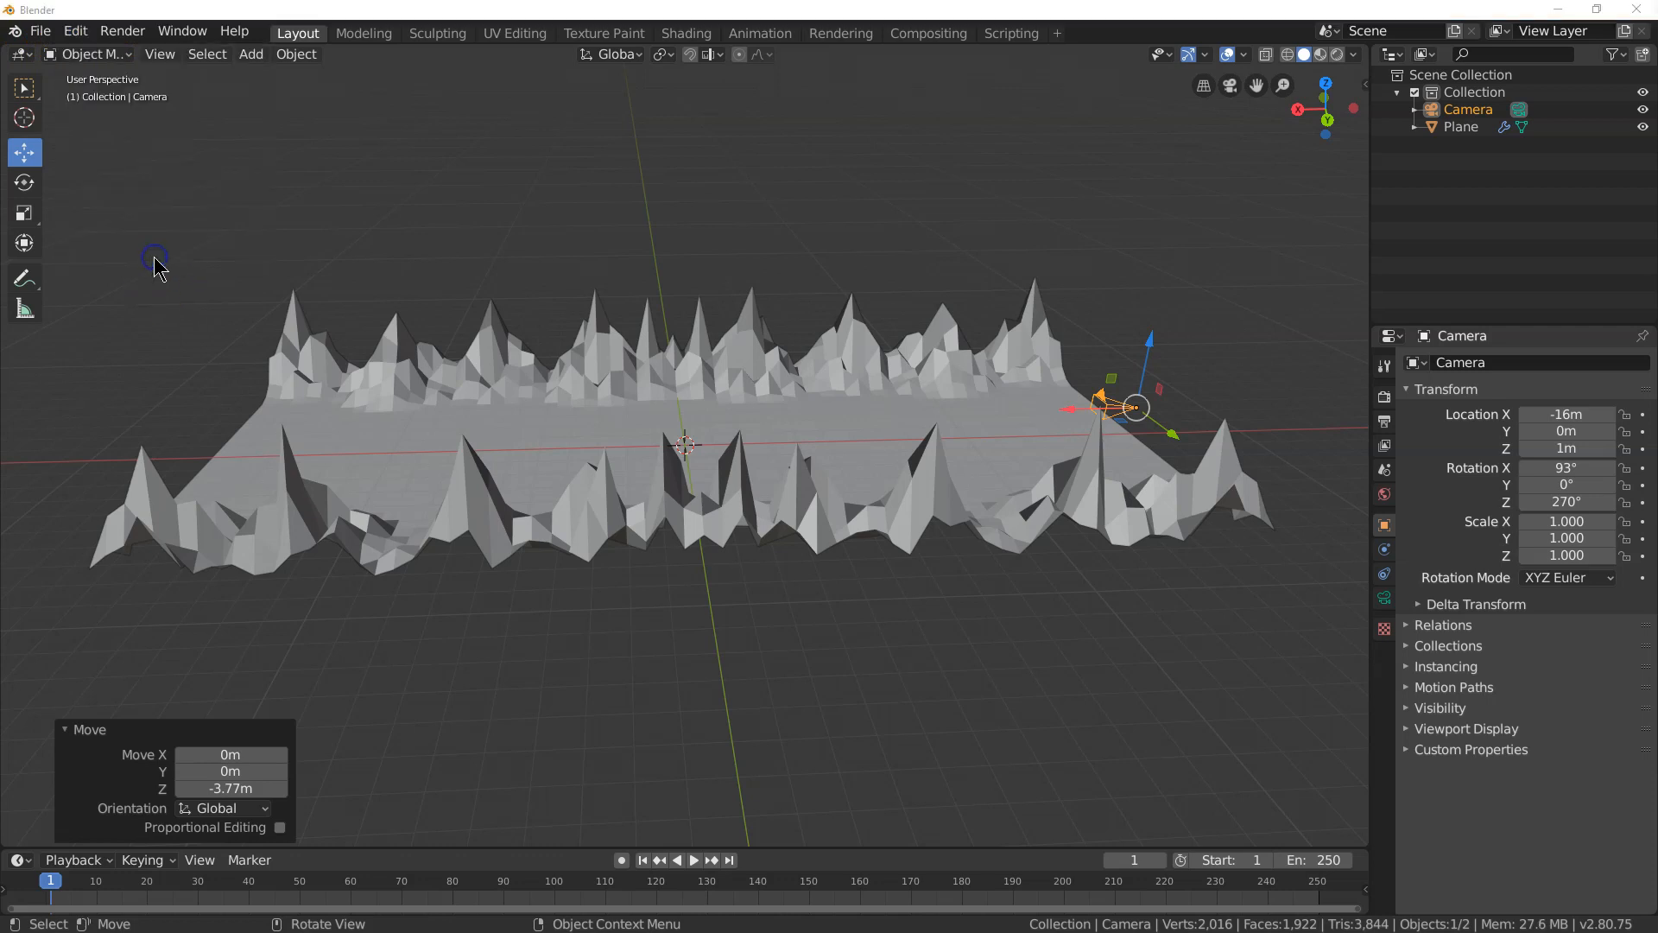
mouse_move(1078, 349)
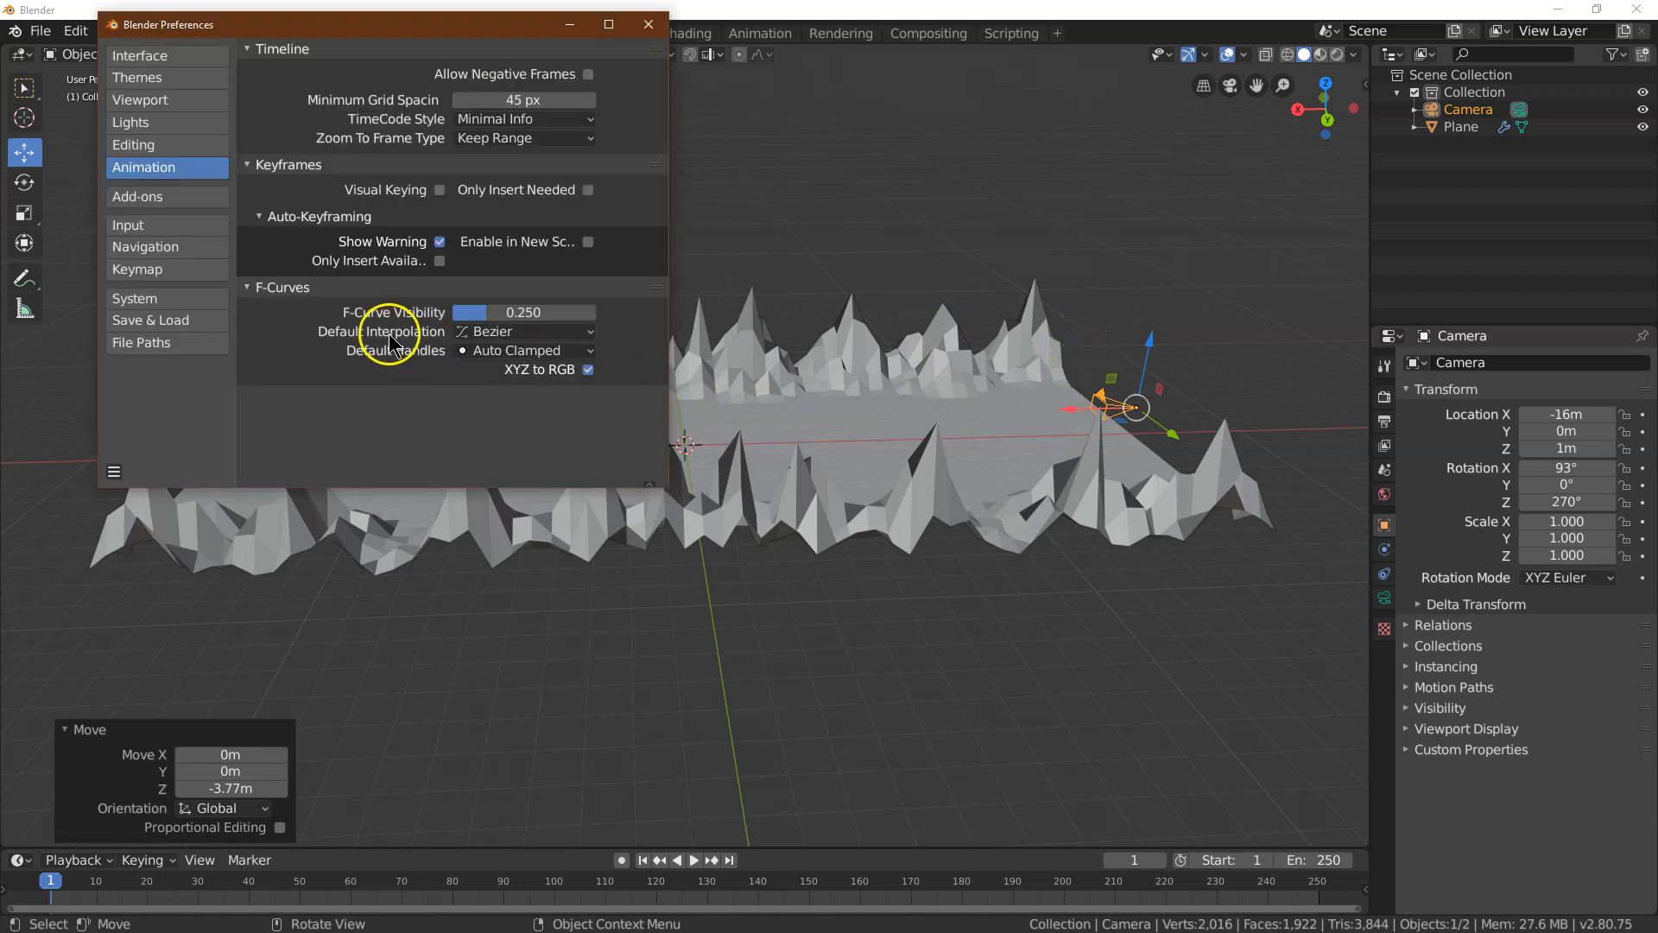
left_click(522, 332)
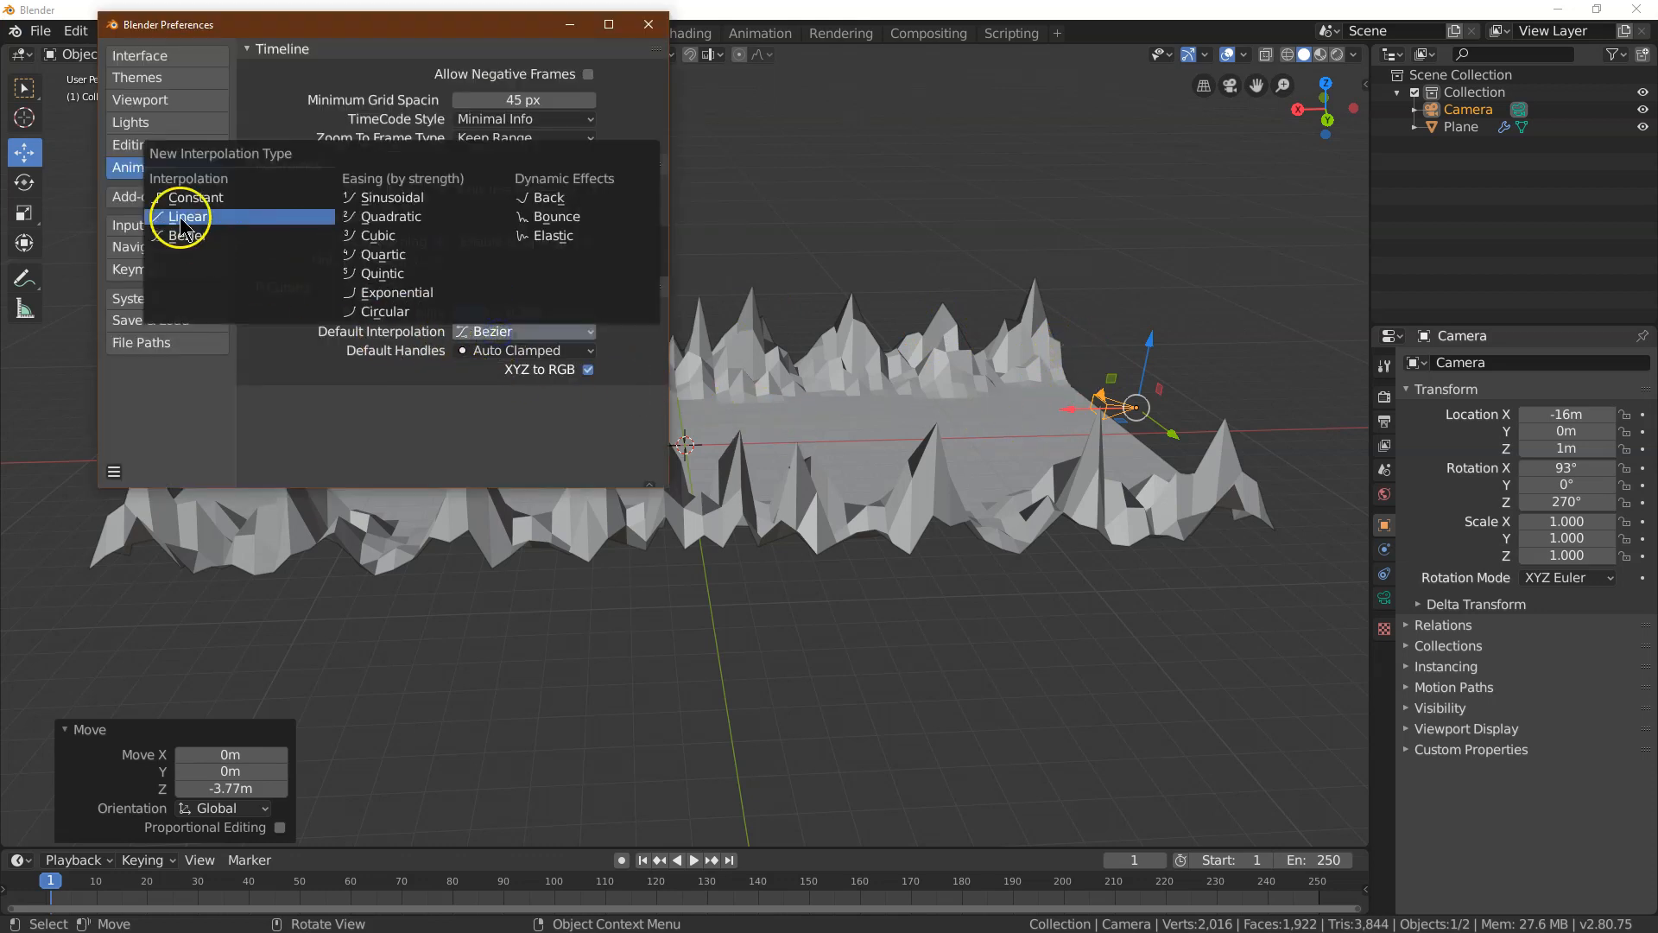
mouse_move(187, 218)
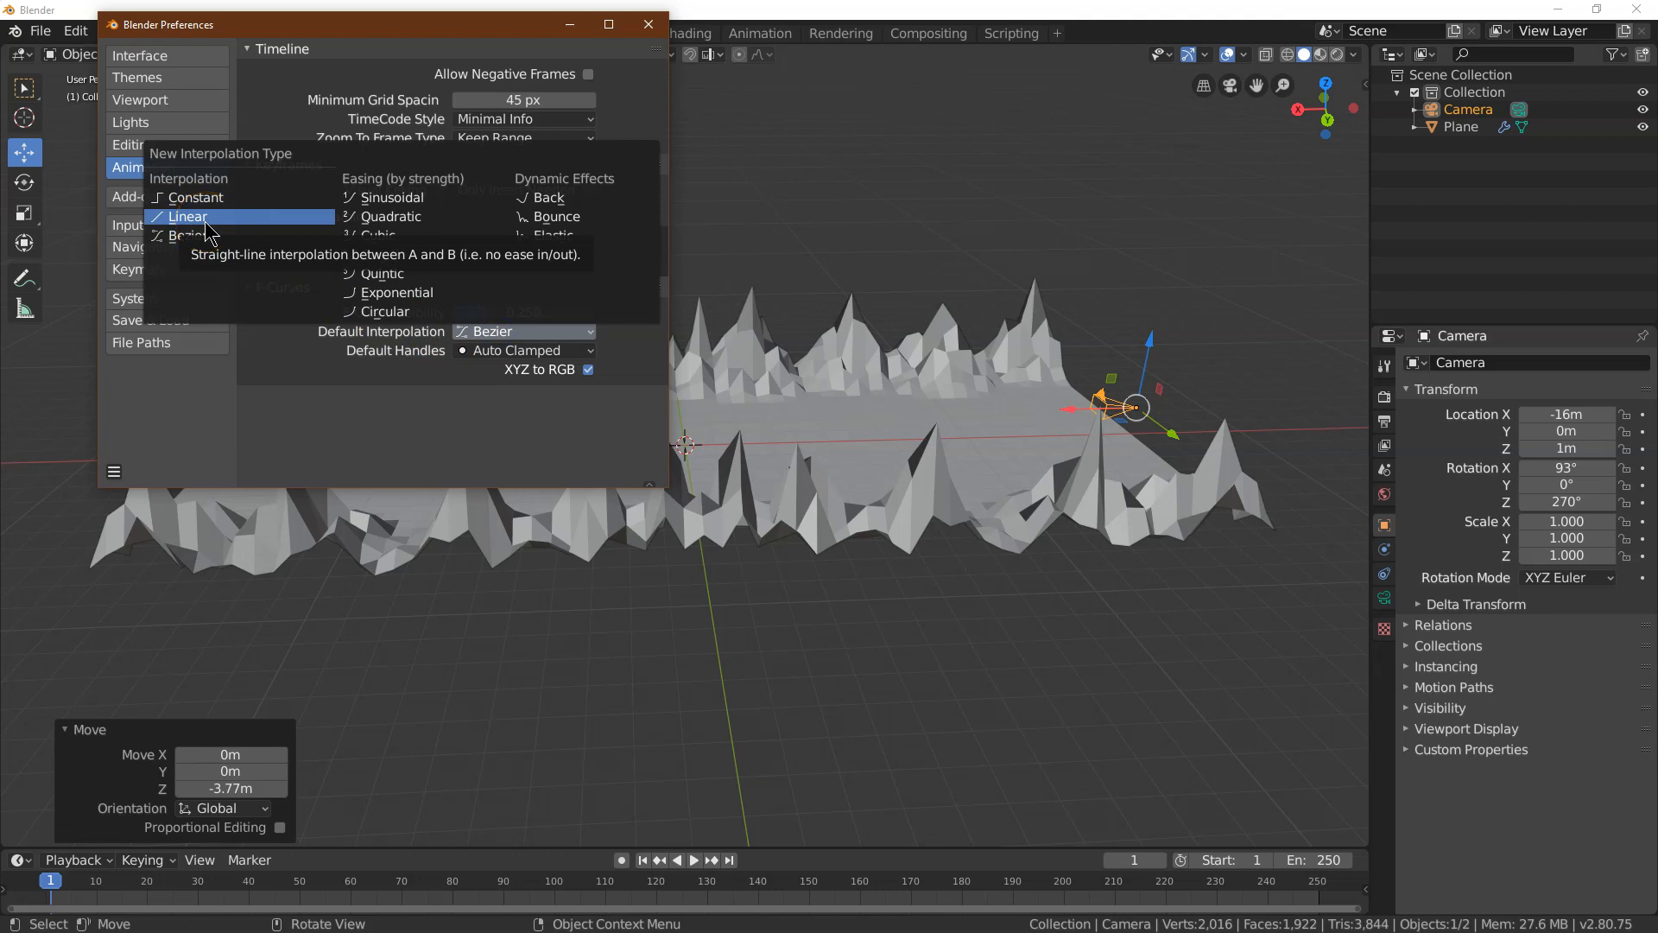
left_click(187, 217)
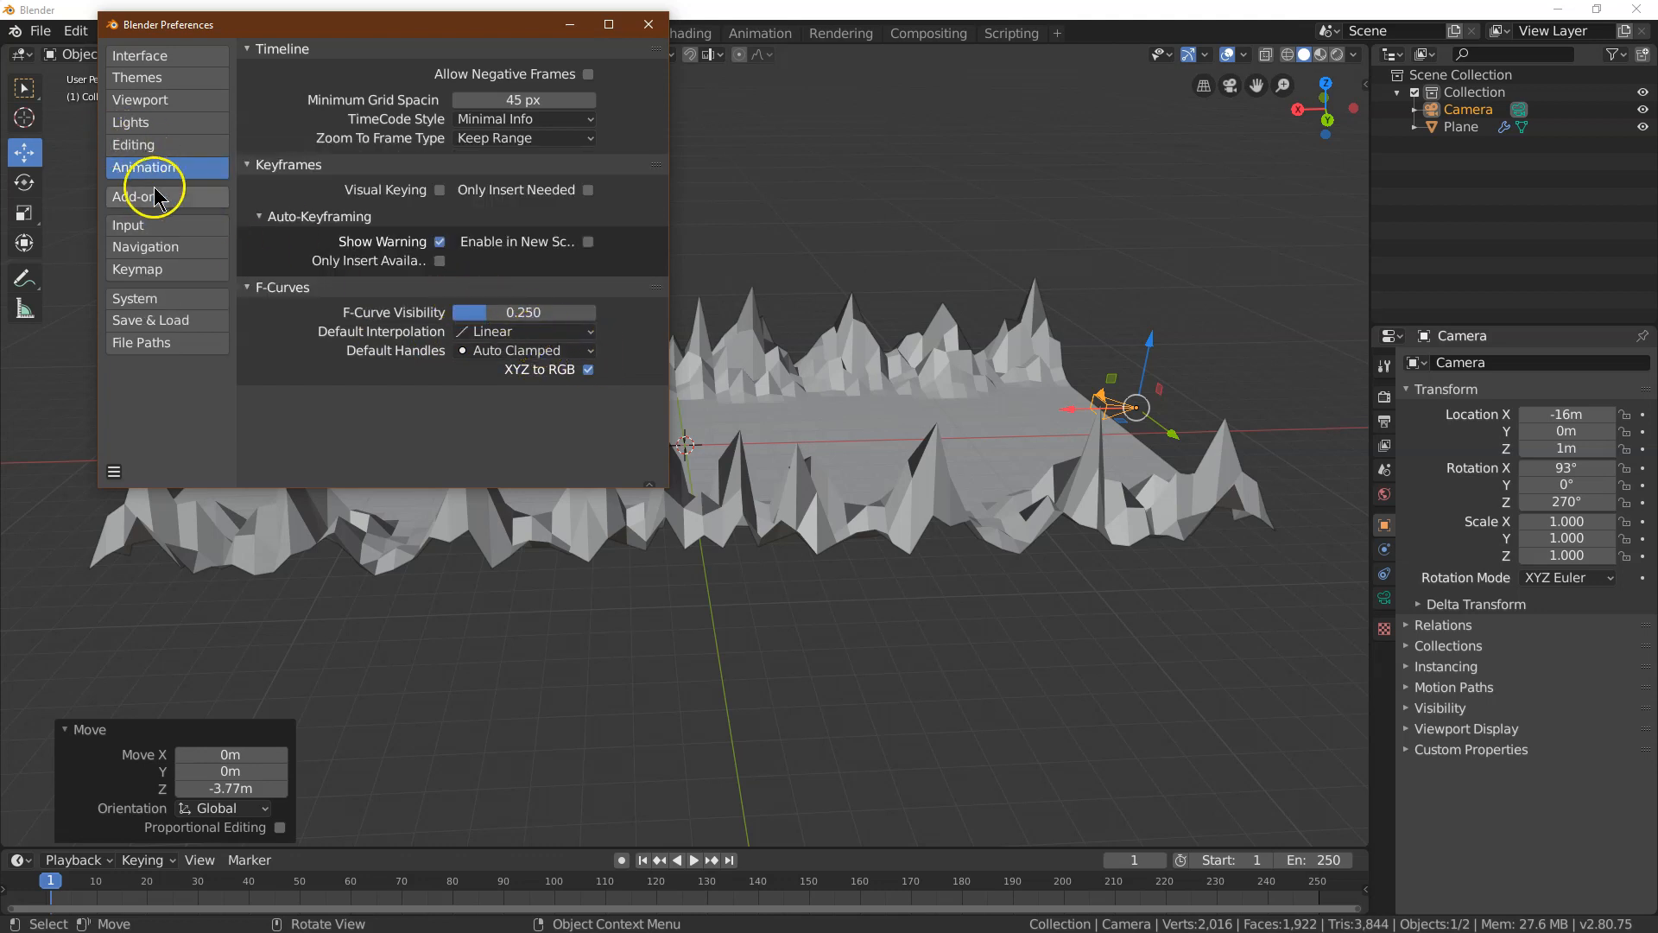
left_click(133, 145)
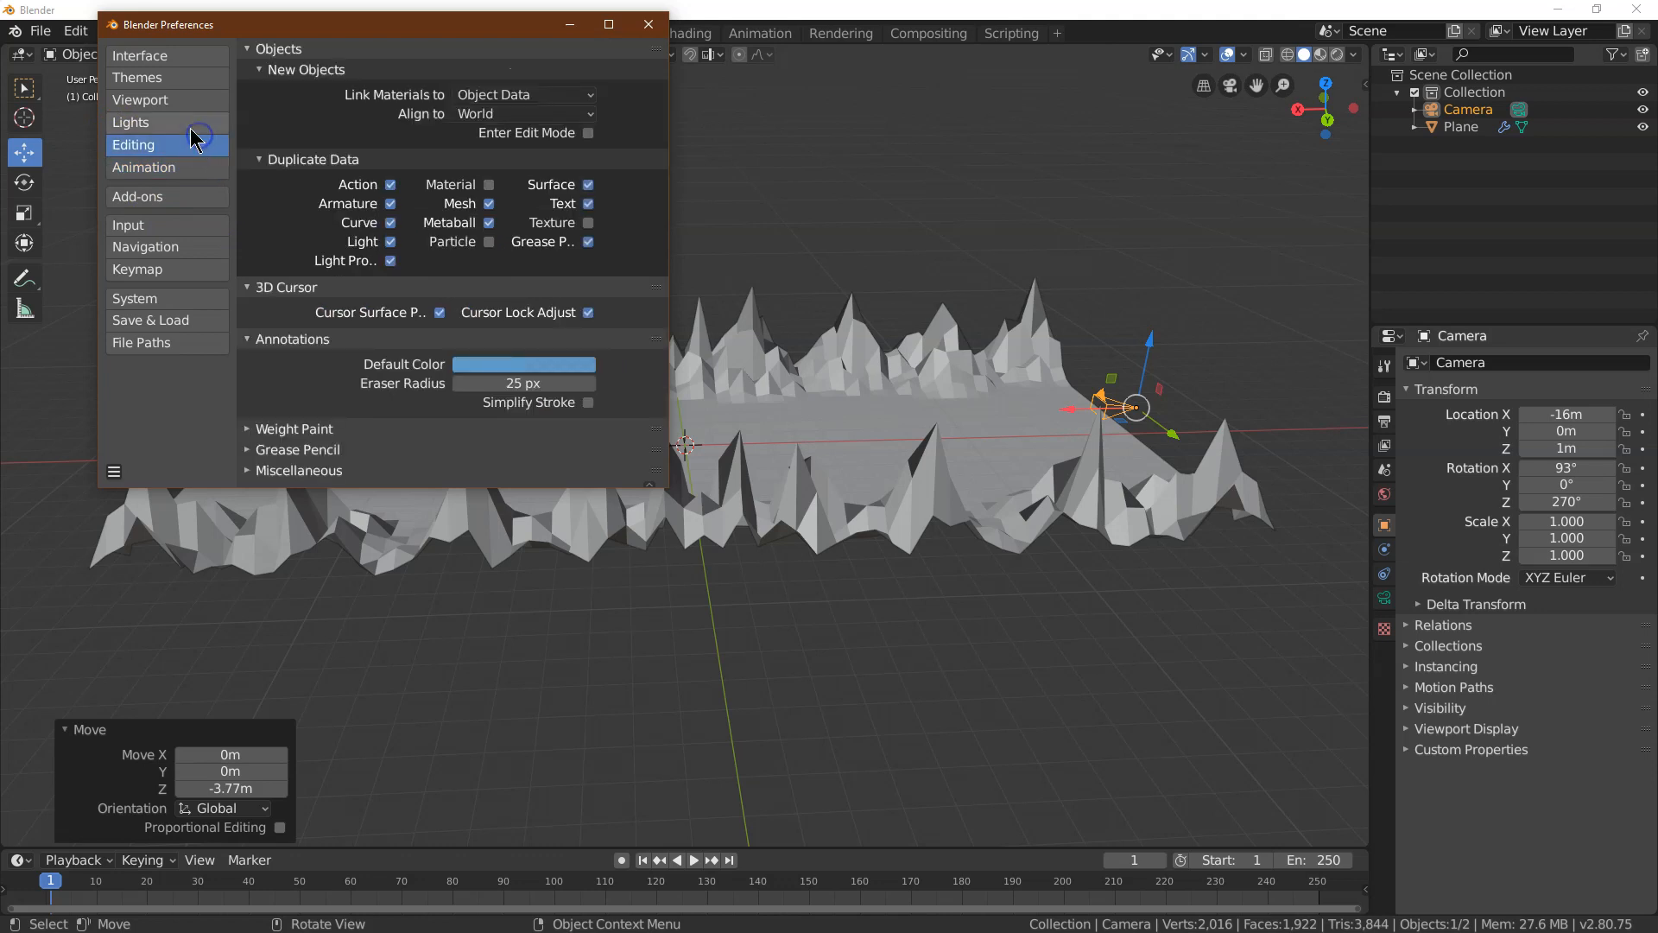
left_click(143, 168)
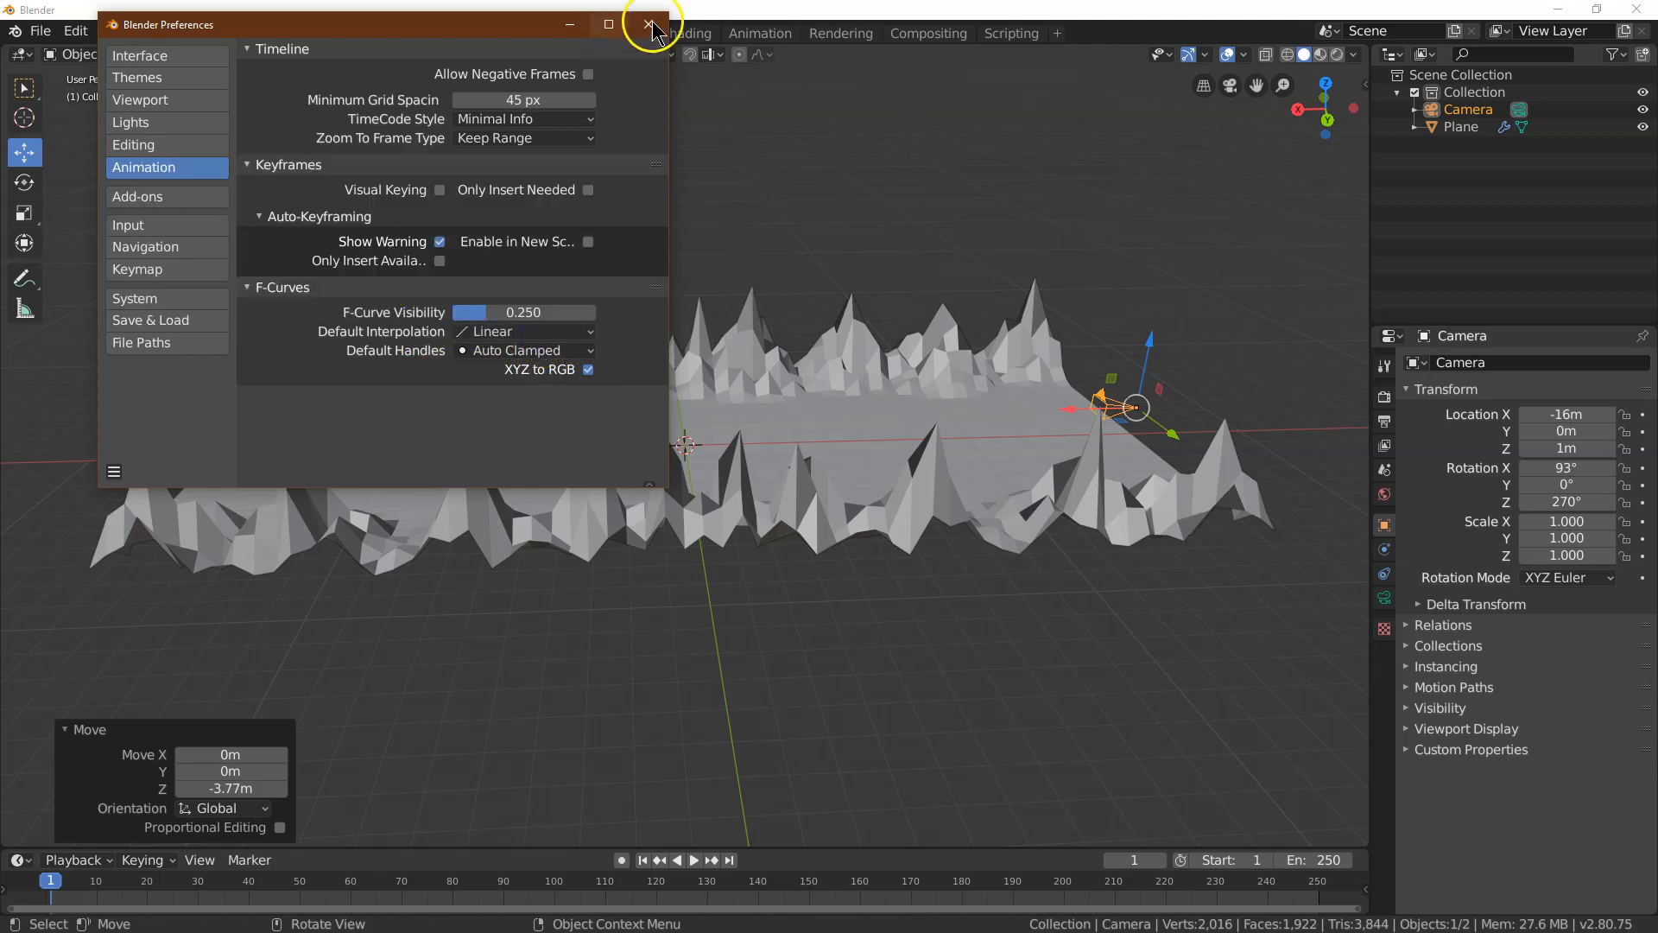
left_click(648, 24)
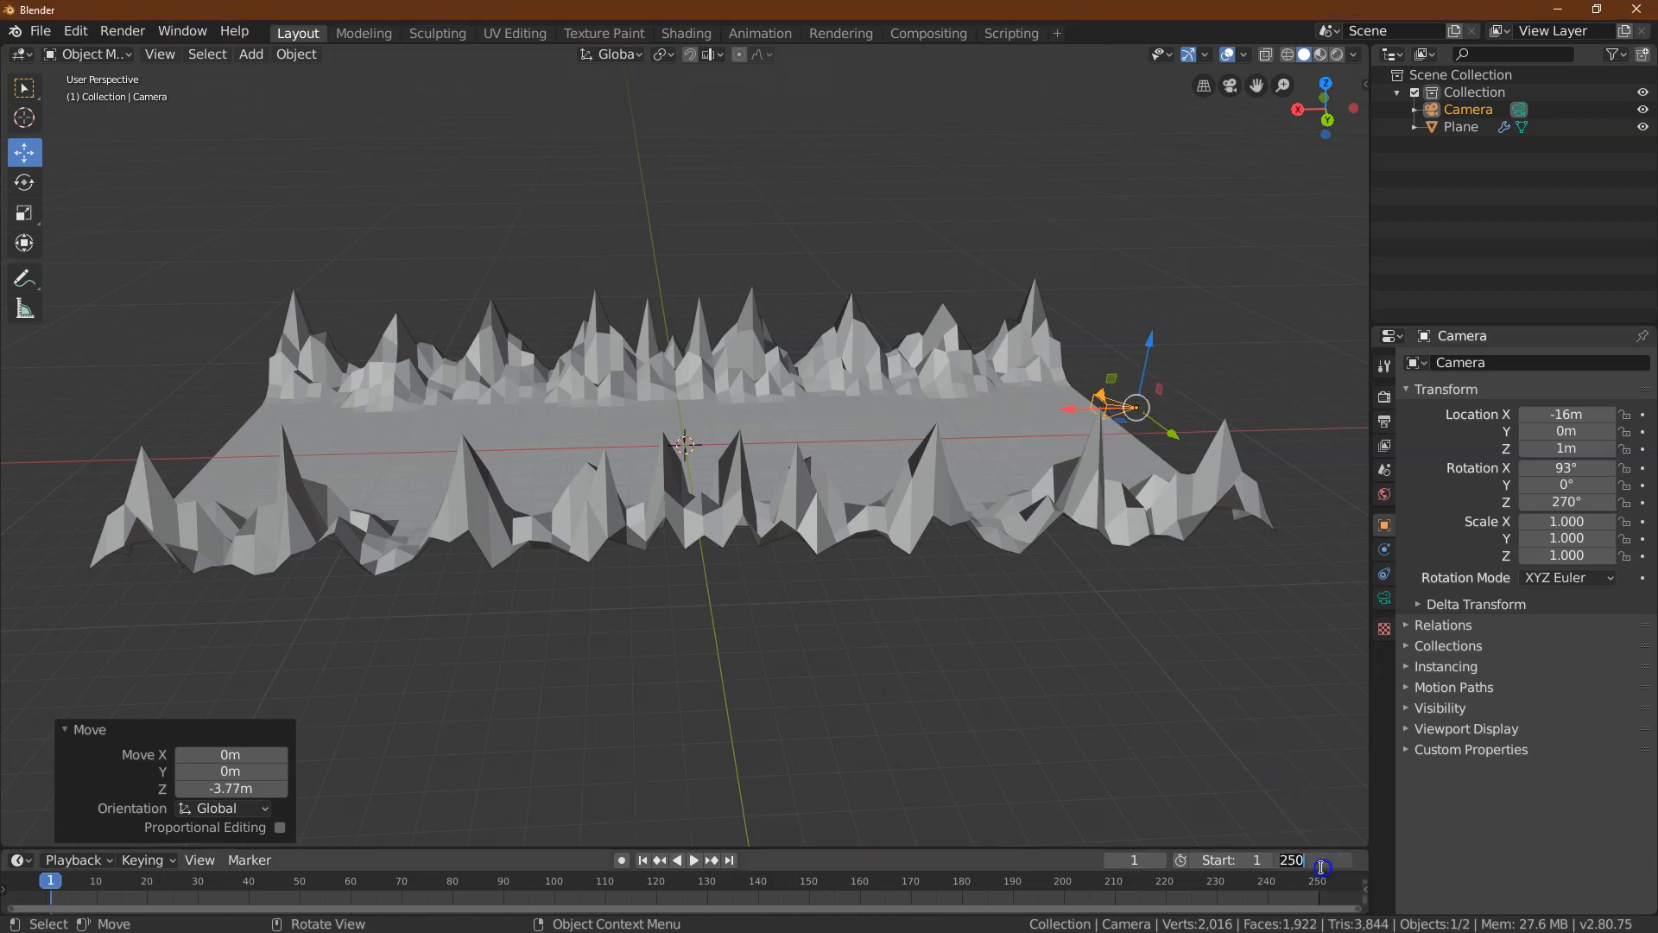
Set the end frame, then keyframe camera Location X at -16 m on frame 1 and 16 m on frame 120
left_click(1318, 859)
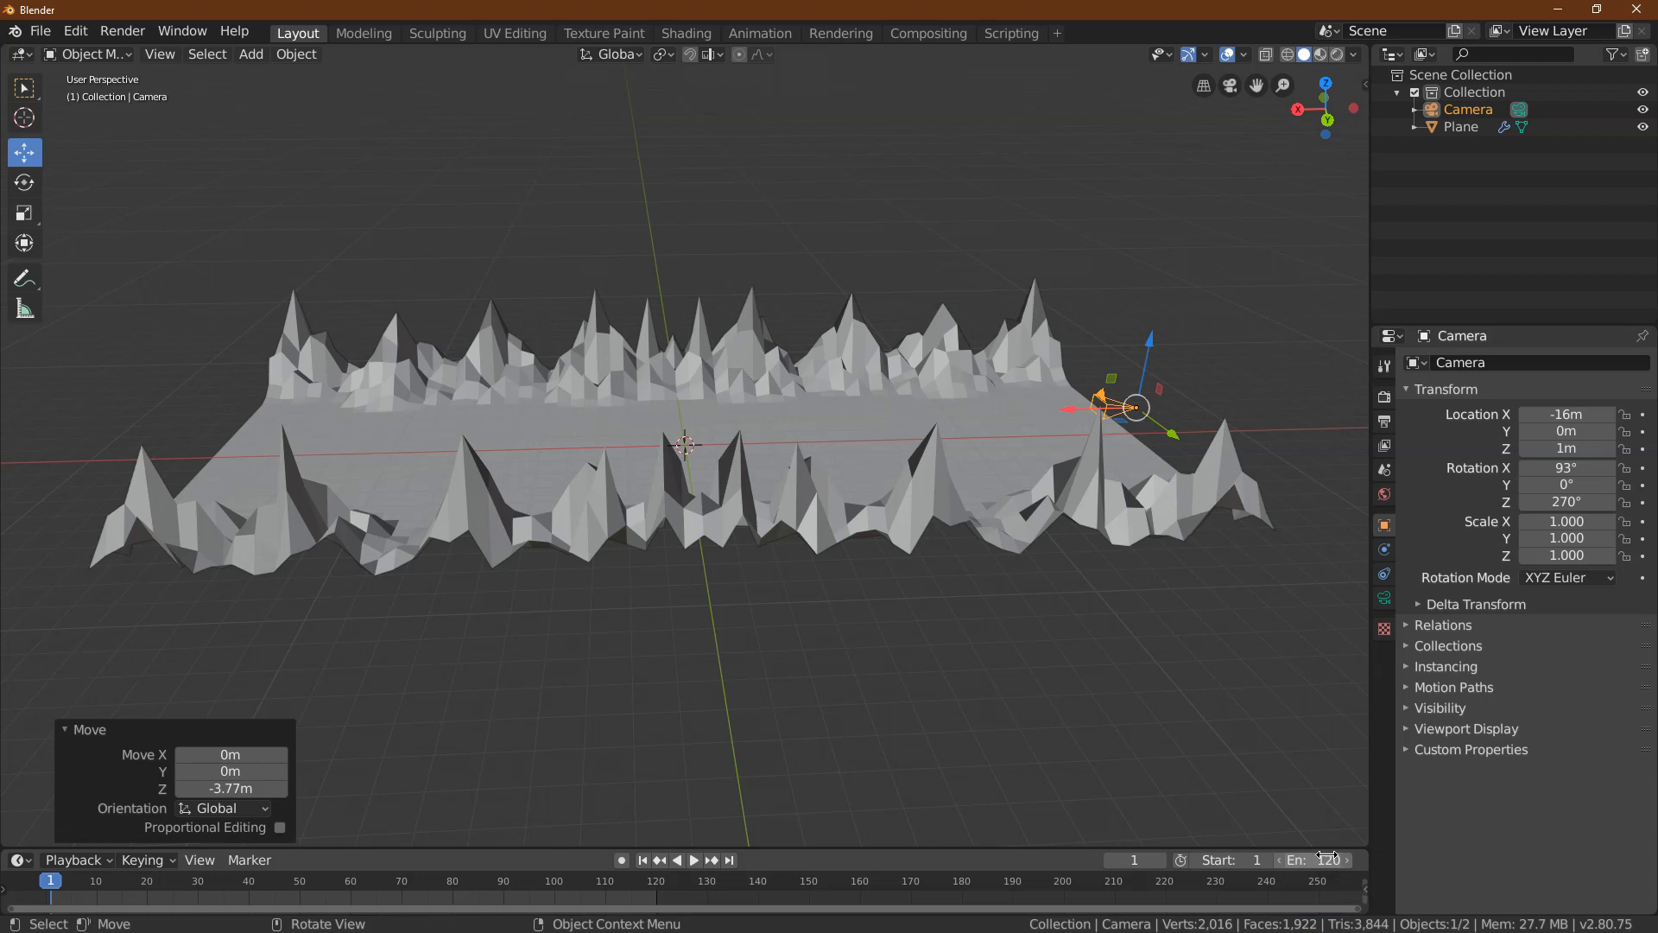
mouse_move(1150, 727)
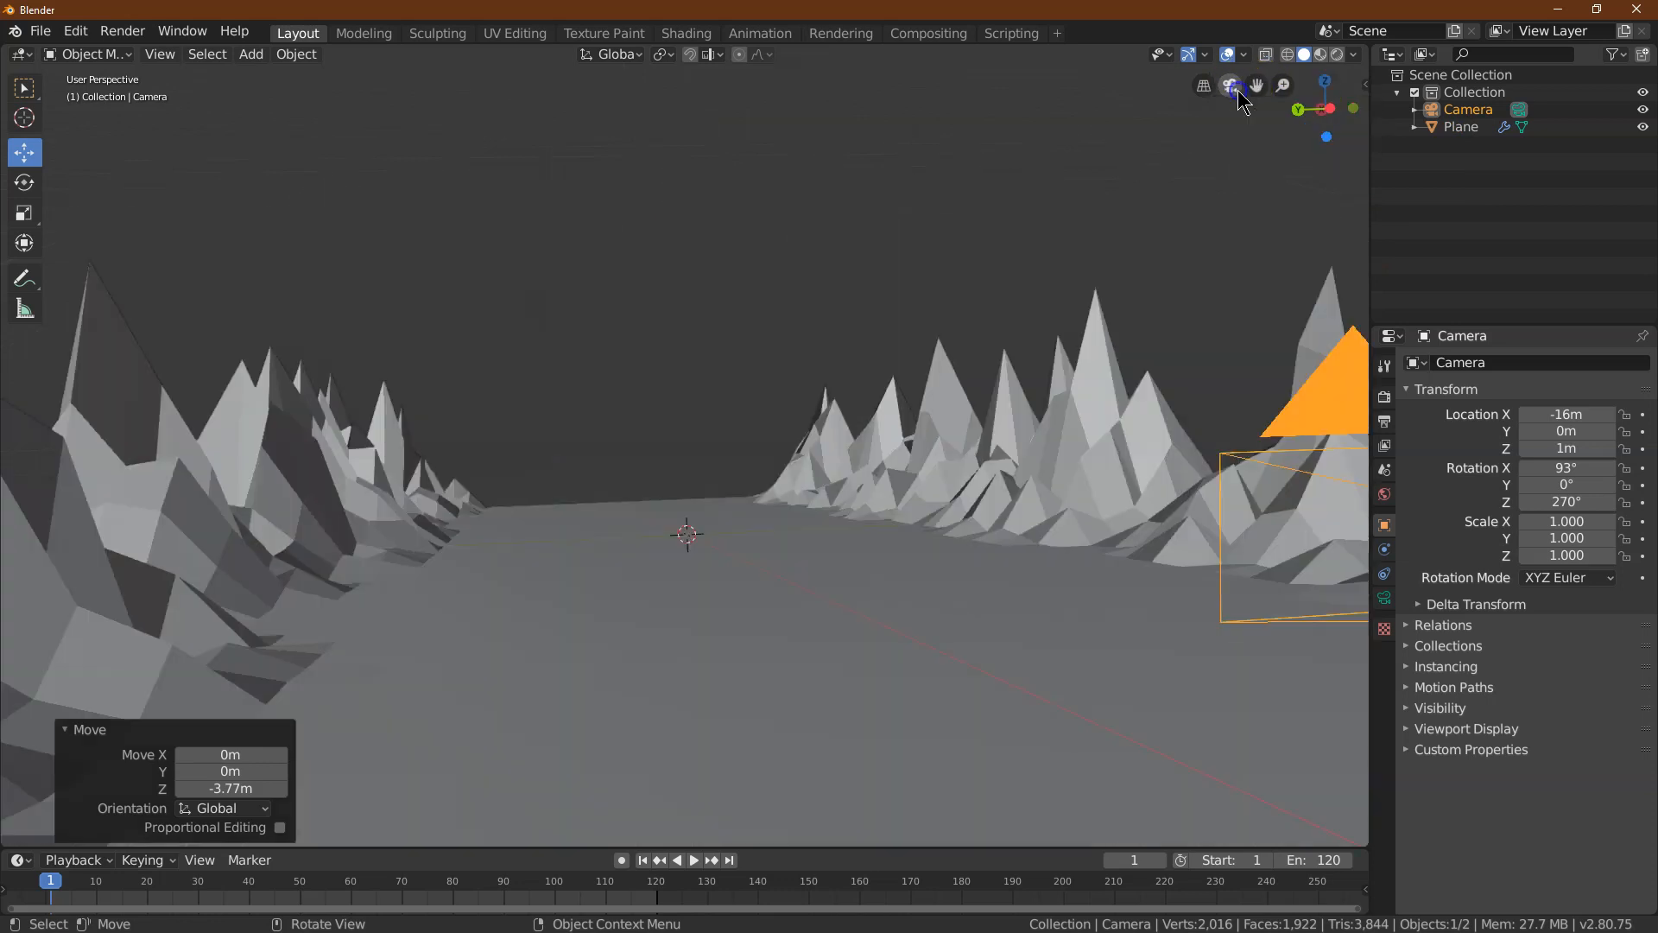
left_click(1230, 87)
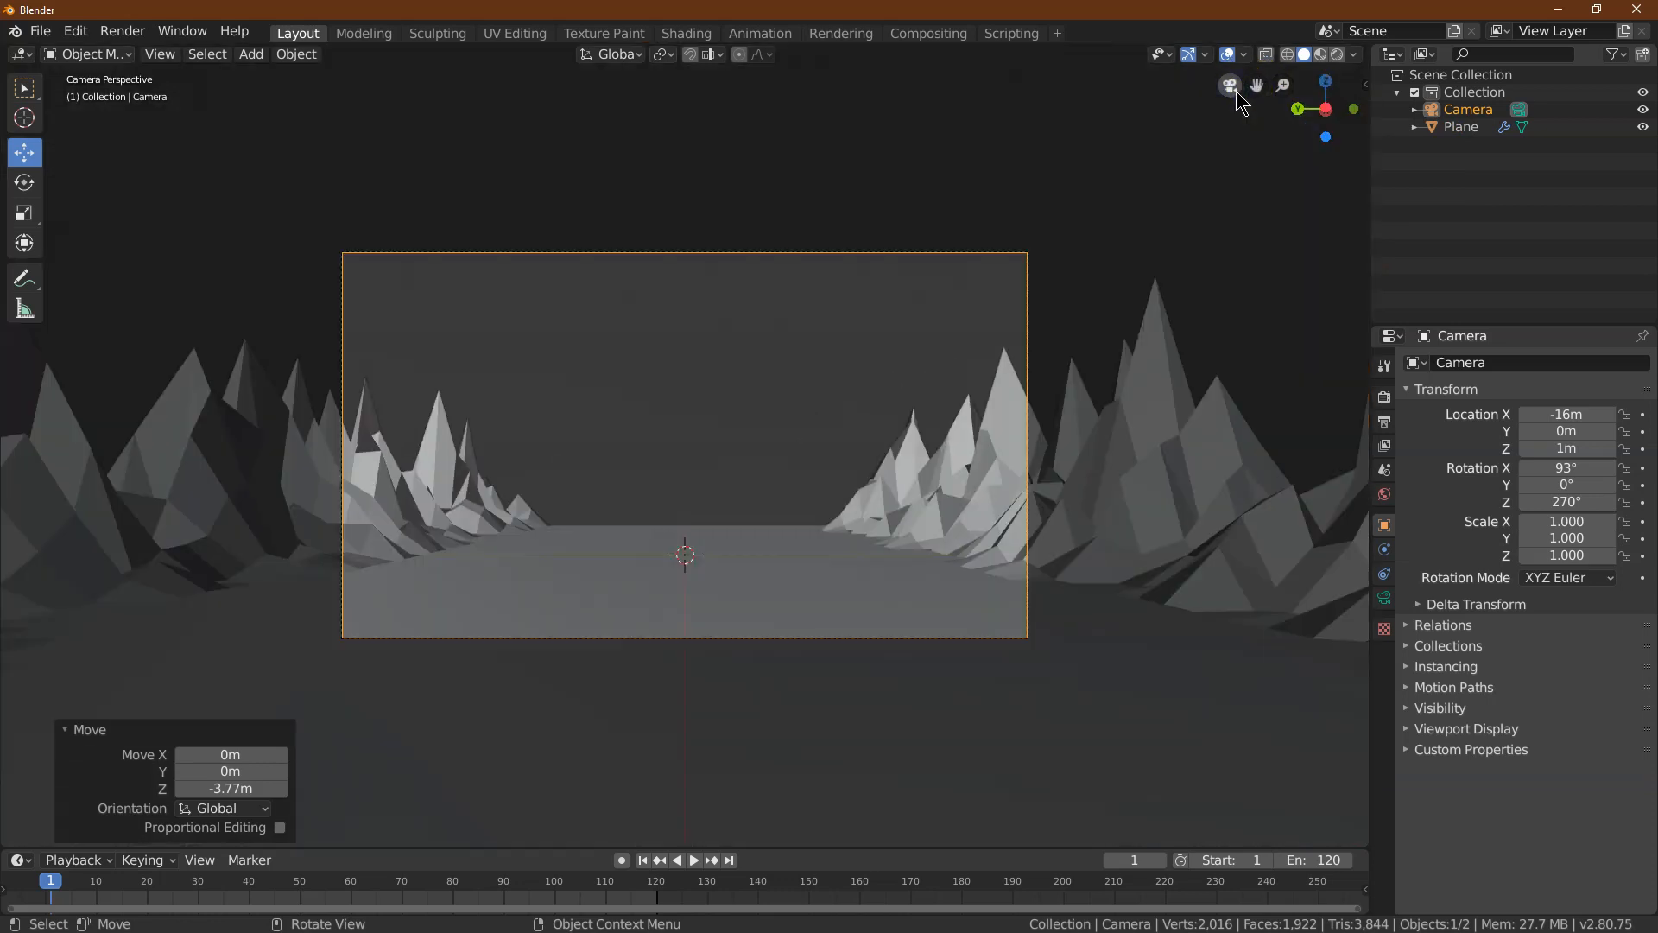
mouse_move(487, 809)
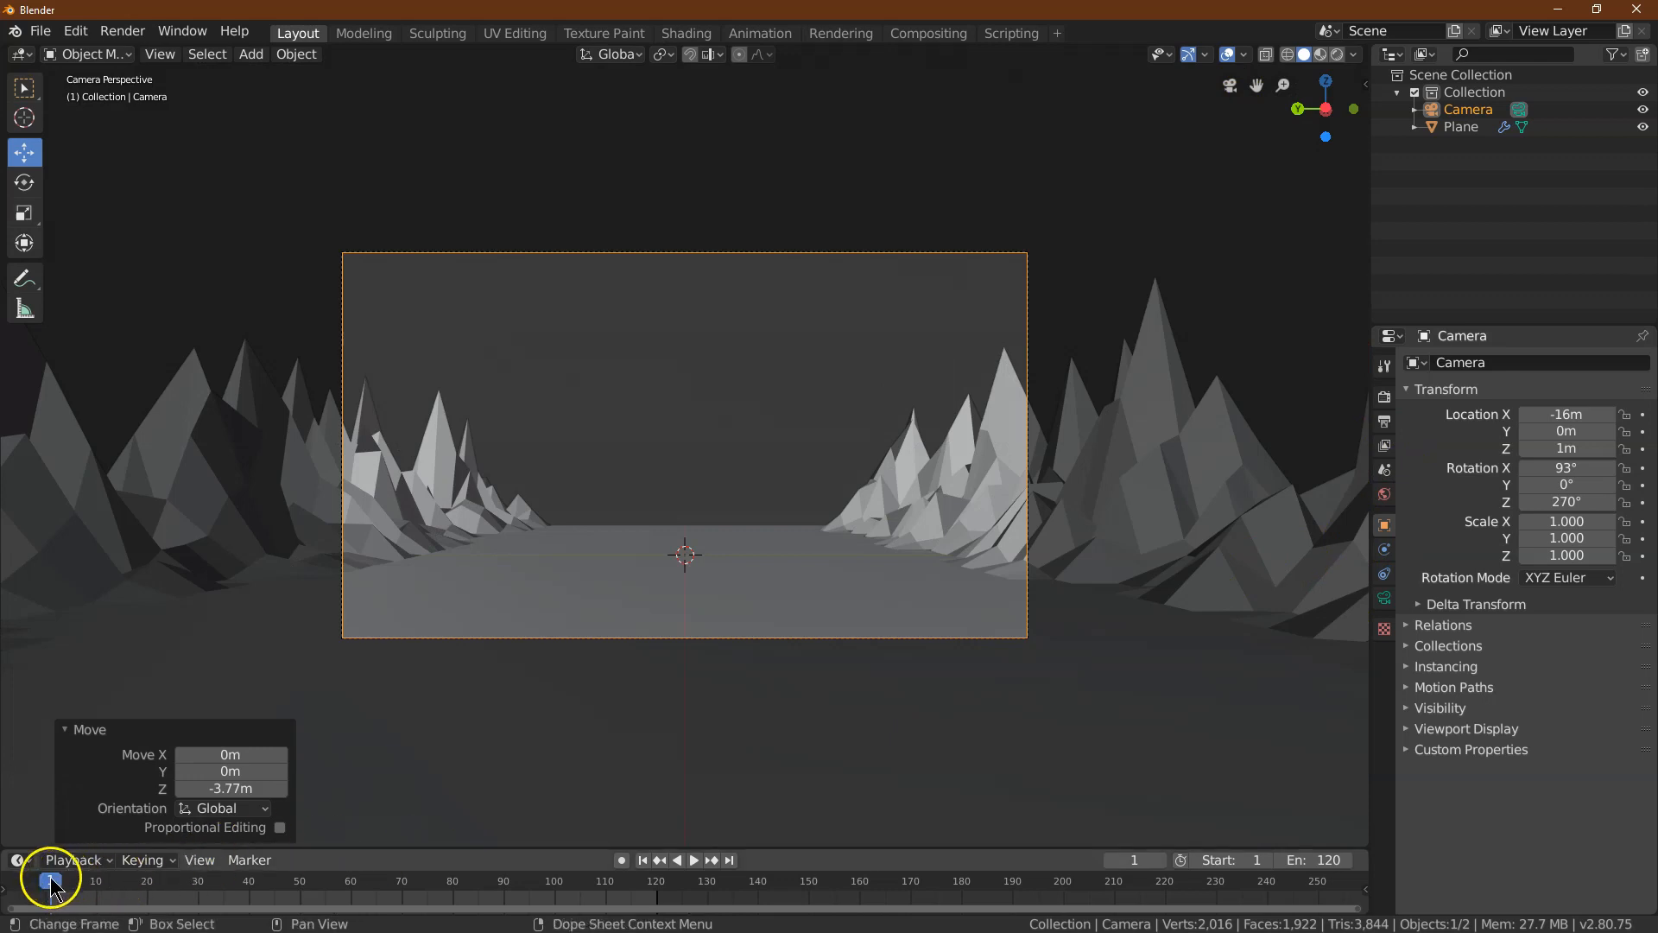
left_click(679, 860)
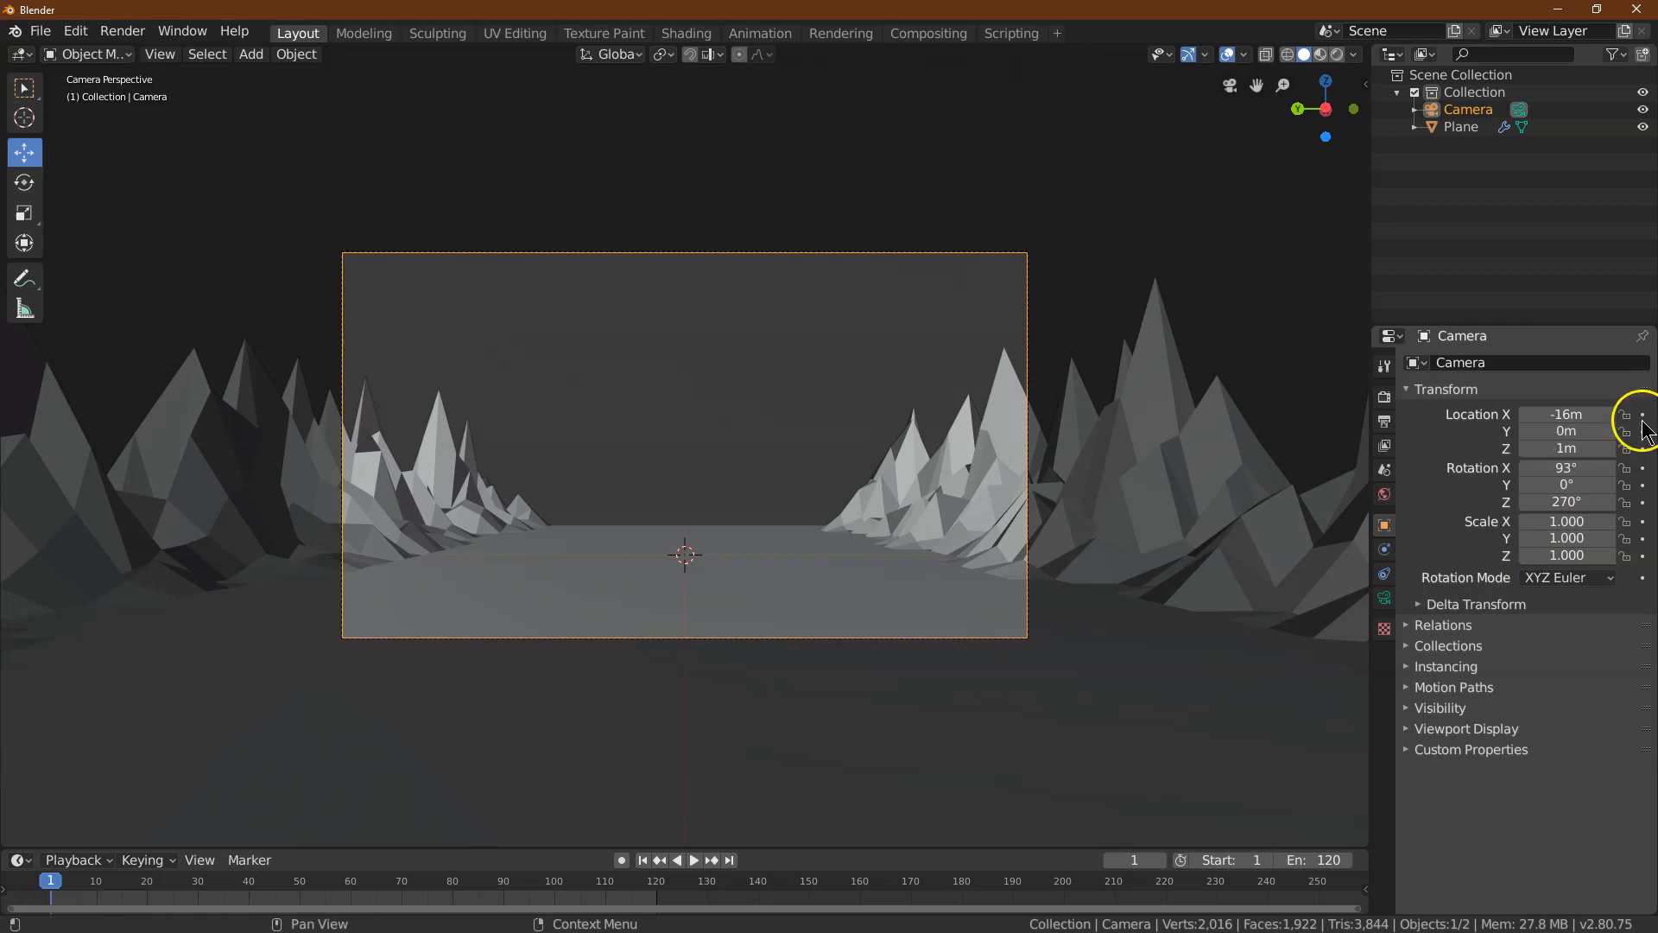
mouse_move(1642, 432)
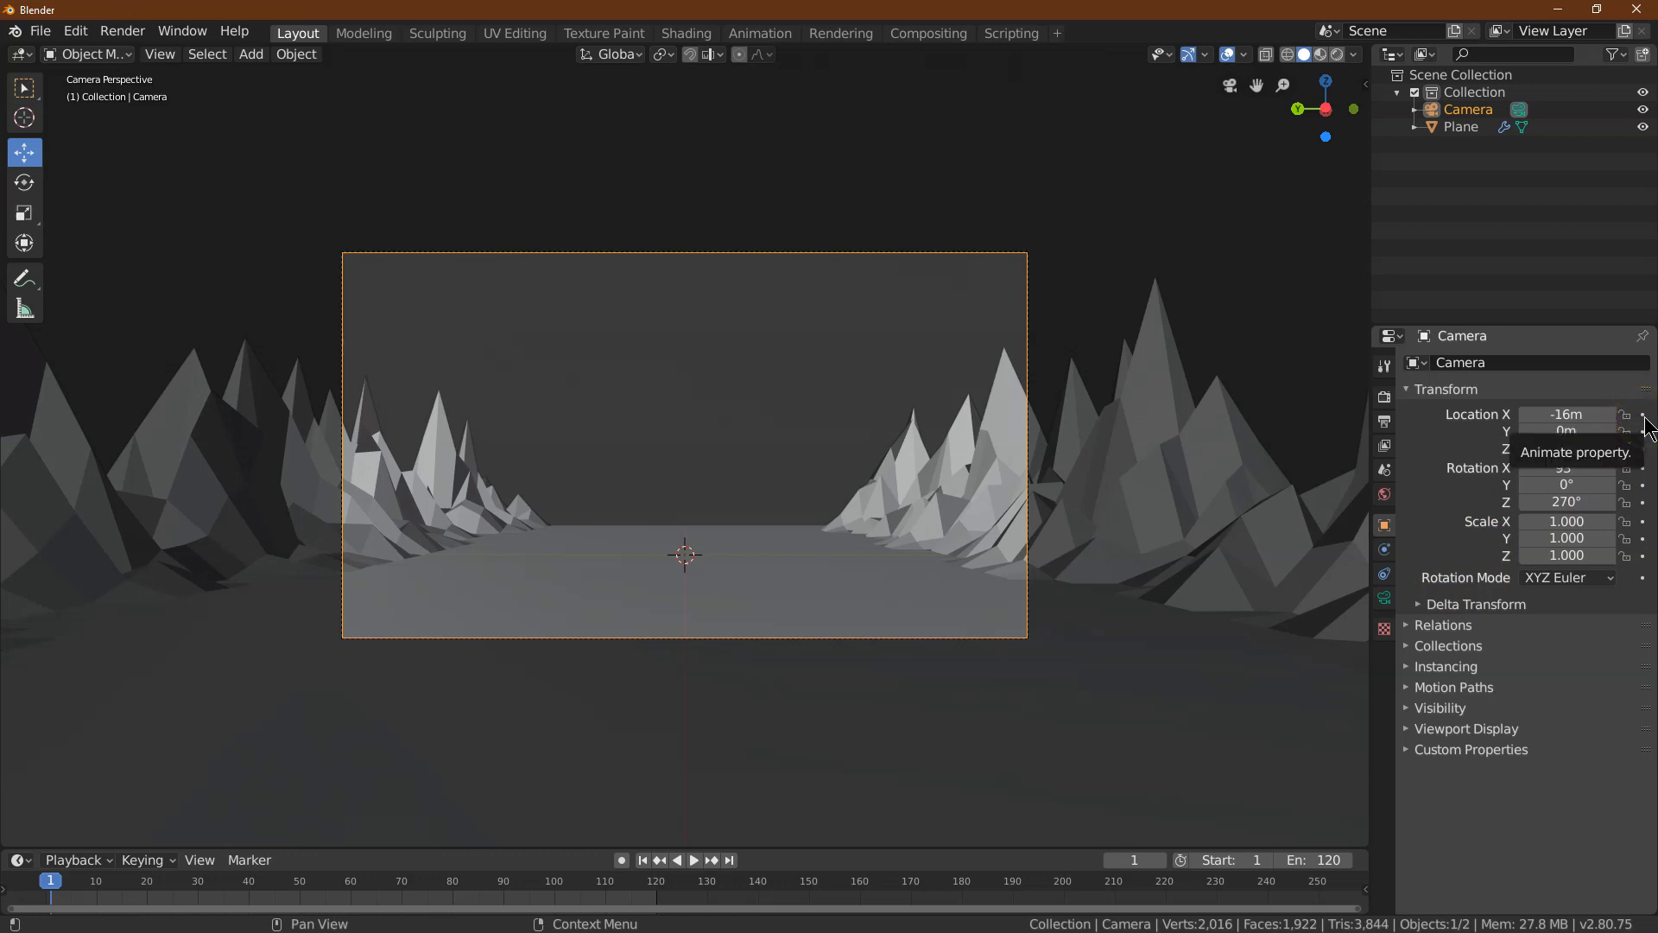
left_click(1642, 412)
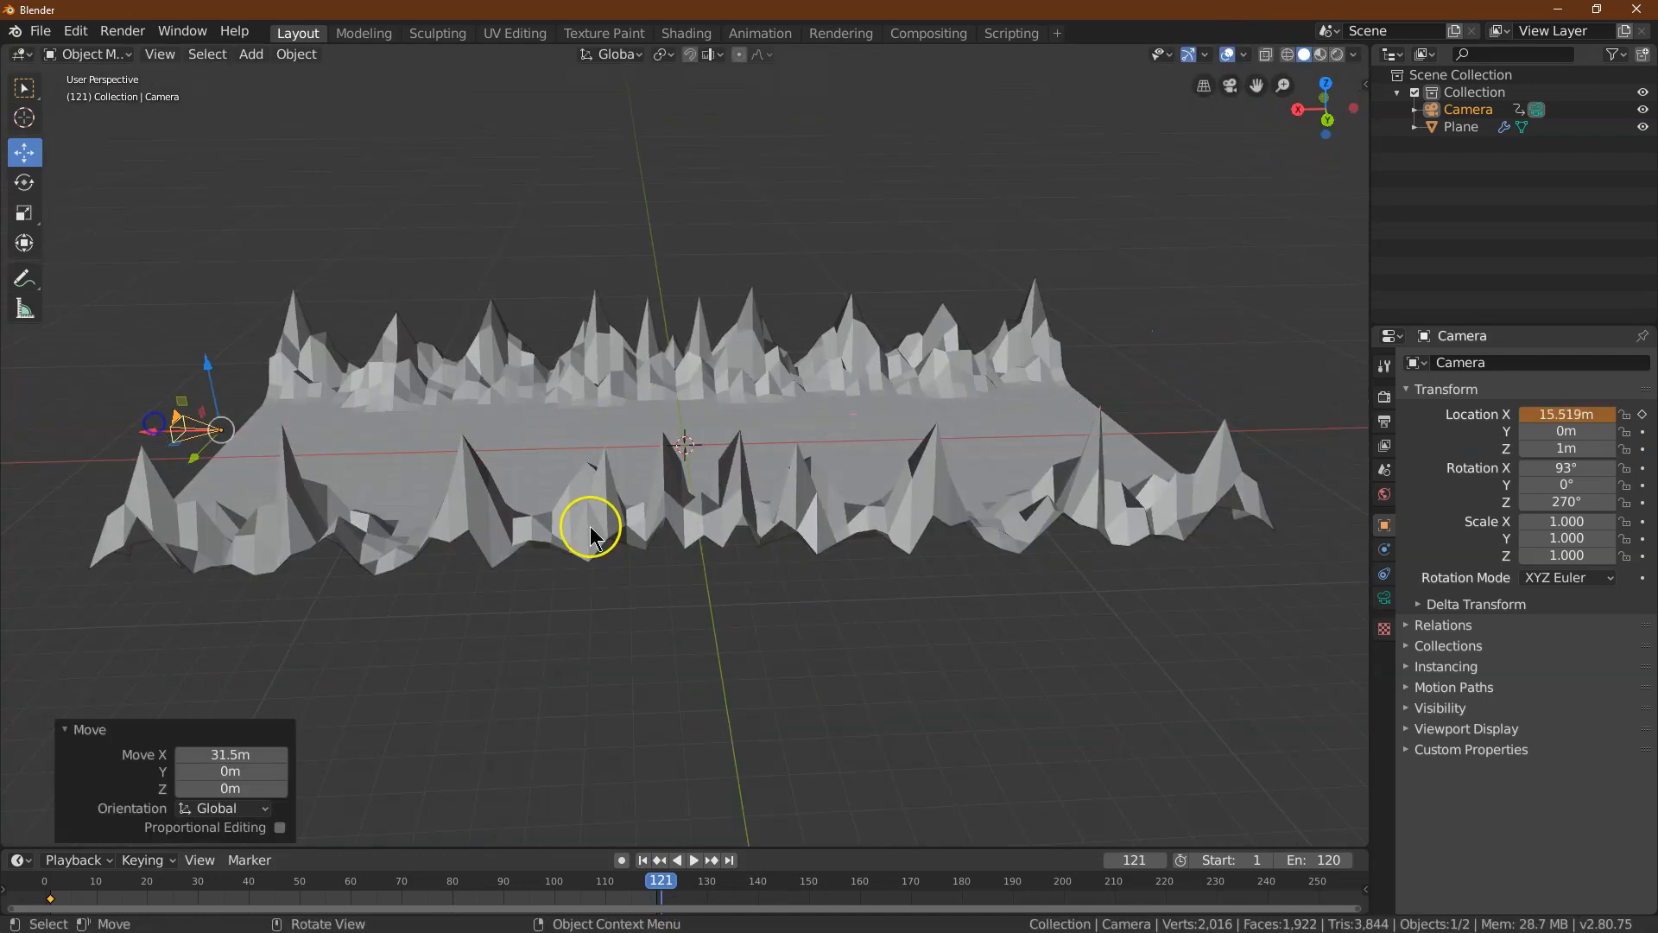
double_click(1565, 412)
type("16m")
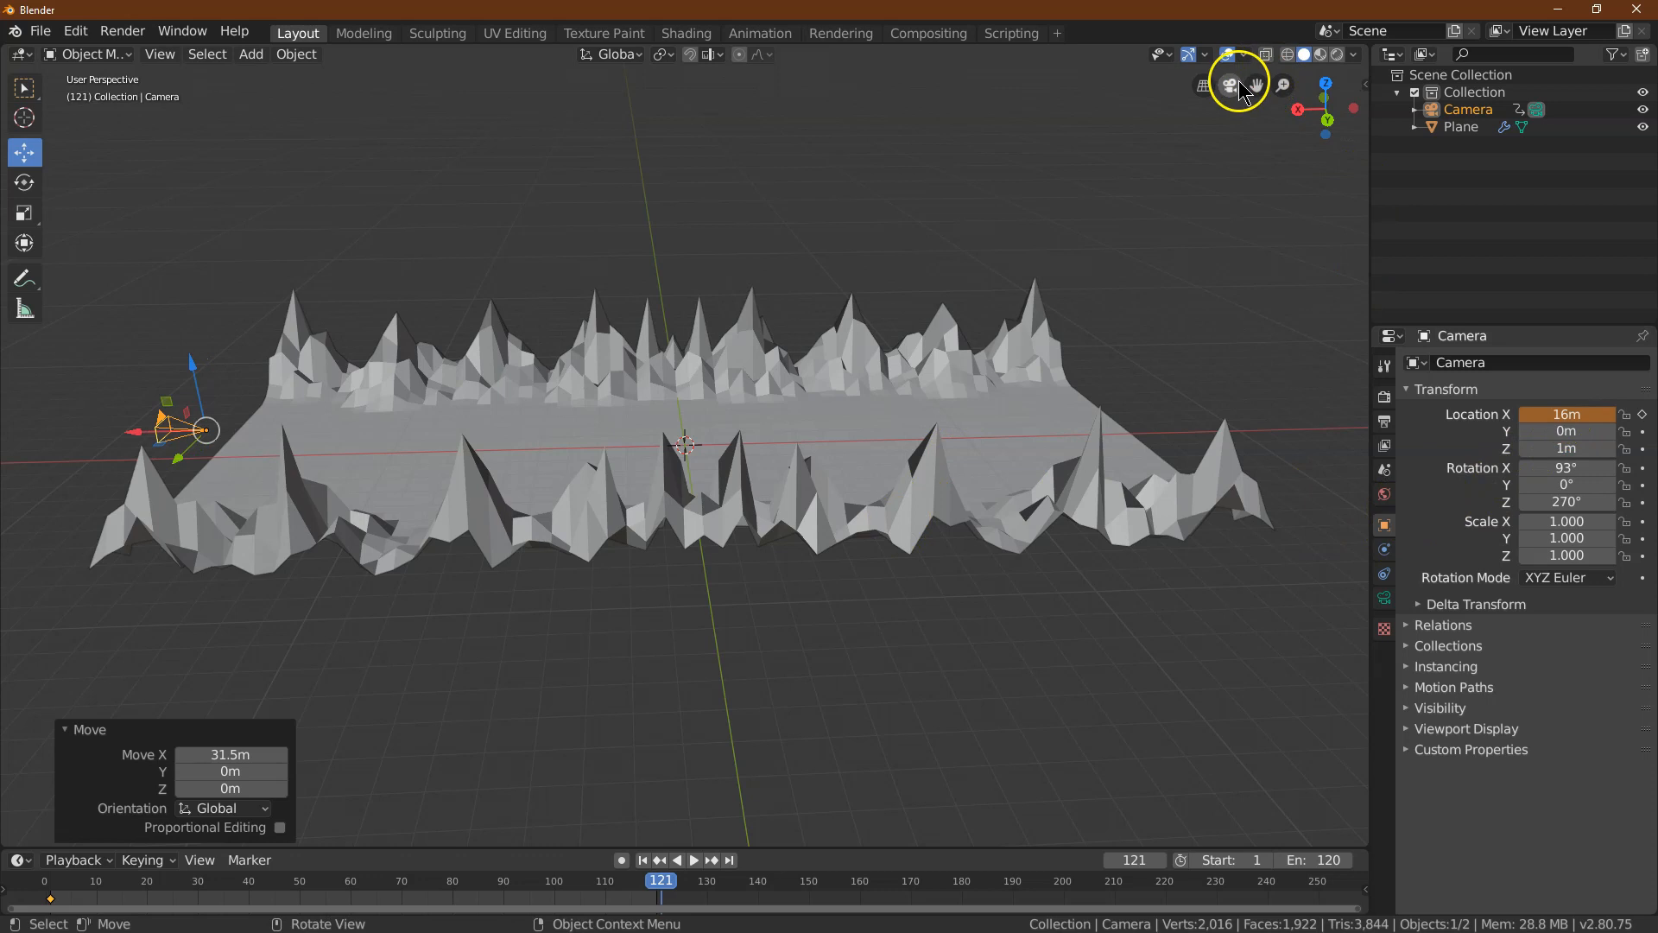
Preview the camera glide down the road in camera view by playing and stopping the animation
left_click(1228, 85)
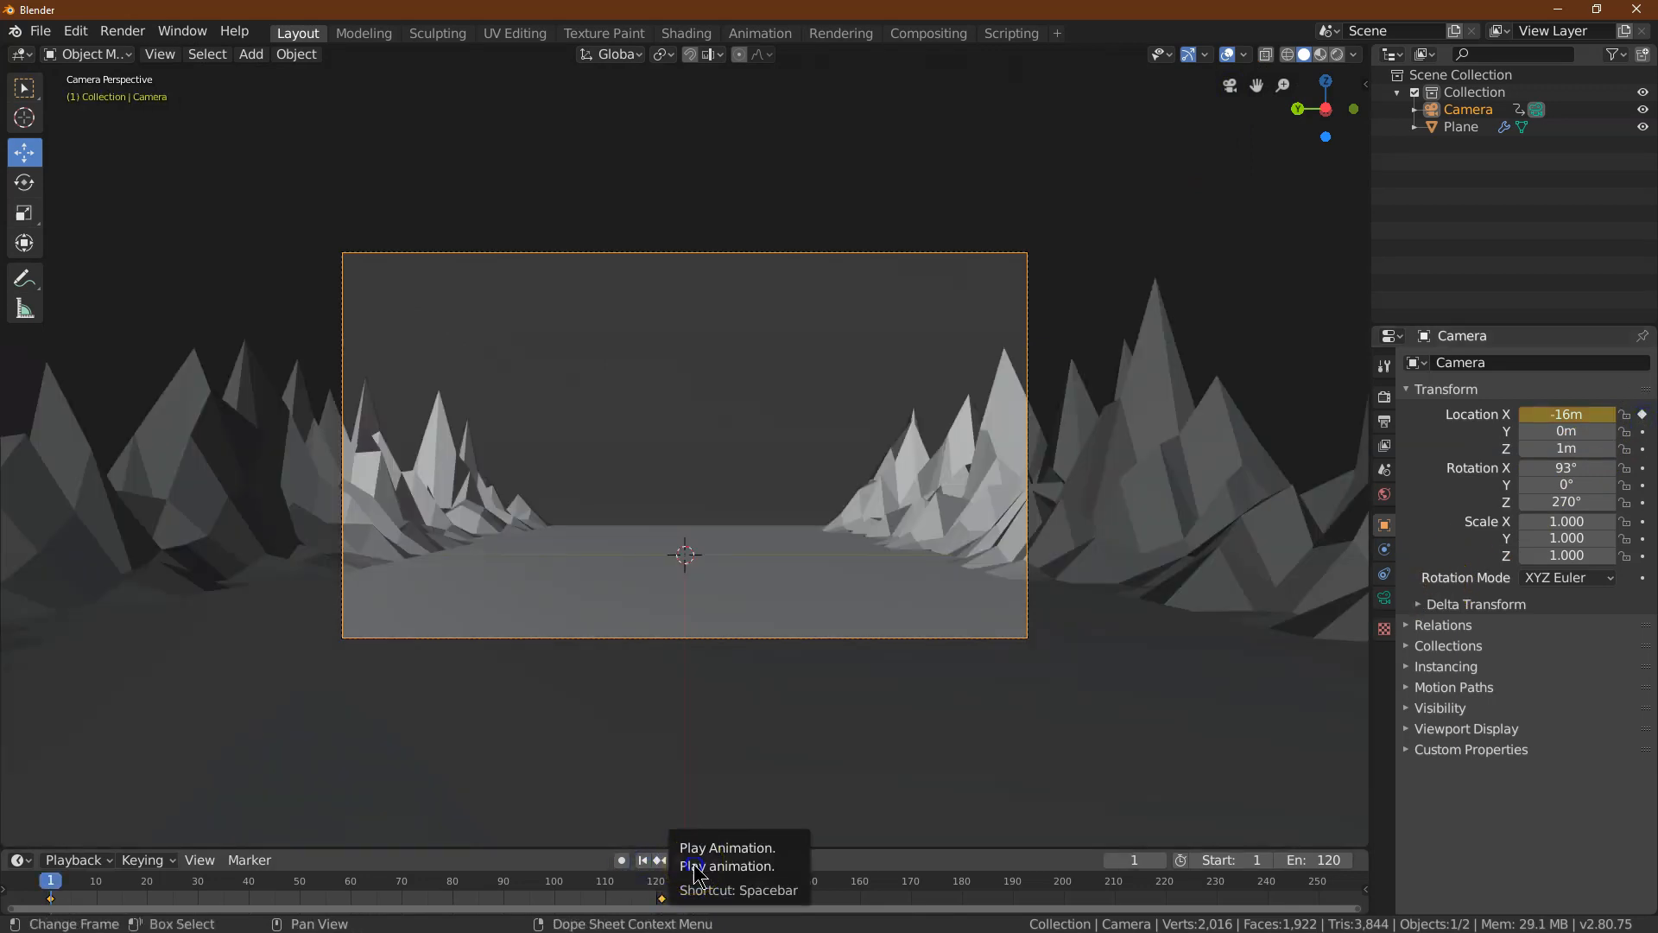
left_click(684, 859)
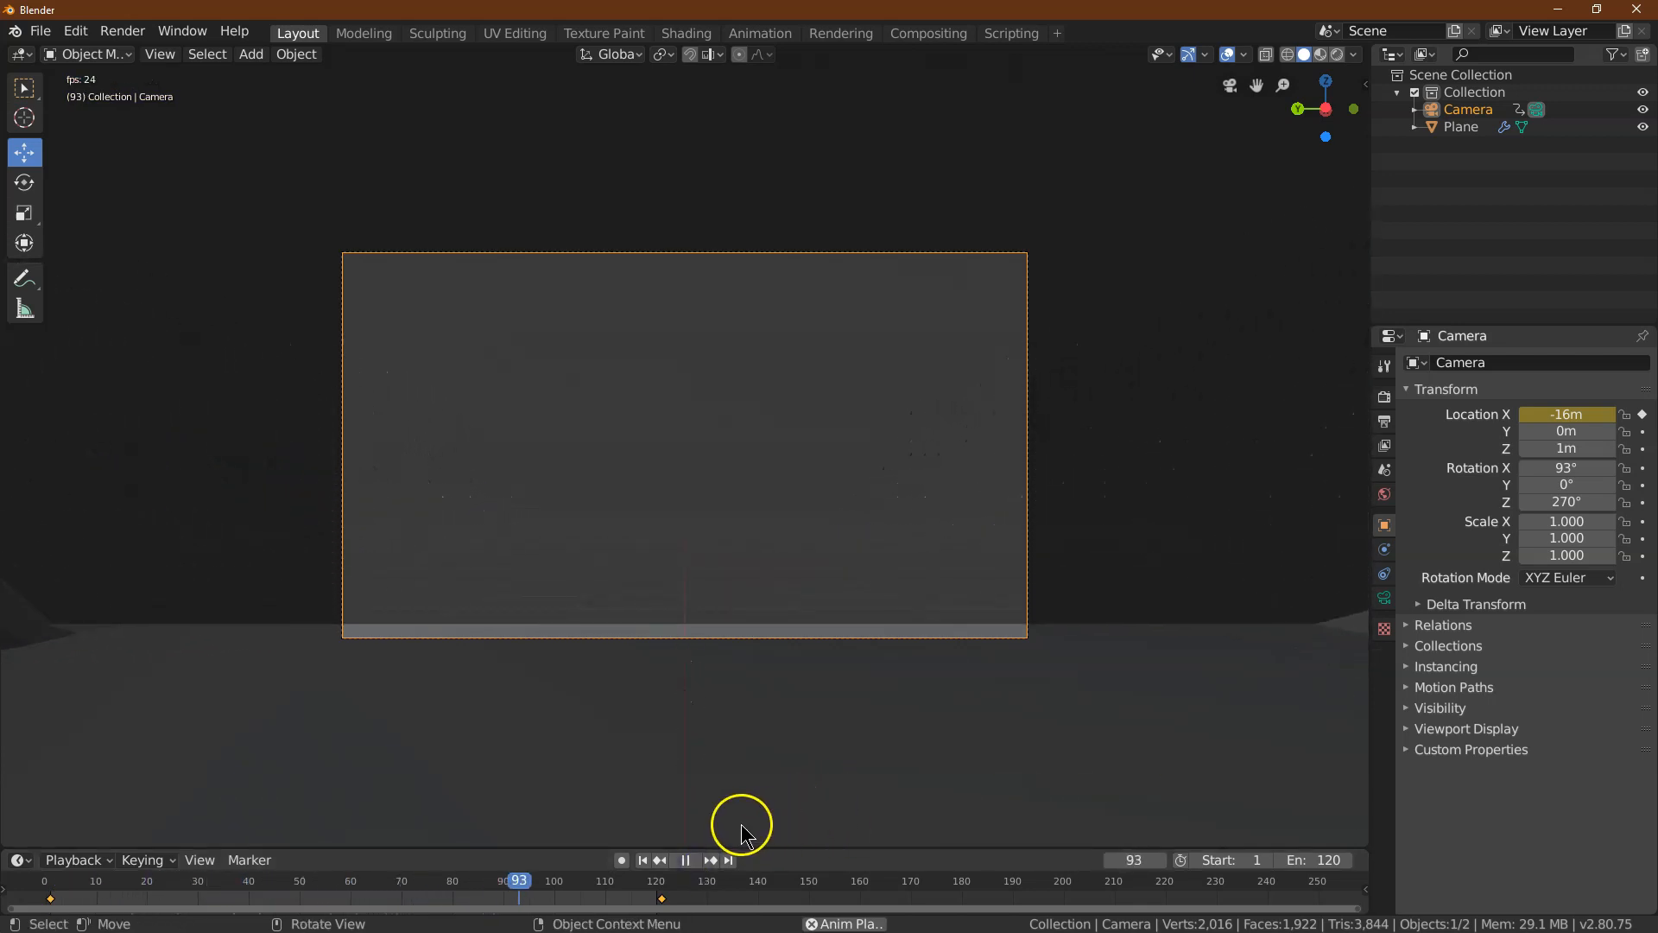
left_click(686, 861)
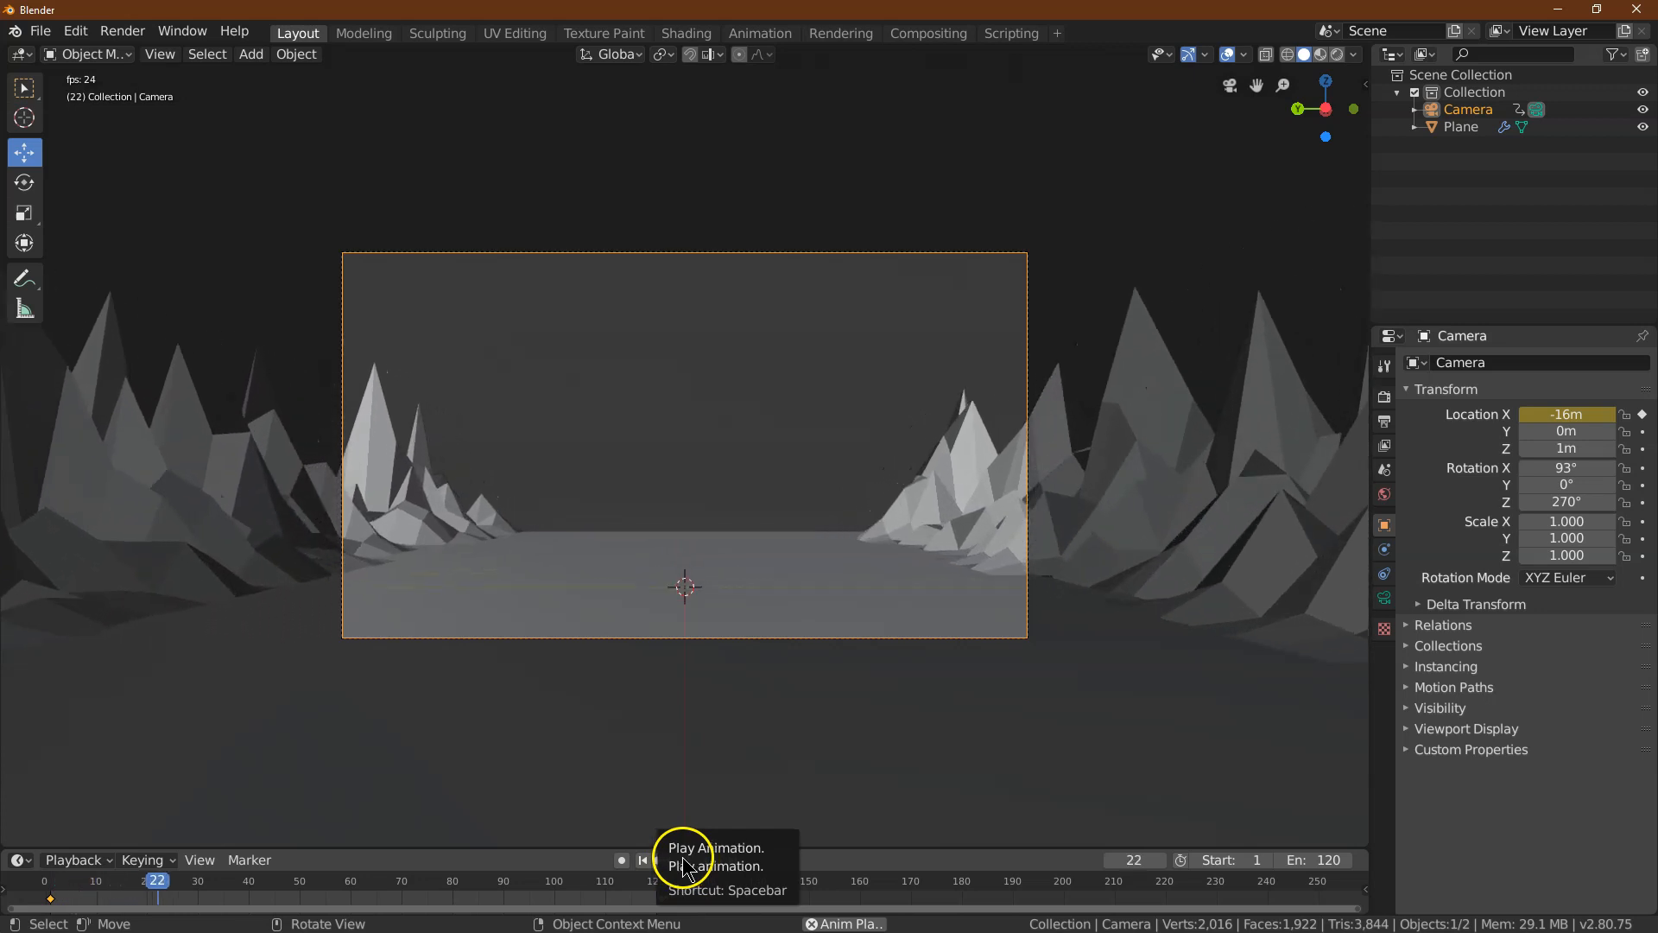
left_click(642, 859)
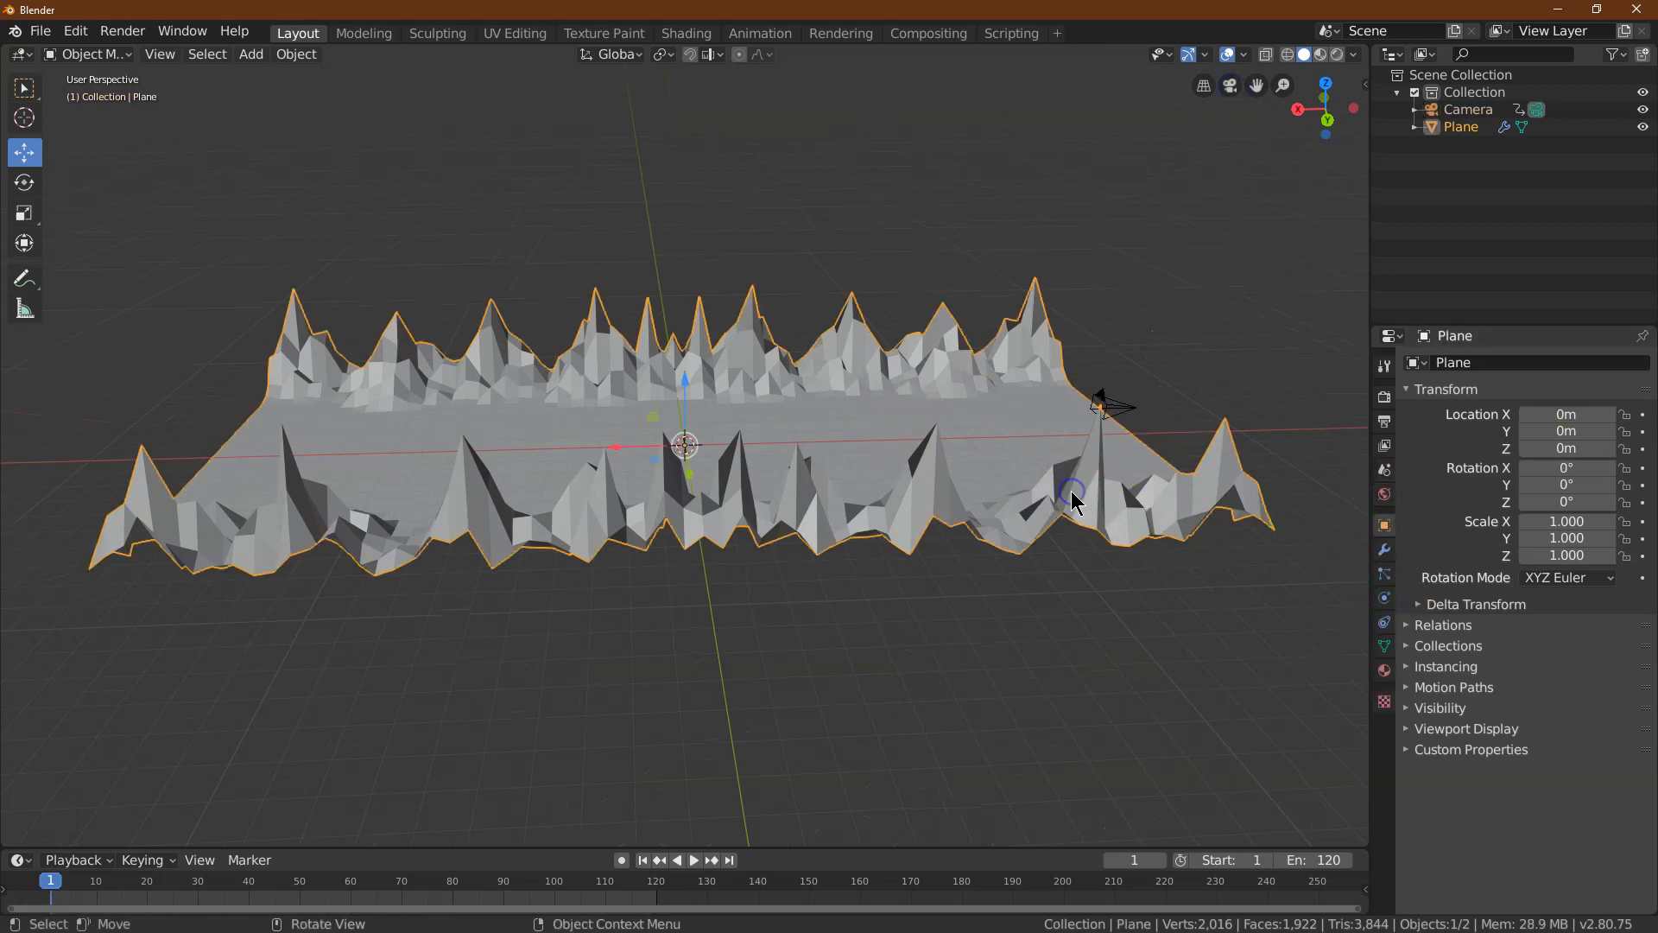
mouse_move(1383, 549)
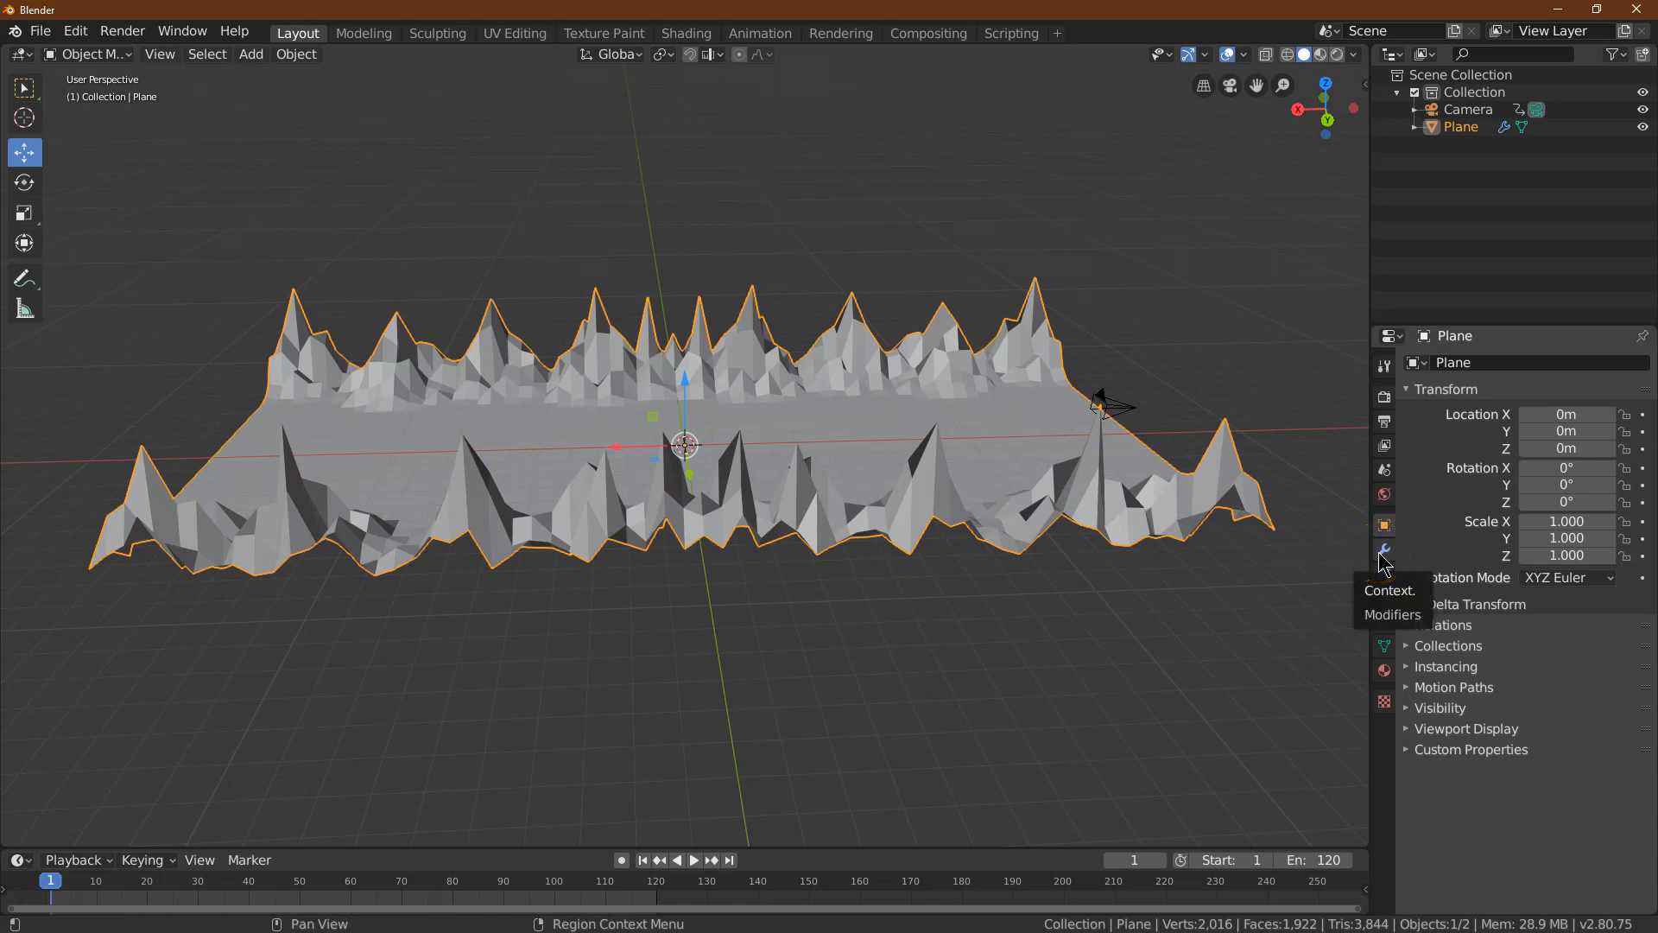
Add an Array modifier with Count 10 to the ground plane after its Mirror modifier
left_click(1384, 549)
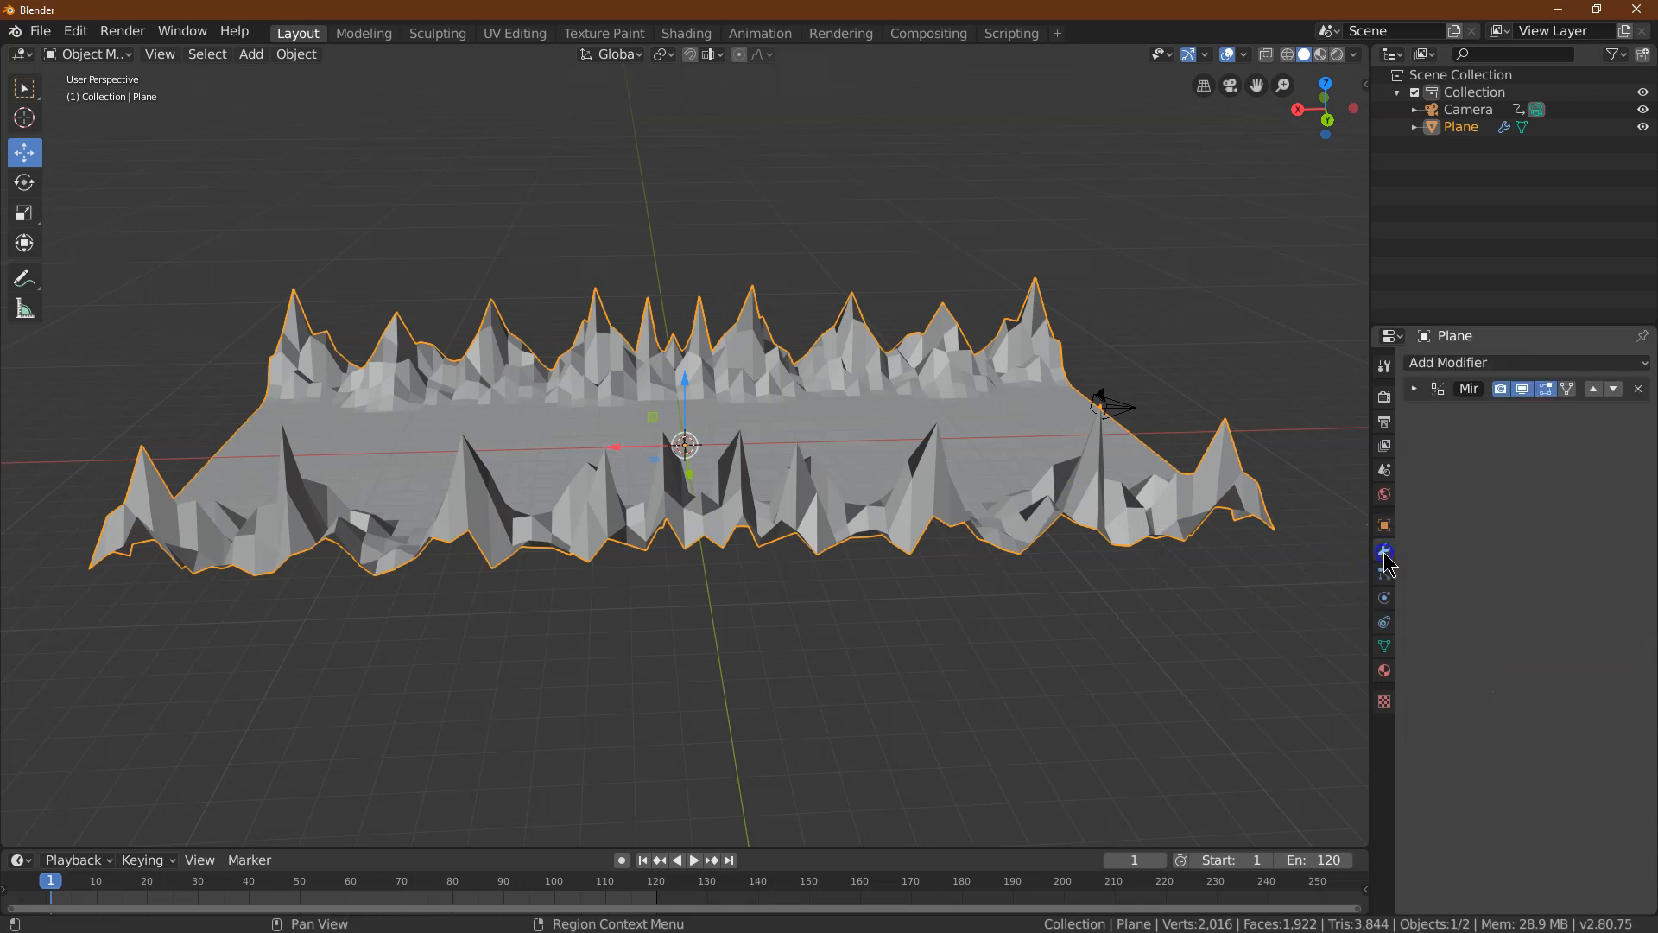
left_click(1415, 389)
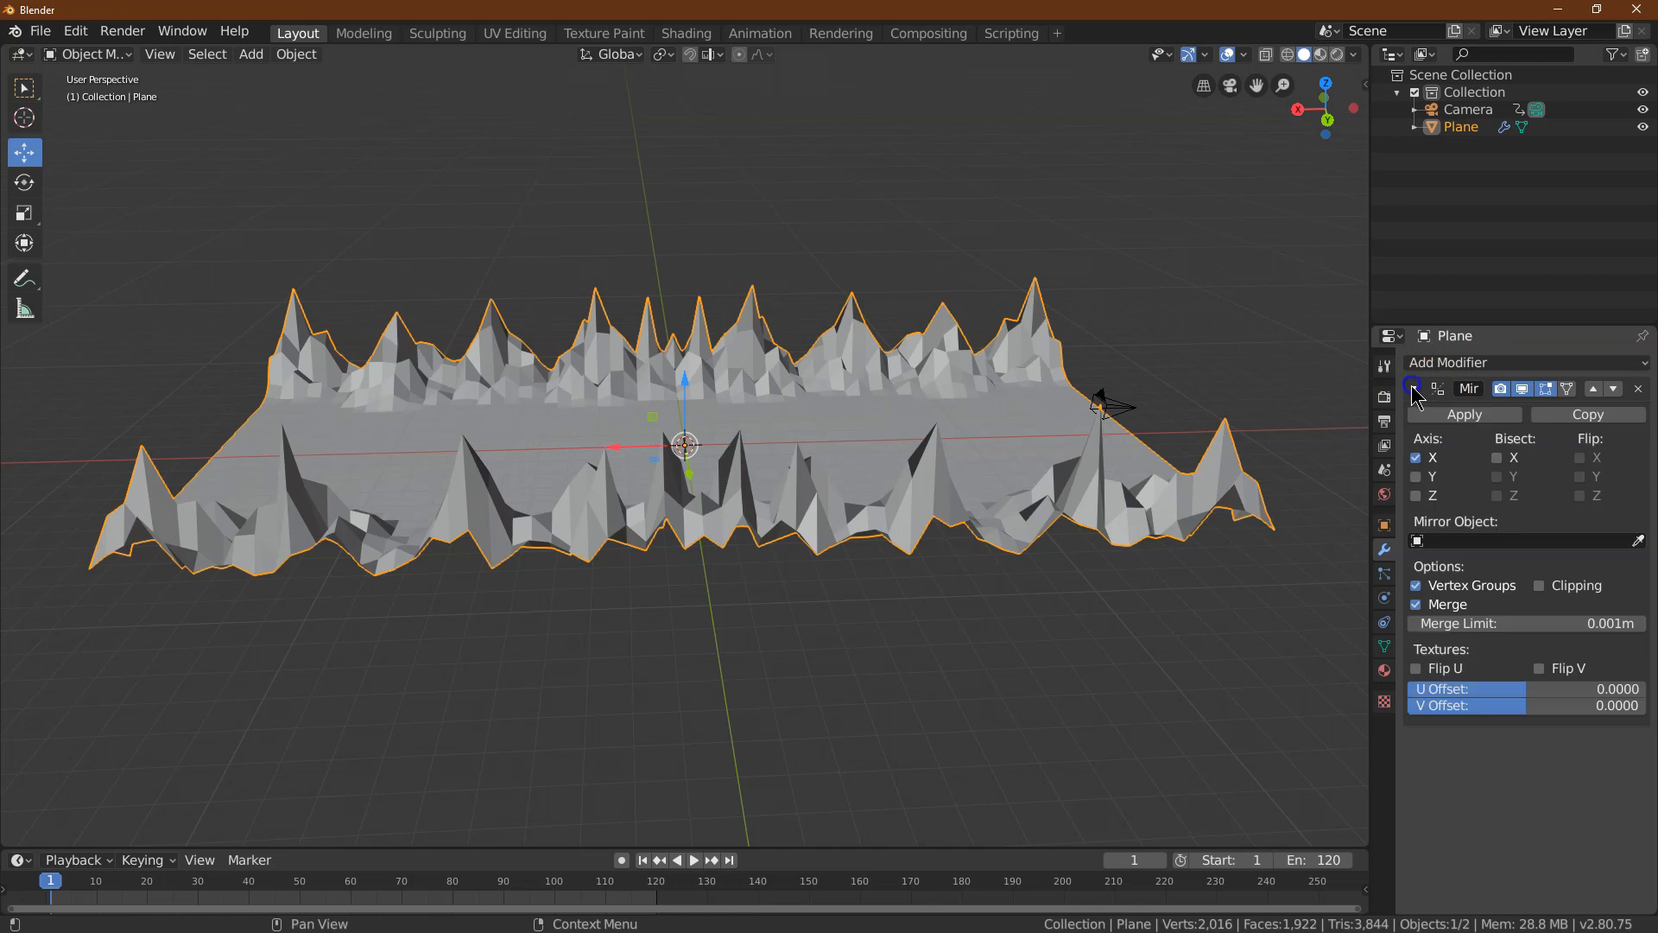
left_click(1449, 361)
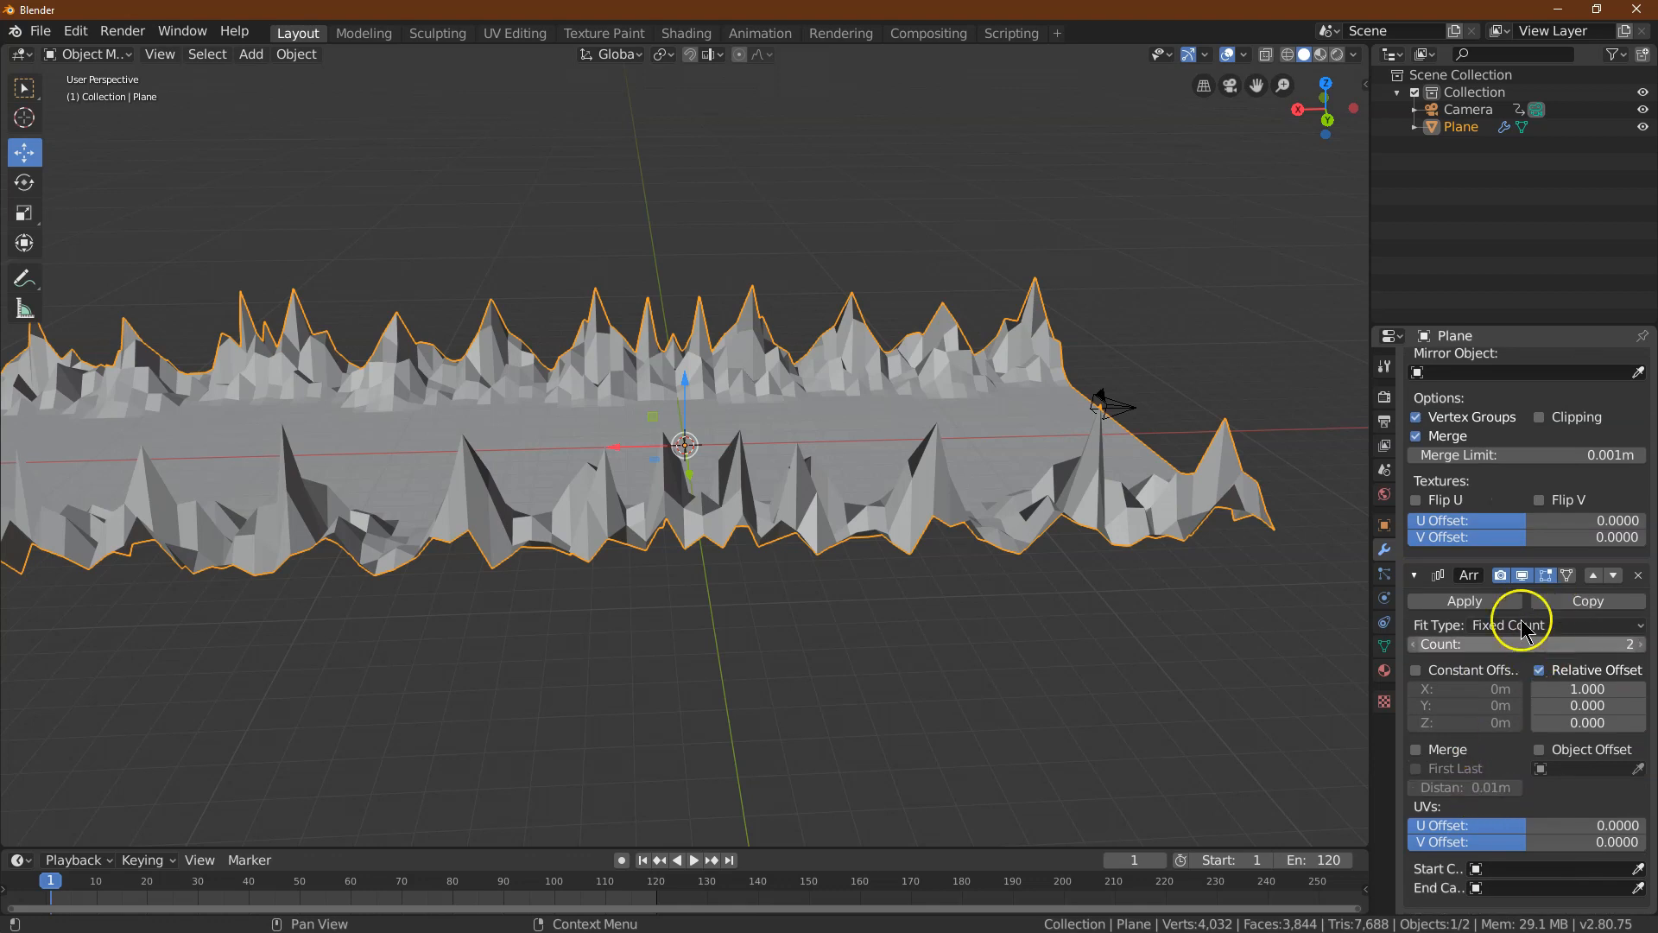
left_click(1415, 388)
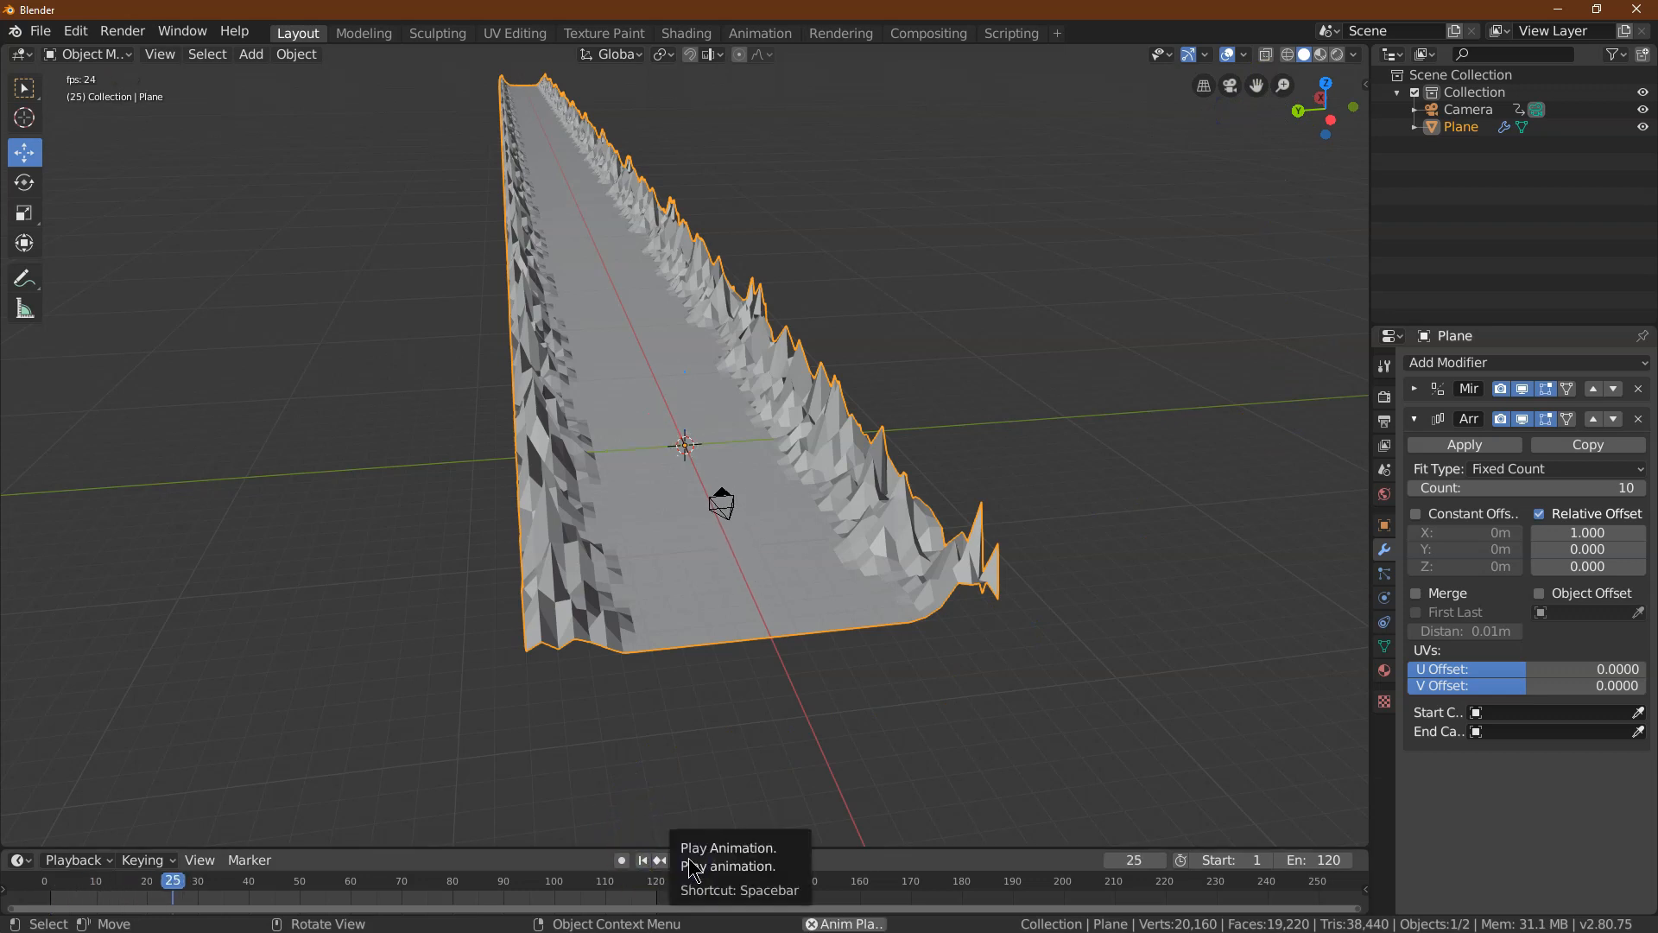
Preview the lengthened road from the camera by playing and stopping the animation
left_click(642, 859)
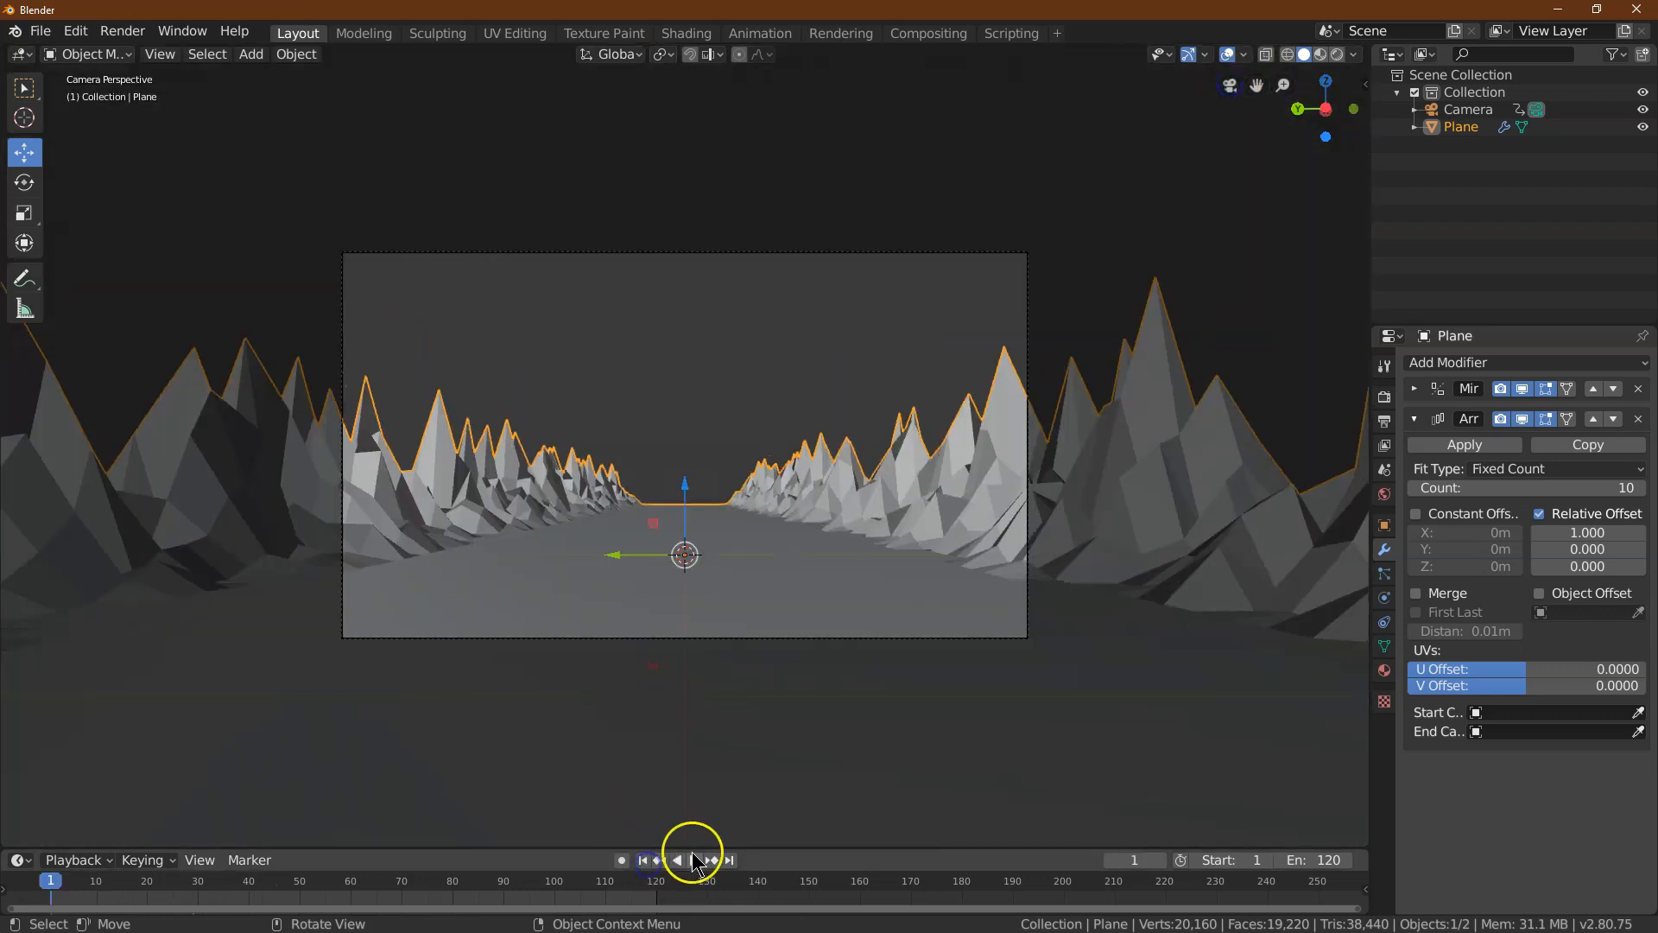
left_click(710, 859)
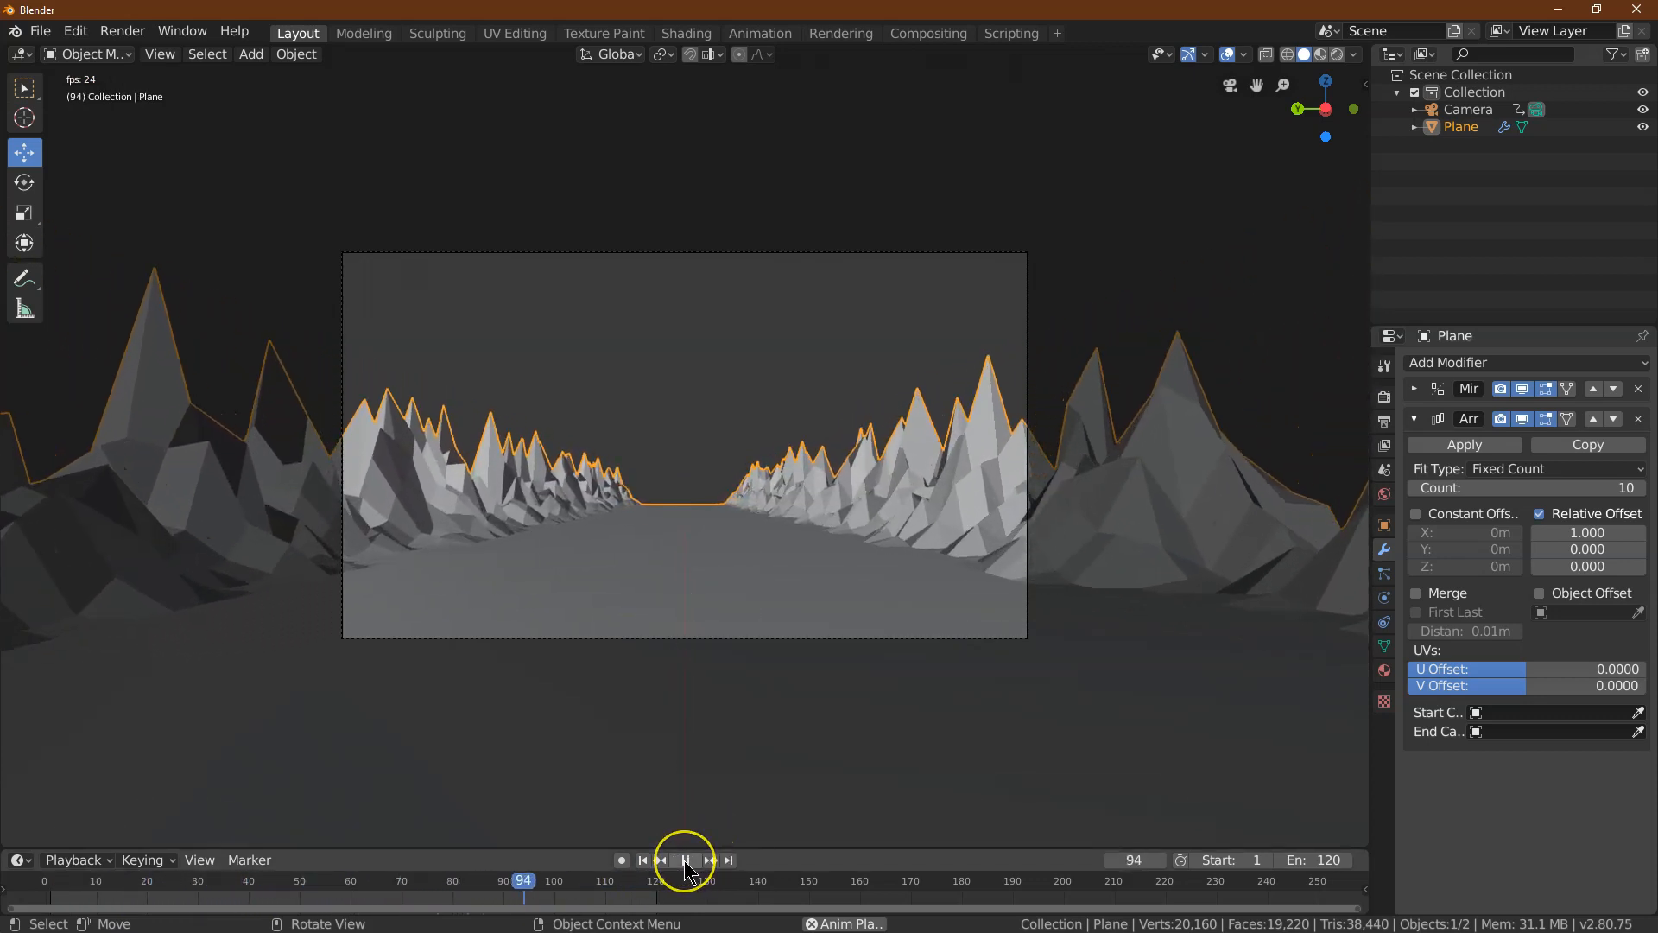
left_click(684, 859)
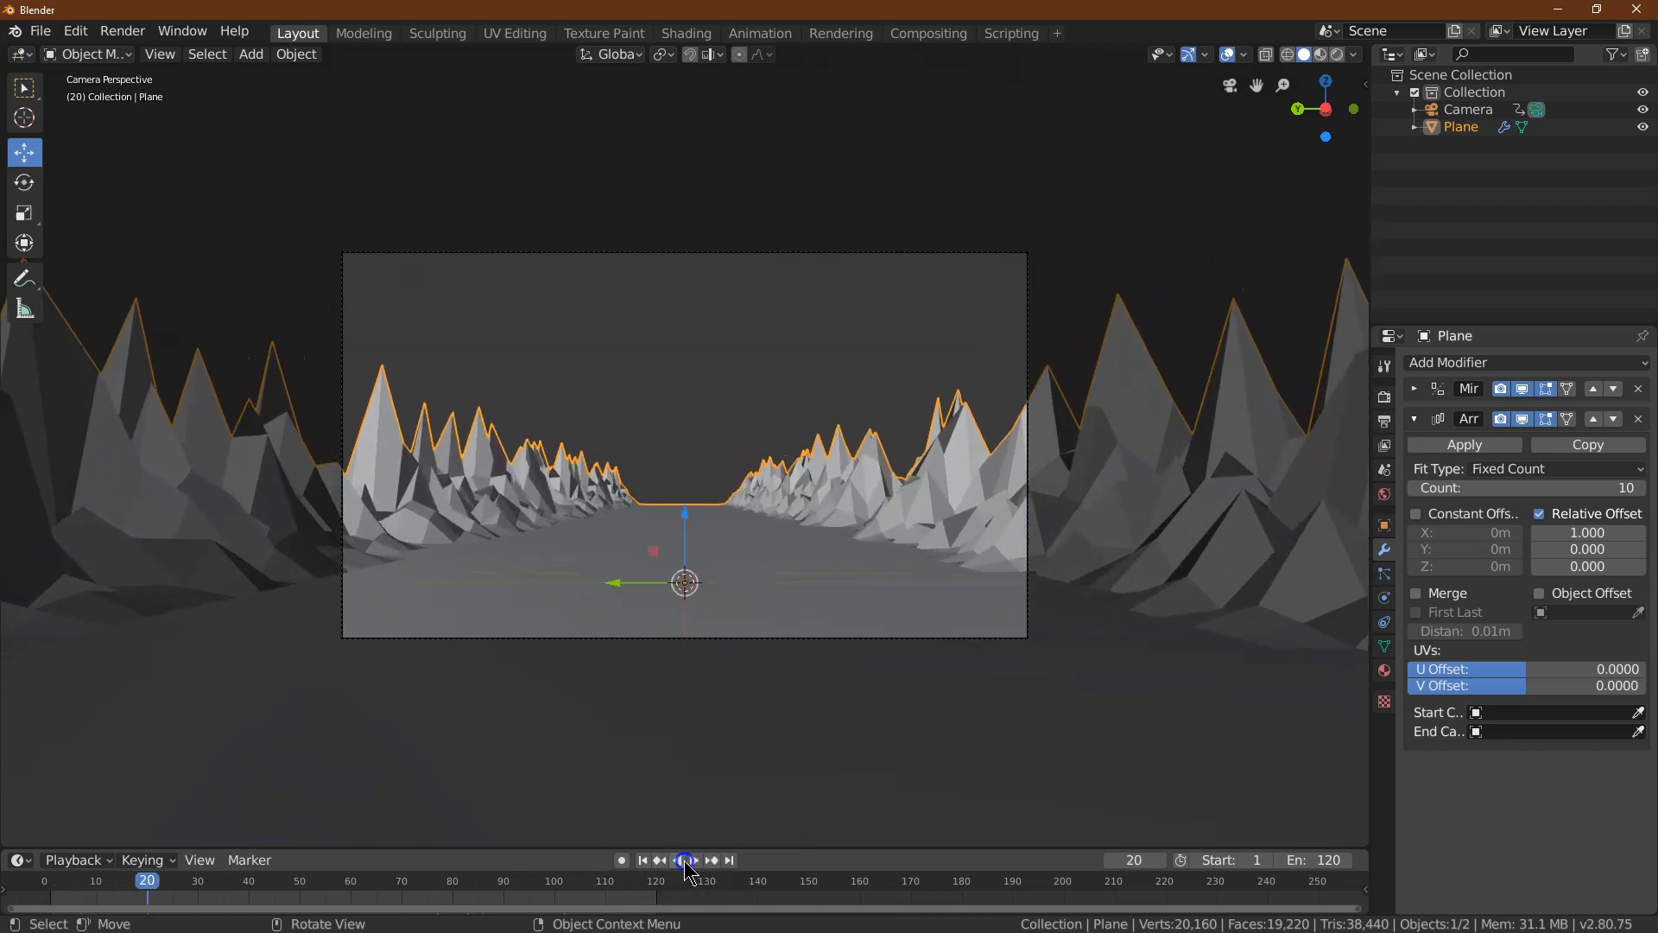
left_click(641, 860)
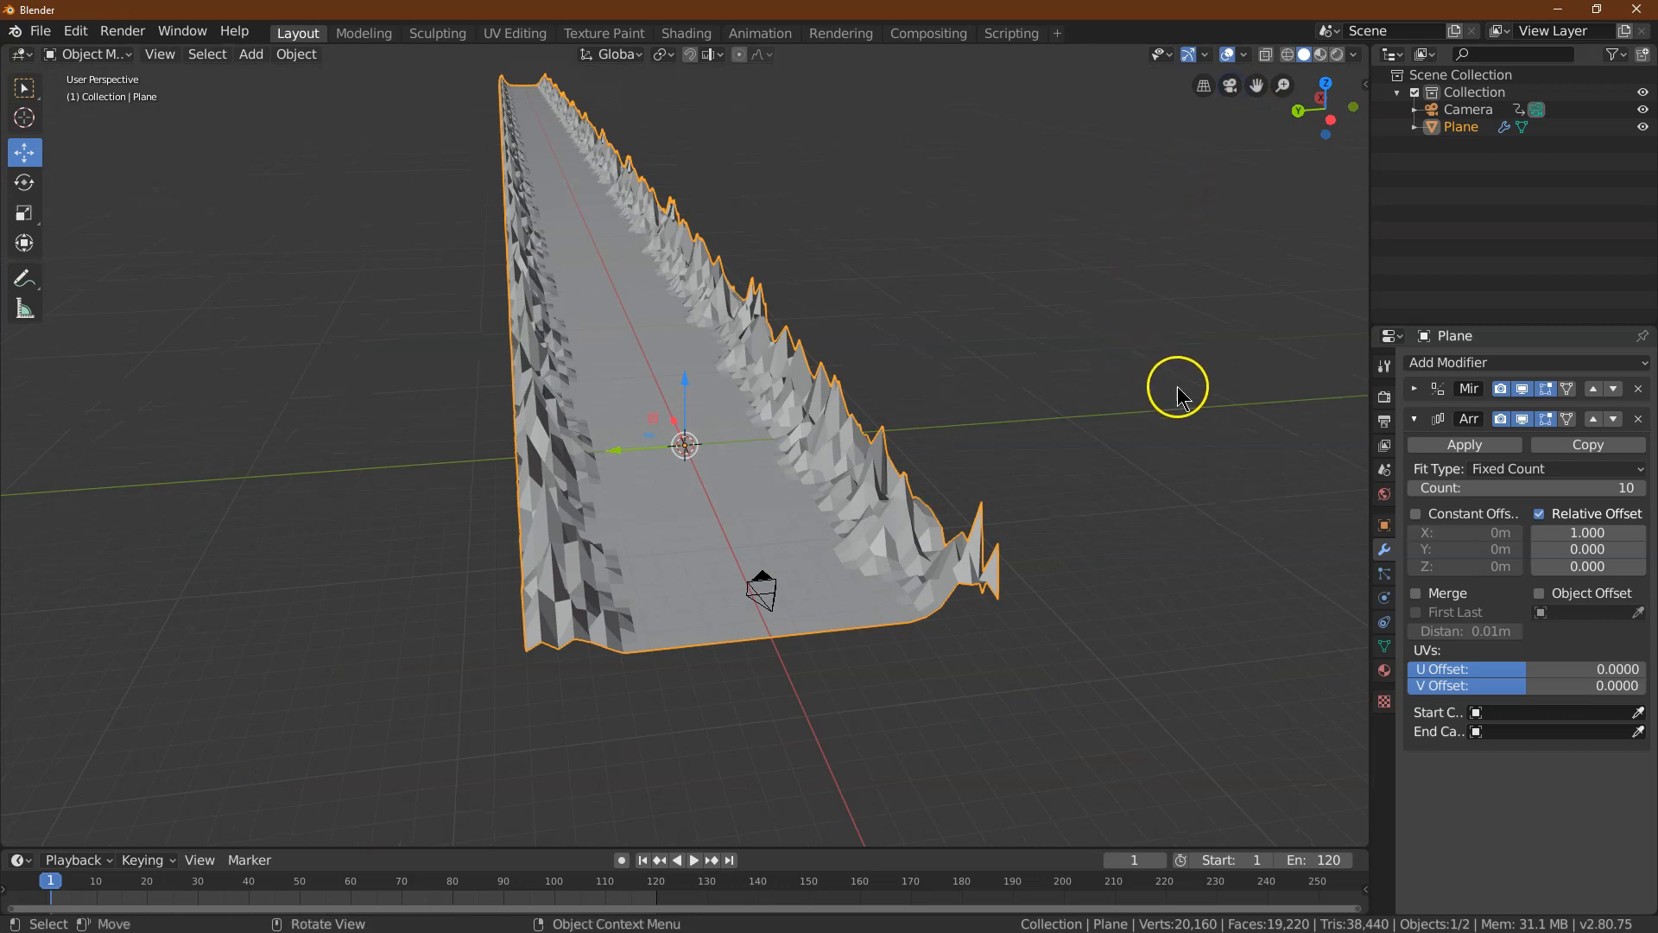
left_click(1415, 418)
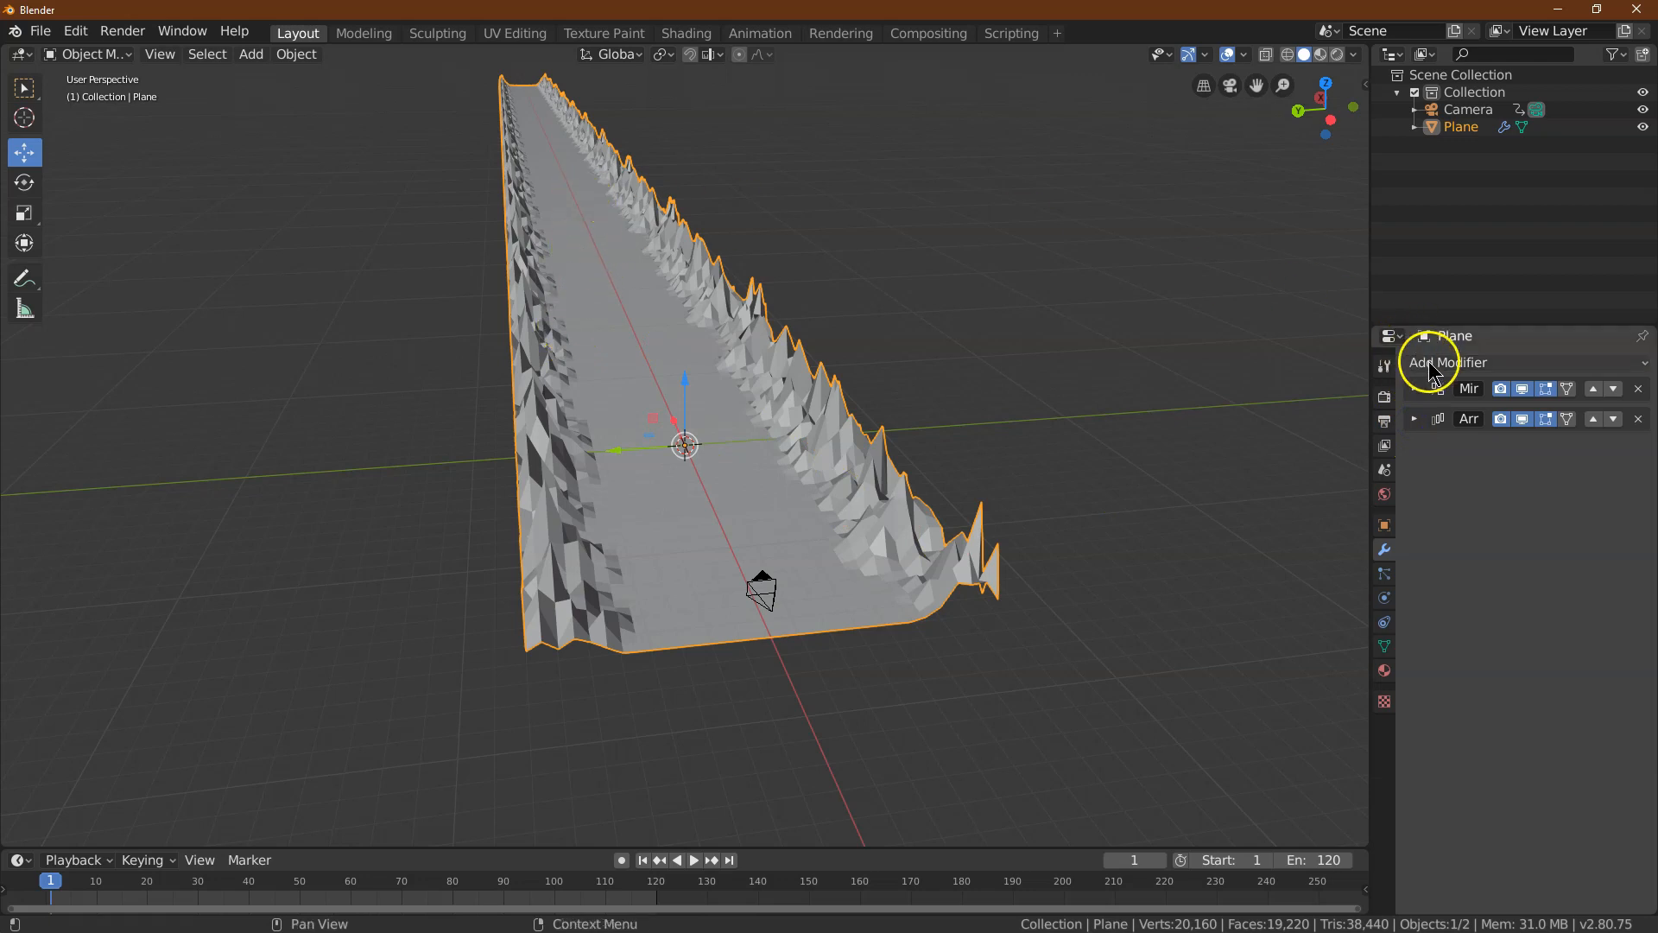
Add a Wireframe modifier at 0.002 m thickness with Replace Original unchecked
left_click(1449, 361)
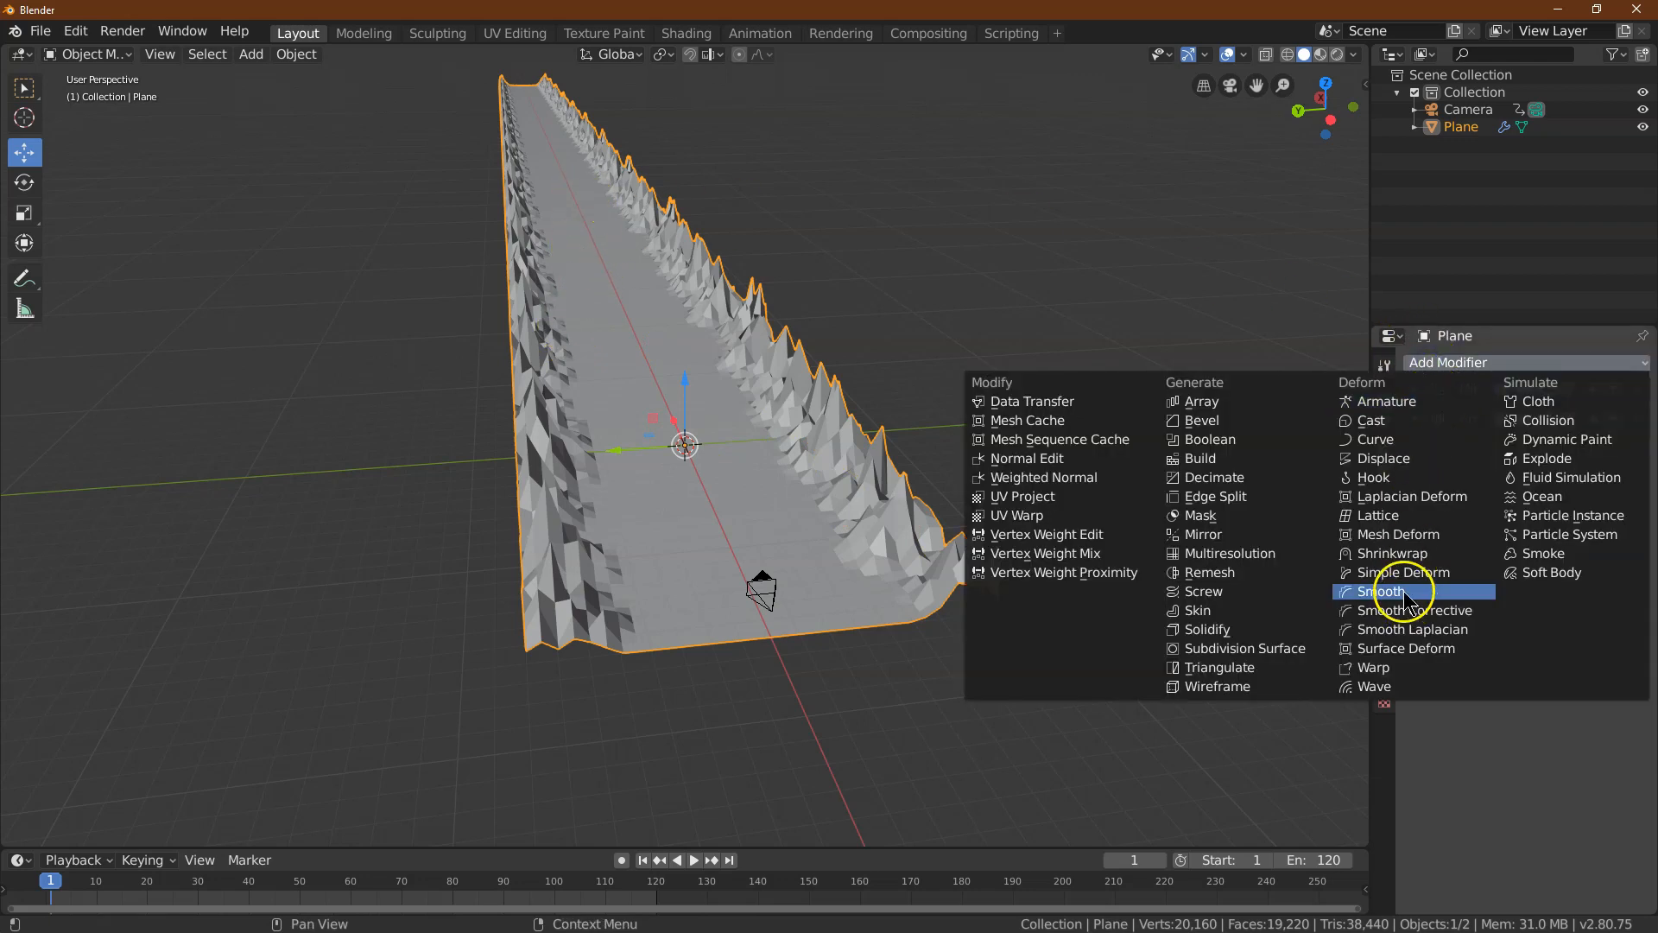
mouse_move(1216, 686)
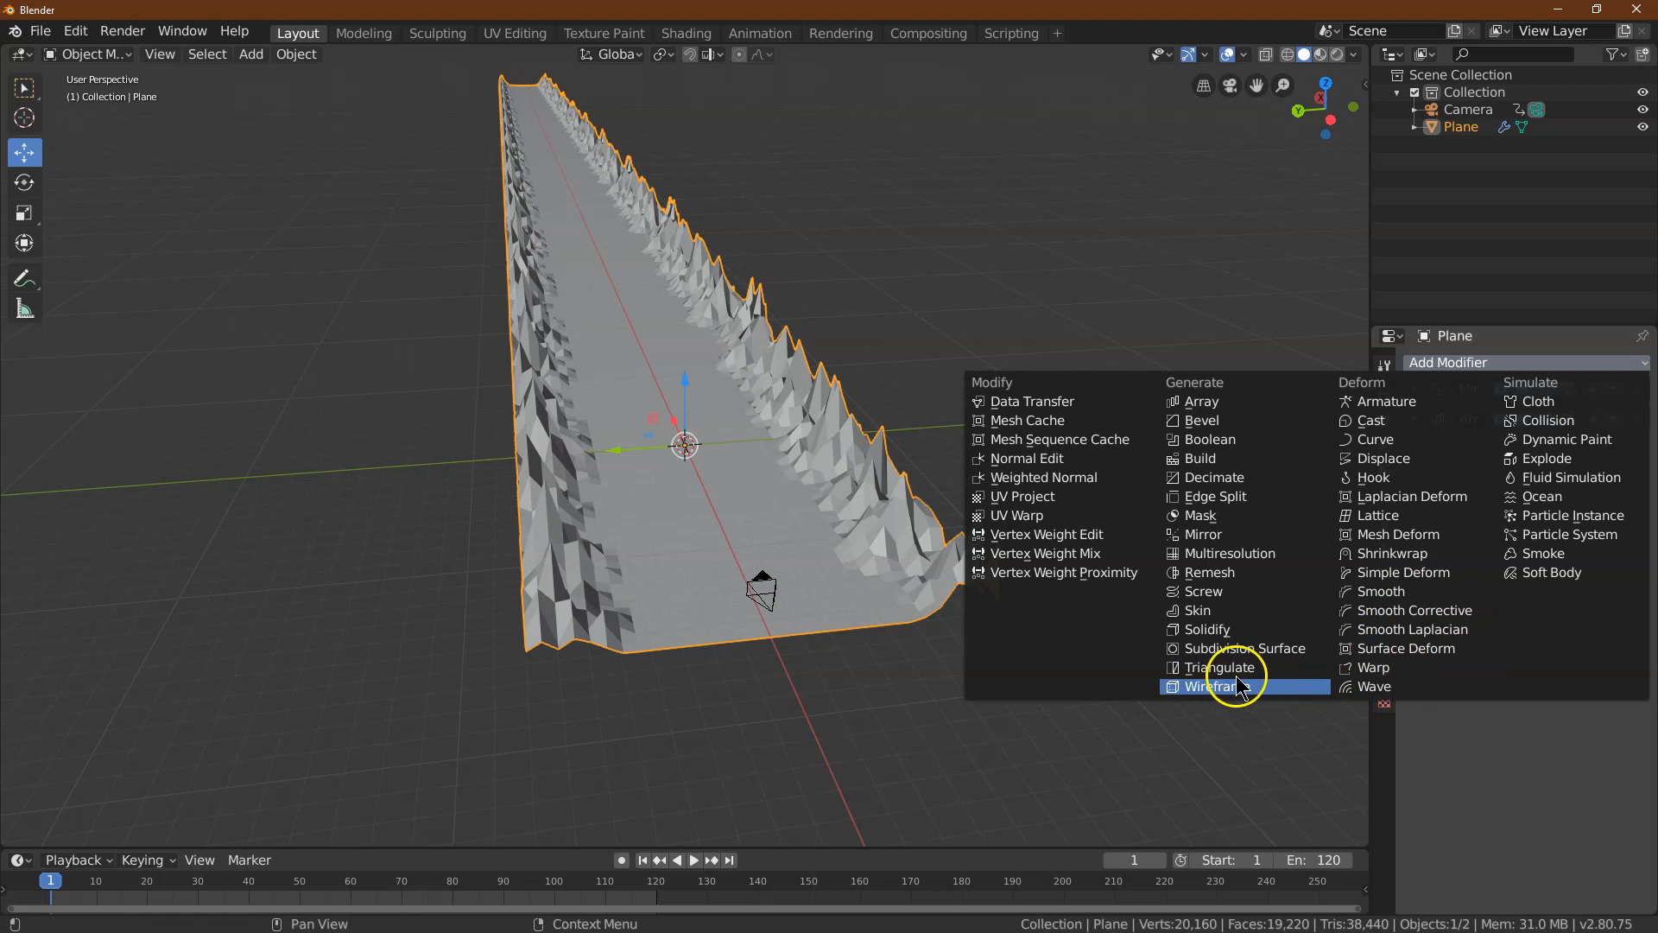
left_click(1218, 685)
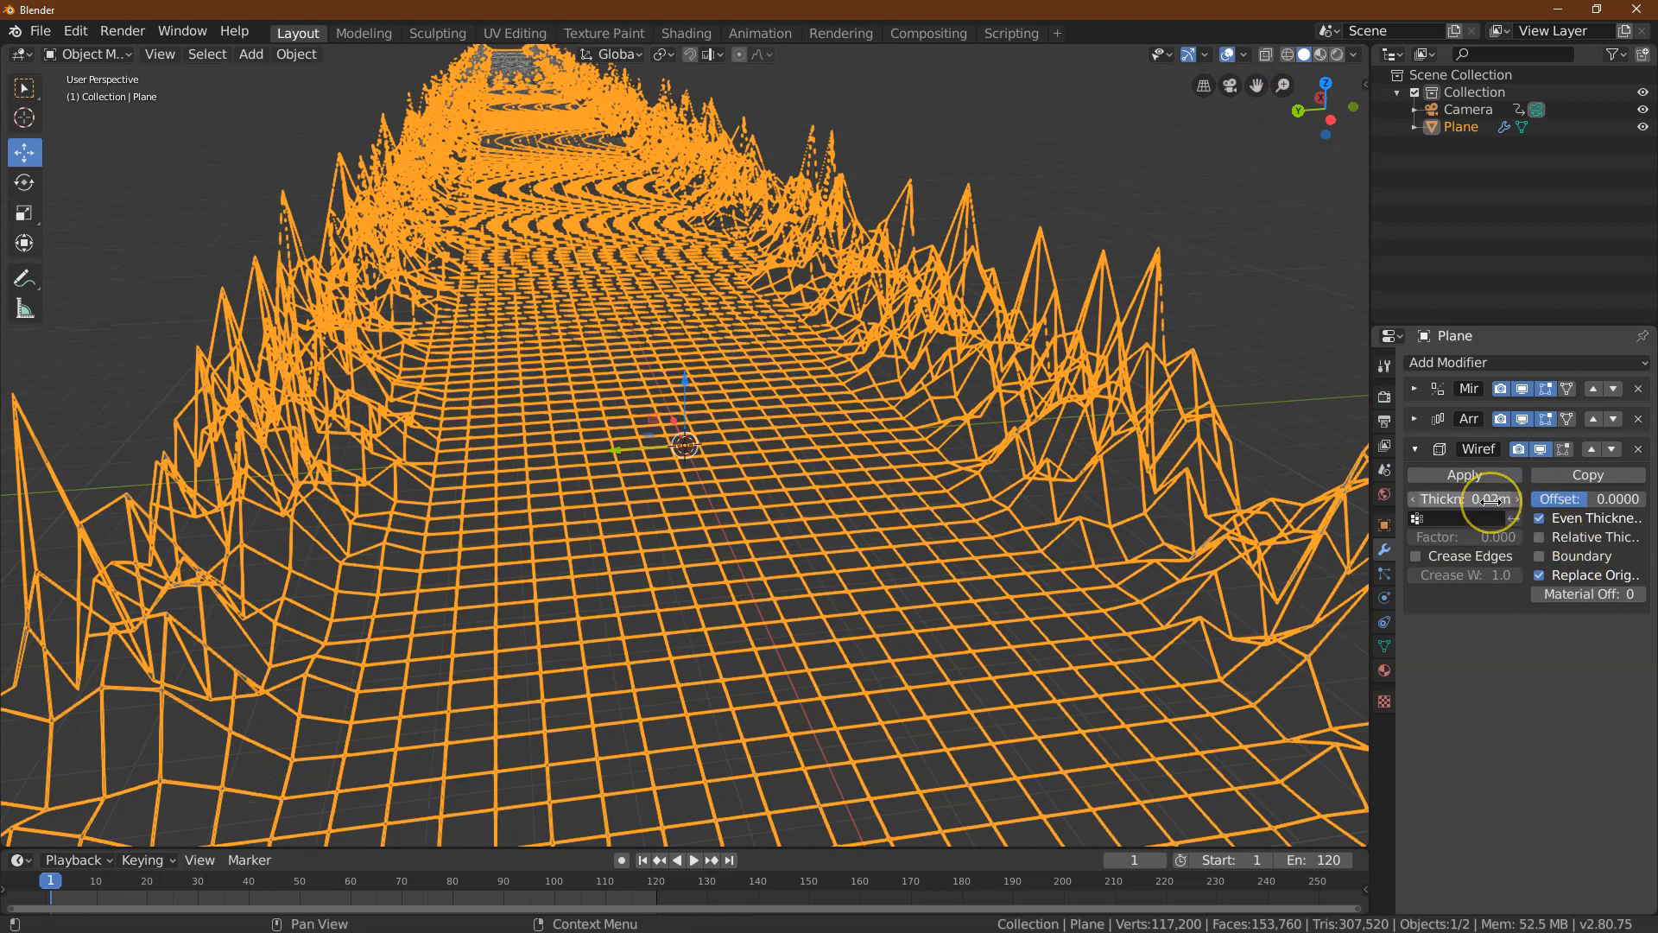
left_click(1465, 498)
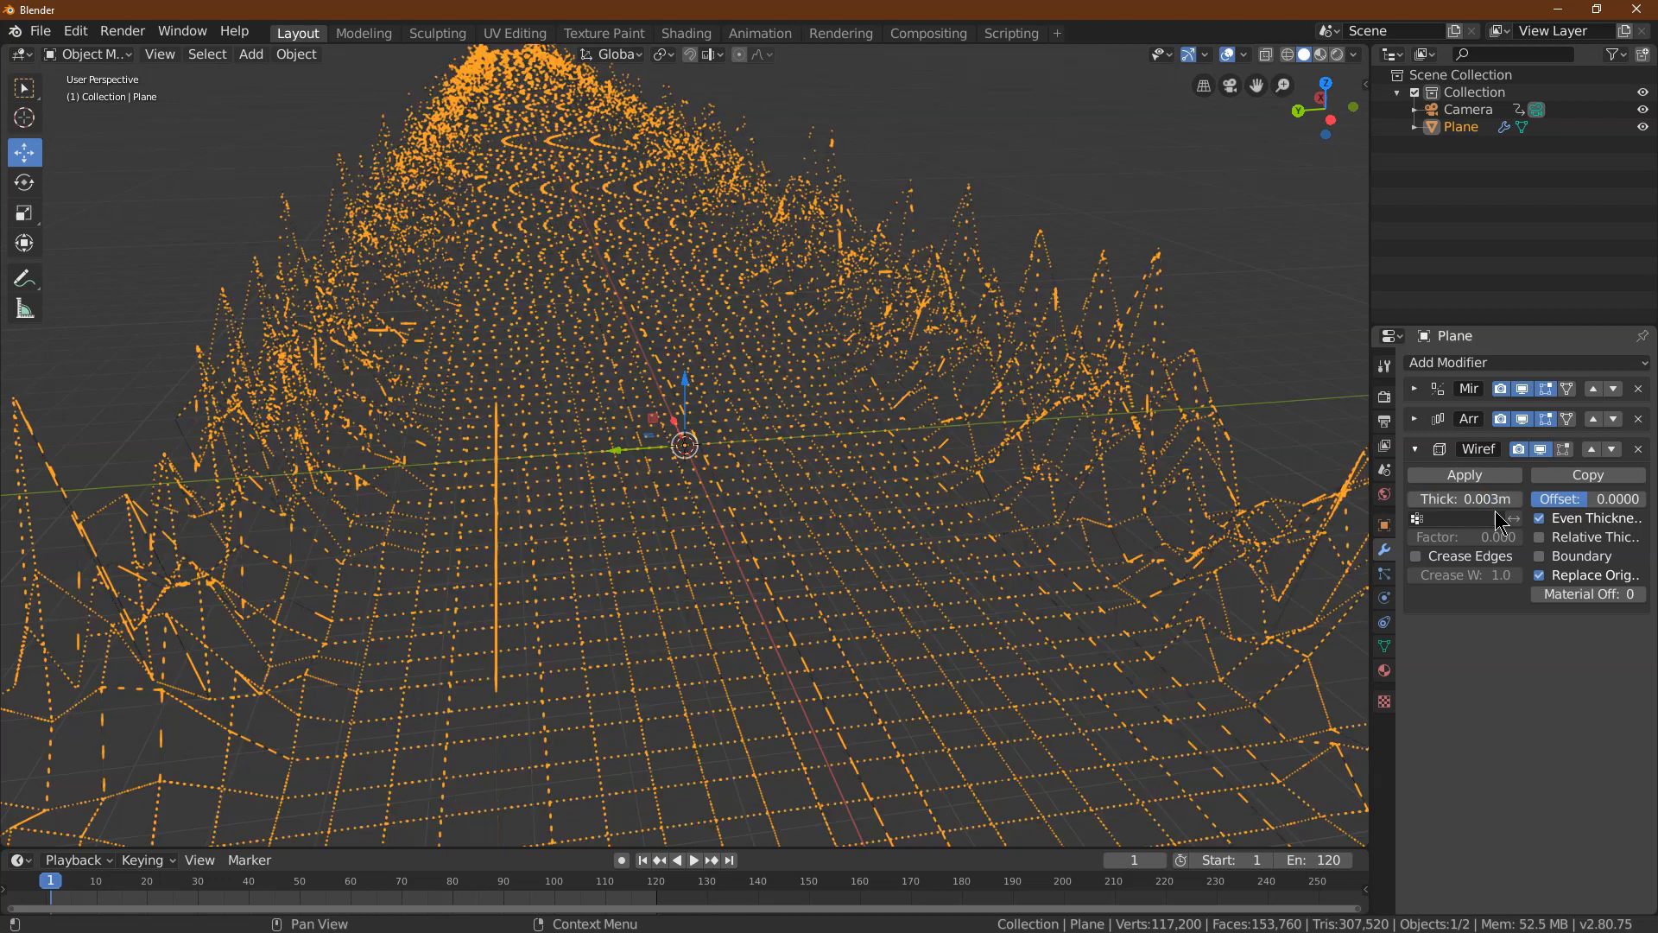
left_click(1465, 498)
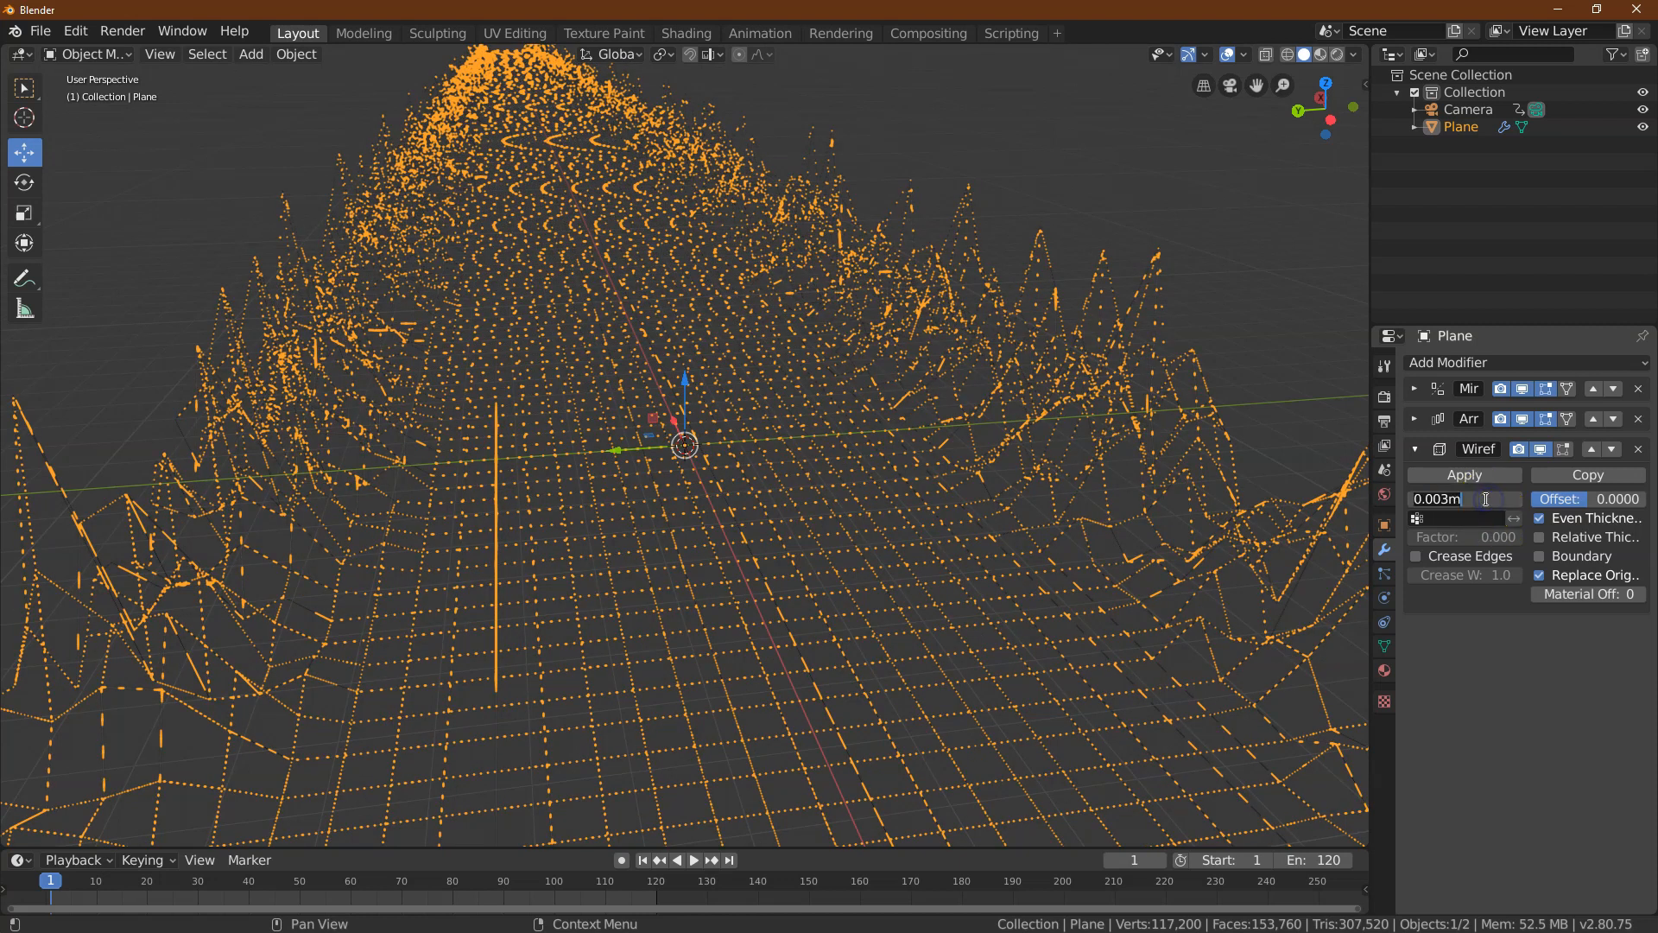
type("0.0")
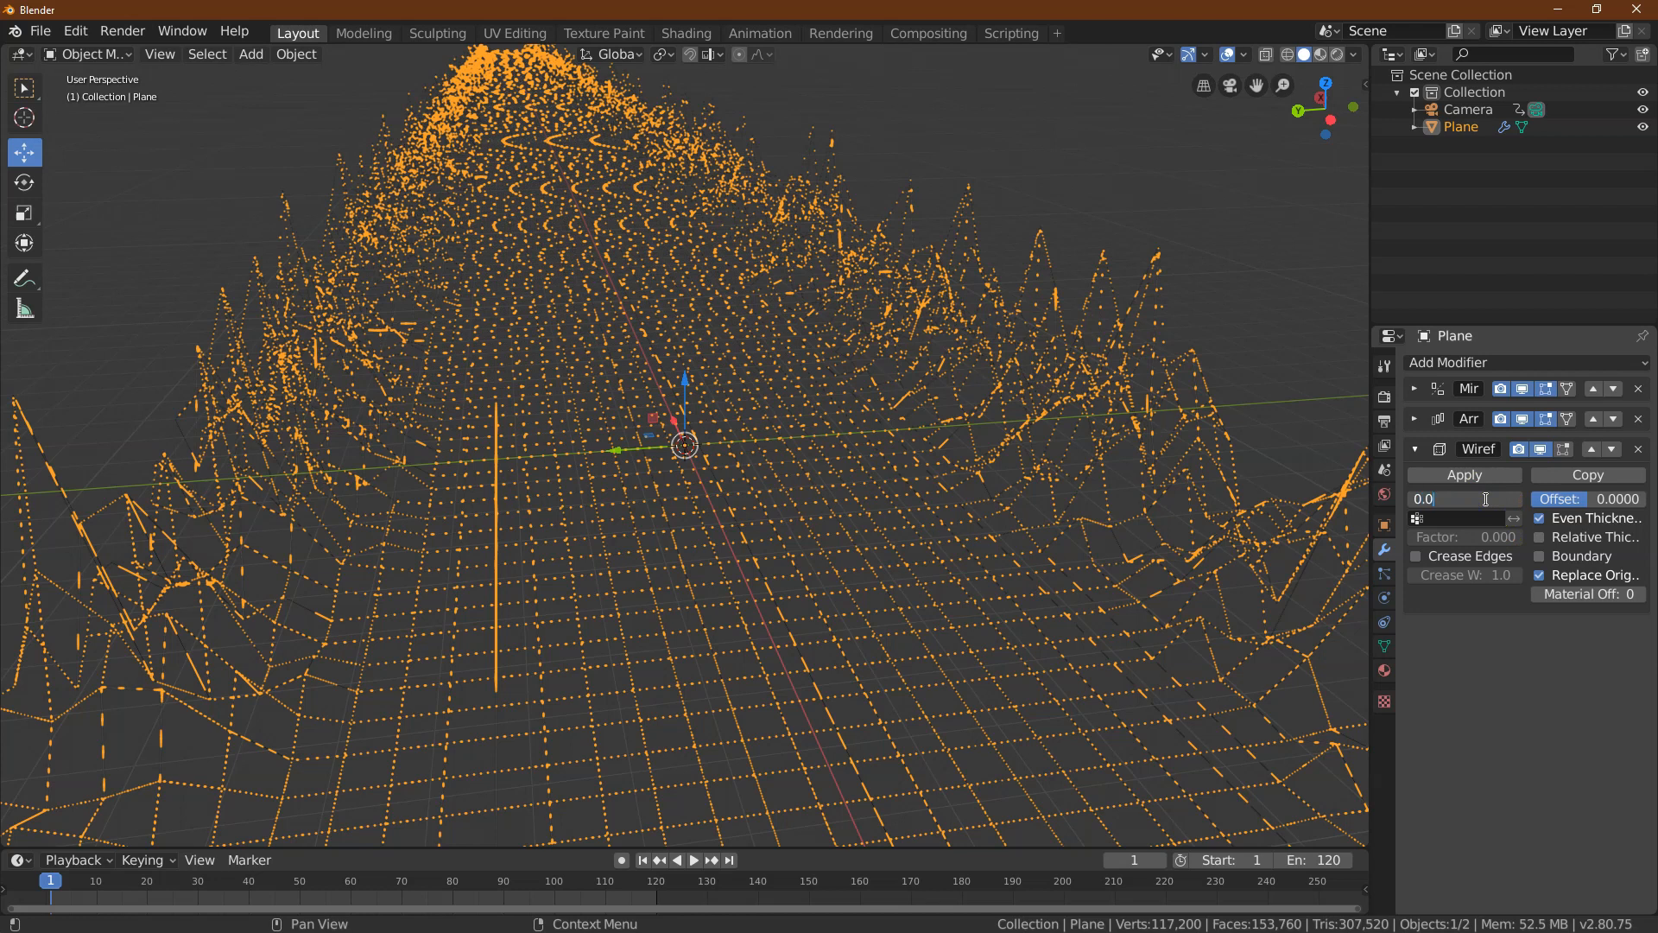
left_click(1464, 497)
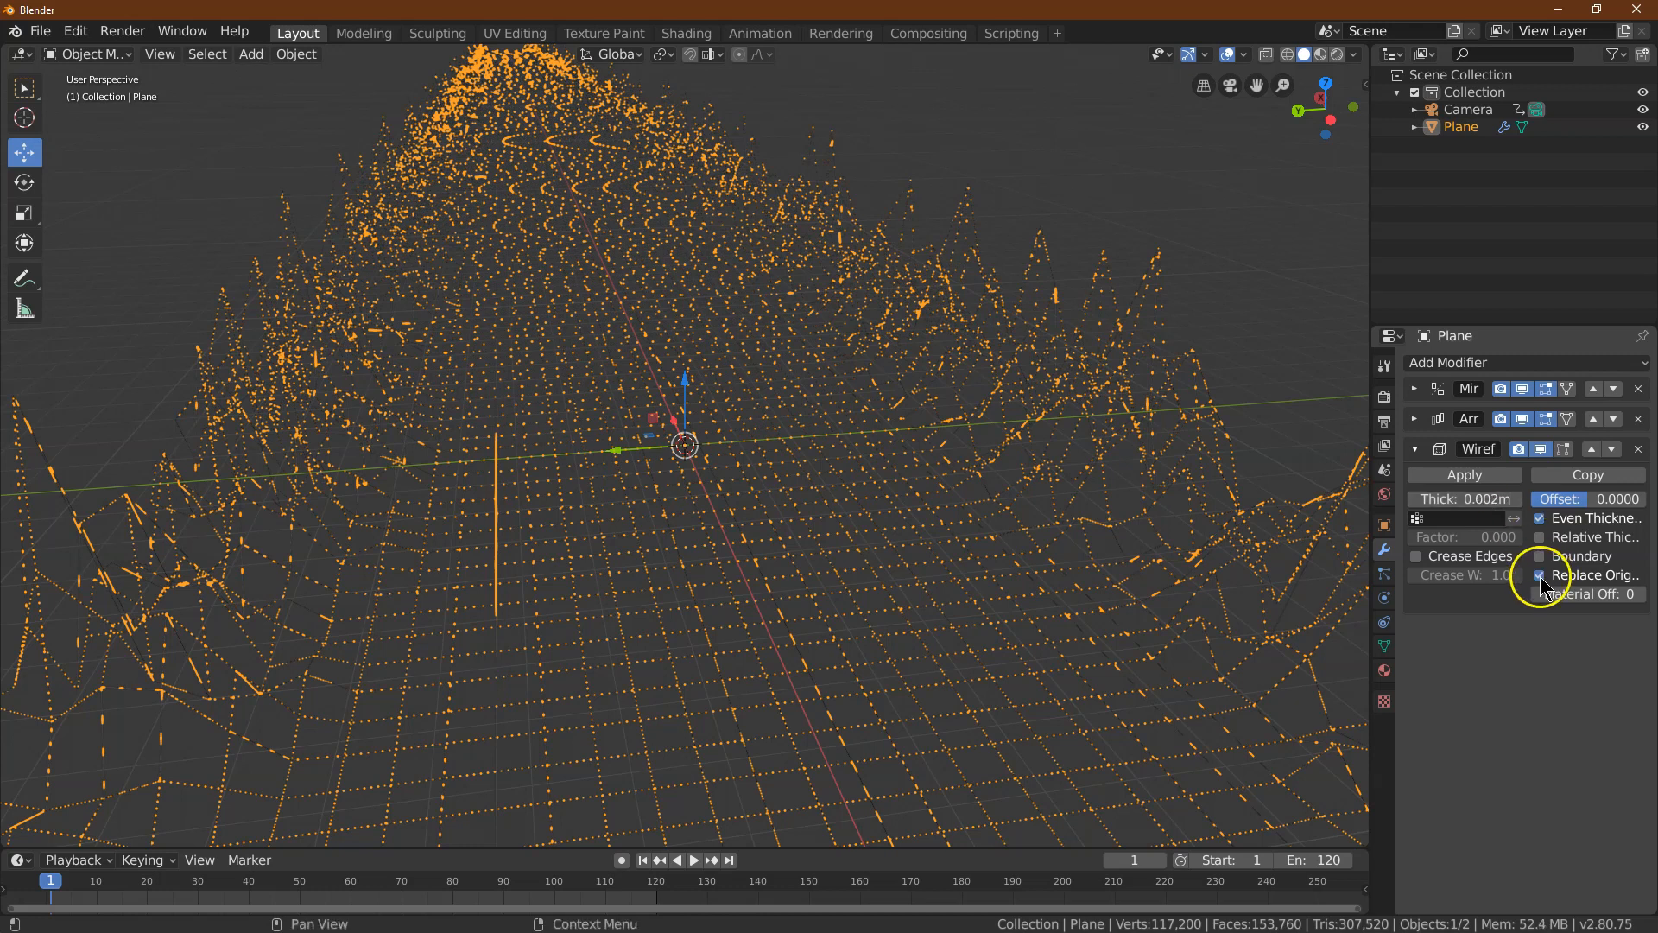
left_click(1533, 573)
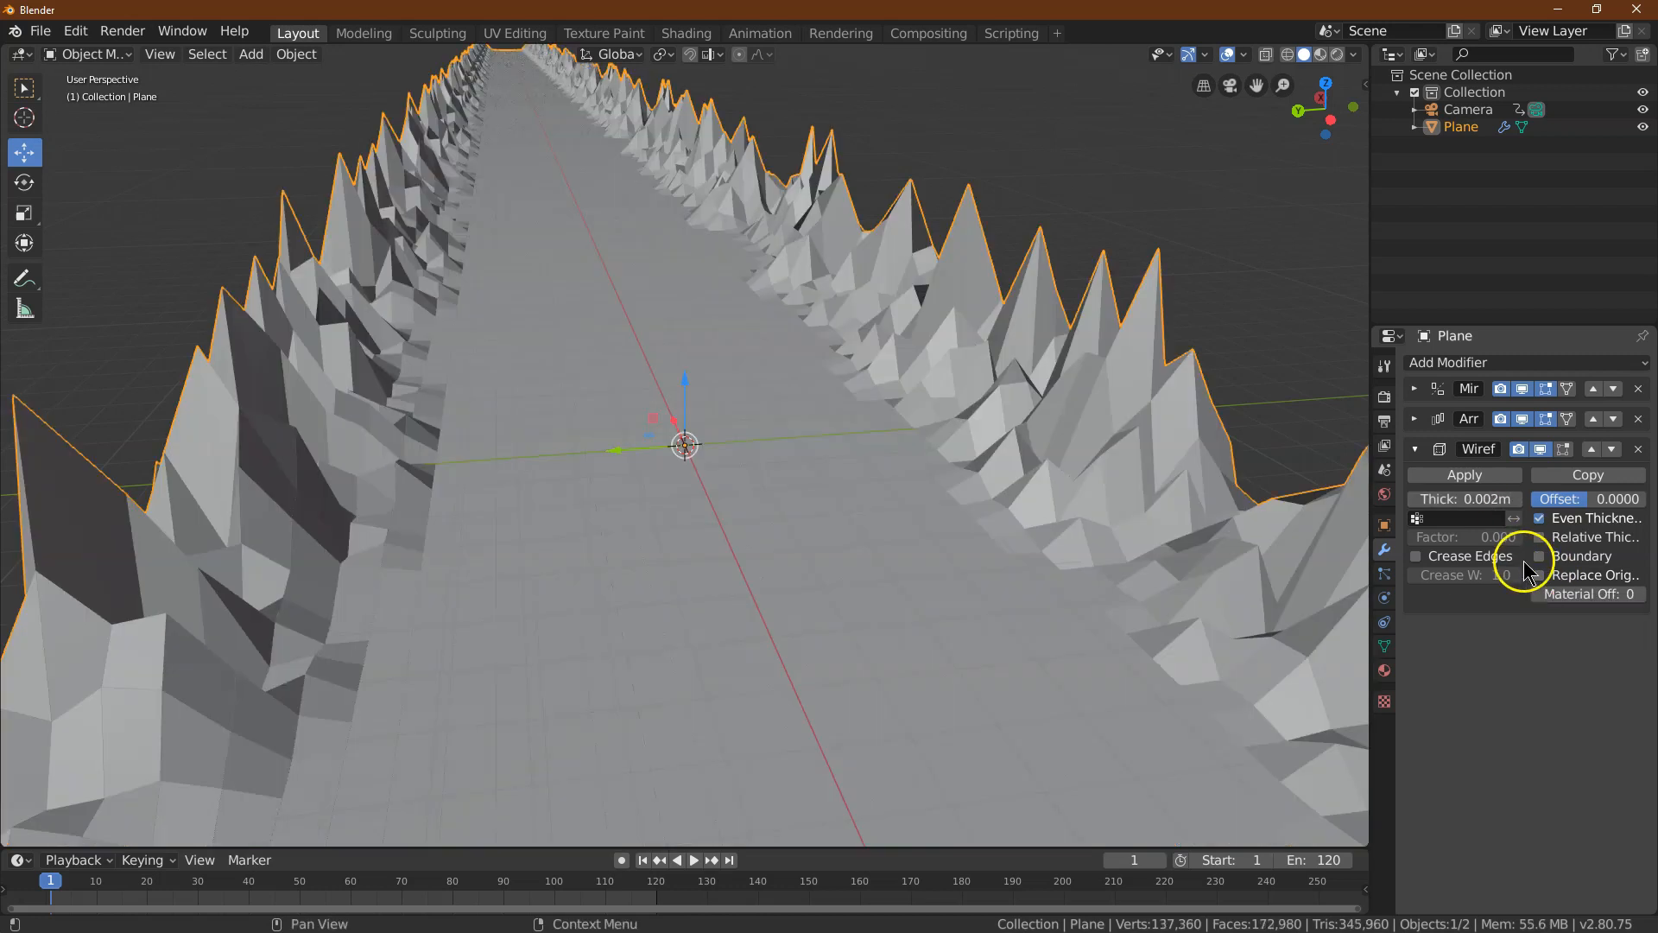
left_click(1463, 497)
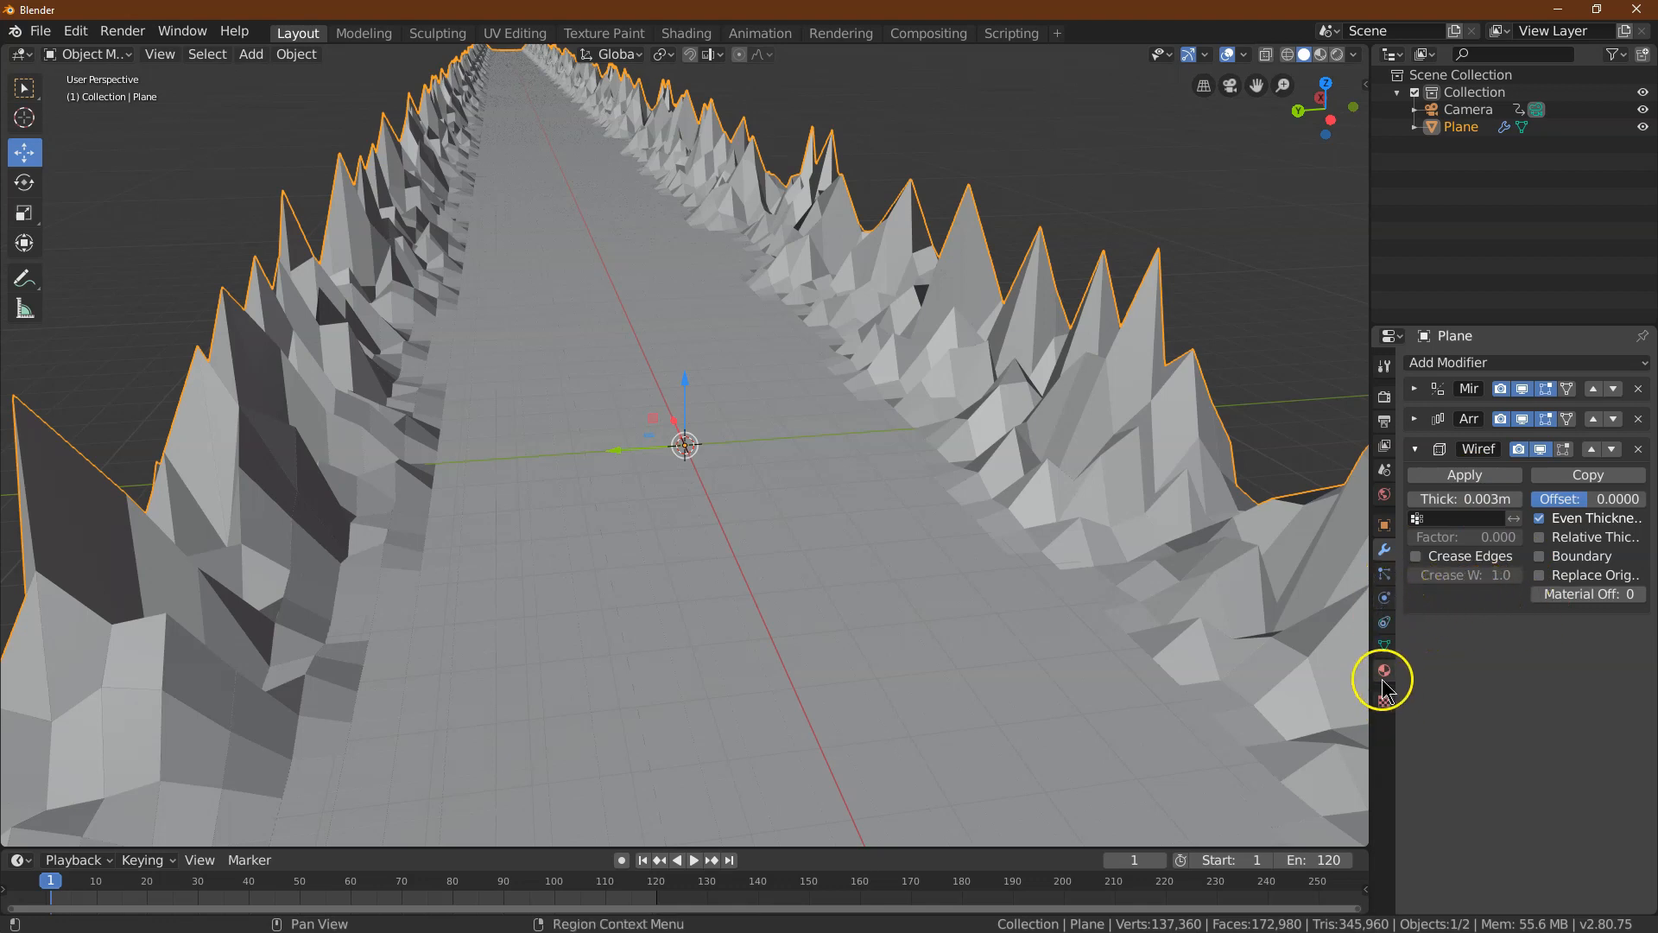
mouse_move(1384, 672)
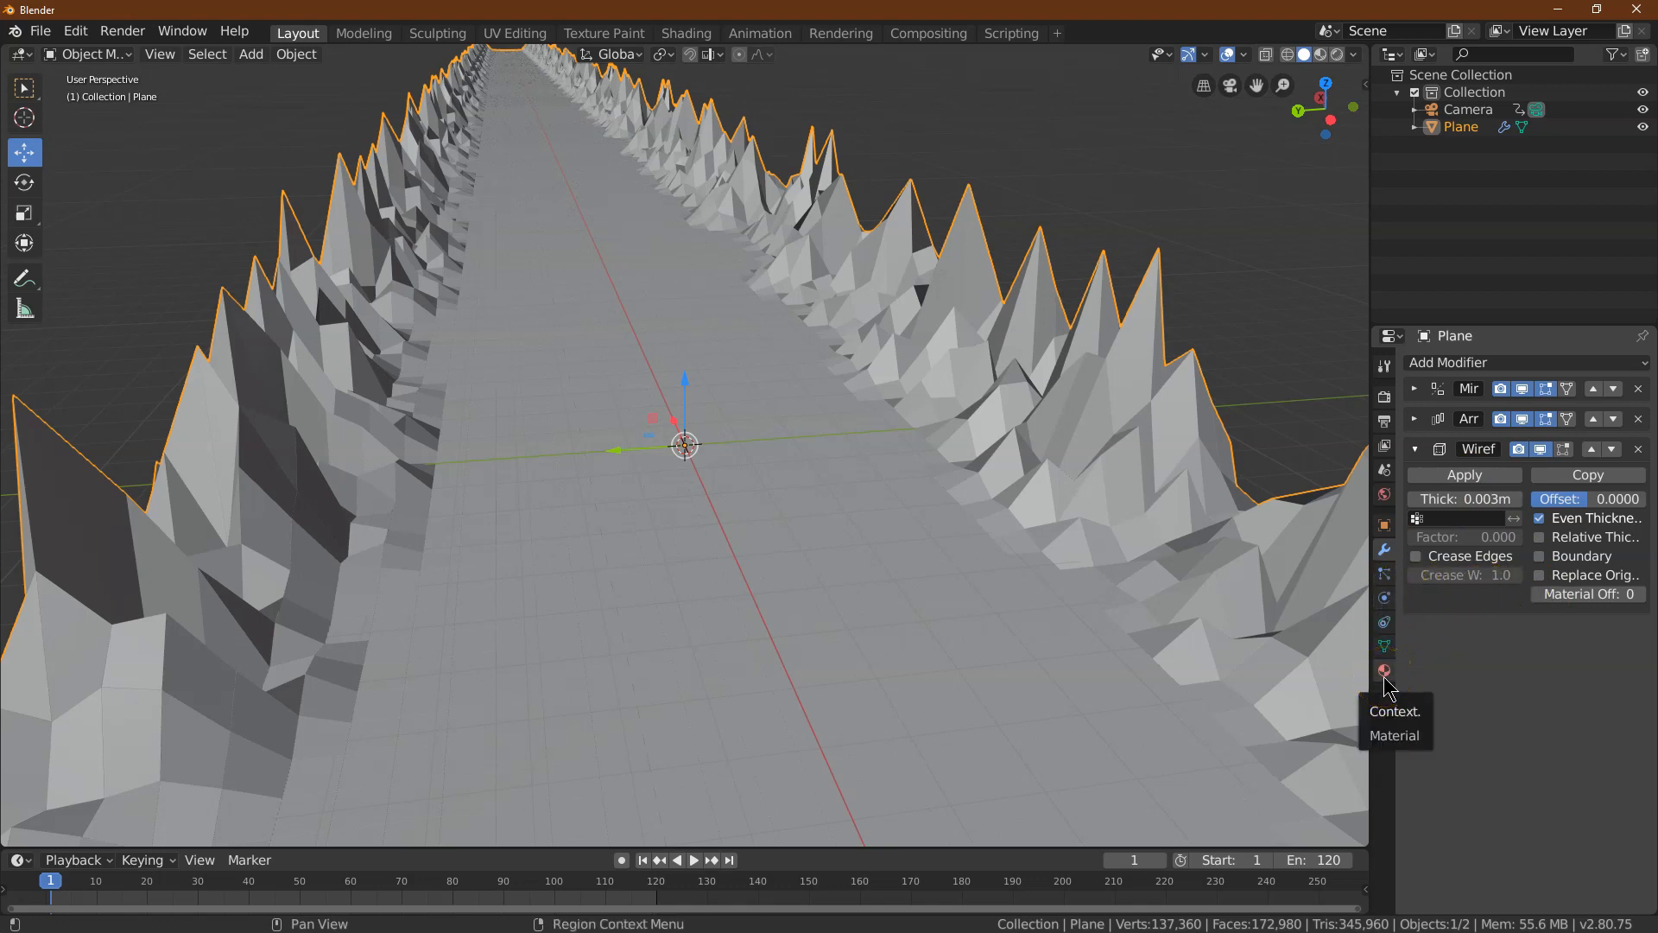
Give Material.001 a black base colour and Metallic 1.0
left_click(1382, 672)
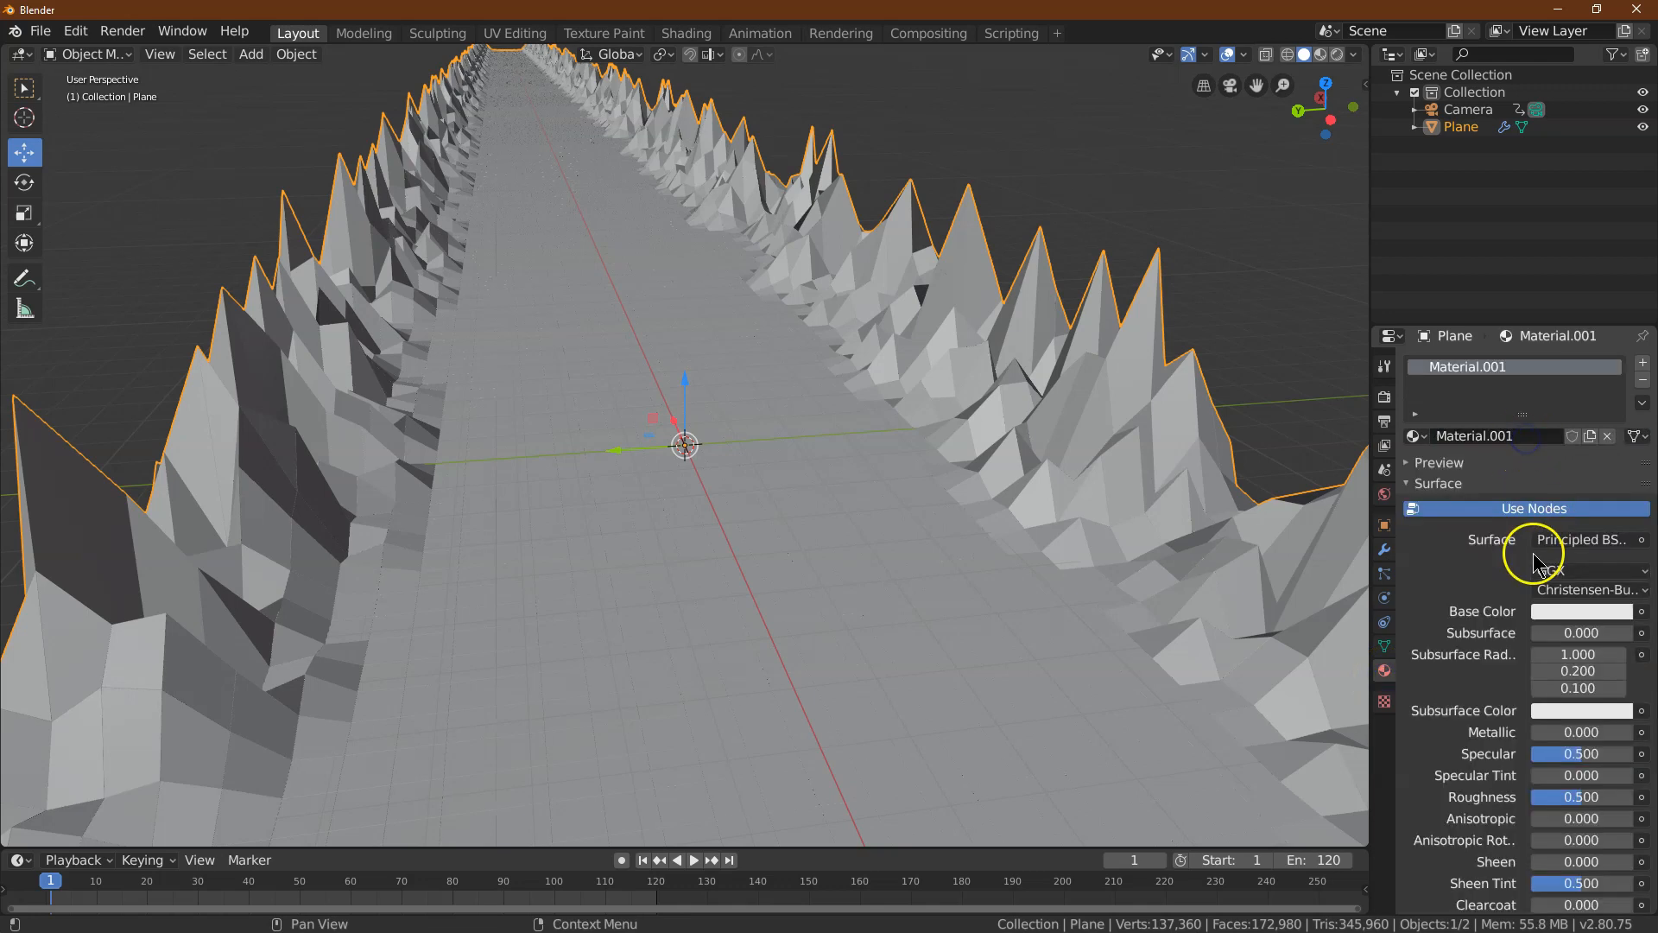
left_click(1581, 610)
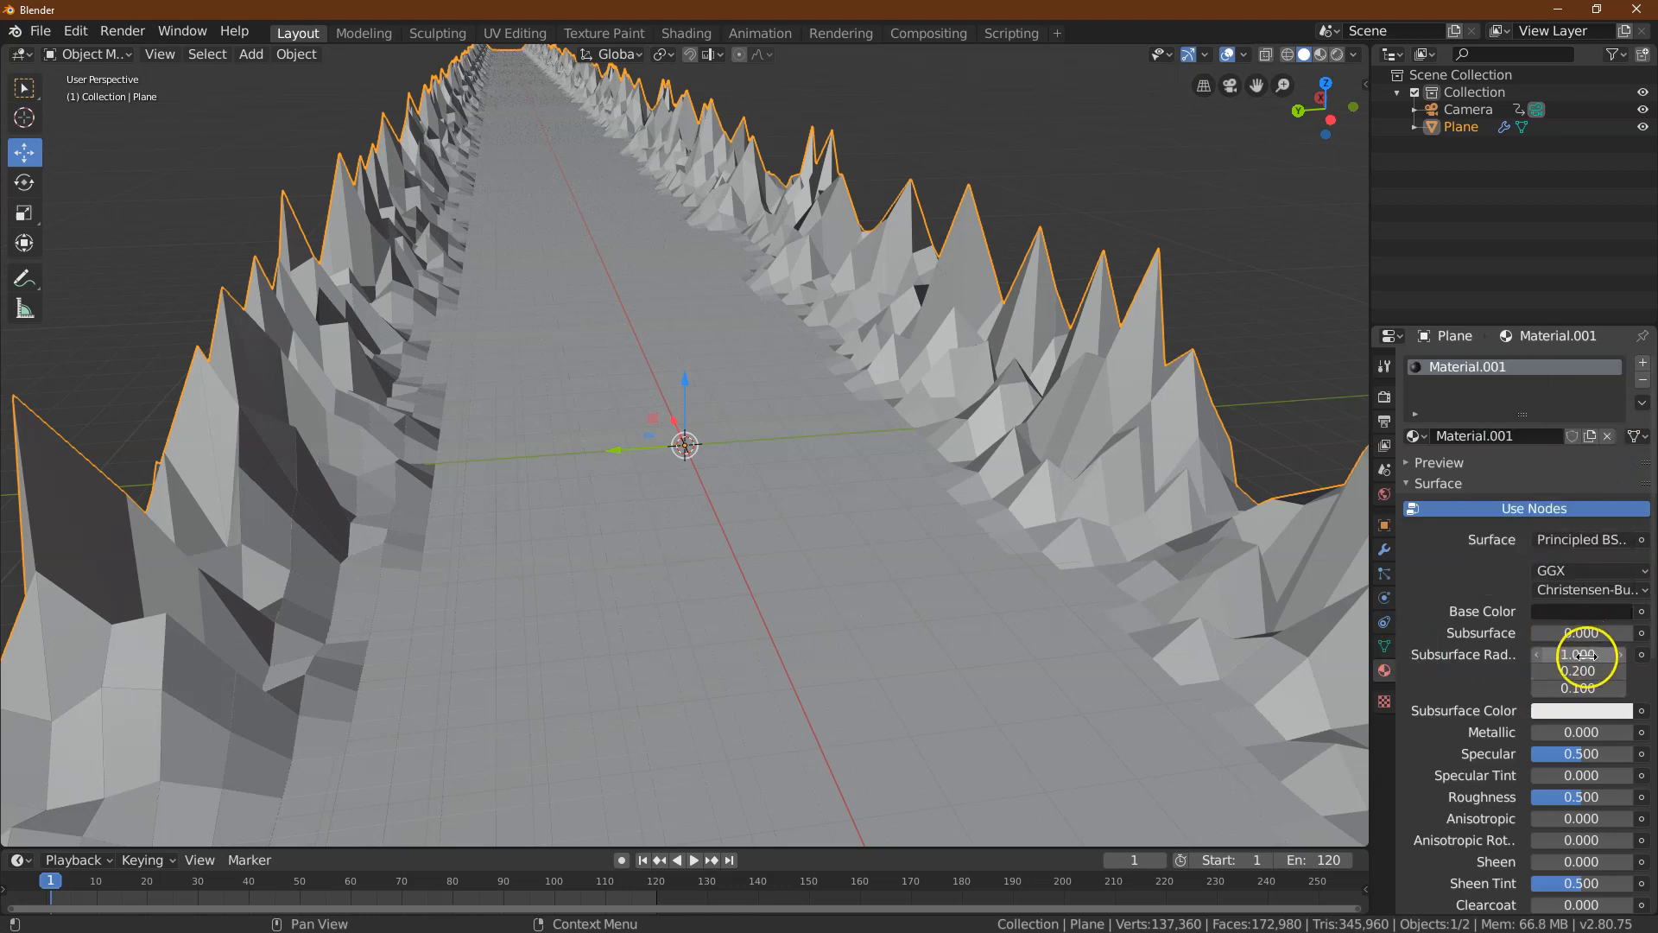
left_click(1580, 732)
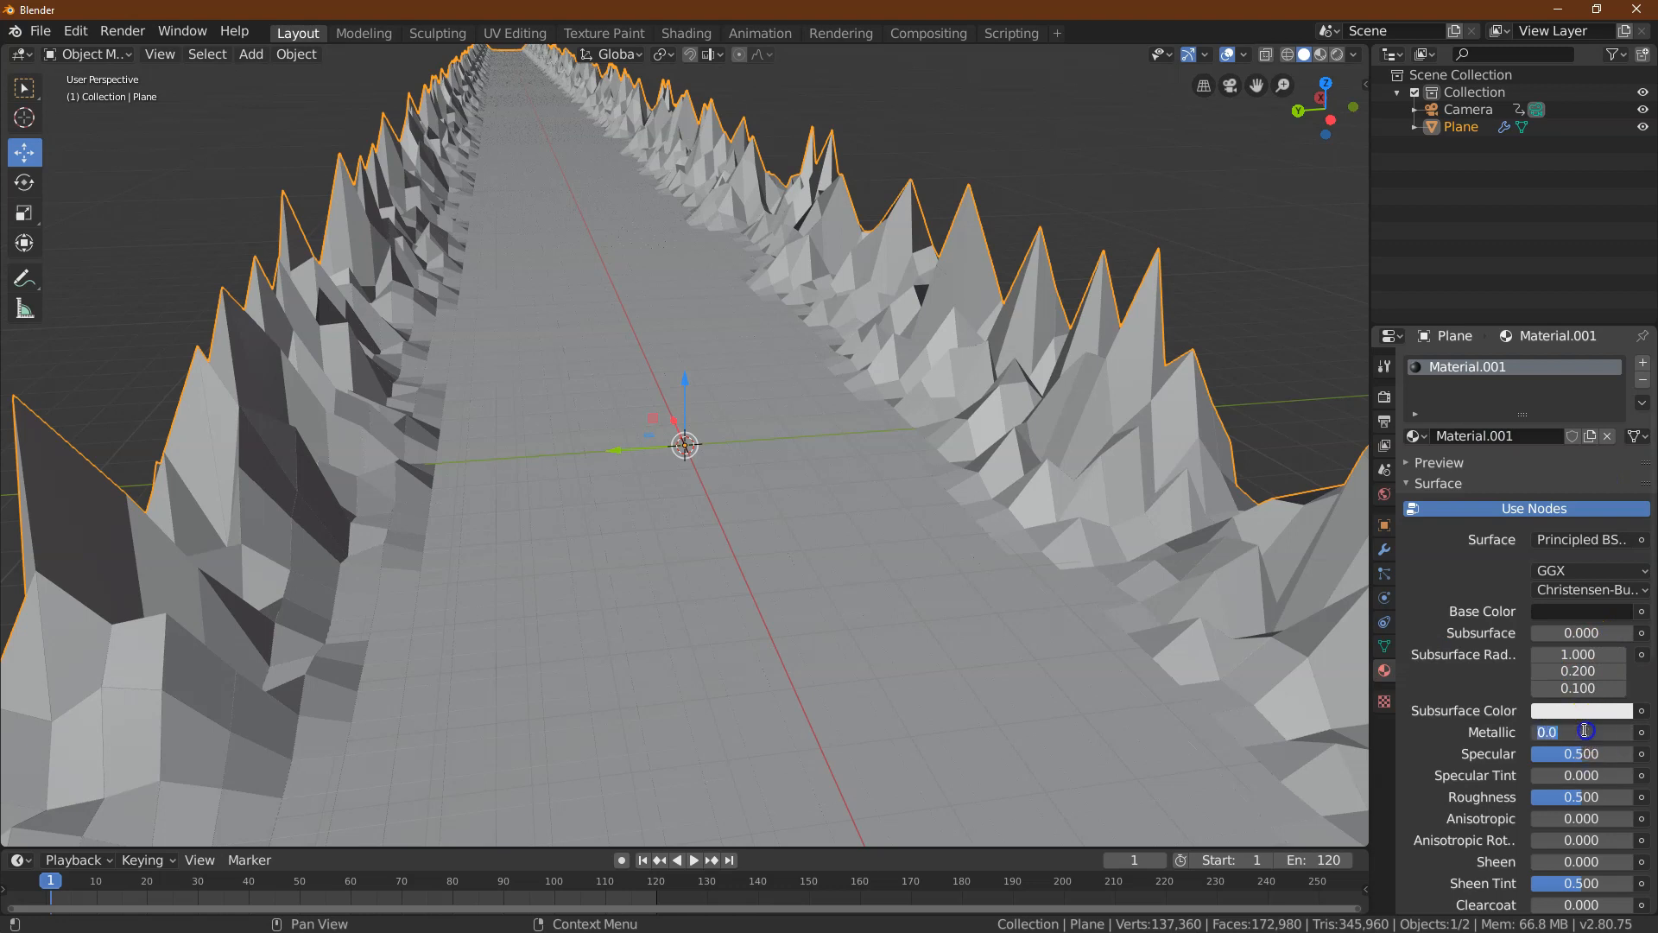
left_click_drag(1575, 733, 1619, 732)
type("1.000")
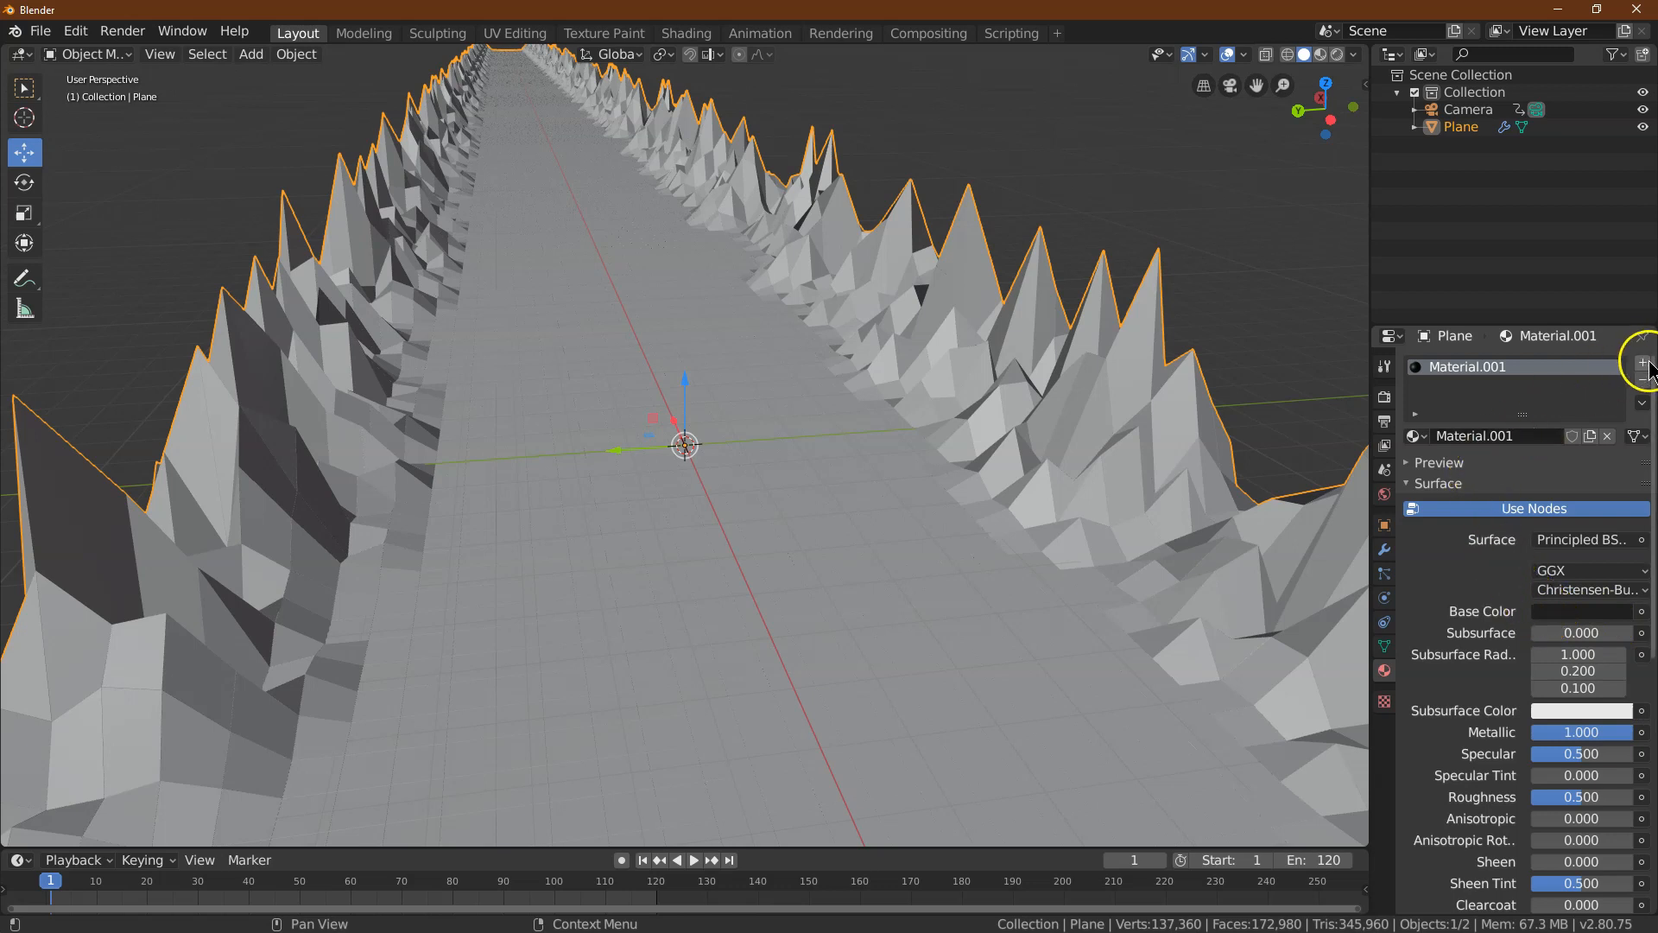
mouse_move(1650, 363)
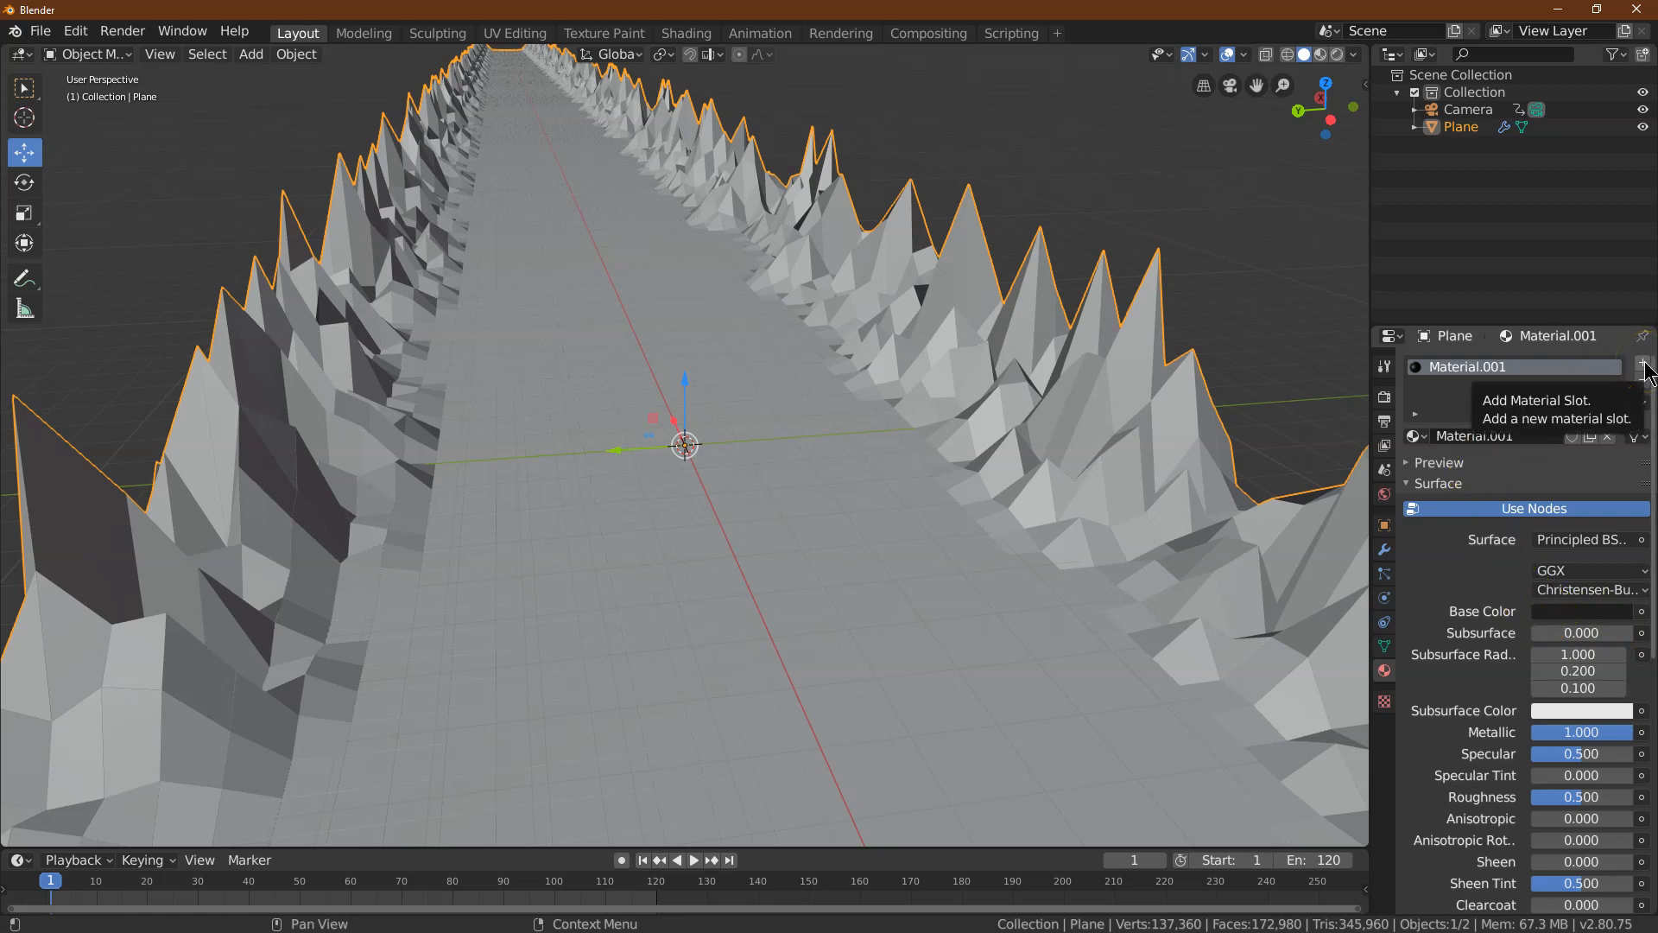
Add Material.002 in a new slot as a blue Emission shader with strength 55
left_click(1643, 384)
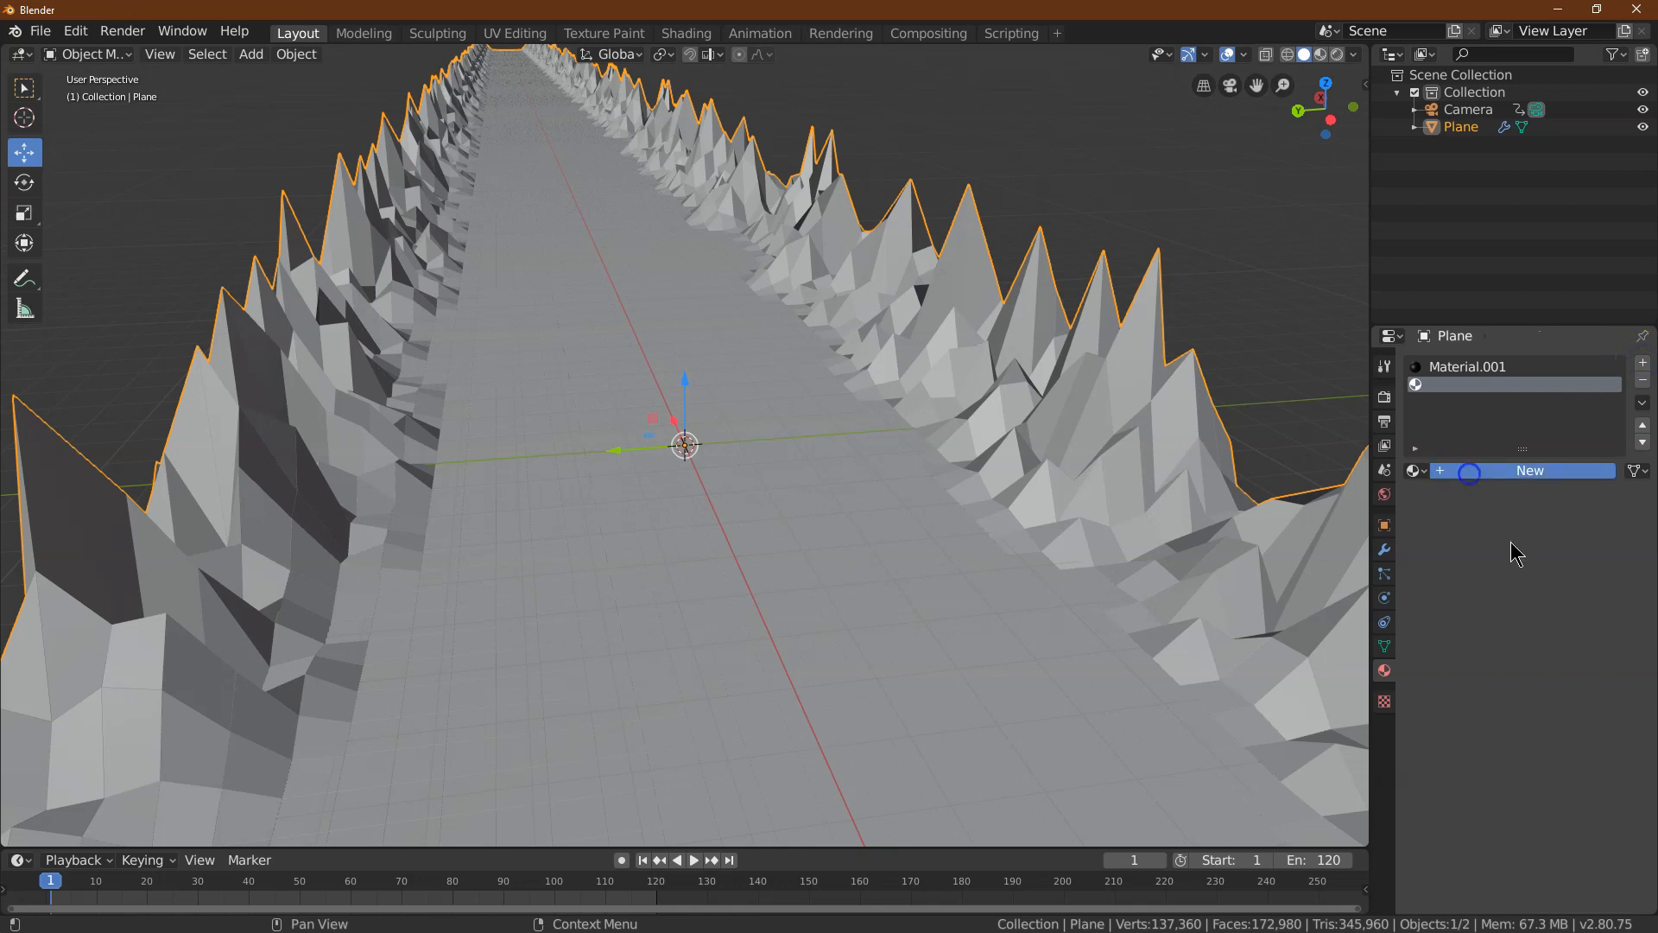
left_click(1584, 574)
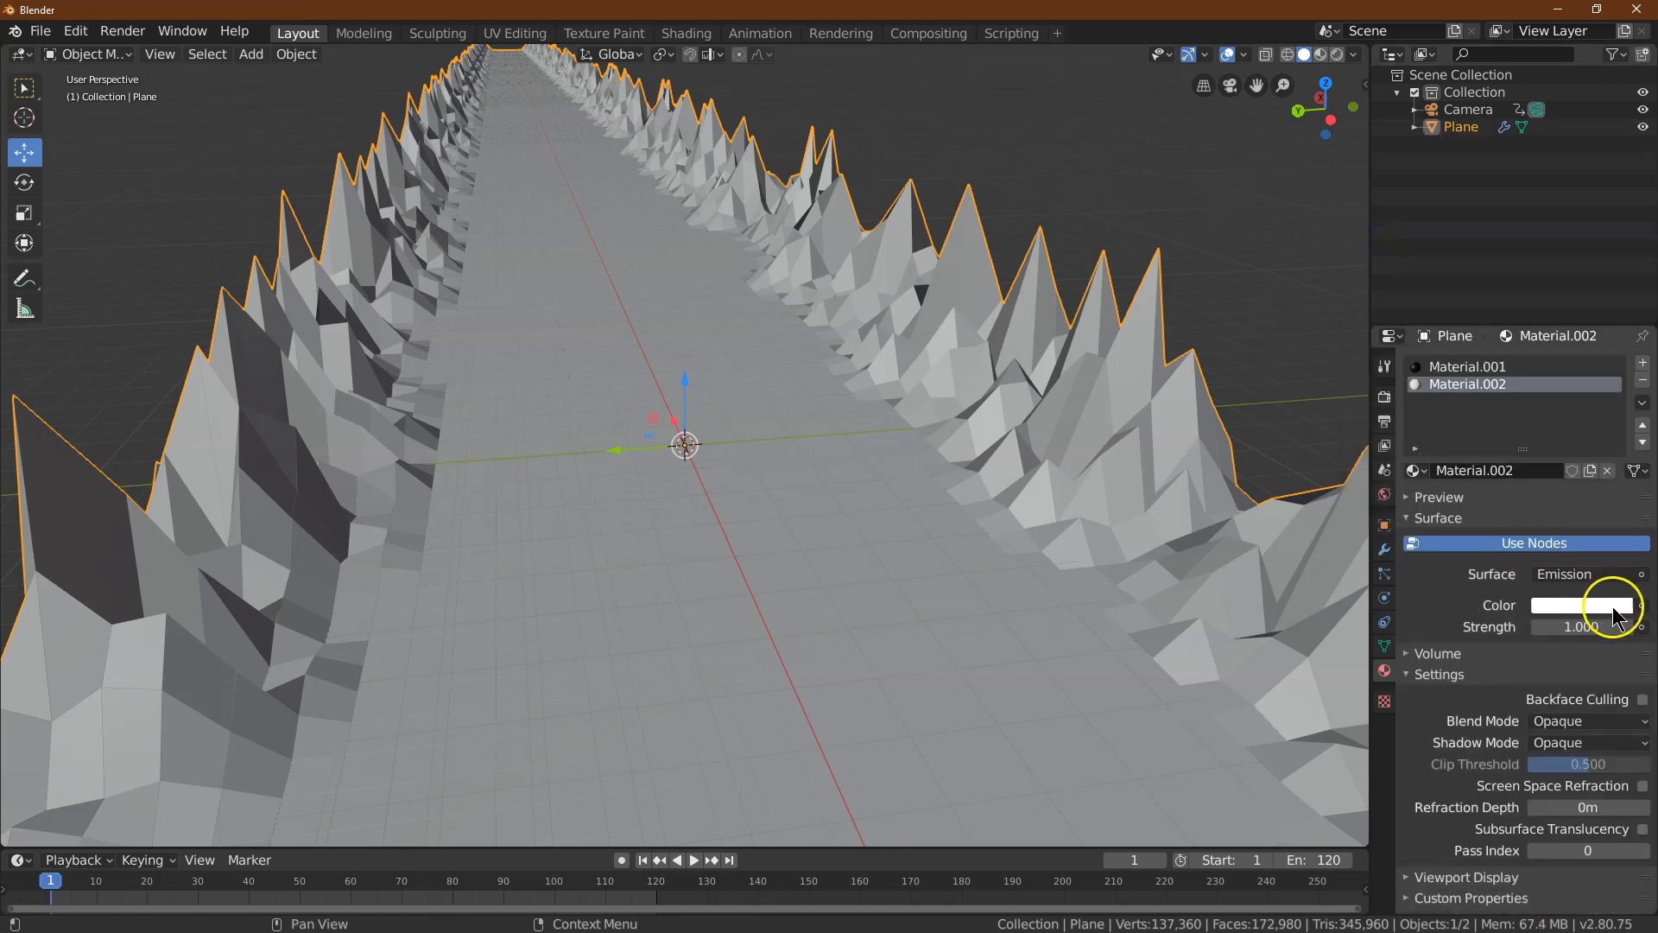
left_click(1641, 605)
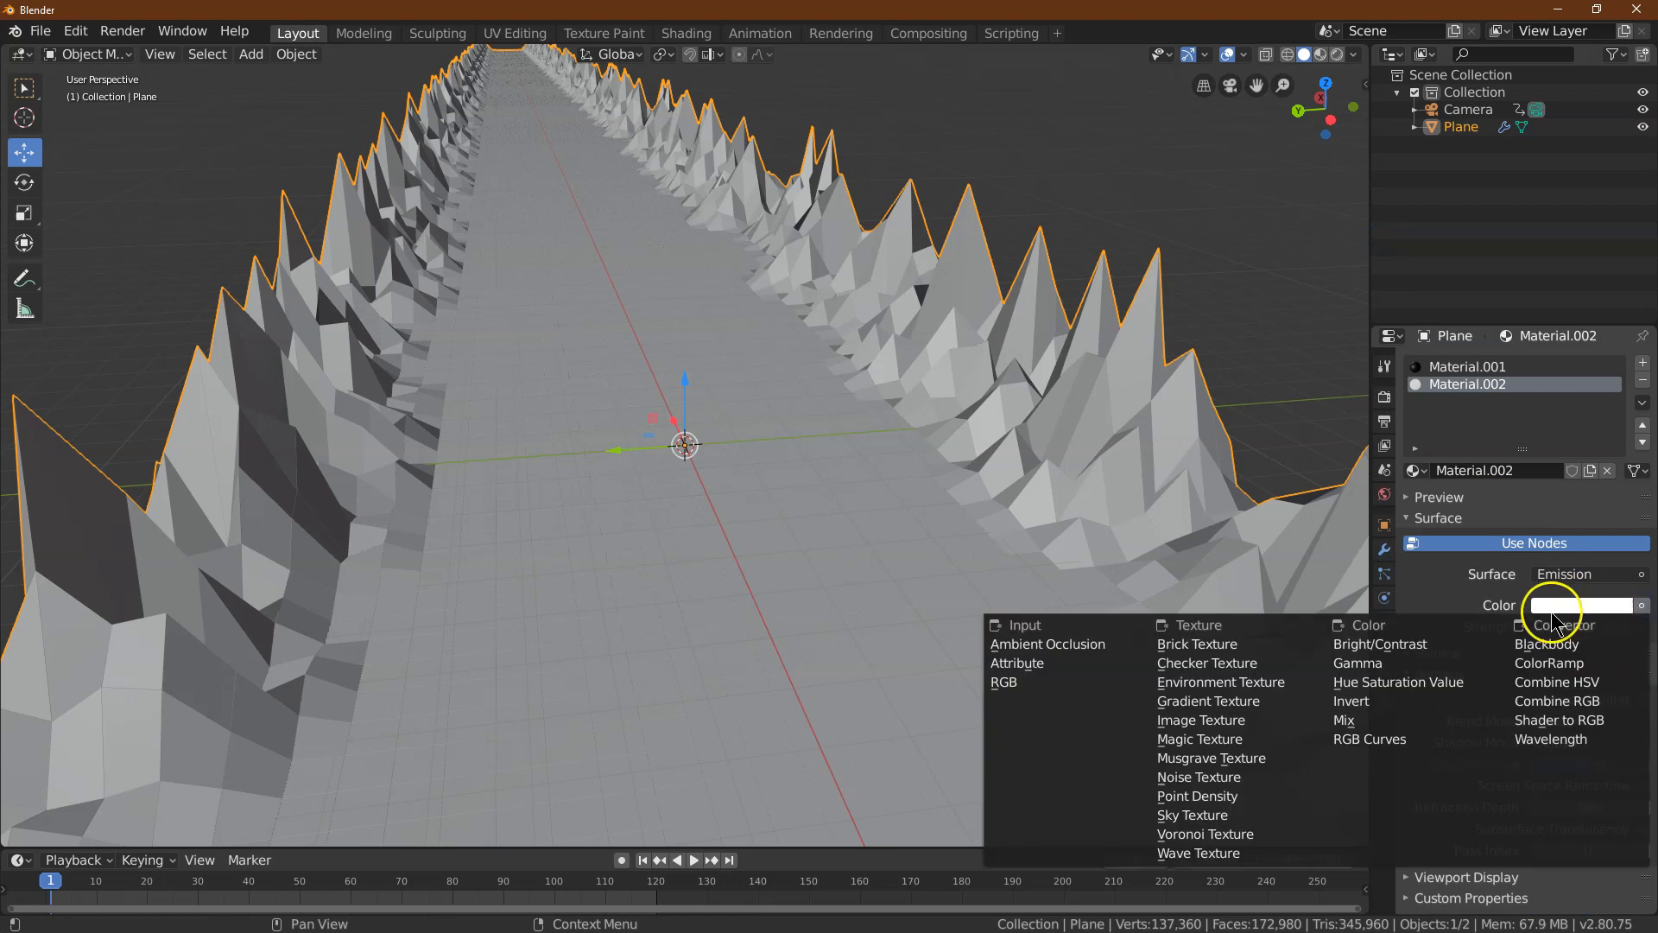
left_click(1577, 605)
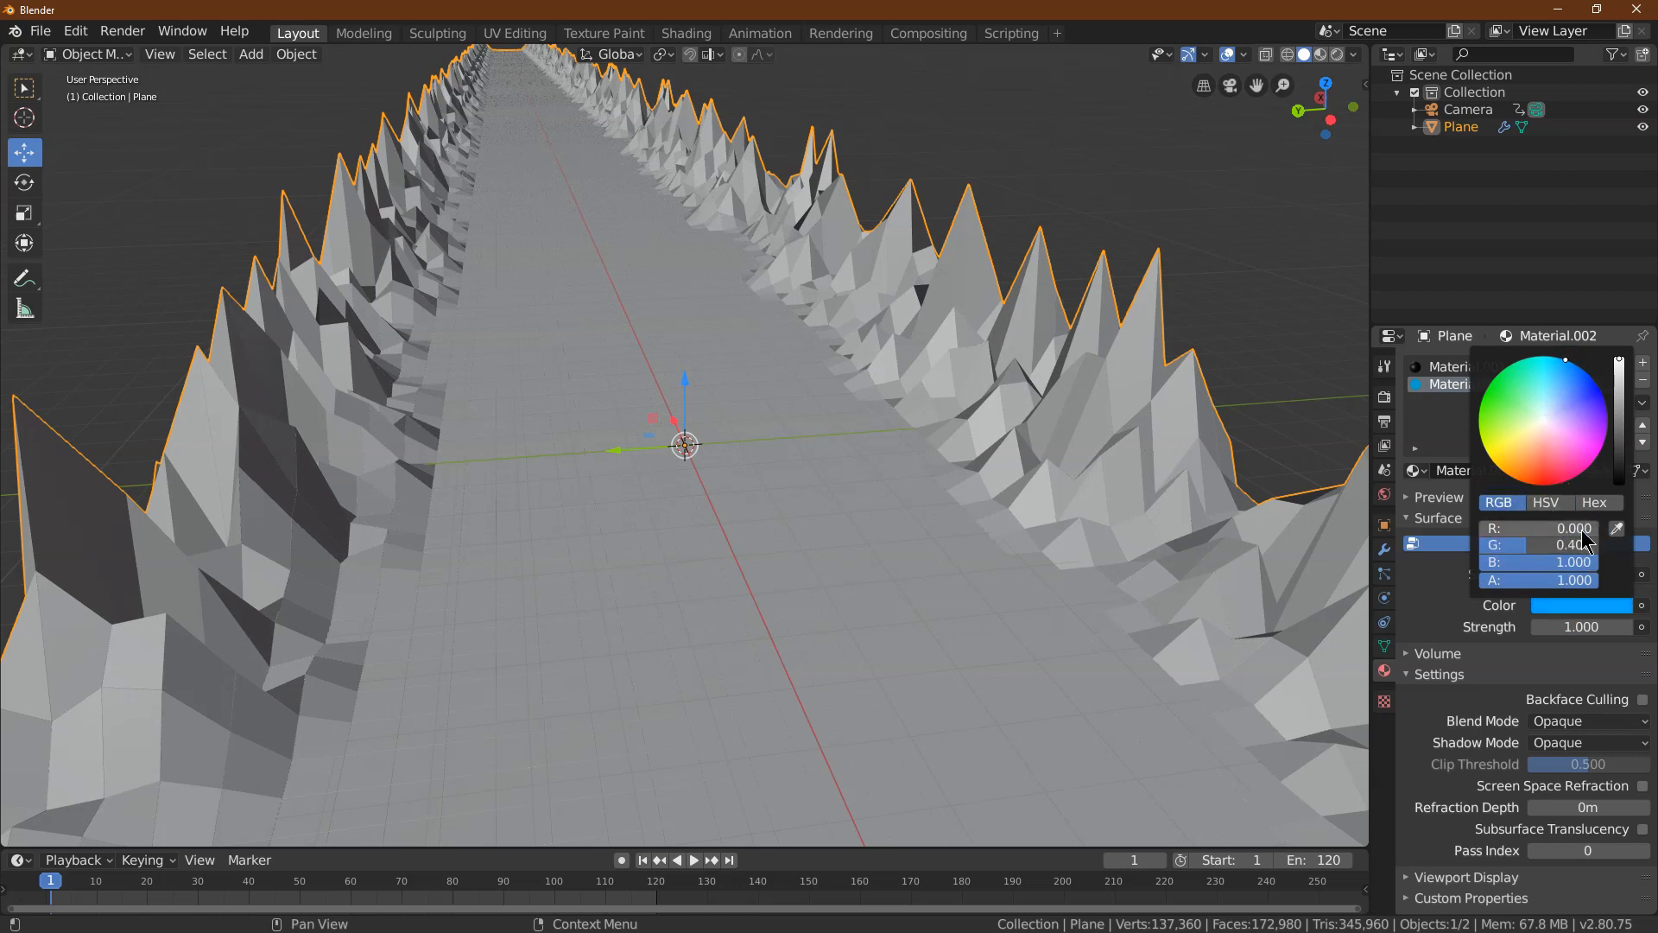
left_click(1584, 626)
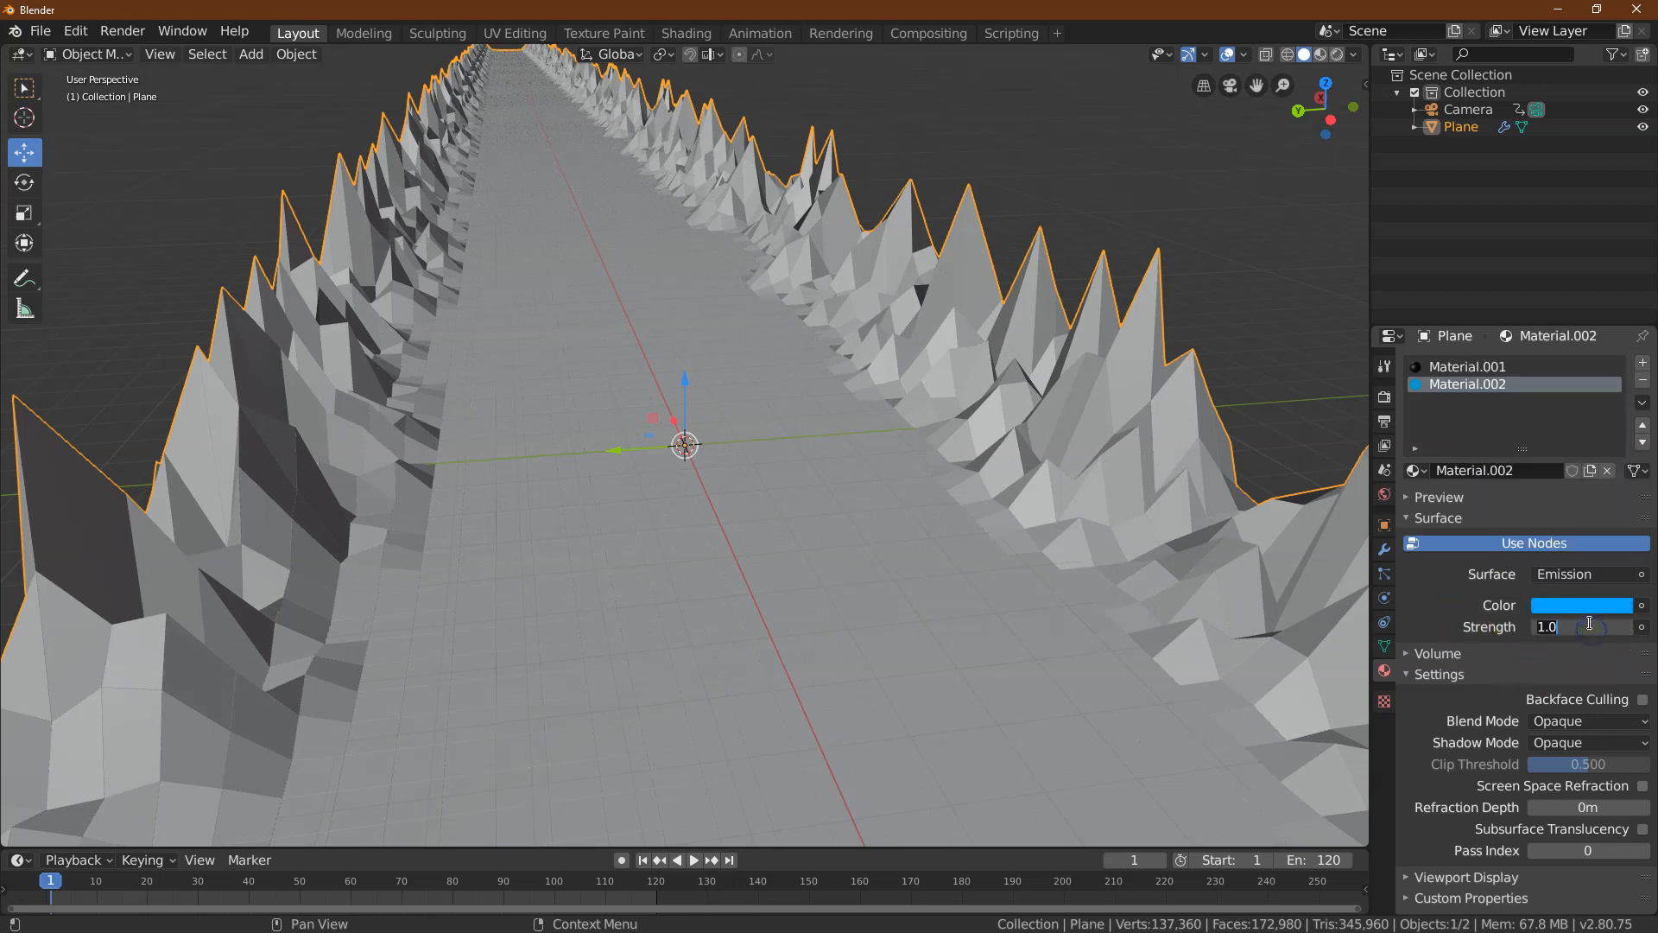
type("55")
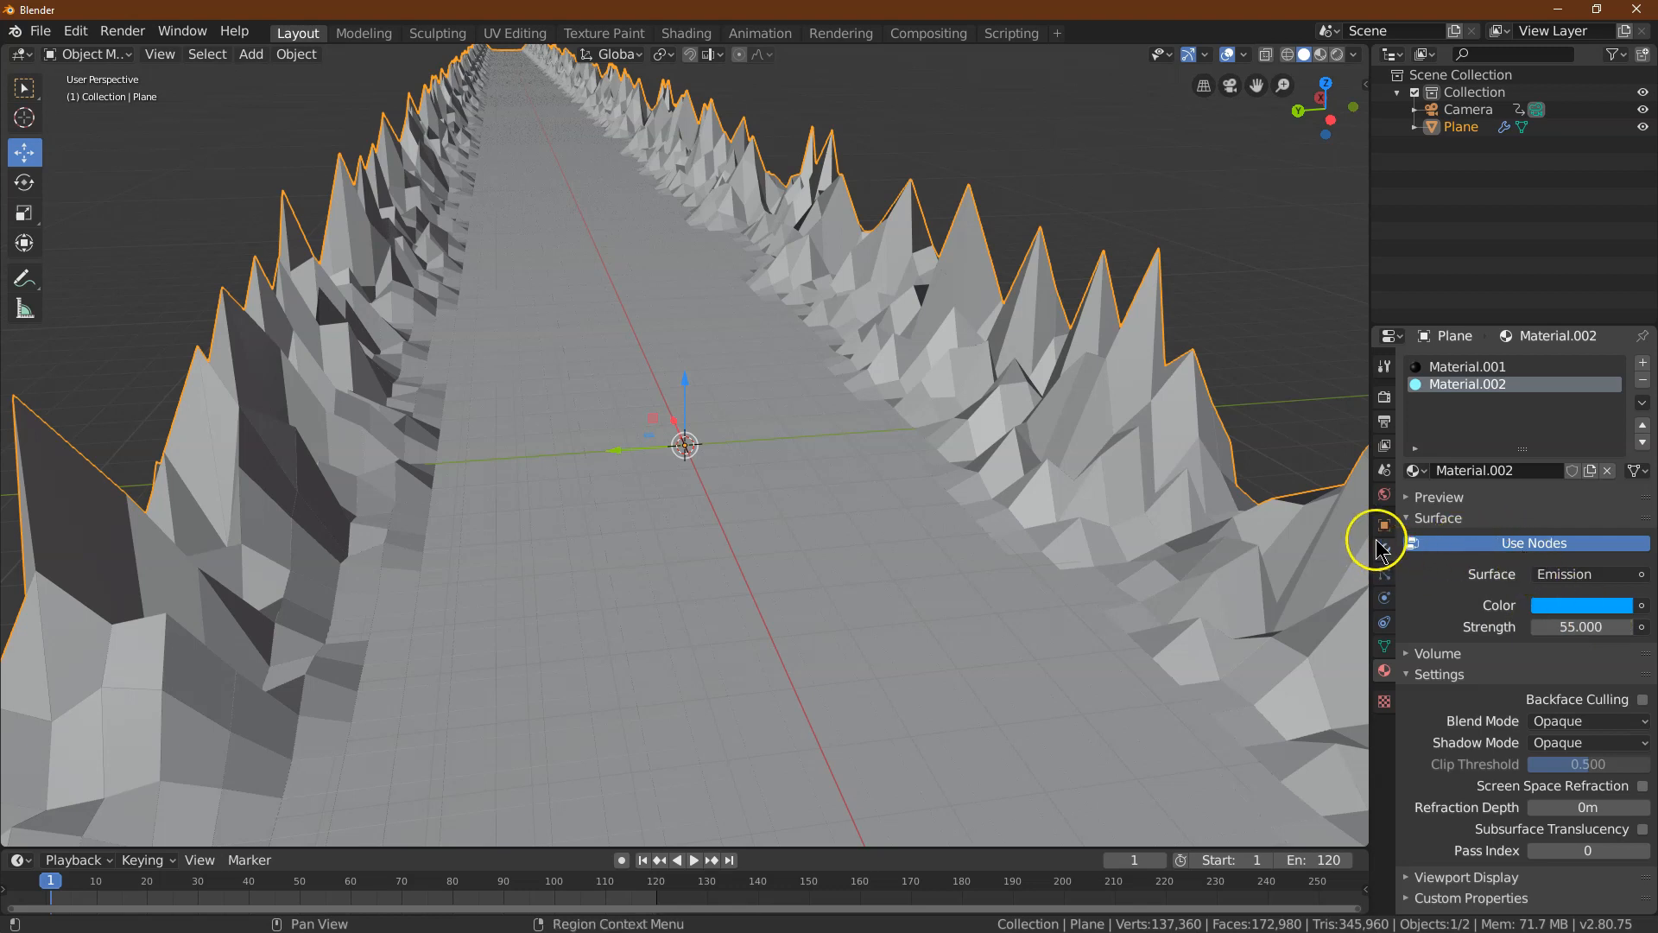
mouse_move(1384, 549)
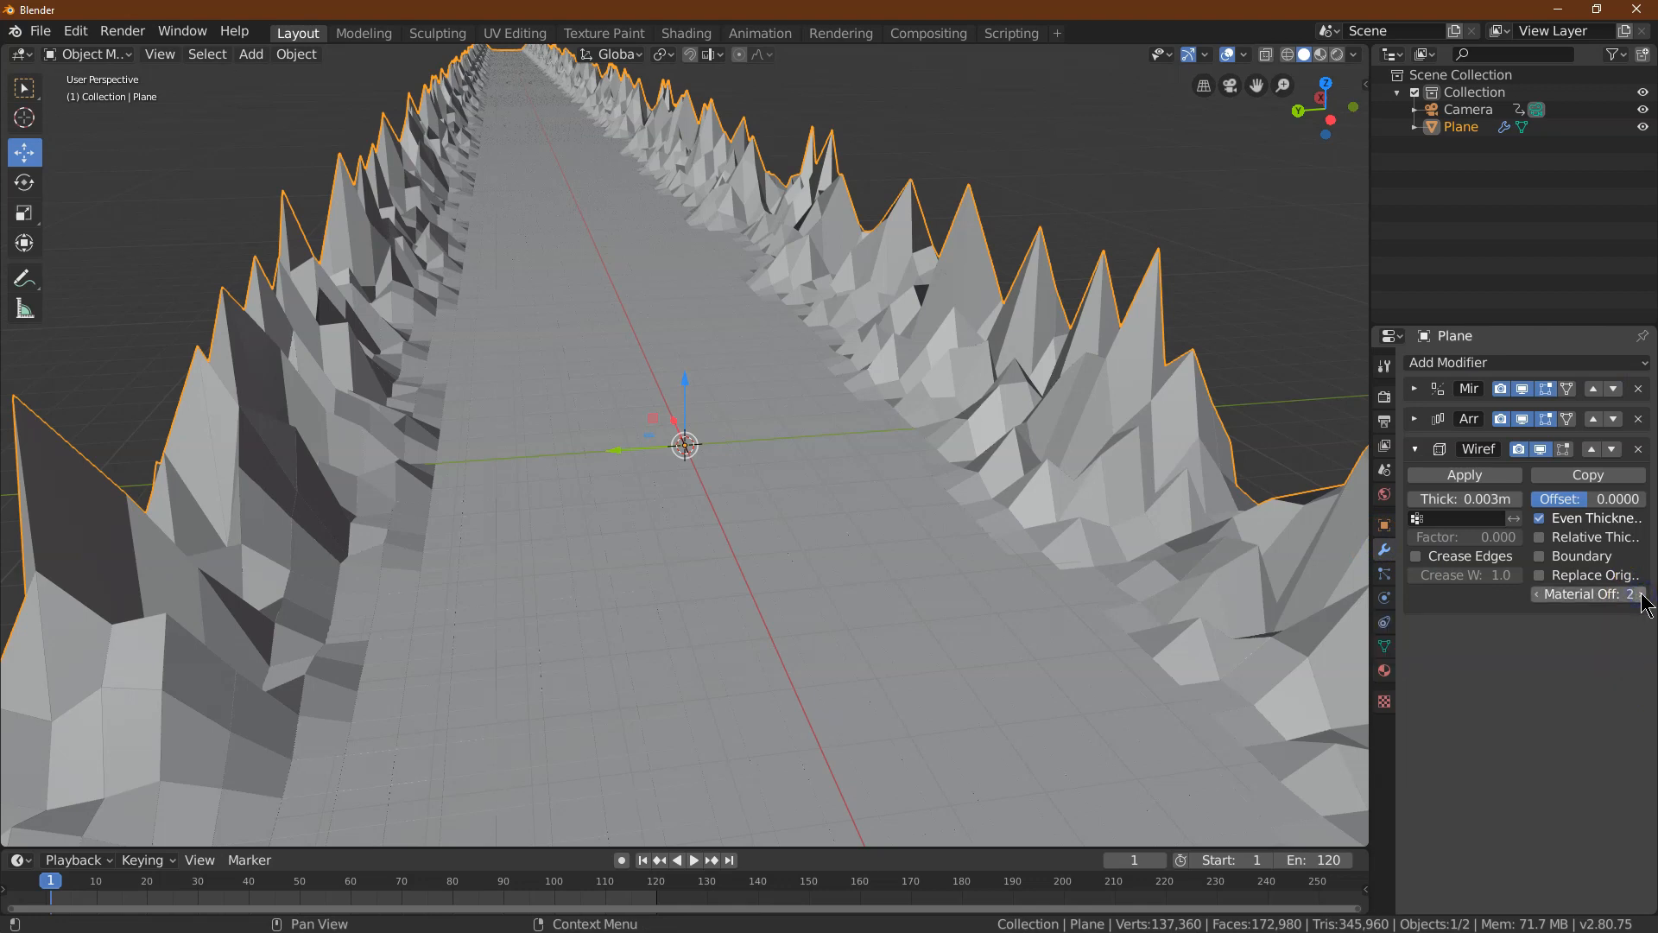
Set the Wireframe material offset to slot 2 and switch viewport shading to Rendered
left_click(1287, 53)
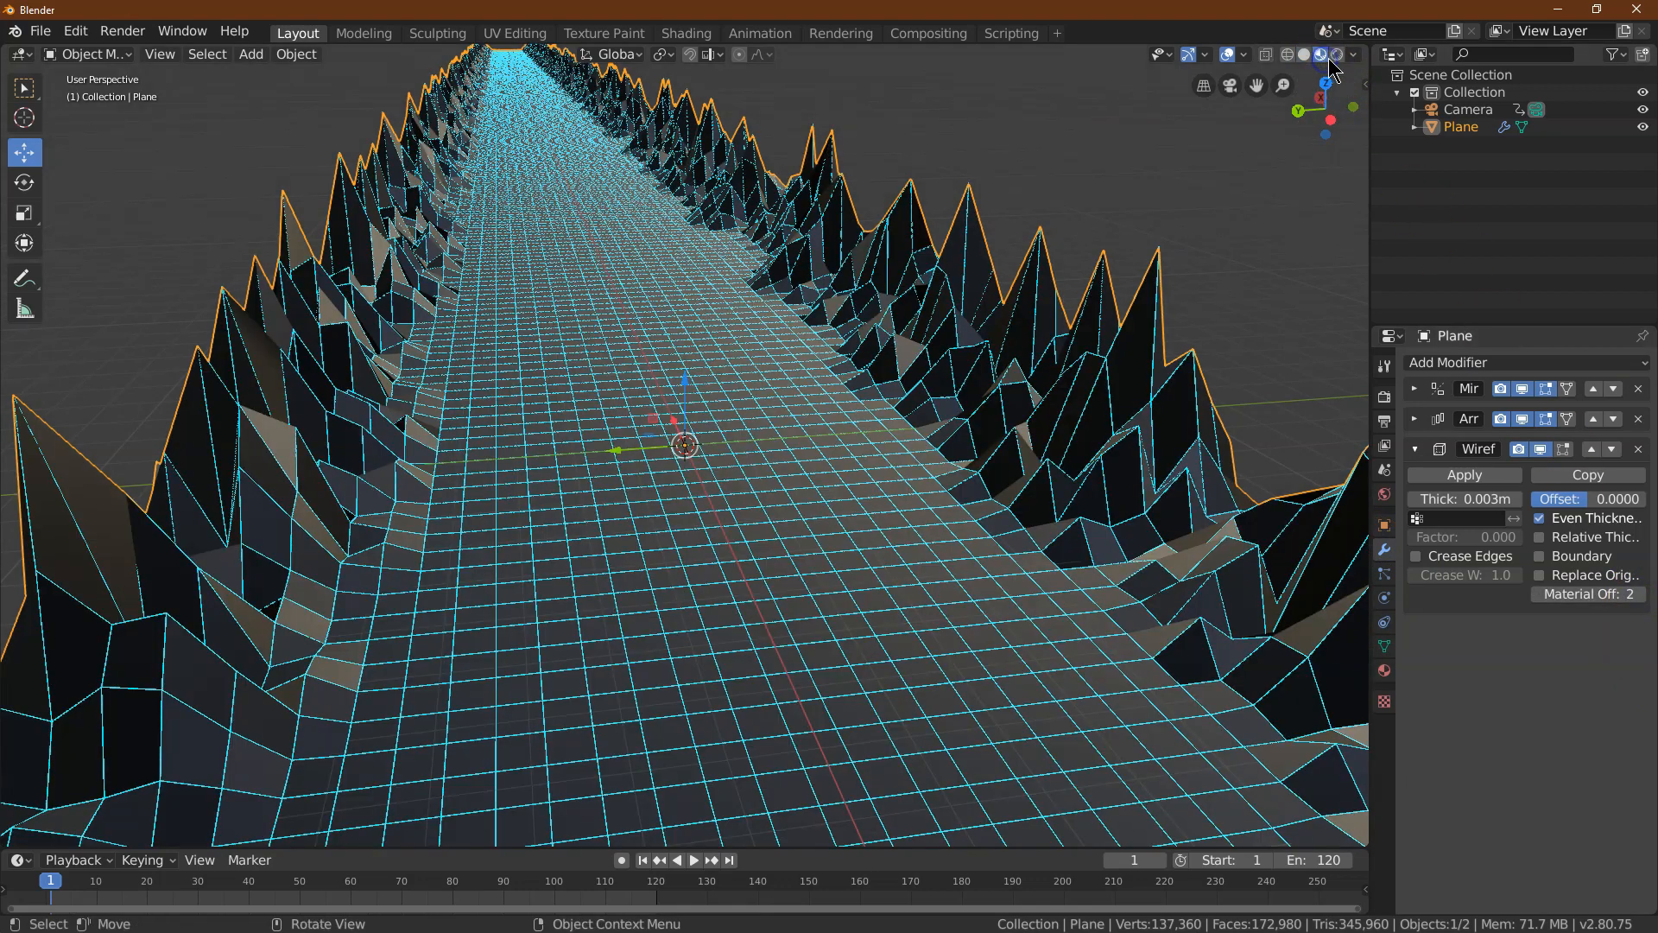
left_click(1335, 53)
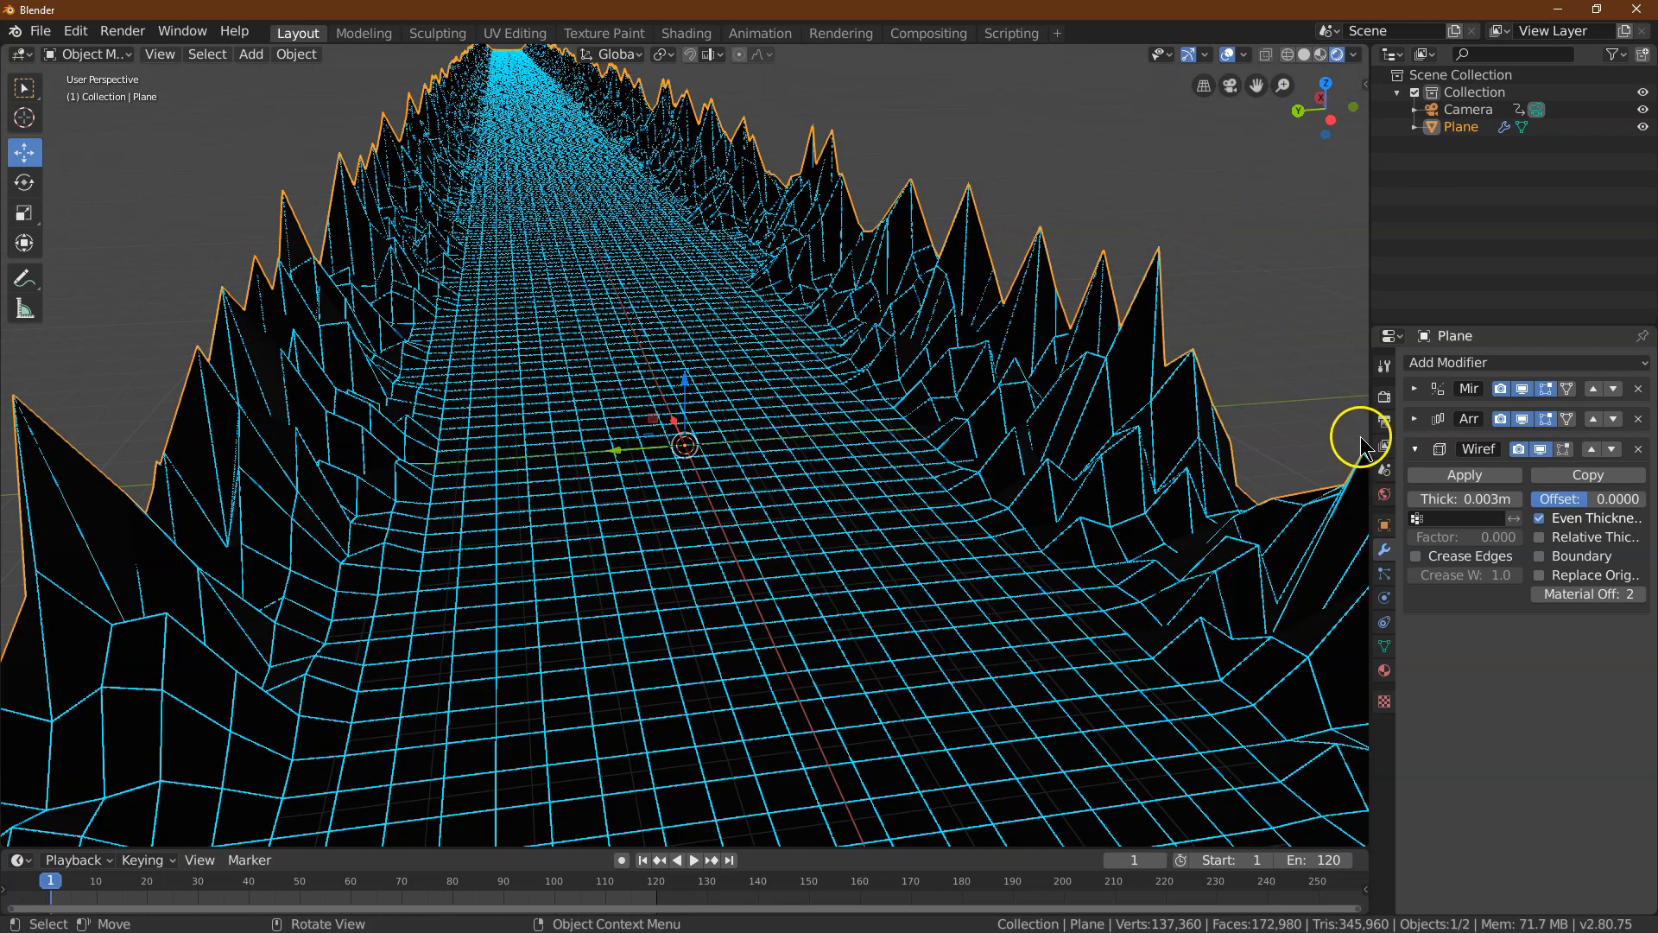
mouse_move(1384, 498)
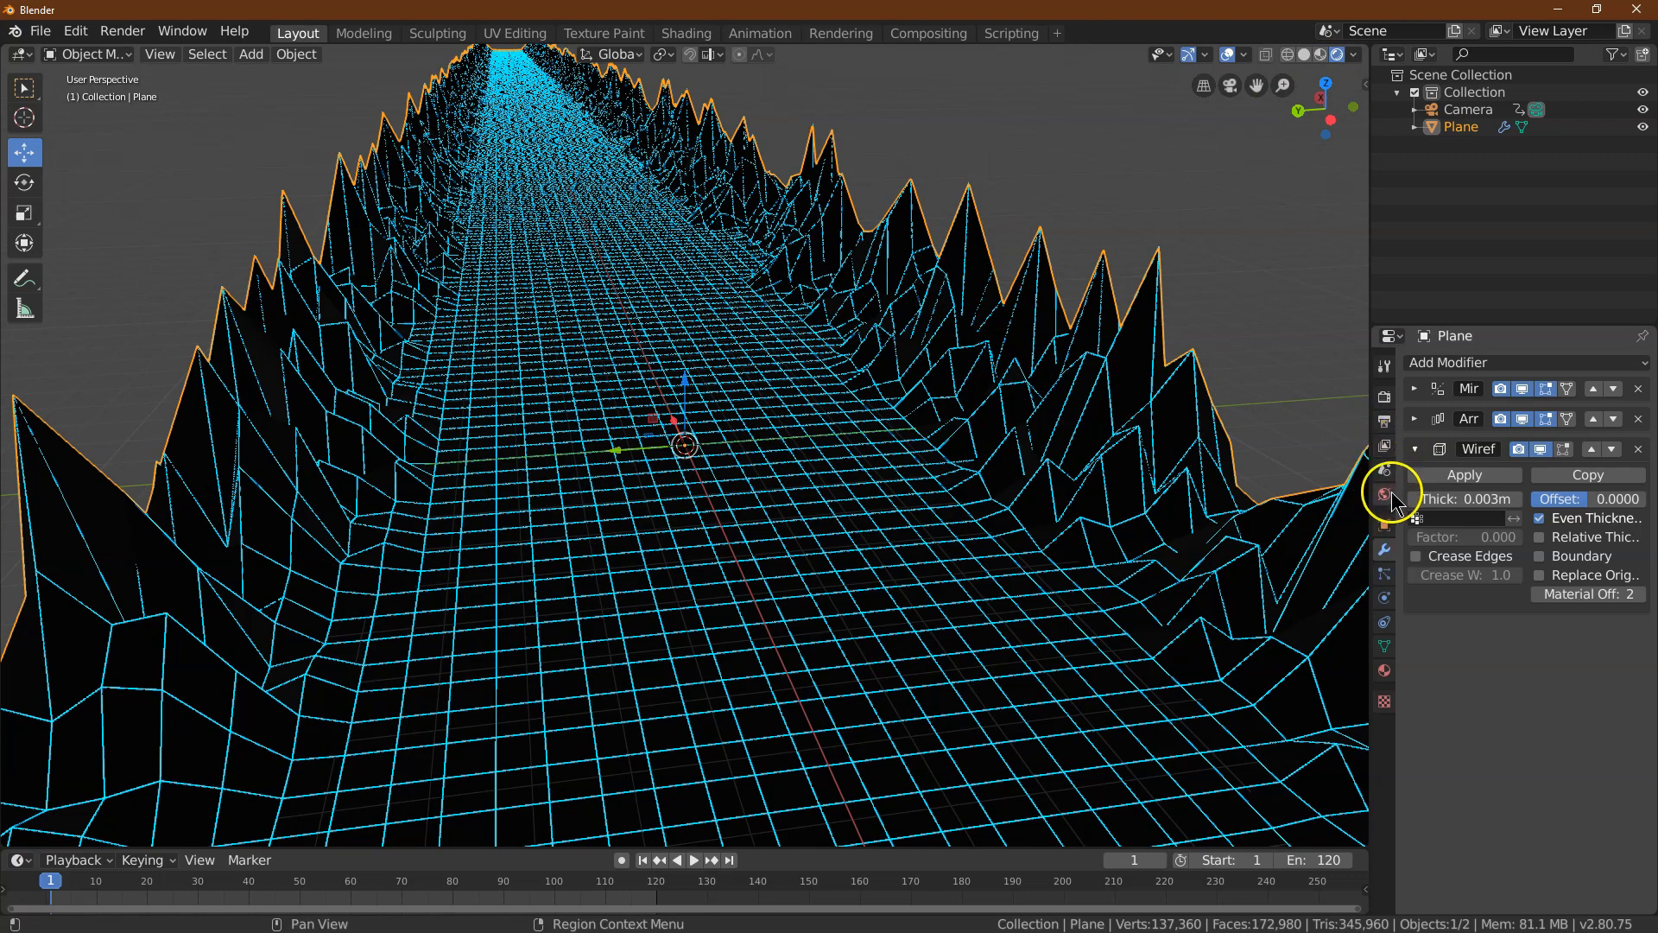
Feed the World colour from an Environment Texture and browse for its image
left_click(1382, 496)
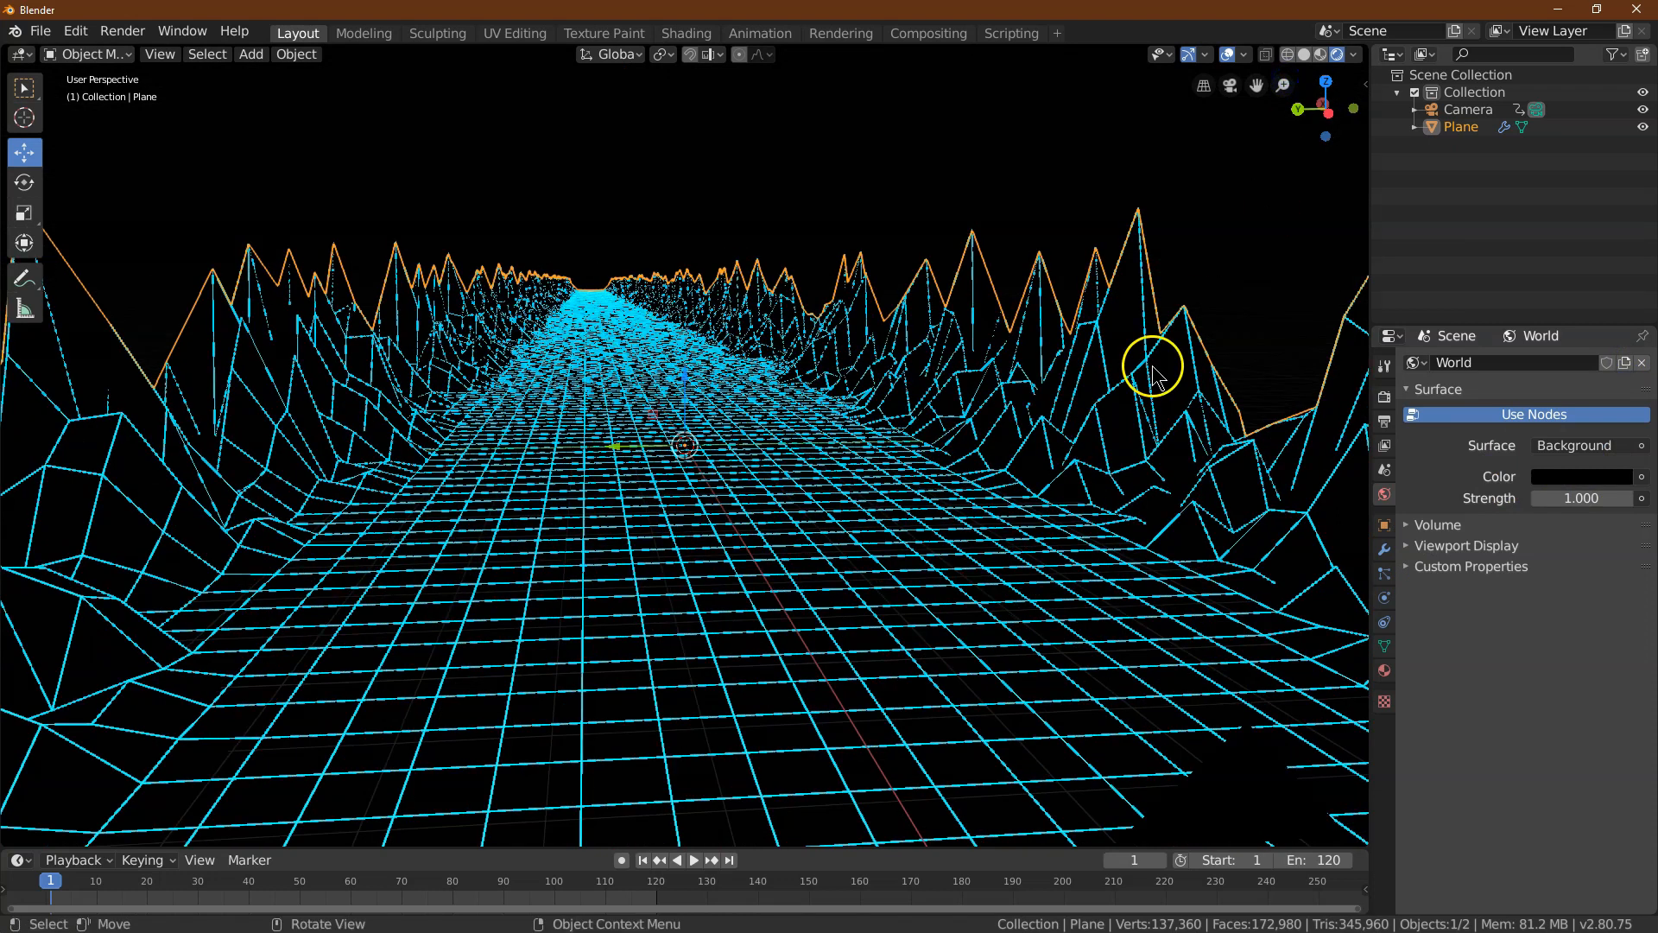
mouse_move(1365, 470)
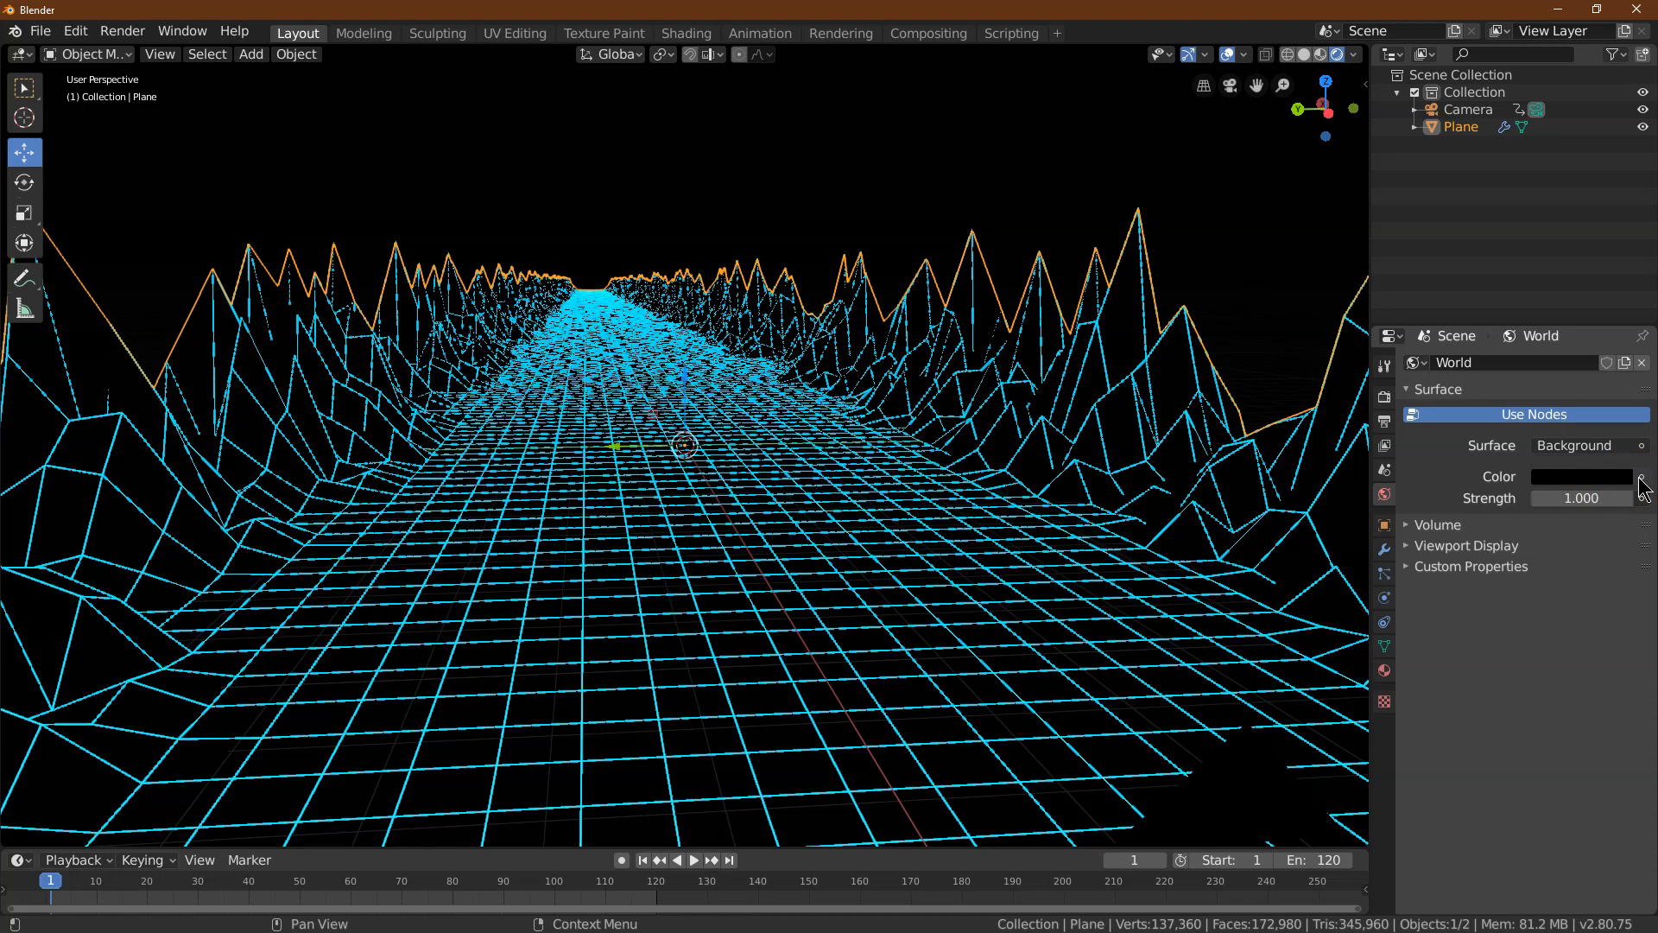
mouse_move(1646, 487)
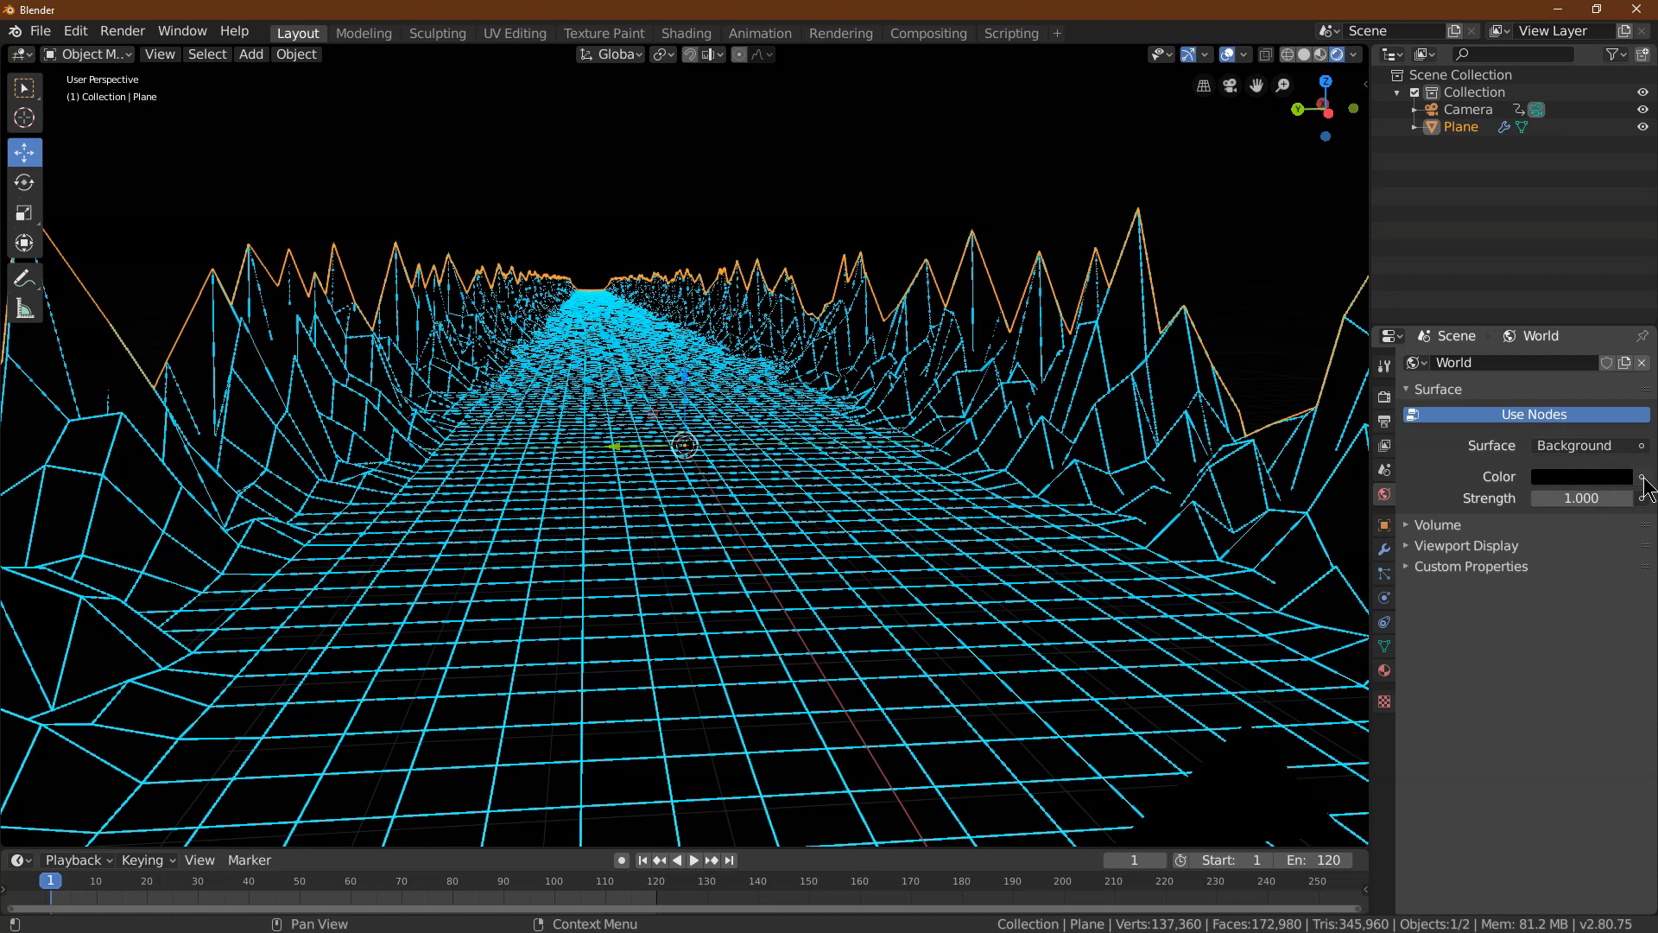
left_click(1643, 477)
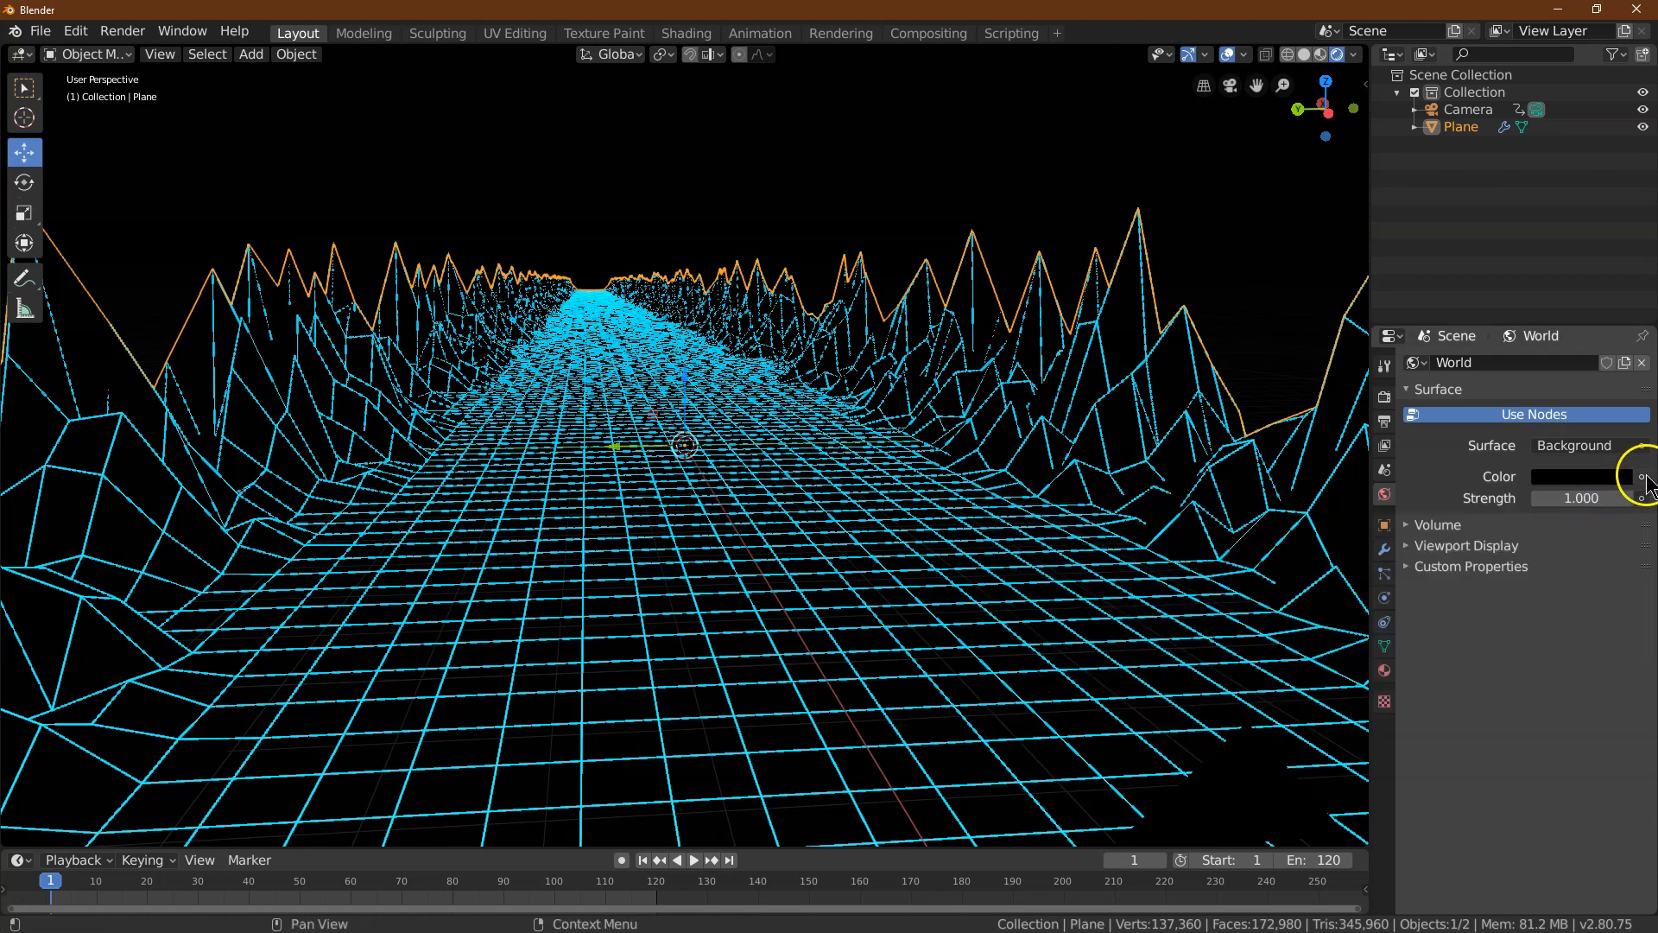
left_click(1641, 477)
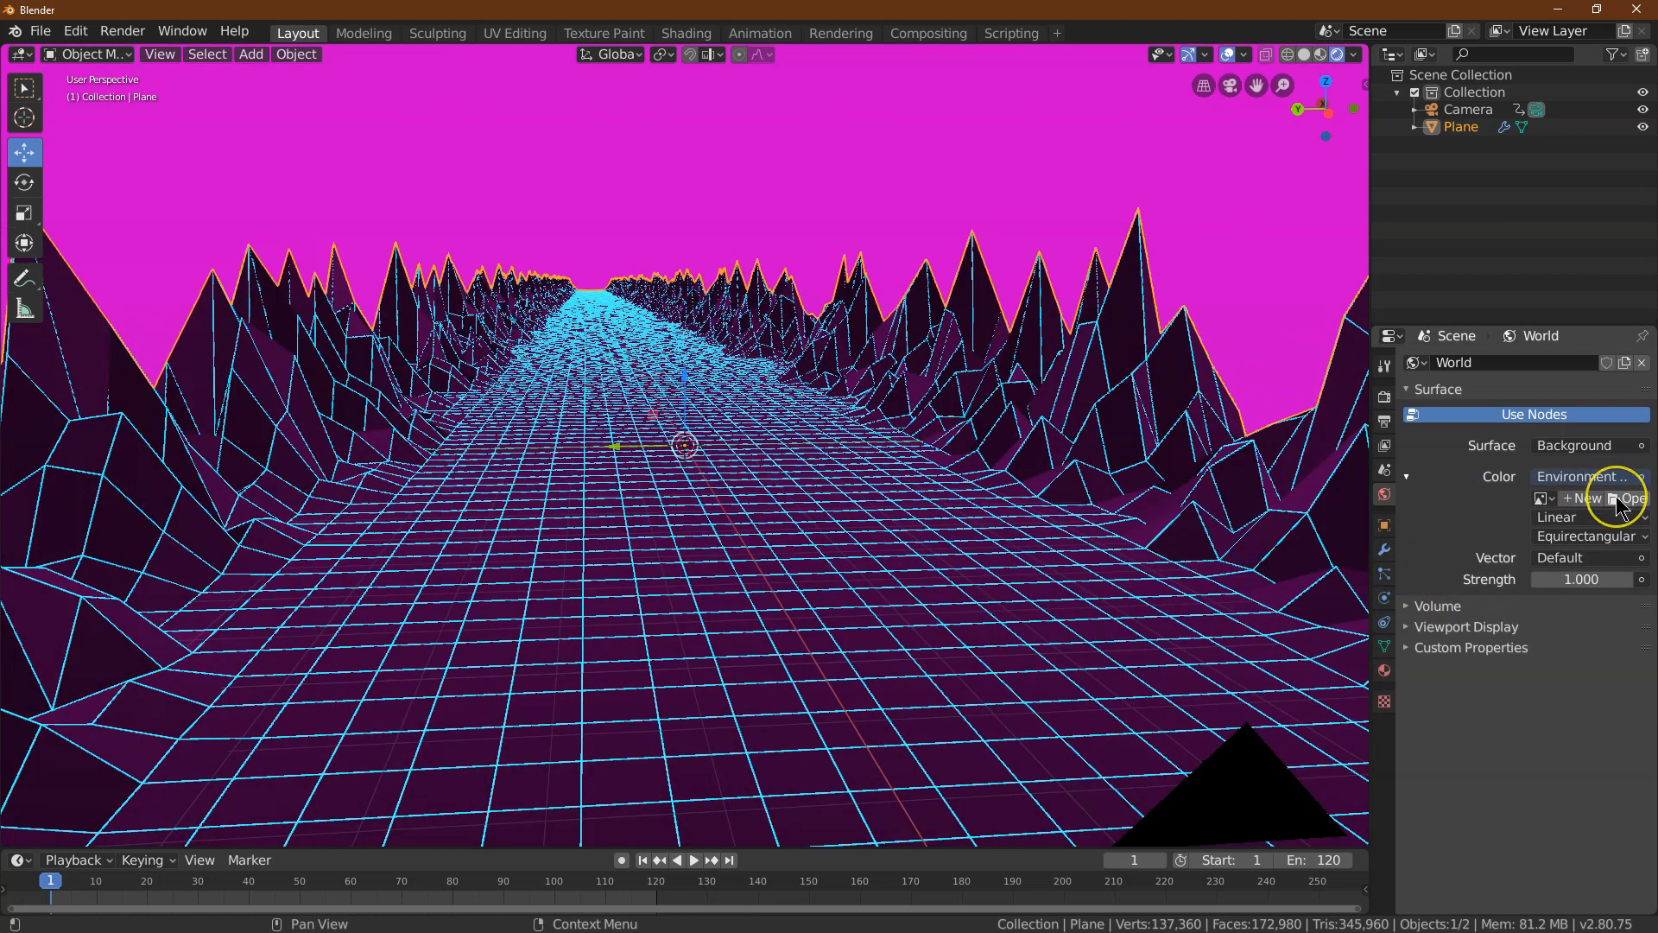
left_click(1627, 497)
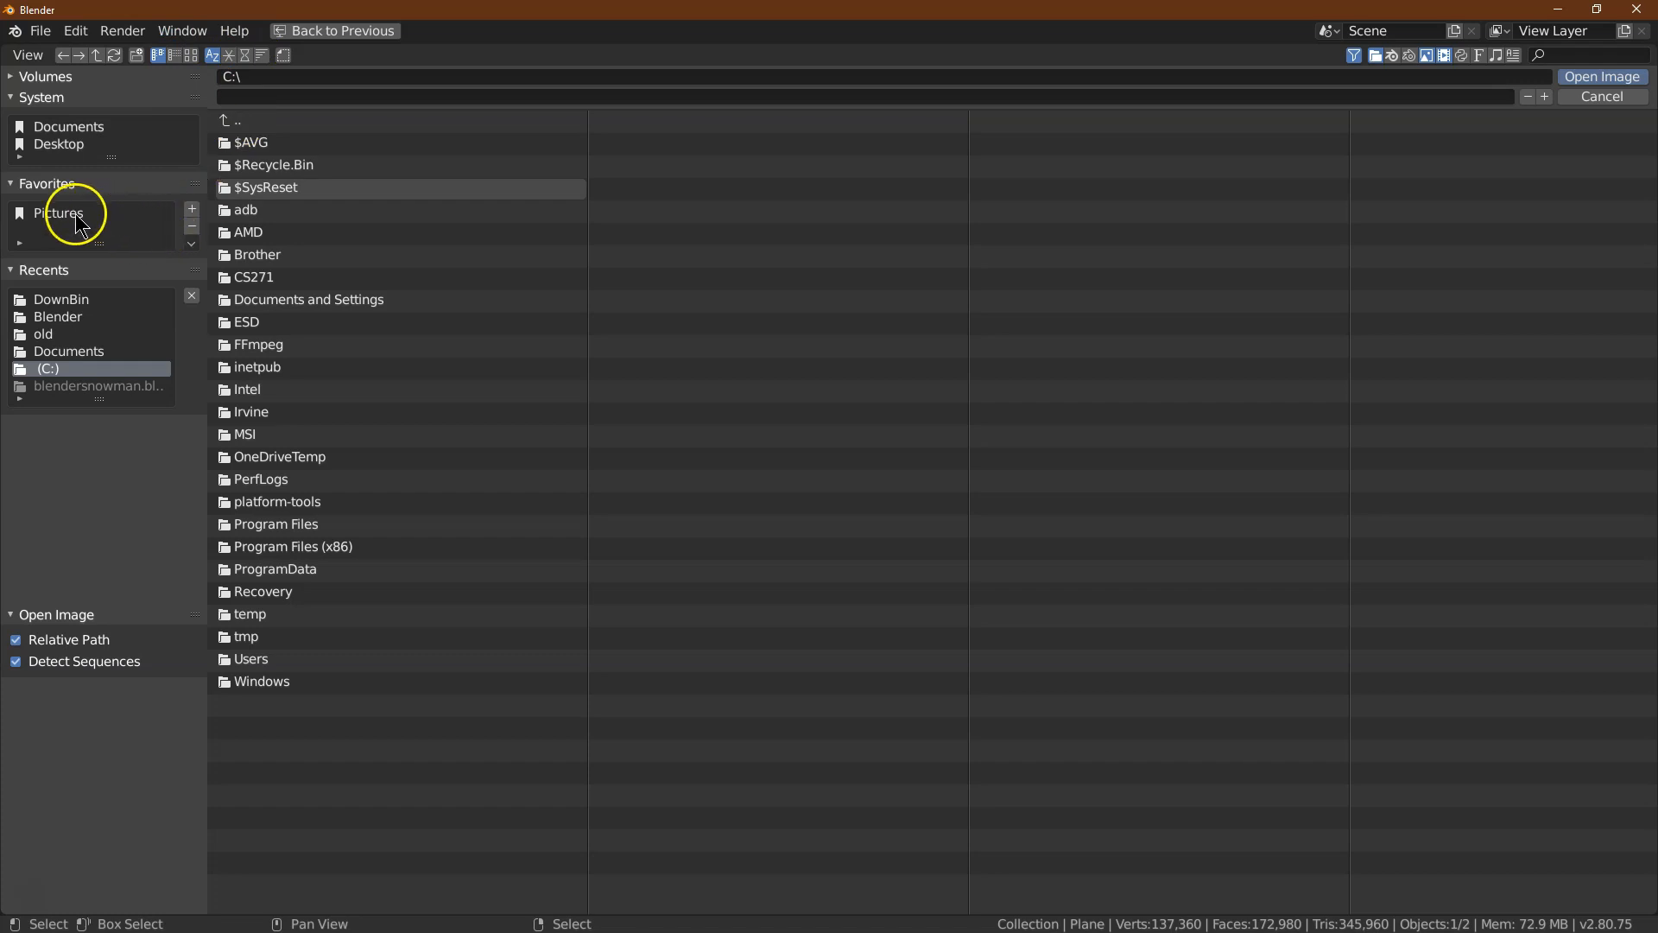
Load kiara_8_sunset_4k.hdr from D:\DownBin as the world environment image
left_click(63, 299)
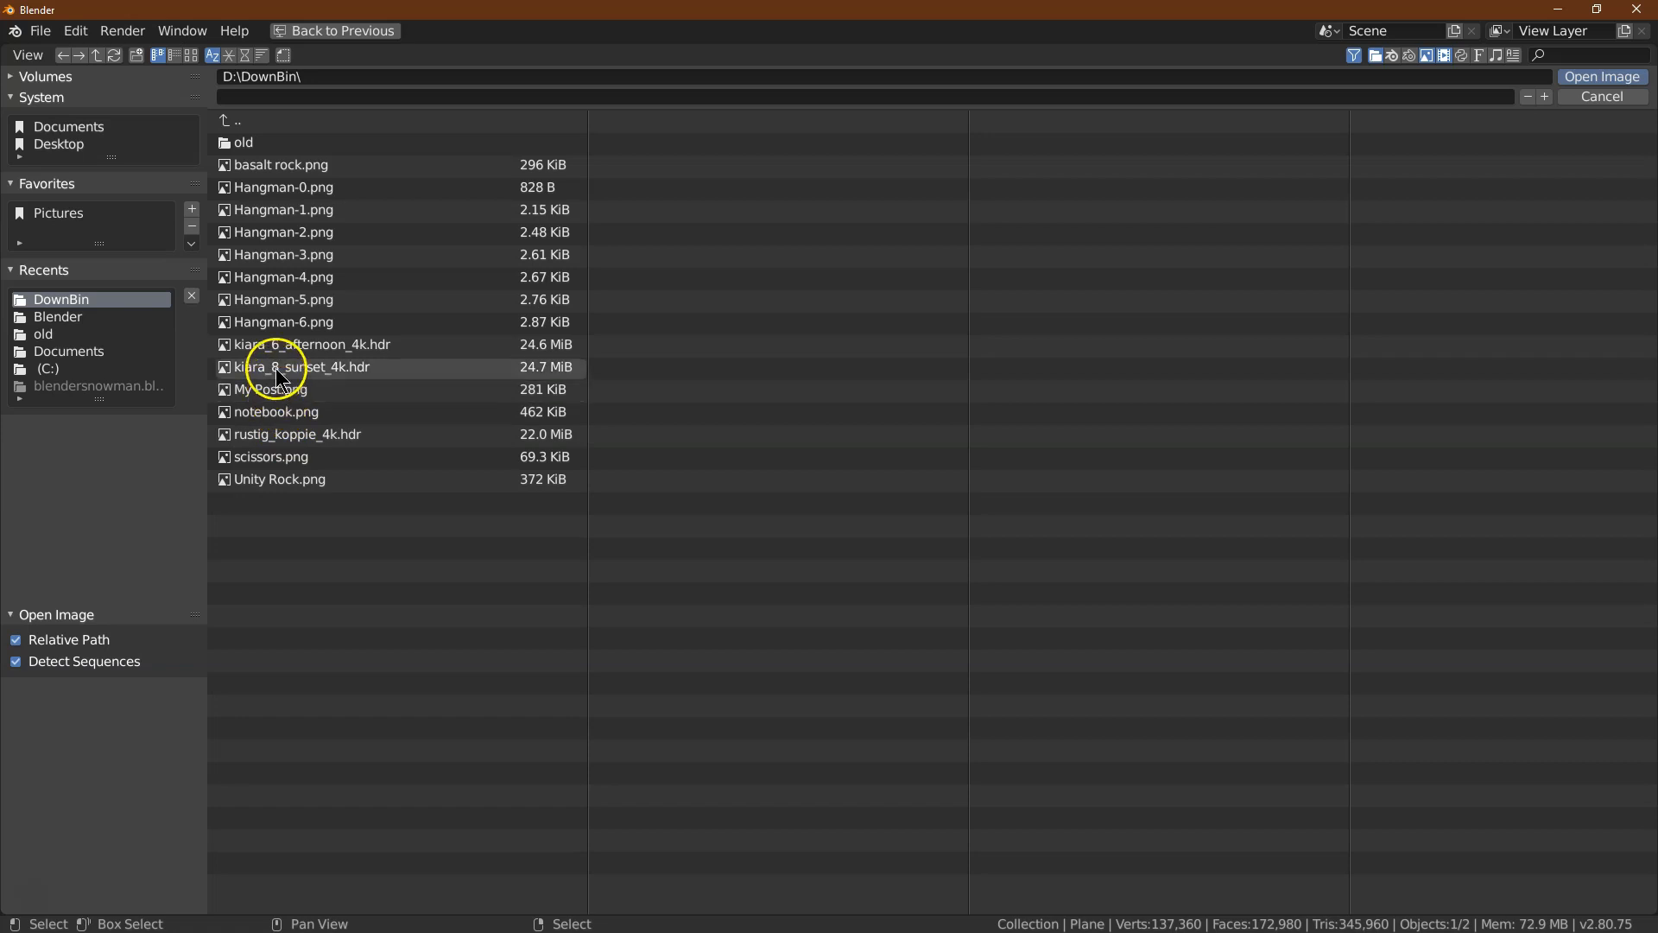
left_click(304, 366)
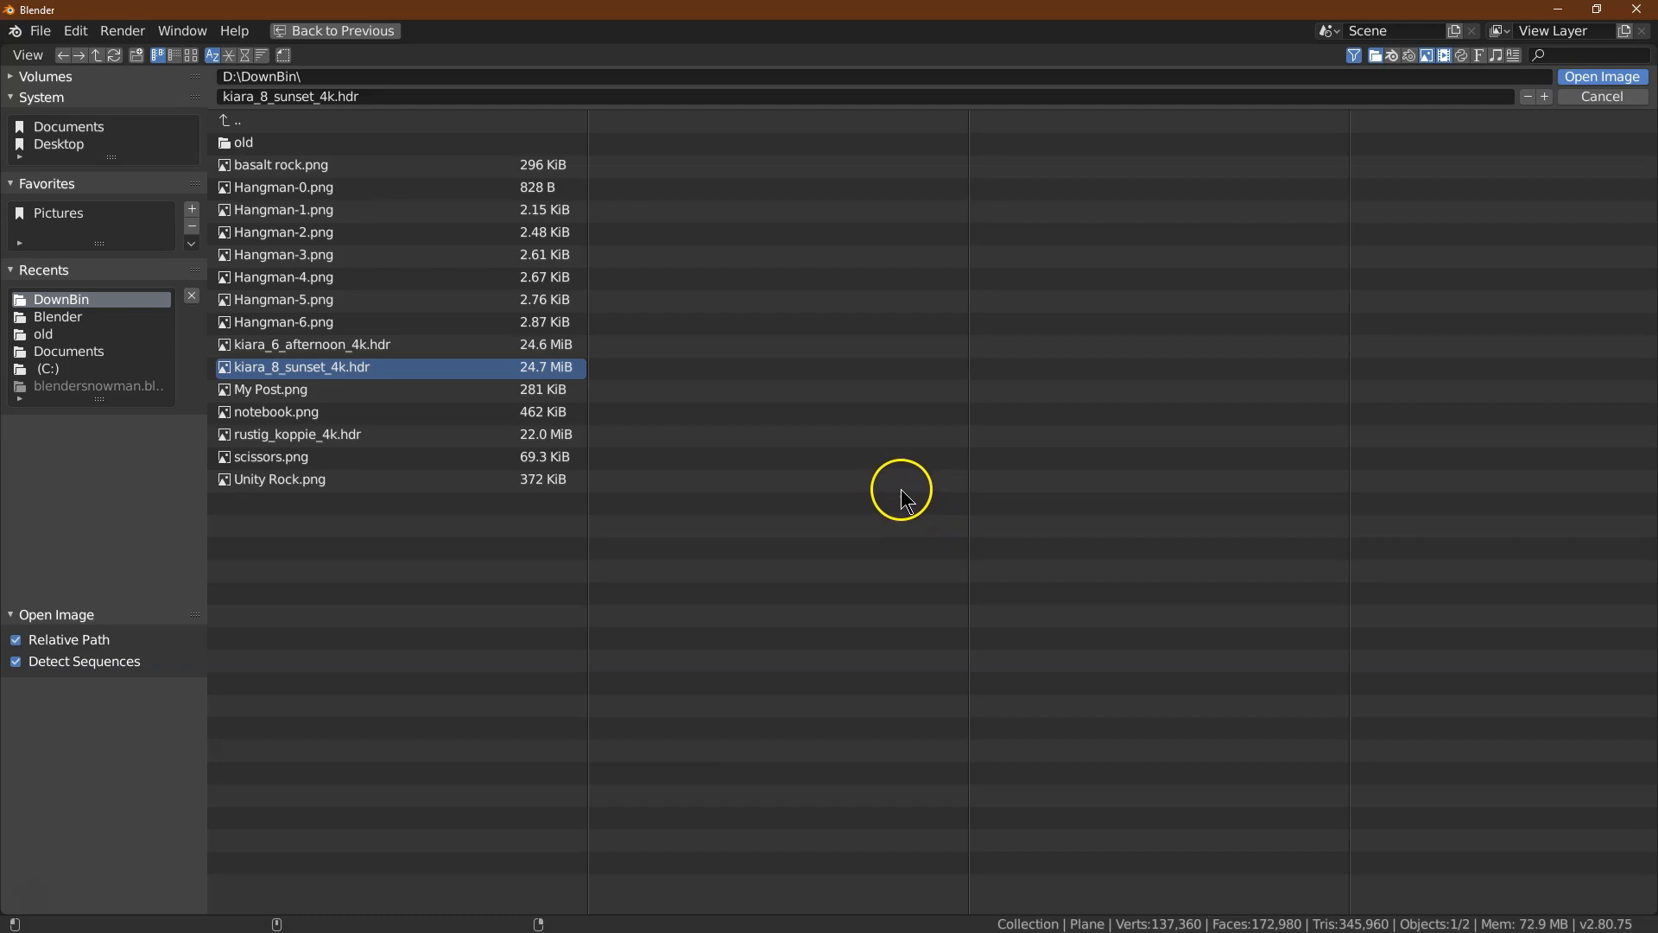
left_click(1600, 76)
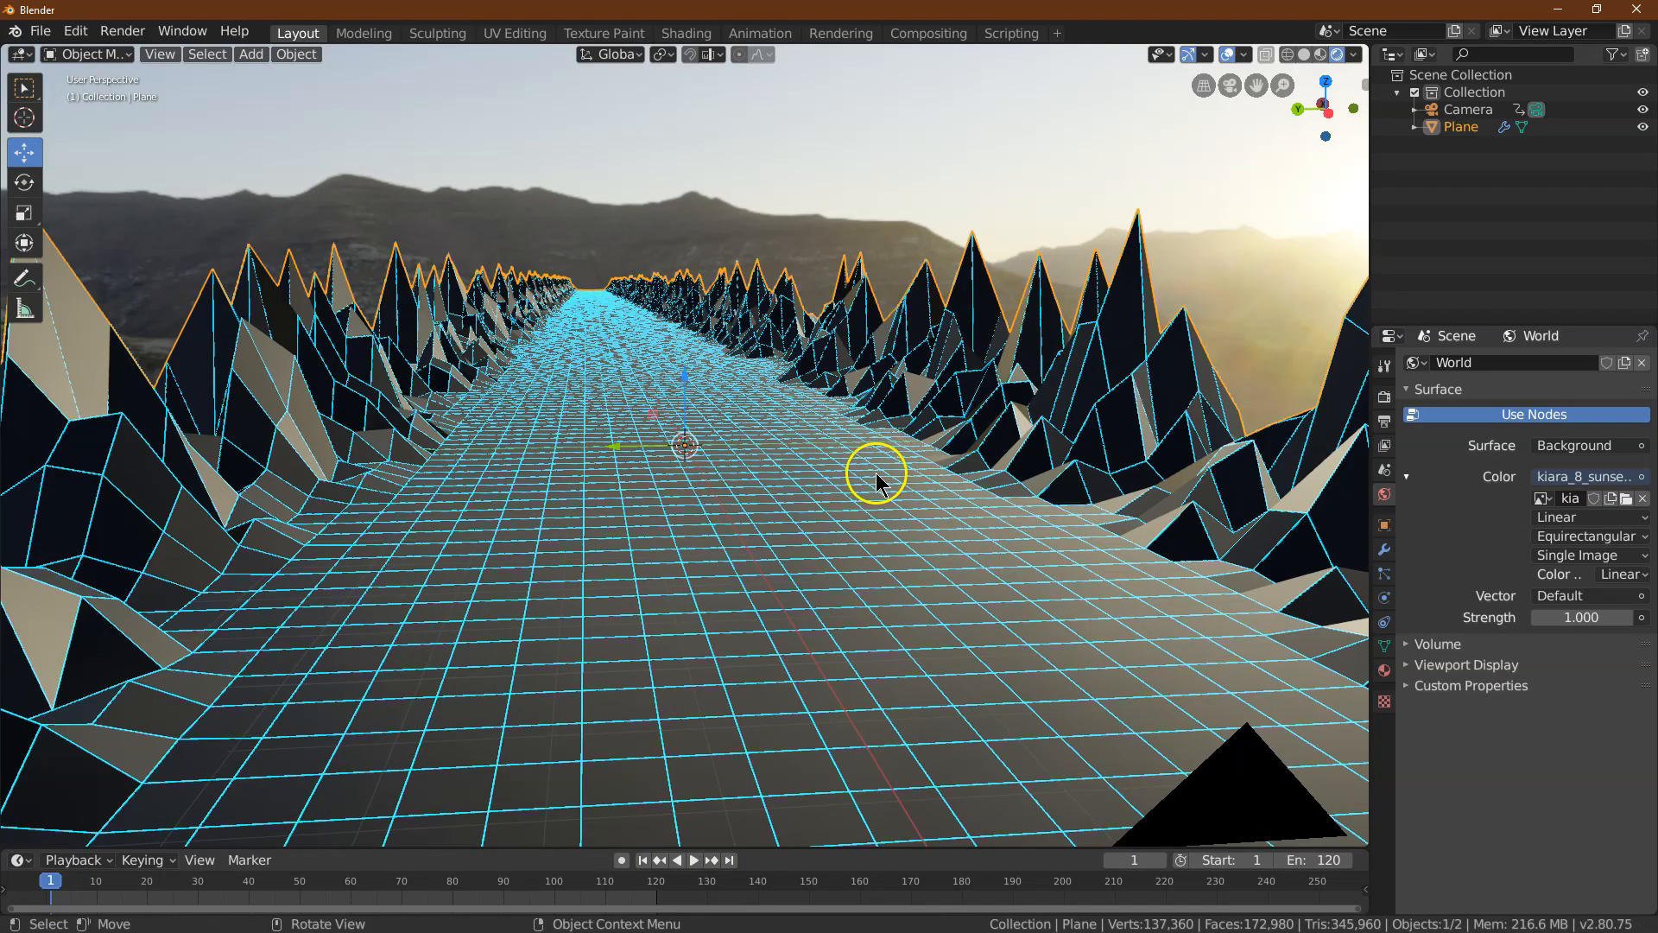
Lower the world background Strength to 0.2 to dim the sunset sky
left_click(1580, 617)
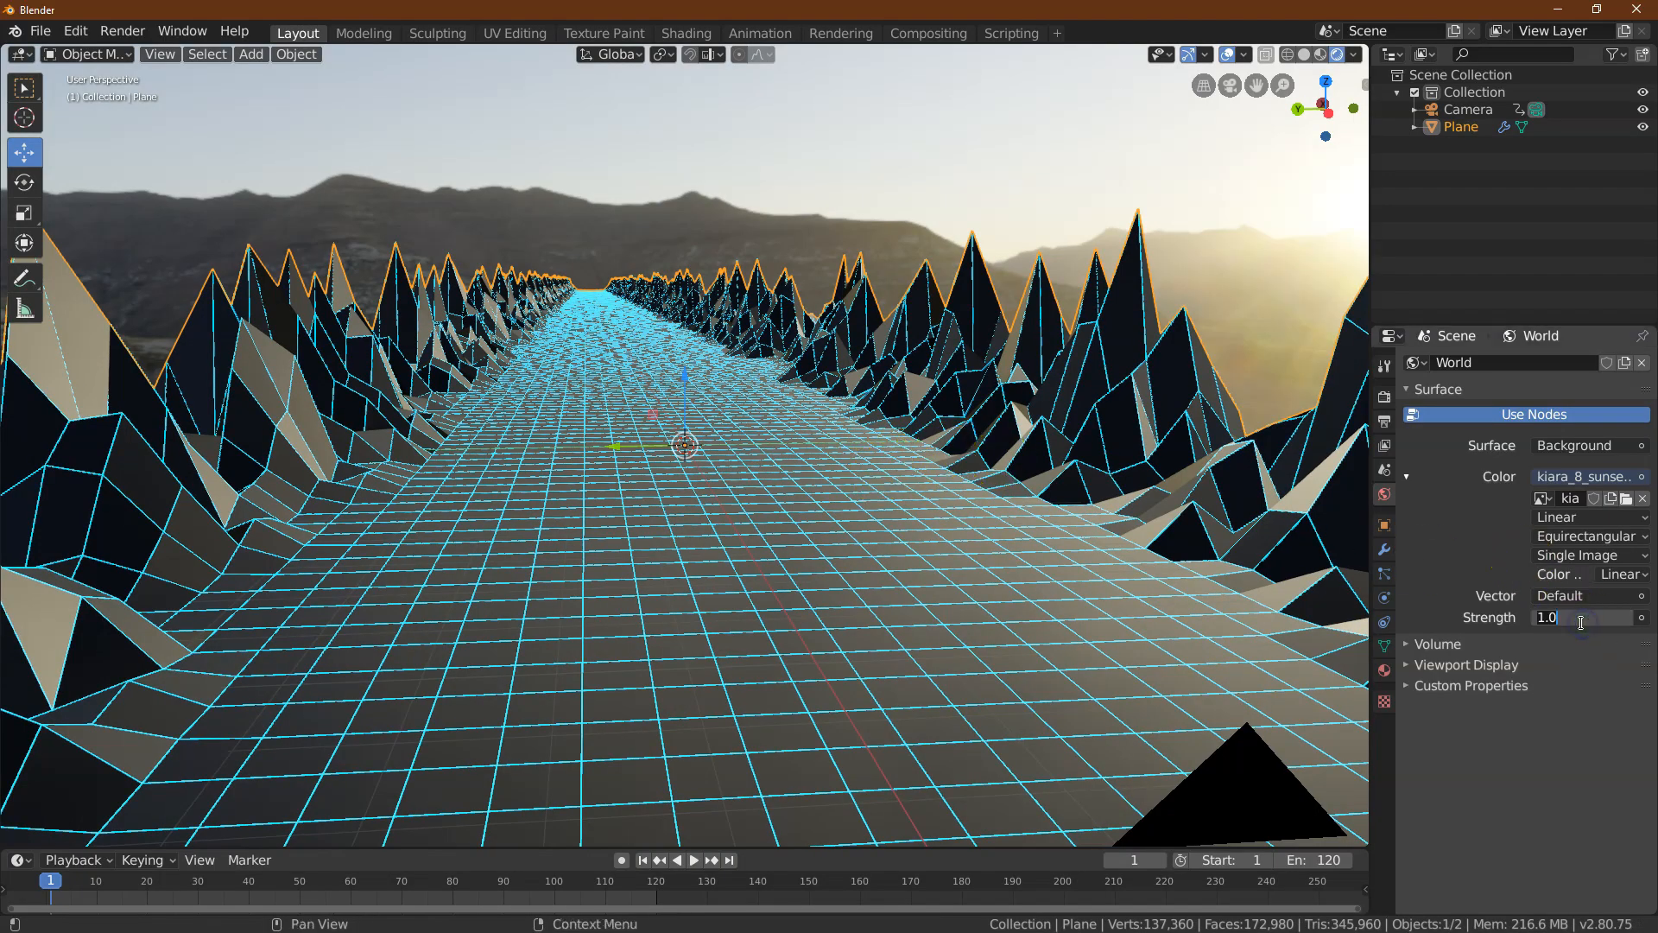
left_click_drag(1581, 616, 1560, 617)
type("0.200")
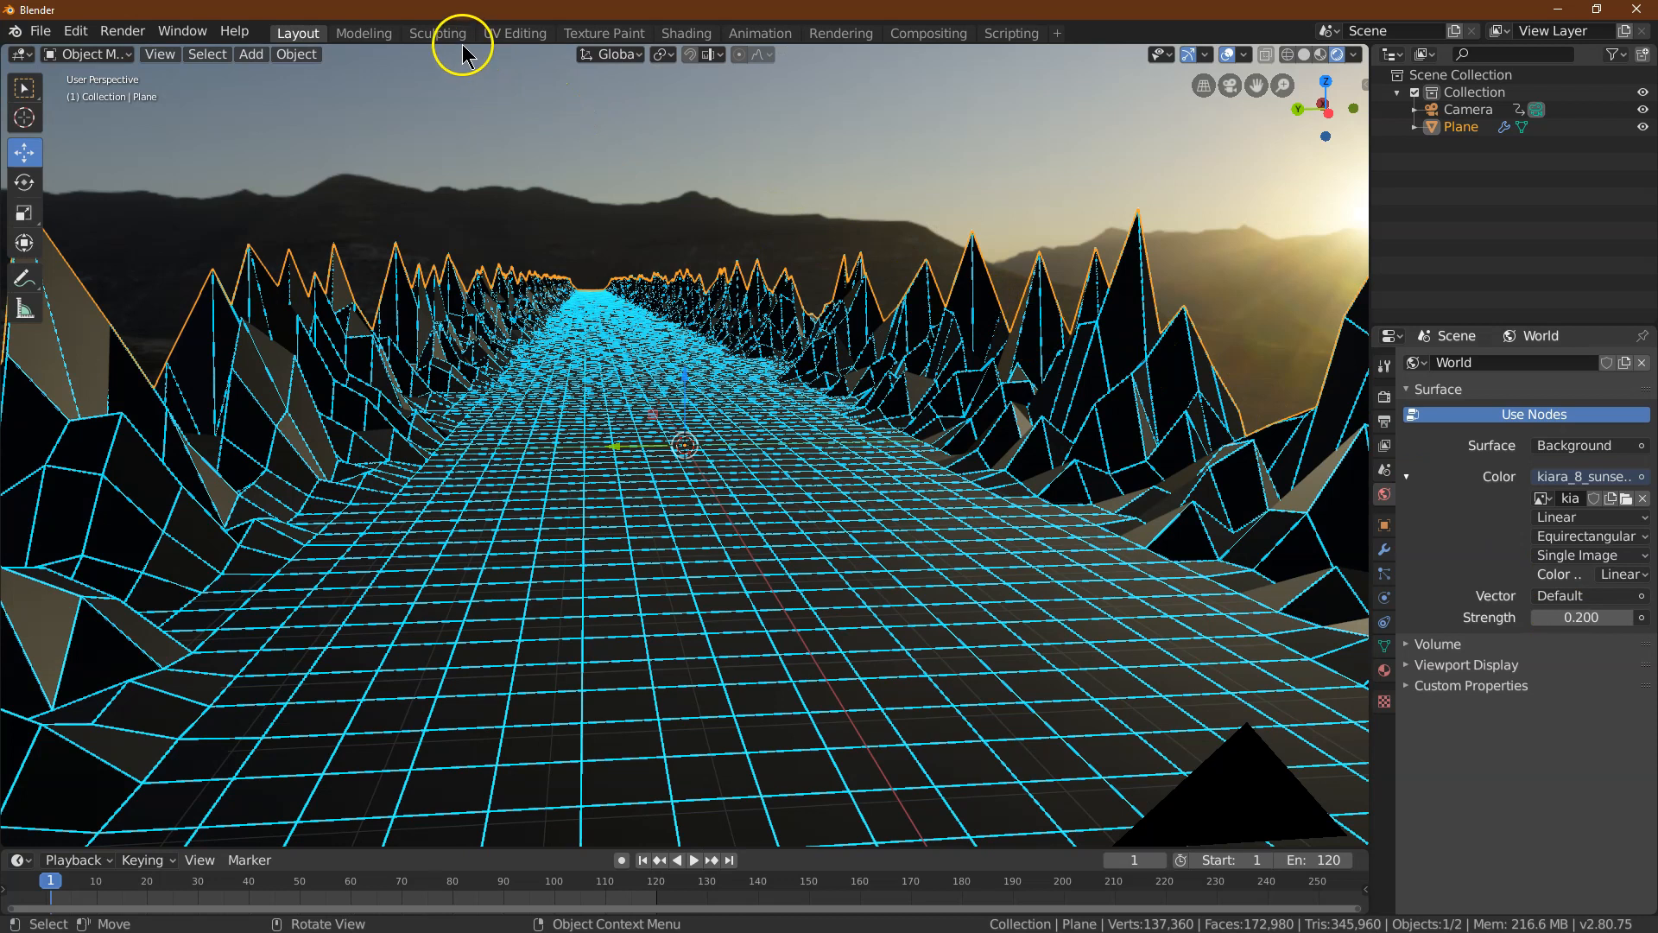
mouse_move(628, 45)
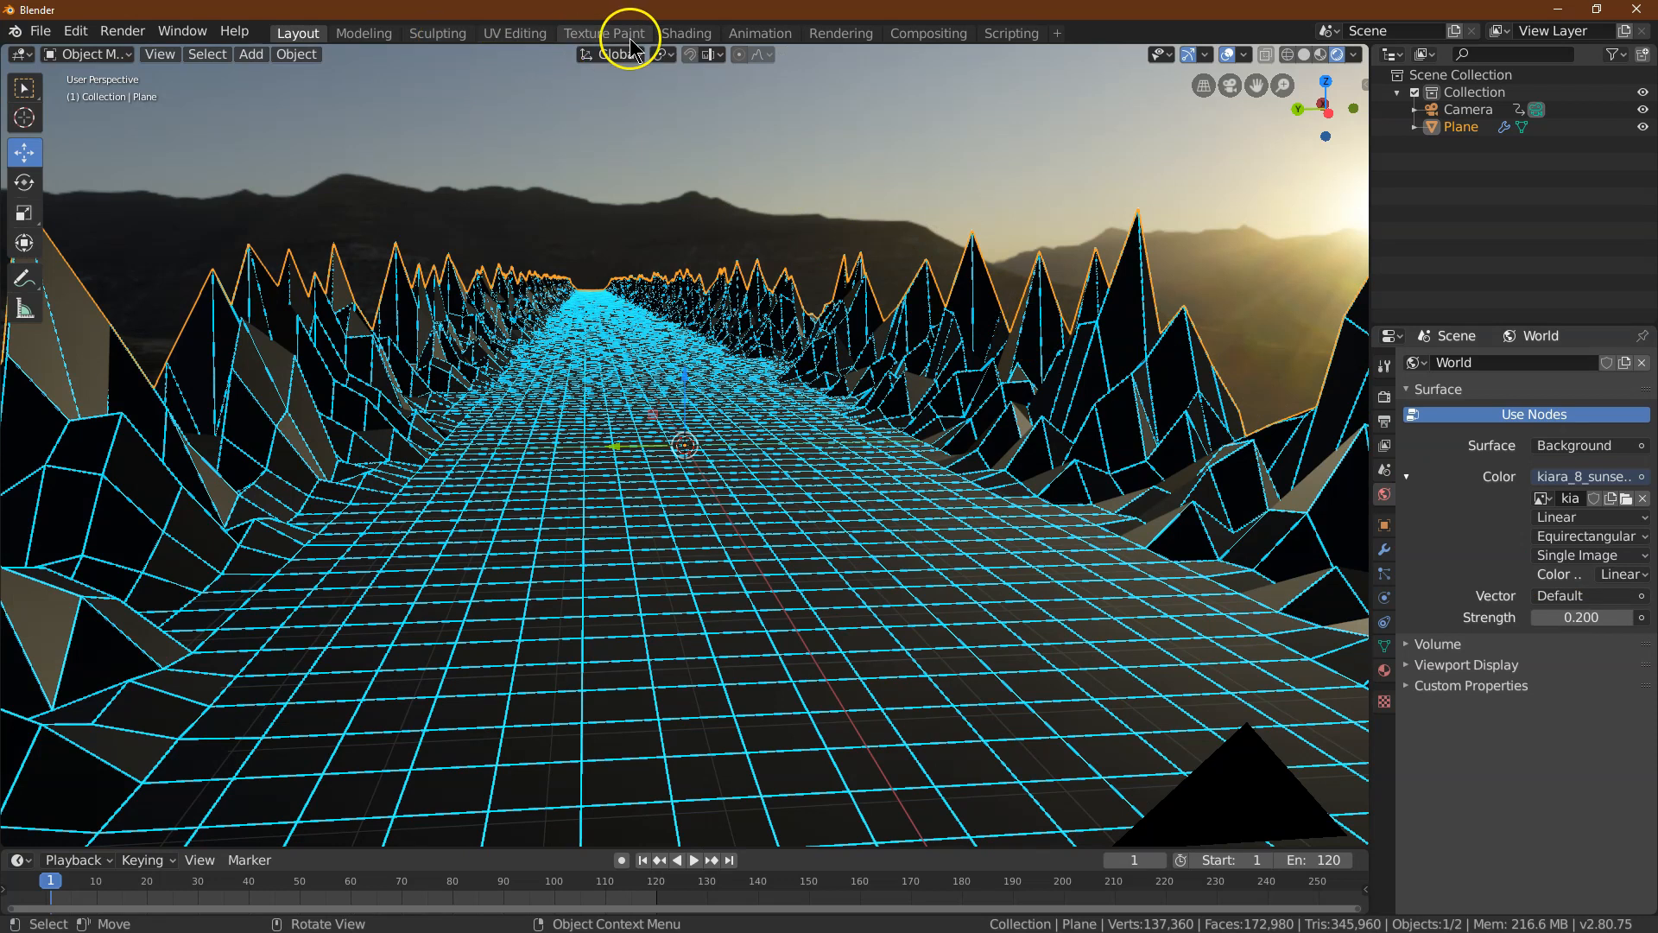
mouse_move(687, 33)
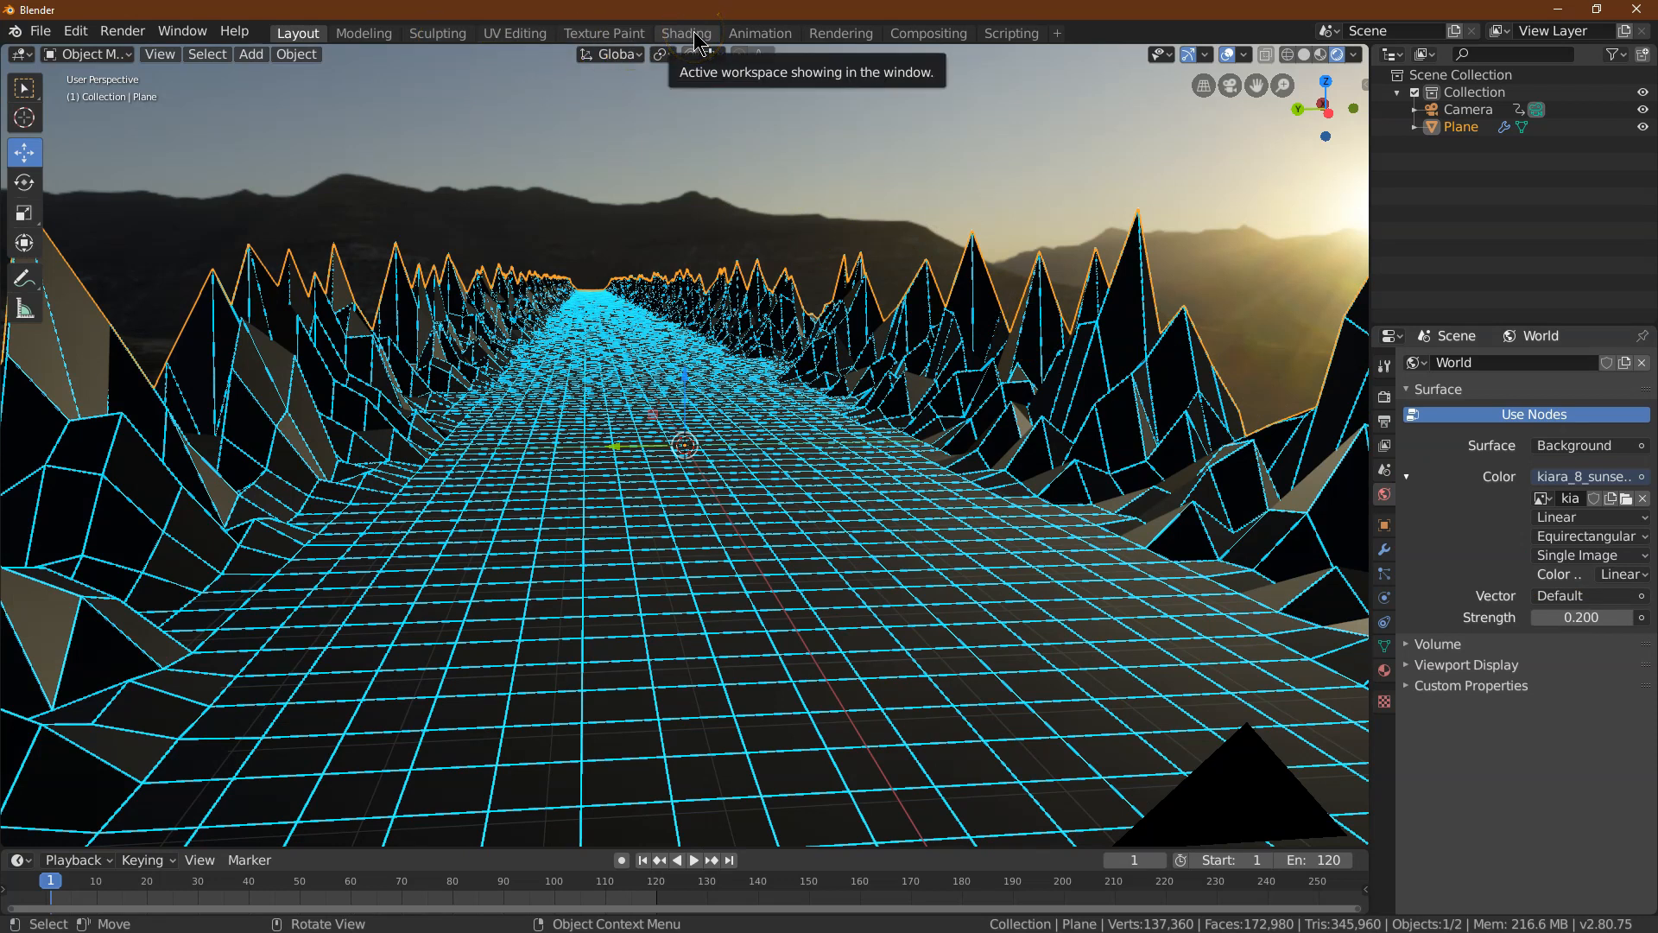
In the Shading workspace, switch the node editor from Object to the World's HDR environment nodes
left_click(686, 33)
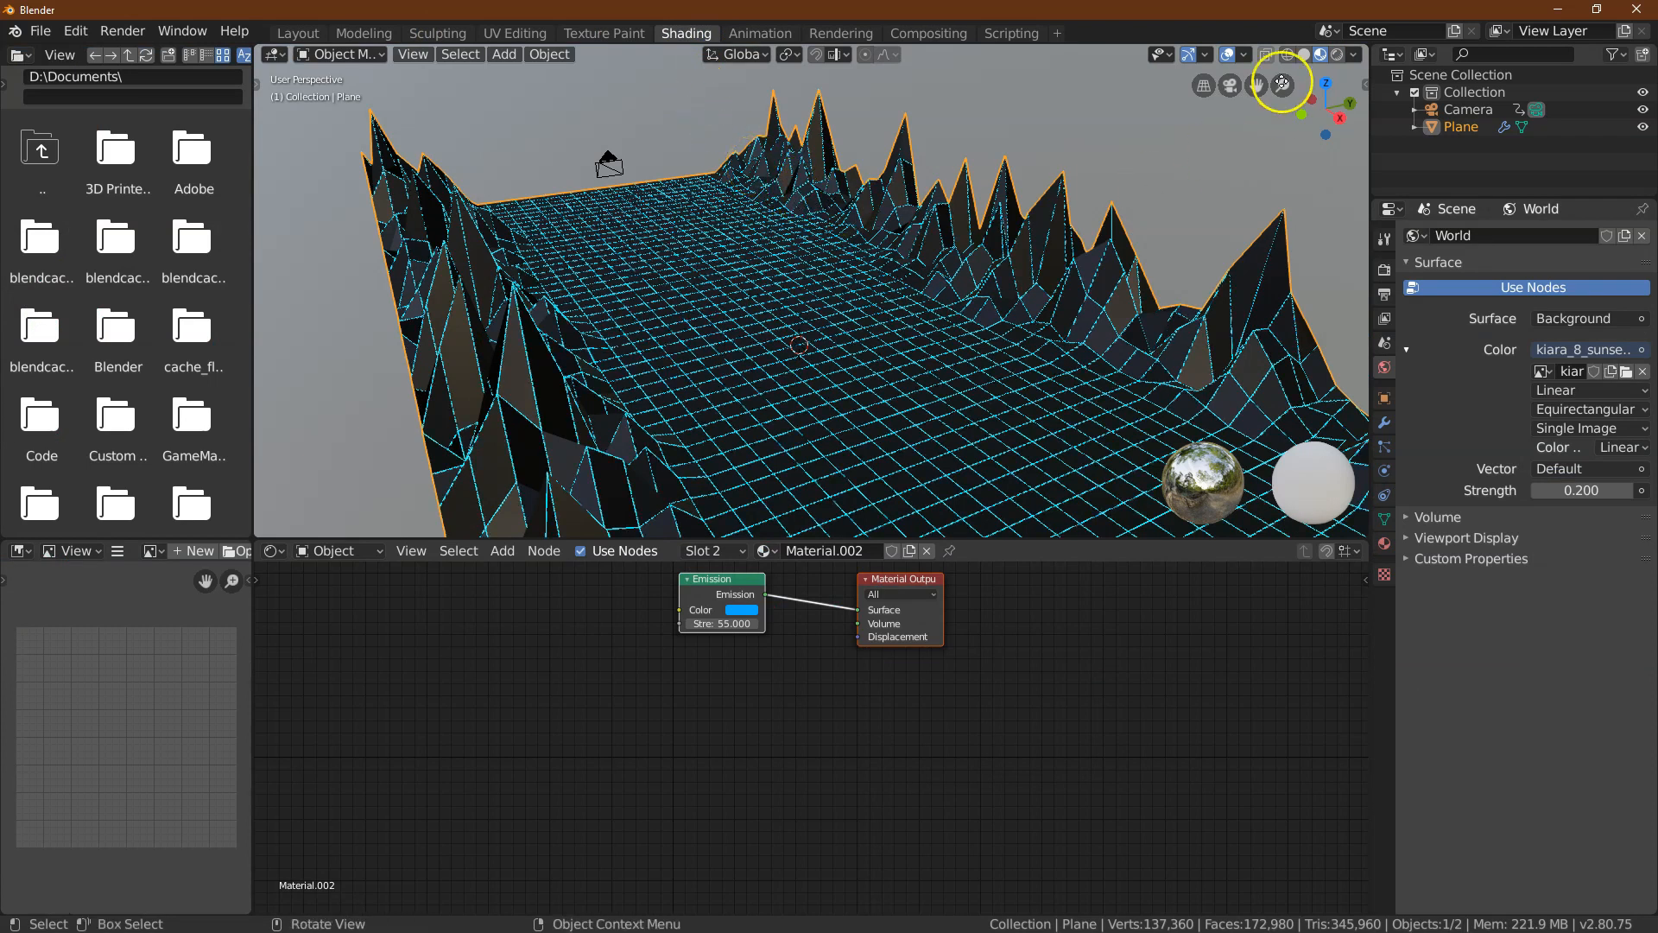
left_click(1340, 54)
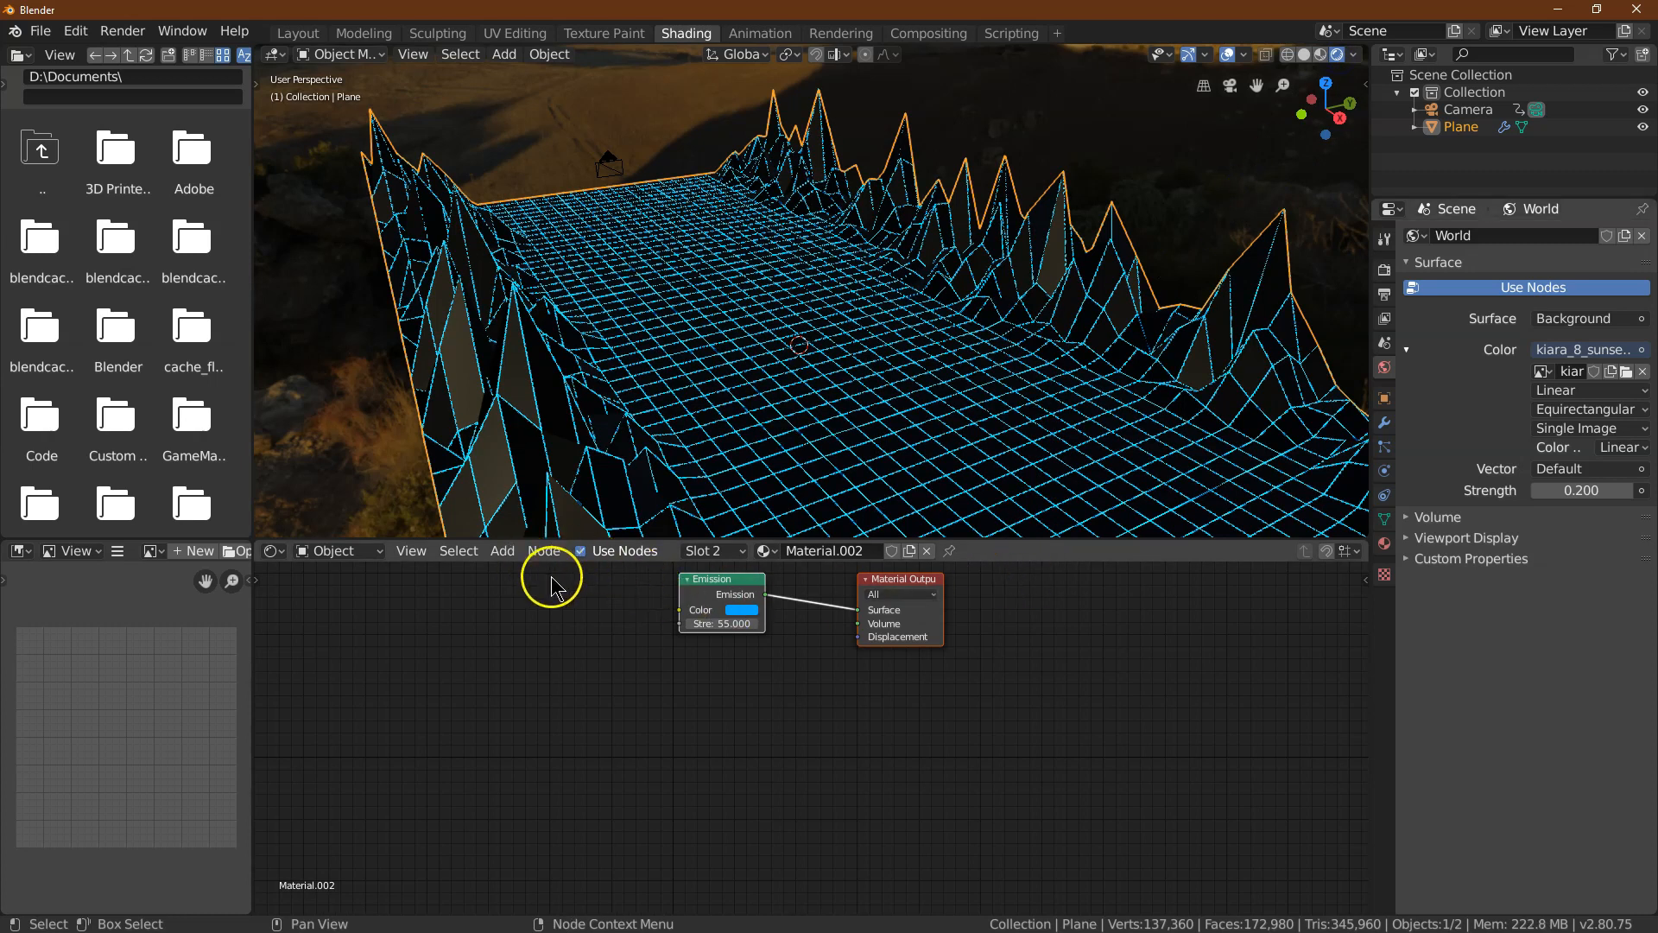
left_click(337, 549)
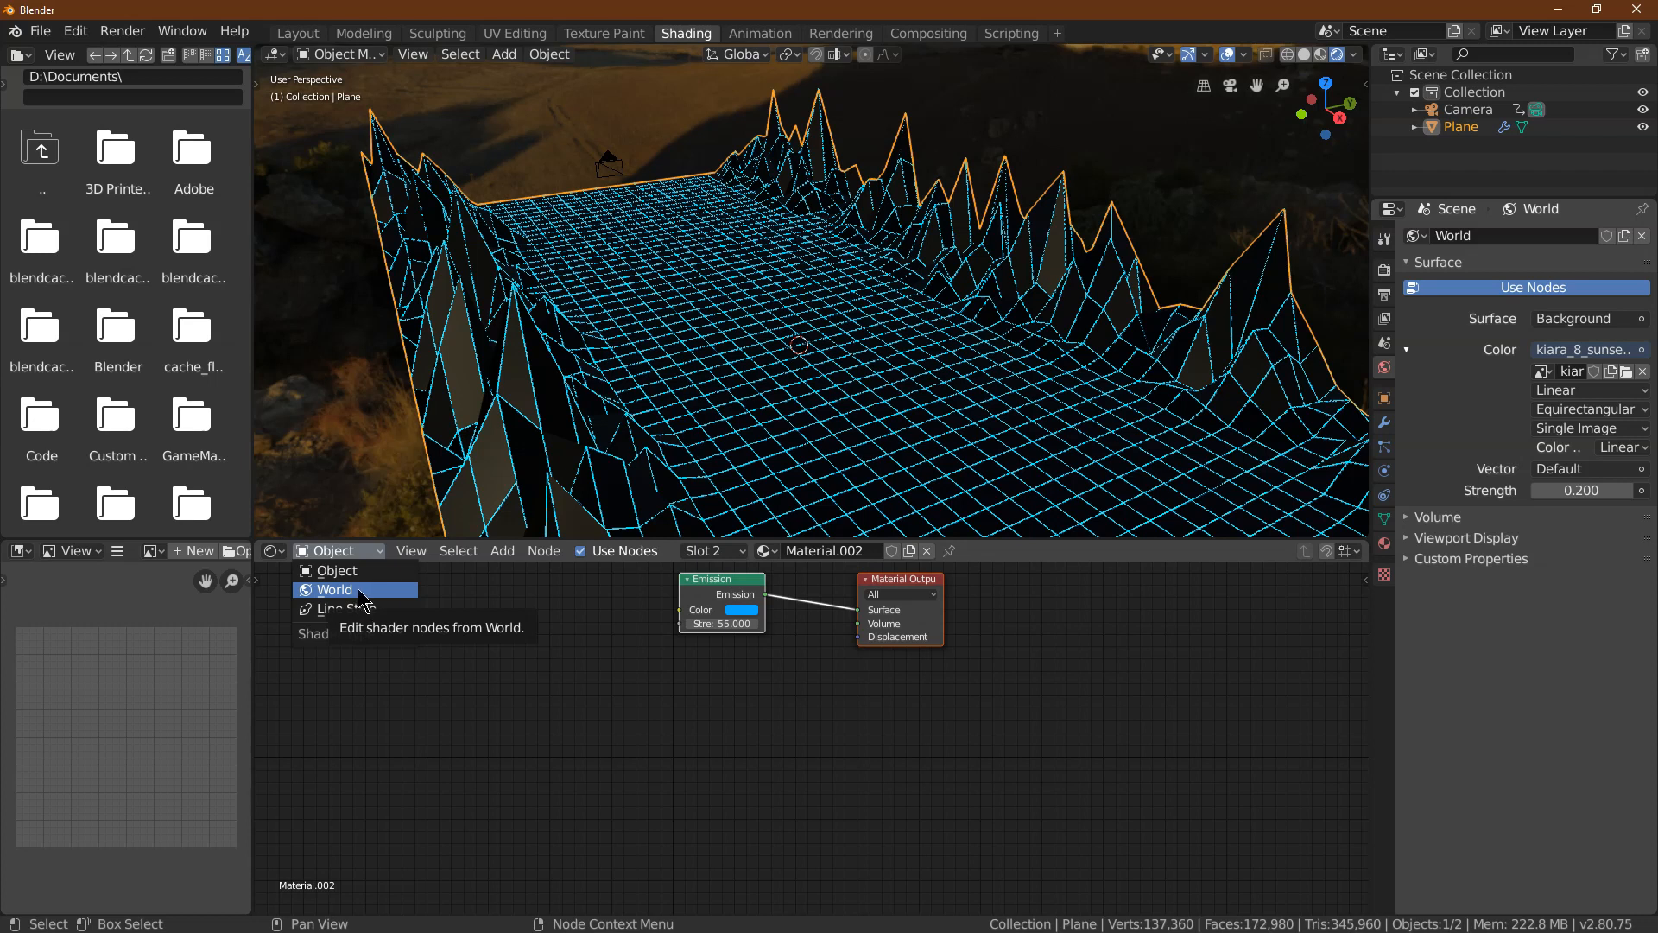
left_click(335, 589)
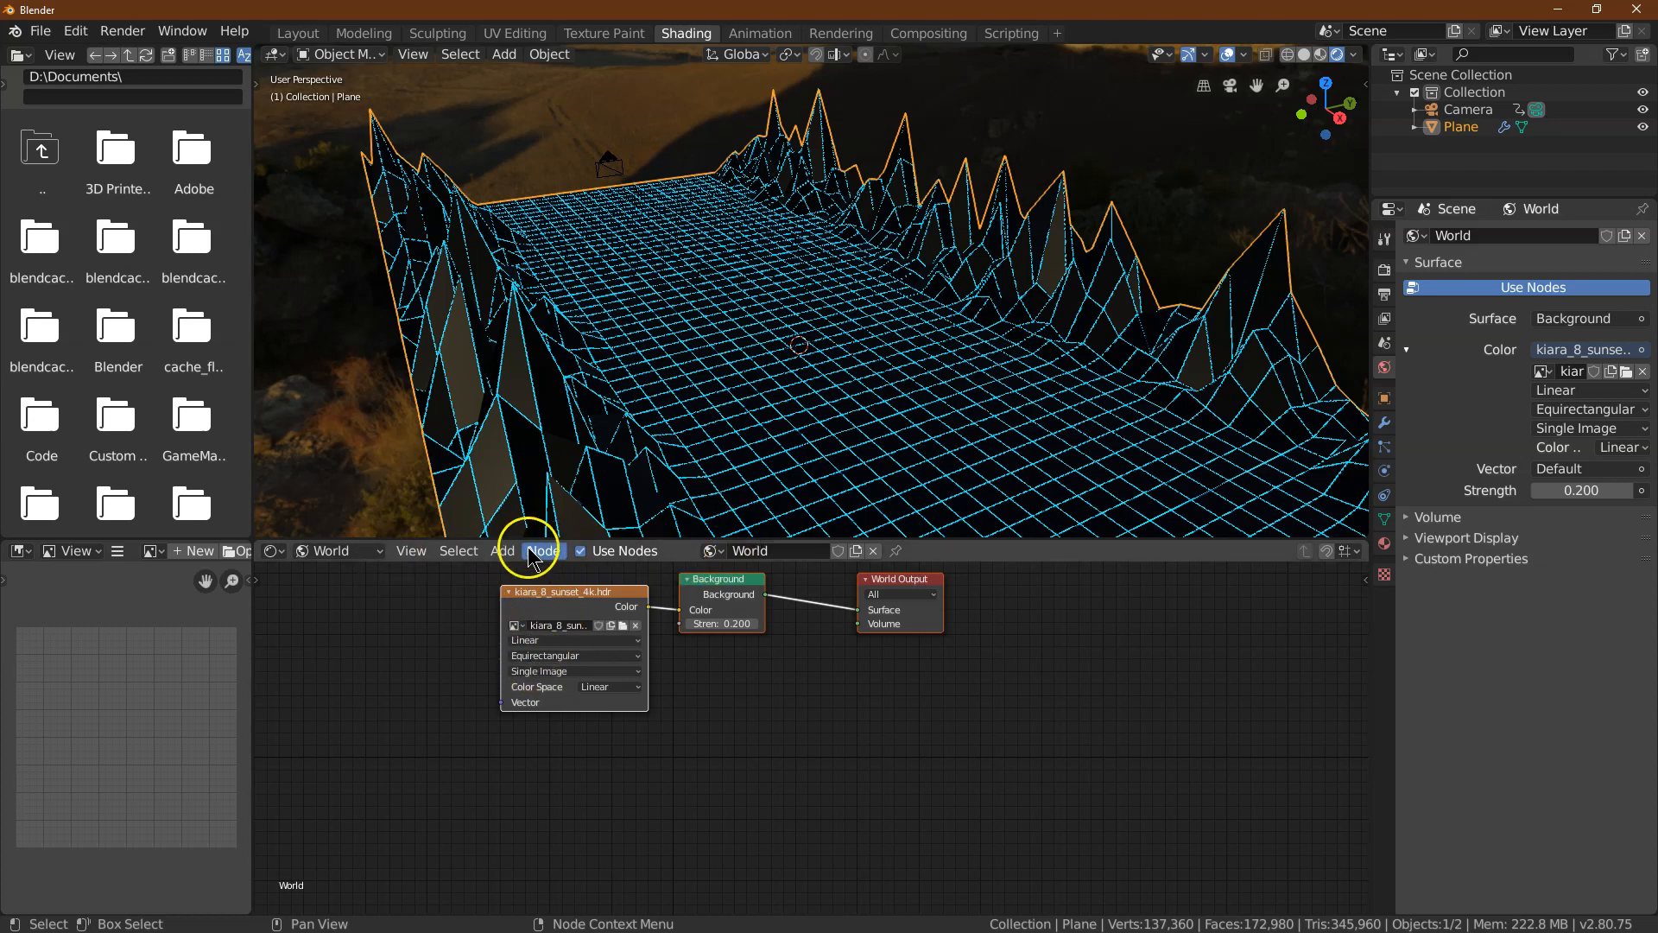
Add a Point-type Mapping node feeding the sunset Environment Texture's Vector input
left_click(503, 551)
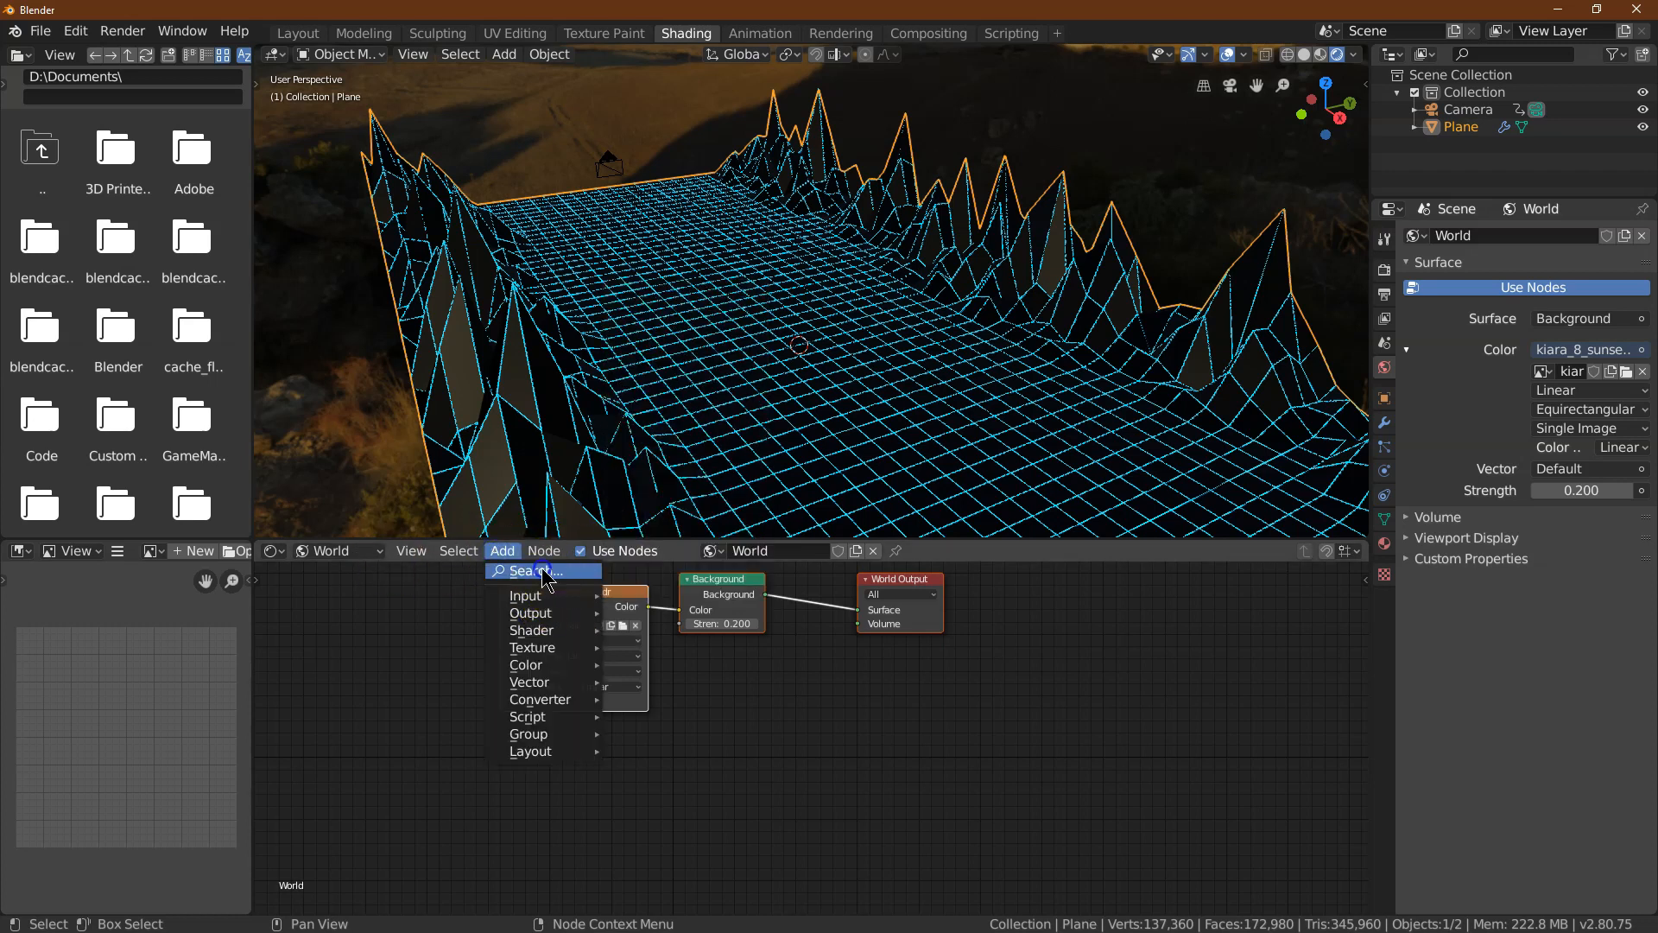
type("map")
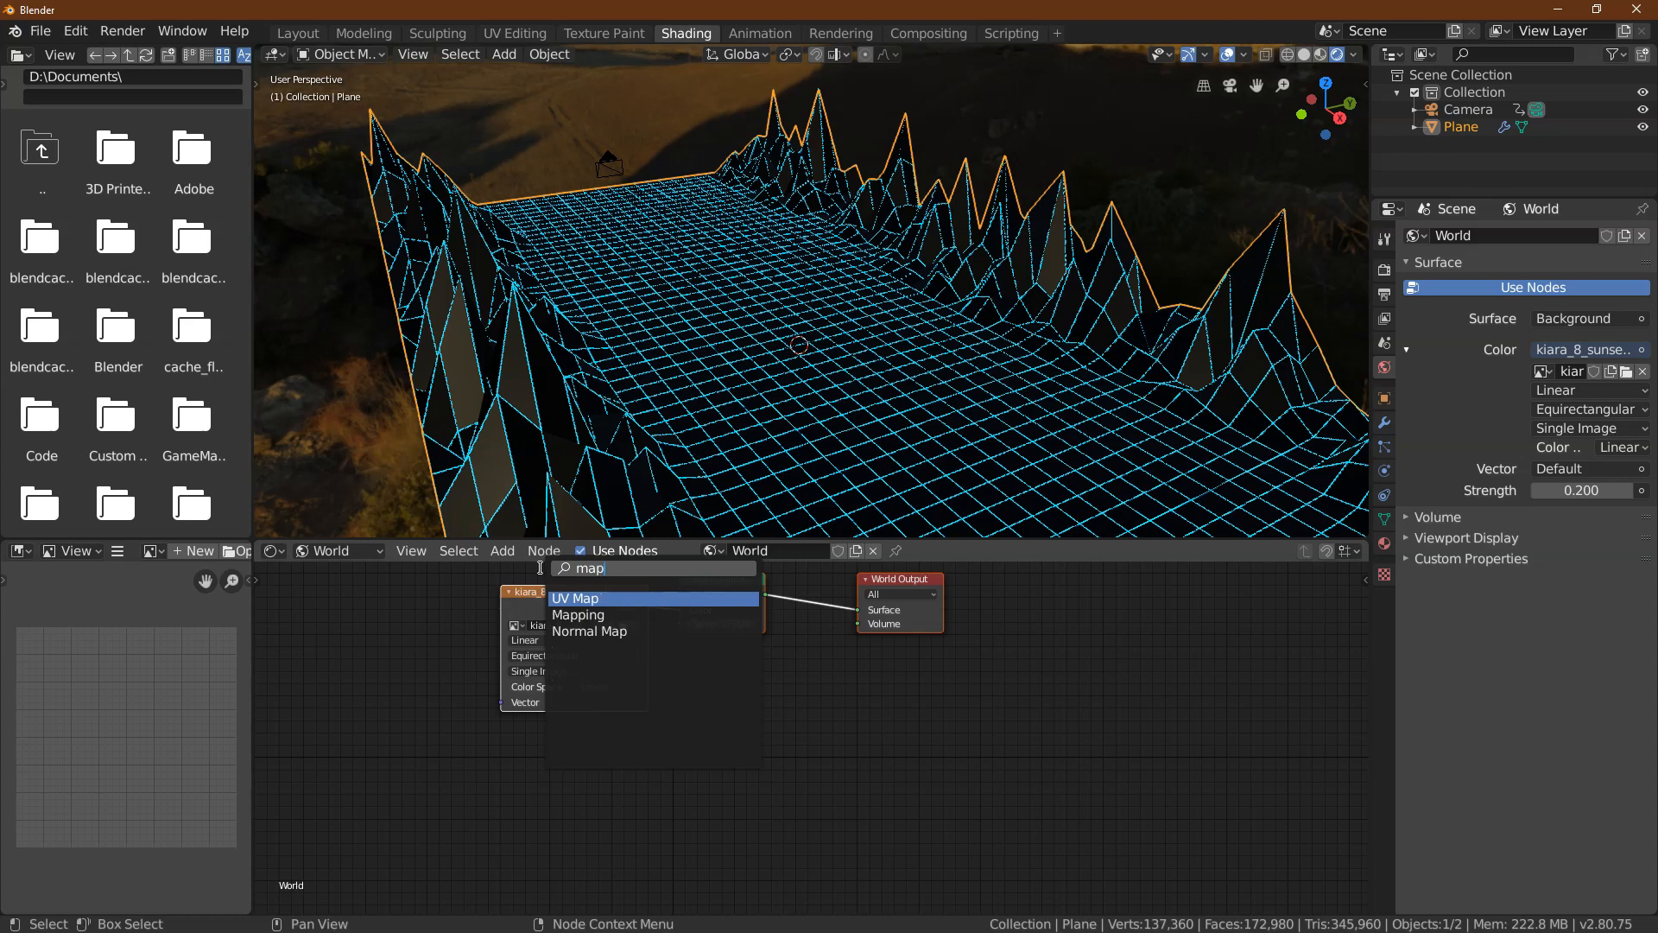
left_click(579, 615)
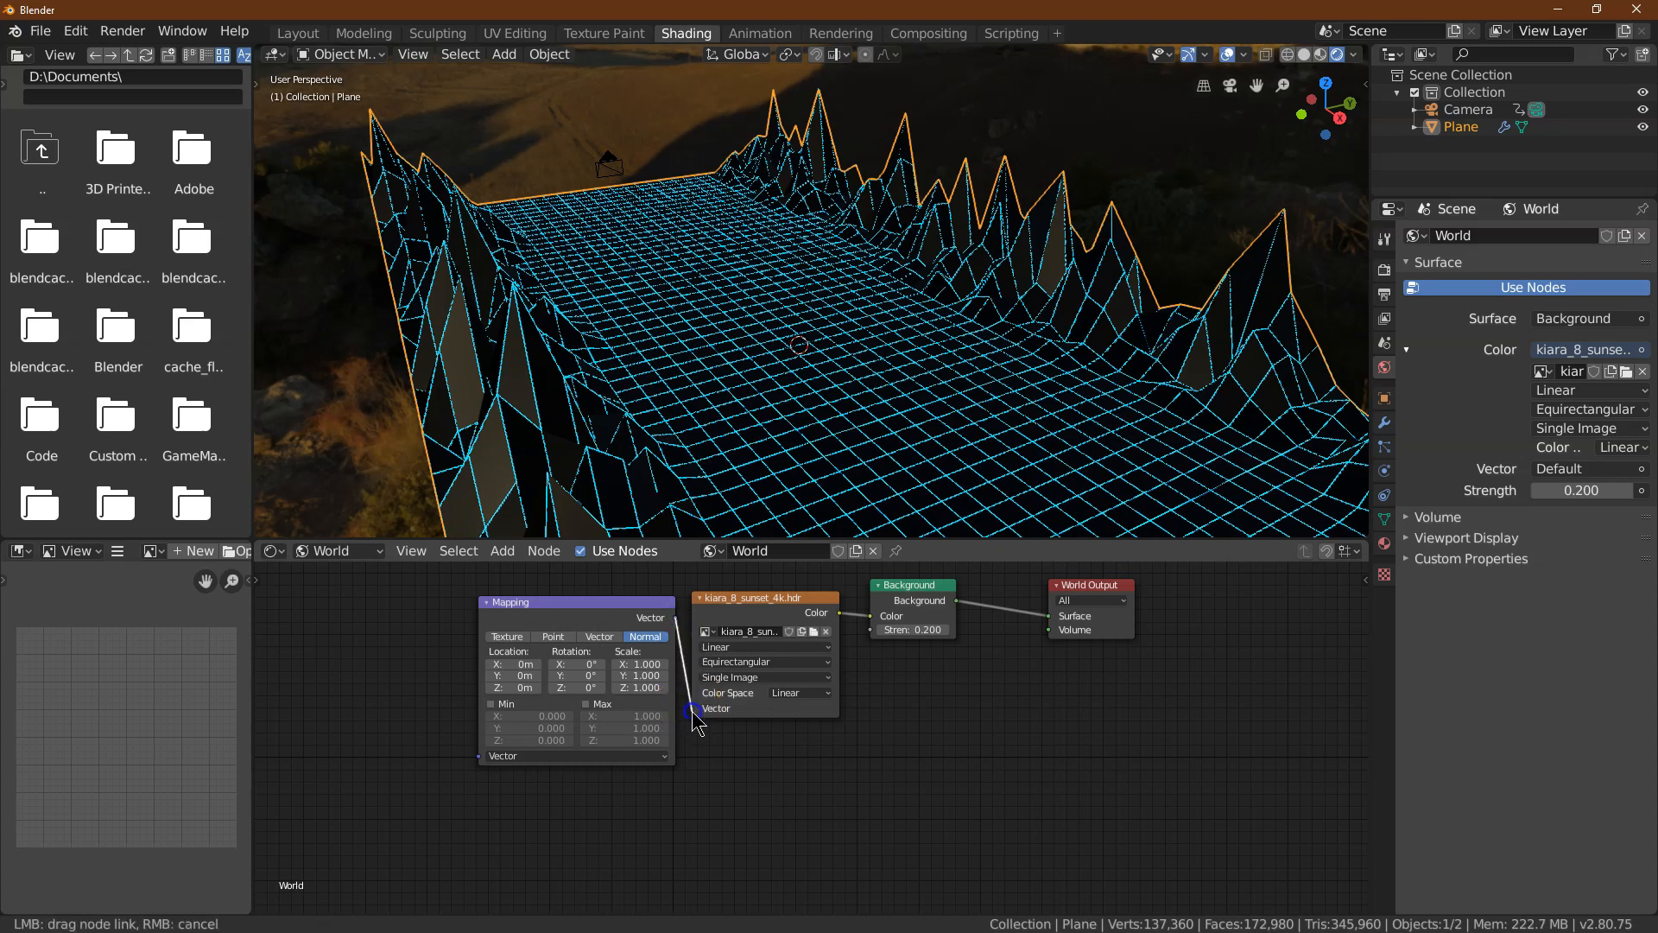
left_click_drag(696, 708, 548, 624)
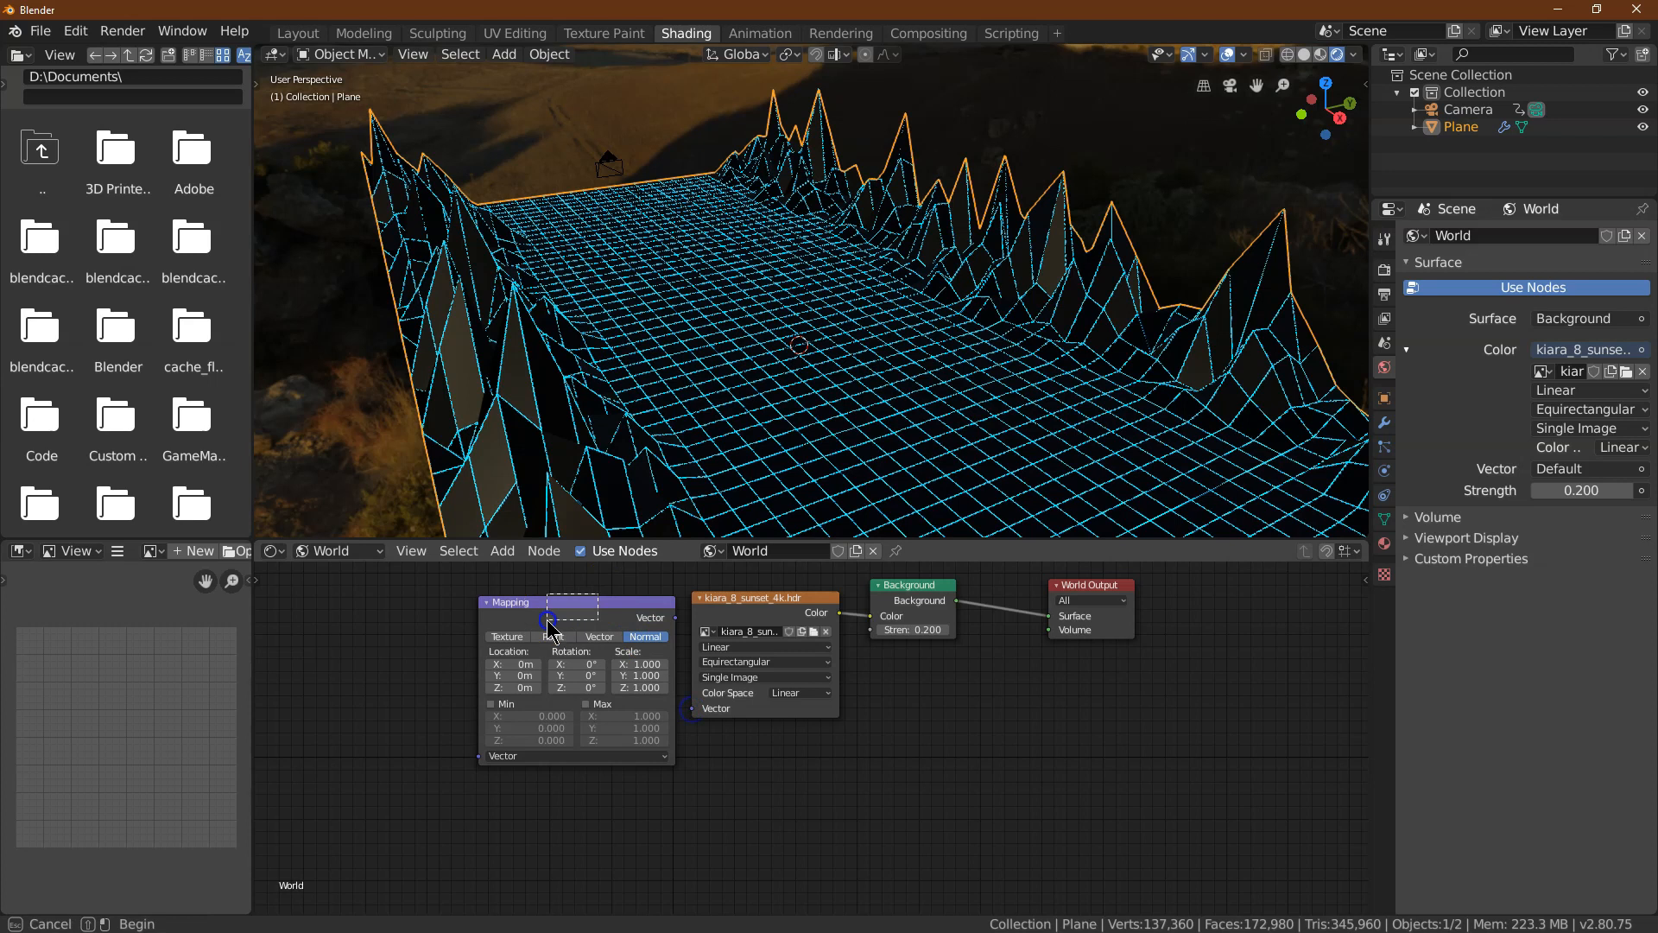
left_click_drag(577, 601, 558, 633)
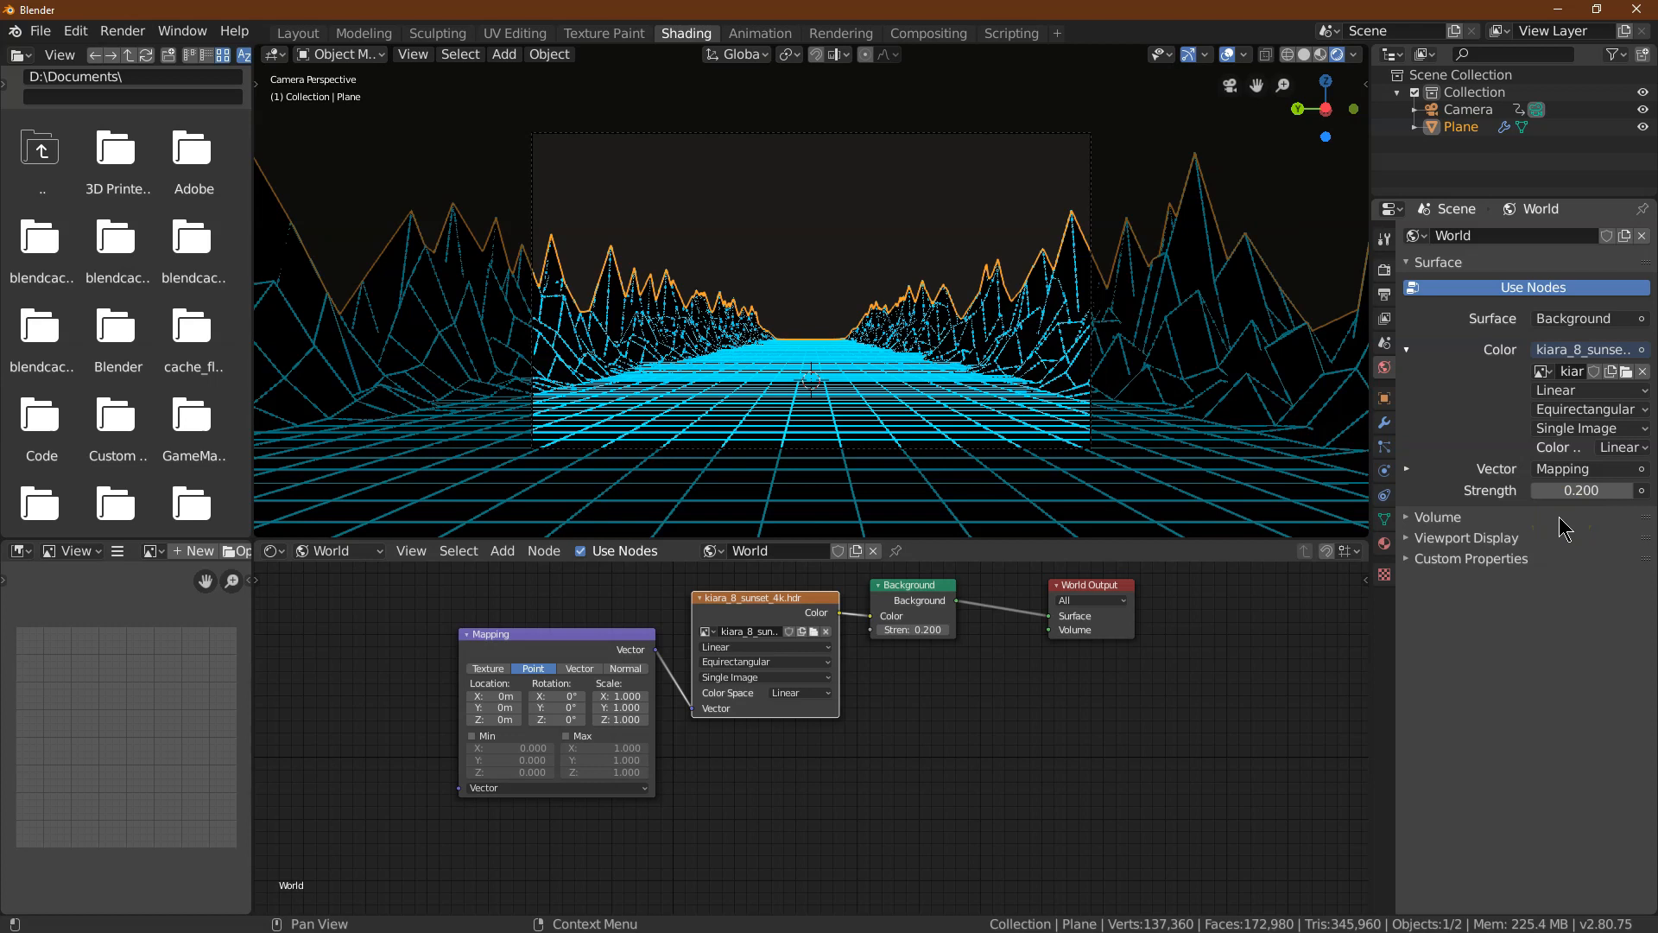
With the camera view showing the neon road, bring up the list of world nodes to add
left_click(500, 551)
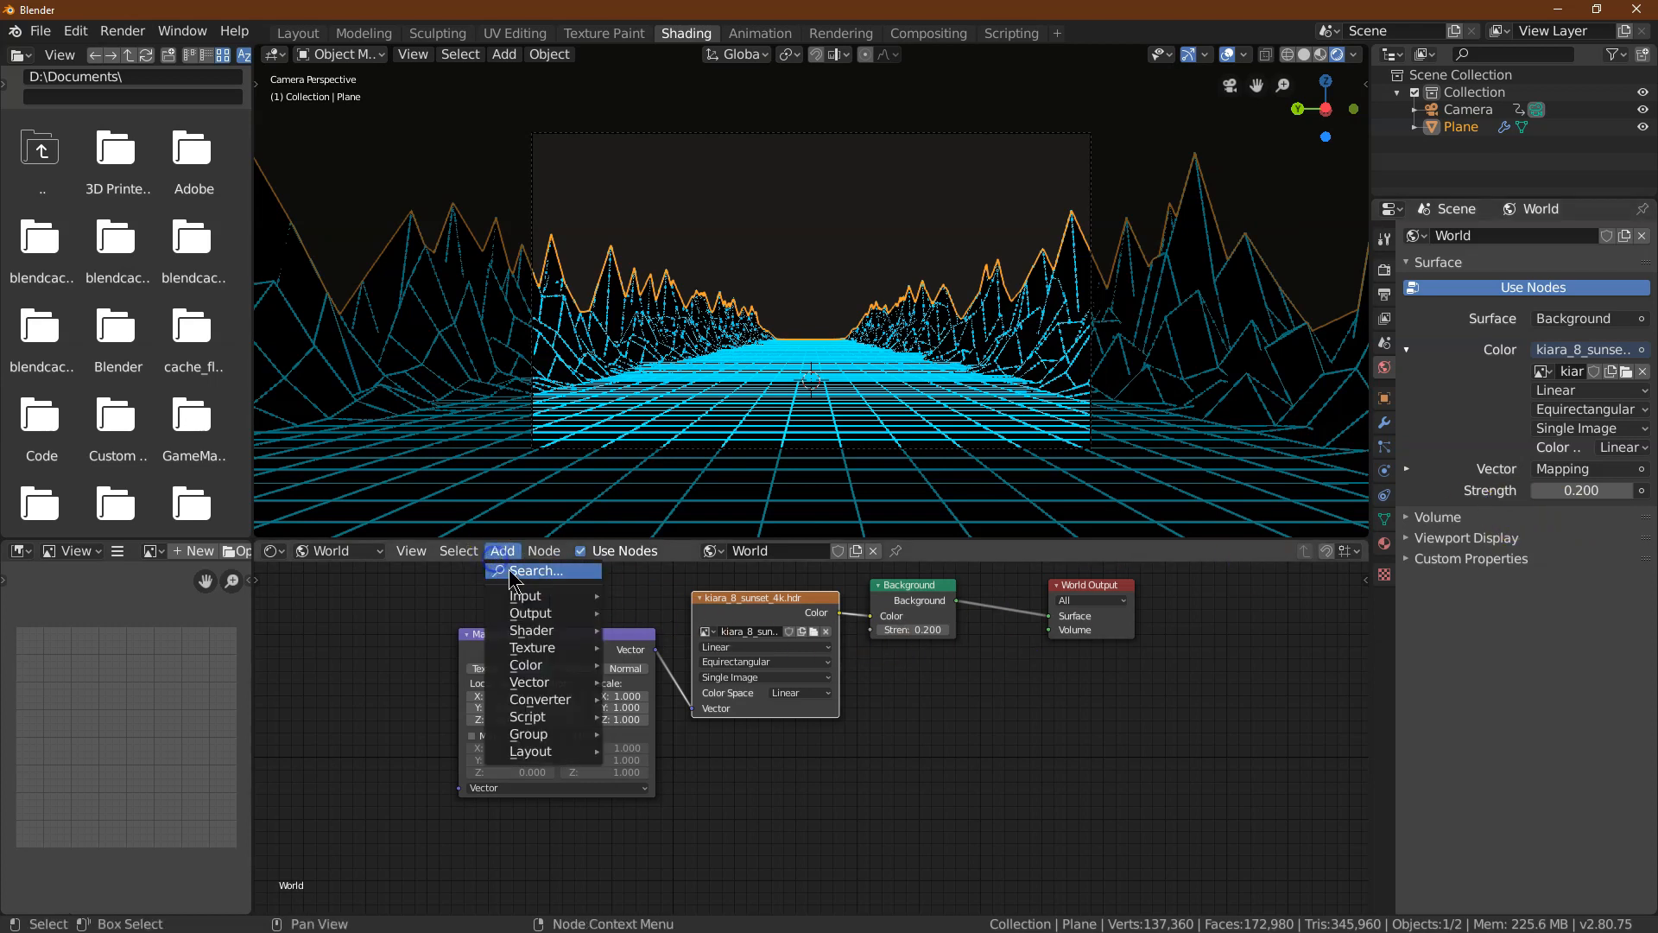
Add a Texture Coordinate node into the Mapping node and tilt the sky with Y rotation -8°
left_click(542, 570)
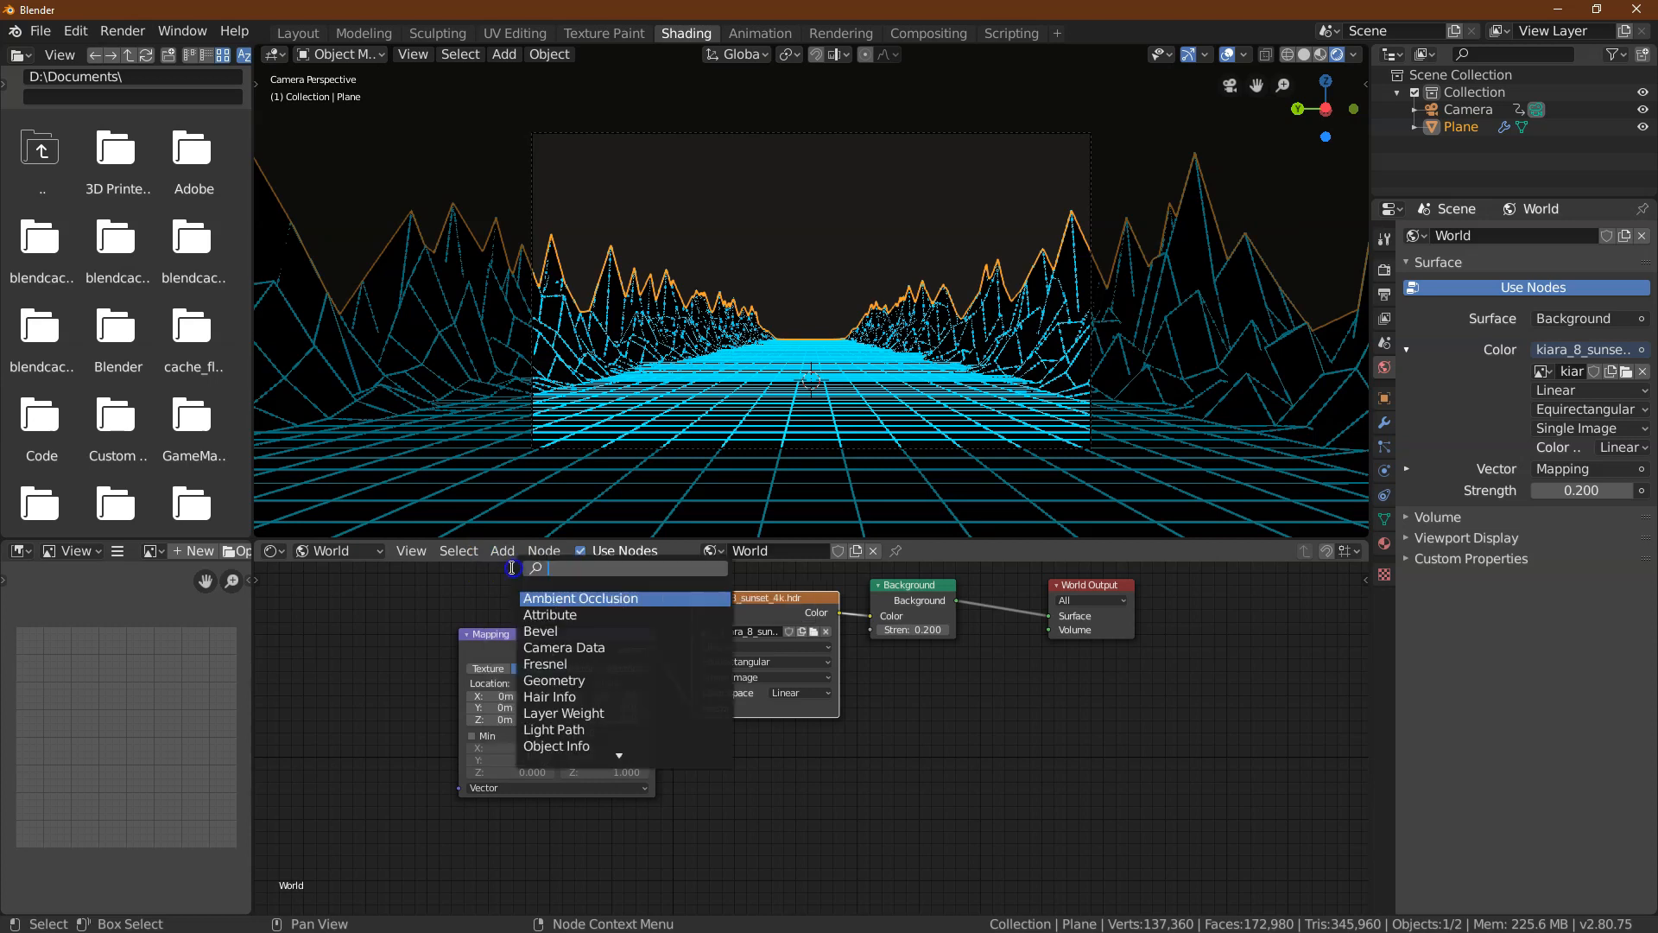
type("textu")
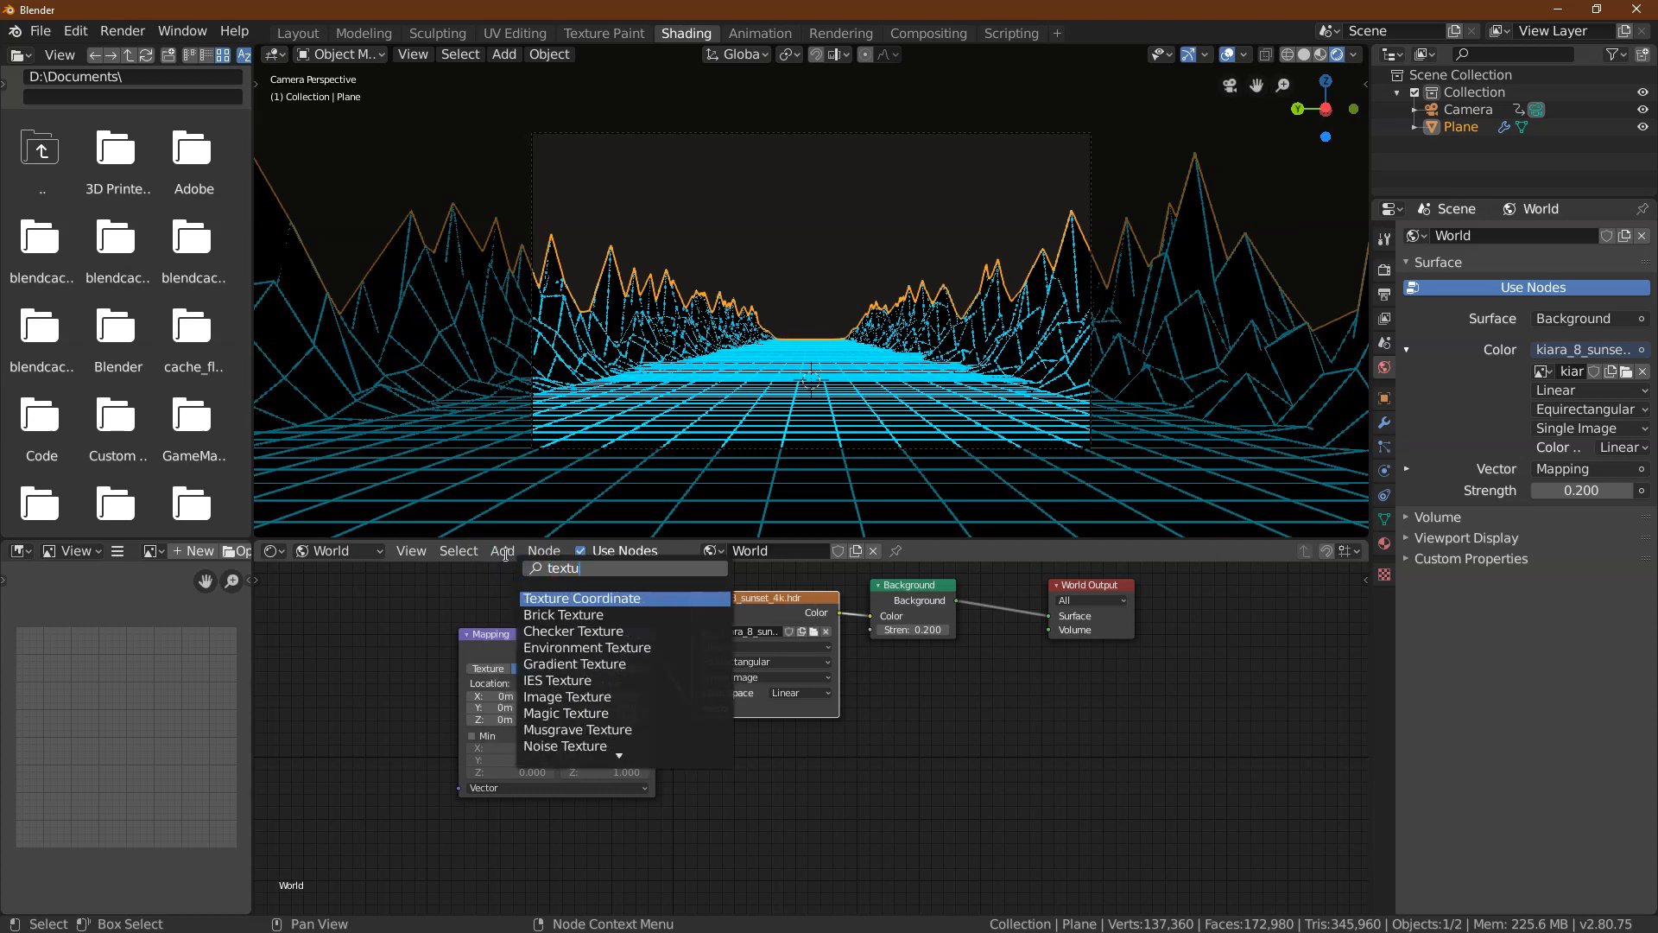
left_click(580, 598)
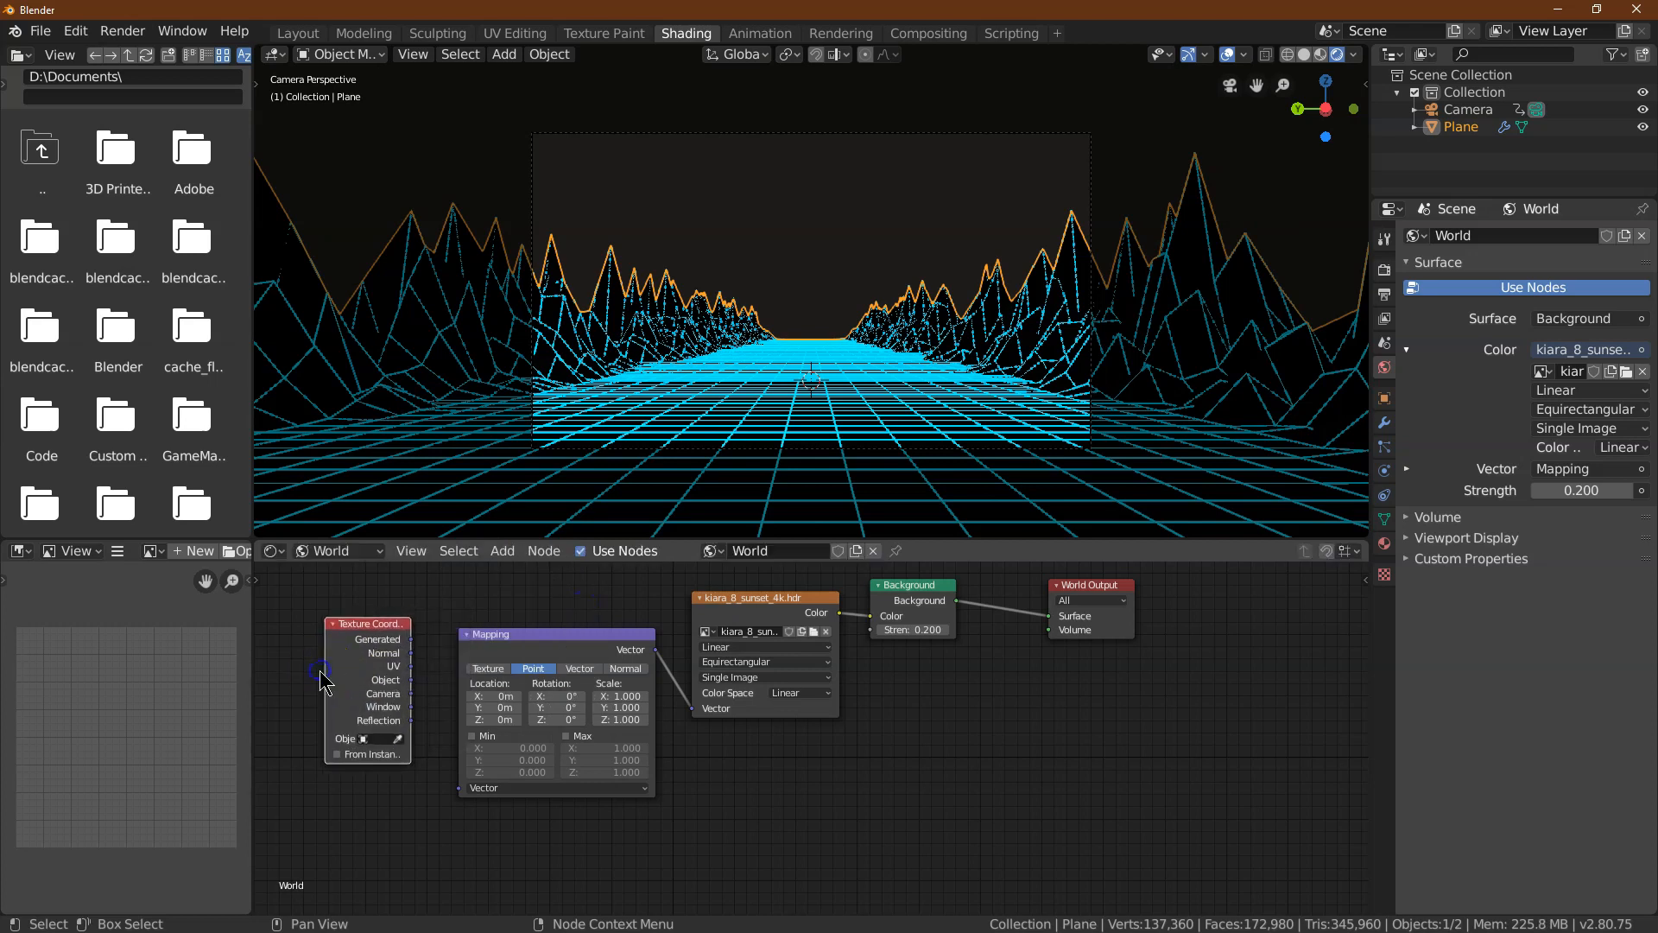
left_click_drag(323, 672, 465, 792)
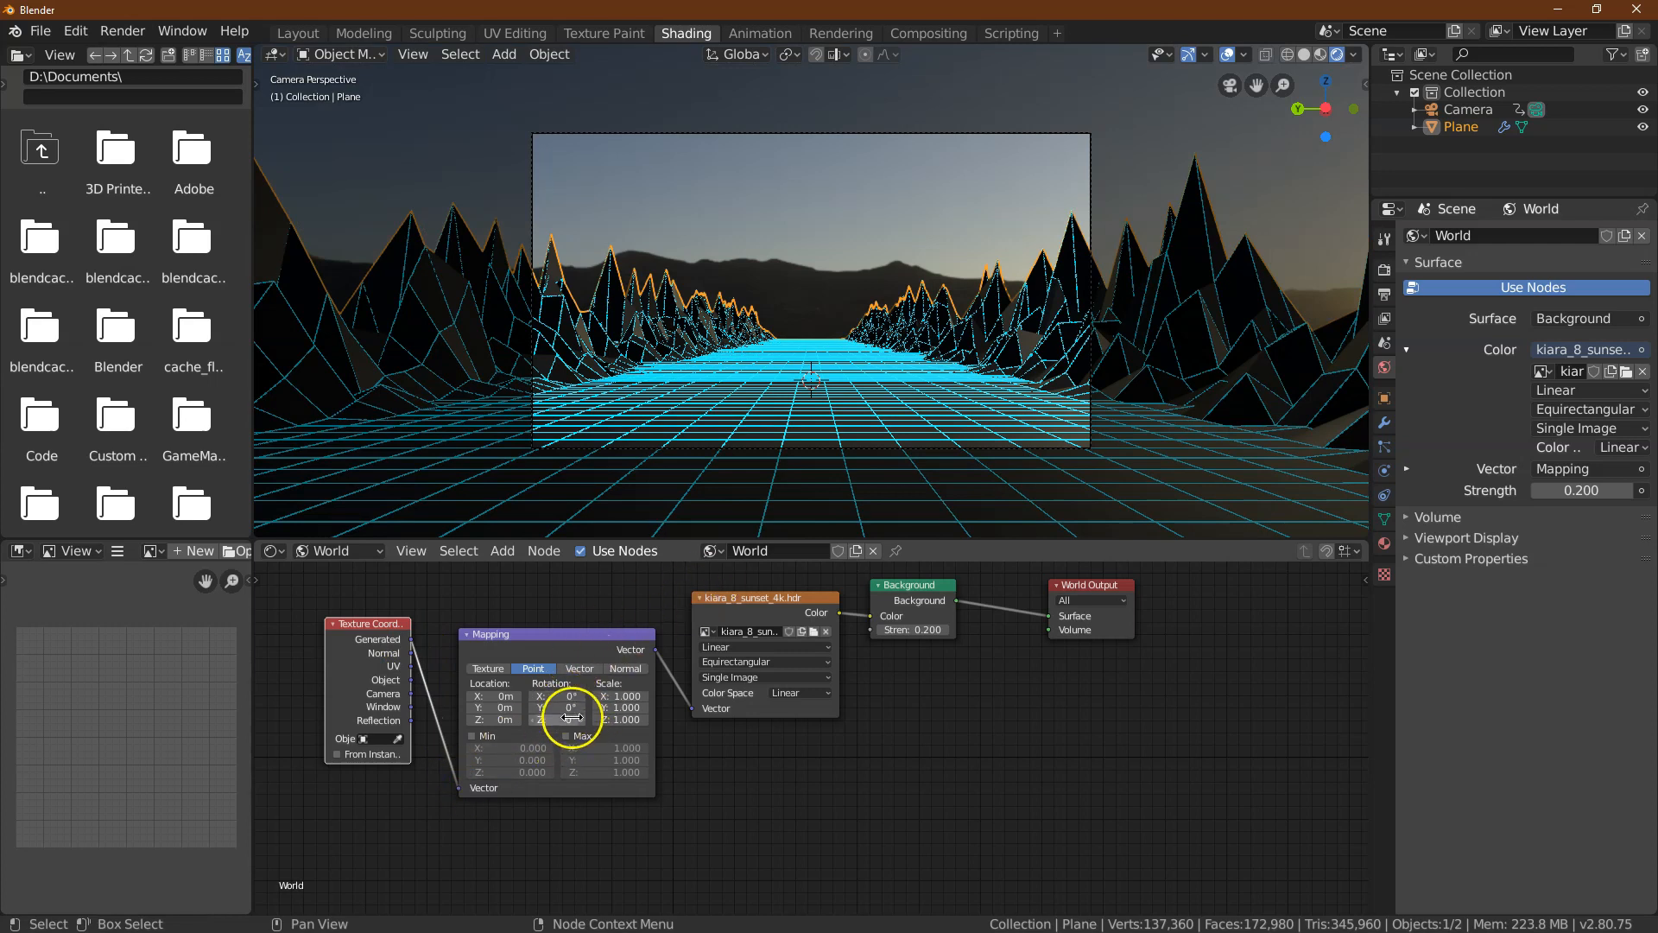
left_click_drag(572, 708, 572, 696)
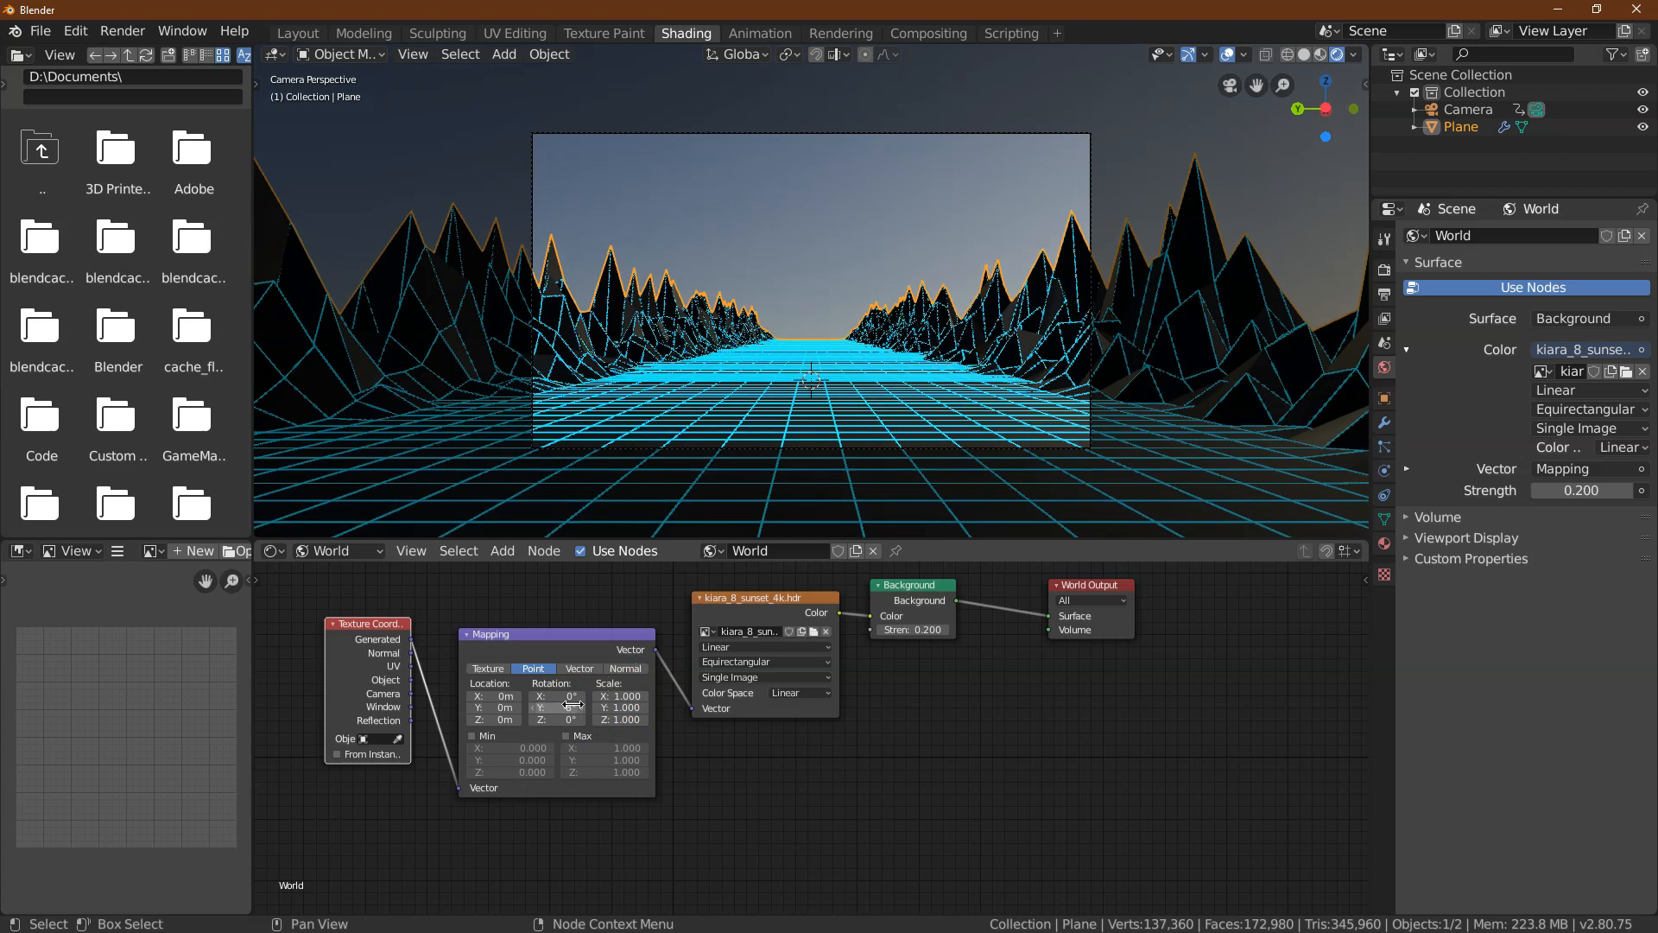
mouse_move(558, 696)
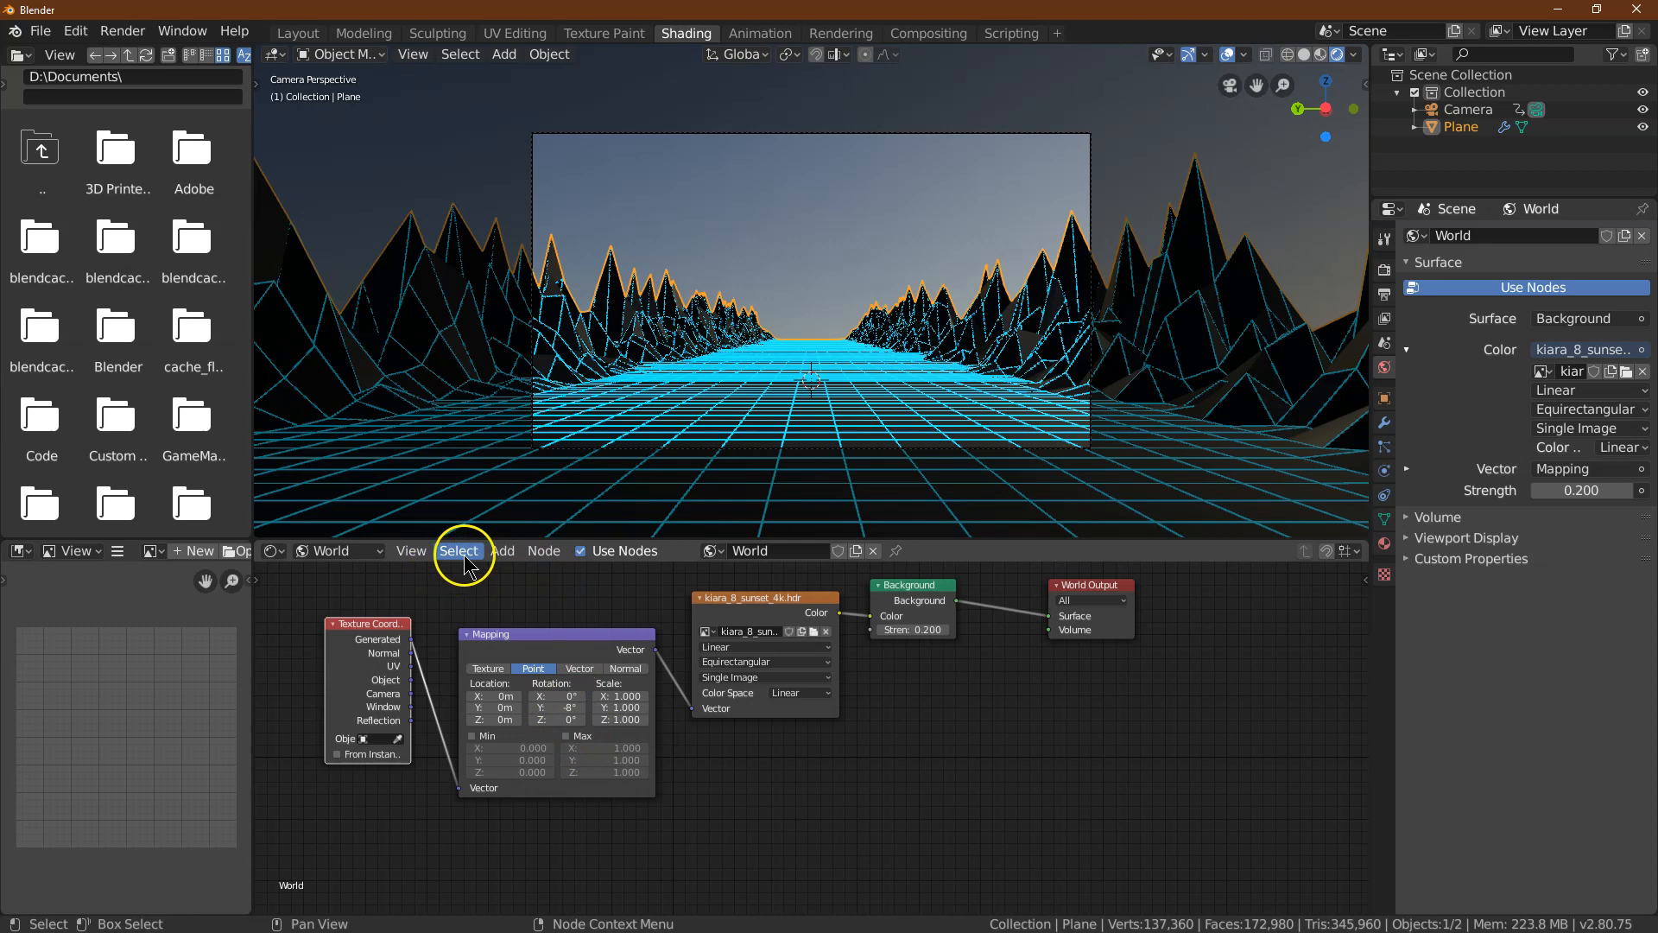
Insert a Hue Saturation node on the link between the sunset texture and Background
left_click(503, 550)
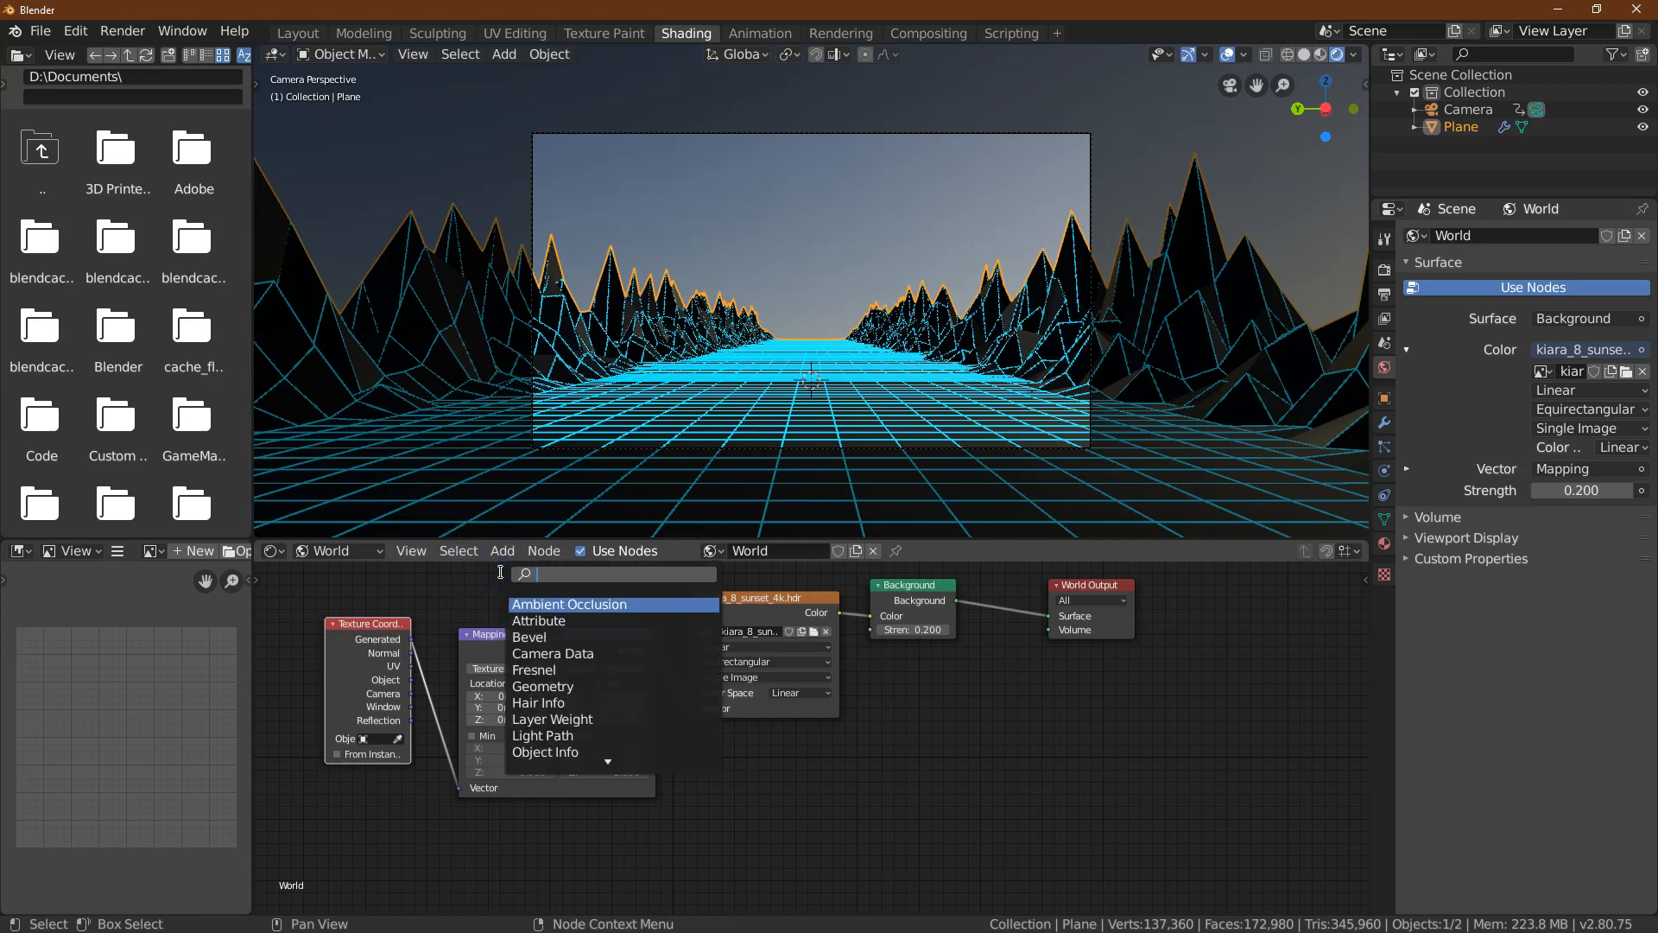
type("hue")
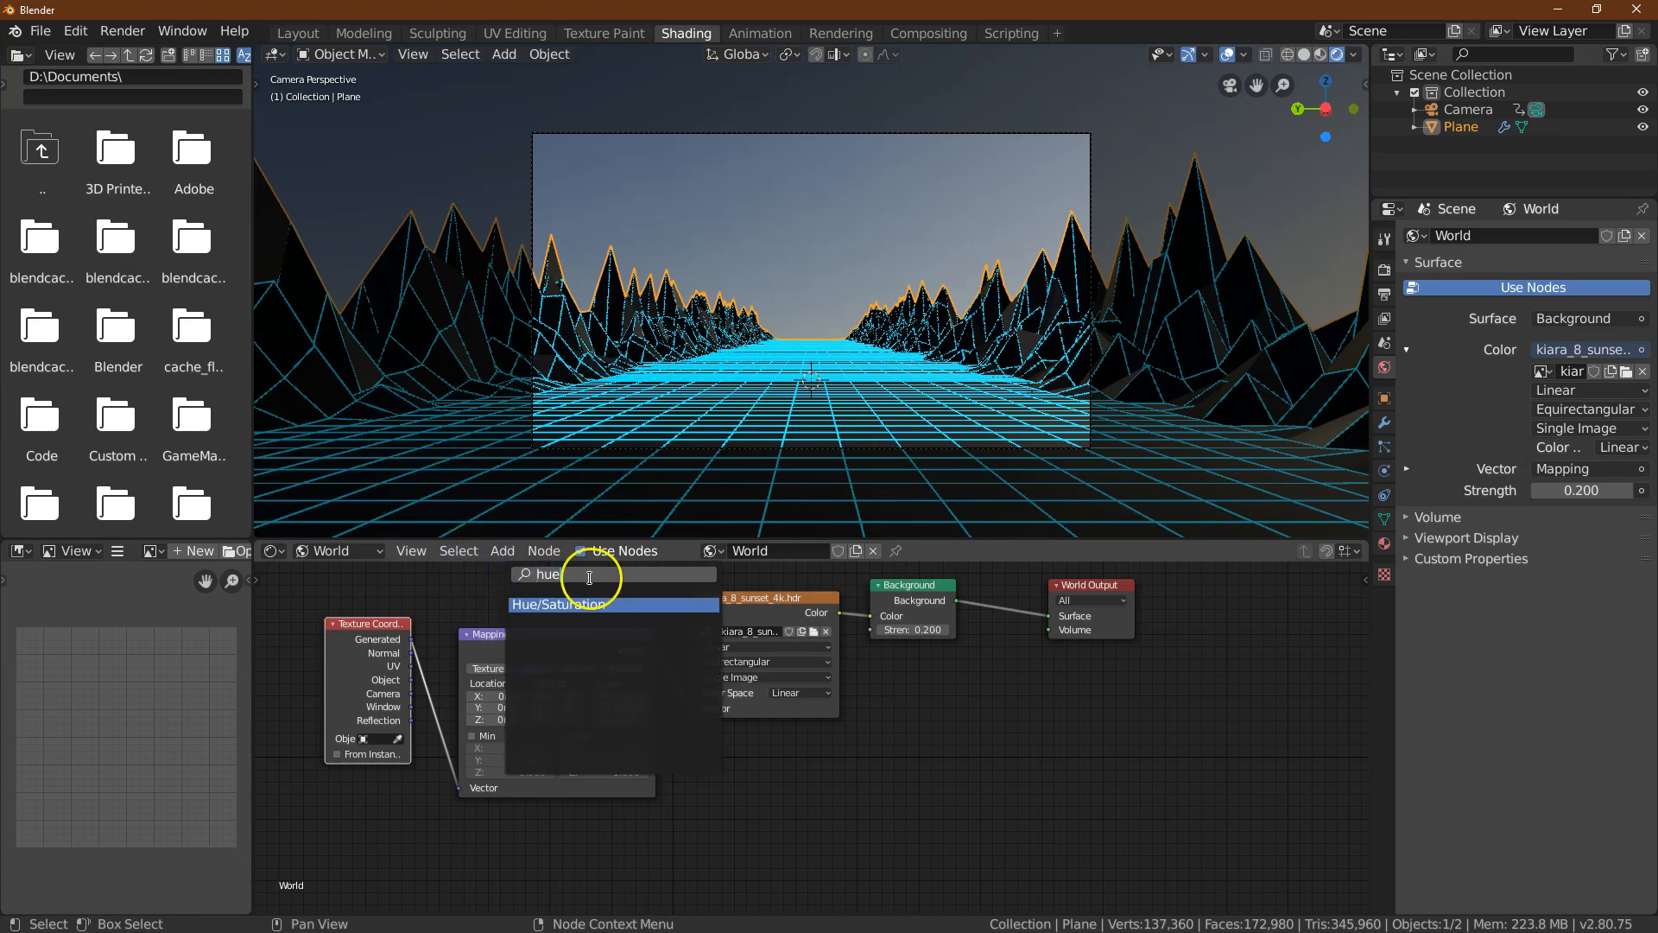
left_click(556, 604)
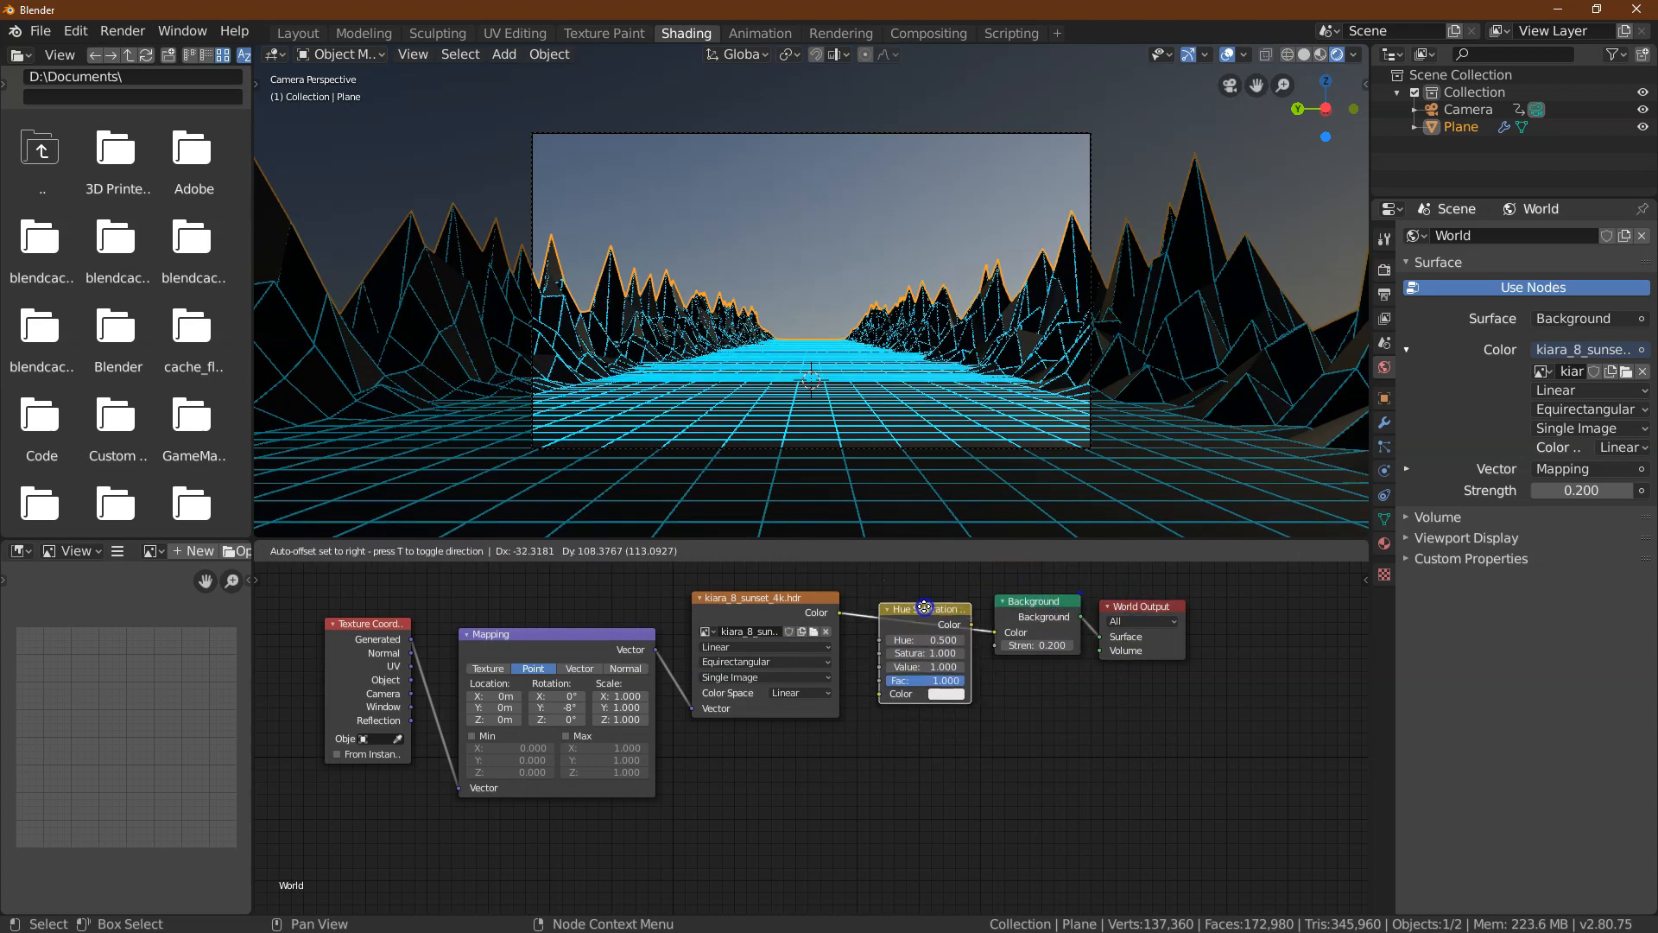
left_click(929, 612)
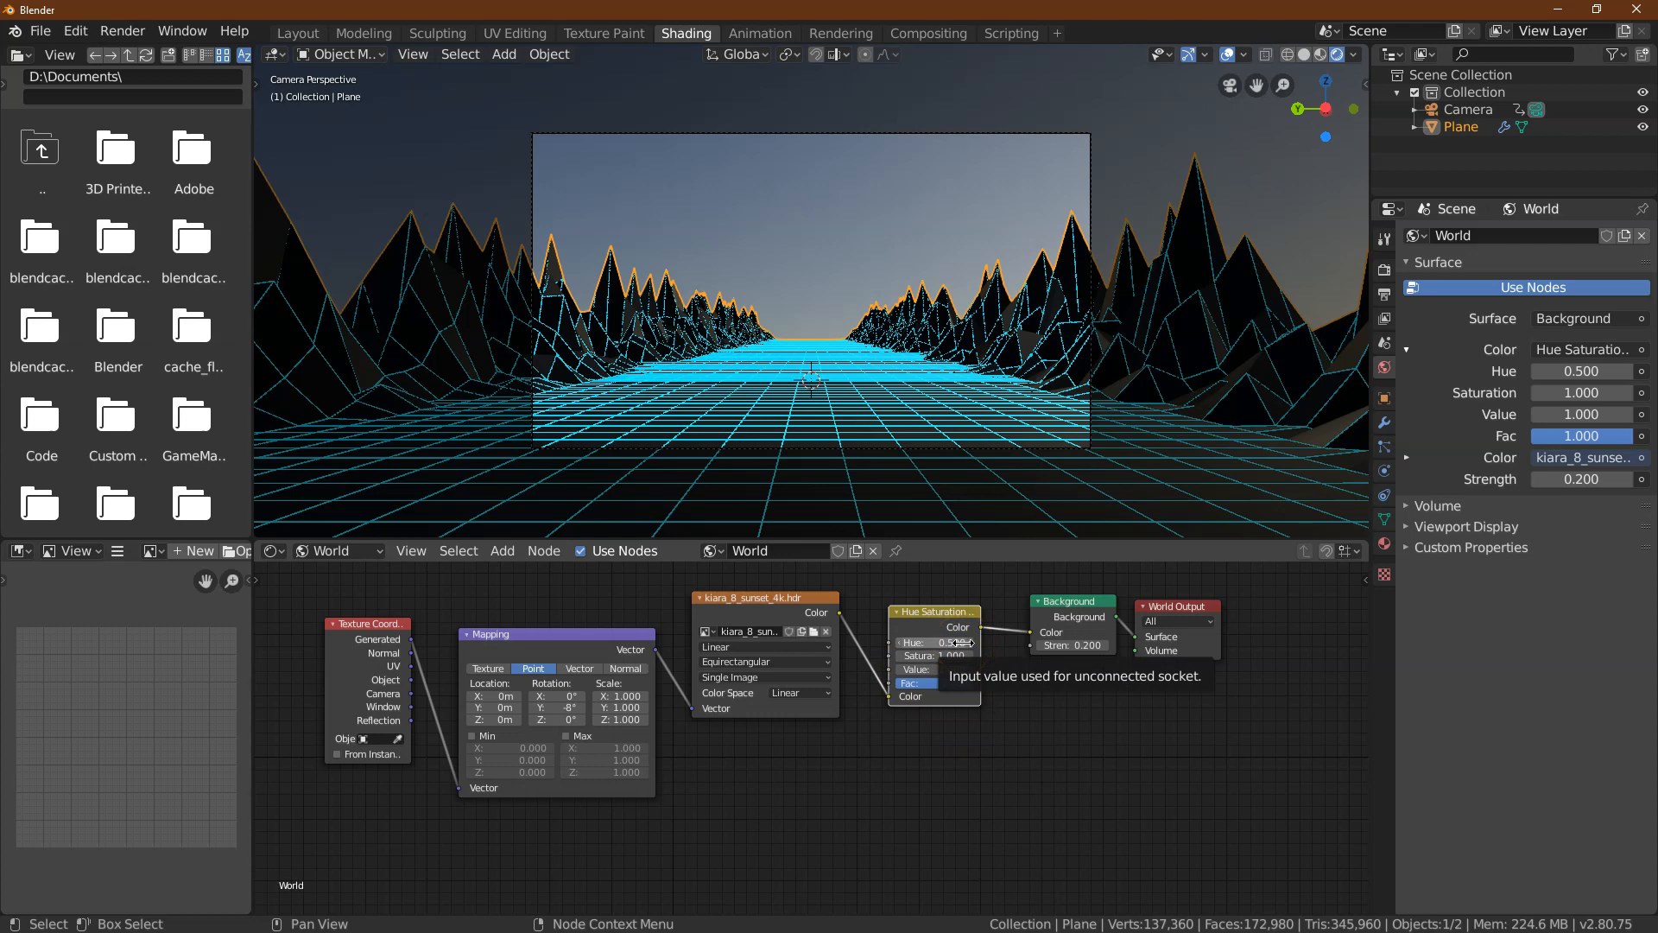
Tint the sky purple with hue 0.6, saturation and value 1.2, background strength 0.1
left_click(935, 643)
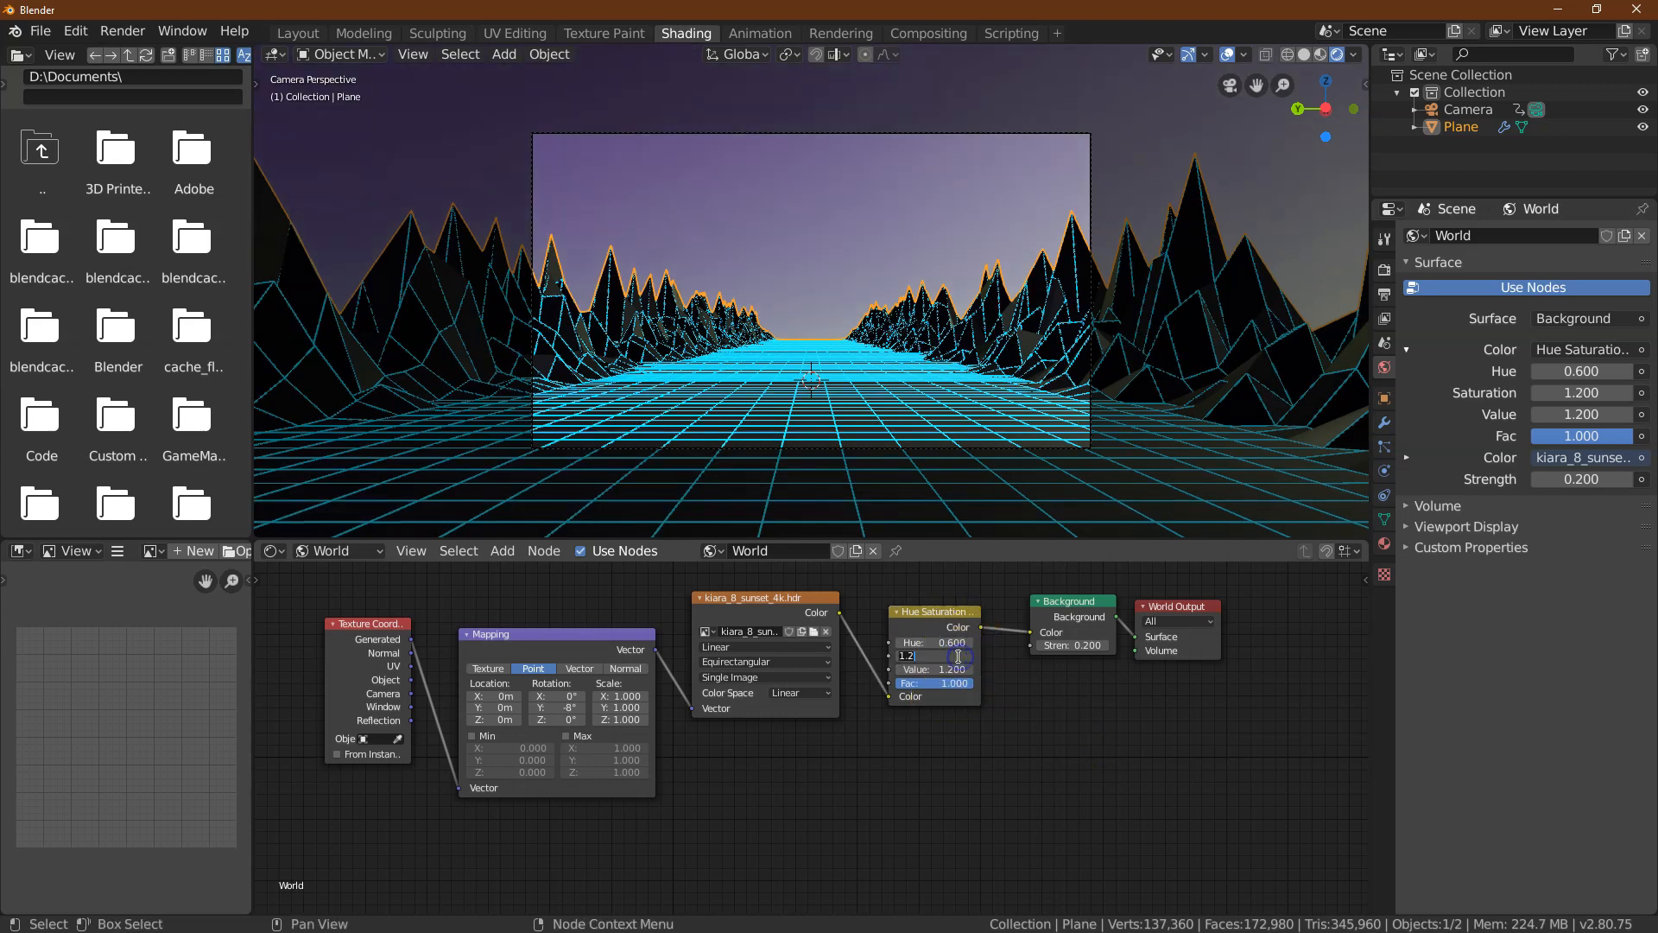
type("2.000")
left_click(932, 641)
type("0.7")
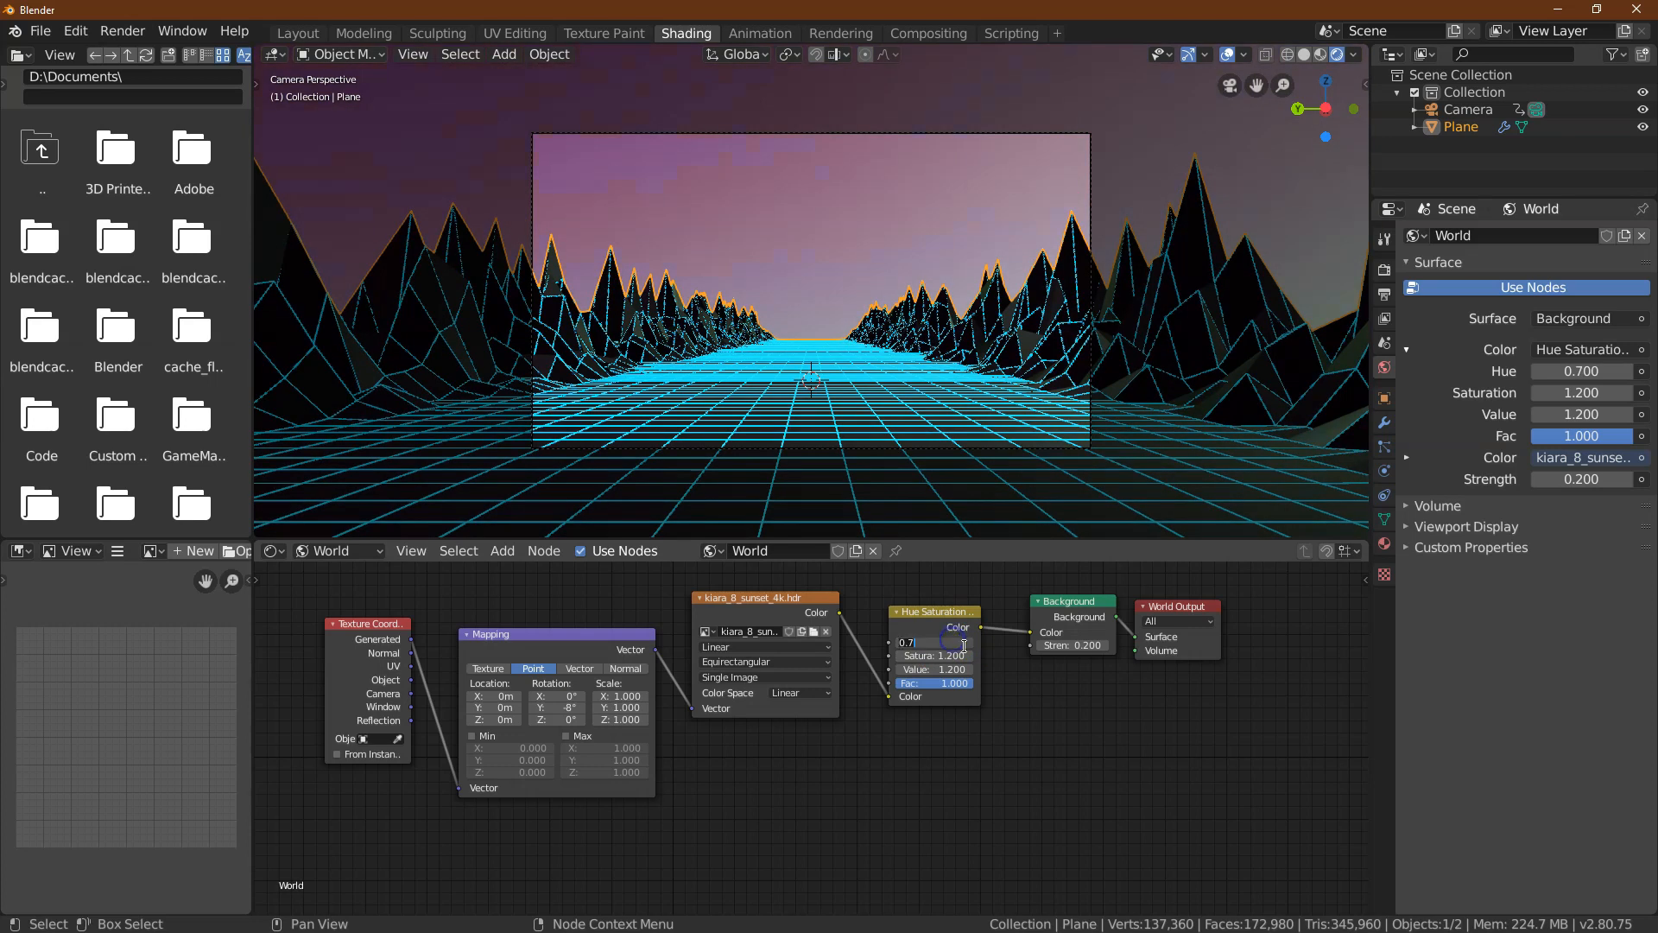
left_click_drag(941, 642, 931, 643)
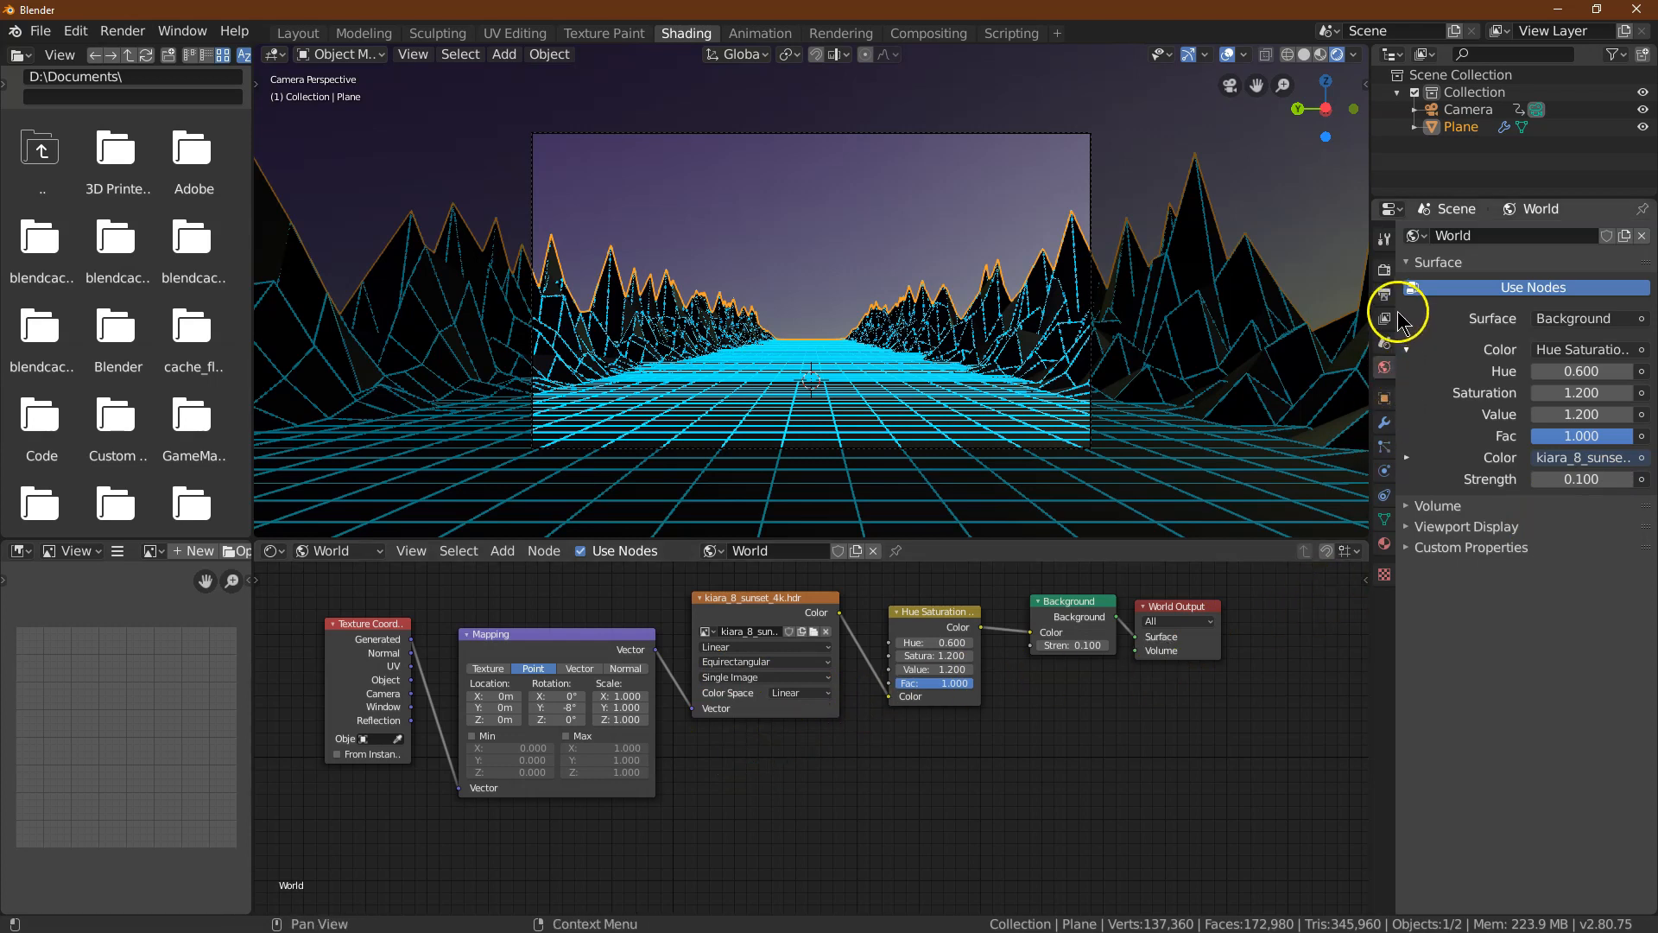
Enable Bloom and Ambient Occlusion in the Eevee render settings for the neon glow
left_click(1382, 285)
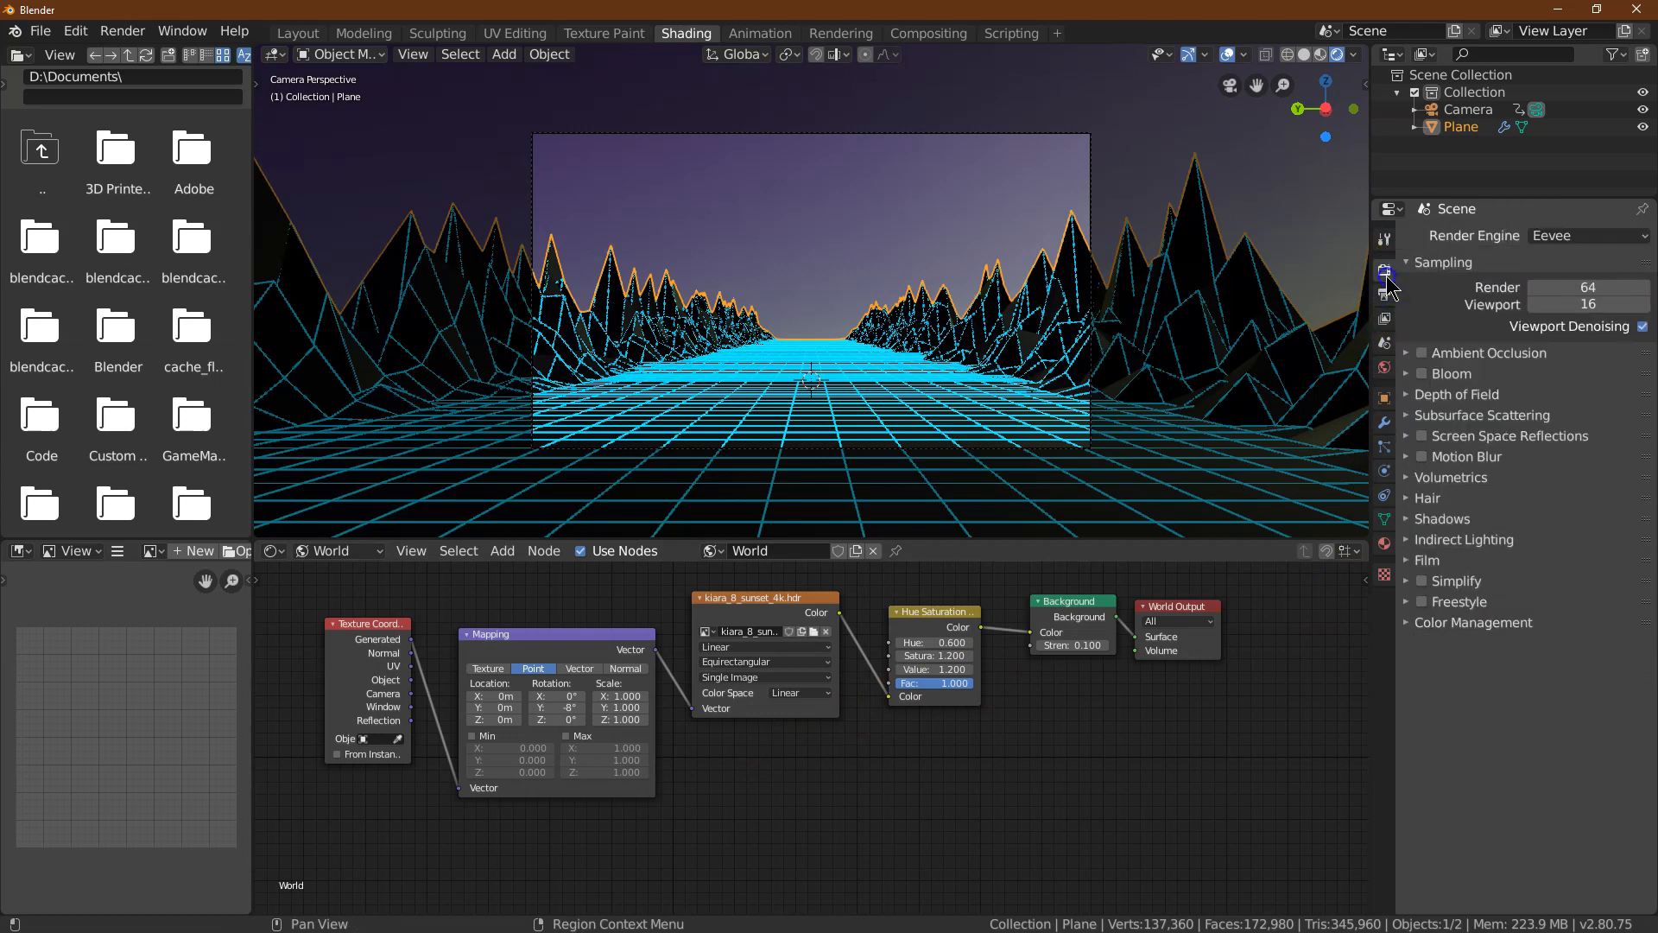
left_click(1451, 373)
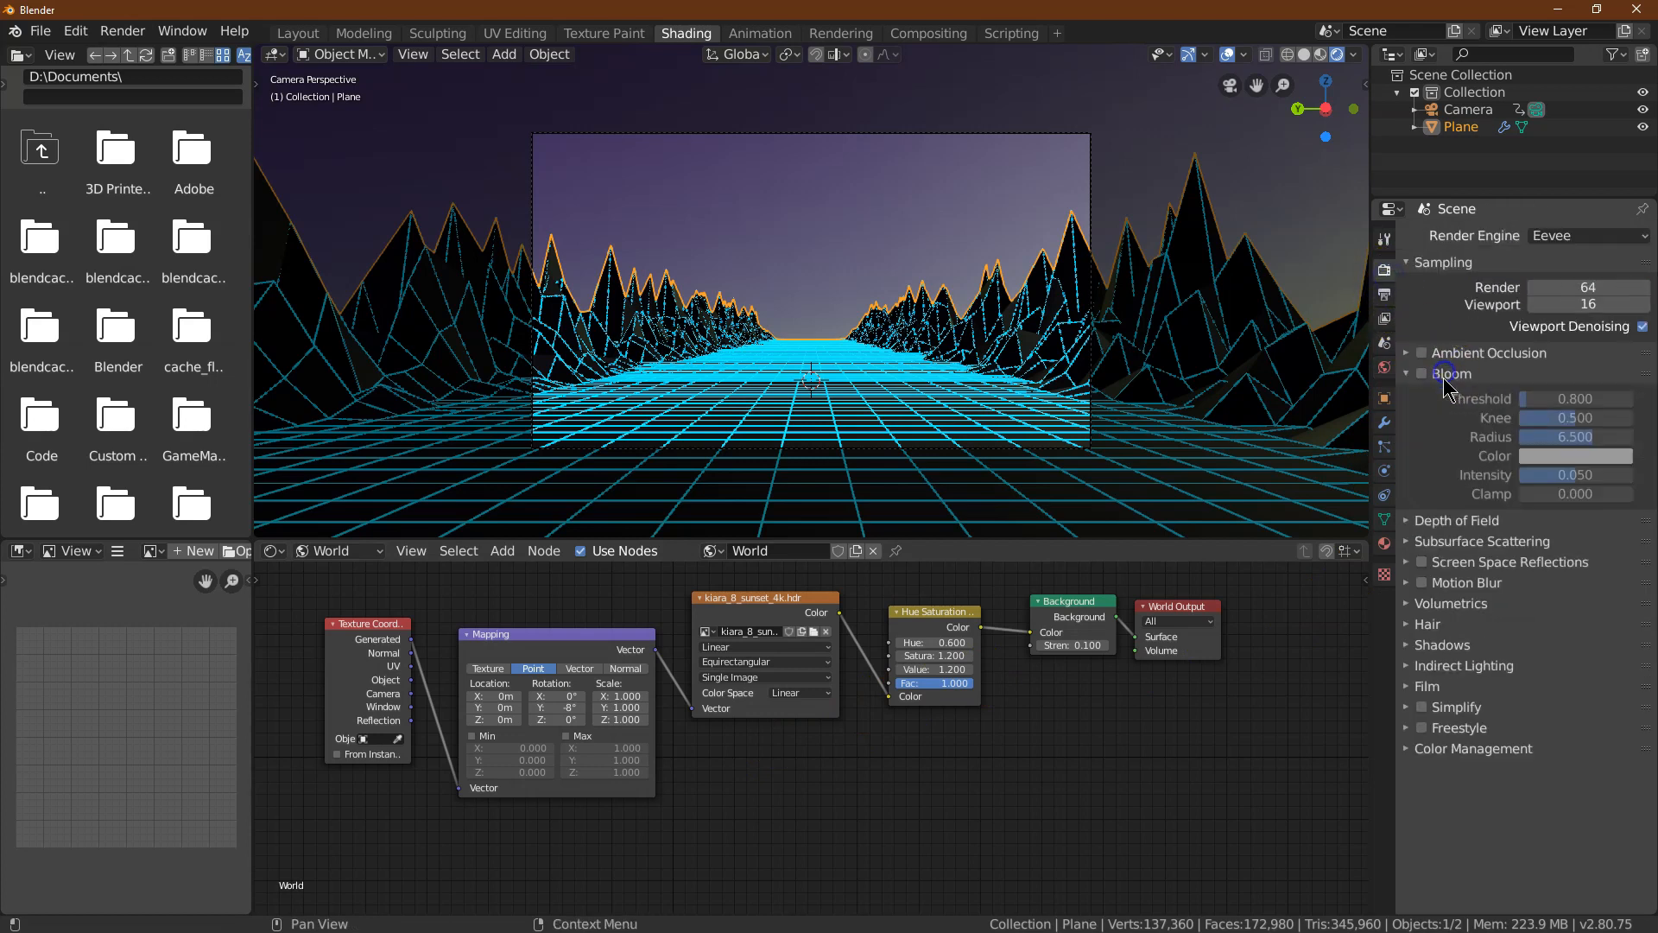
left_click(1420, 373)
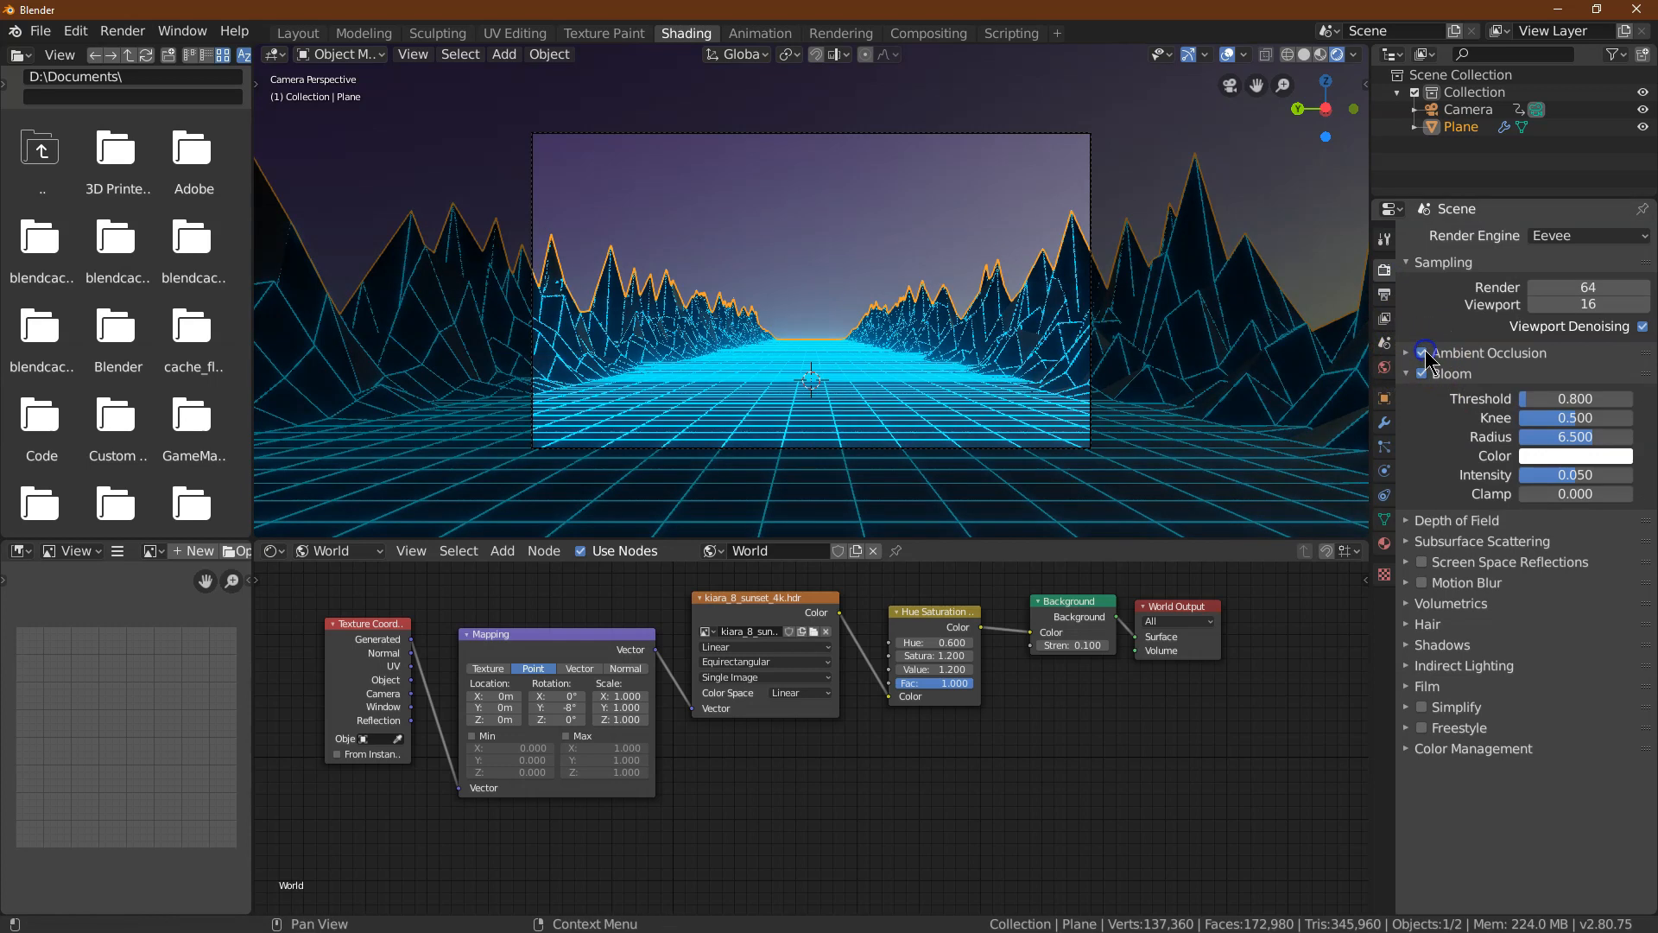
left_click(1407, 353)
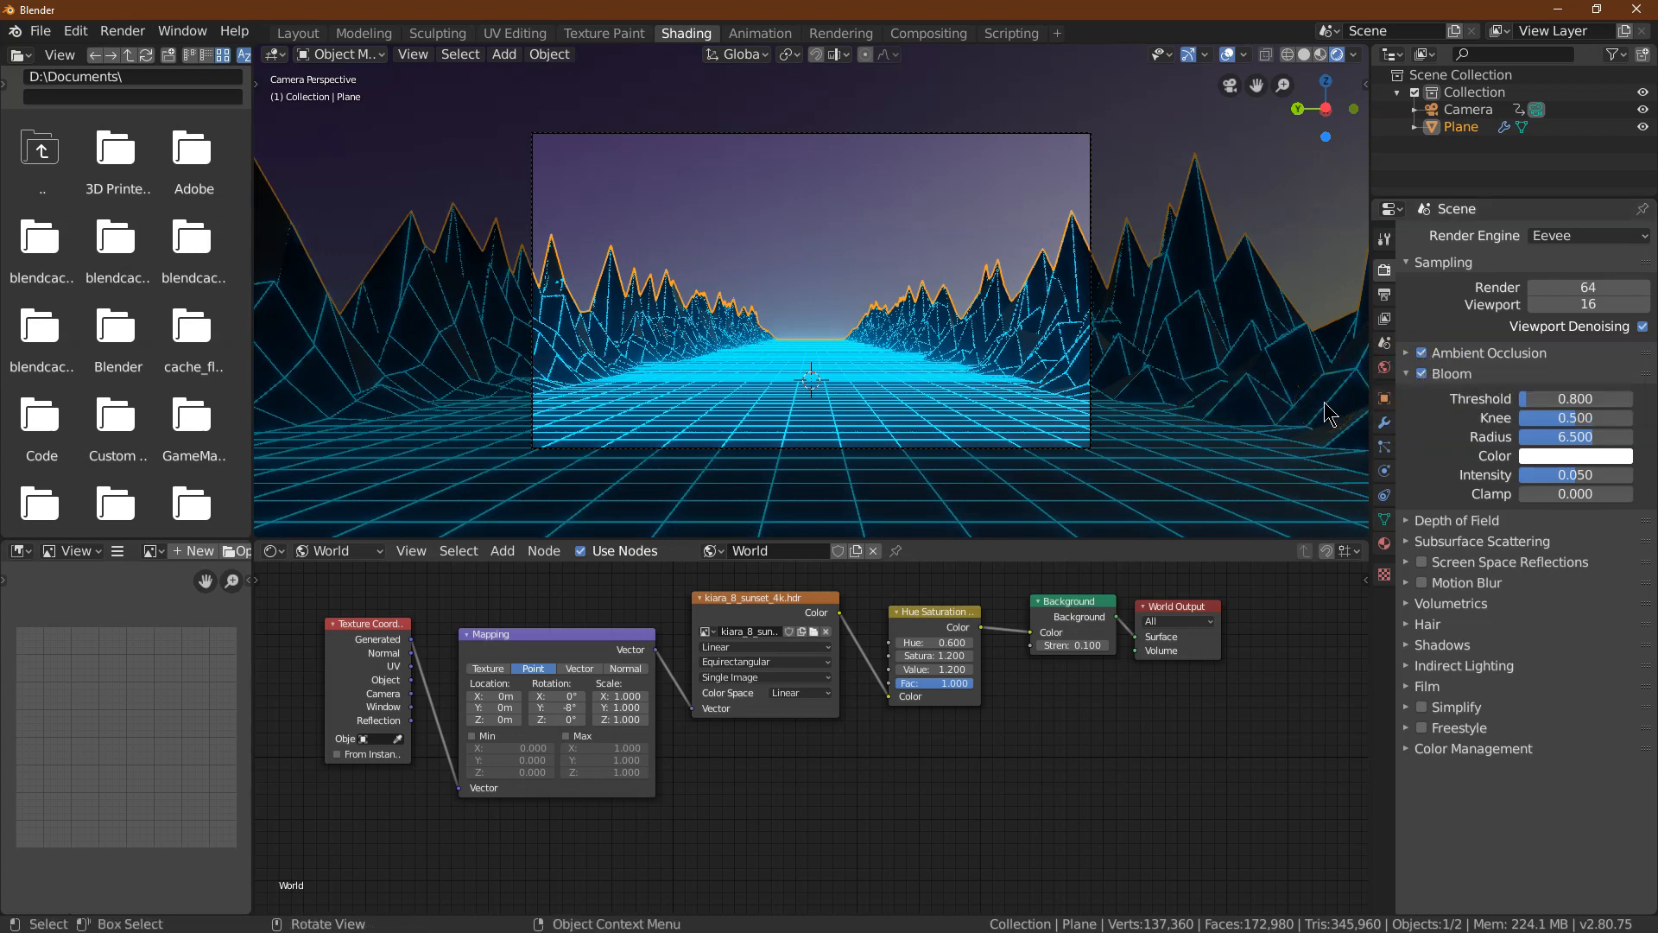
left_click(295, 33)
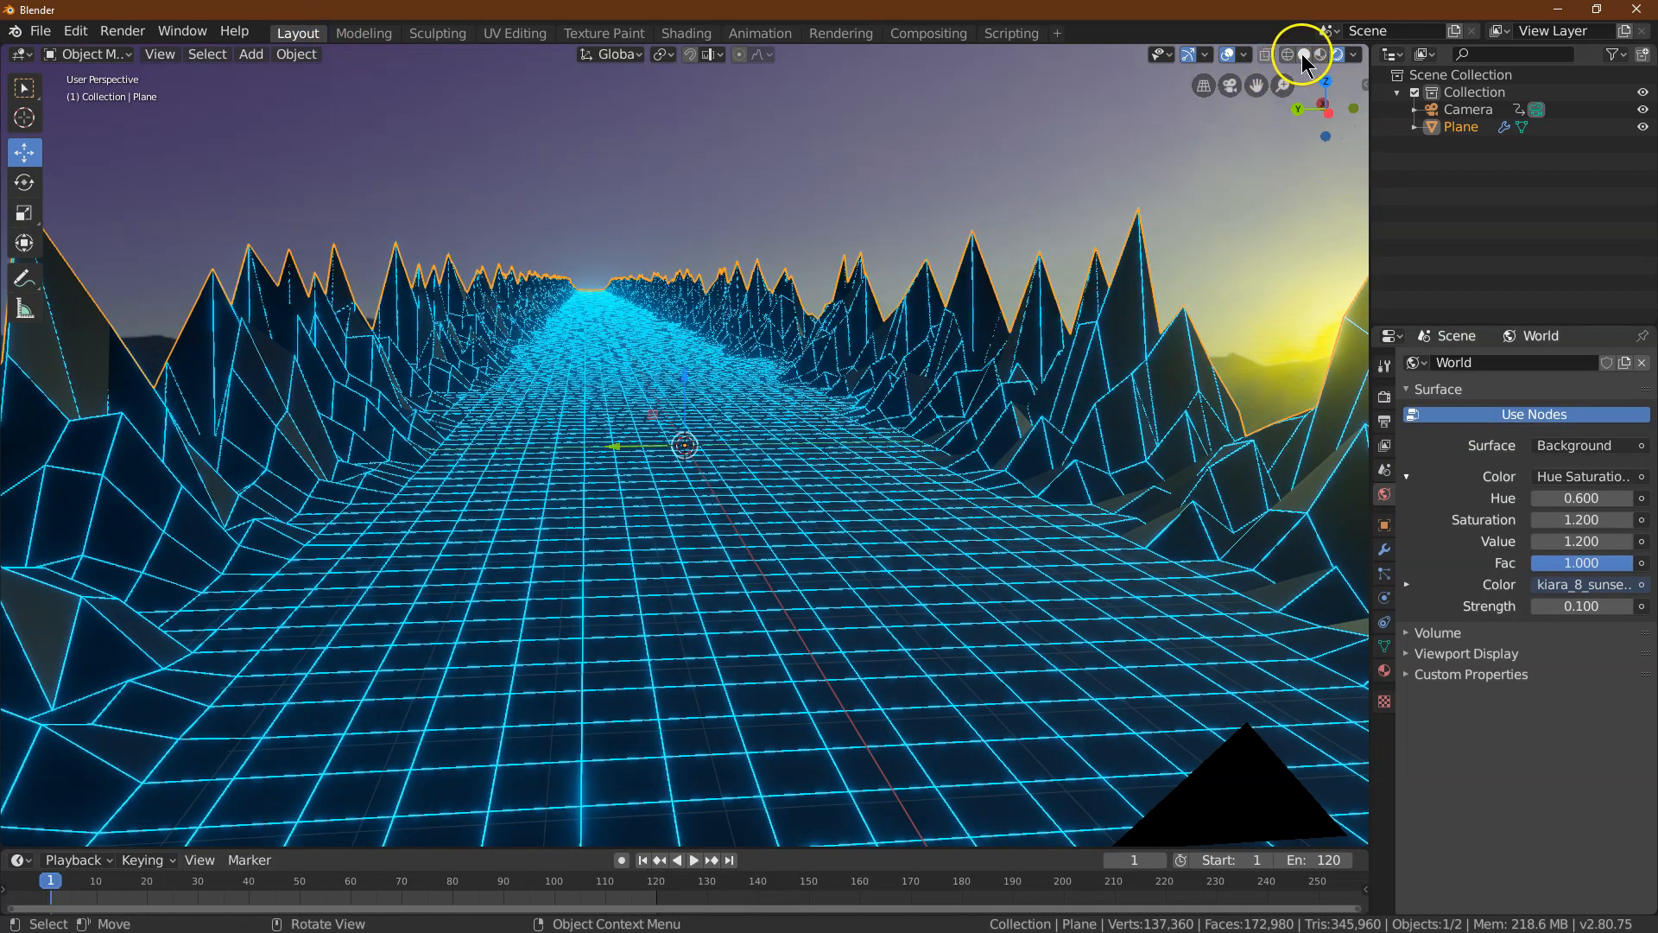
In solid shading and Edit Mode, select scattered vertices on the flat road surface
left_click(1302, 54)
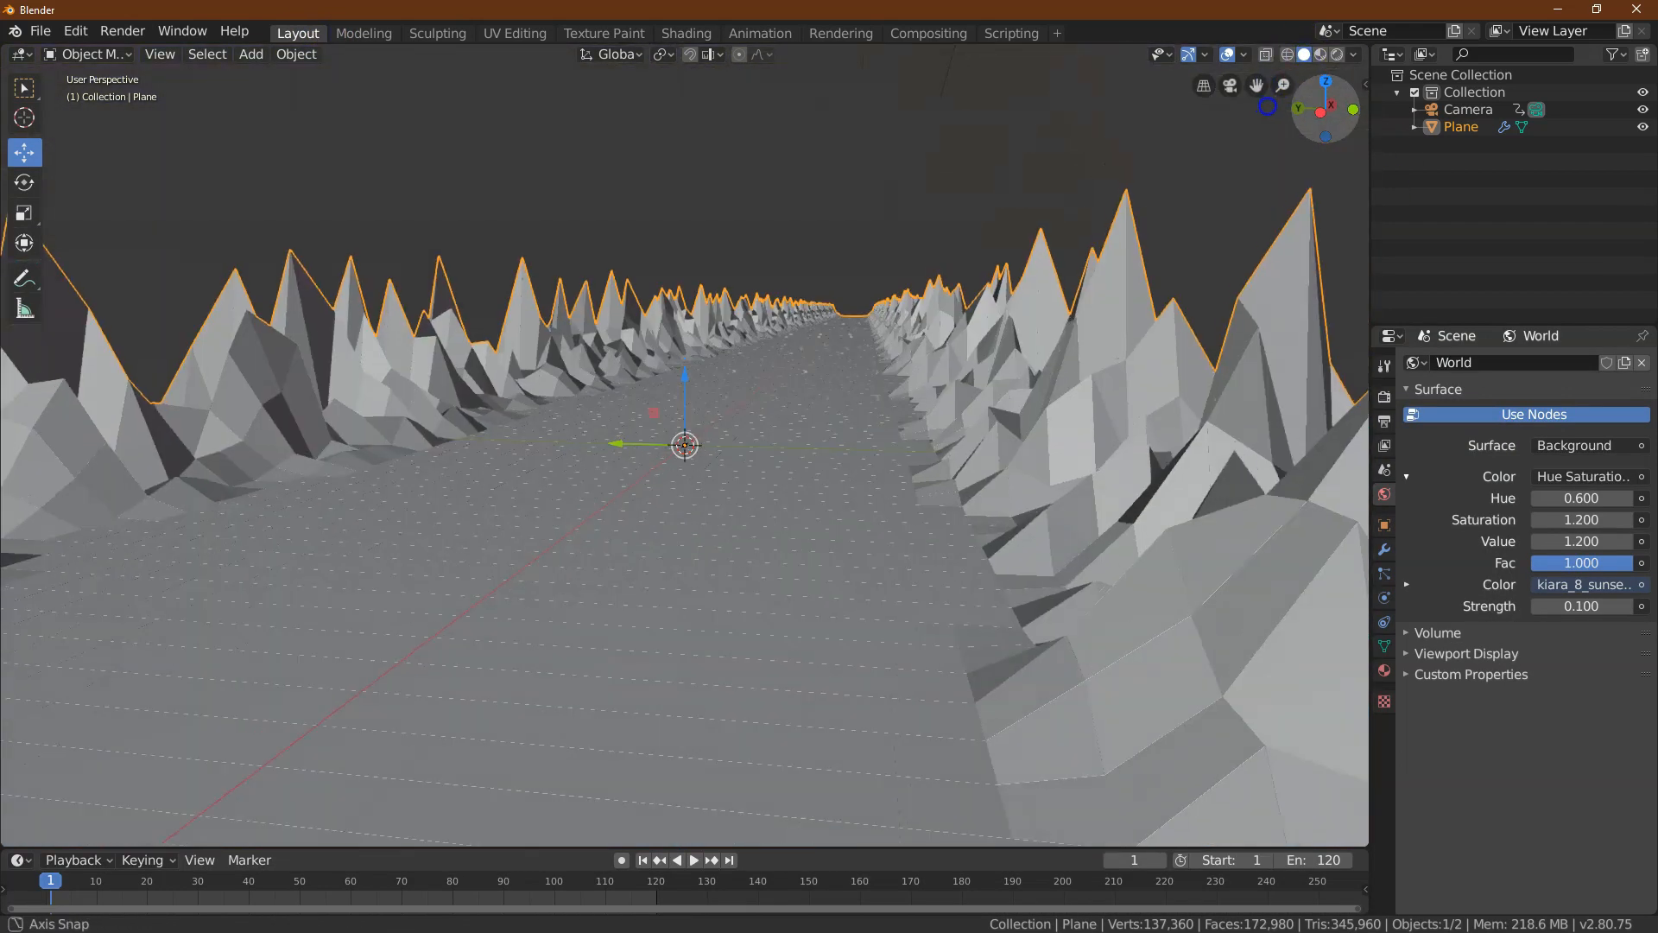
left_click(93, 54)
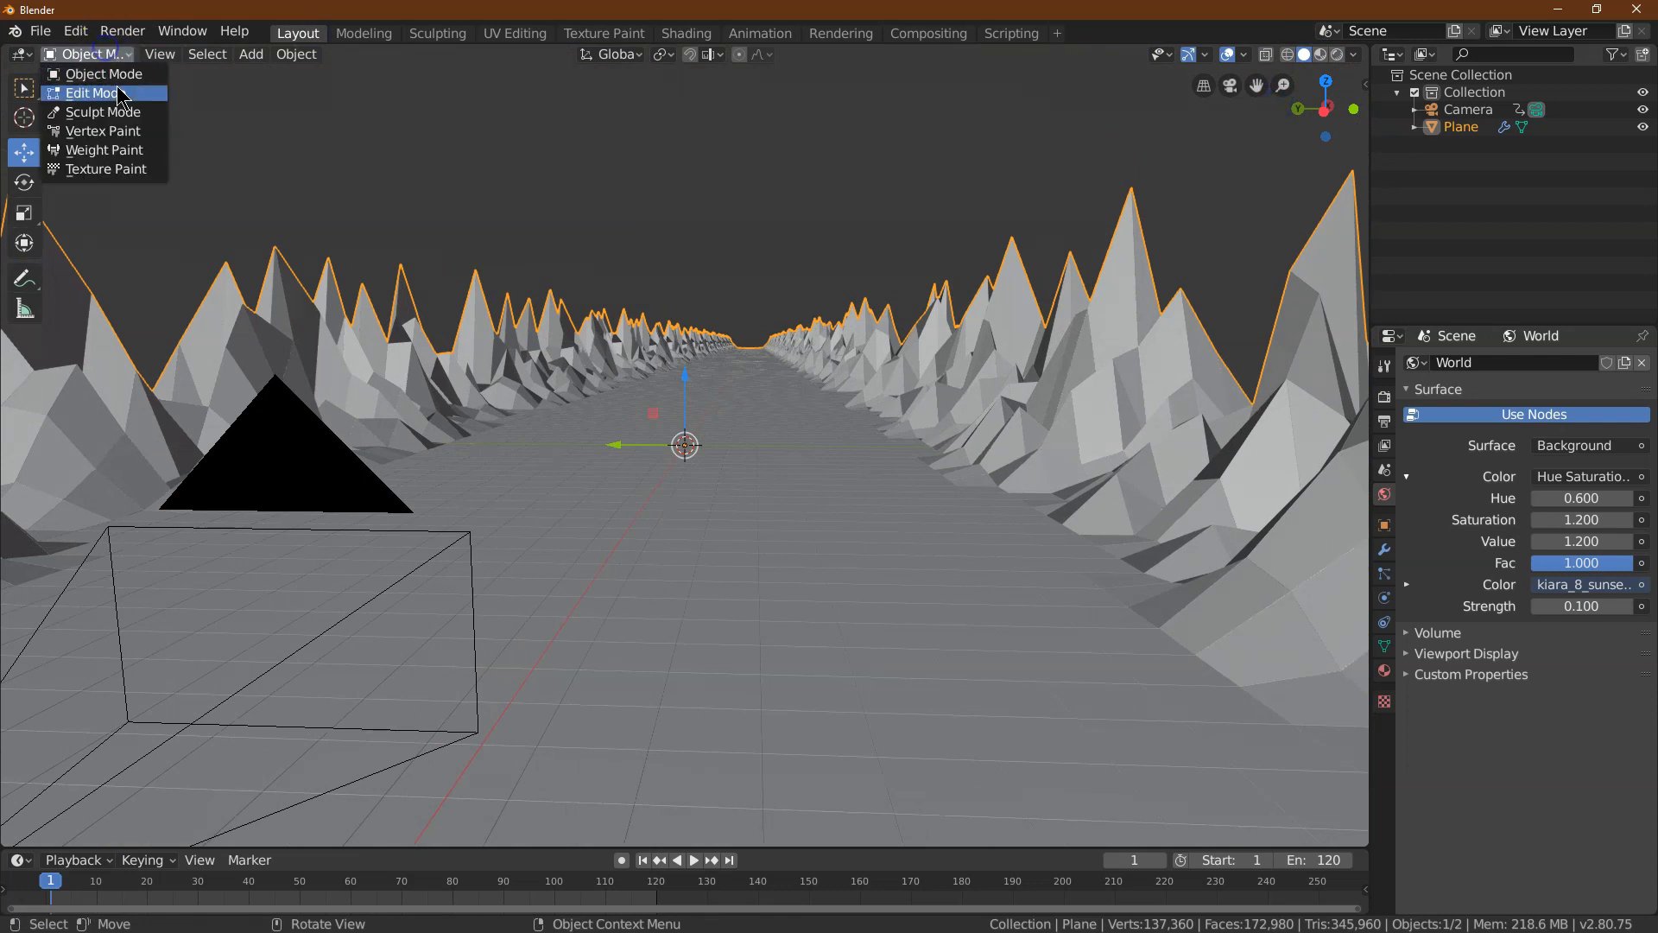
left_click(93, 93)
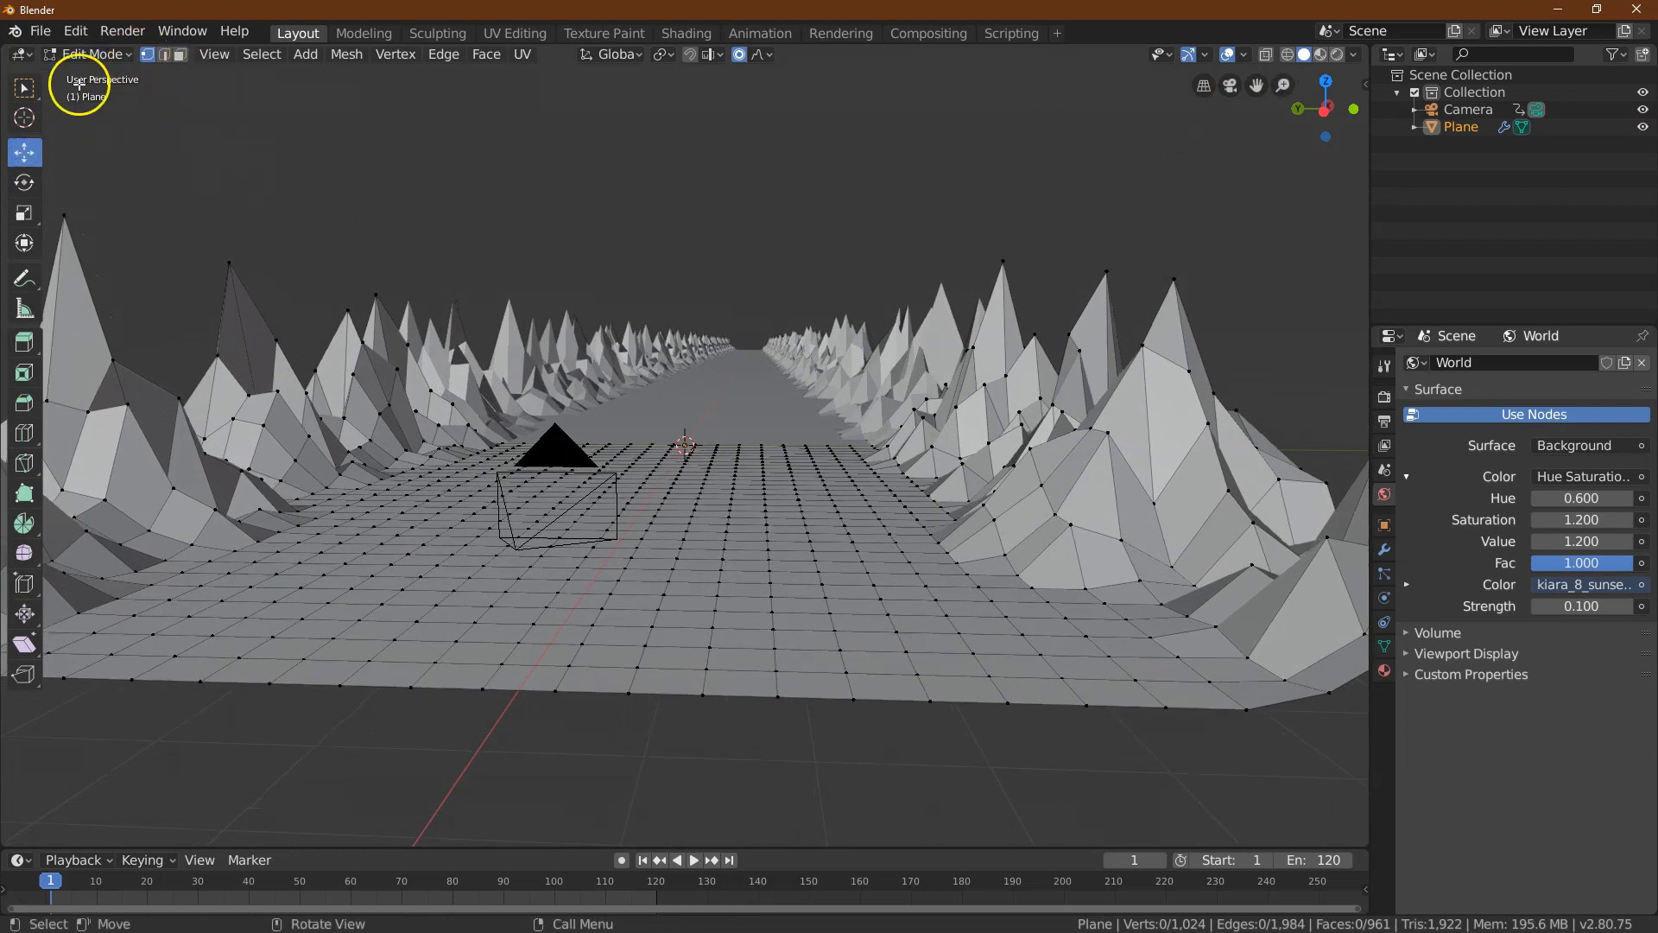
left_click(23, 88)
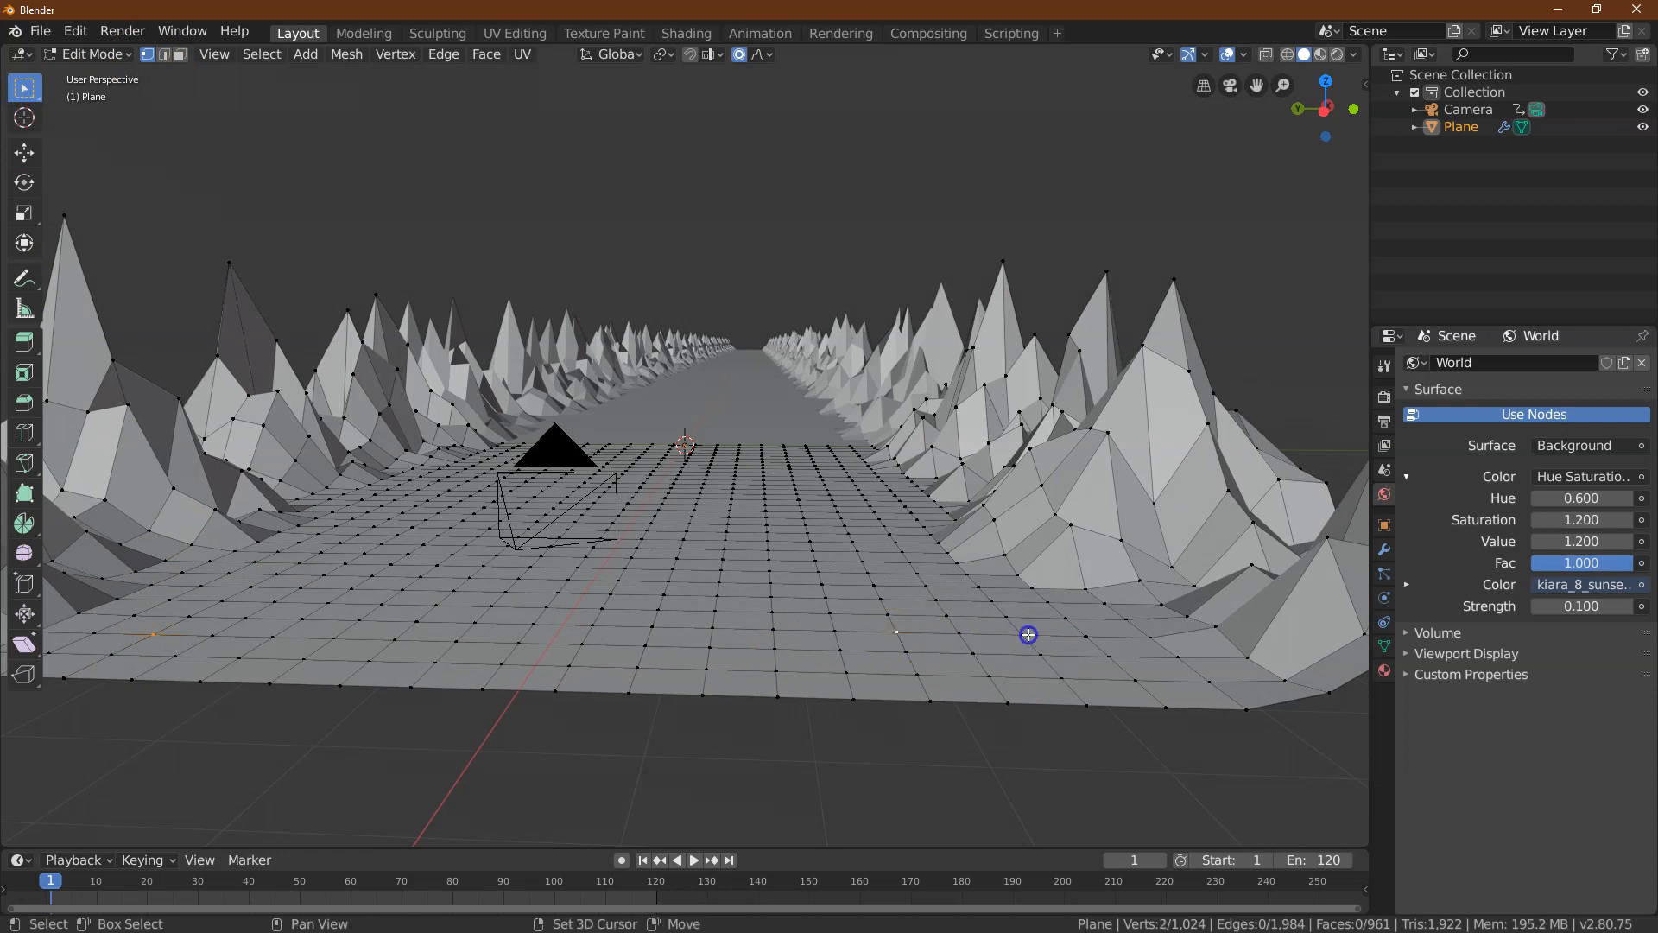
left_click(466, 542)
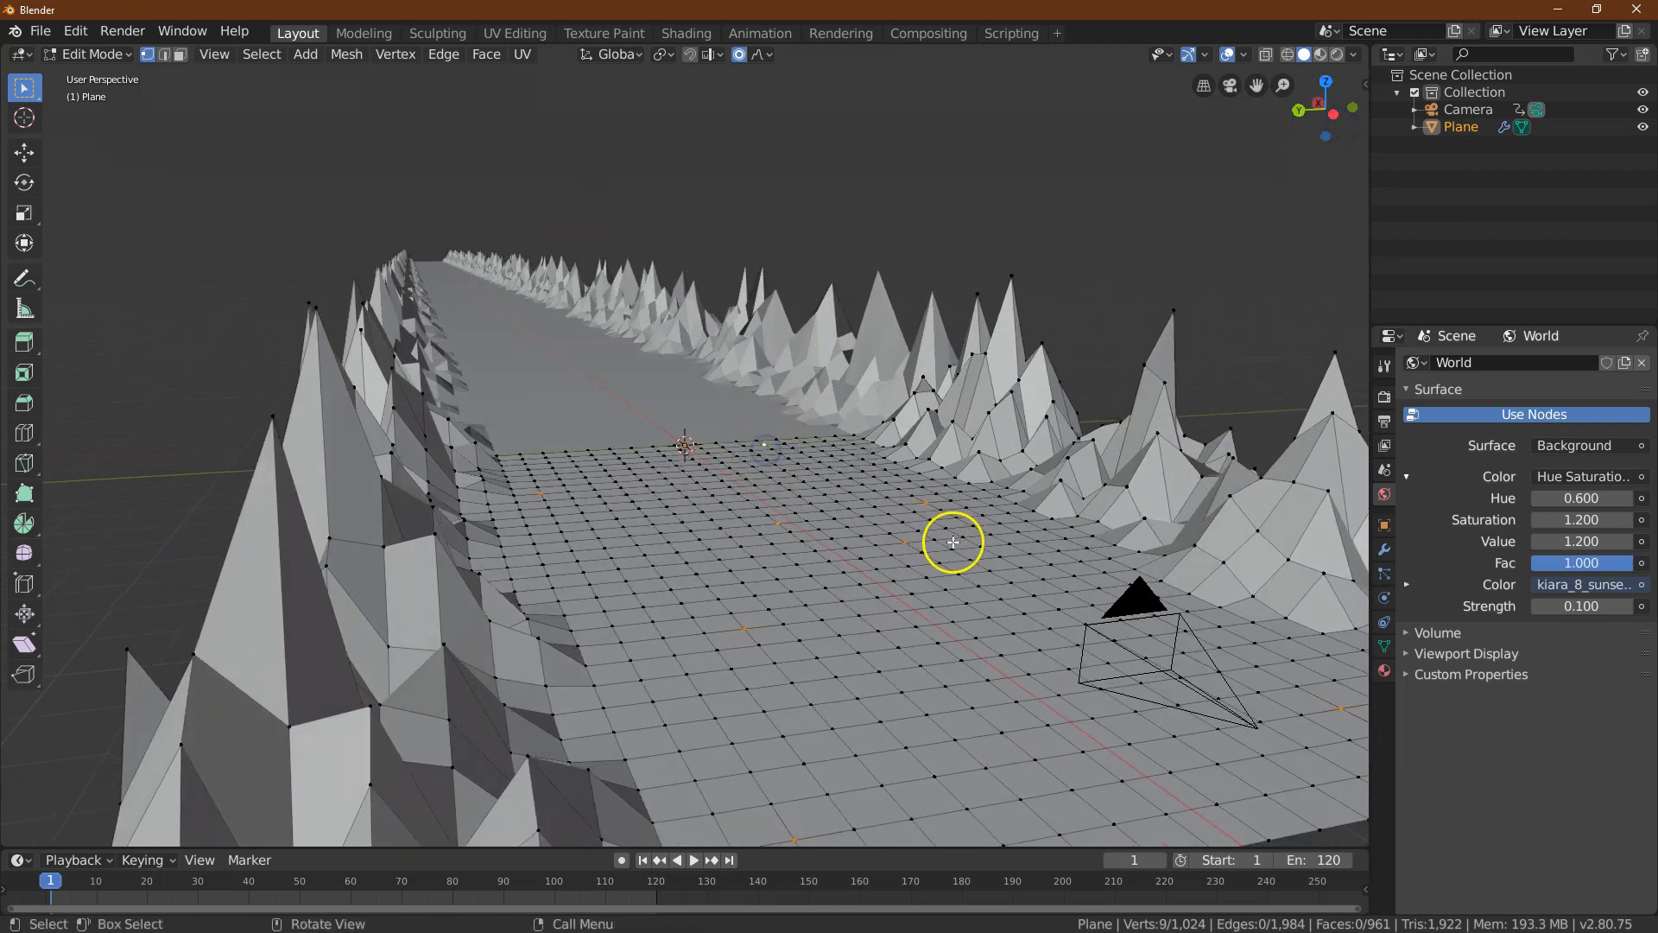
left_click(23, 152)
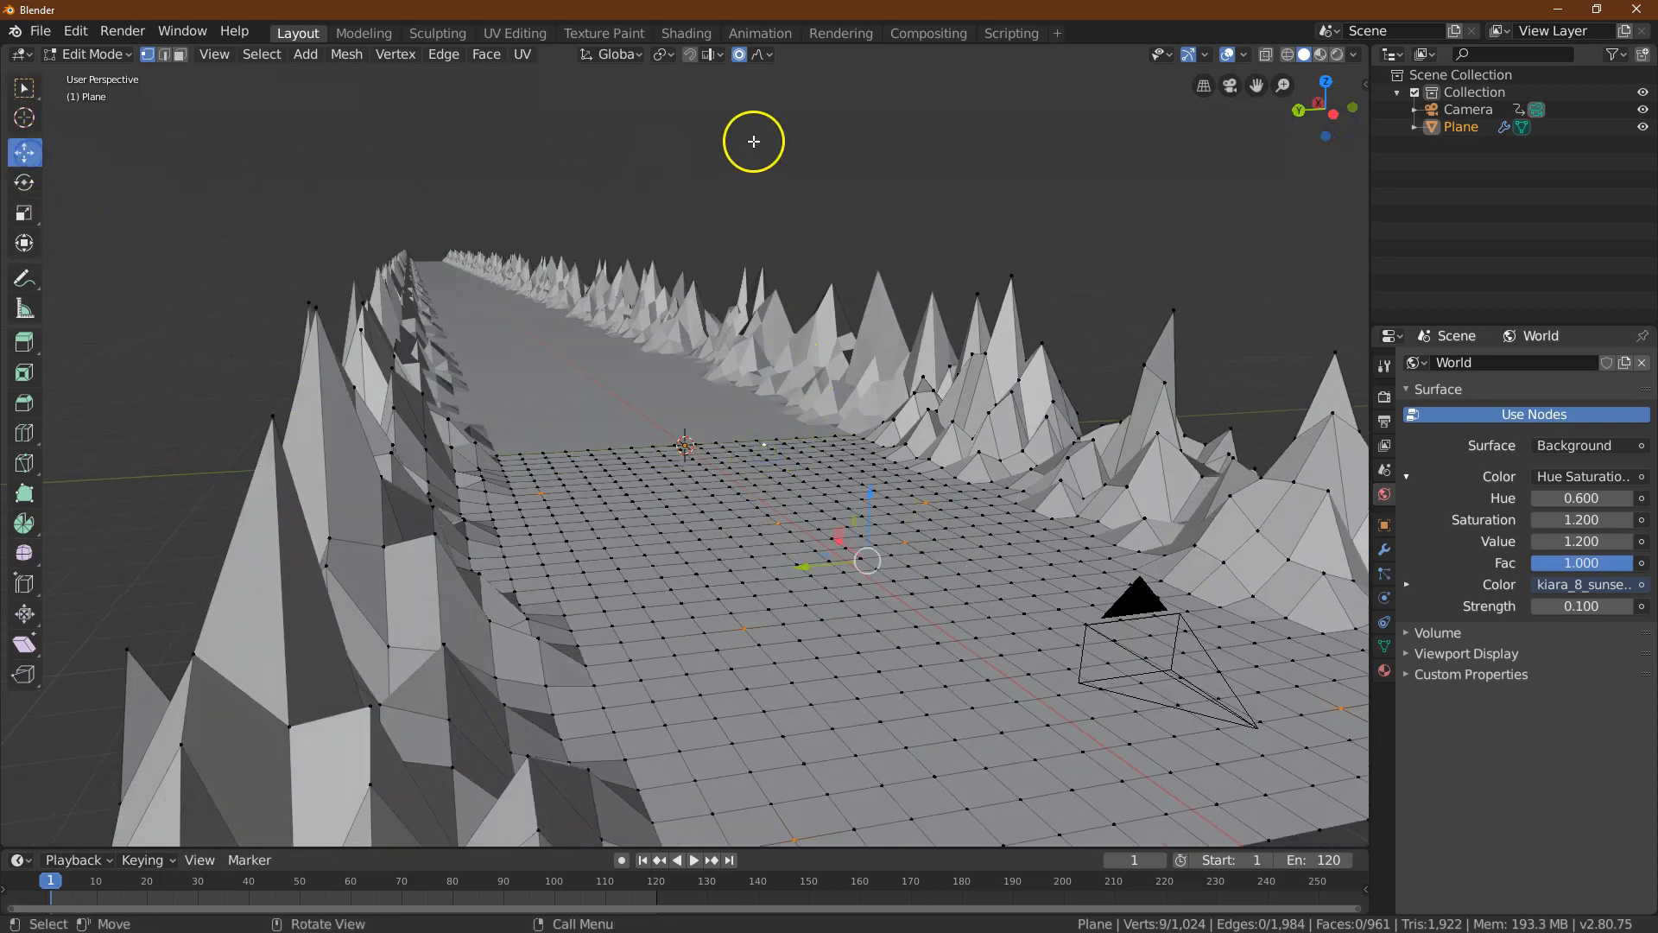
Raise the selected vertices 0.15 m with random proportional falloff of size 3 for gentle bumps
left_click(760, 54)
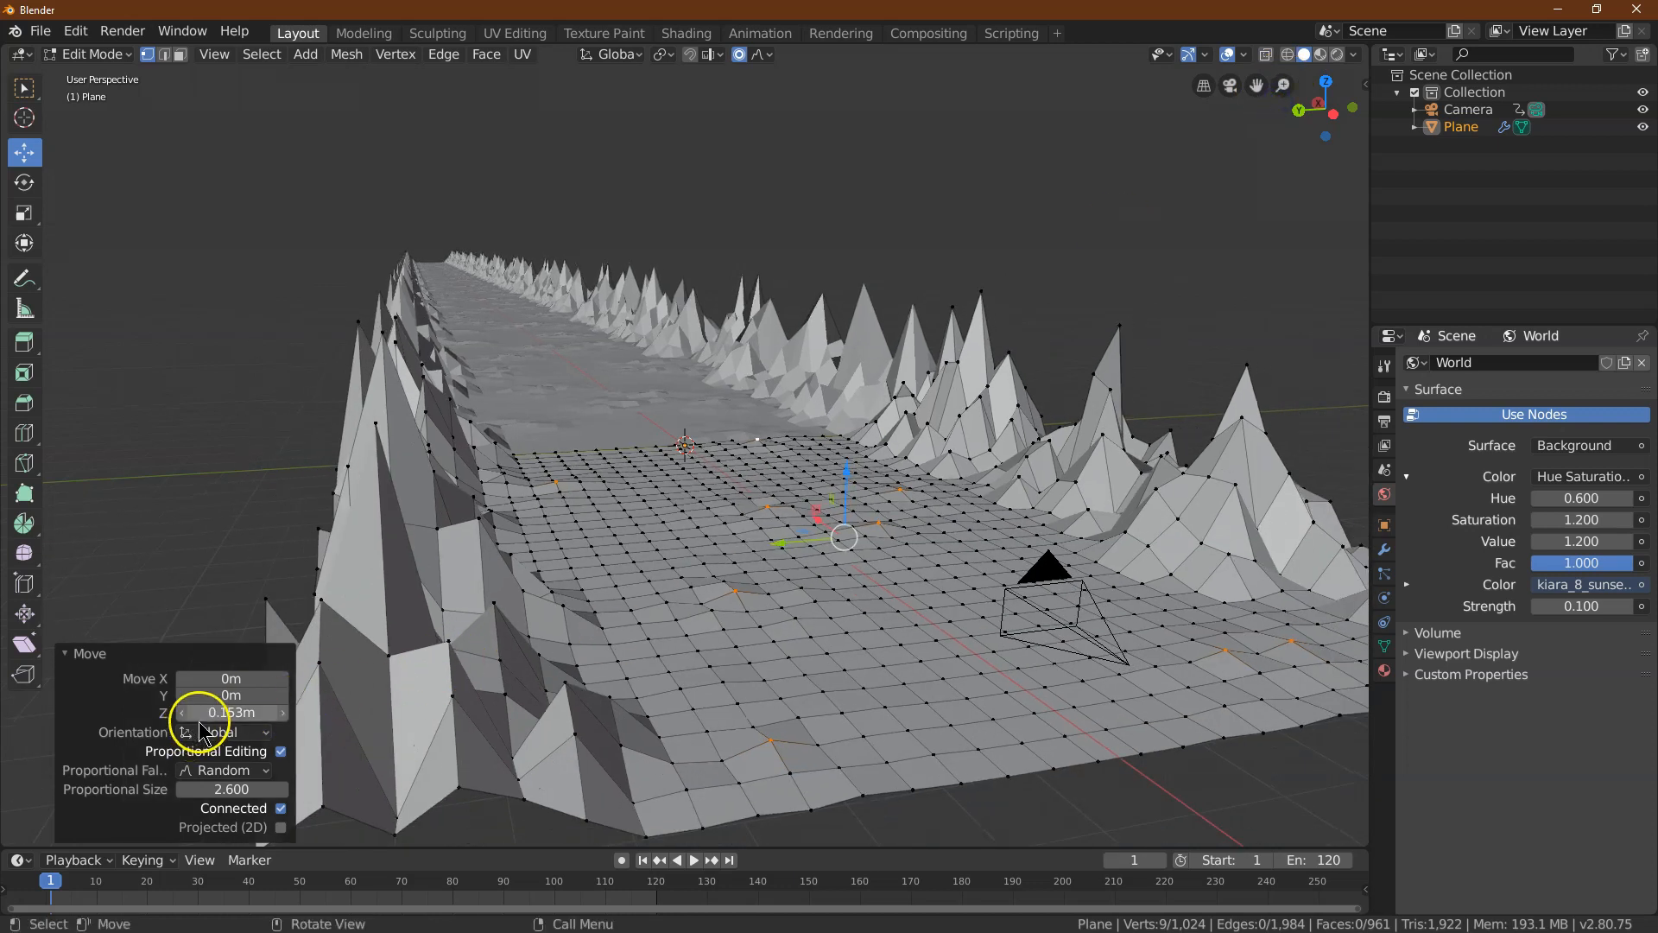
left_click(229, 711)
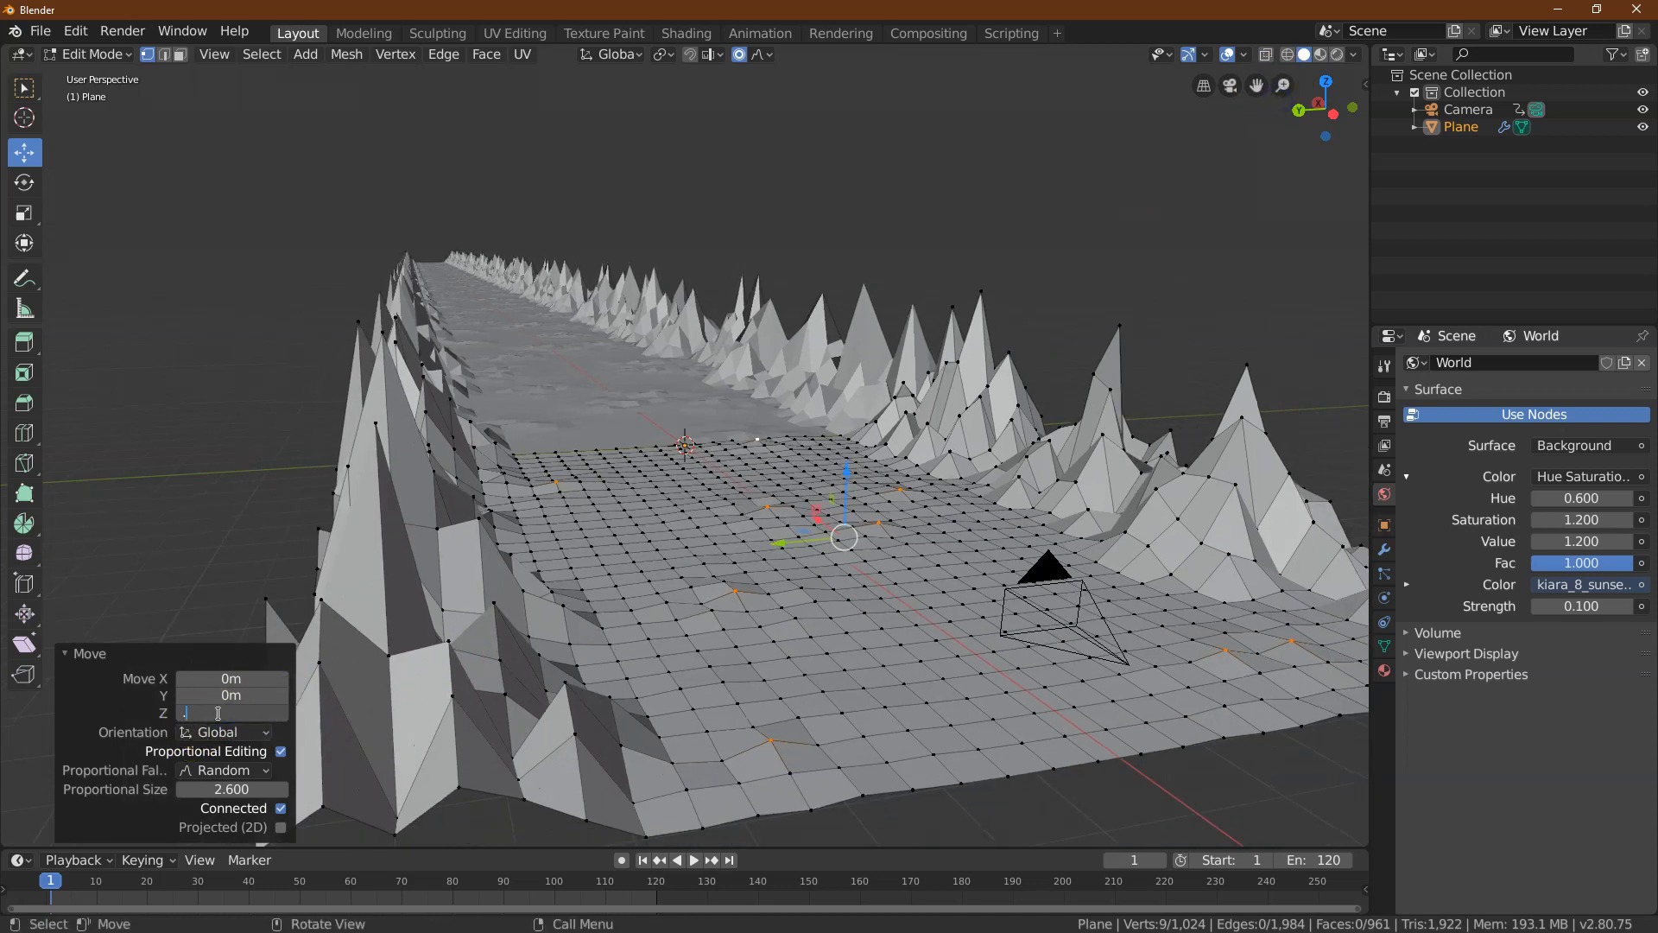
type(".11")
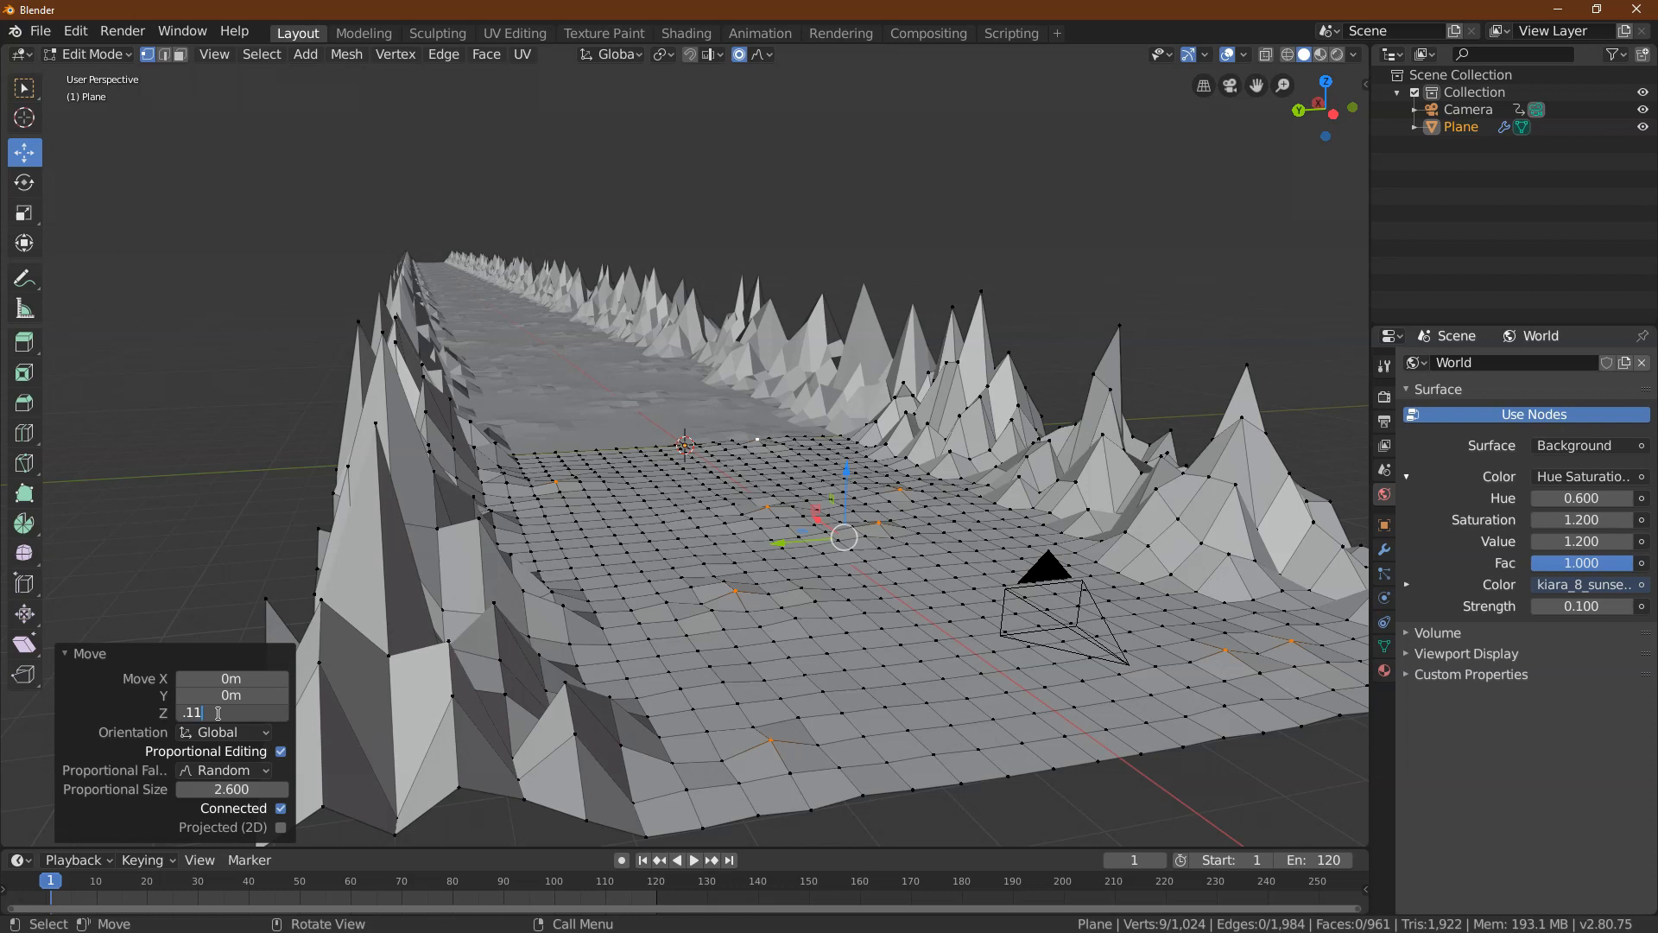
key("Return")
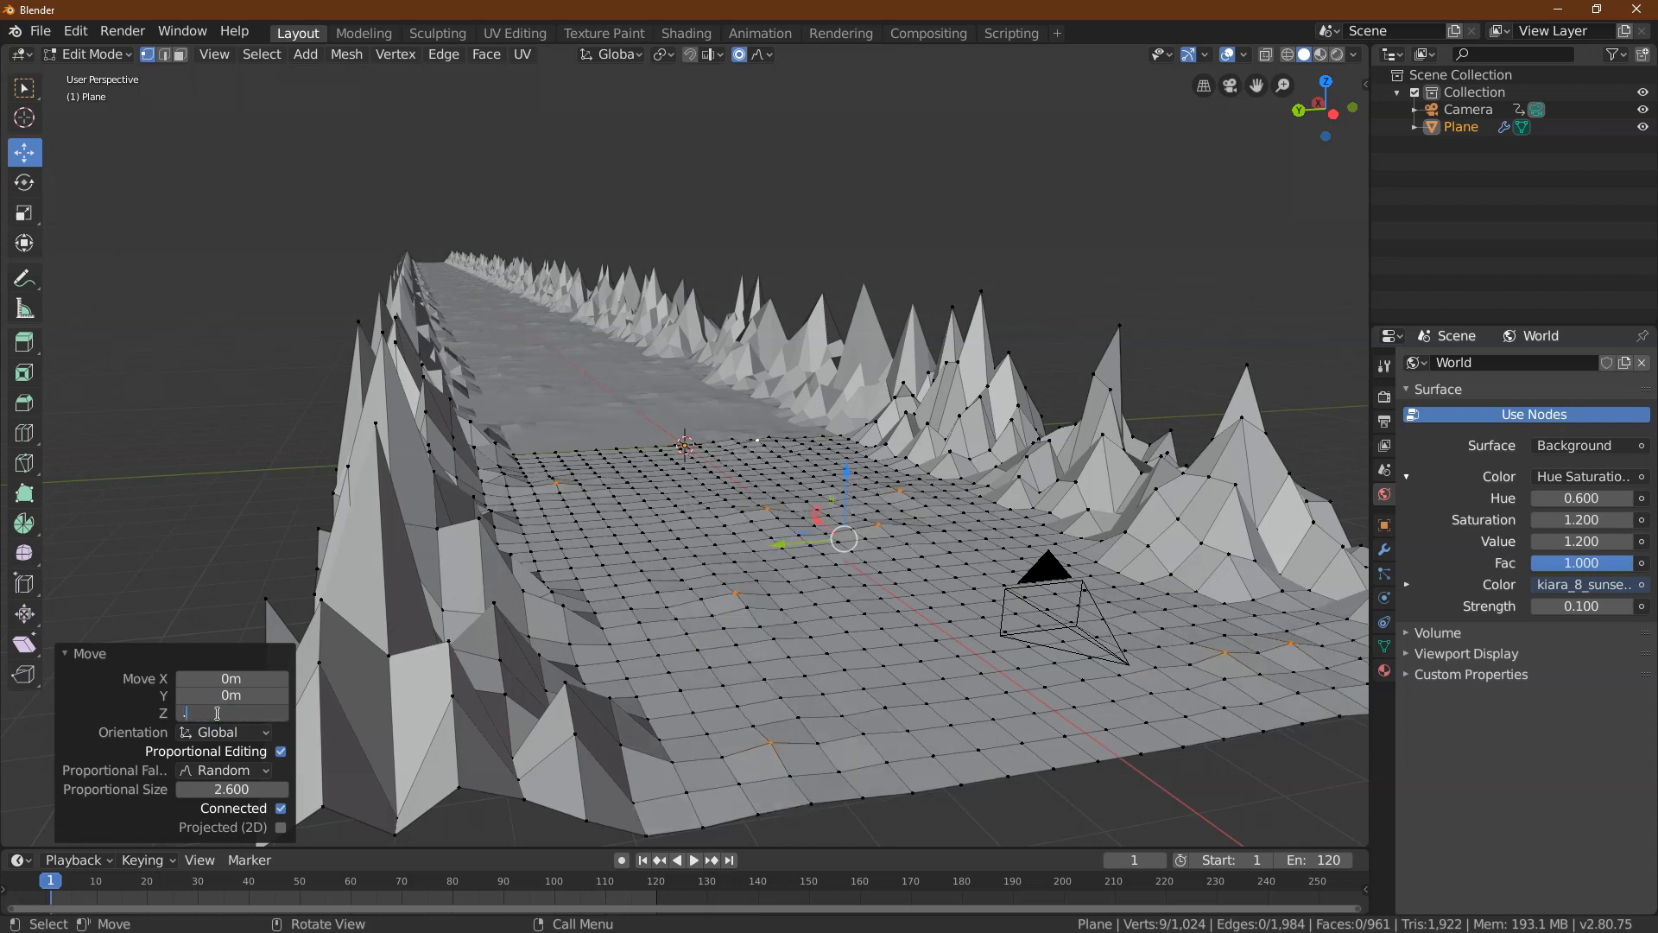
type(".15m")
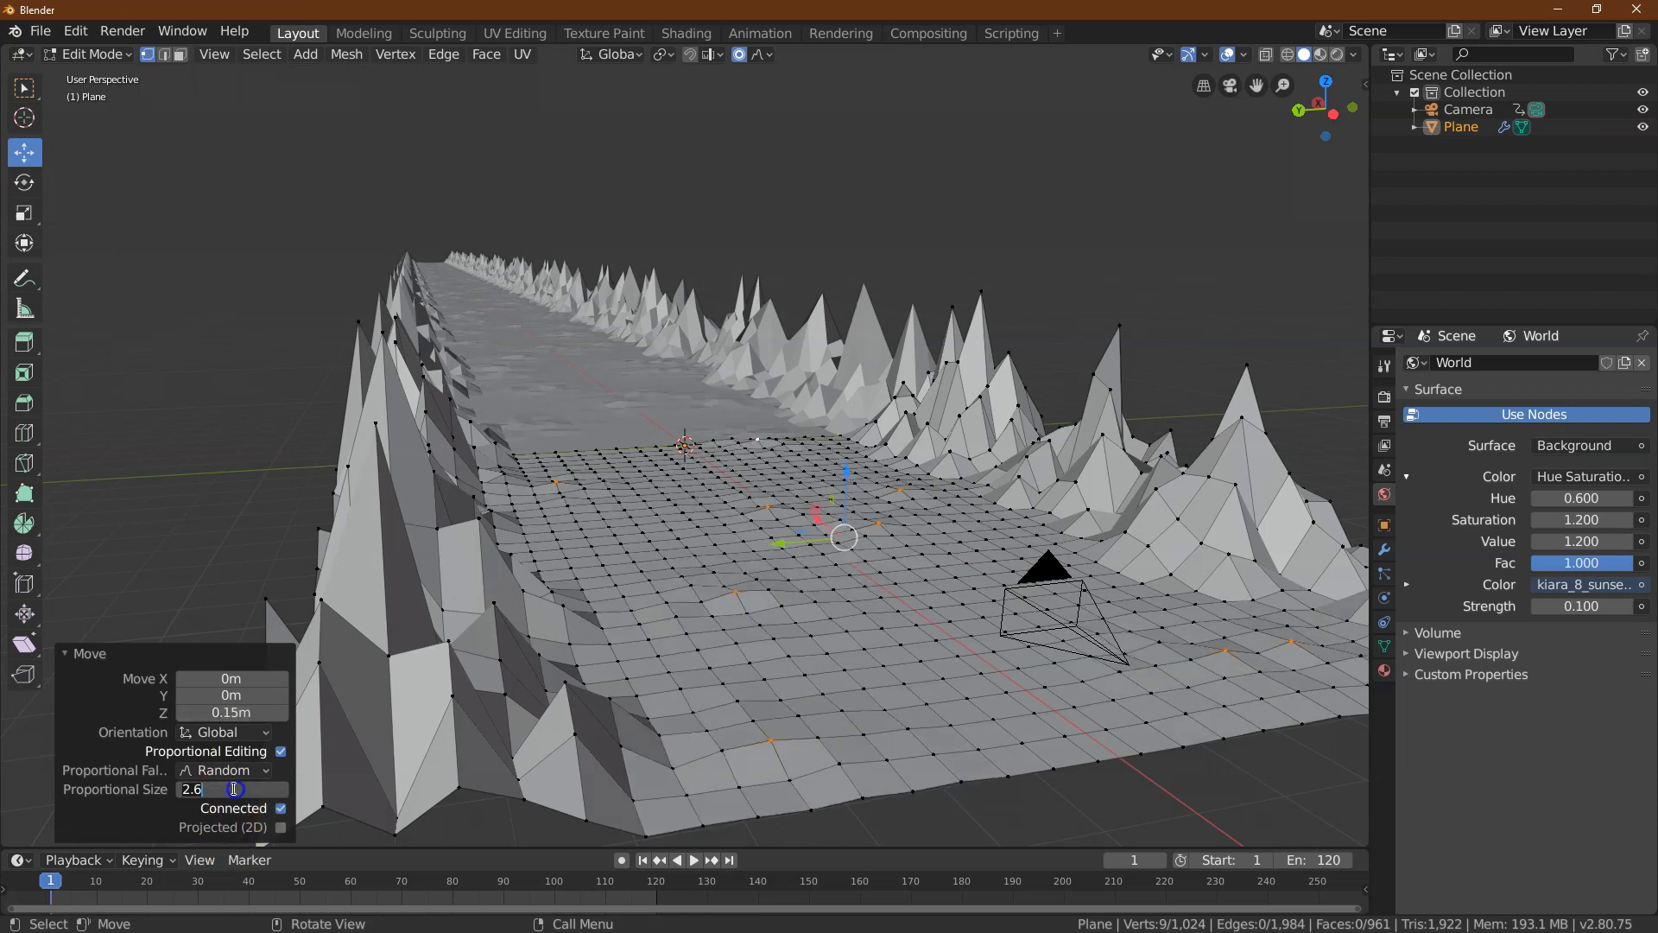
left_click_drag(230, 790, 249, 789)
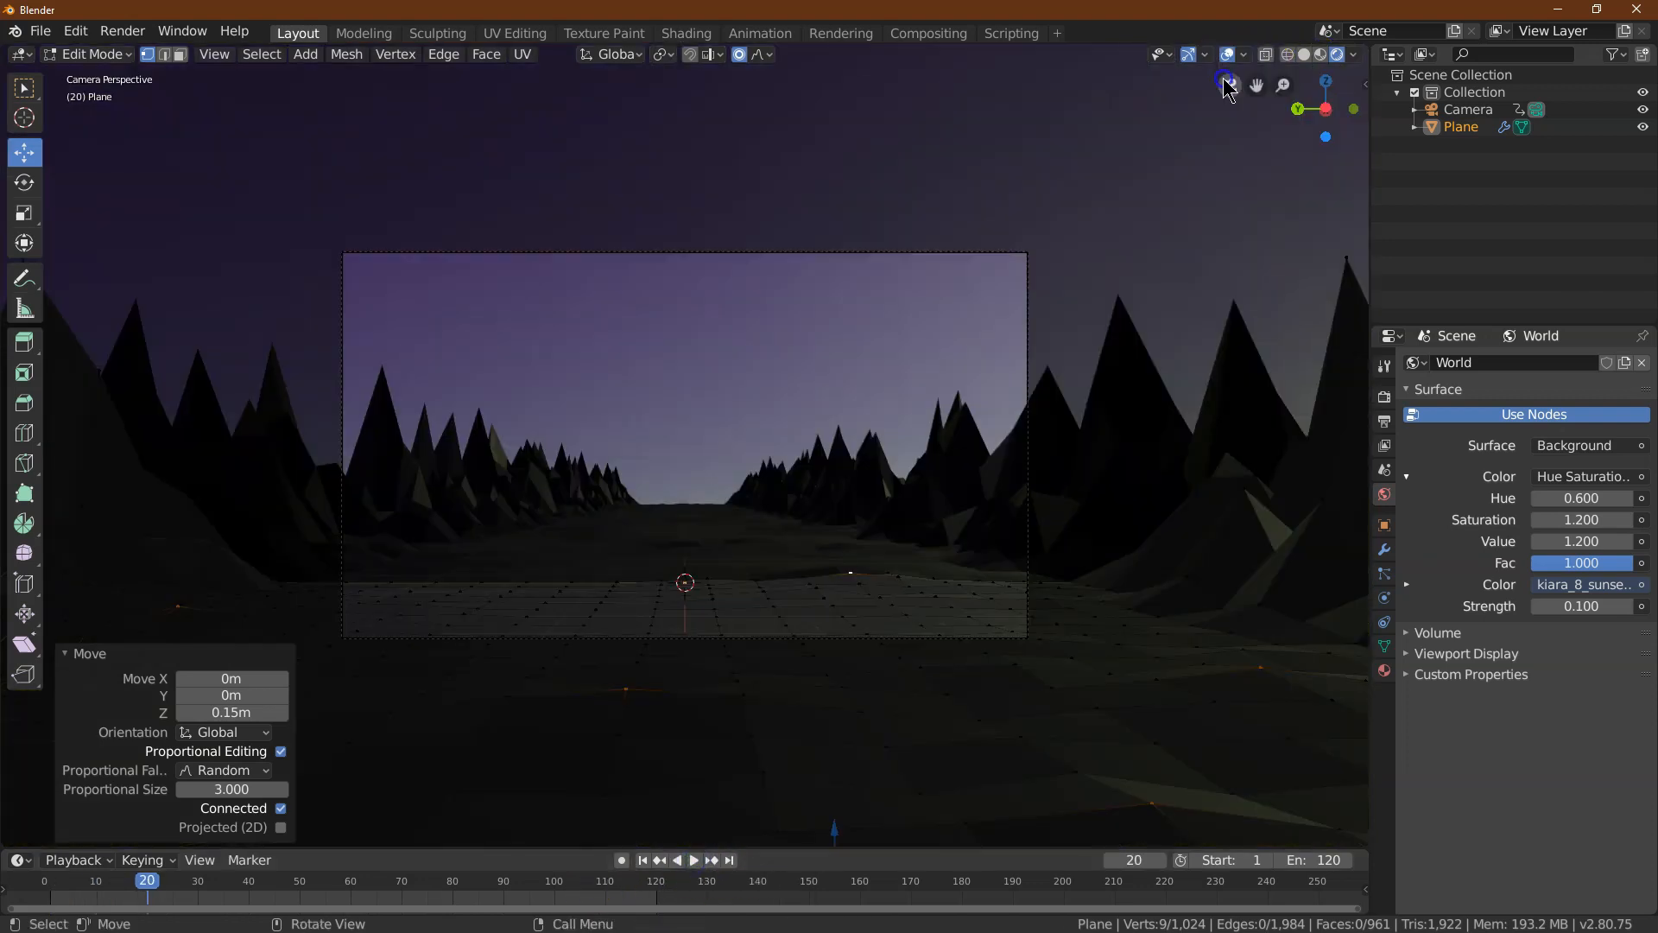
Play the camera animation over the bumpy road, then return the plane to Object Mode
left_click(684, 860)
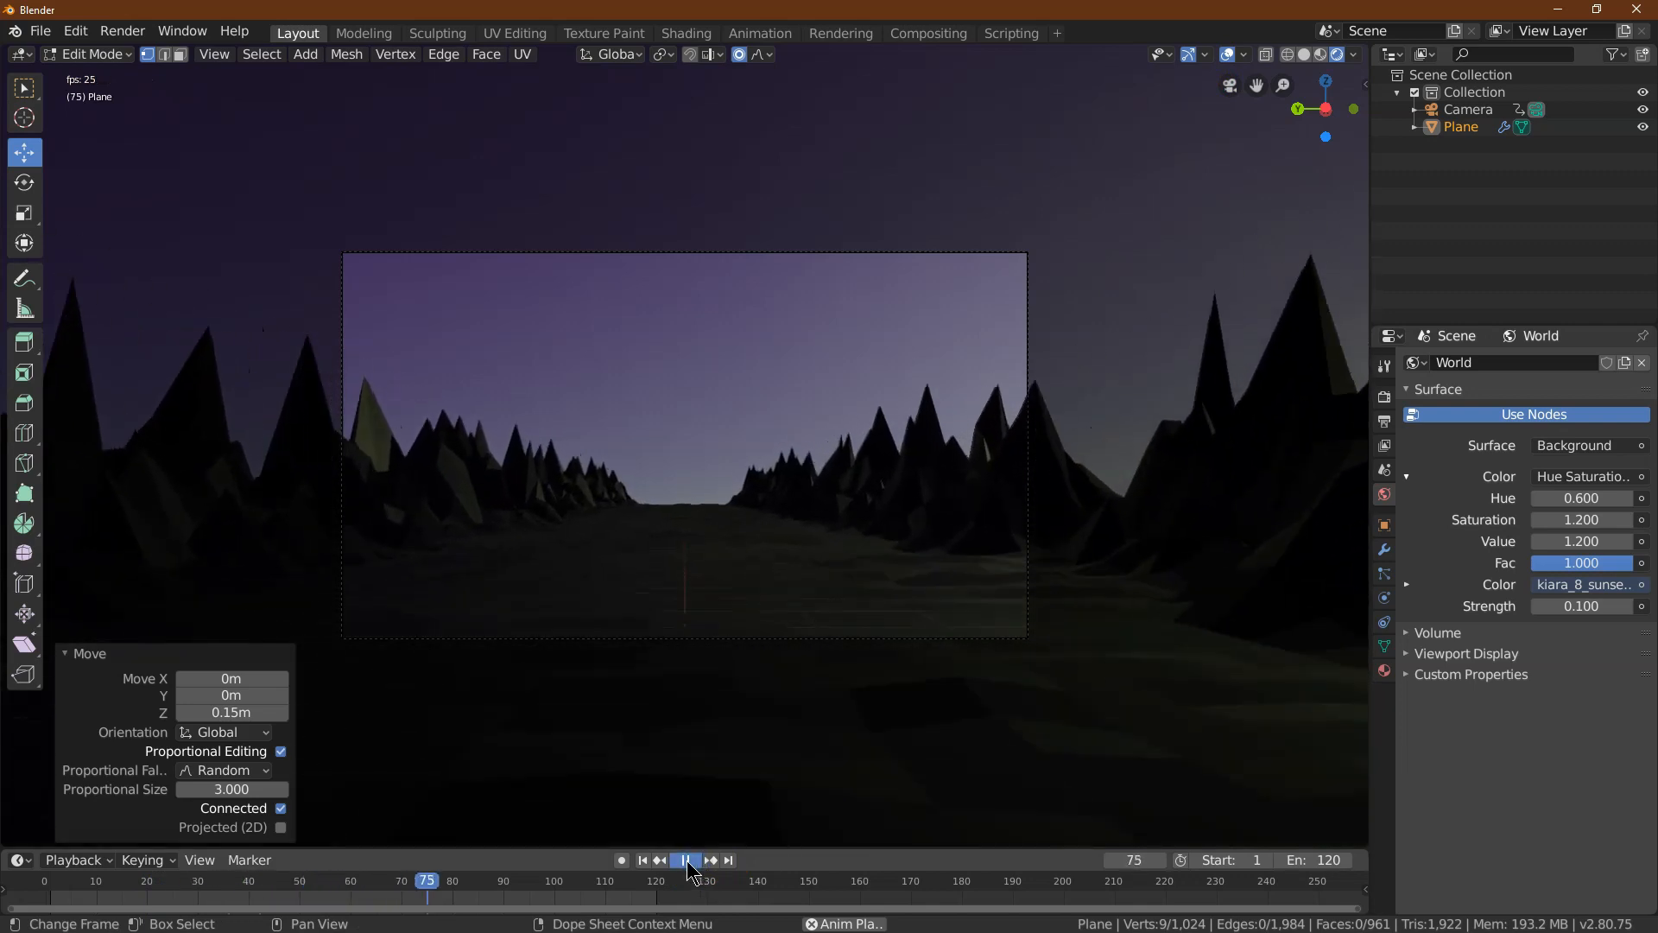
left_click(684, 859)
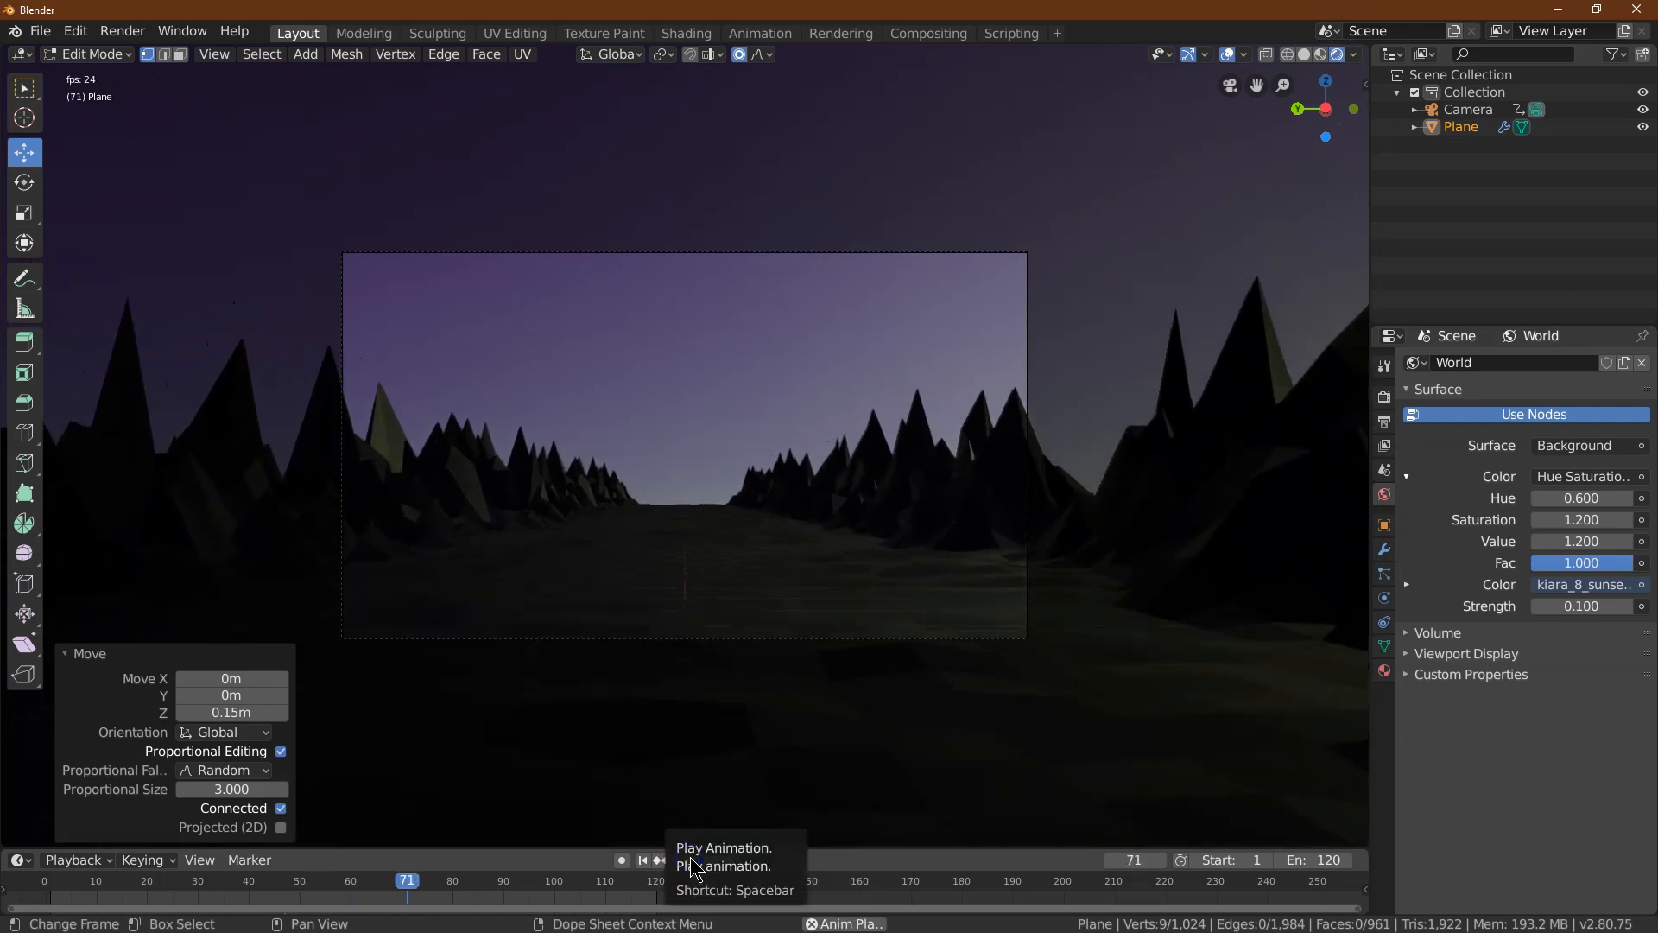
left_click(677, 858)
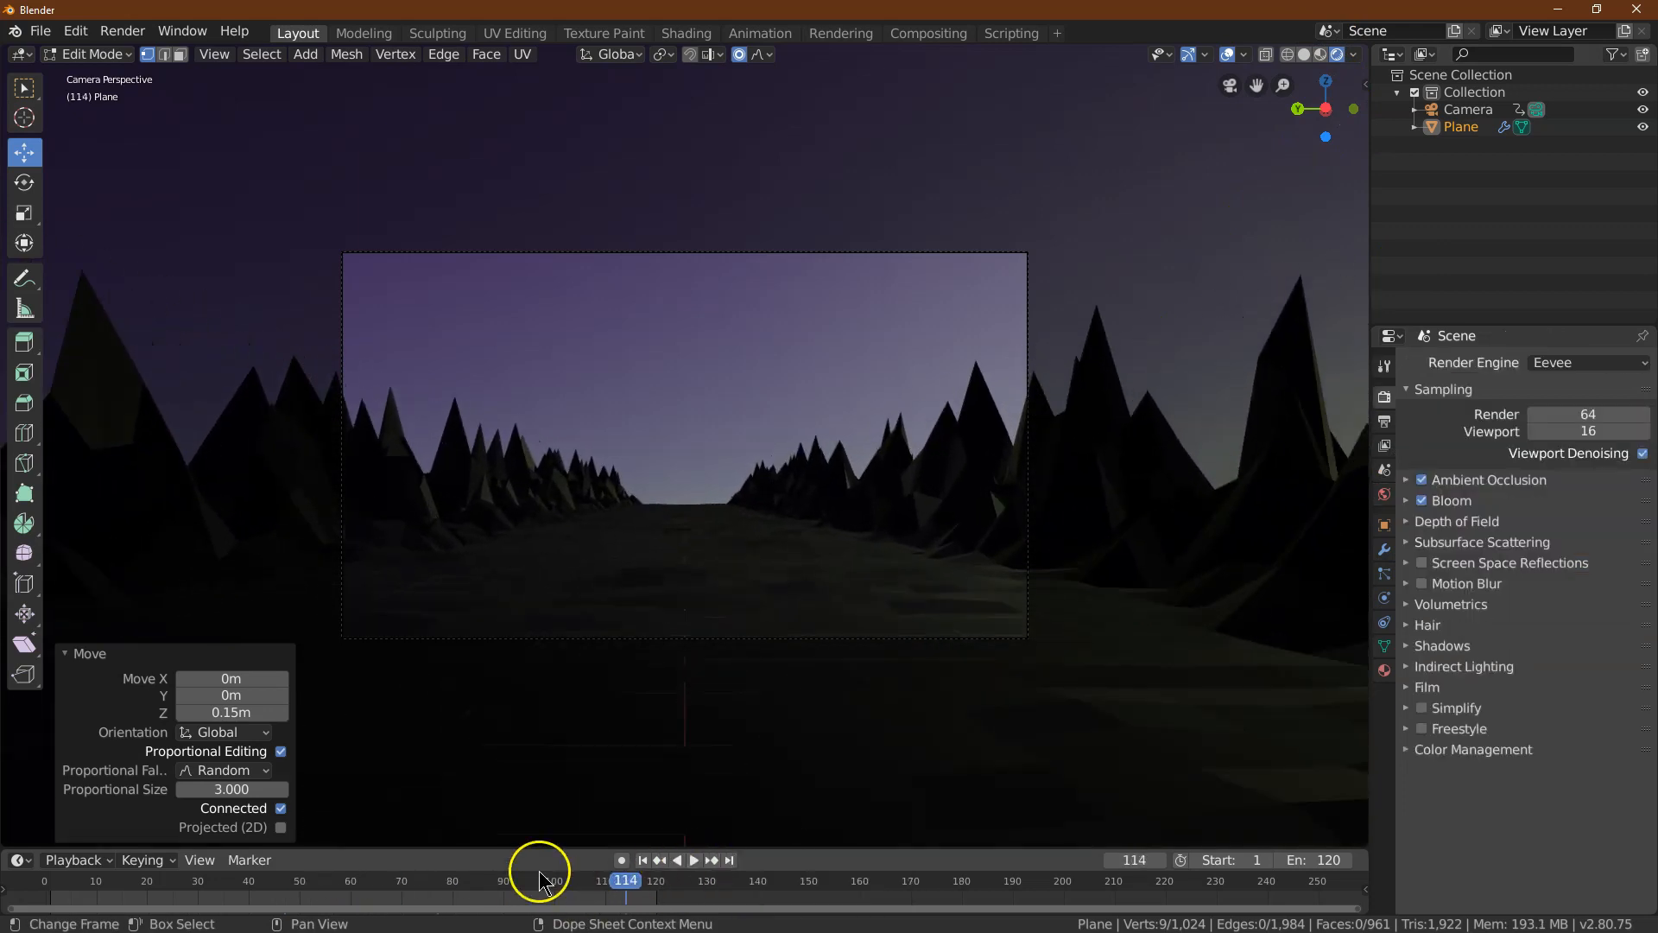
mouse_move(95, 53)
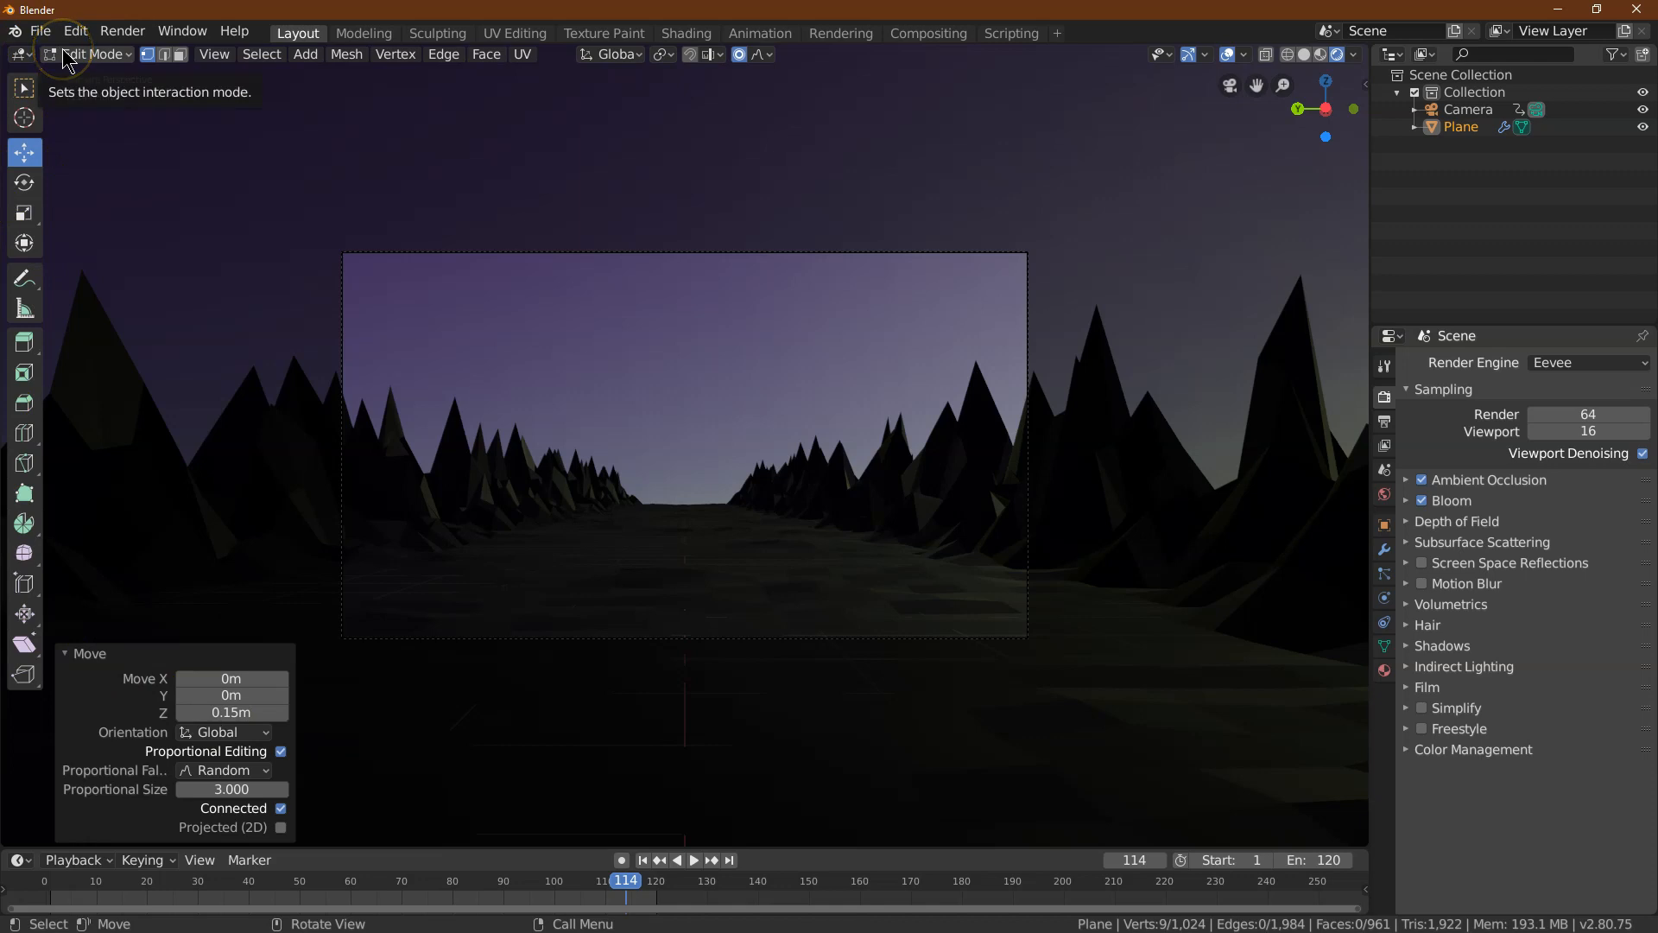
left_click(90, 53)
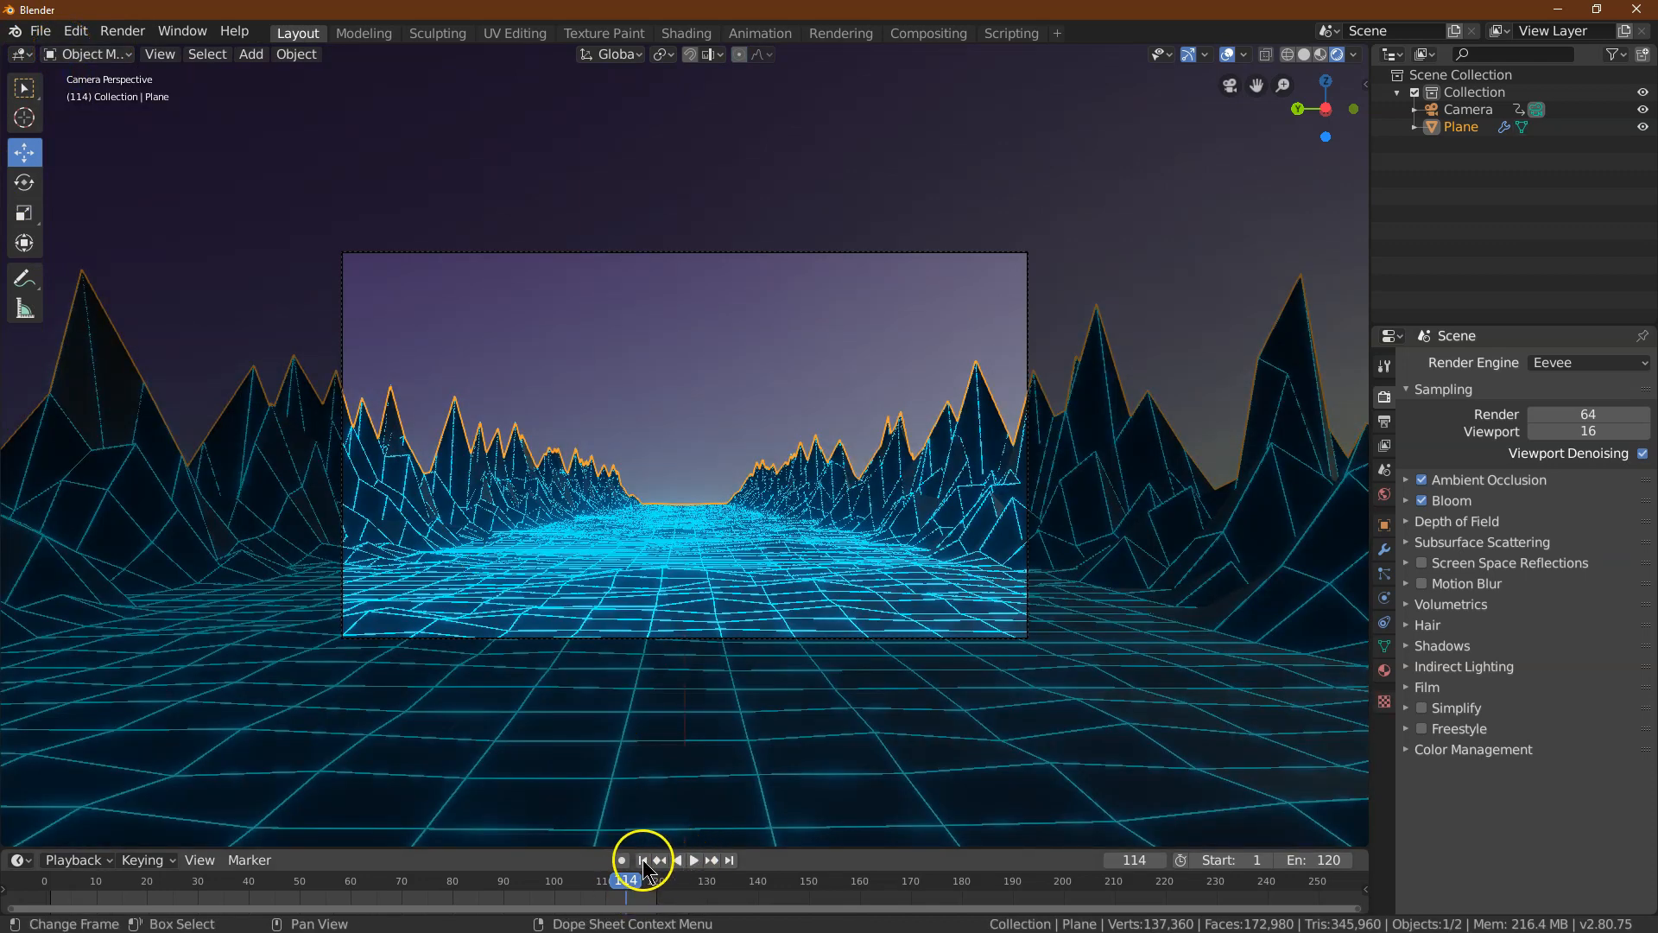
Replay the animation in the rendered preview and adjust the Ambient Occlusion settings
left_click(693, 858)
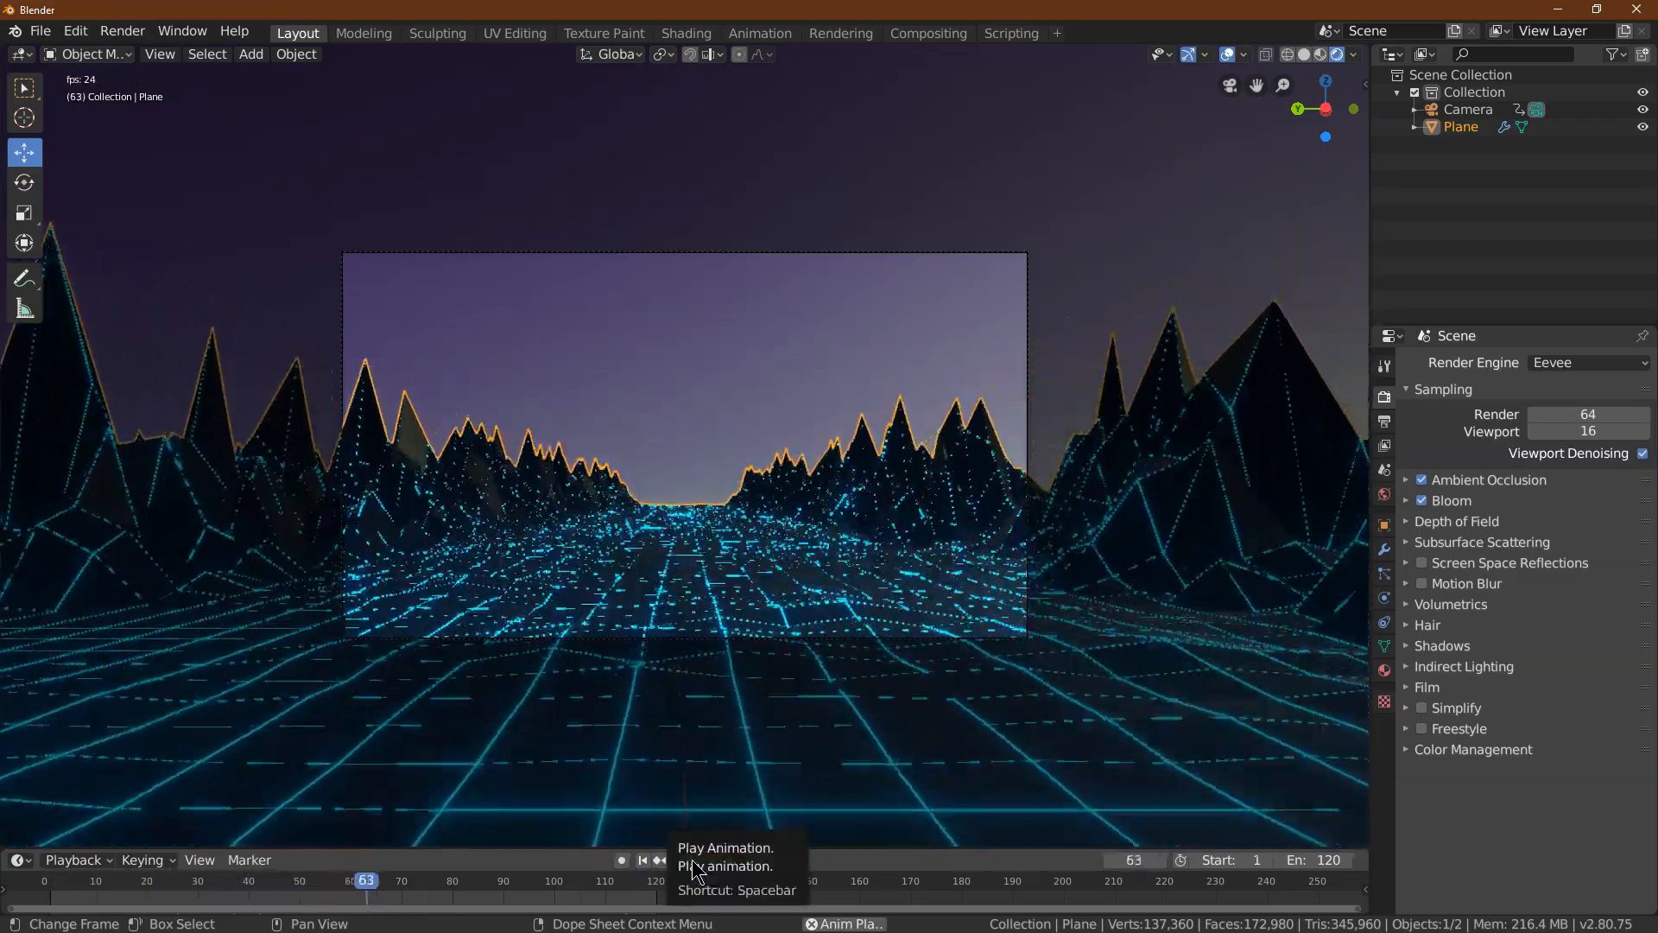
left_click(684, 858)
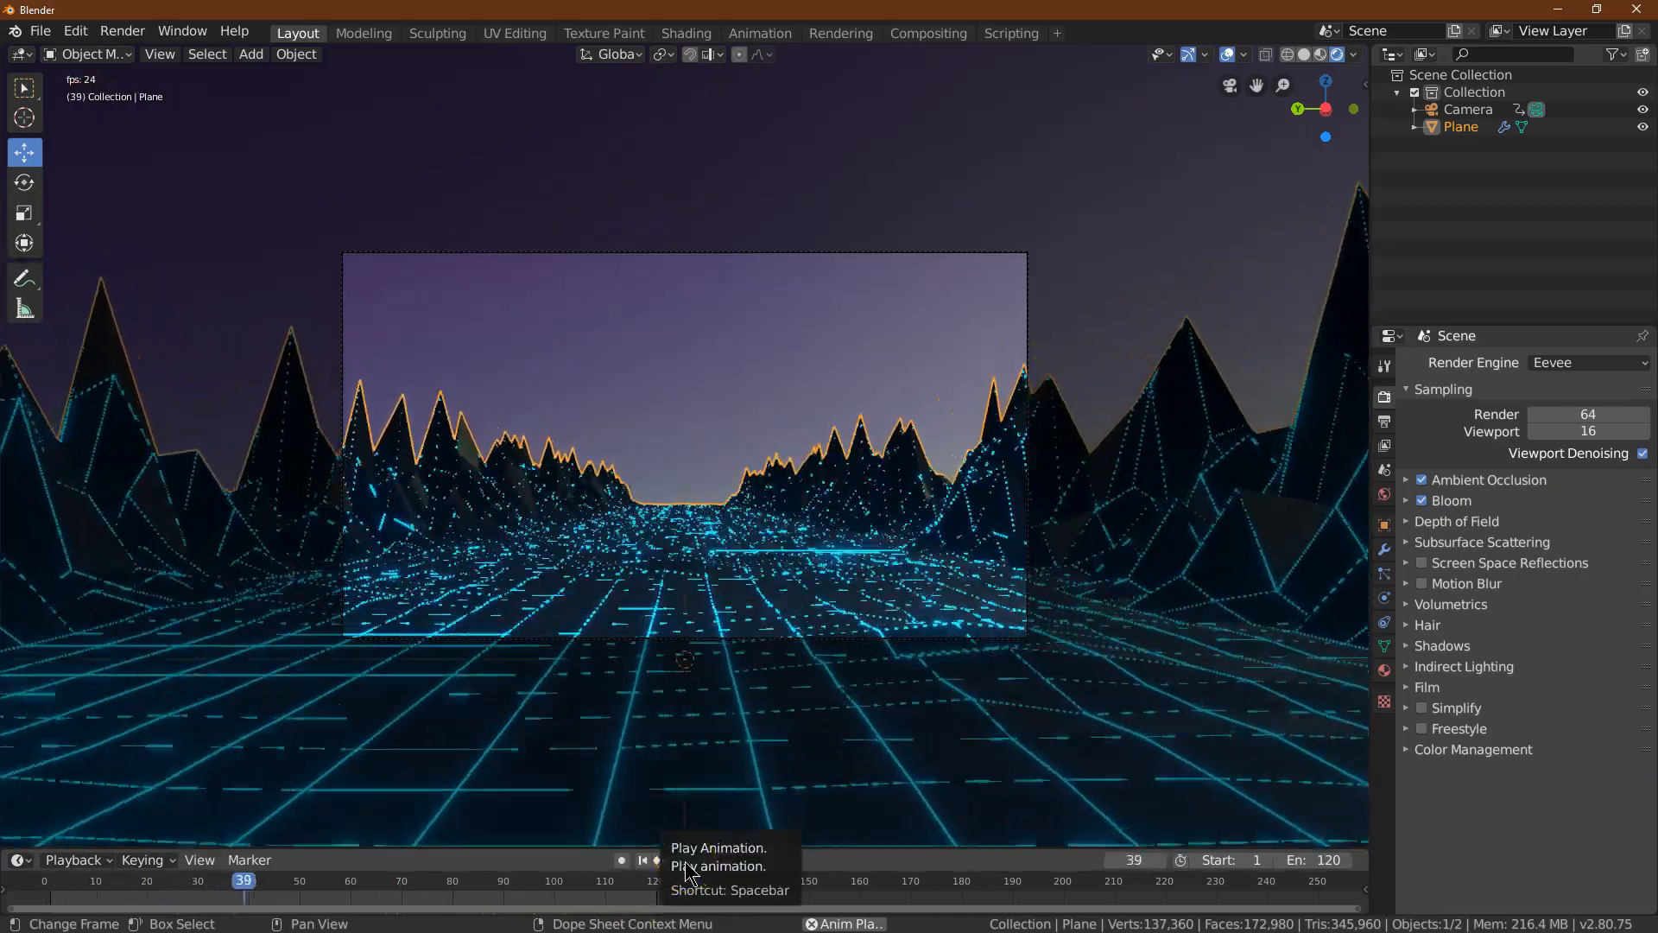
left_click(679, 861)
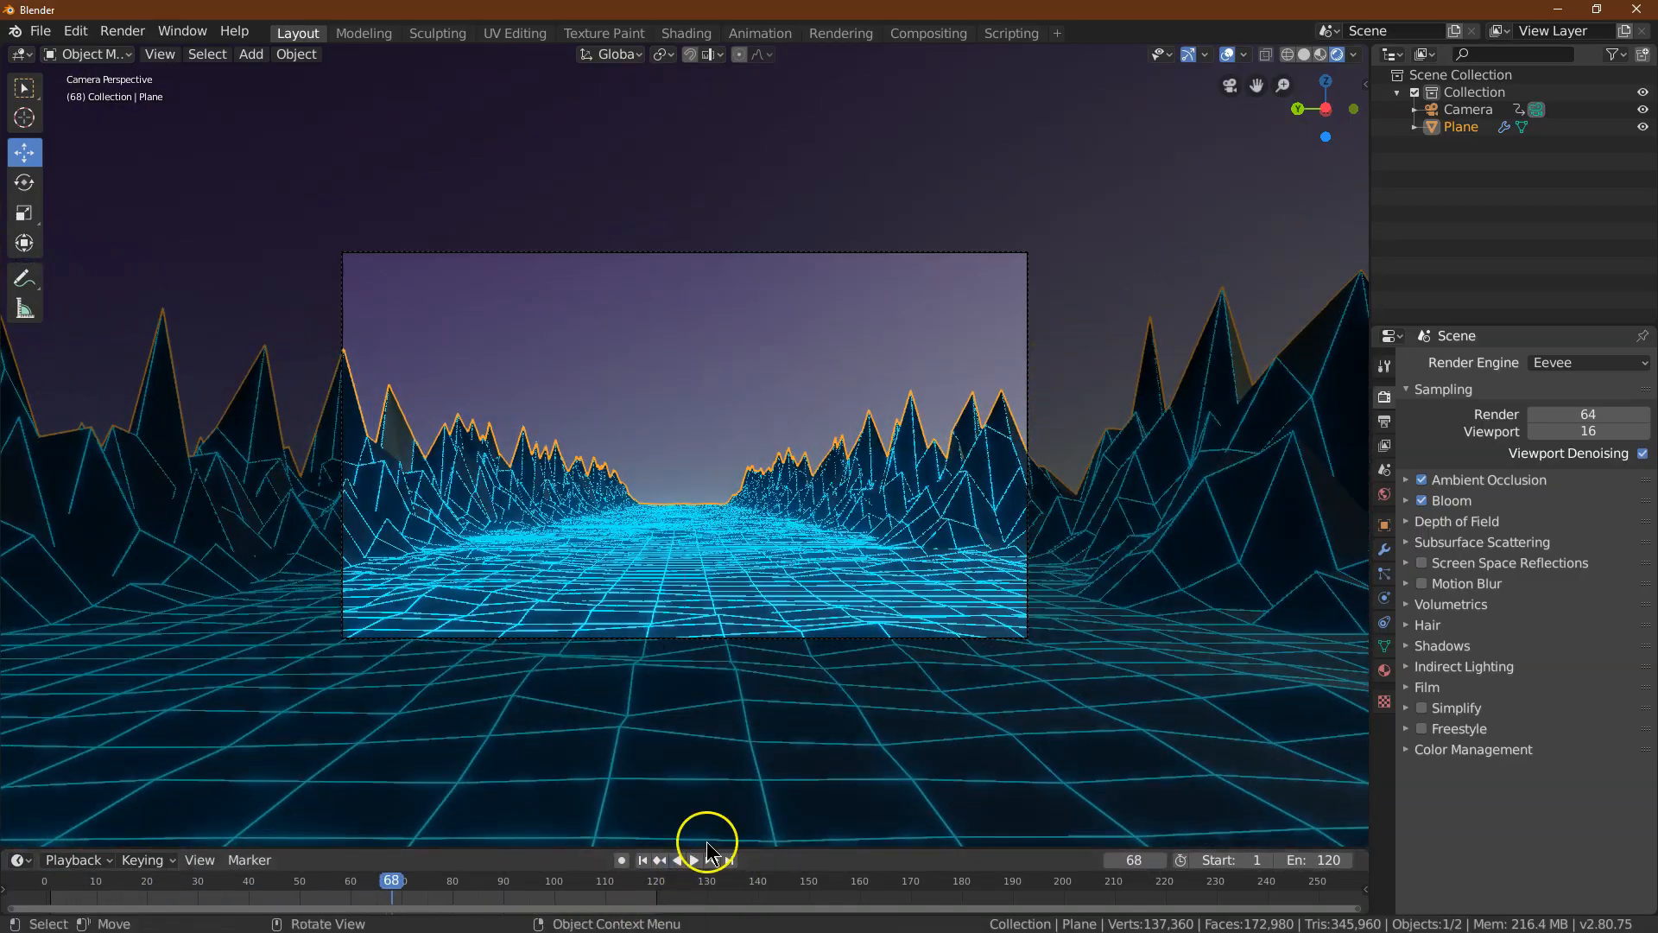
left_click(1406, 479)
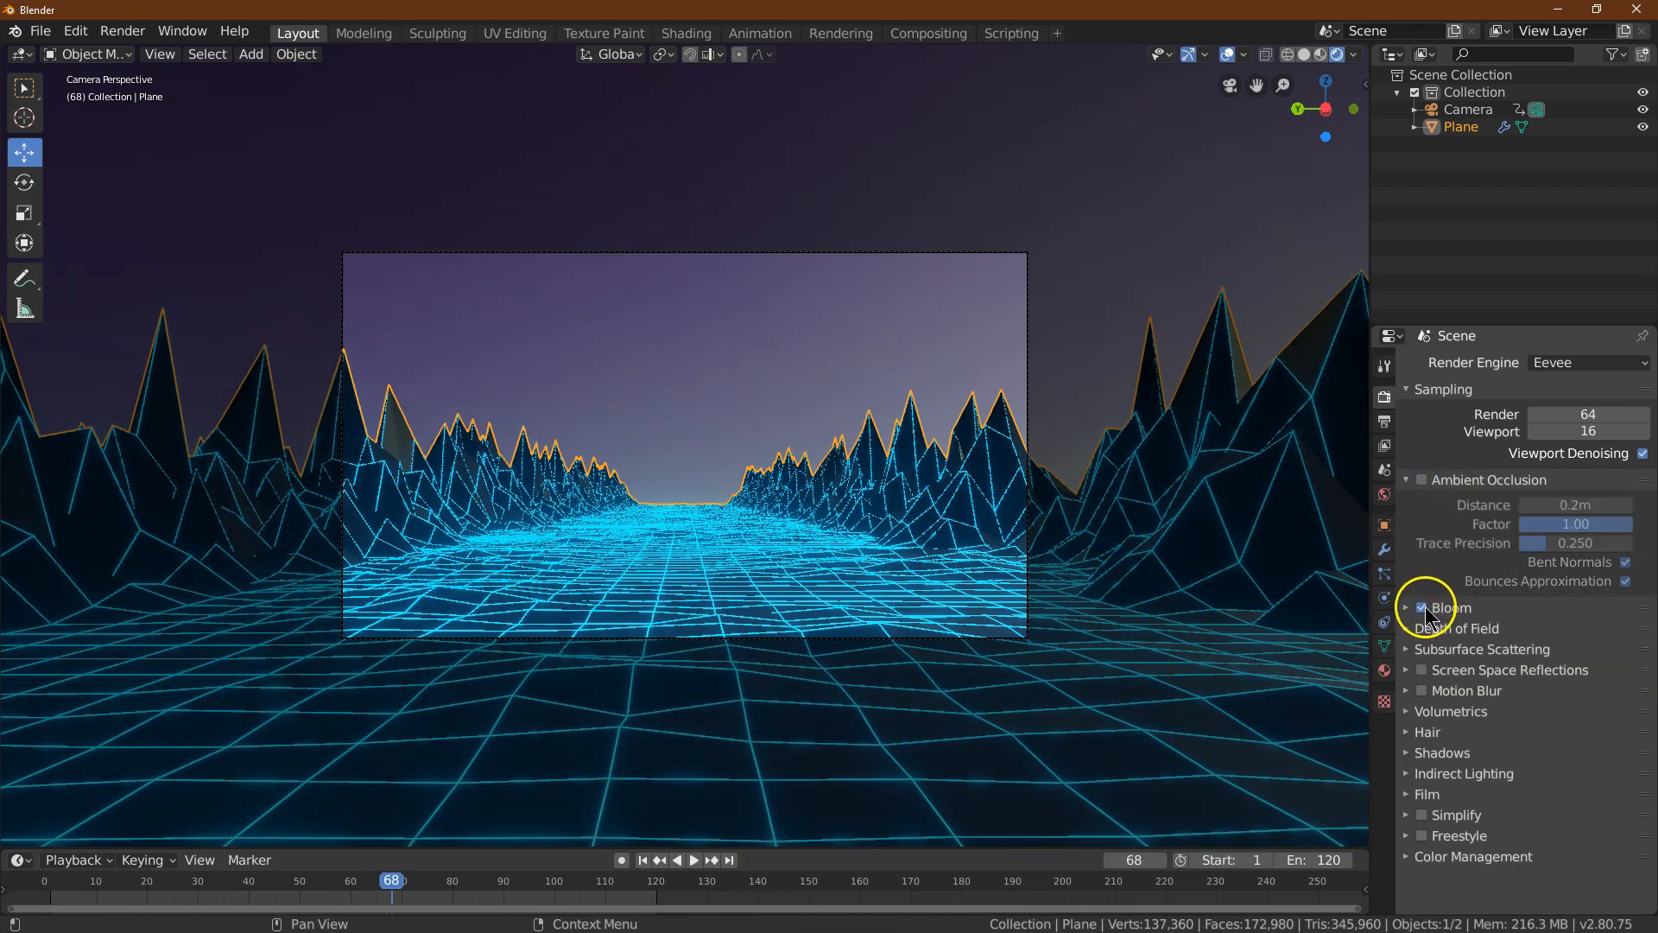
left_click(1422, 478)
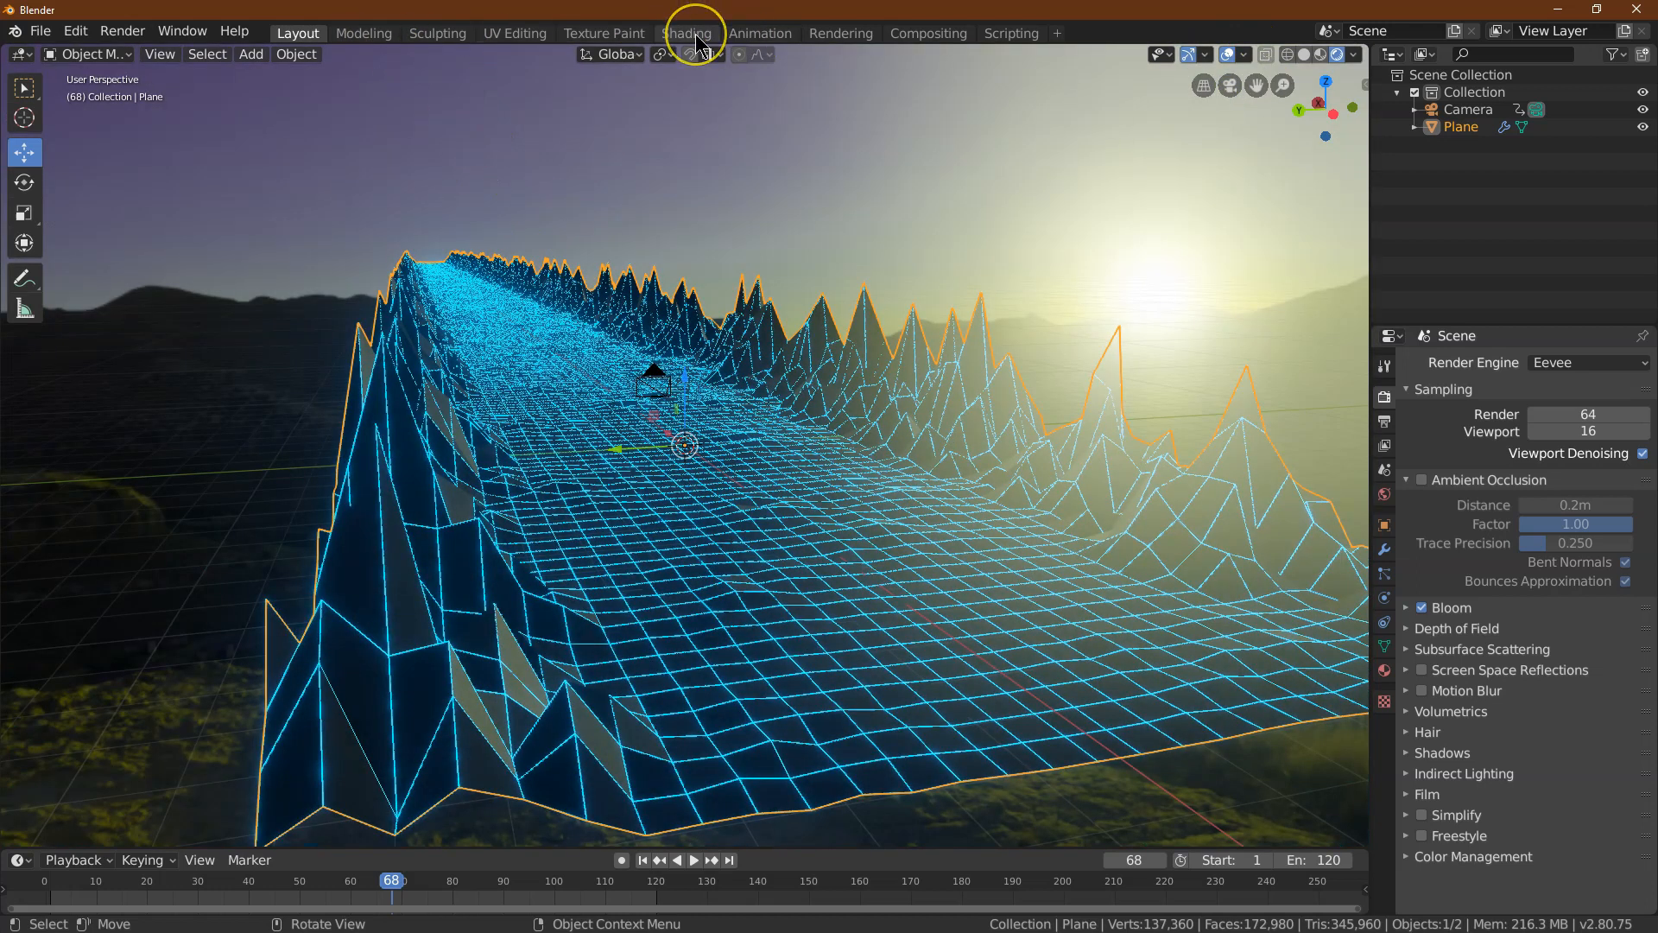
Show the plane's Material.001 Principled BSDF nodes in the Shading workspace node editor
left_click(686, 33)
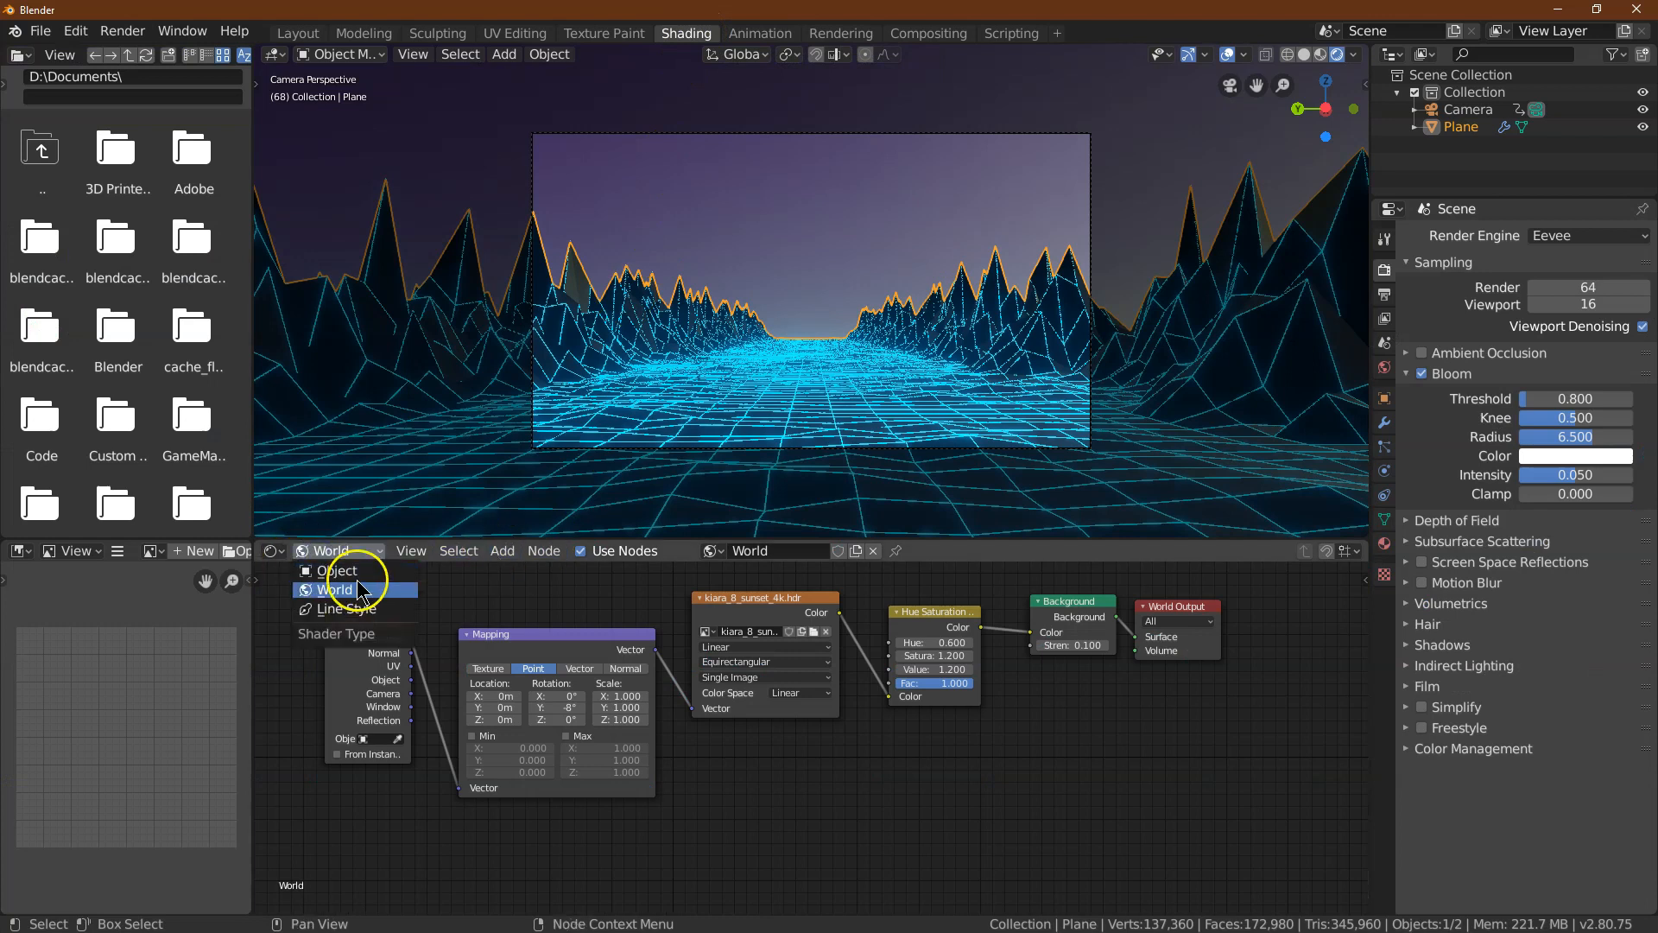
left_click(336, 570)
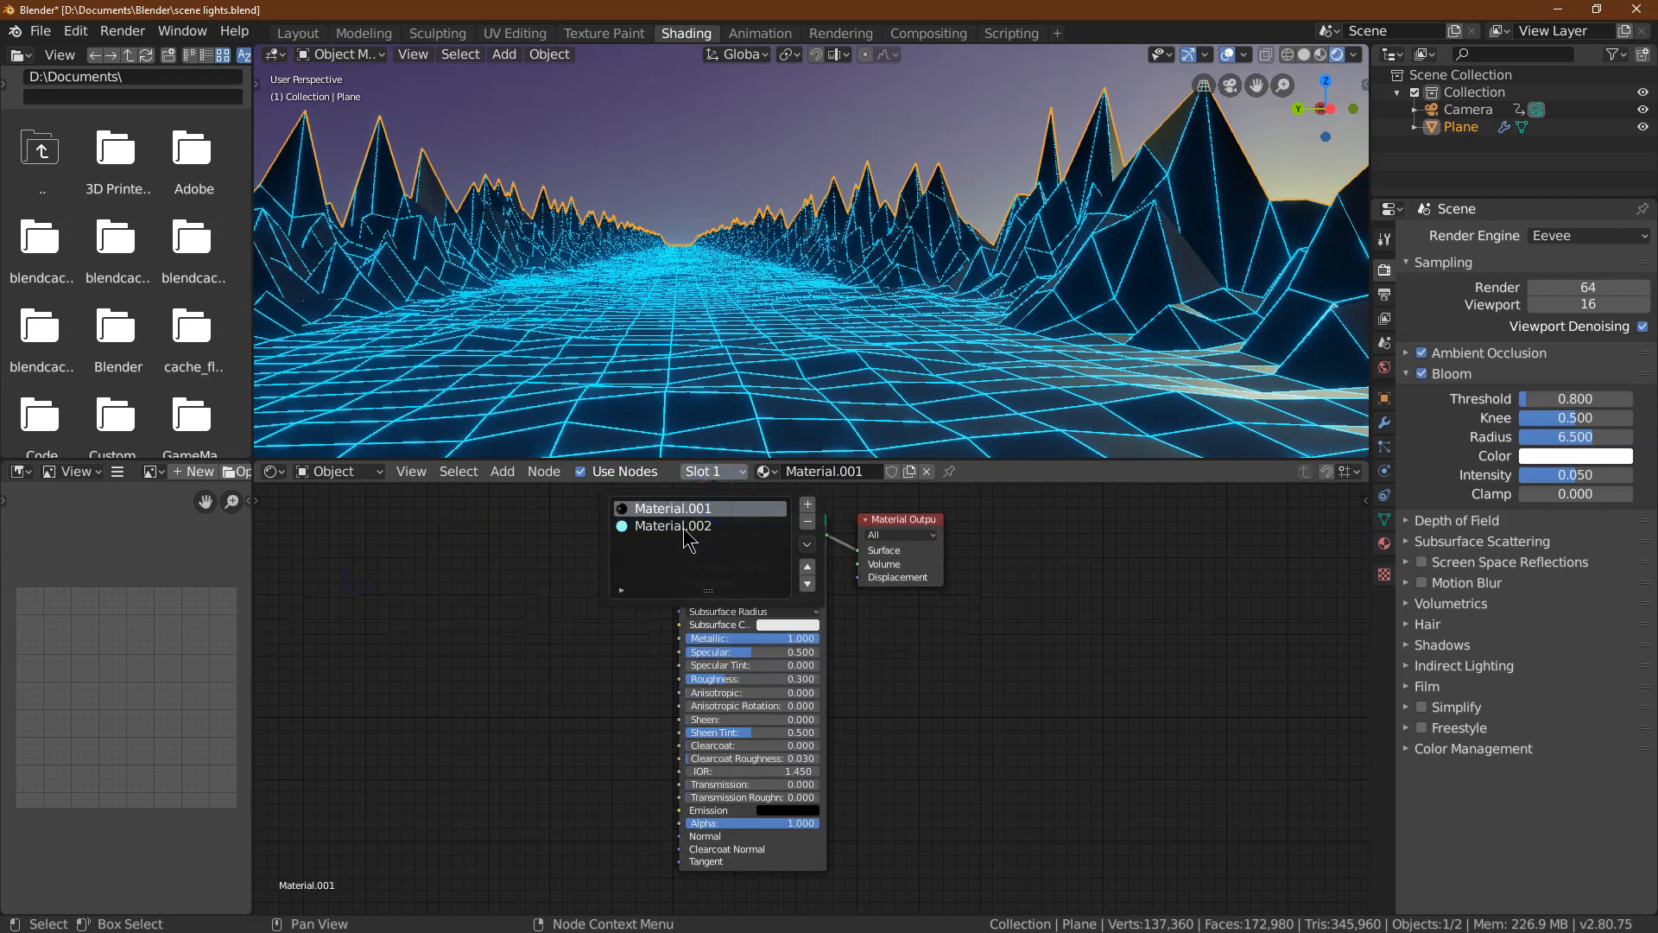
left_click(503, 470)
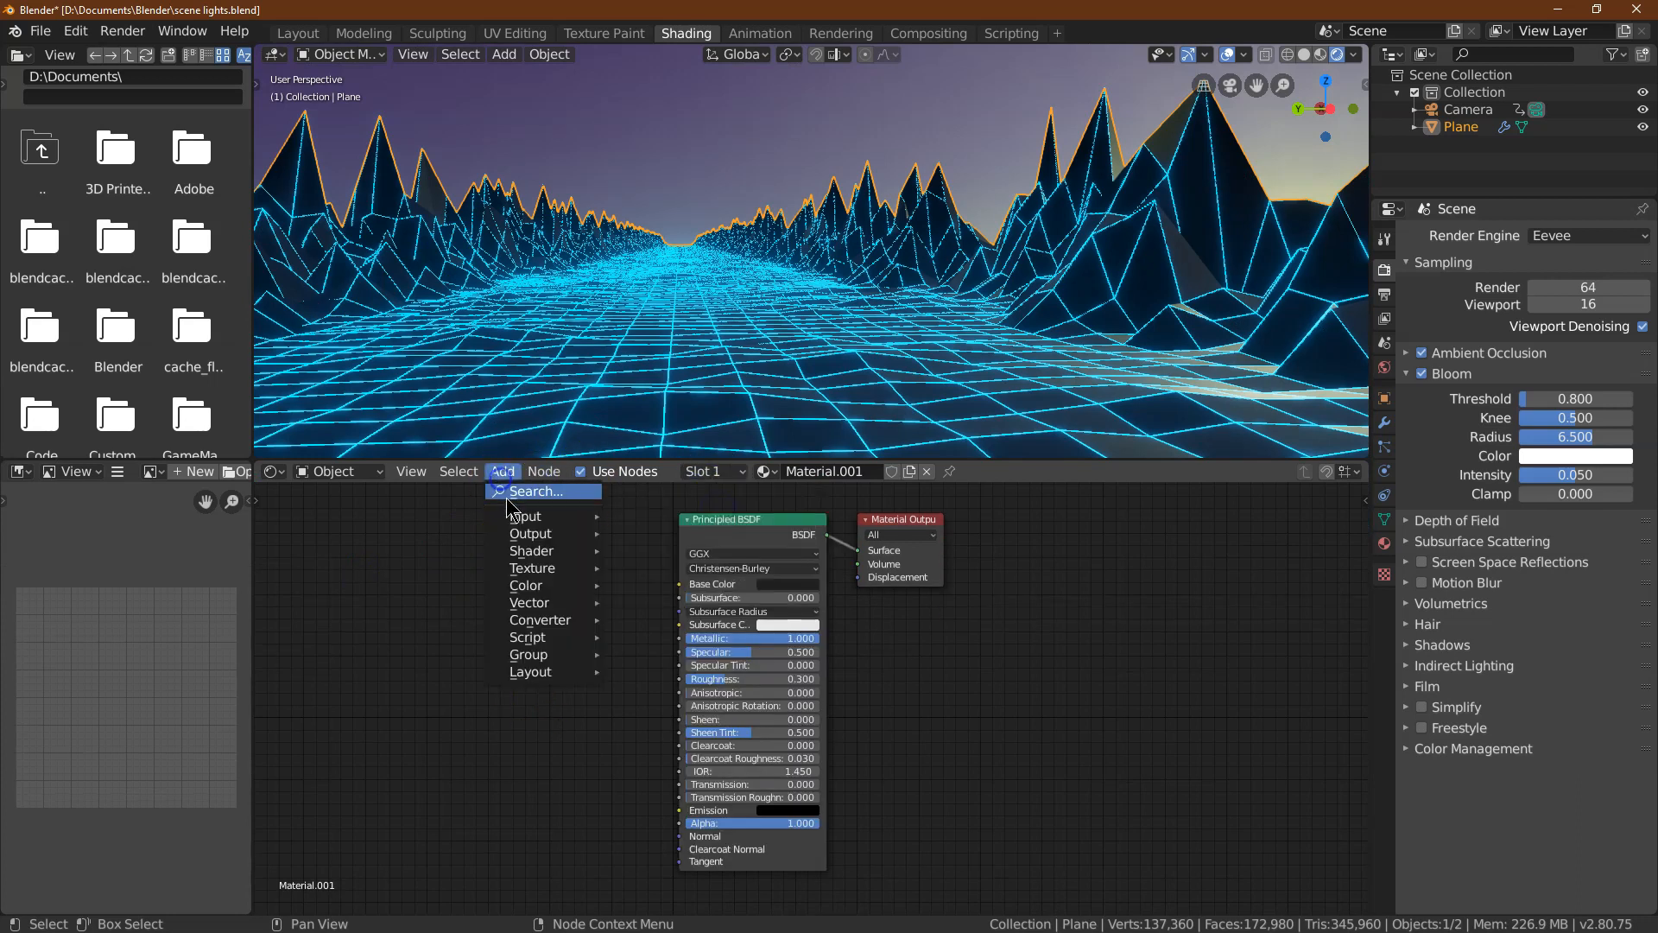
Add a Bump node into the Principled BSDF Normal input and lower roughness to 0.25
left_click(543, 491)
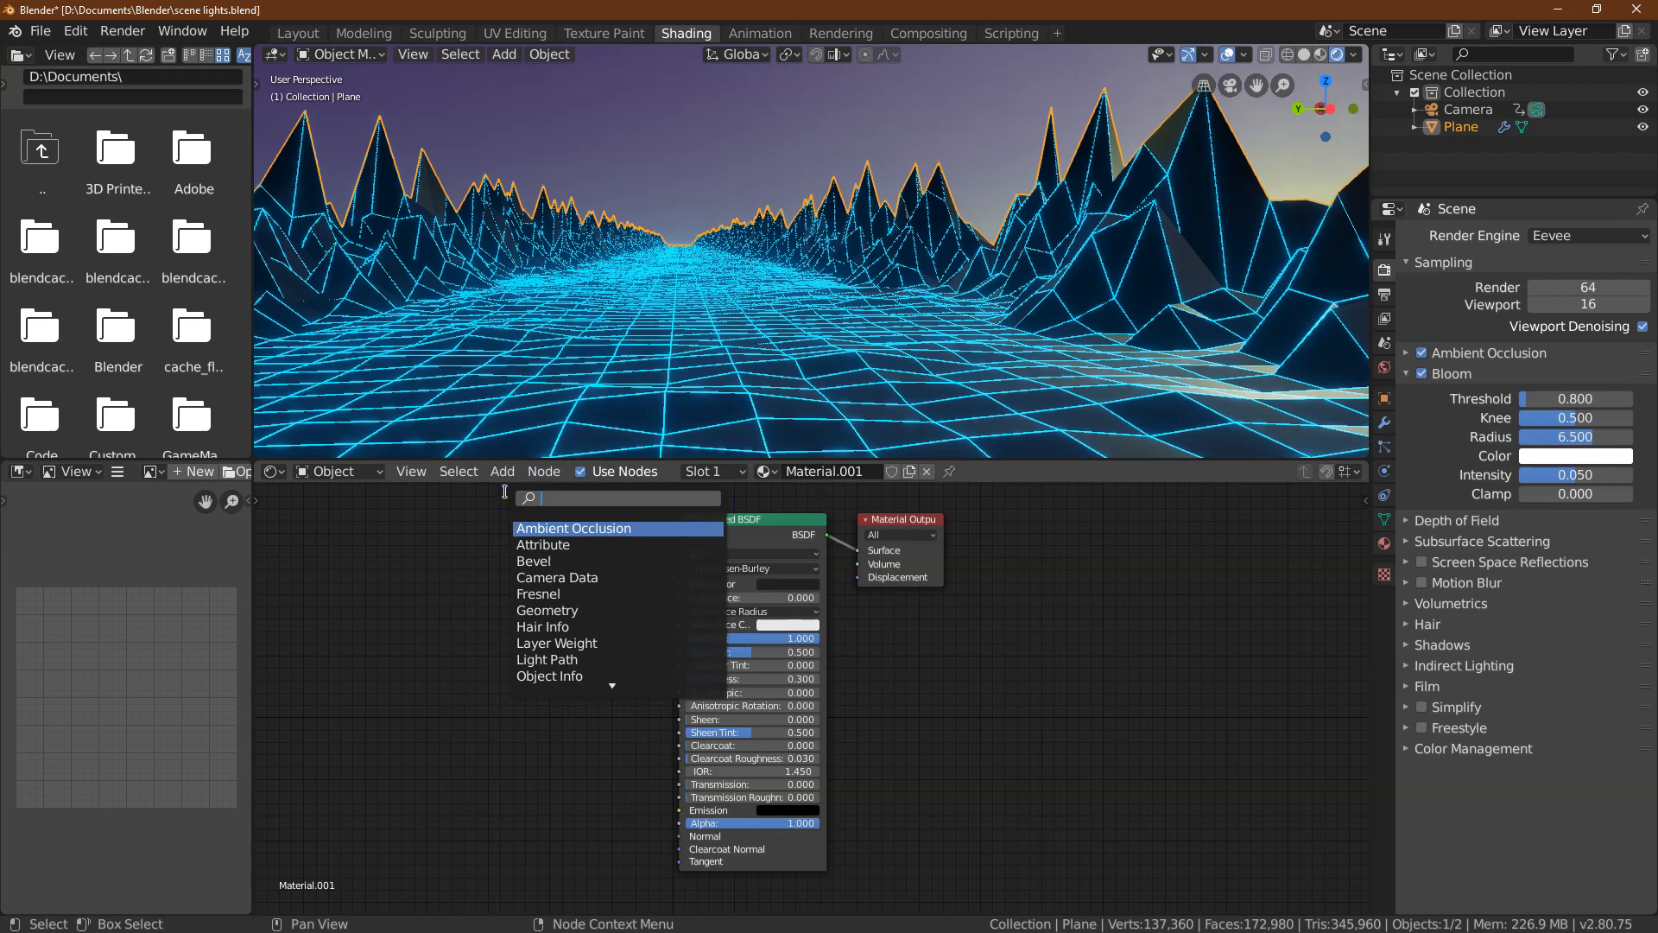
type("bump")
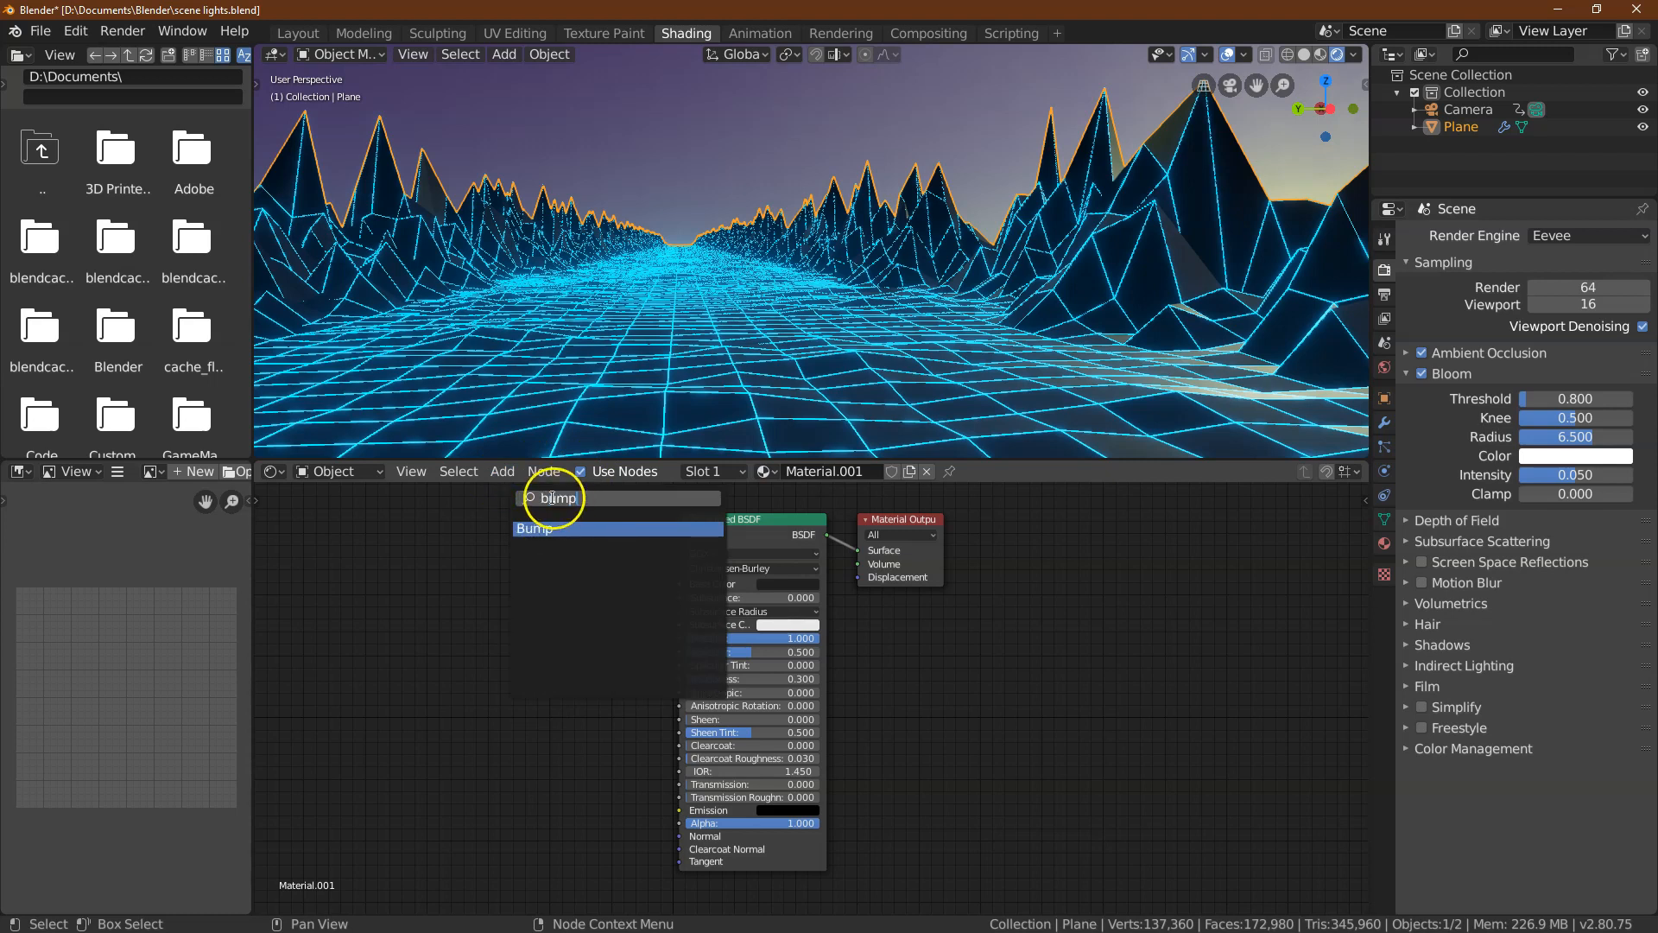
left_click(551, 529)
type("2")
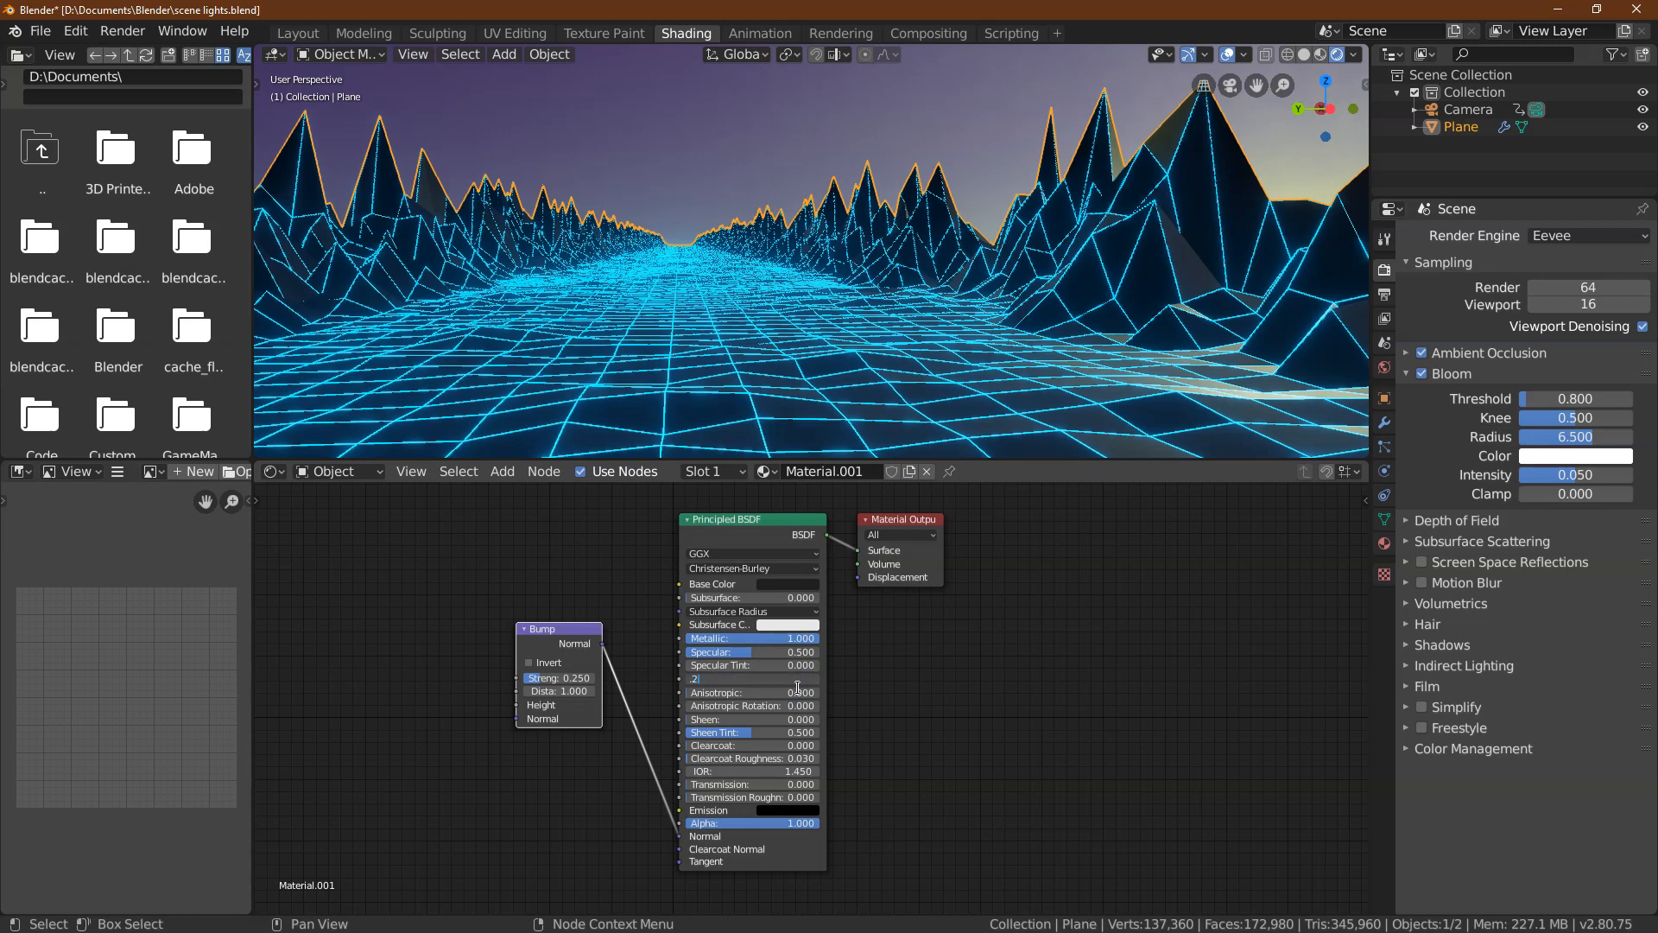
left_click(718, 677)
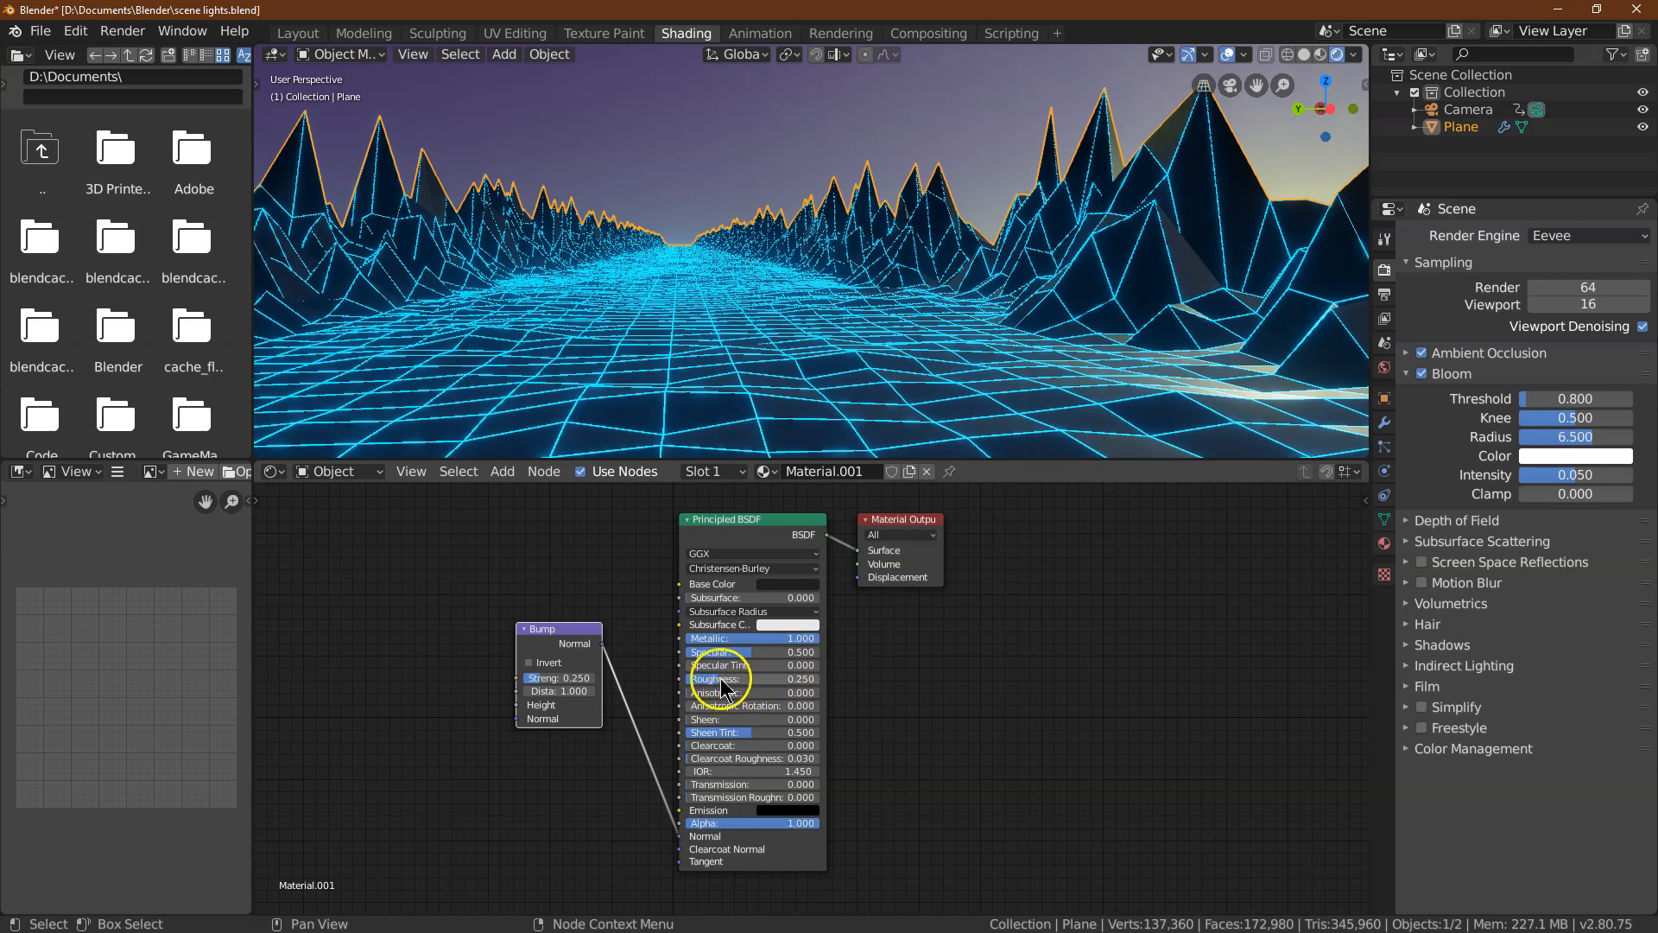
left_click(503, 469)
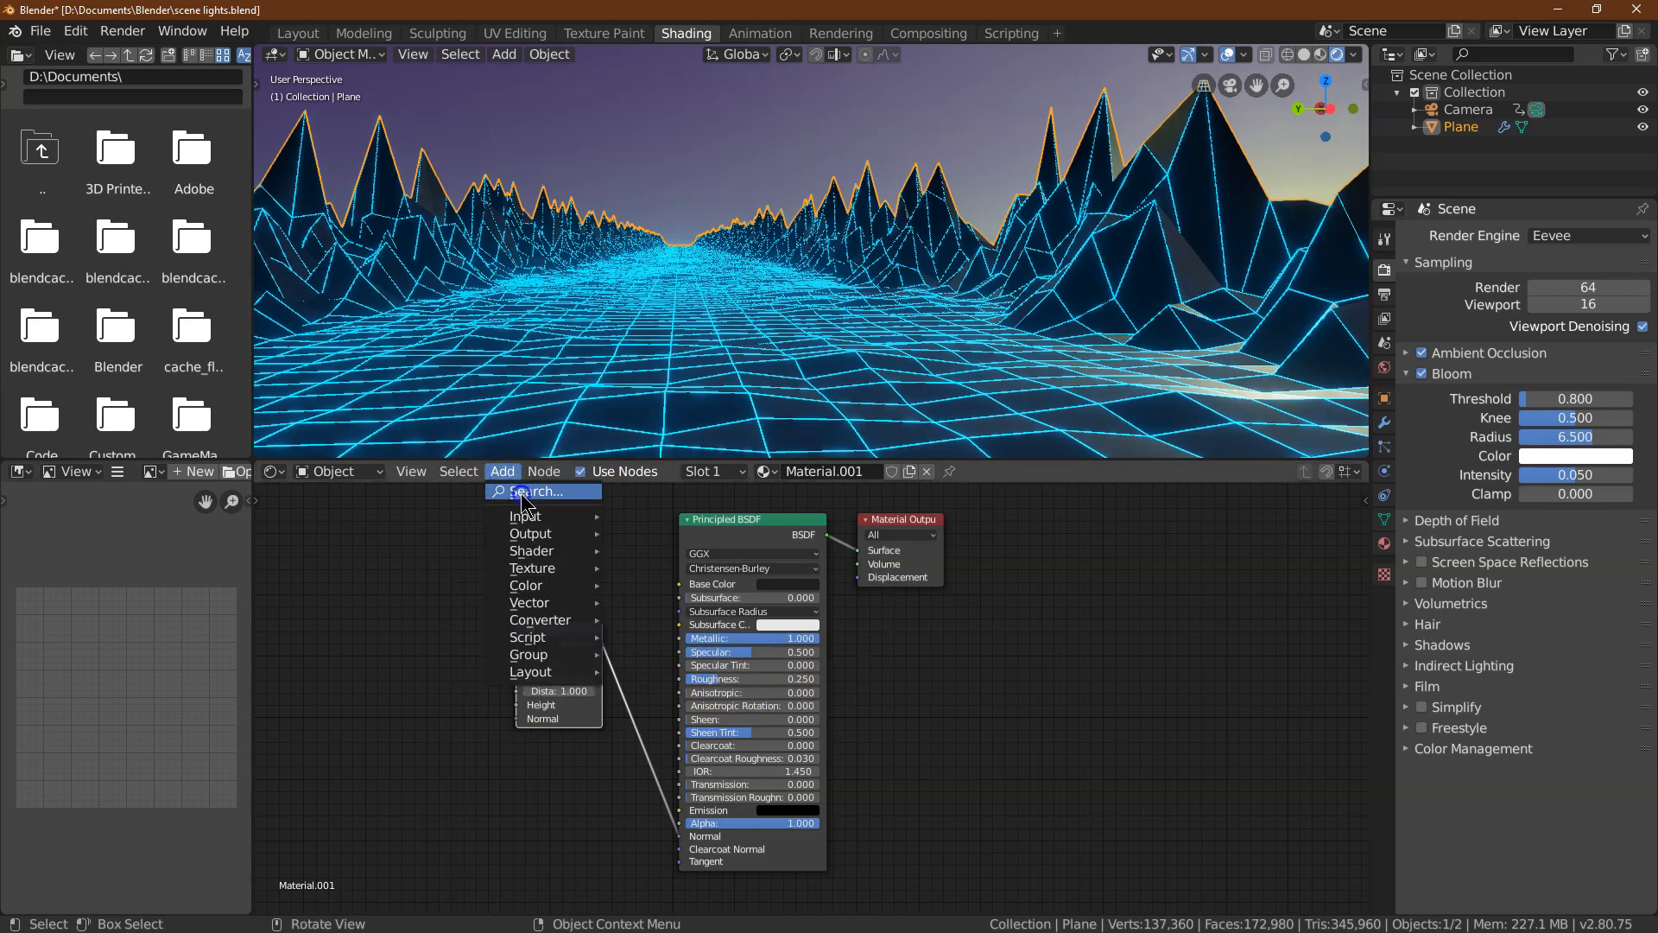
Add a Noise Texture (scale 12, detail 15) feeding the Bump height, then return to the Layout workspace
left_click(540, 491)
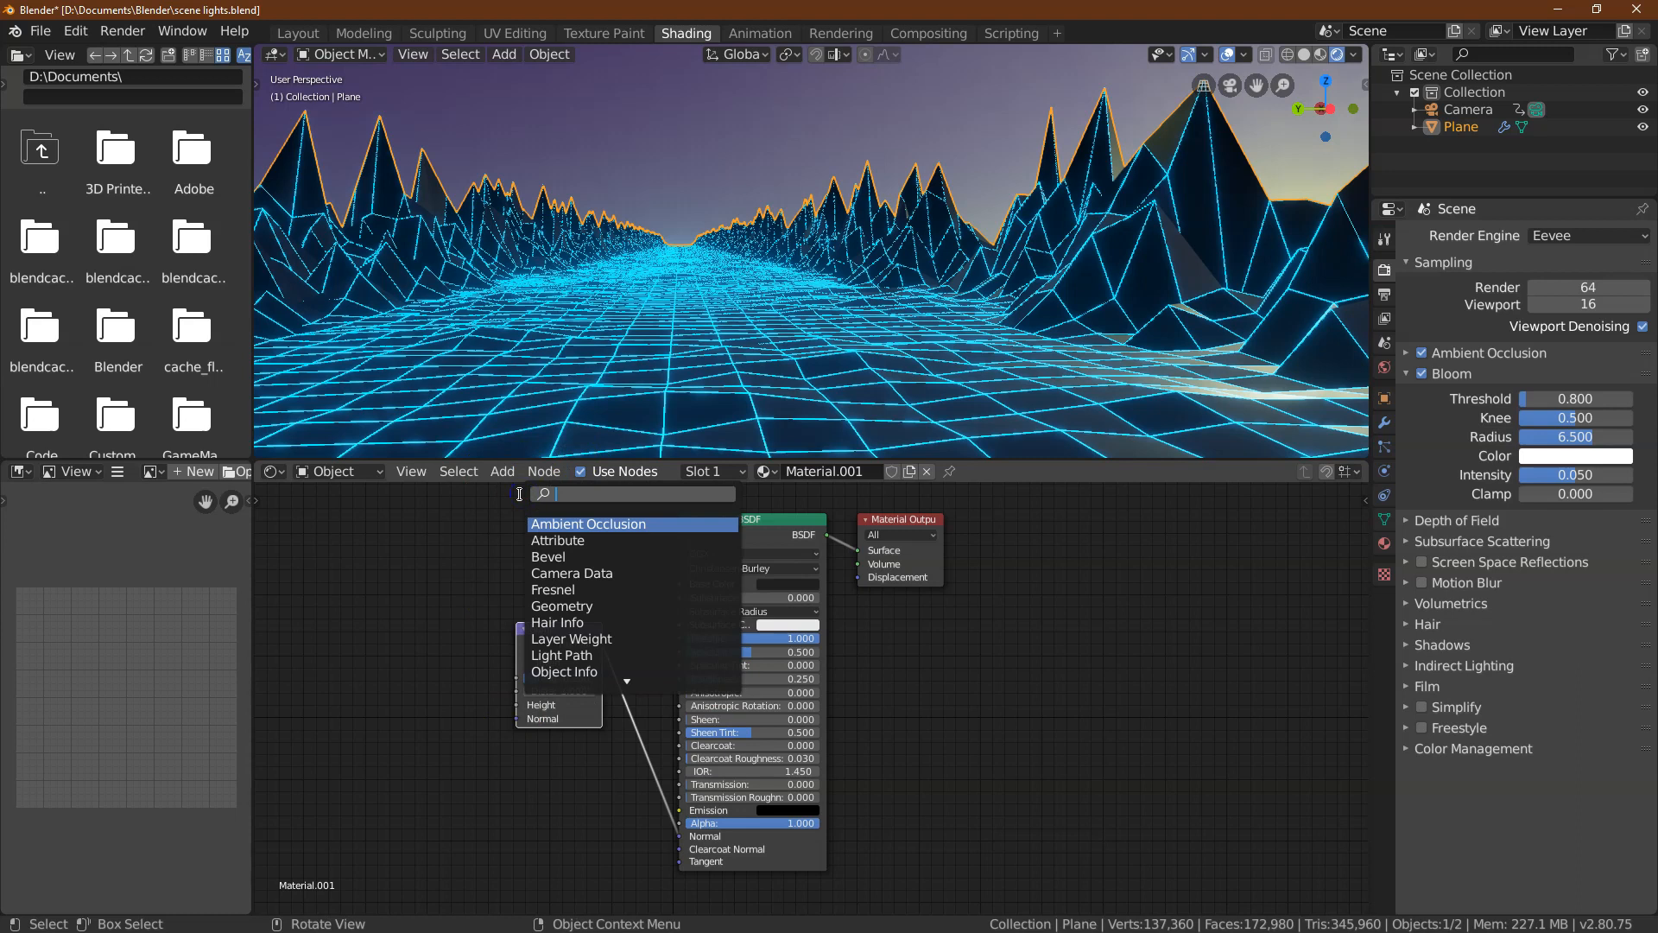
type("noise")
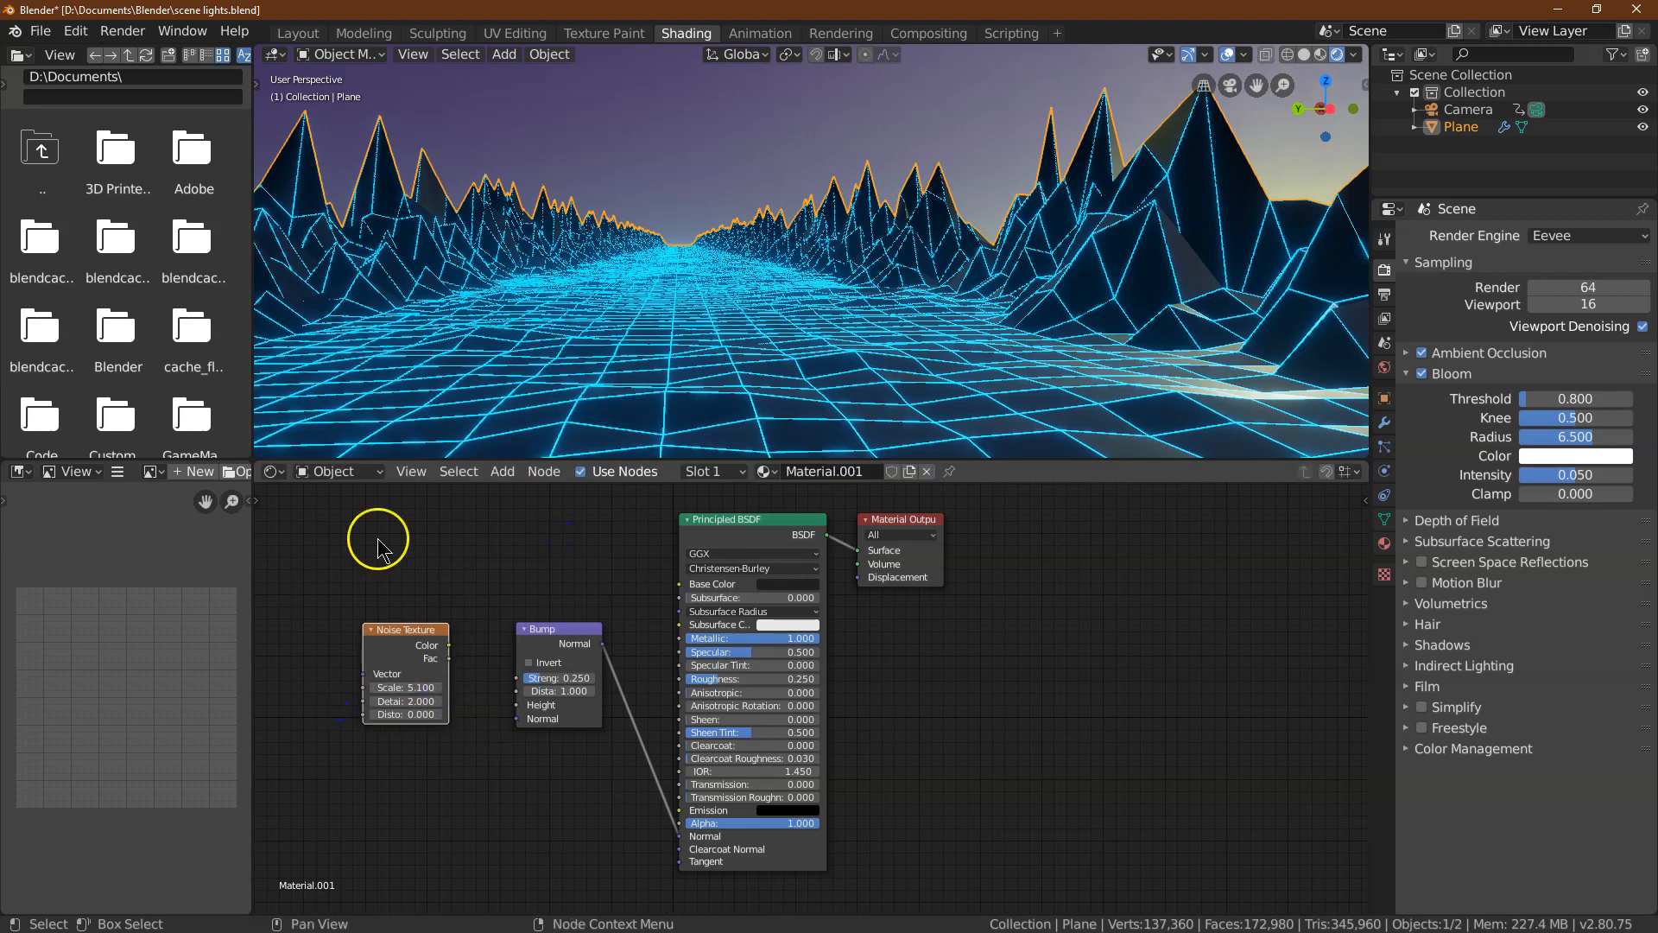
mouse_move(357, 653)
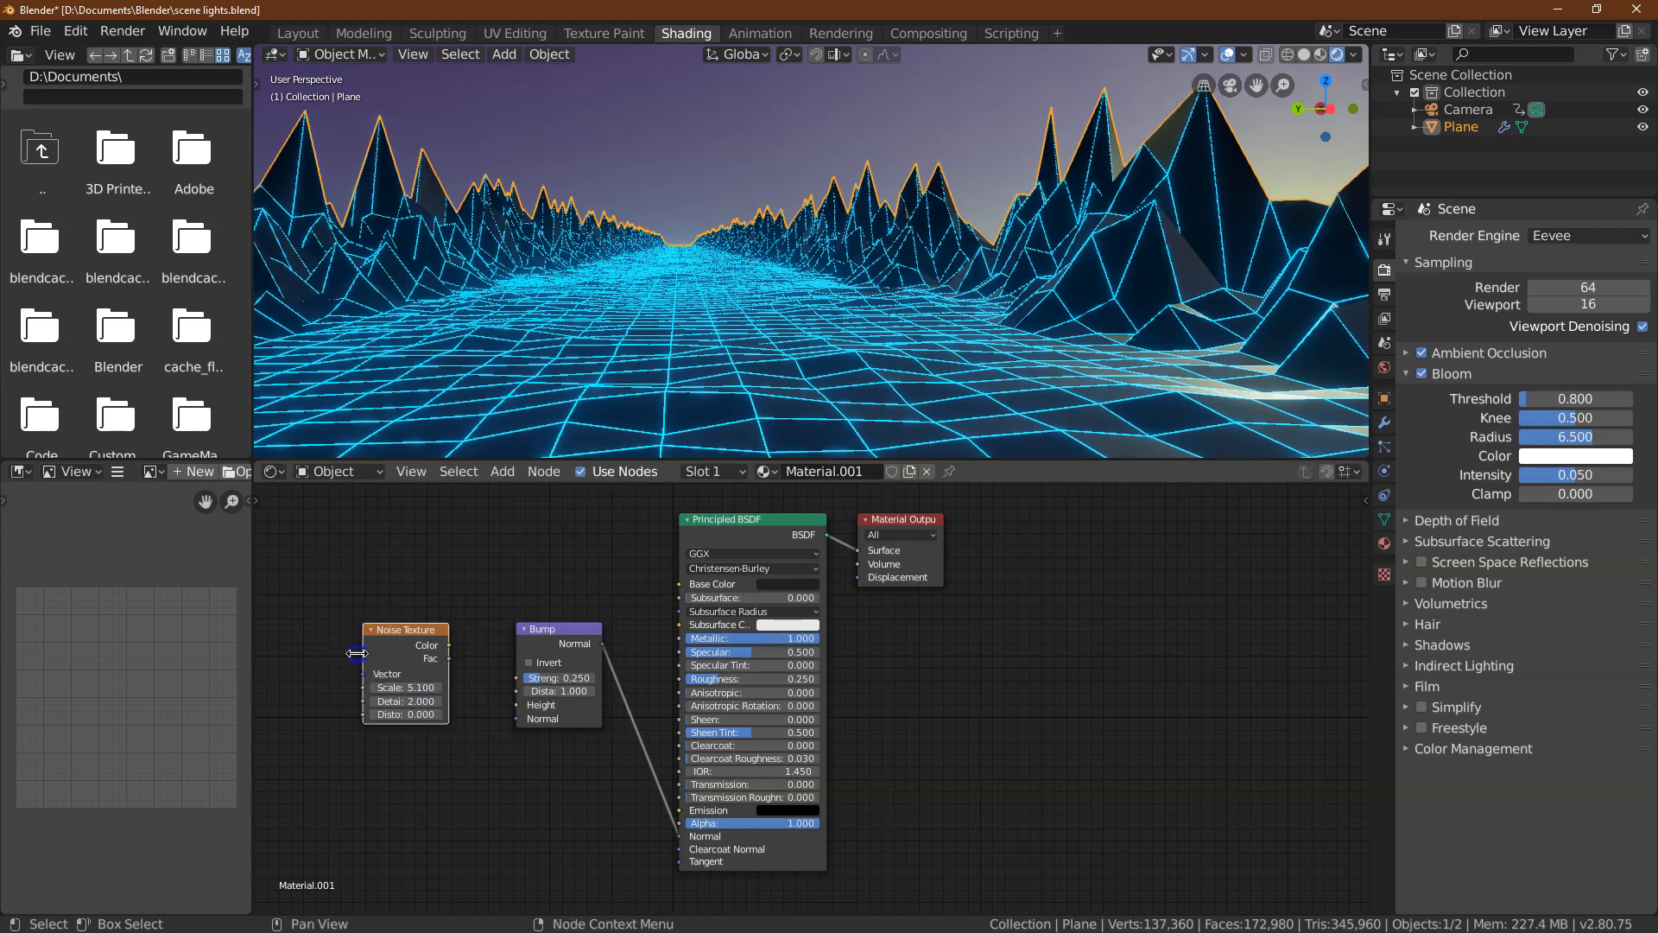
left_click(411, 685)
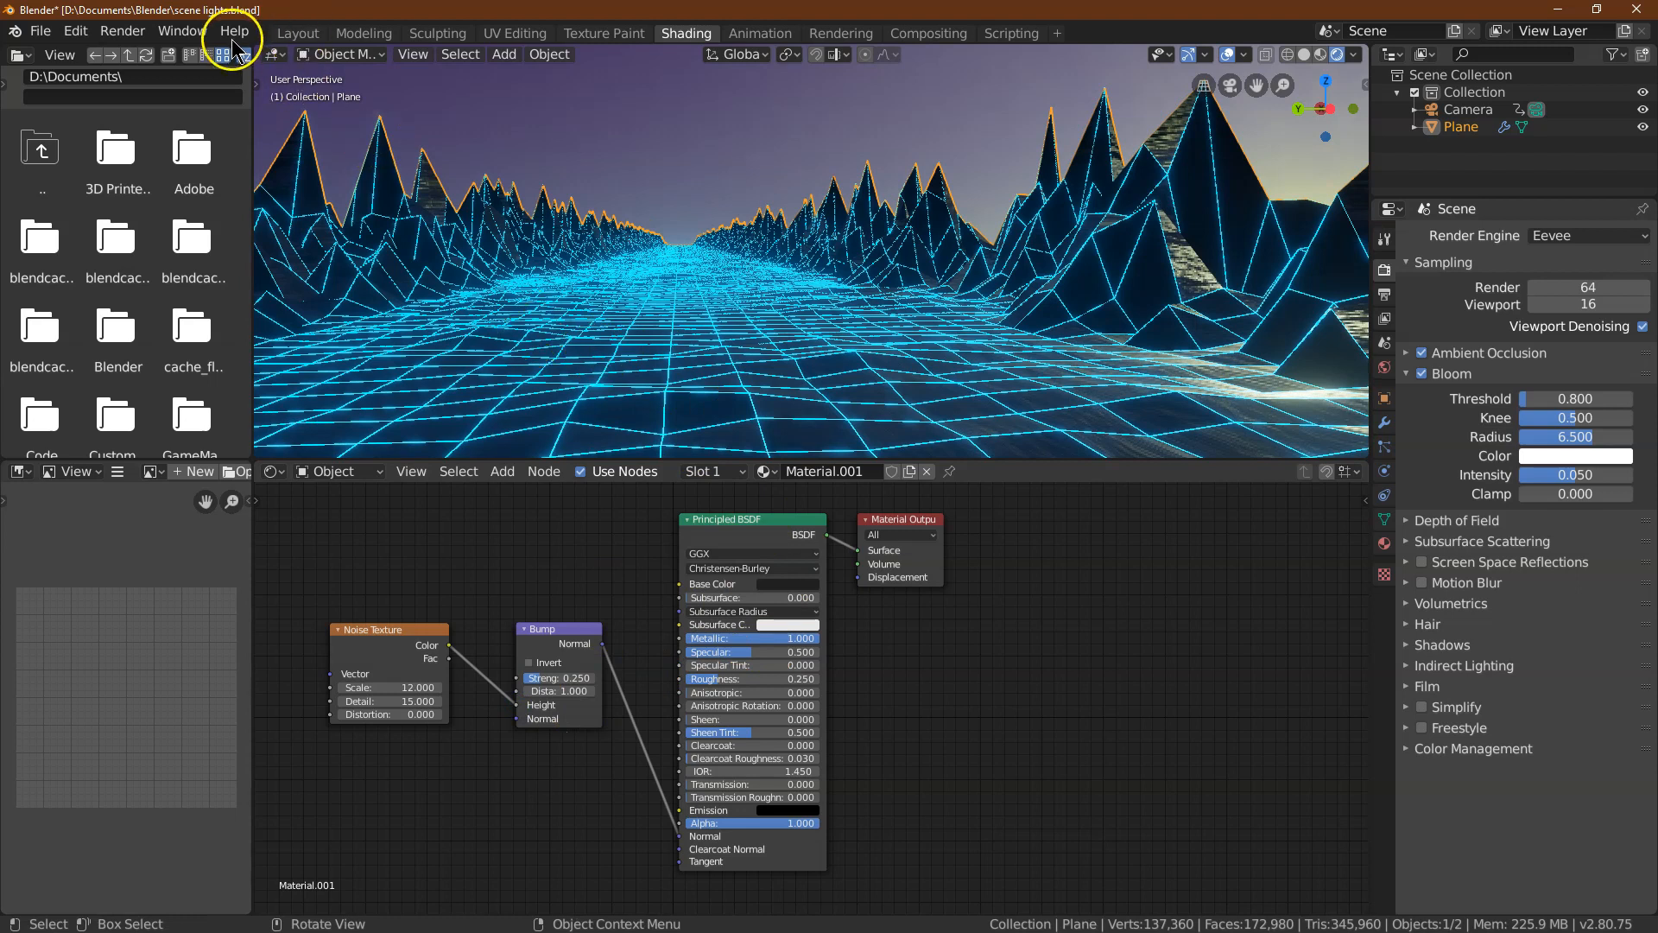
left_click(297, 33)
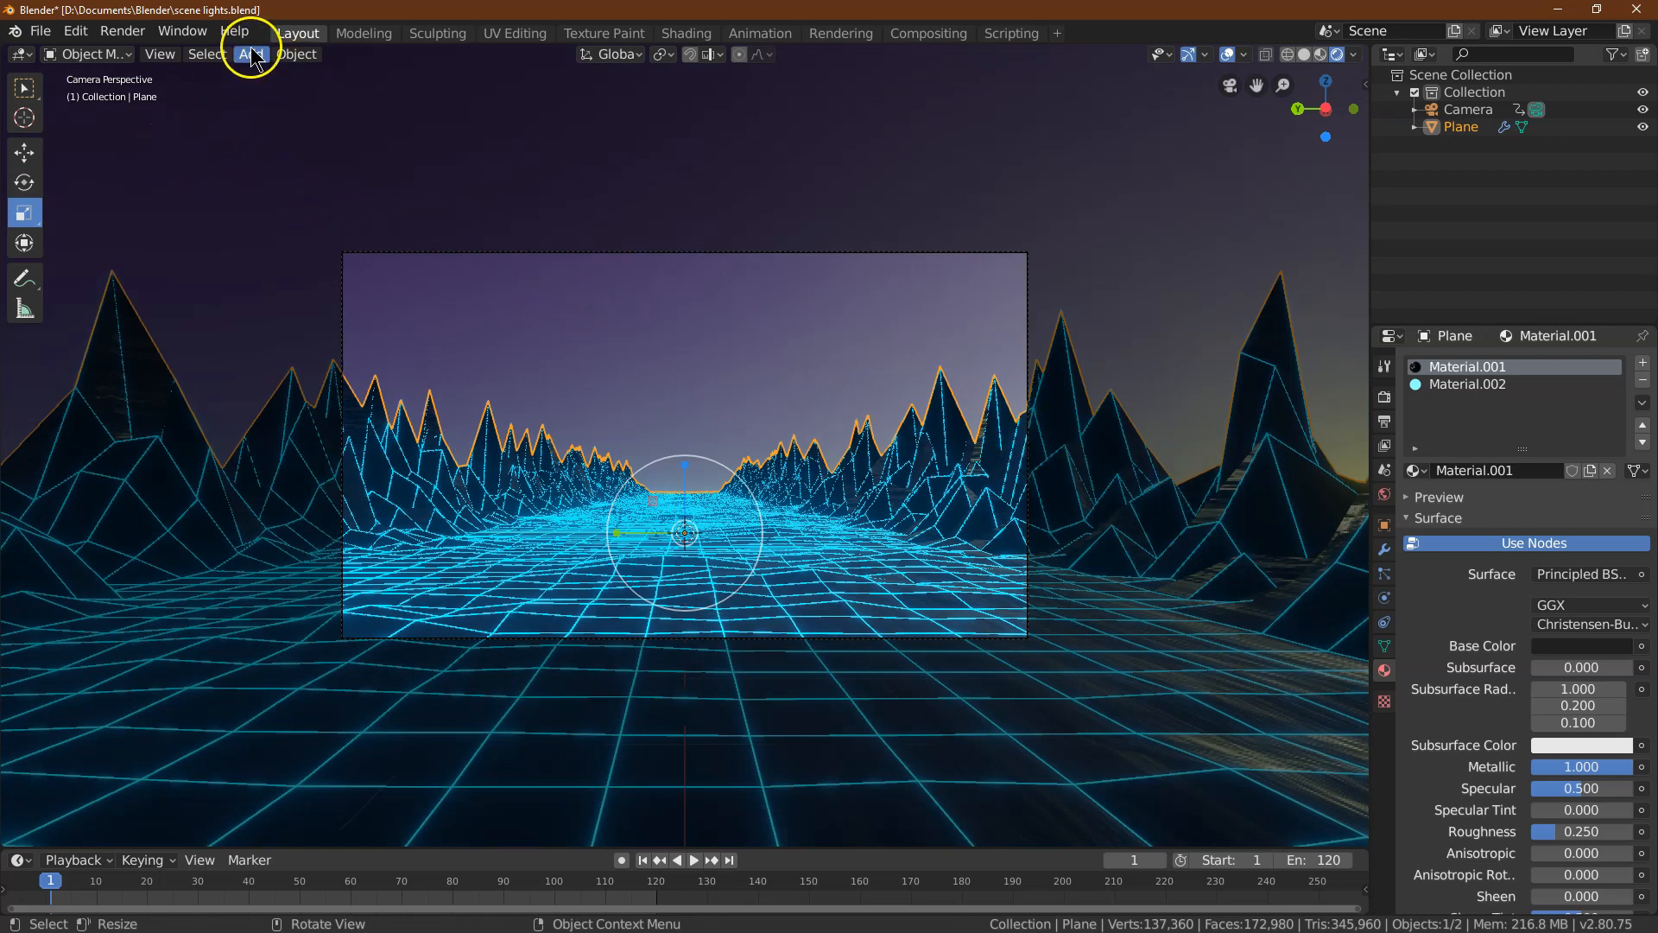
Add a UV sphere with scale 35 and Location X 110 m, forming a dome behind the mountains
left_click(251, 54)
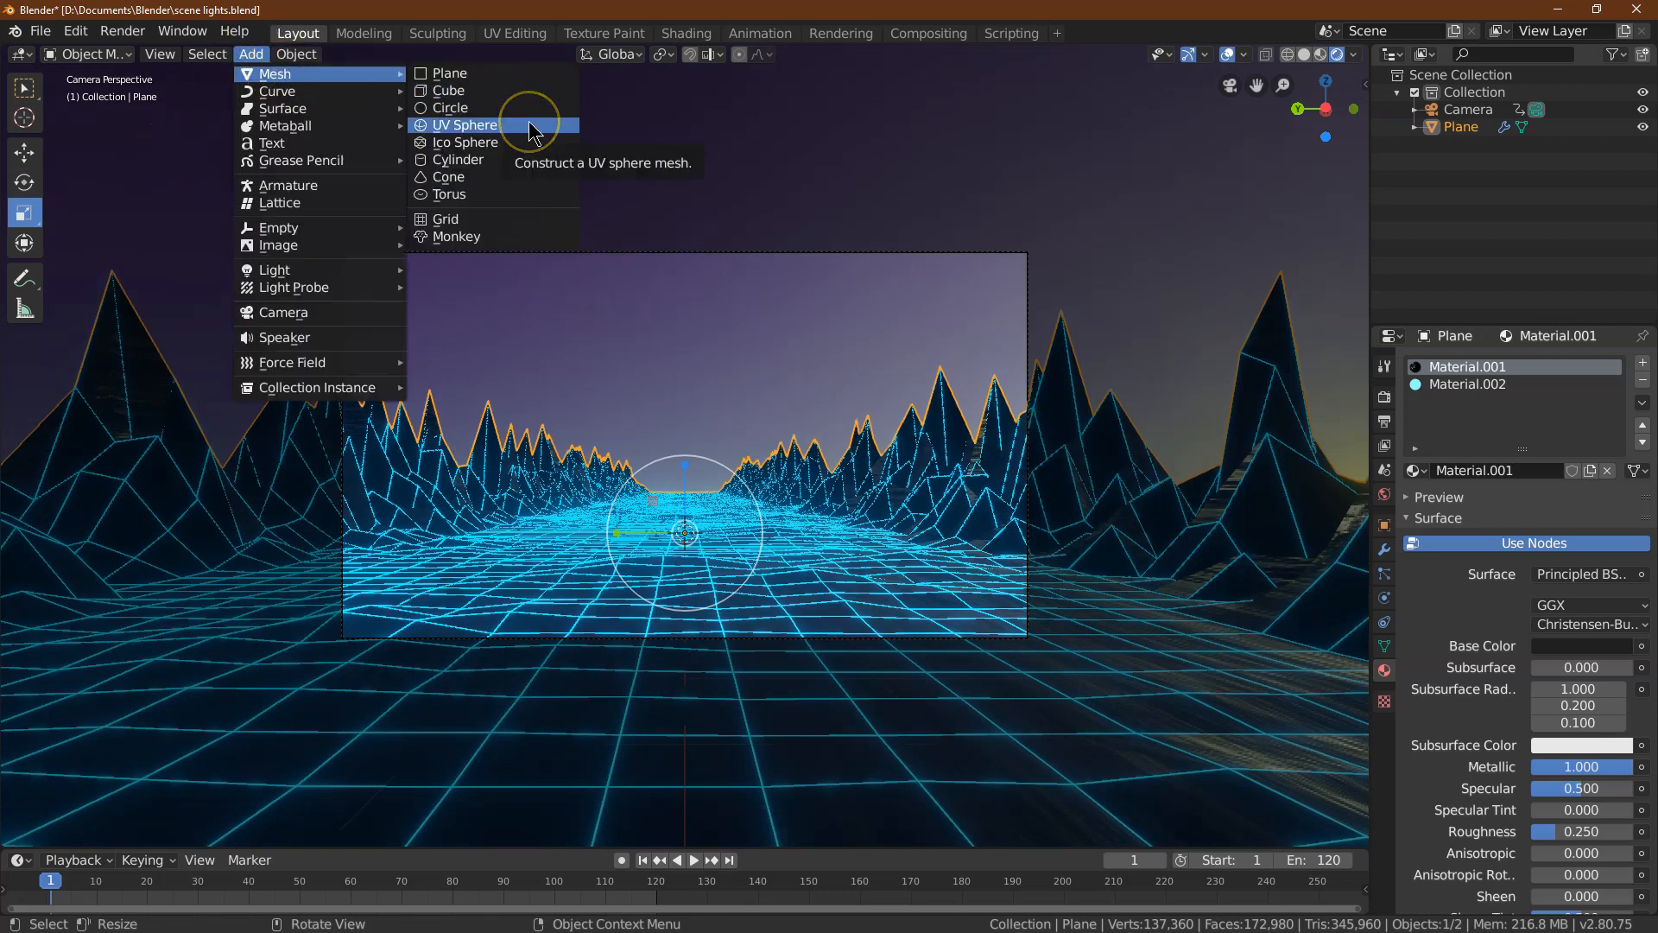
left_click(463, 125)
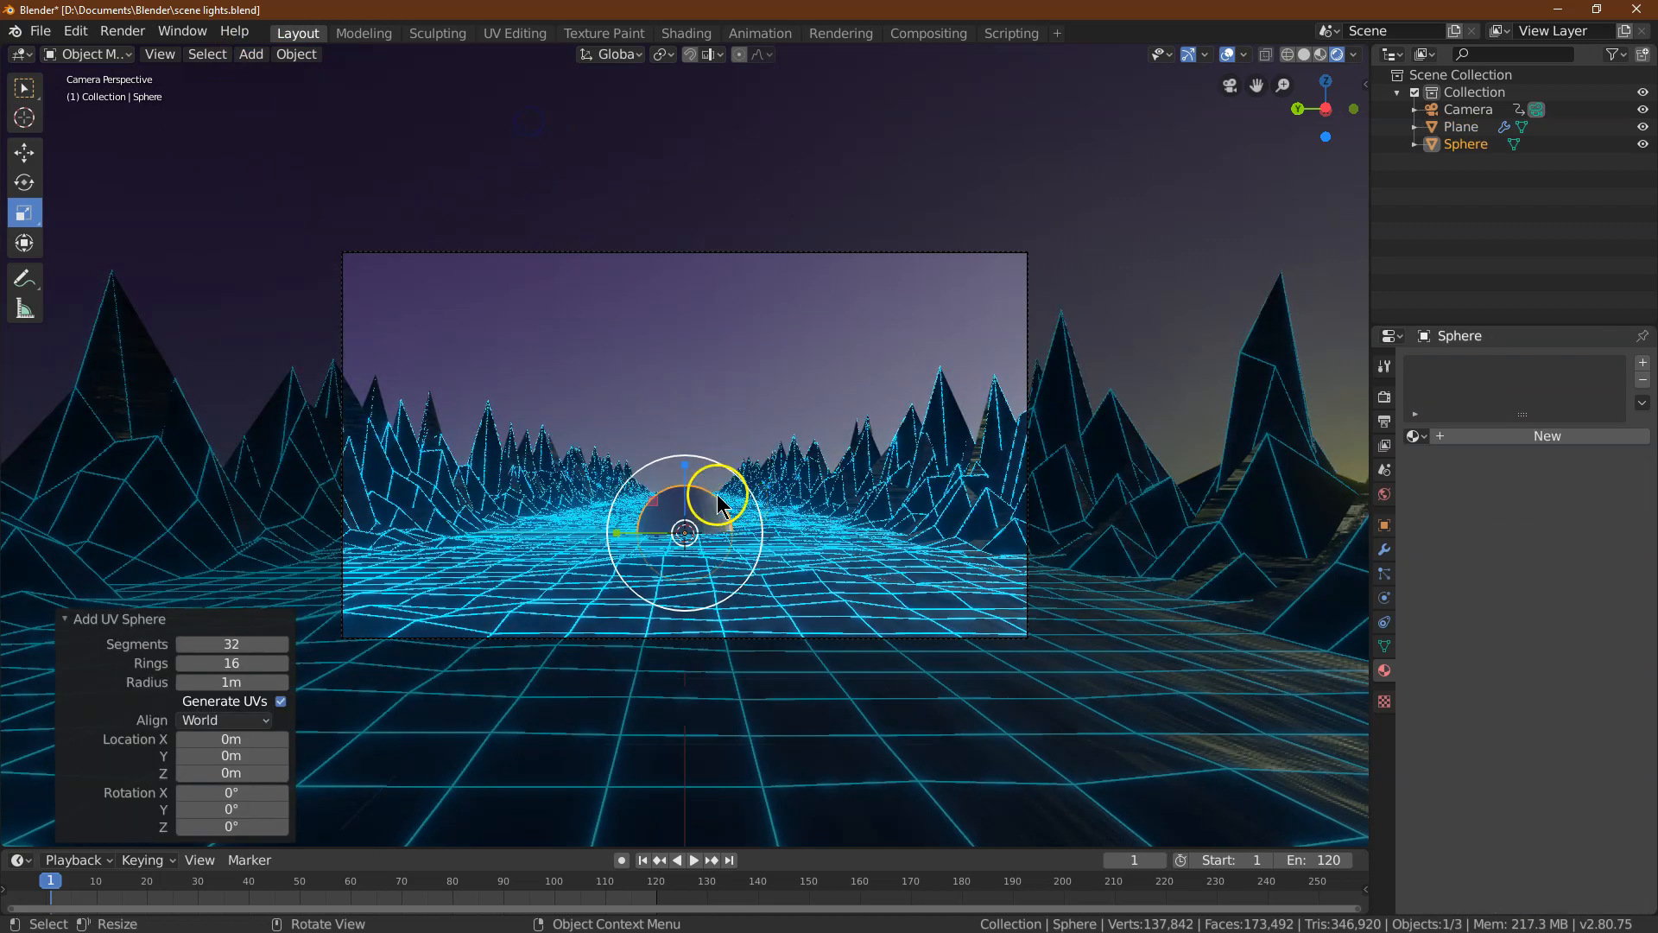
left_click(1384, 526)
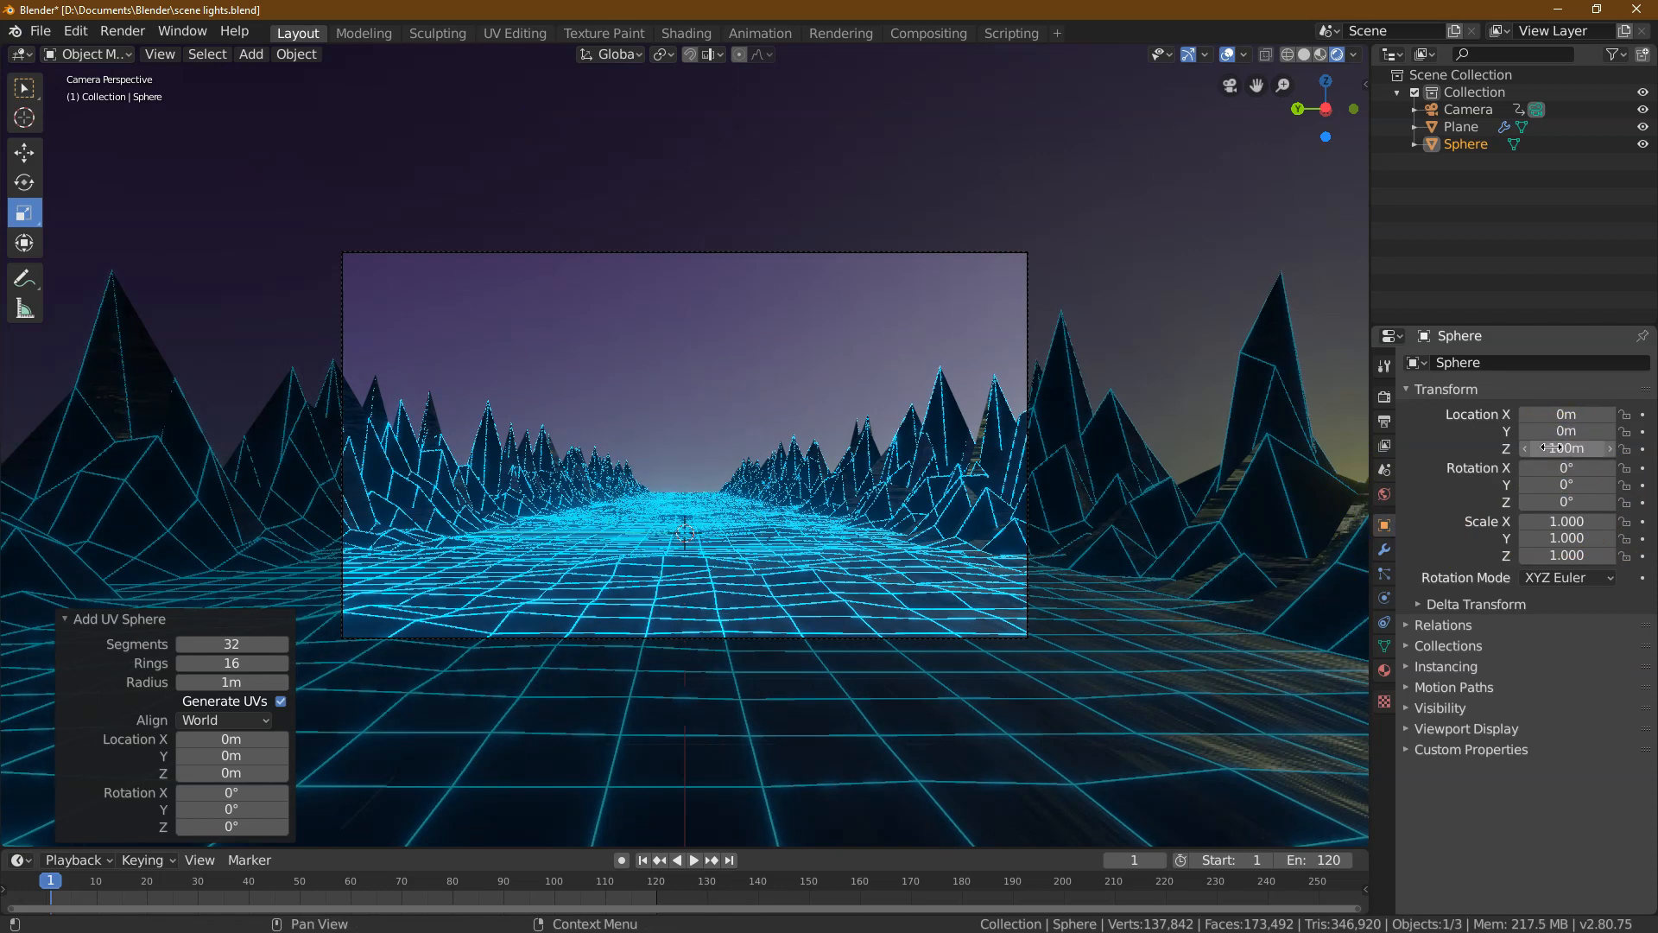
left_click(1567, 520)
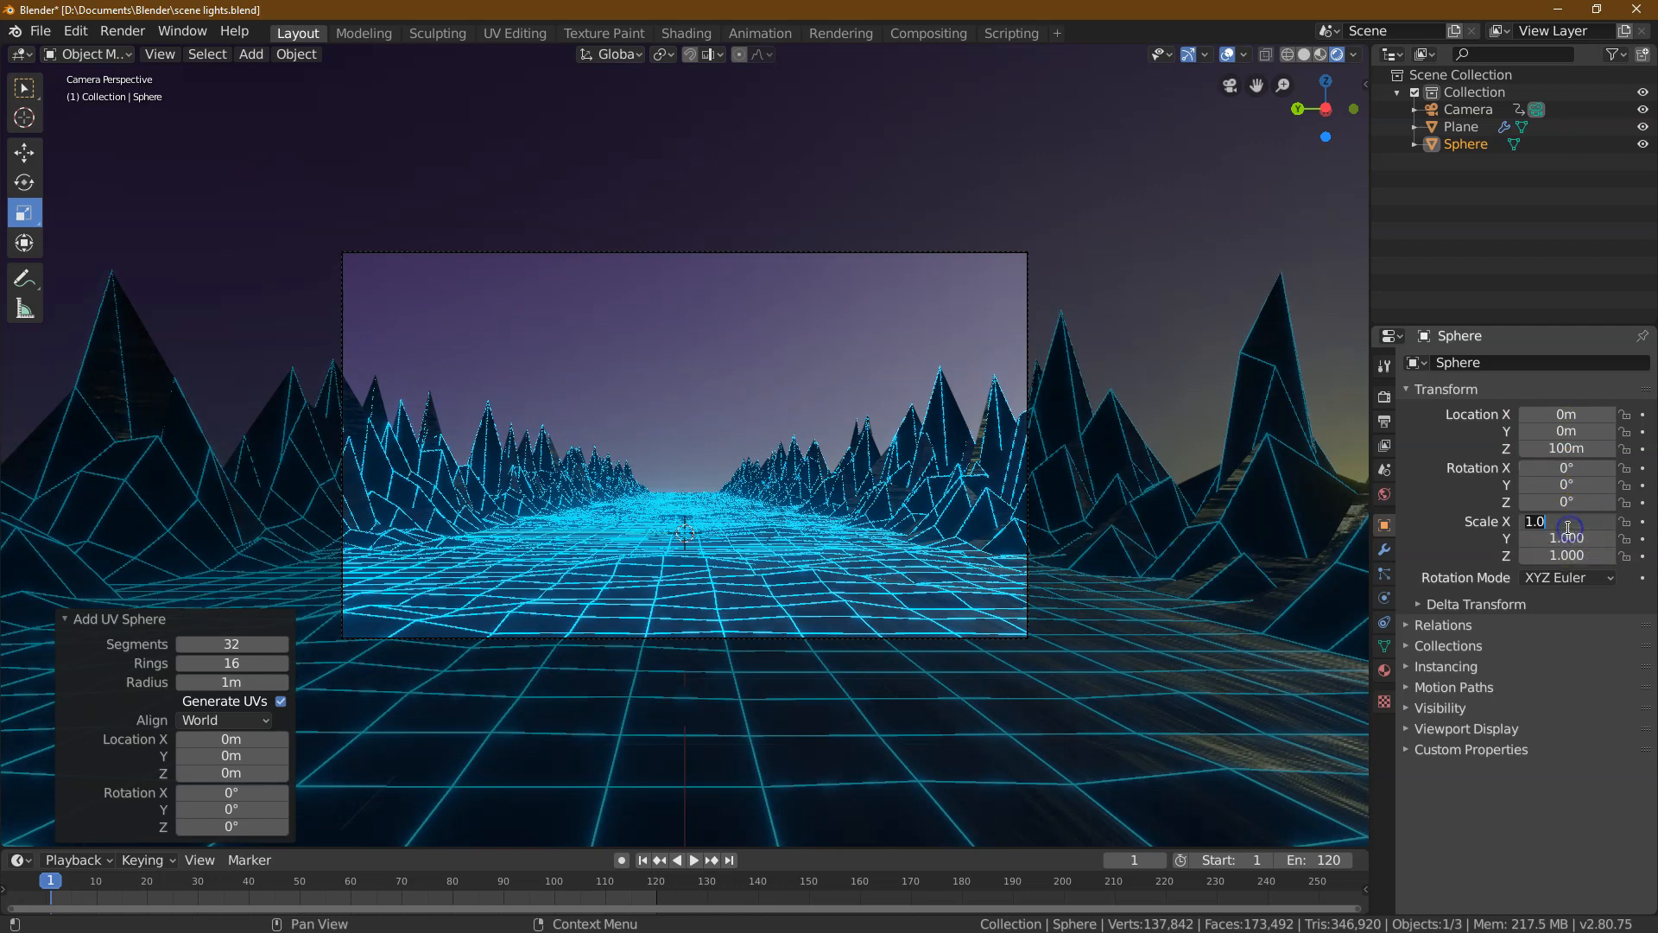
type("35")
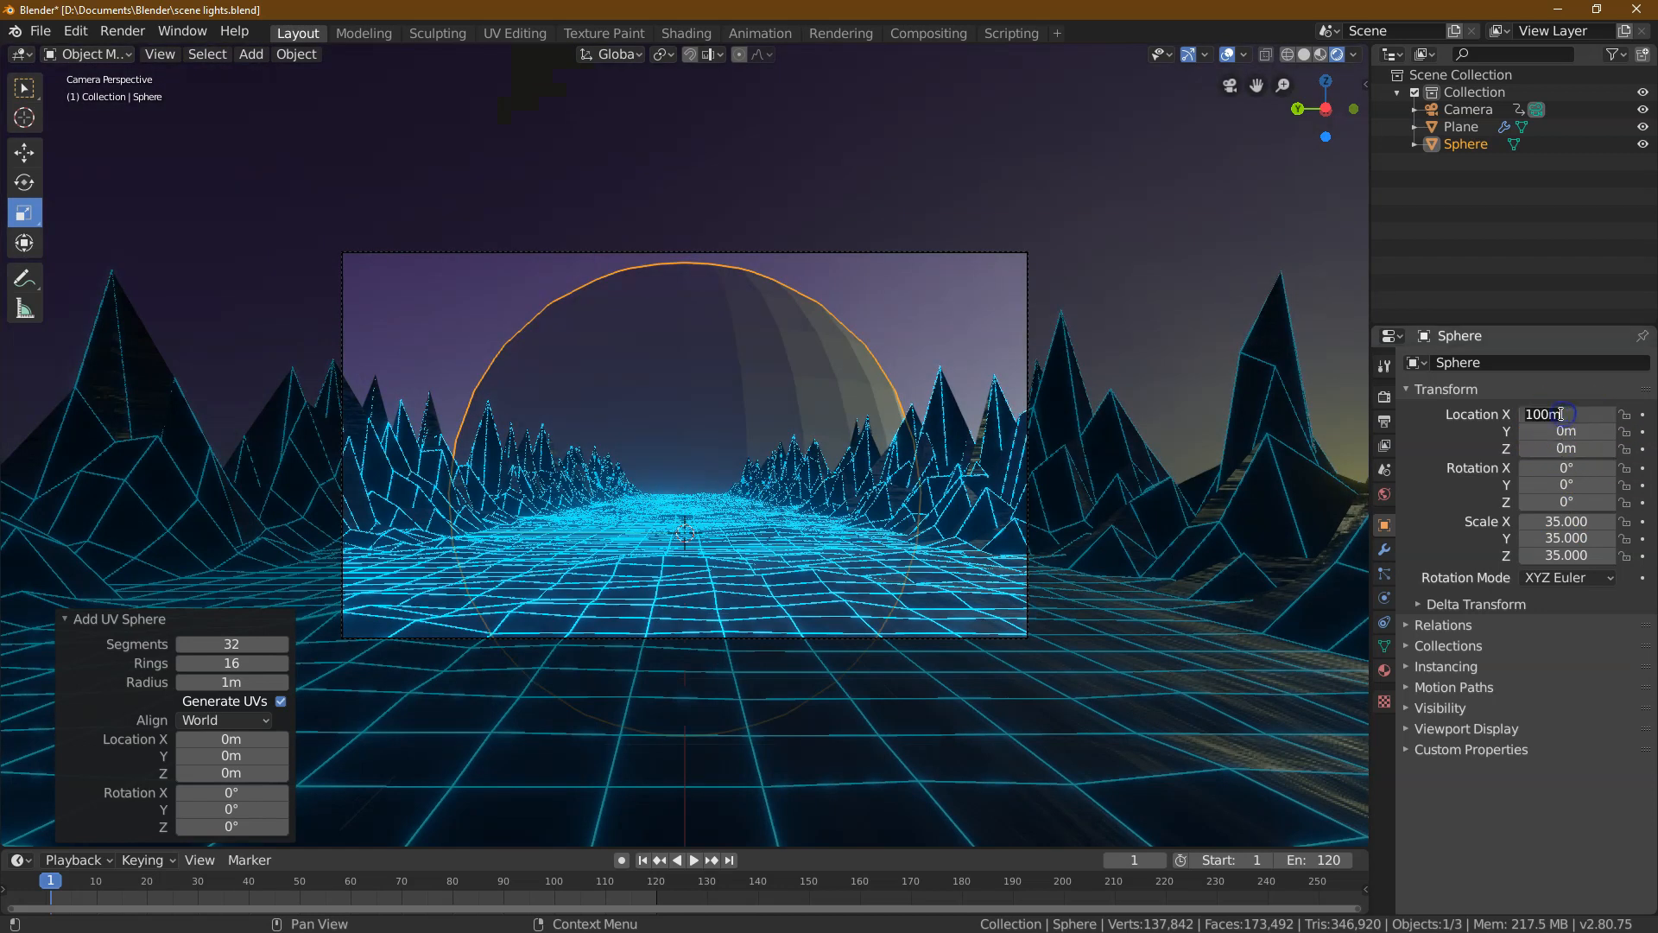
type("150m")
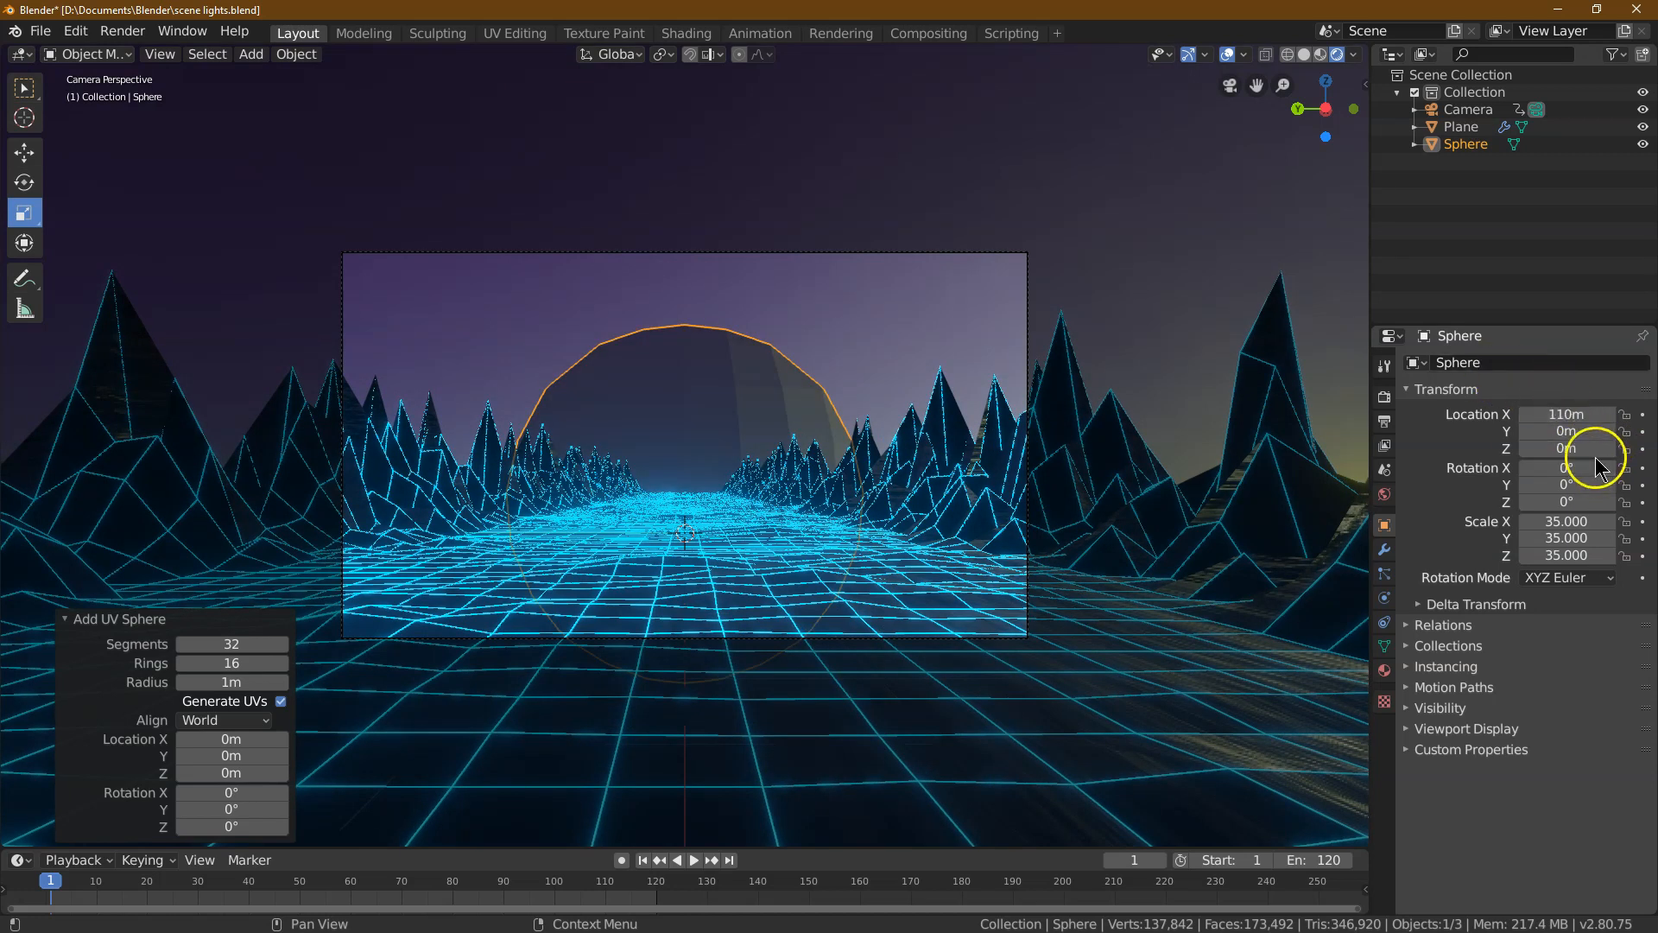
left_click(1384, 549)
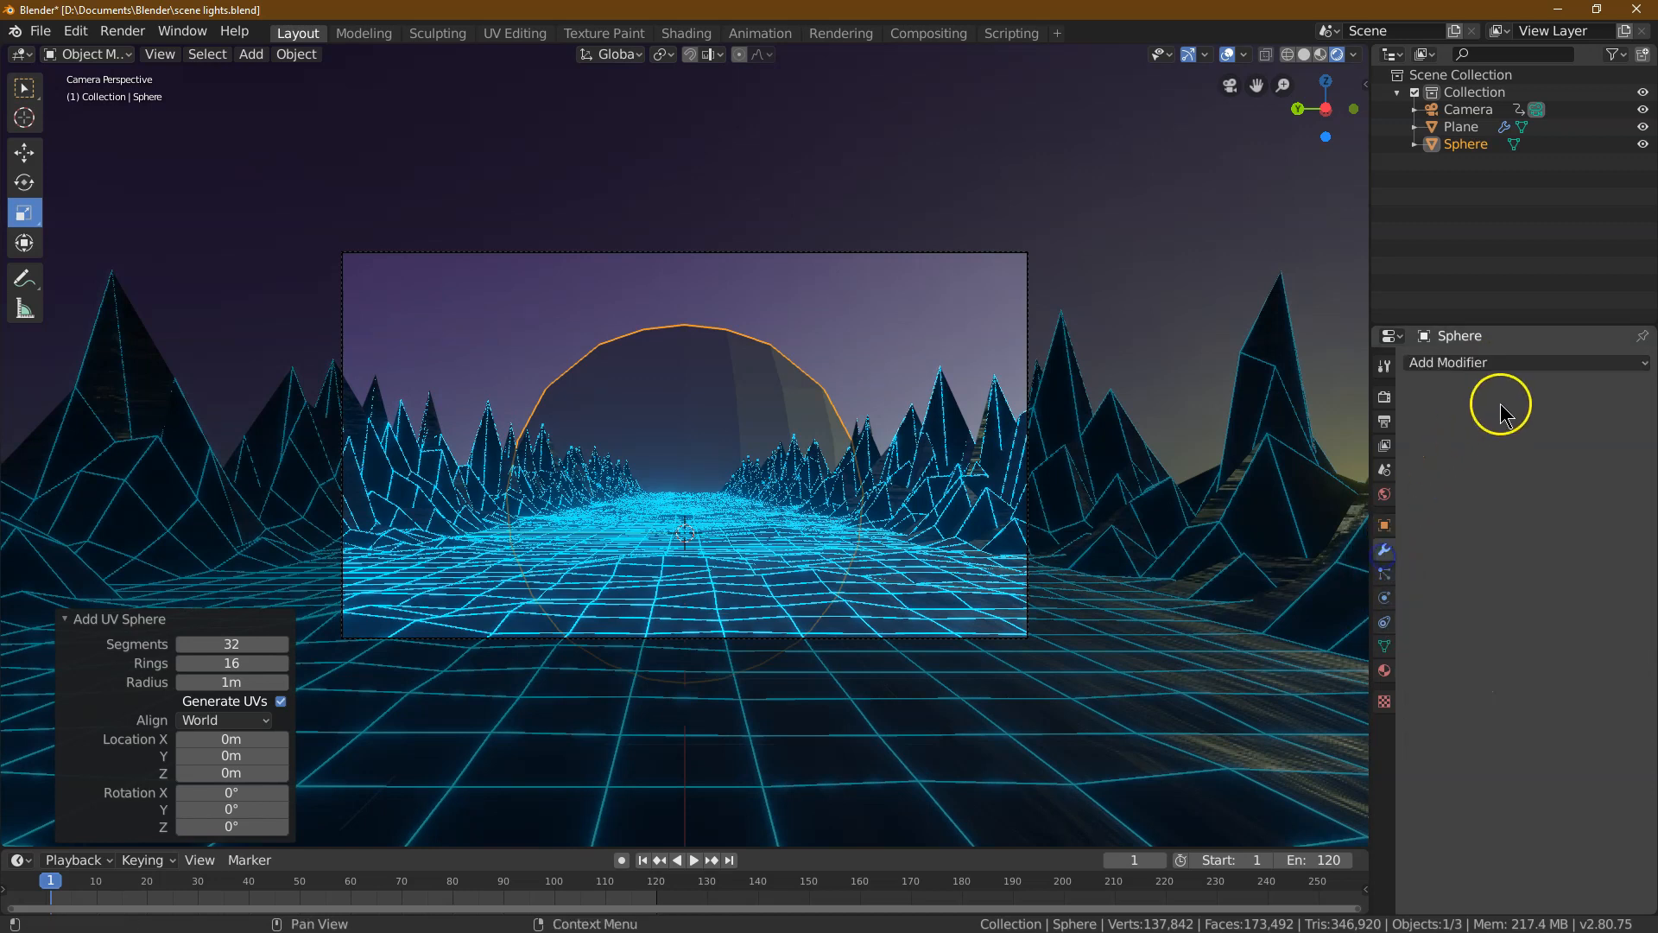
Give the sphere a Subdivision Surface modifier with render and viewport levels both at 3
left_click(1524, 361)
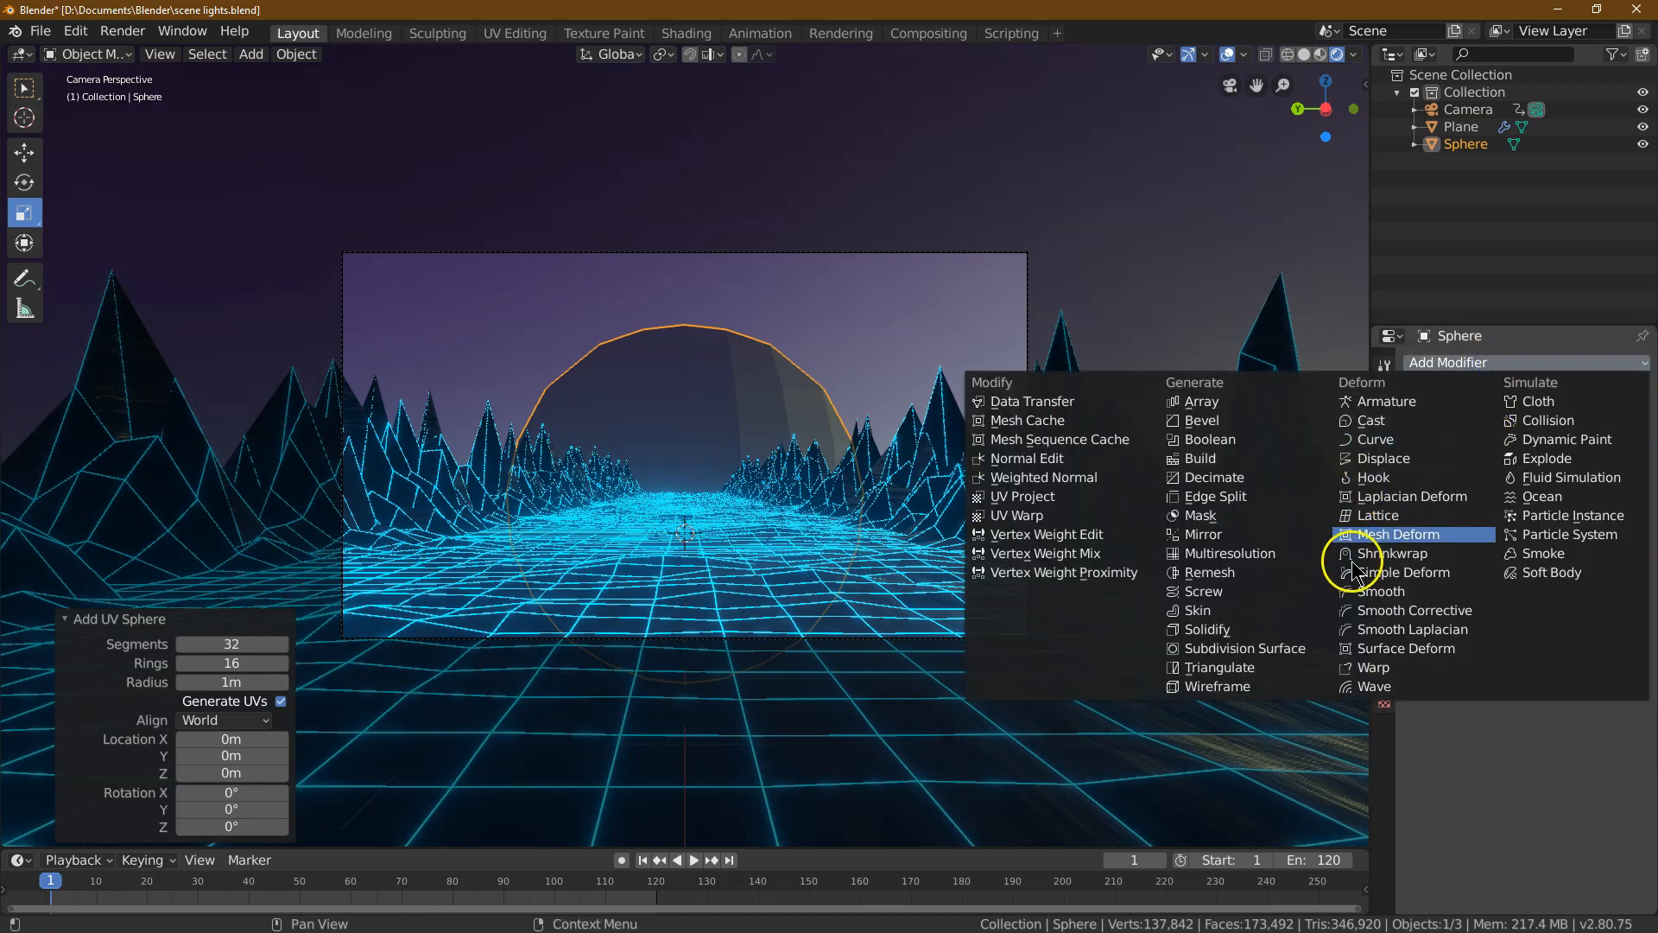
left_click(1242, 647)
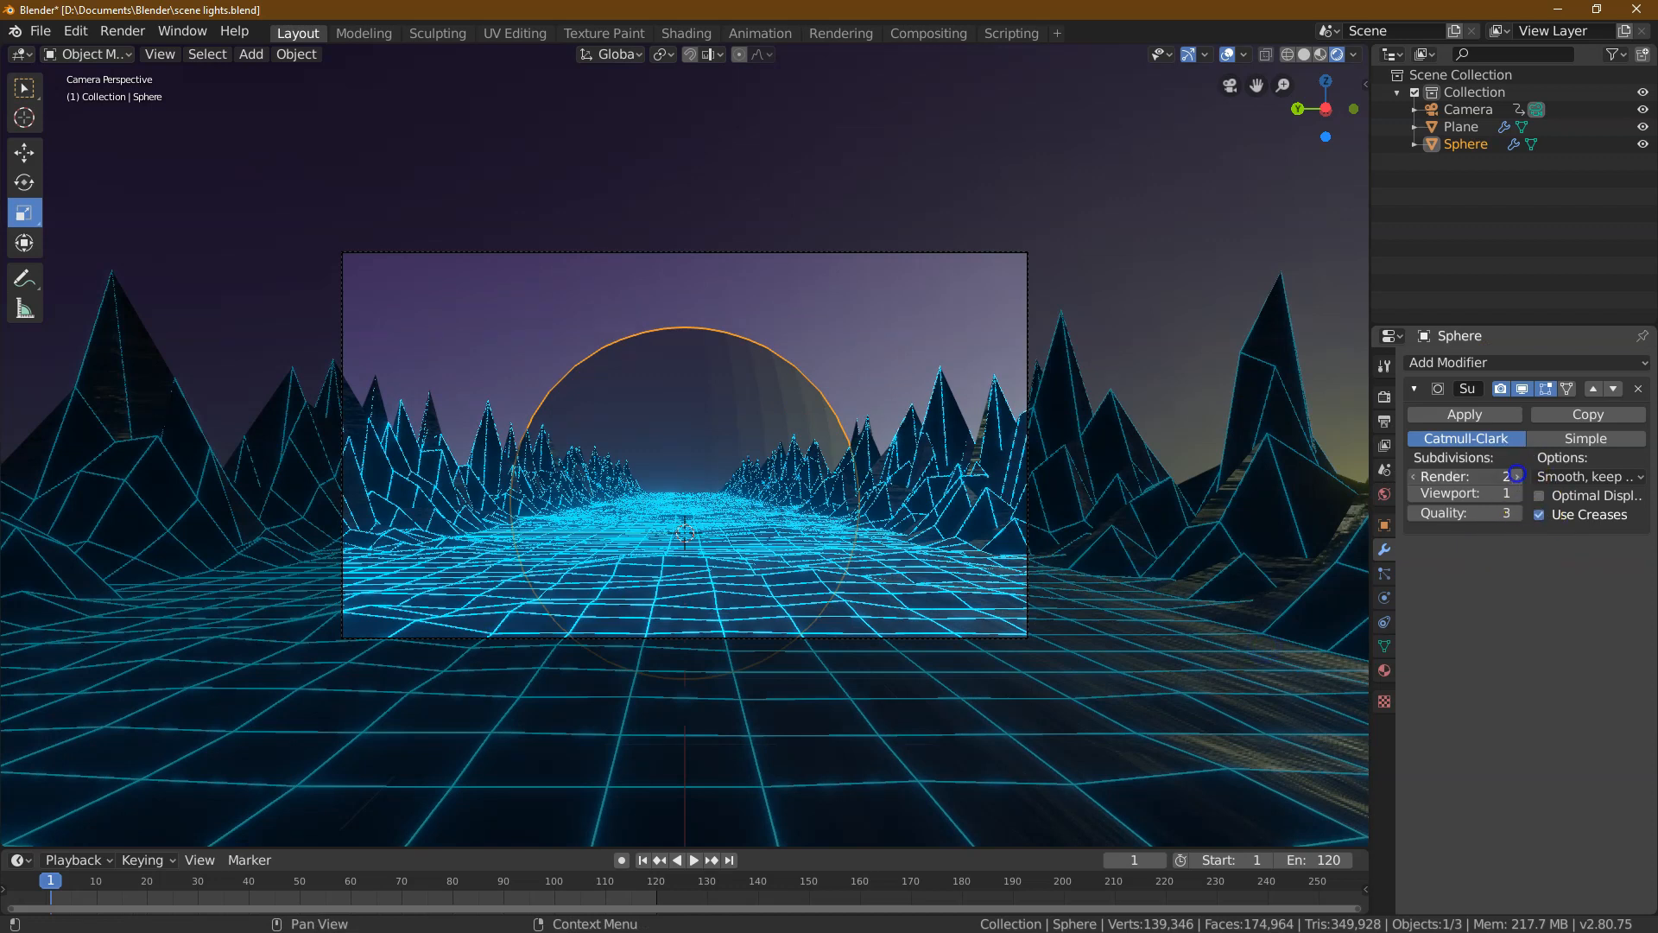
left_click(1465, 494)
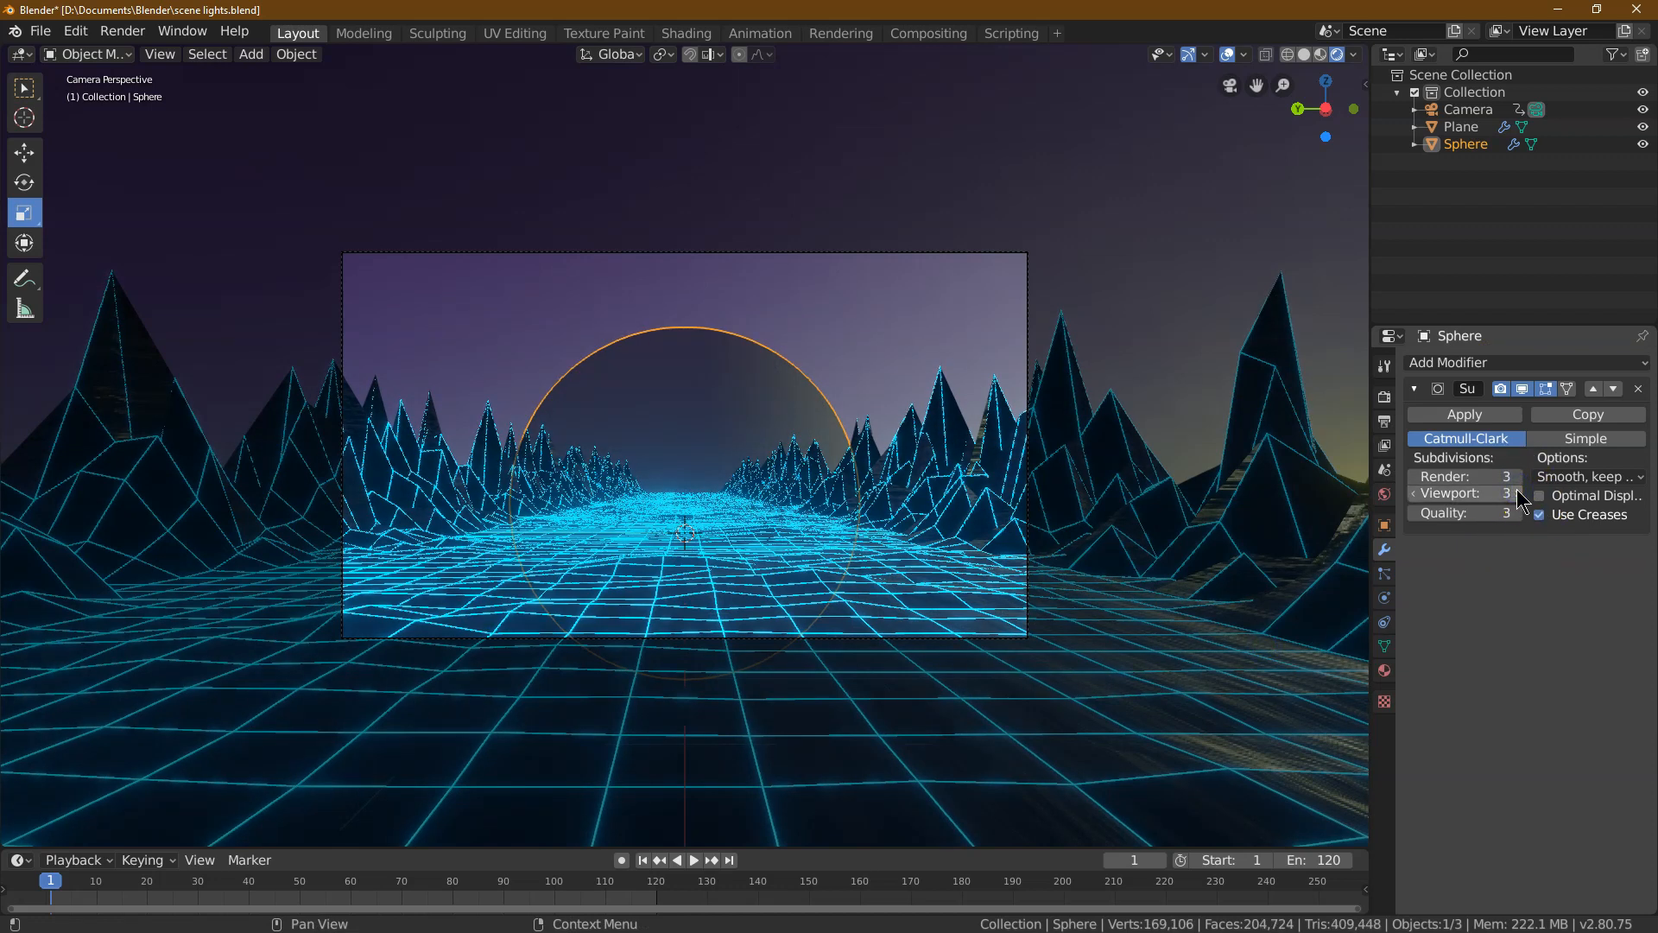
left_click(1383, 671)
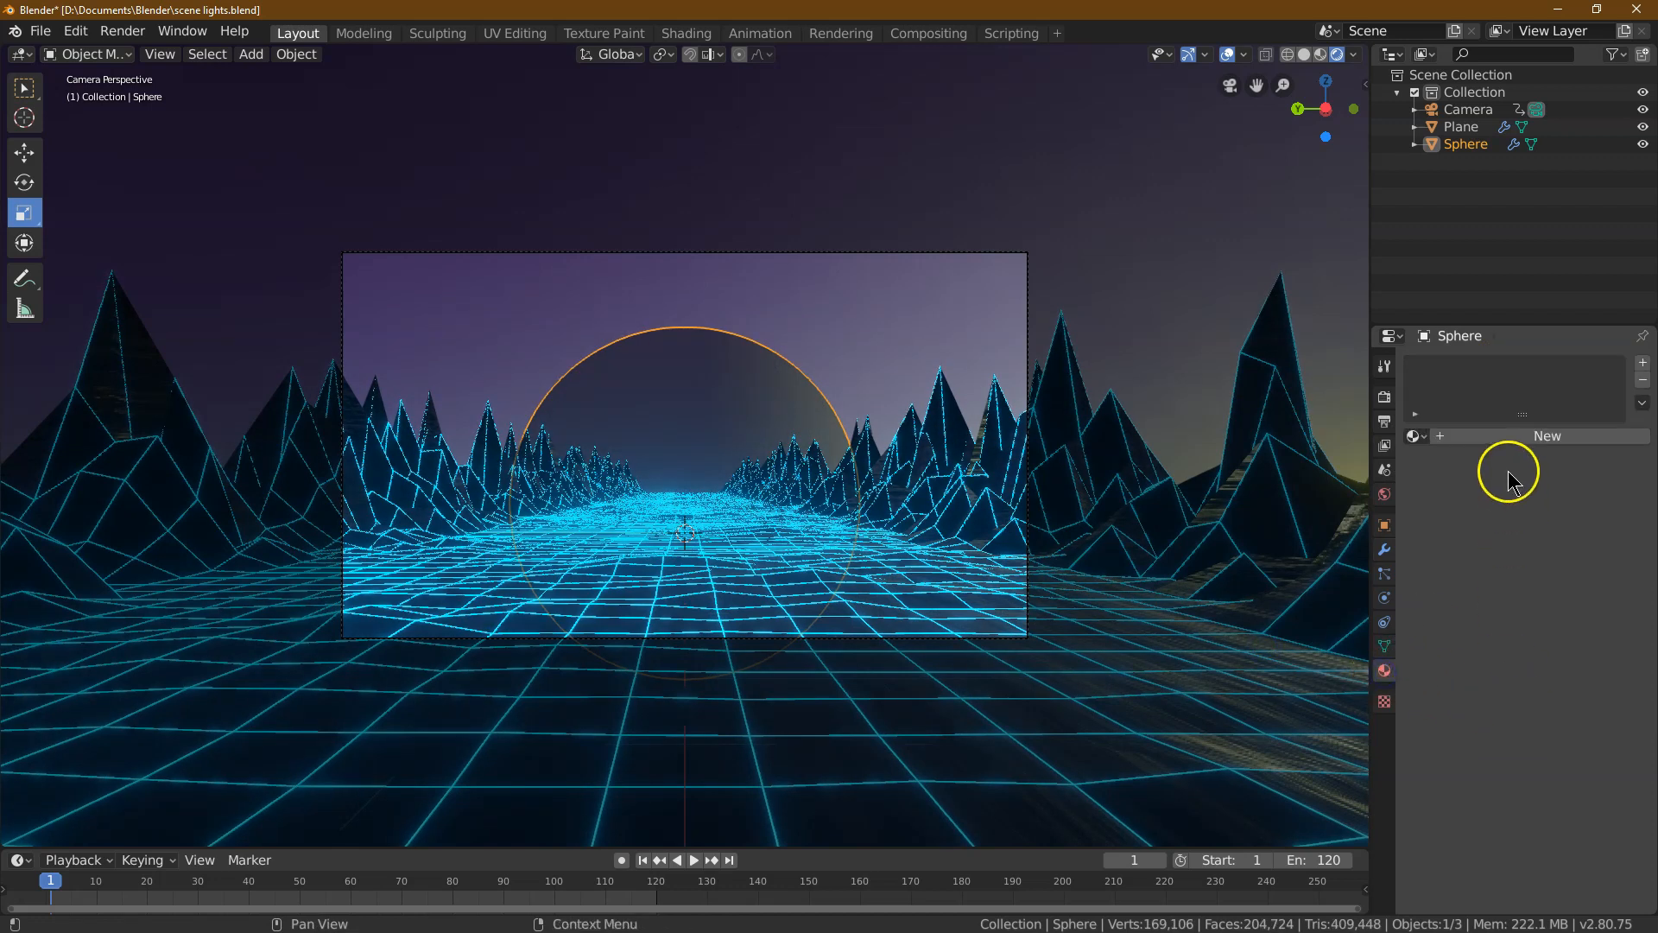
Create a new orange Emission material (R 1, G 0.26, B 0) with strength 1.5 for the sphere
left_click(1548, 435)
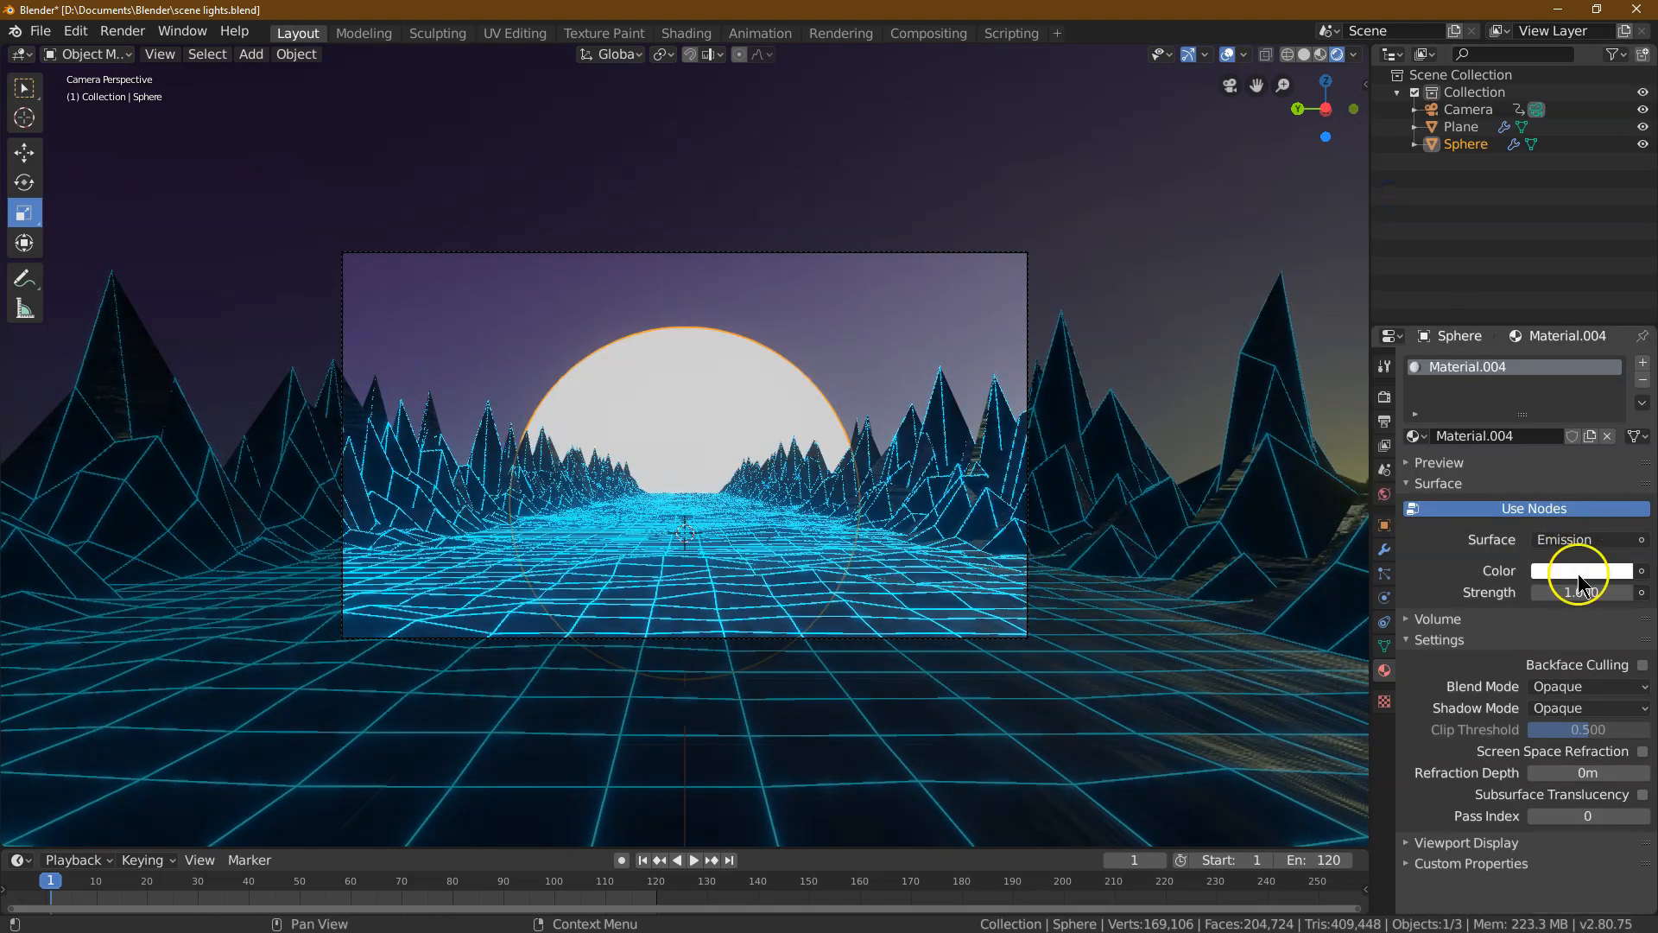
left_click(1581, 571)
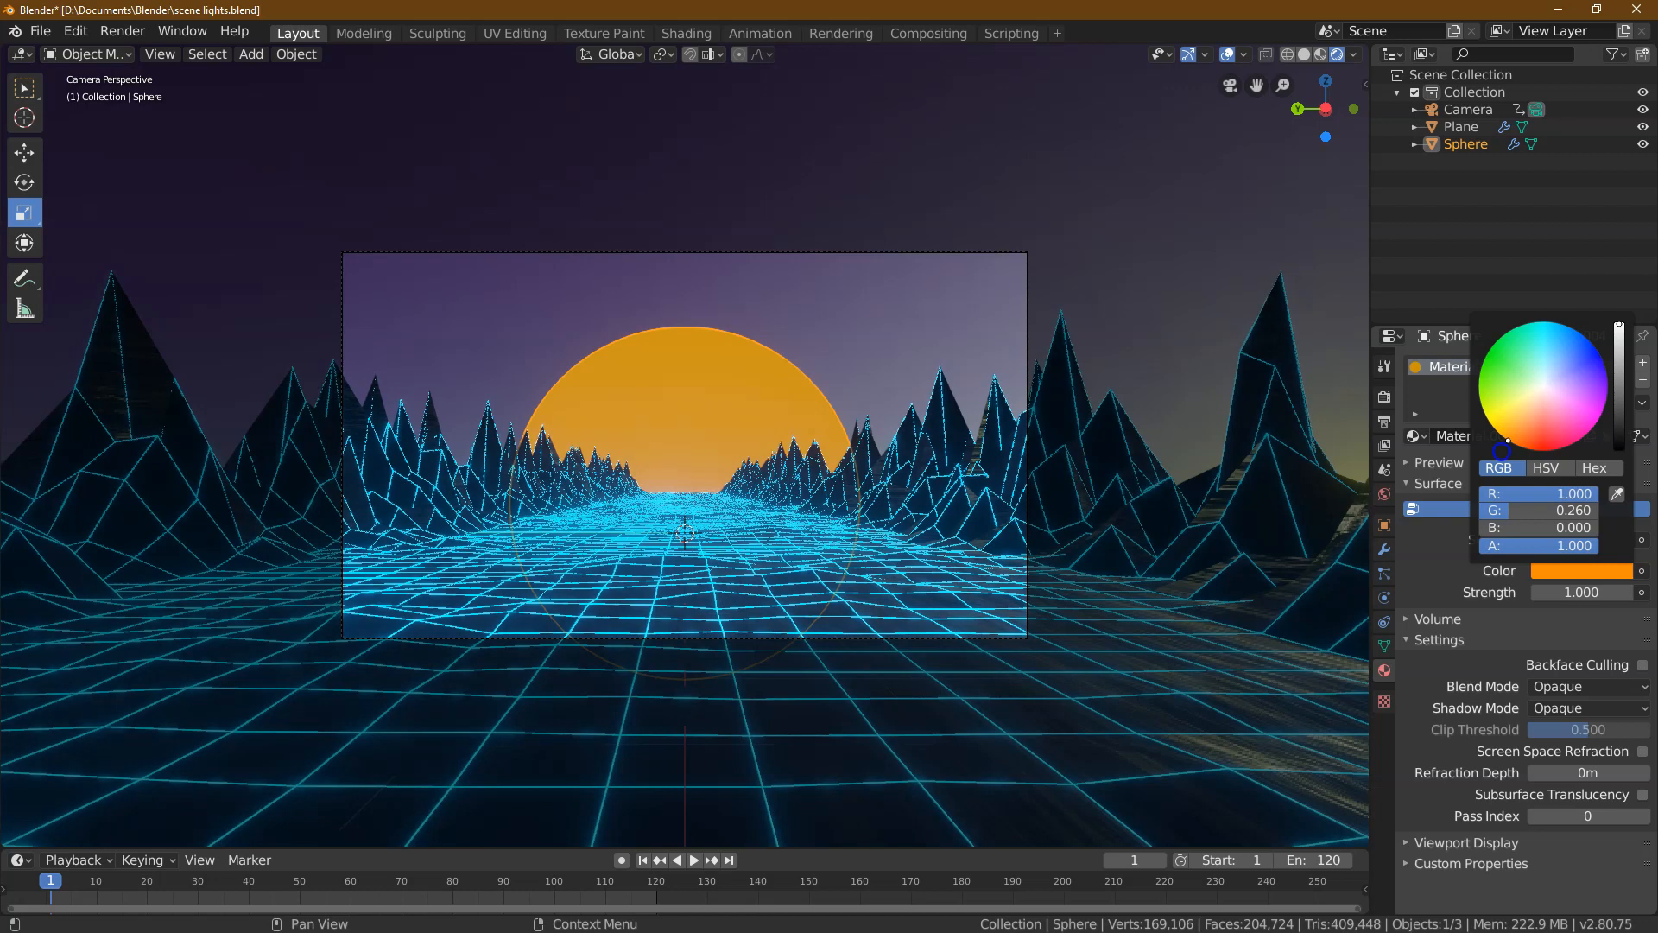
left_click(1581, 592)
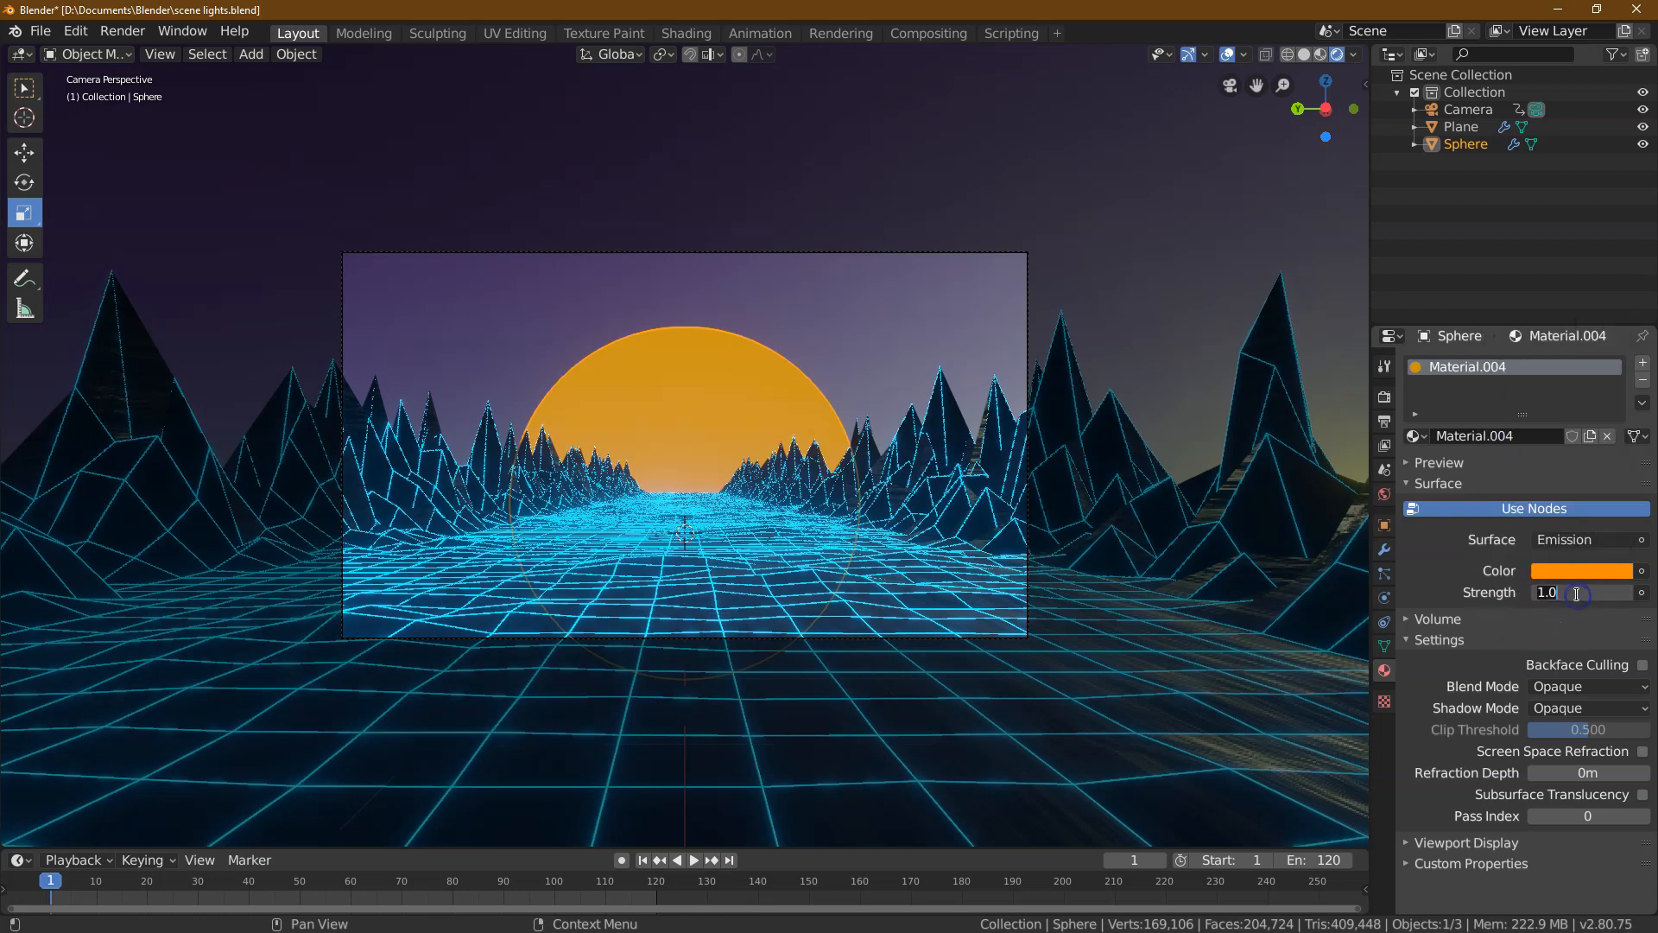
type("1.500")
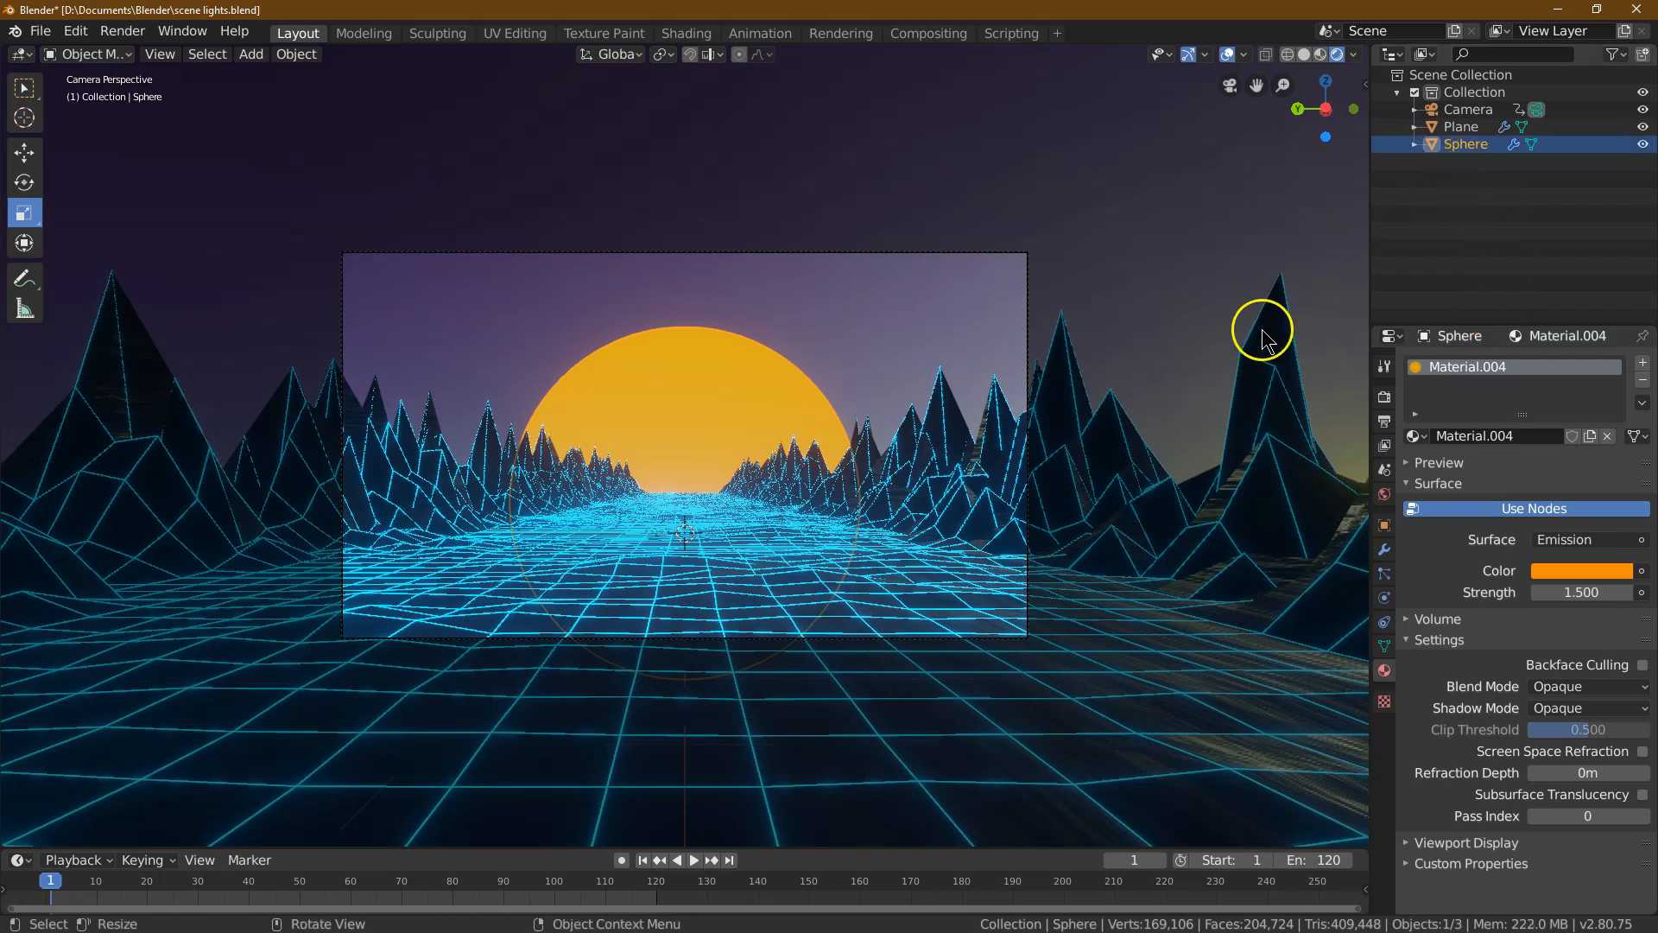
Parent the sun sphere to the camera and play the animation, stopping at frame 93
left_click(1465, 143)
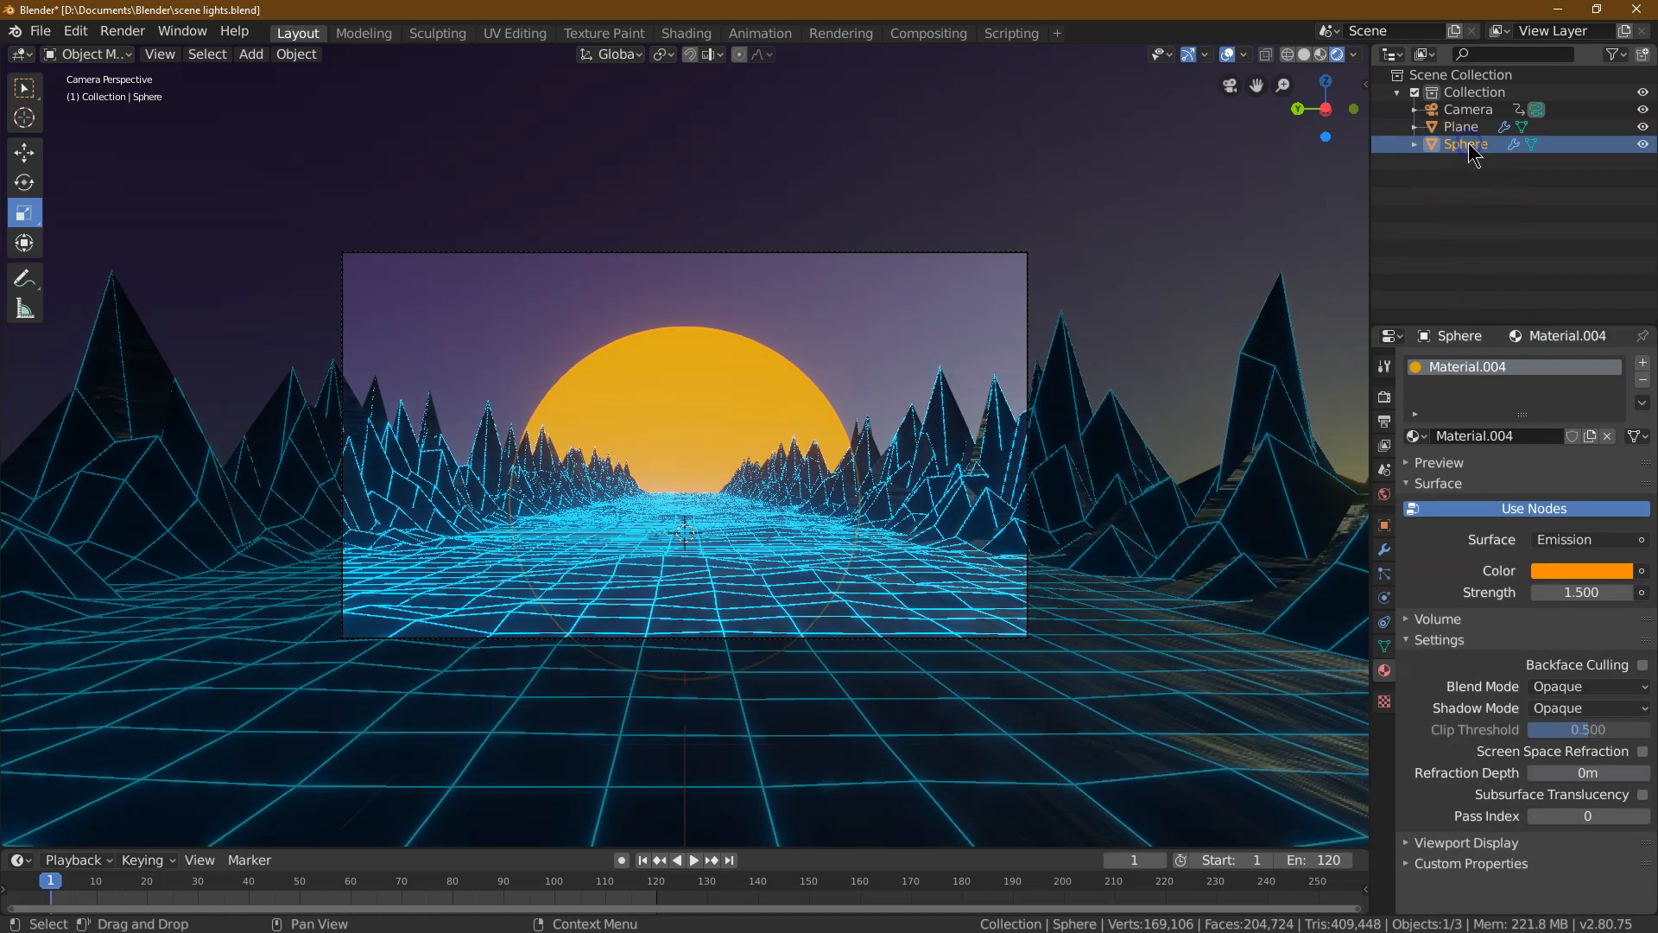
left_click(1469, 109)
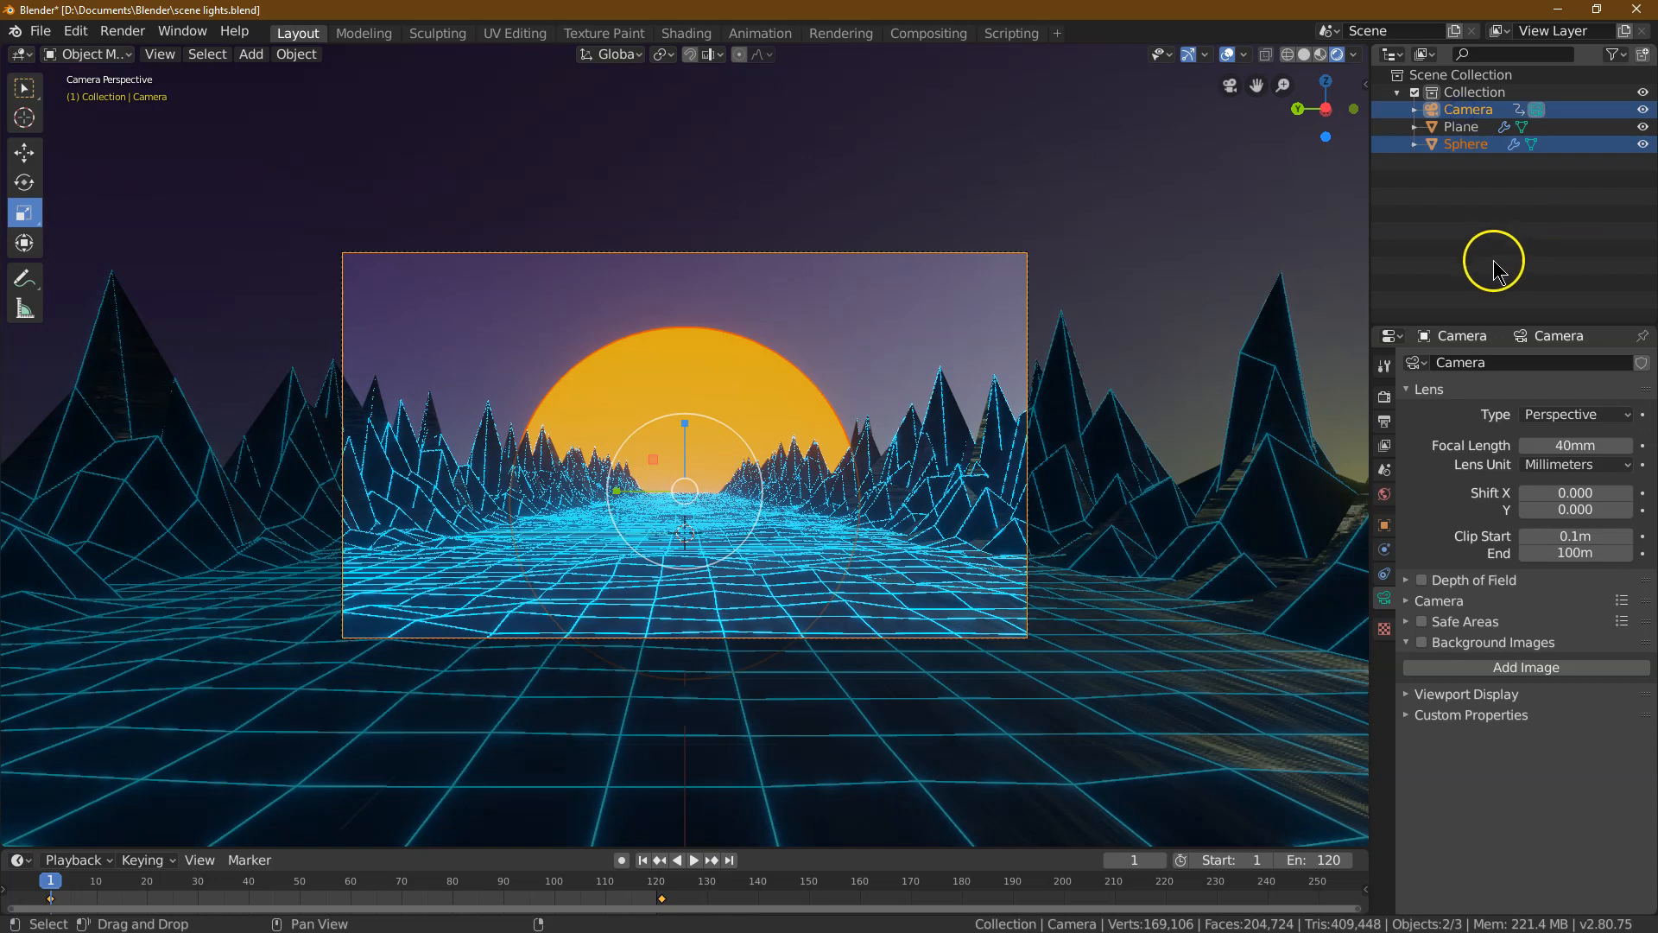
left_click(295, 53)
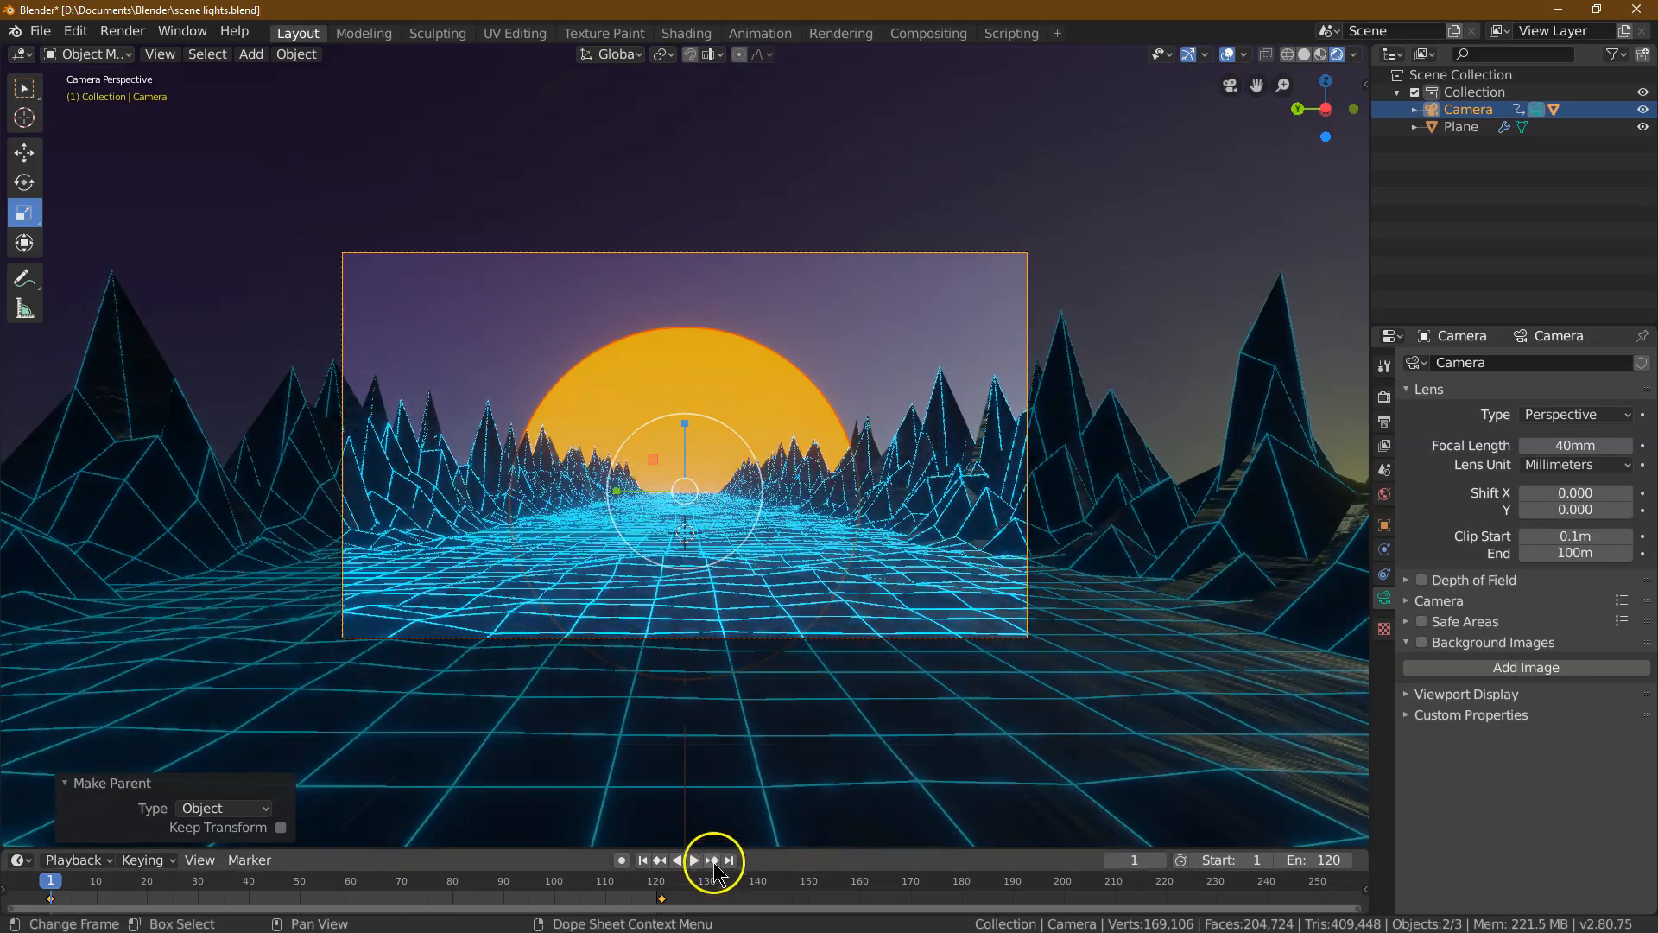
left_click(693, 859)
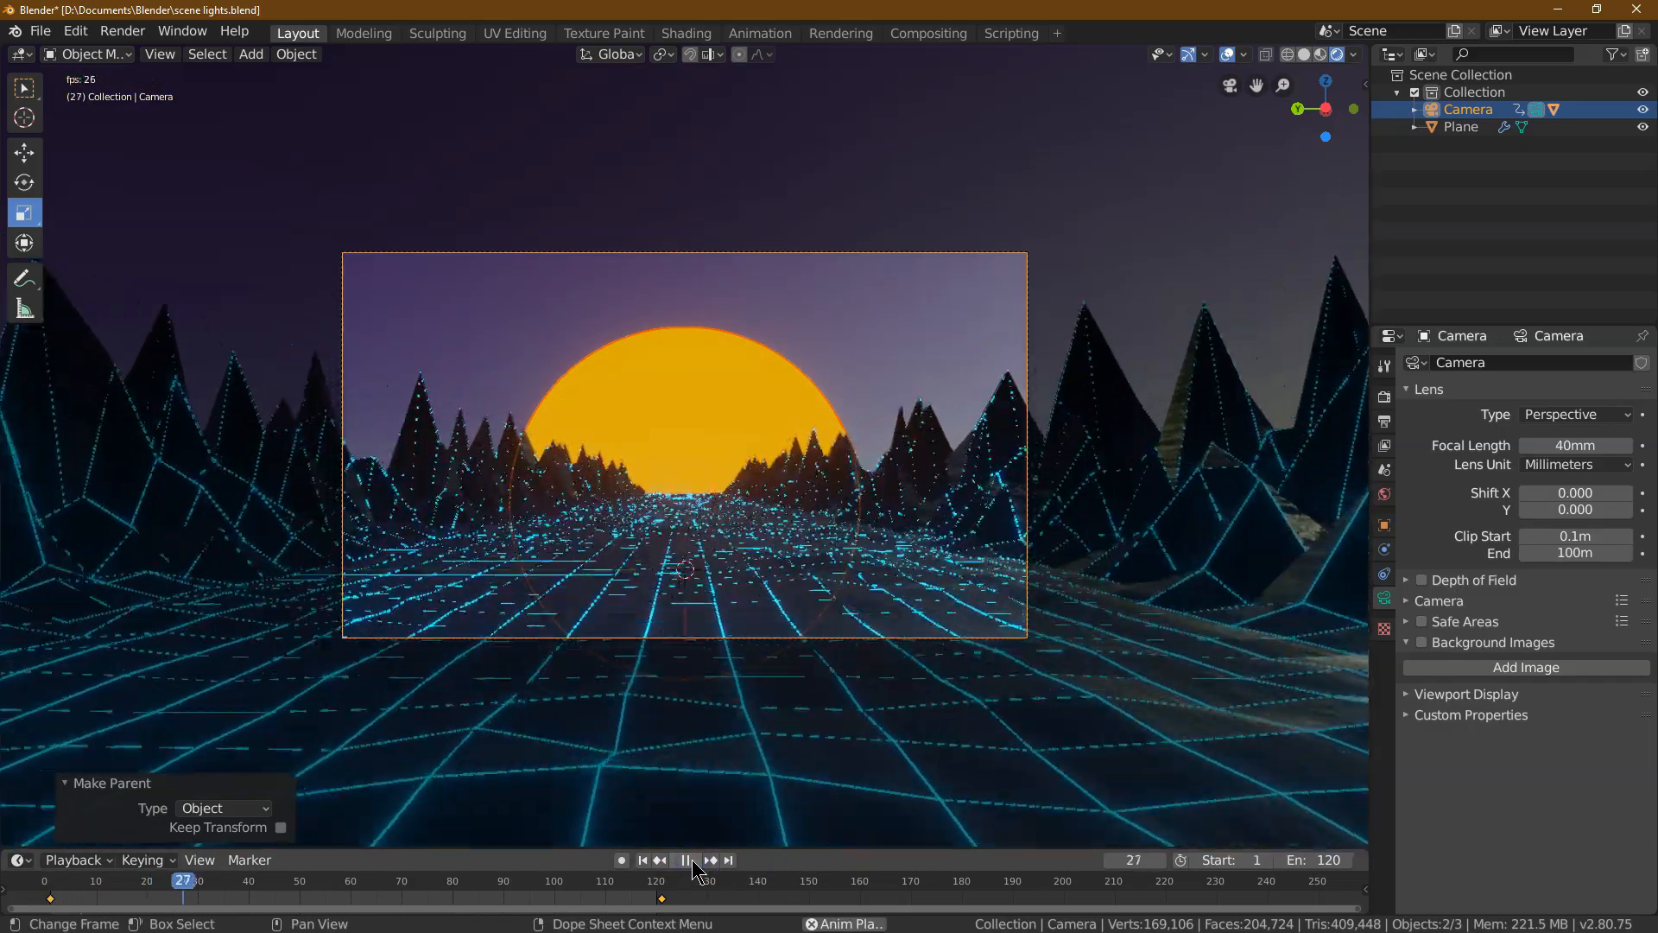
left_click(684, 858)
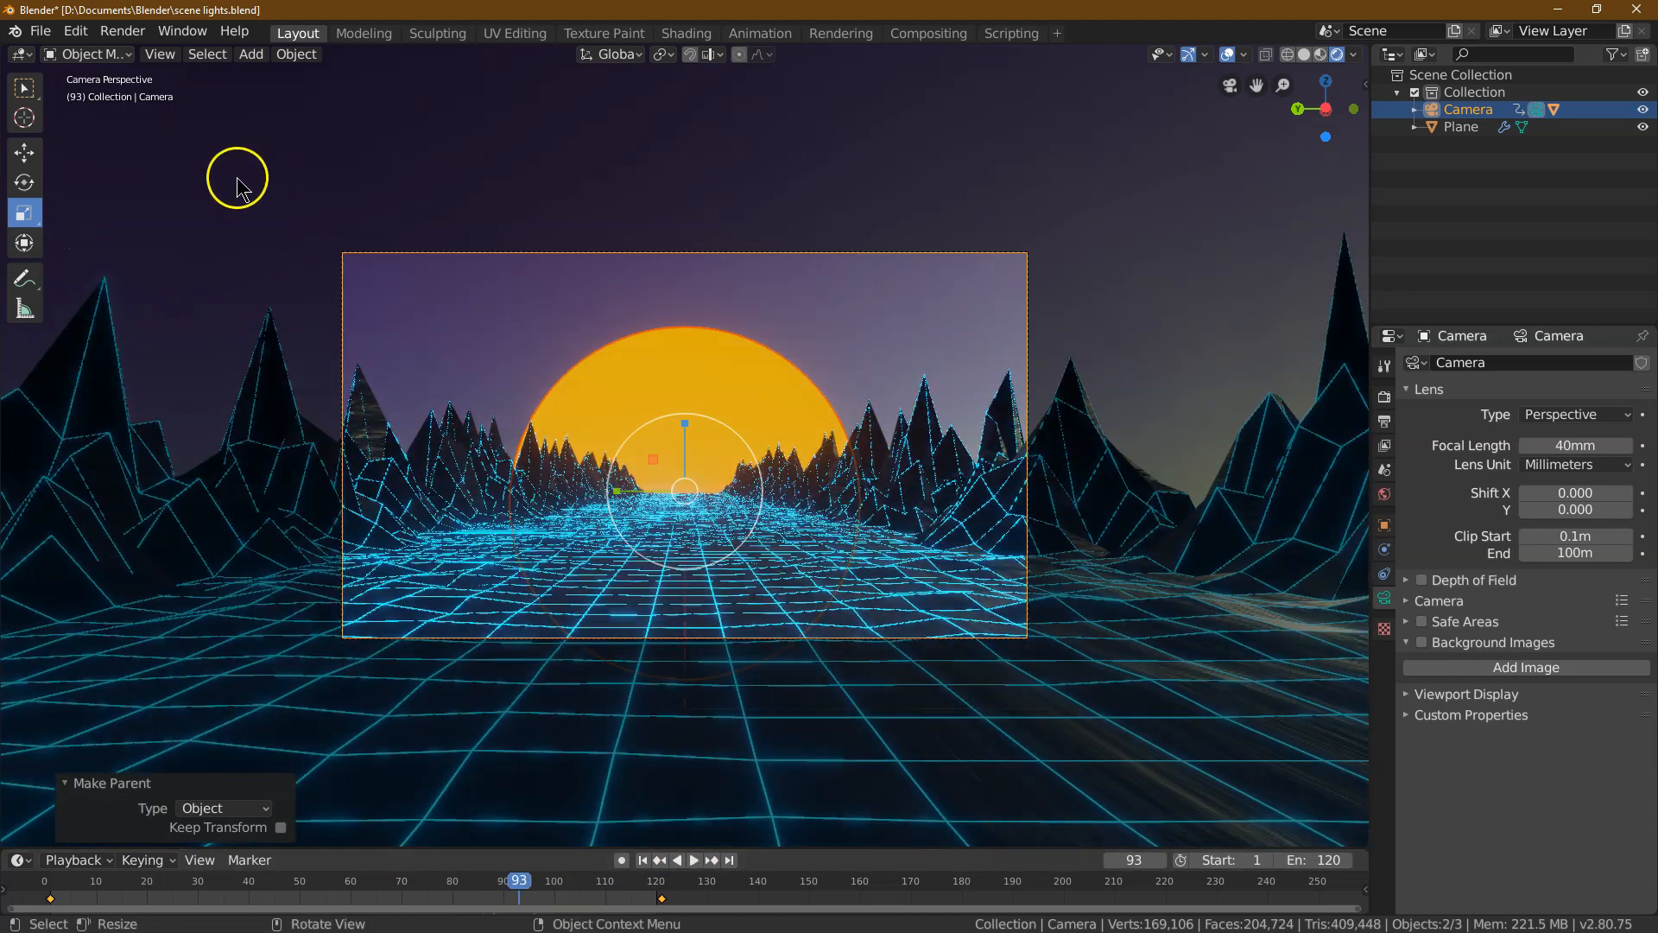
Render frame 93 as a still showing the orange sun above the neon road
left_click(121, 31)
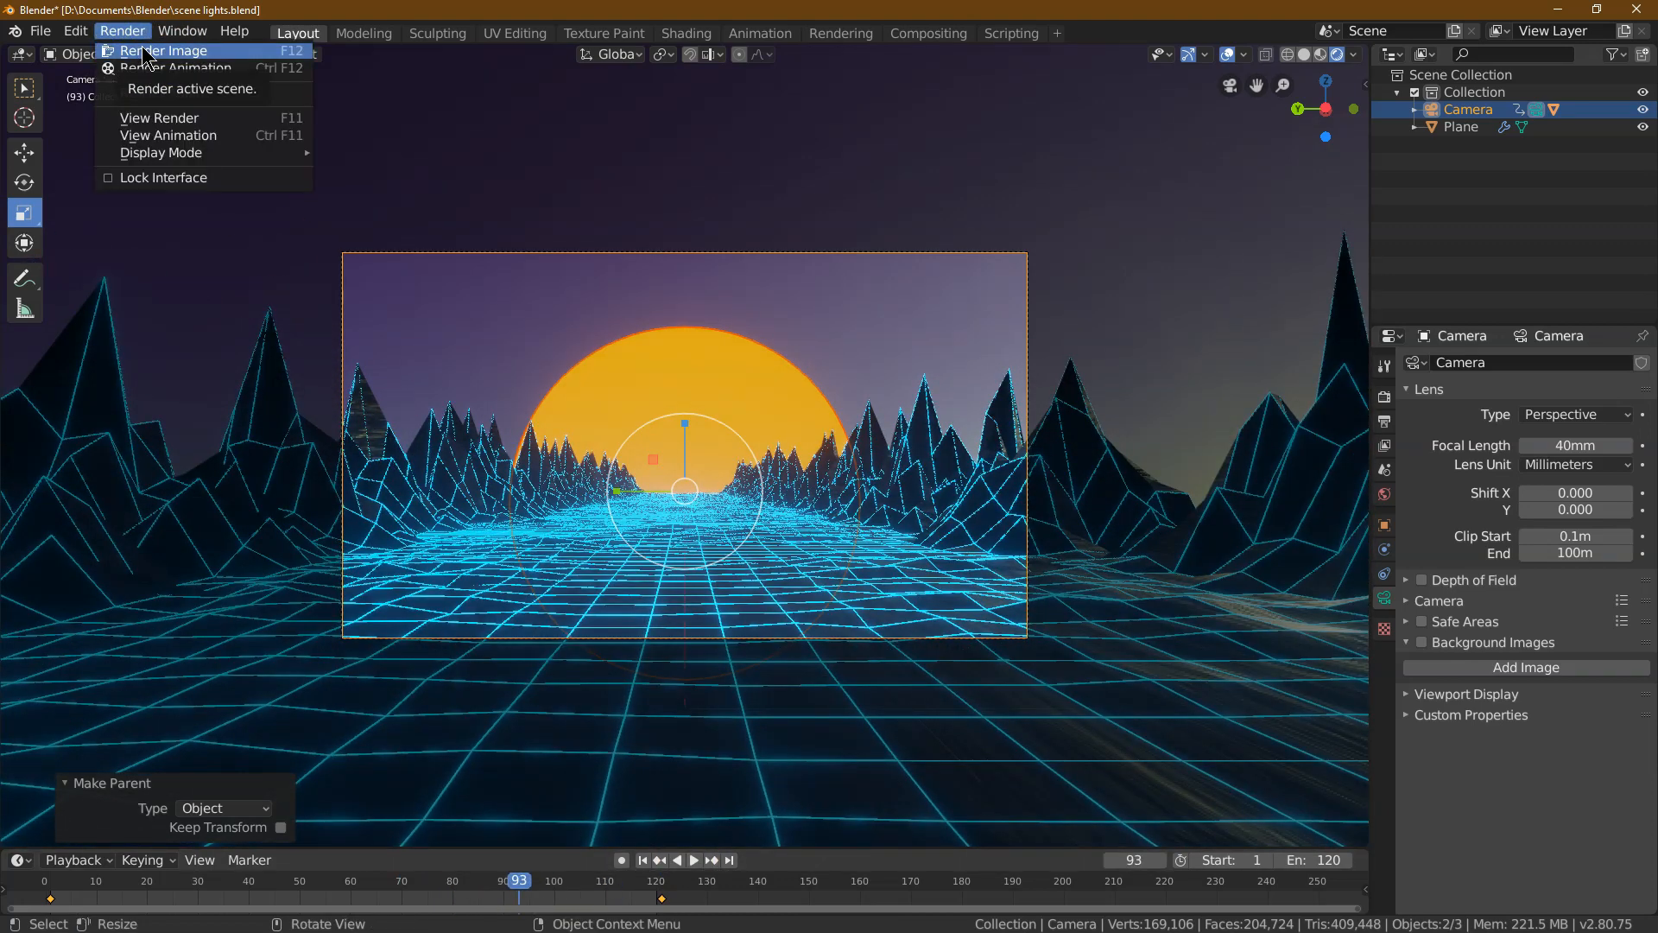
left_click(169, 50)
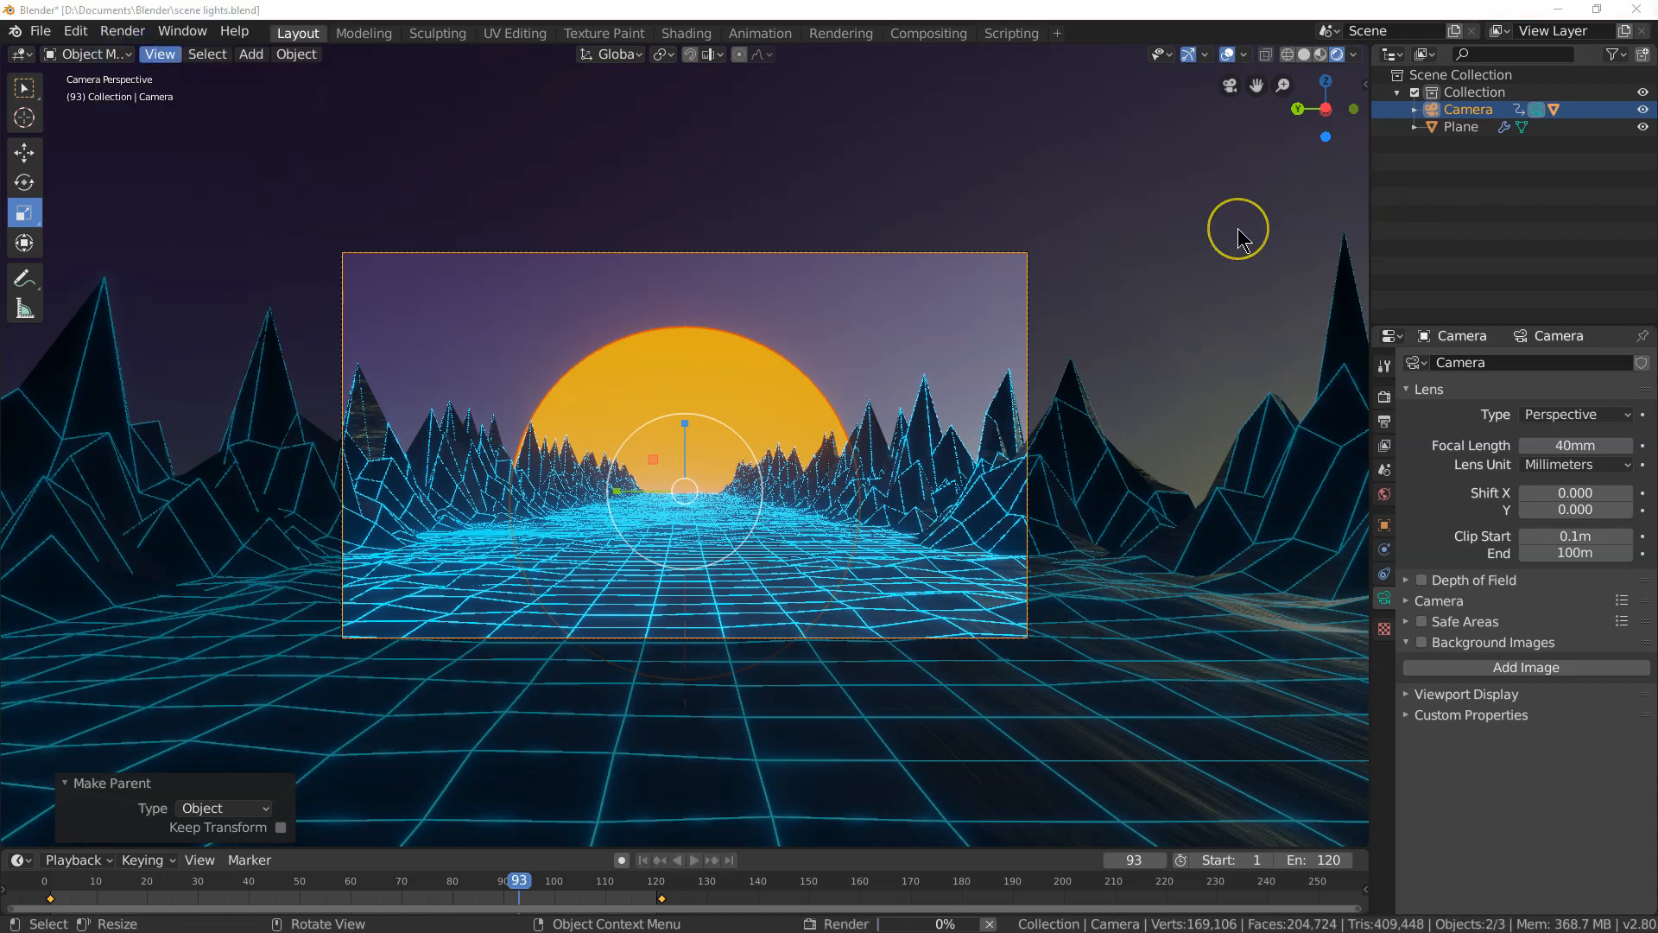
key("F12")
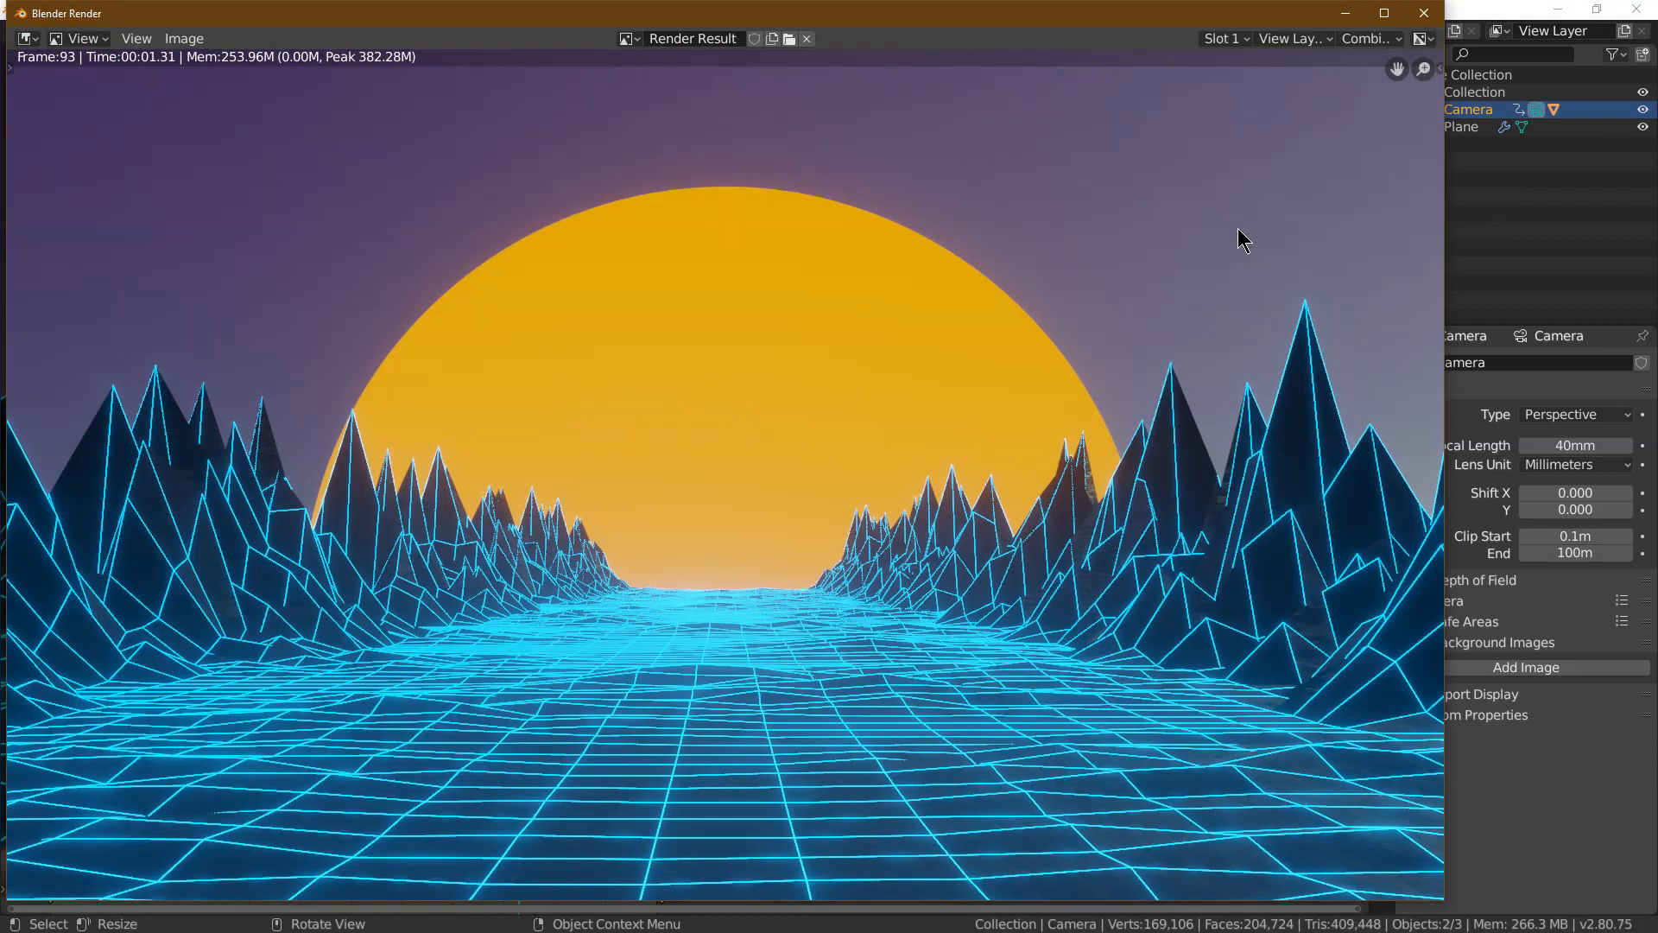